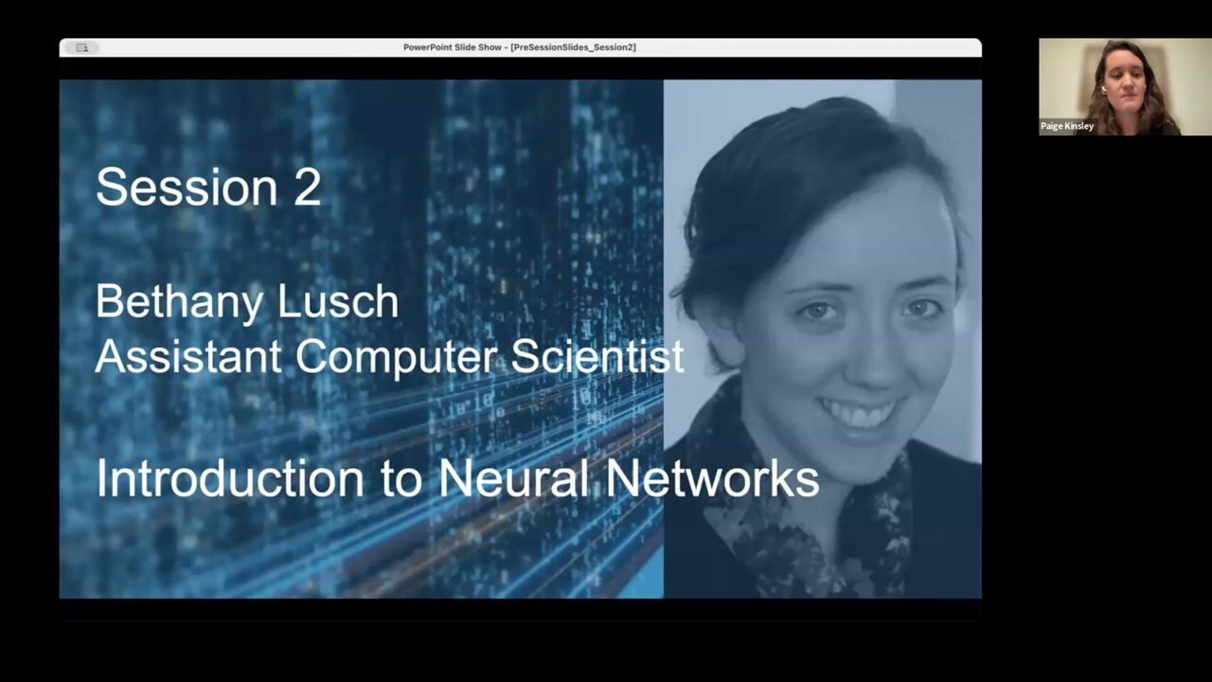
mouse_move(653, 114)
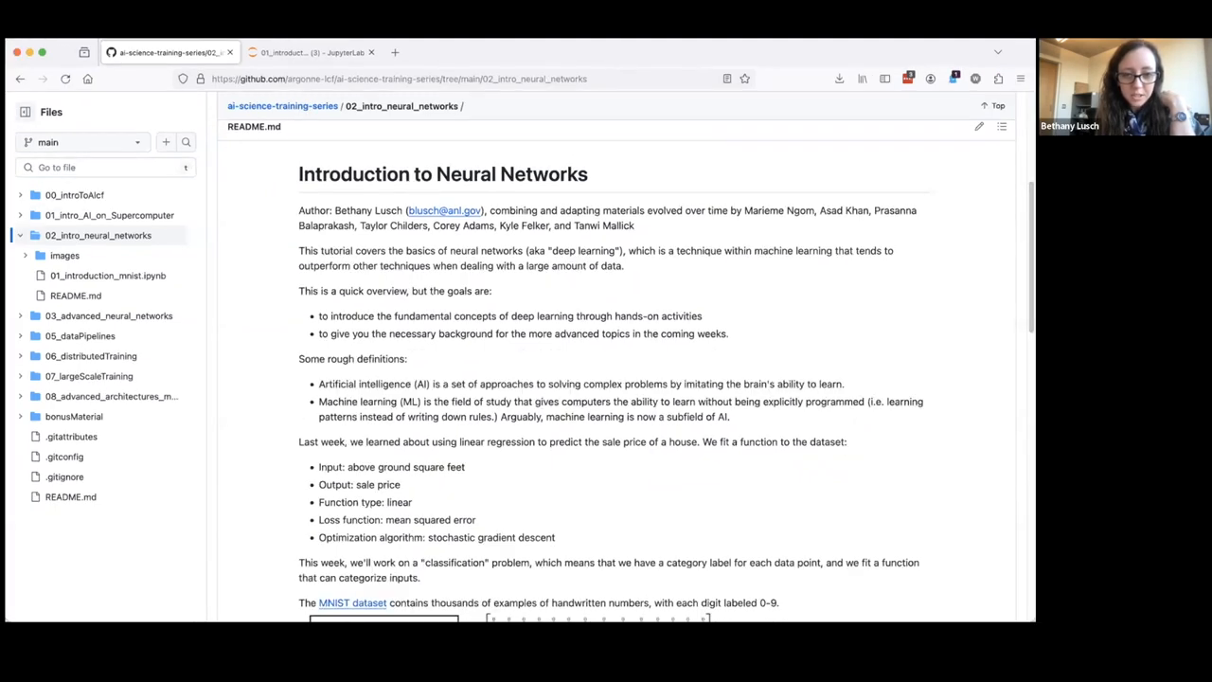
mouse_move(262, 497)
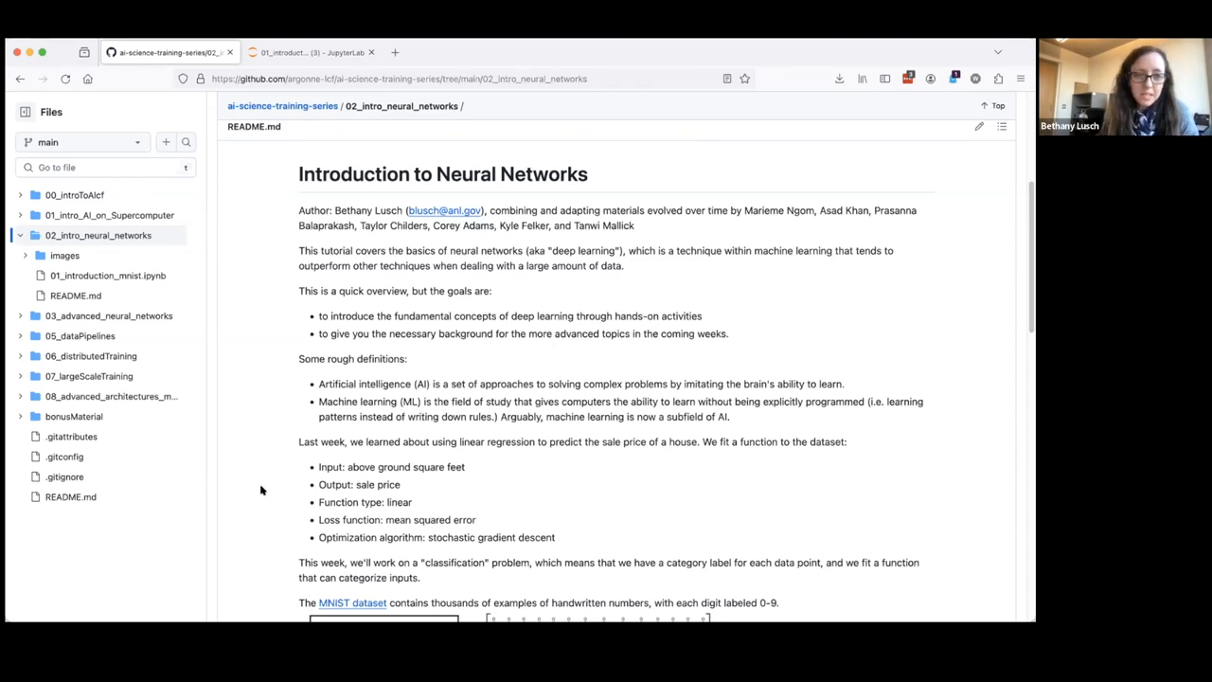
Scroll the README down to the MNIST image-to-label diagram and the MLP notebook link
scroll("down", 3)
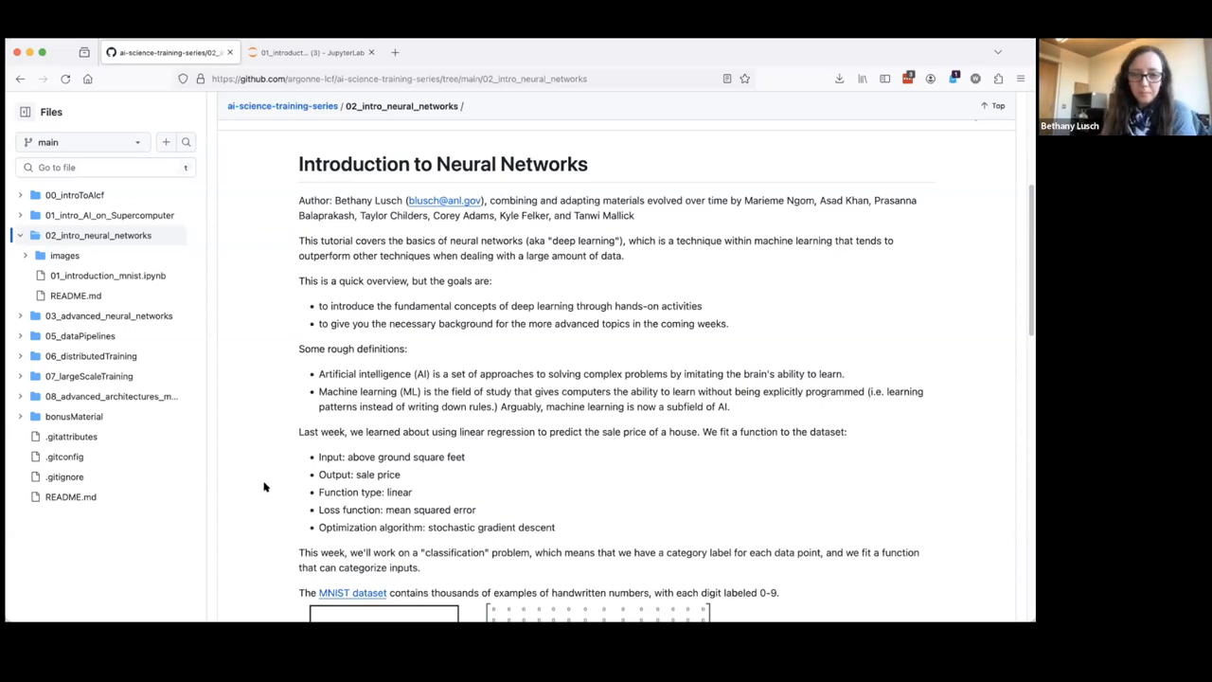
scroll("down", 3)
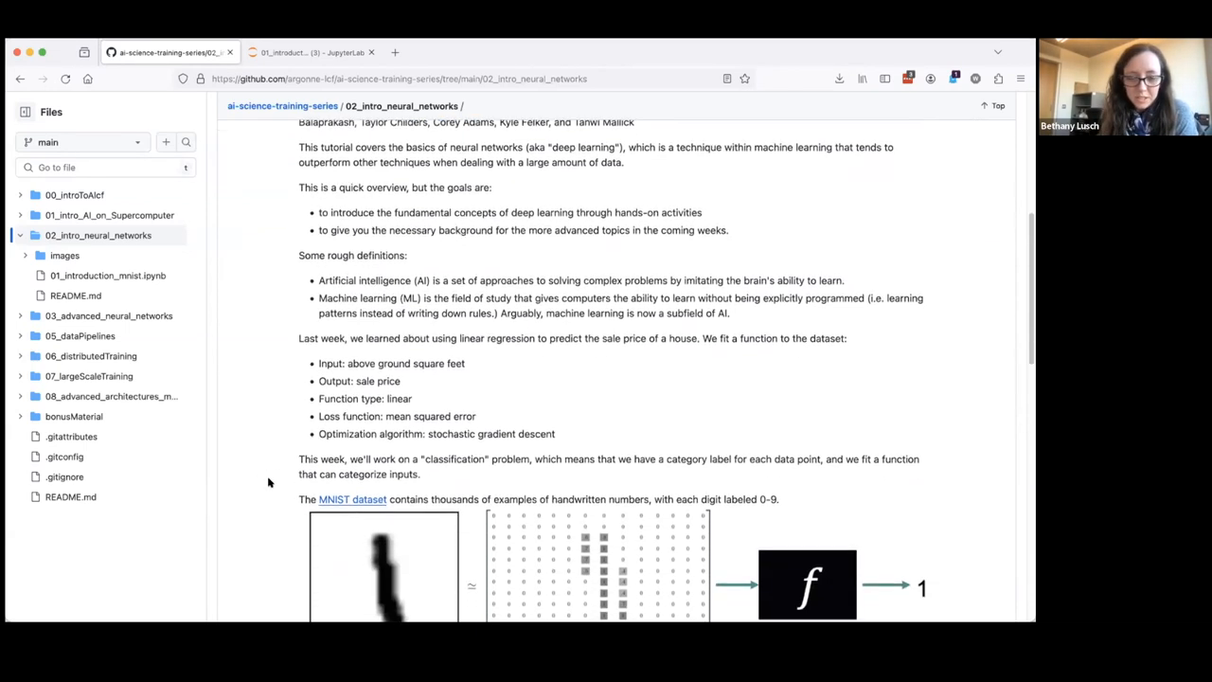
scroll("down", 3)
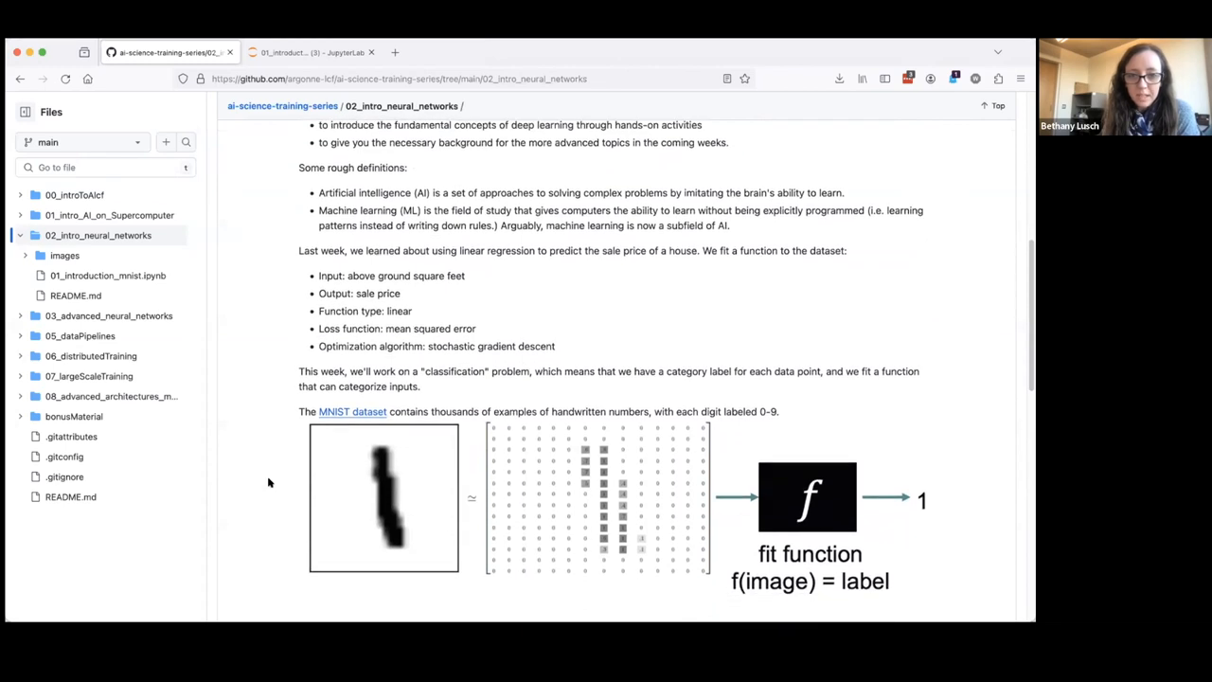
scroll("down", 3)
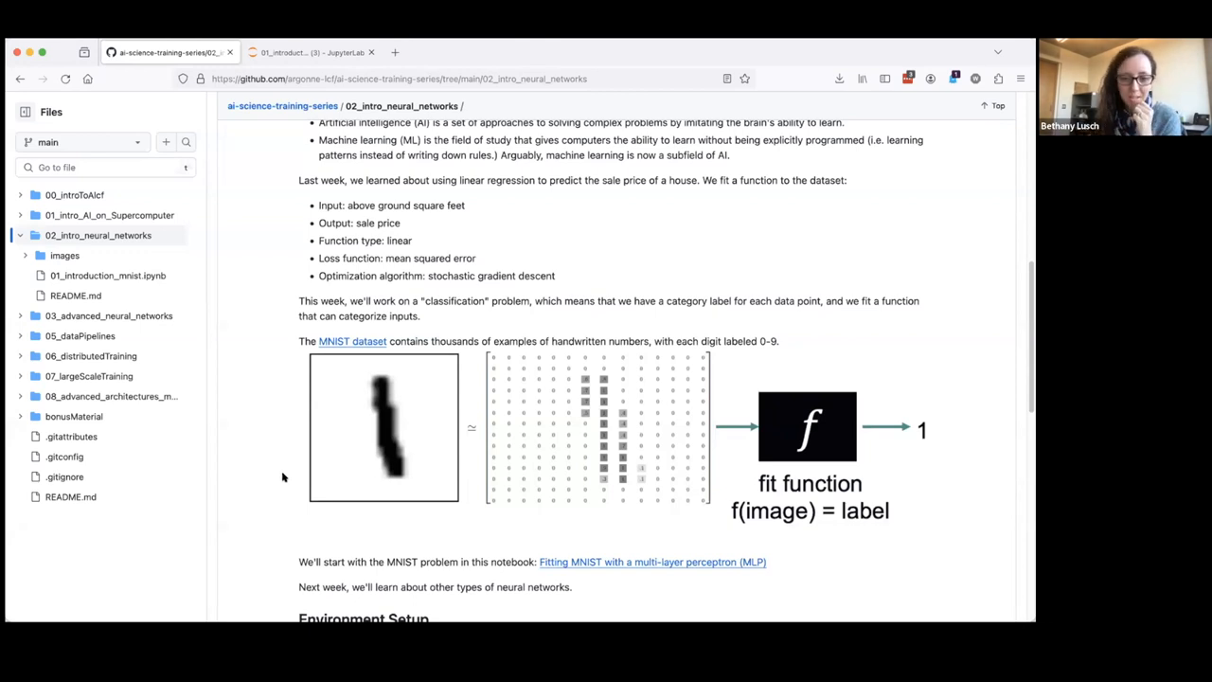
Scroll to Environment Setup, showing the Polaris login command, proxy exports and kernel reminder
scroll("down", 3)
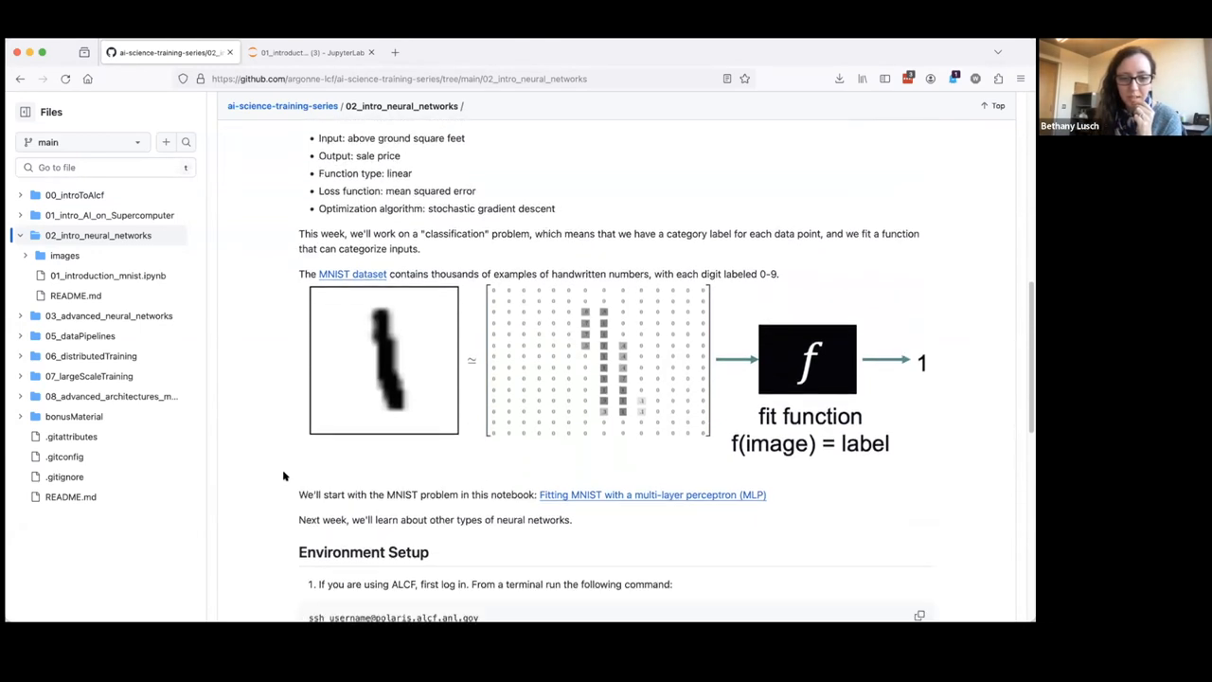
scroll("down", 3)
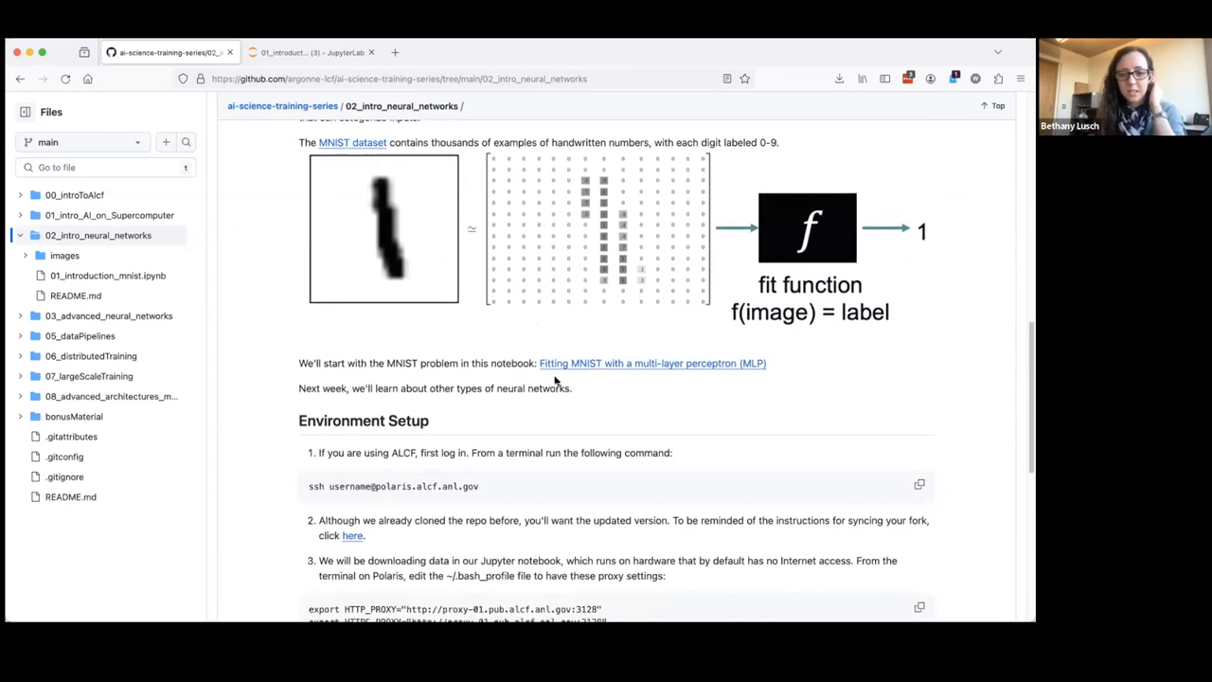
scroll("down", 3)
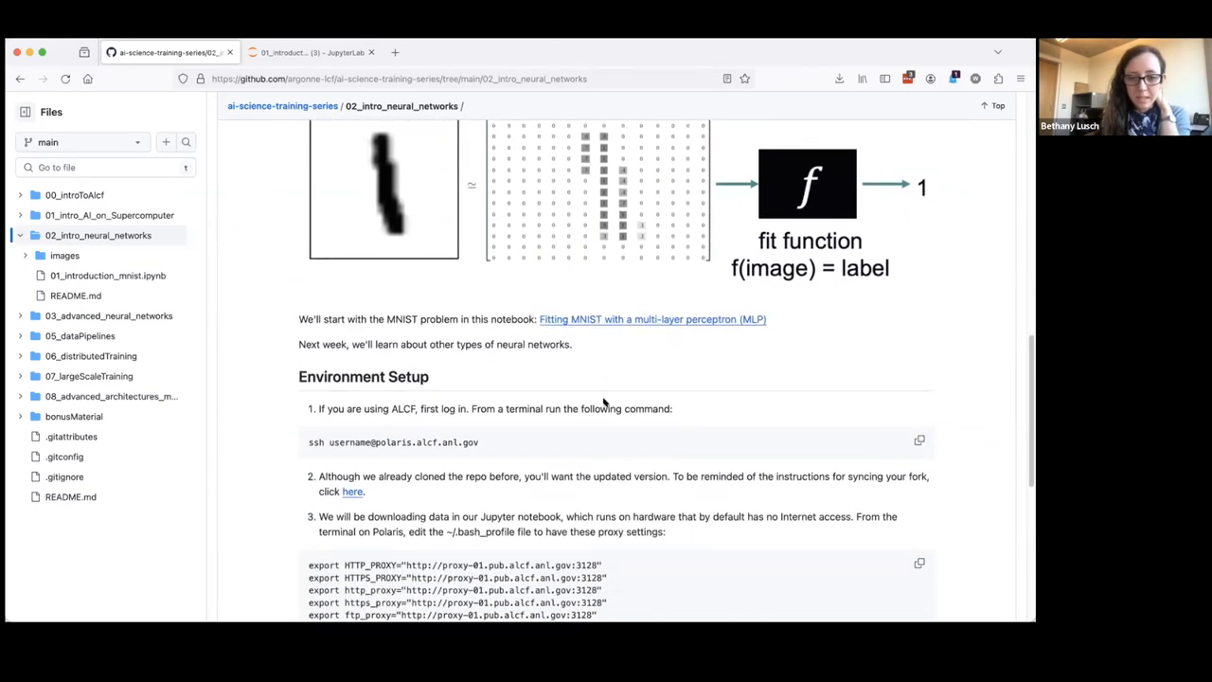
scroll("down", 3)
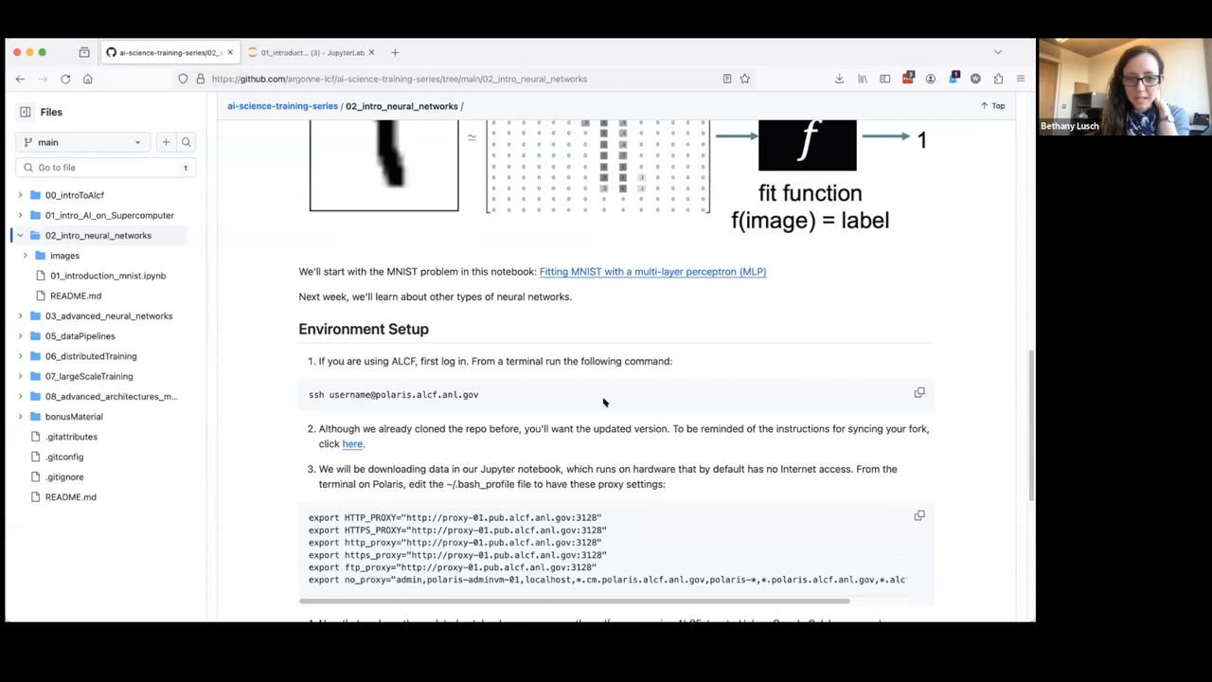
scroll("down", 3)
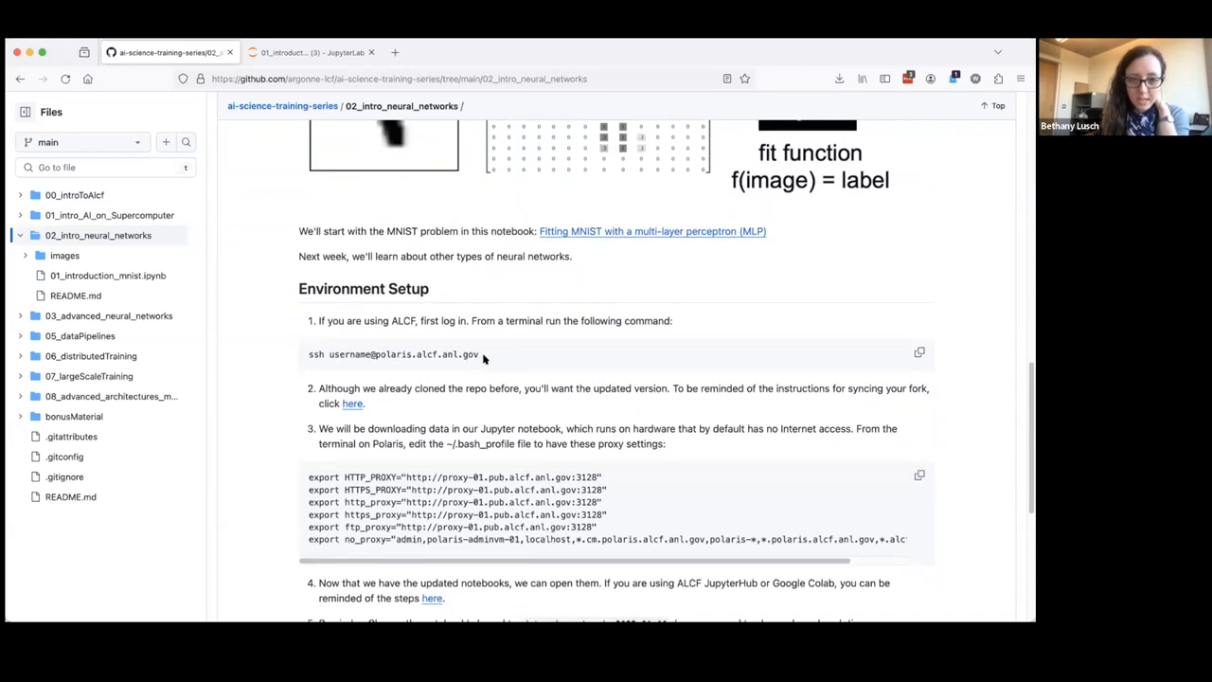
scroll("down", 3)
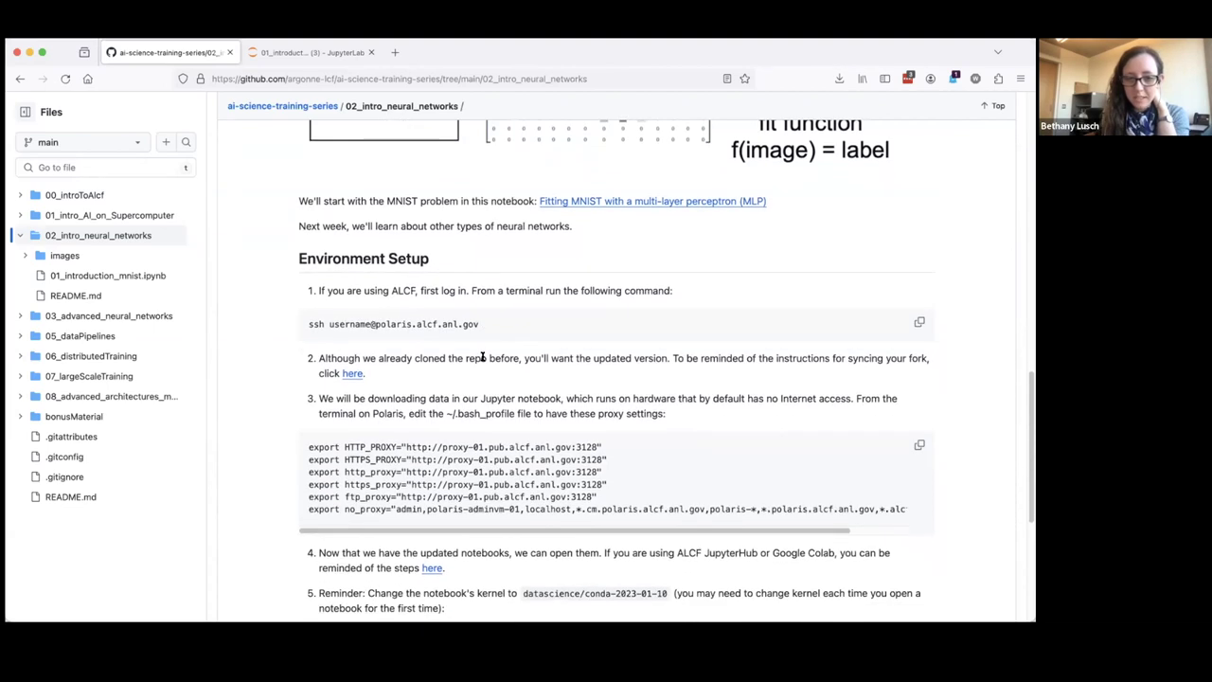
scroll("down", 3)
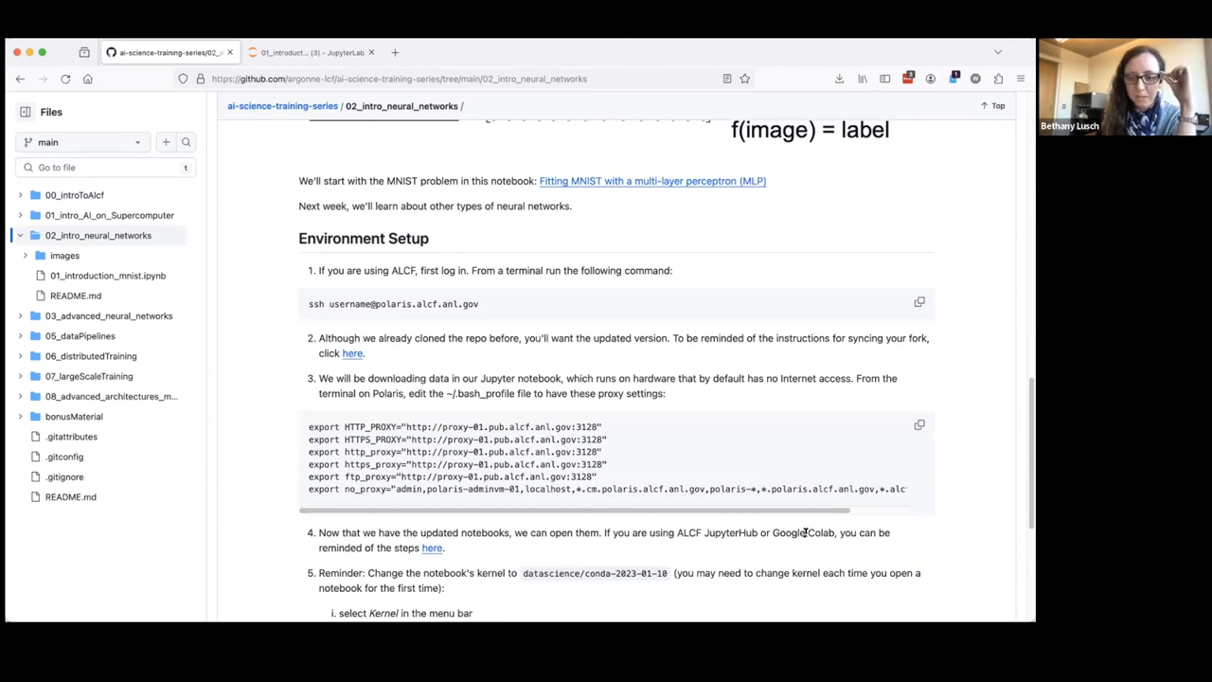
mouse_move(411, 249)
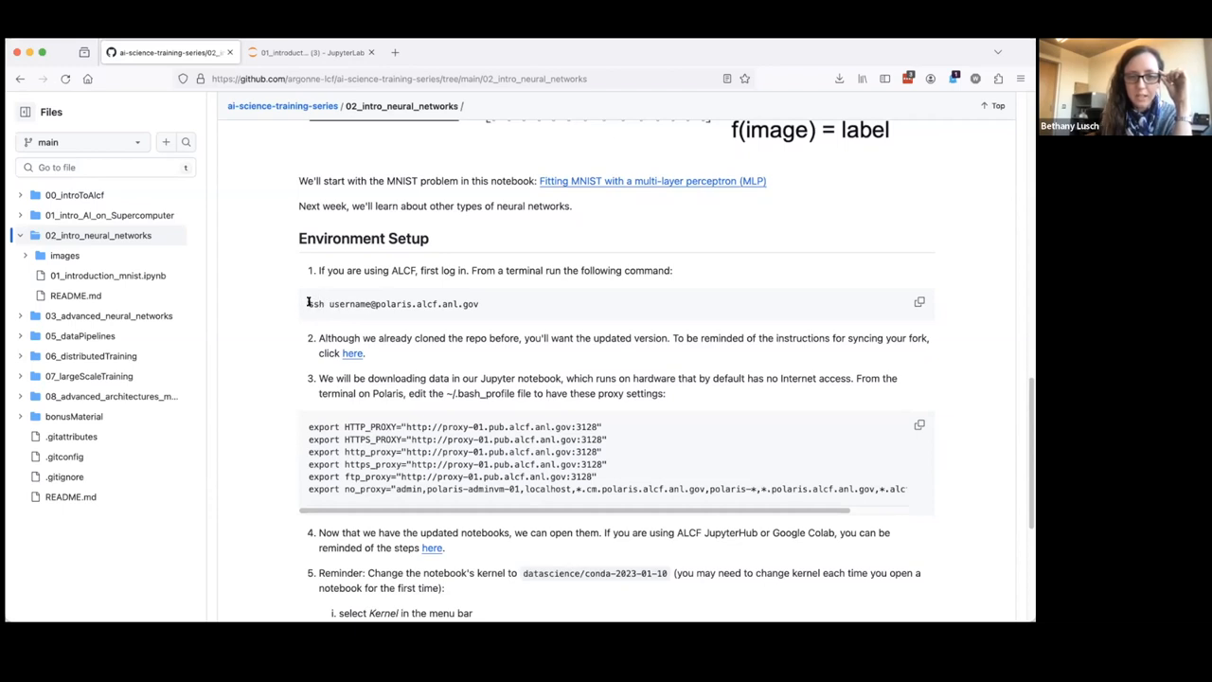
mouse_move(483, 303)
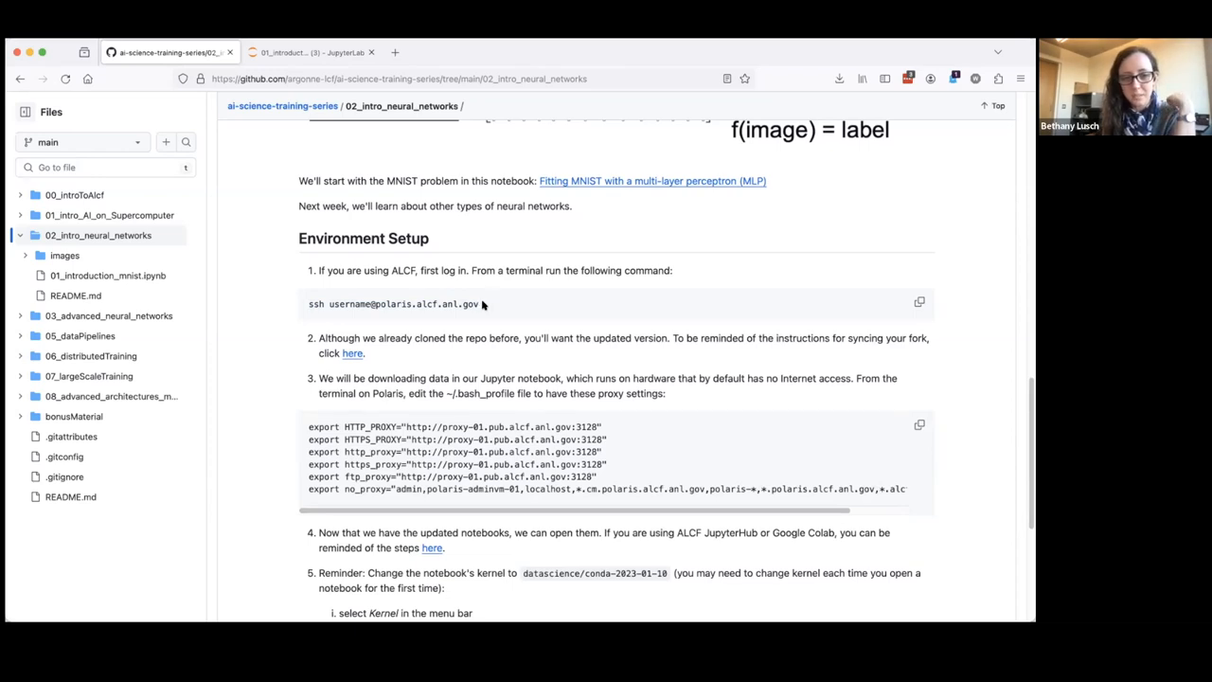
mouse_move(473, 355)
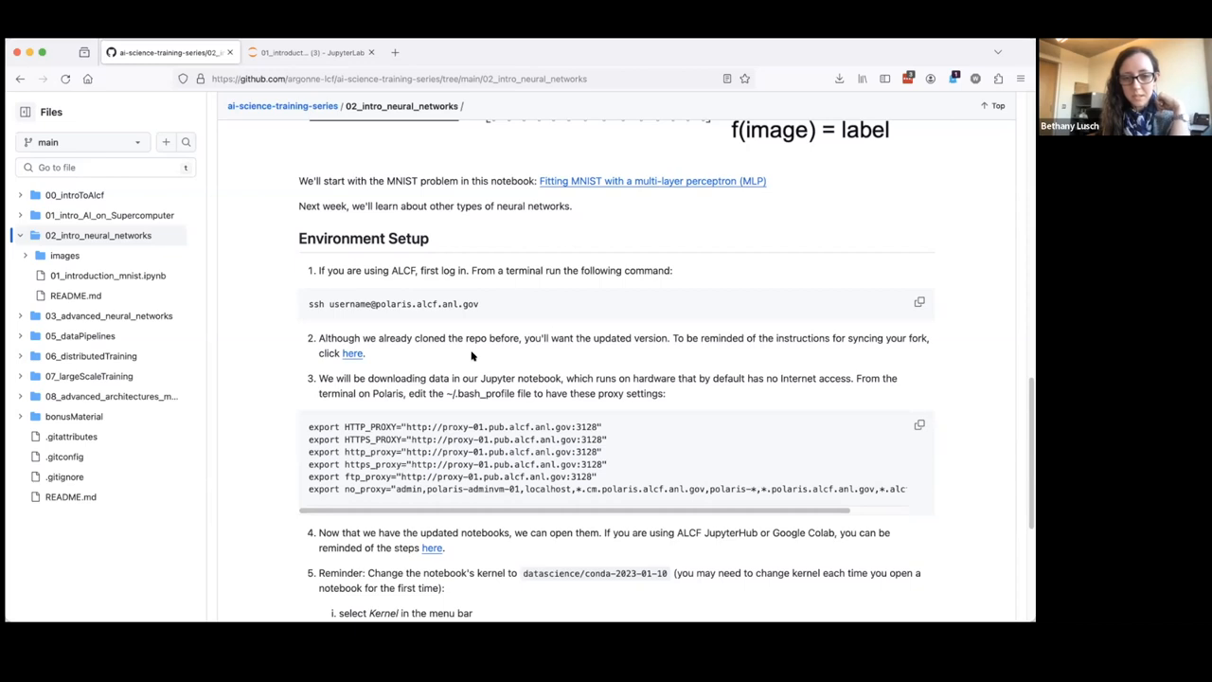
mouse_move(734, 341)
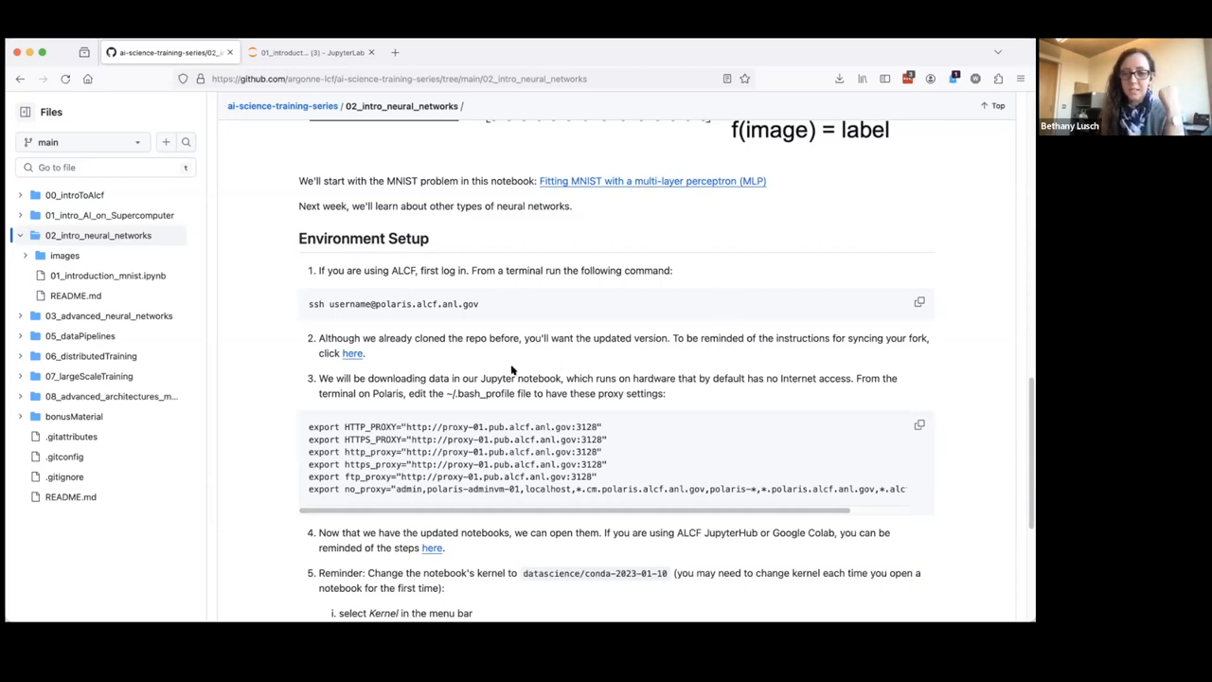
mouse_move(349, 354)
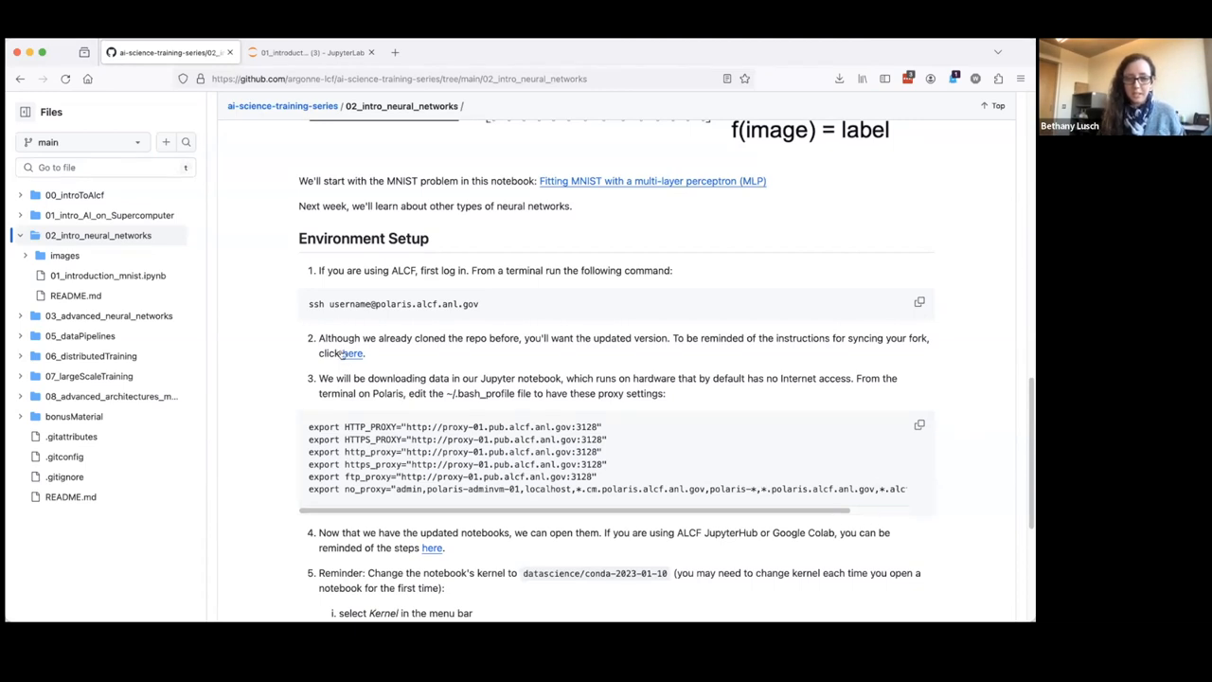
mouse_move(480, 370)
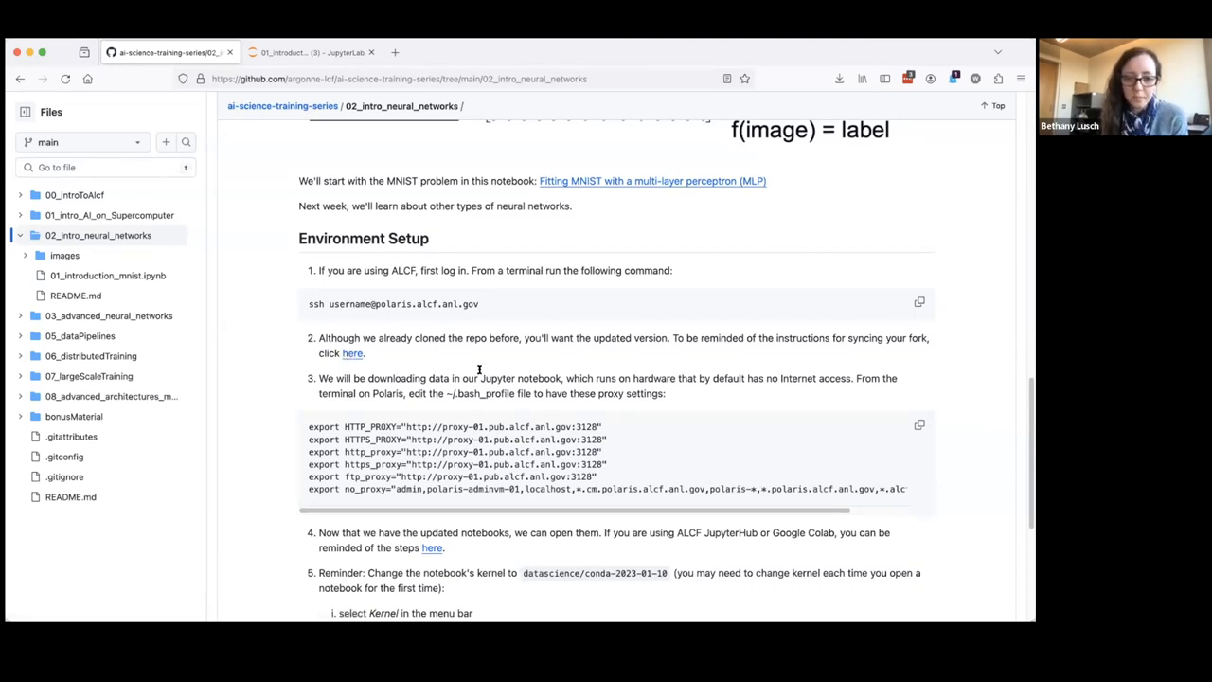
Highlight ~/.bash_profile in the setup steps and view the References section below
scroll("down", 3)
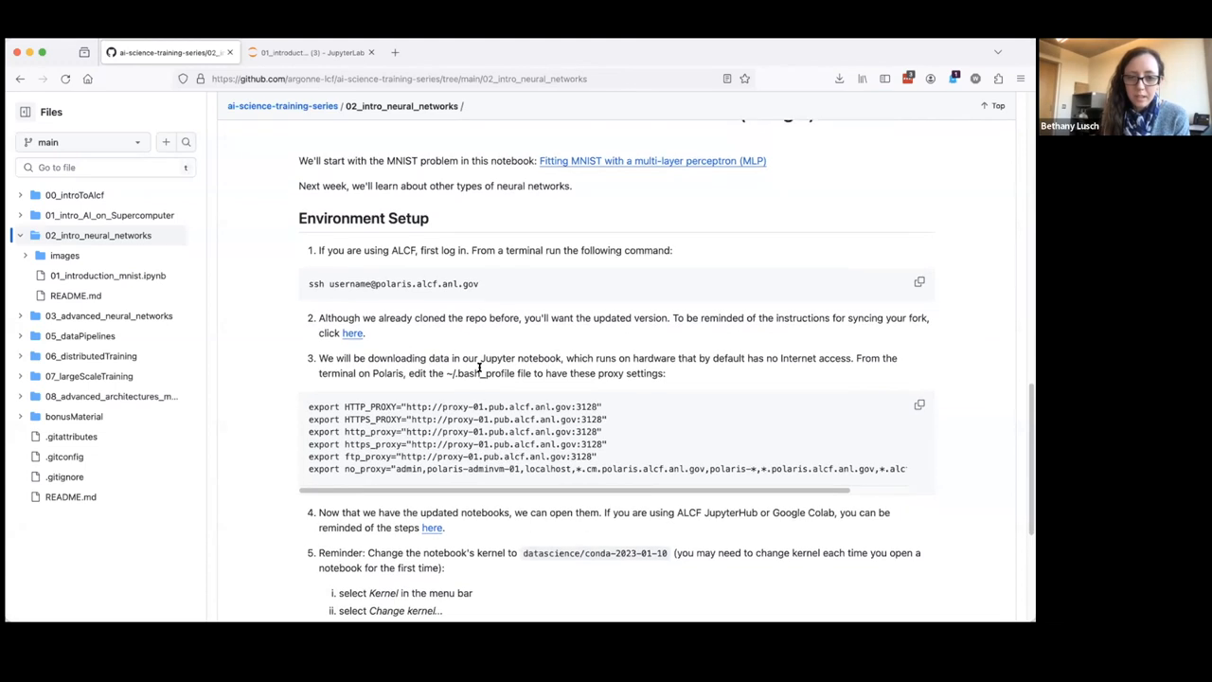
scroll("down", 3)
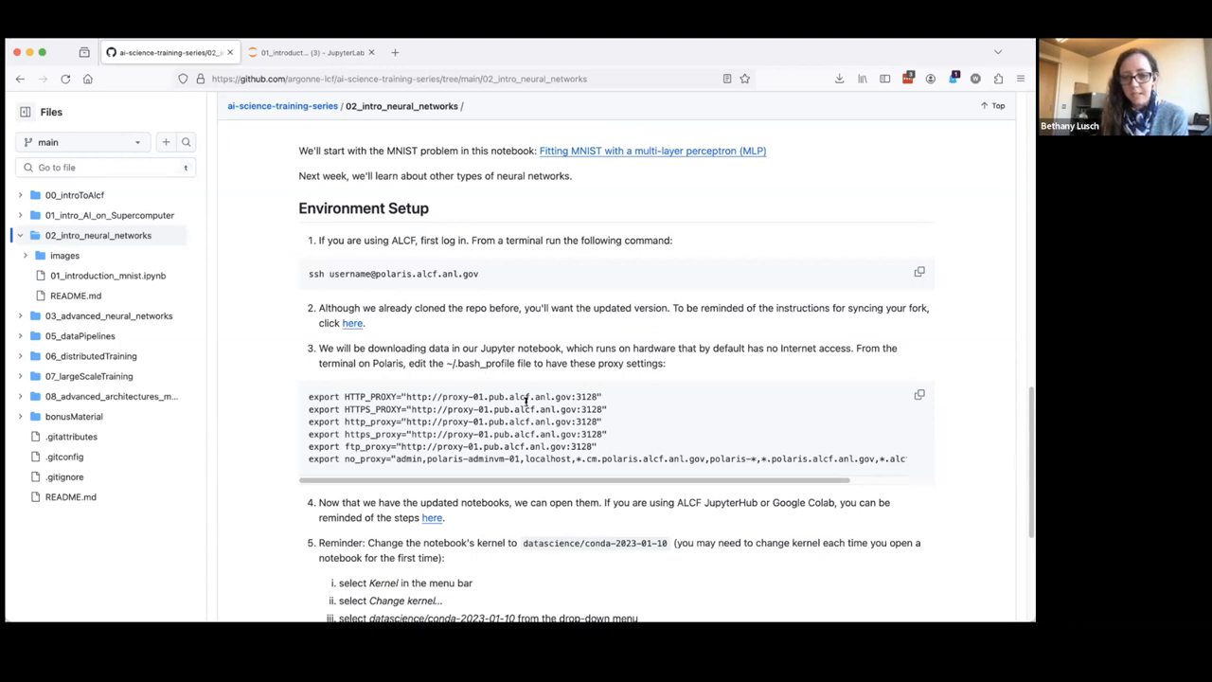
mouse_move(687, 358)
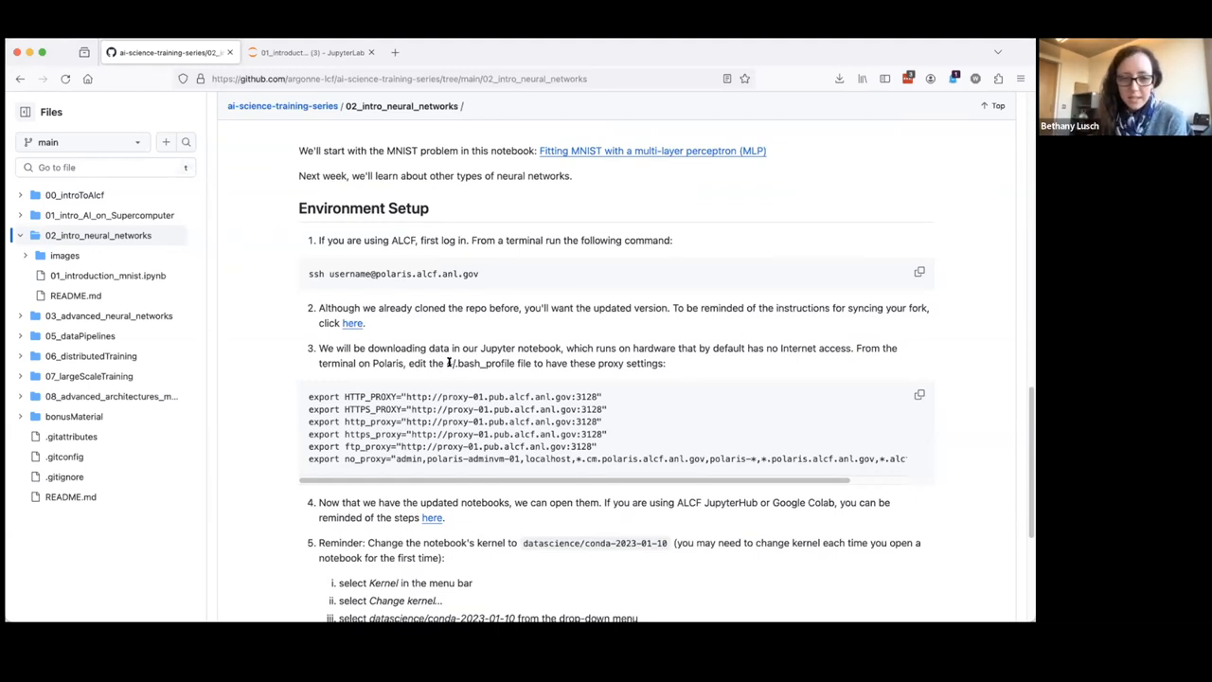
double_click(480, 363)
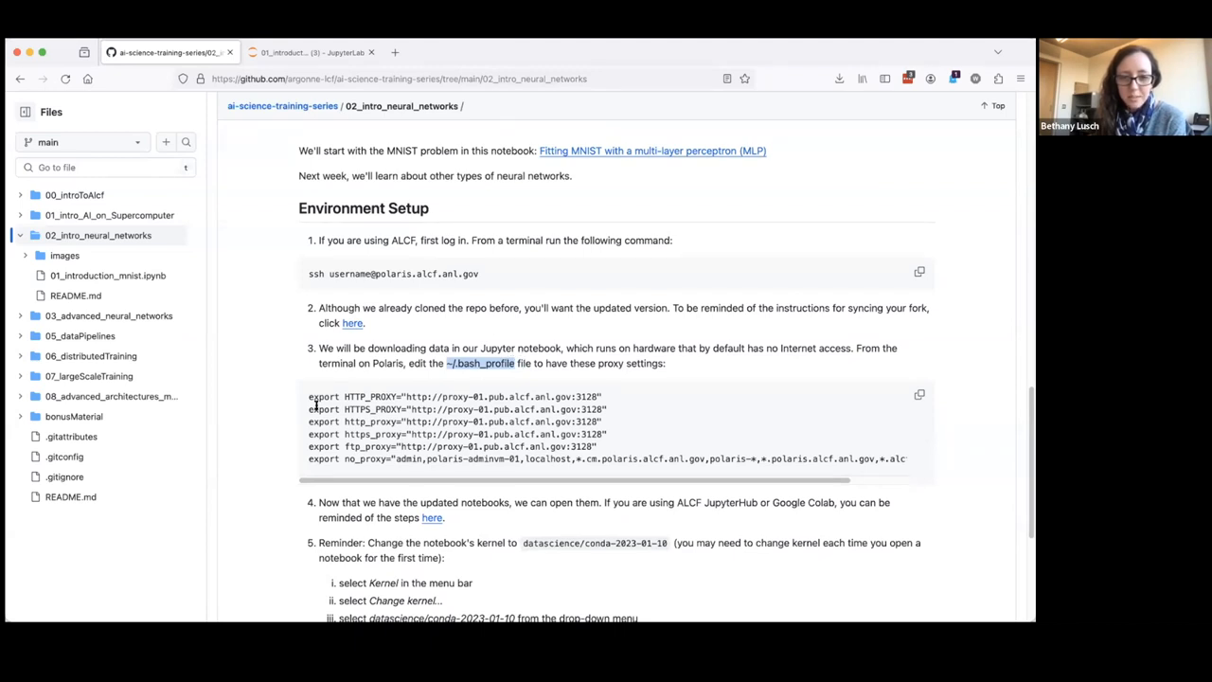
mouse_move(416, 421)
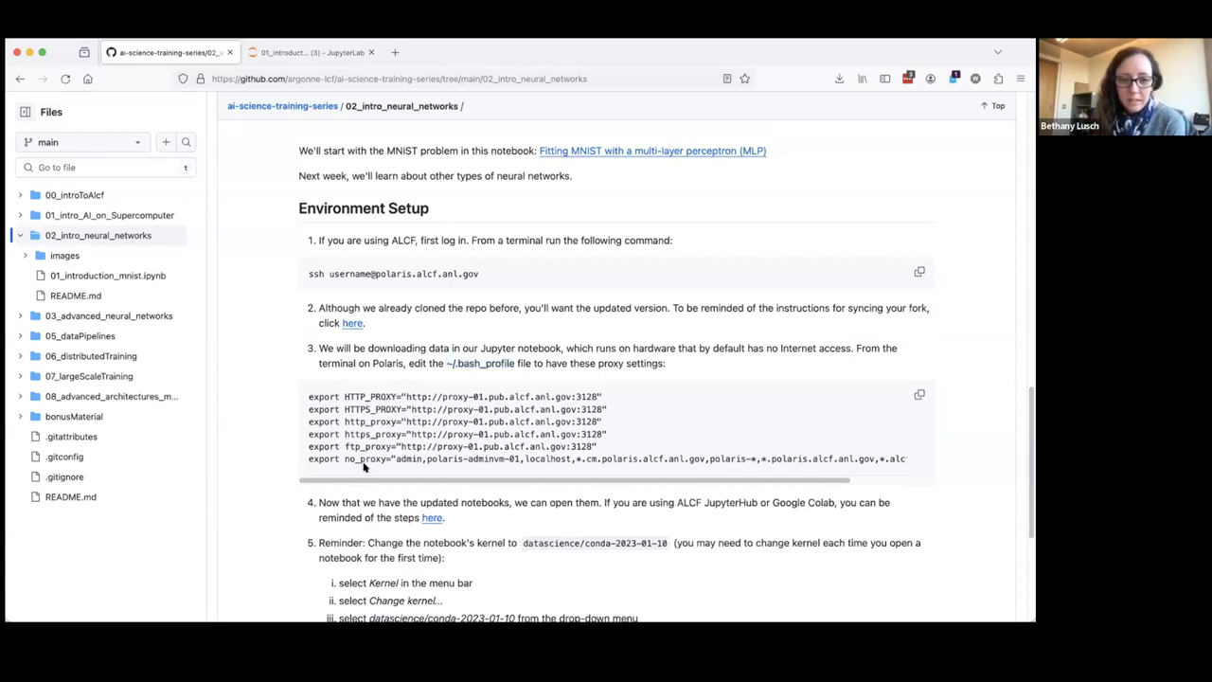
scroll("down", 3)
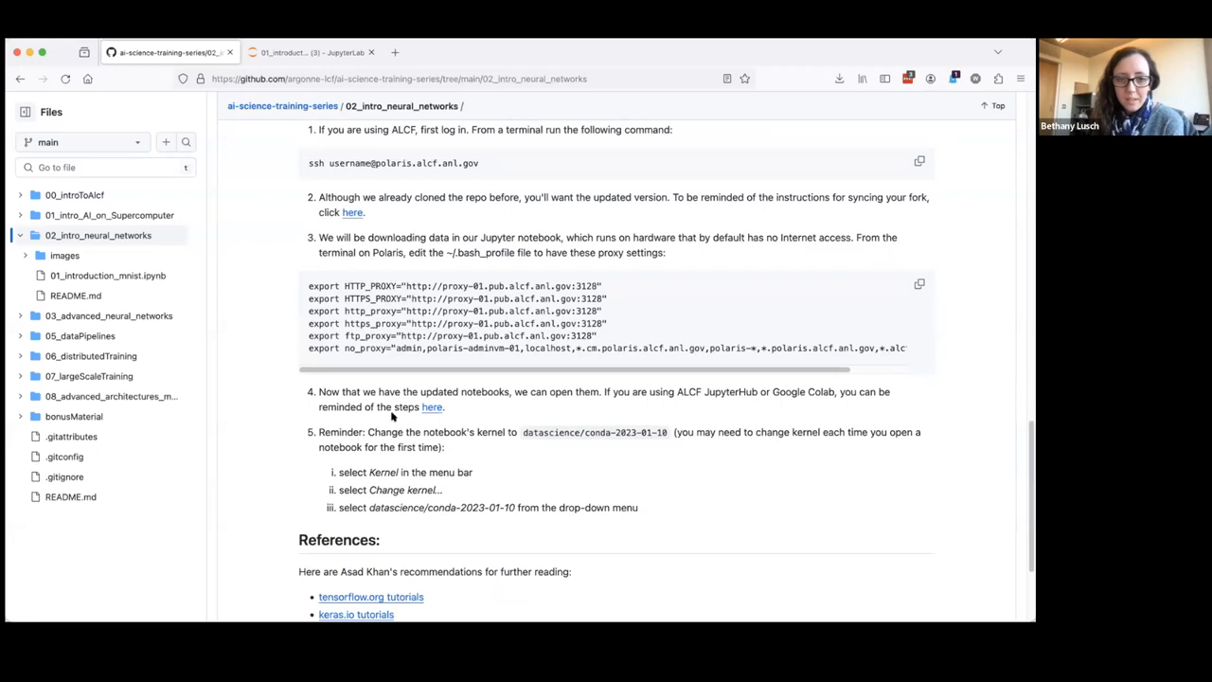
mouse_move(345, 365)
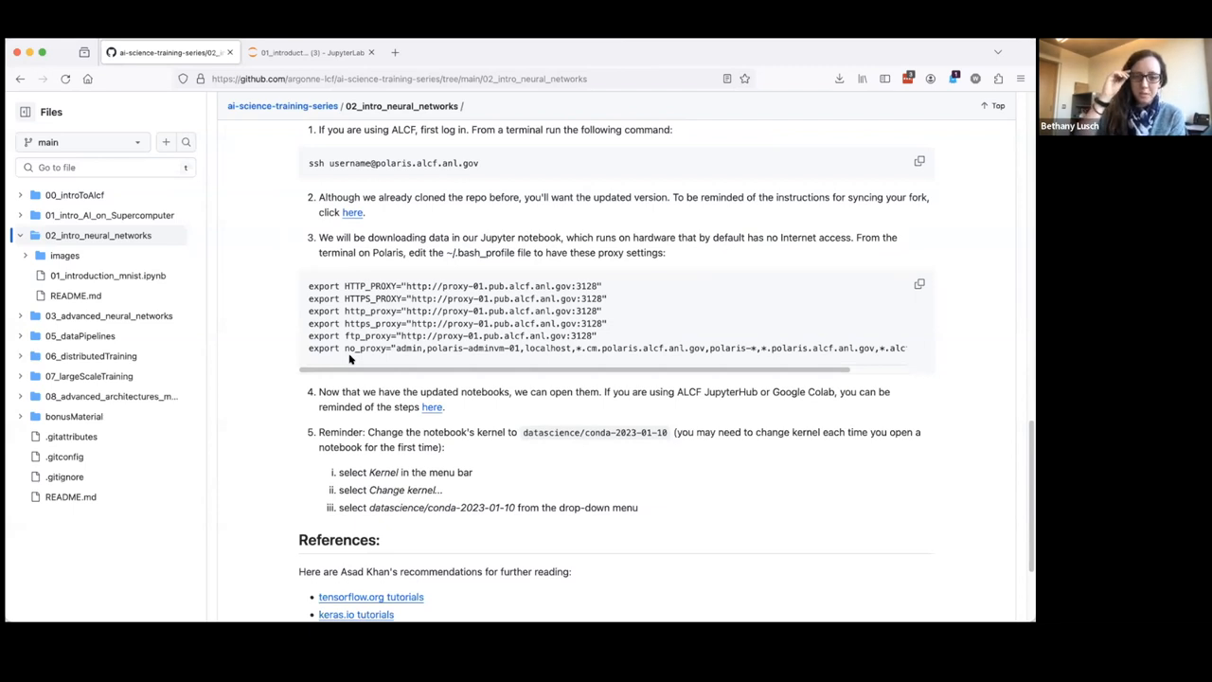
mouse_move(585, 385)
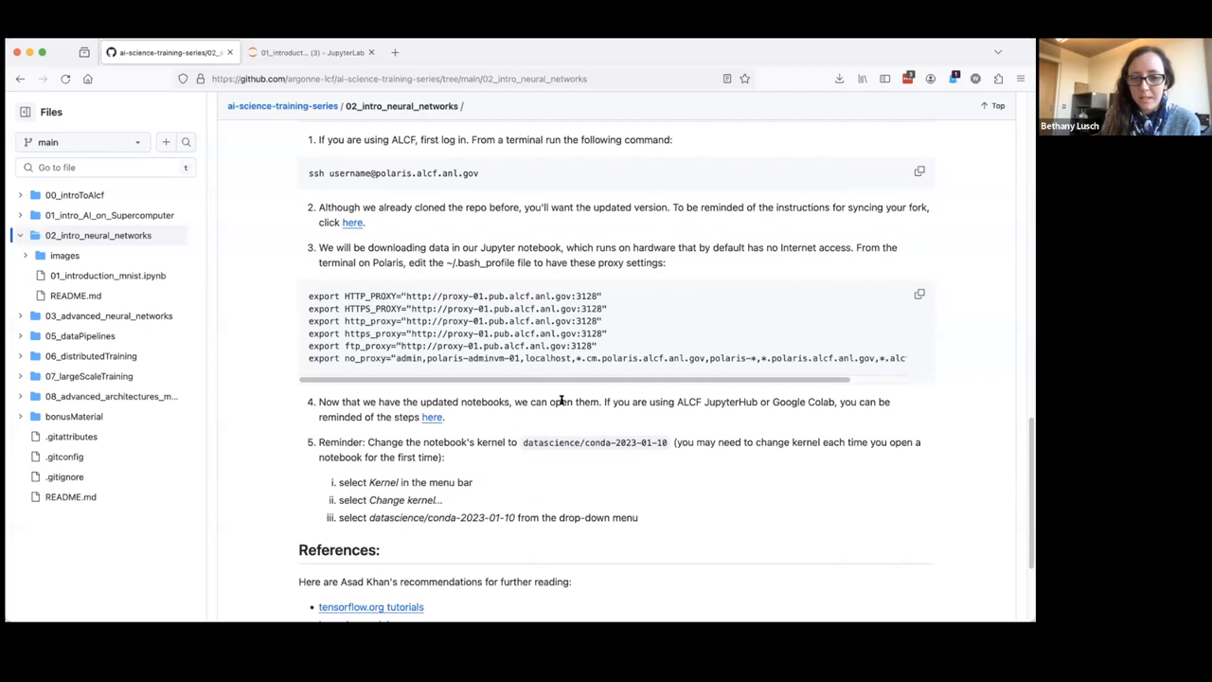
mouse_move(805, 402)
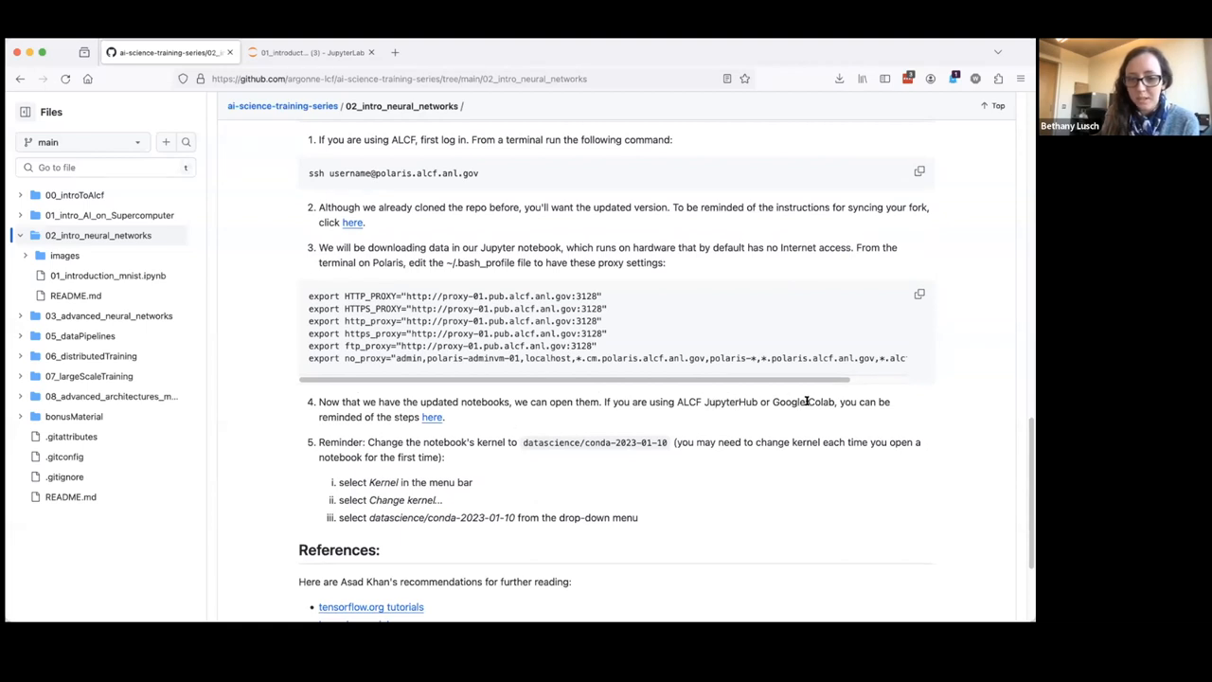
mouse_move(432, 418)
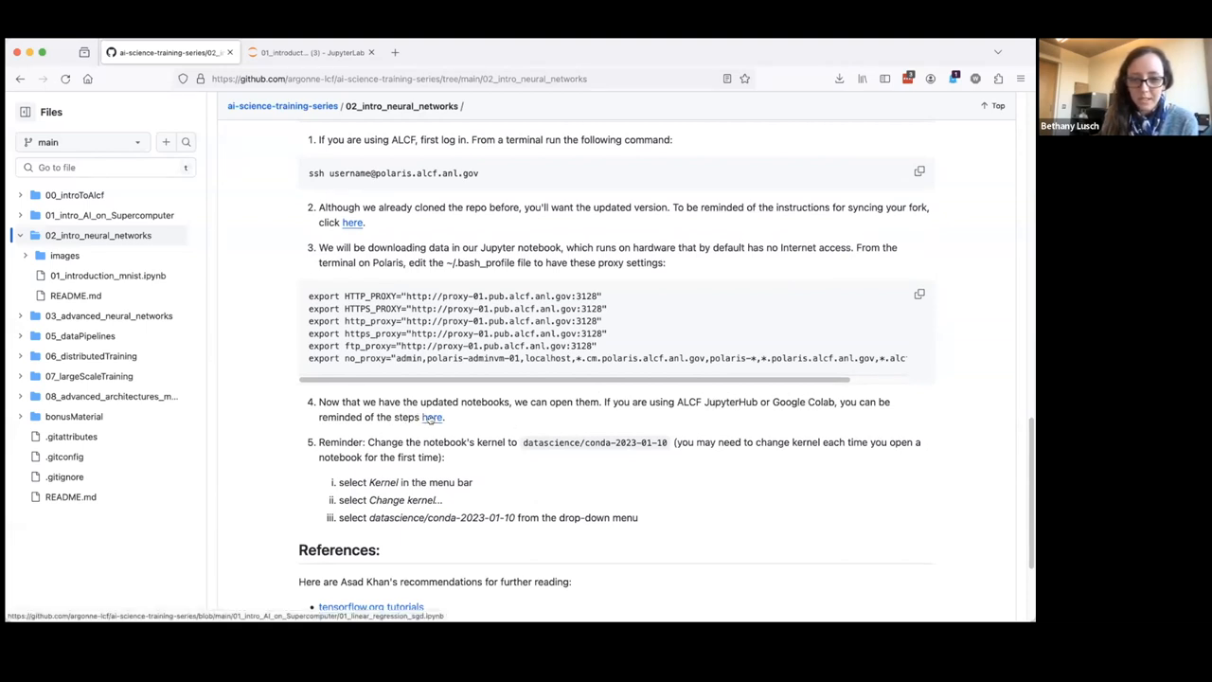
scroll("up", 3)
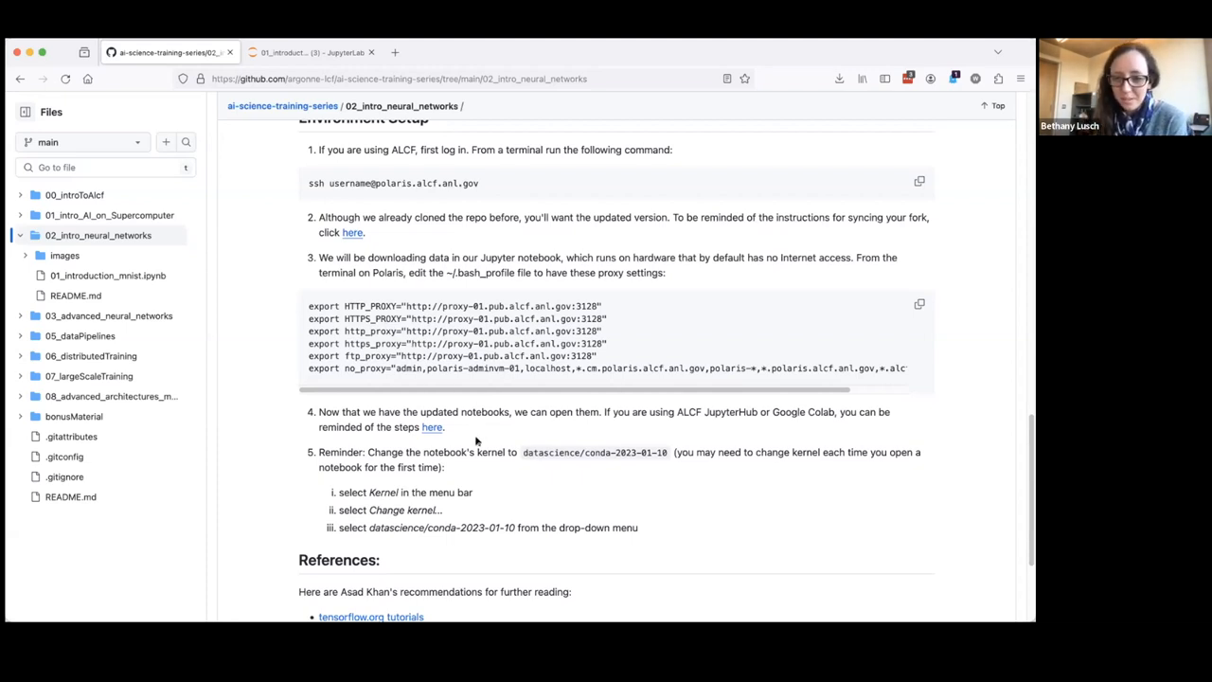
mouse_move(455, 453)
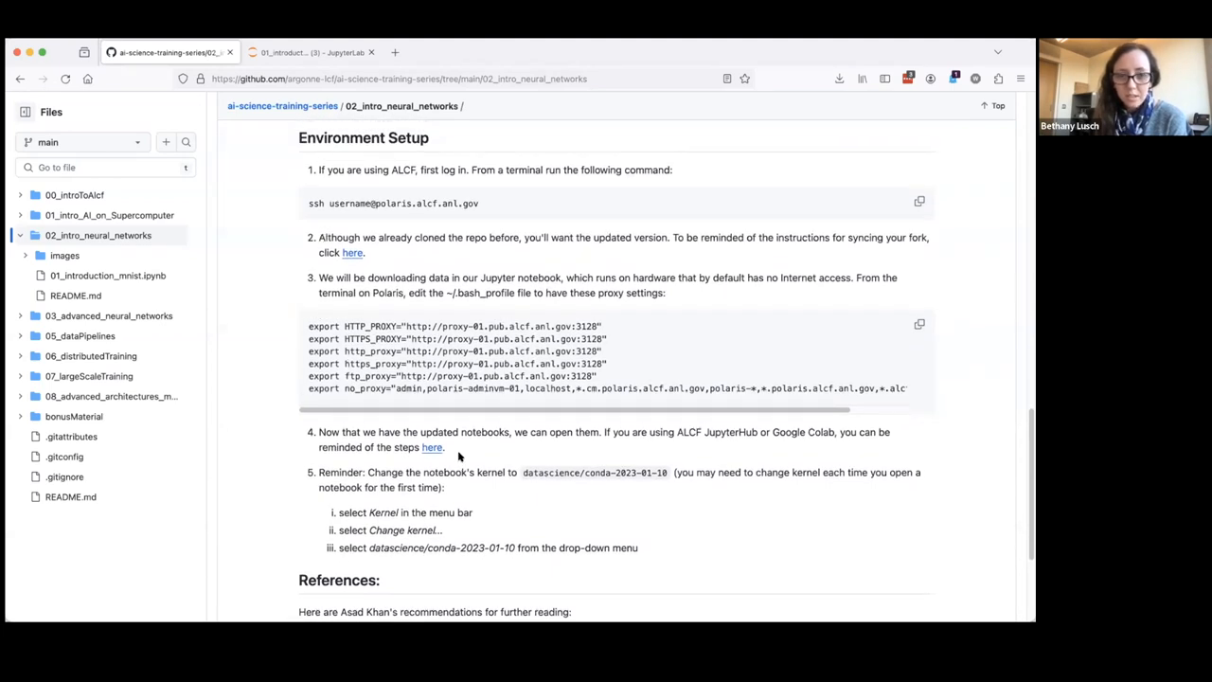
Switch to the JupyterLab tab showing the 01_introduction_mnist notebook
left_click(303, 52)
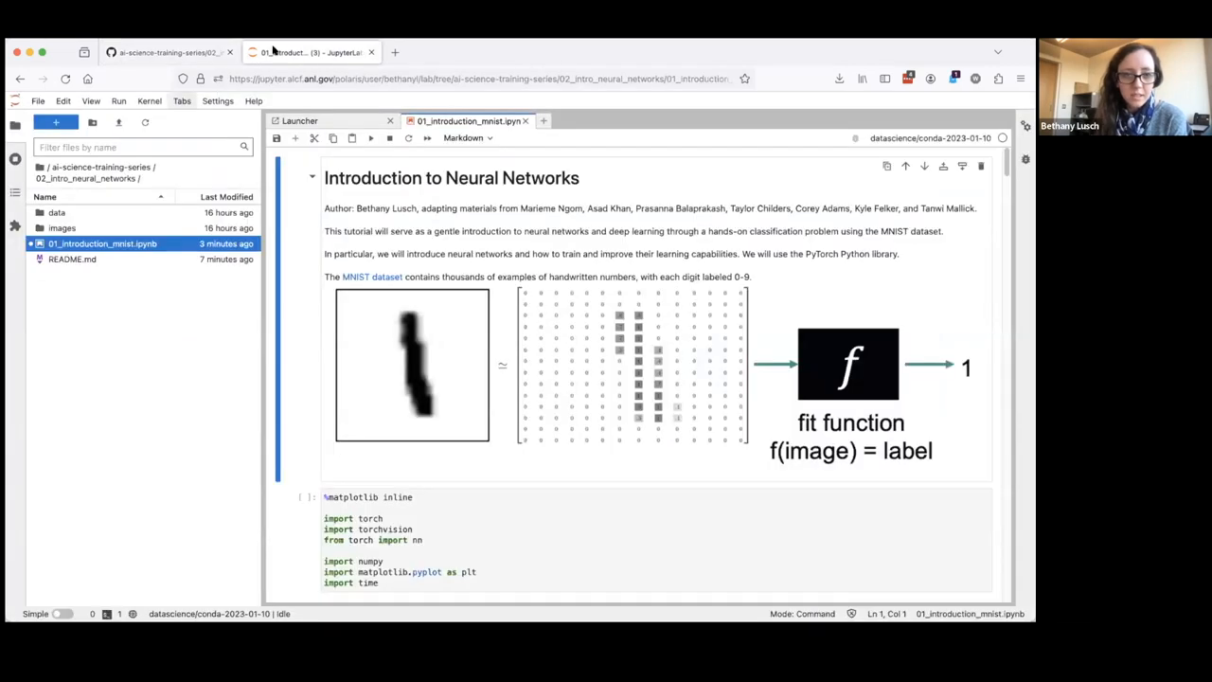
mouse_move(225, 332)
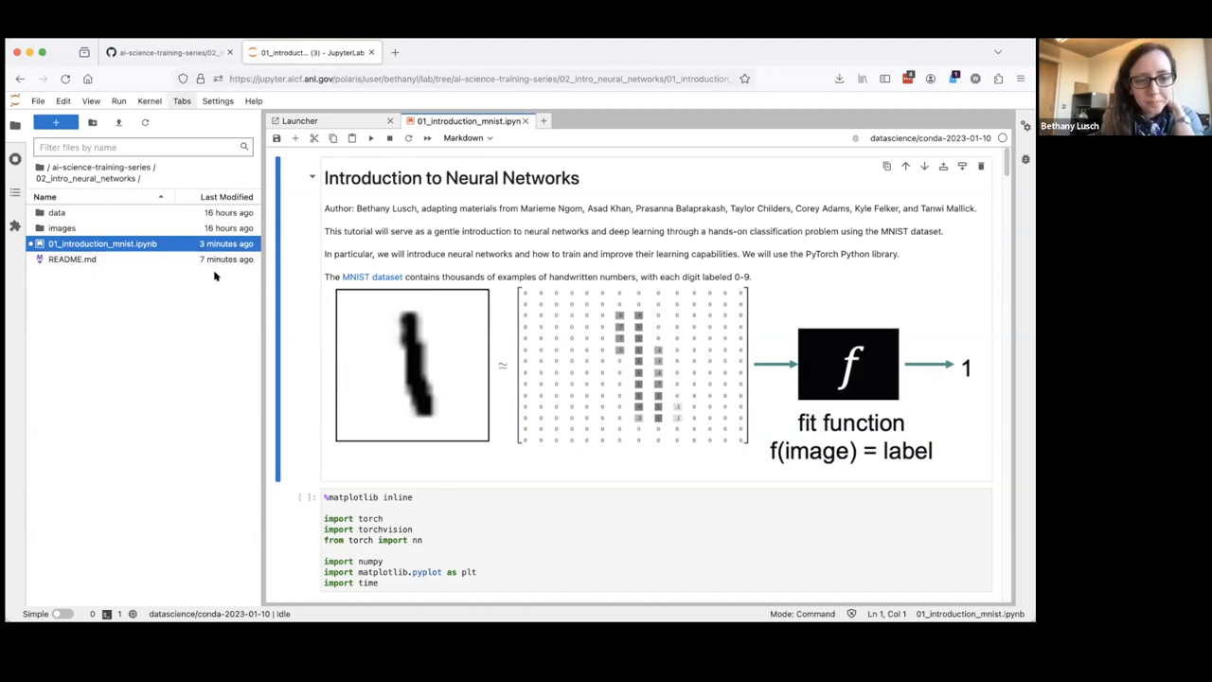
mouse_move(212, 270)
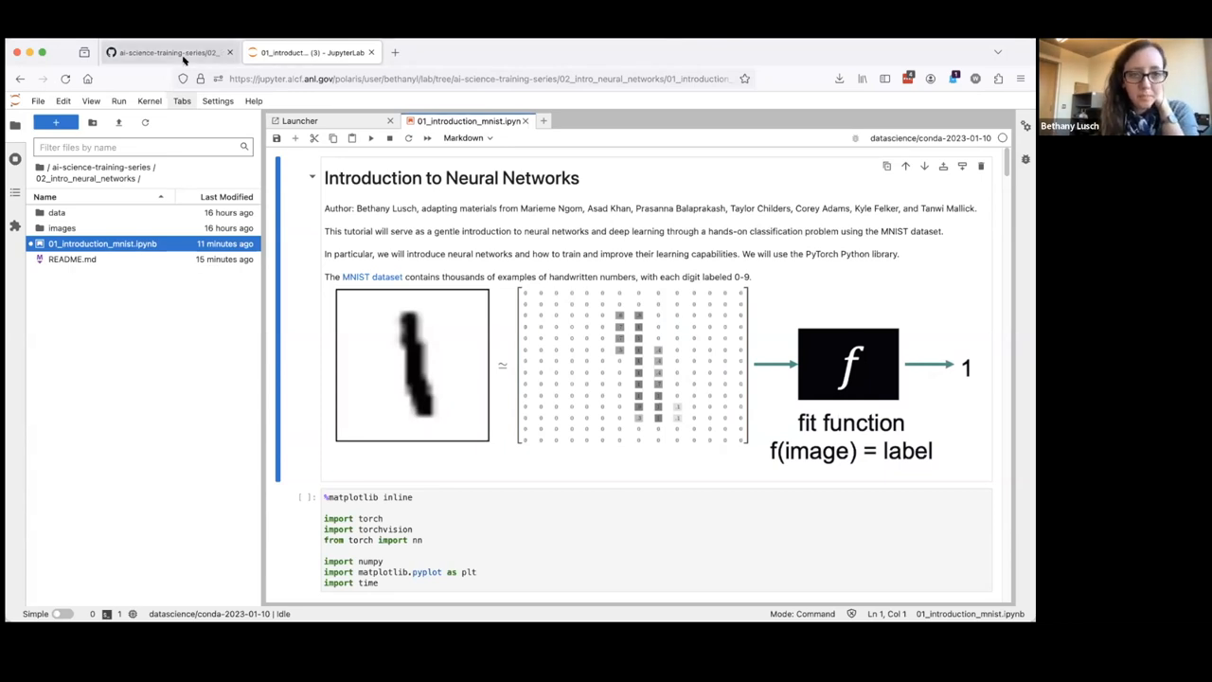
left_click(161, 54)
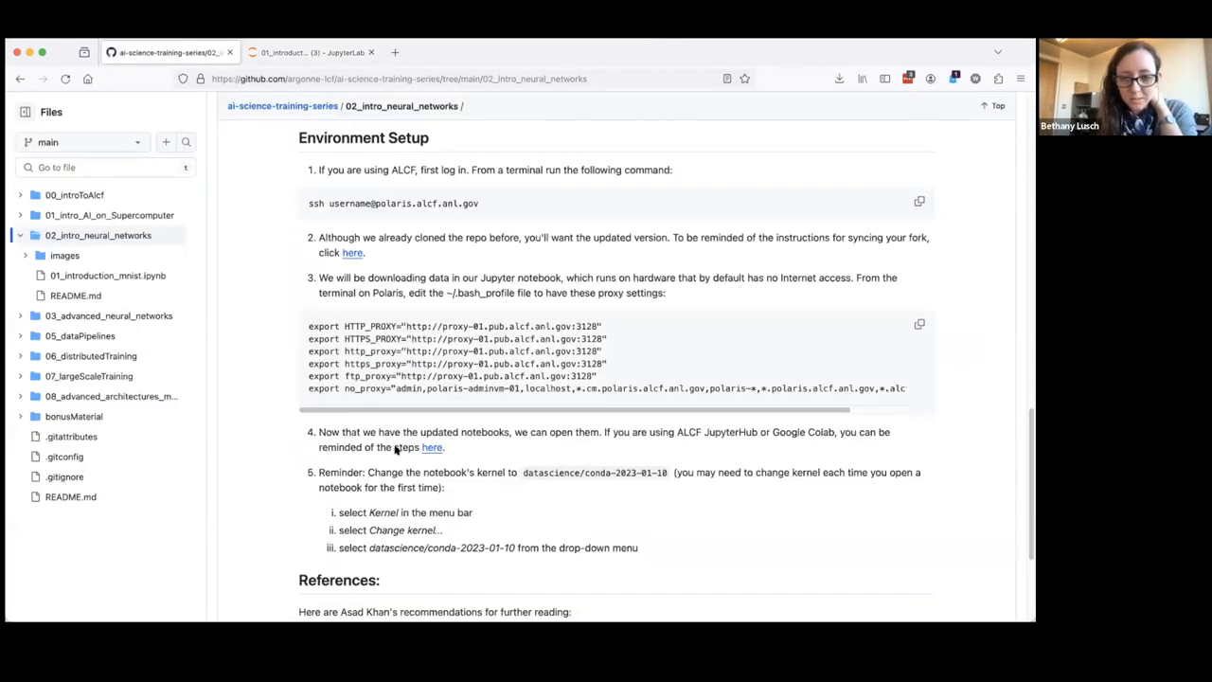
mouse_move(431, 447)
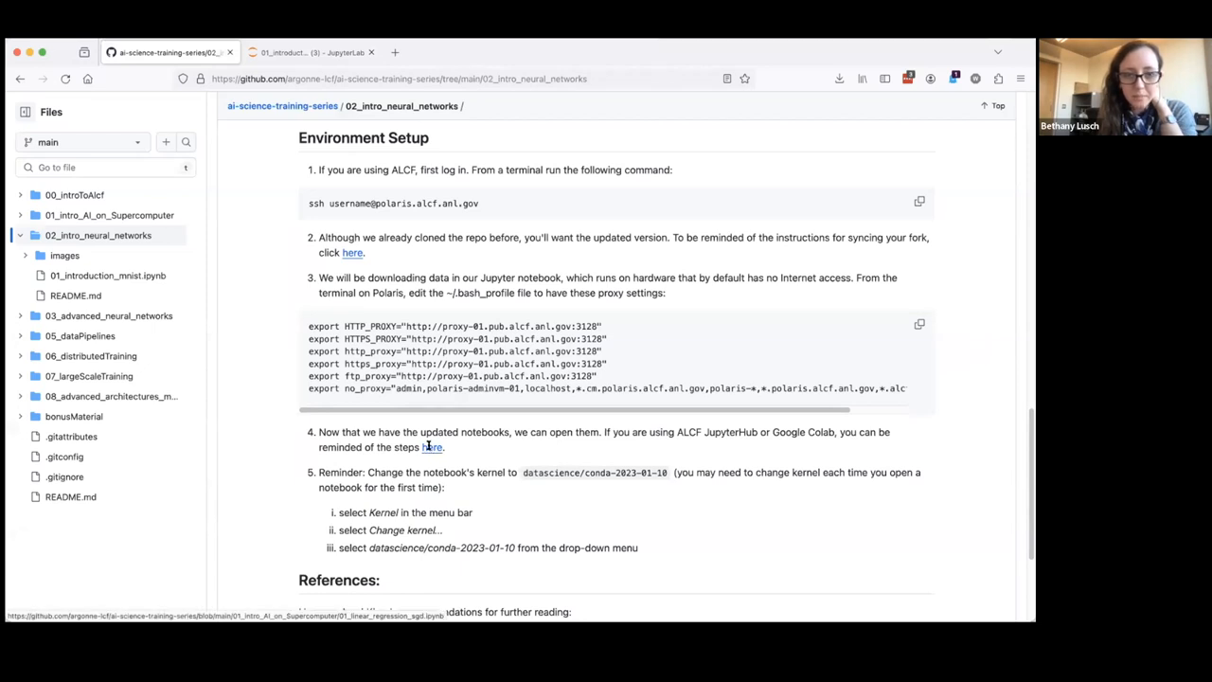
left_click(284, 53)
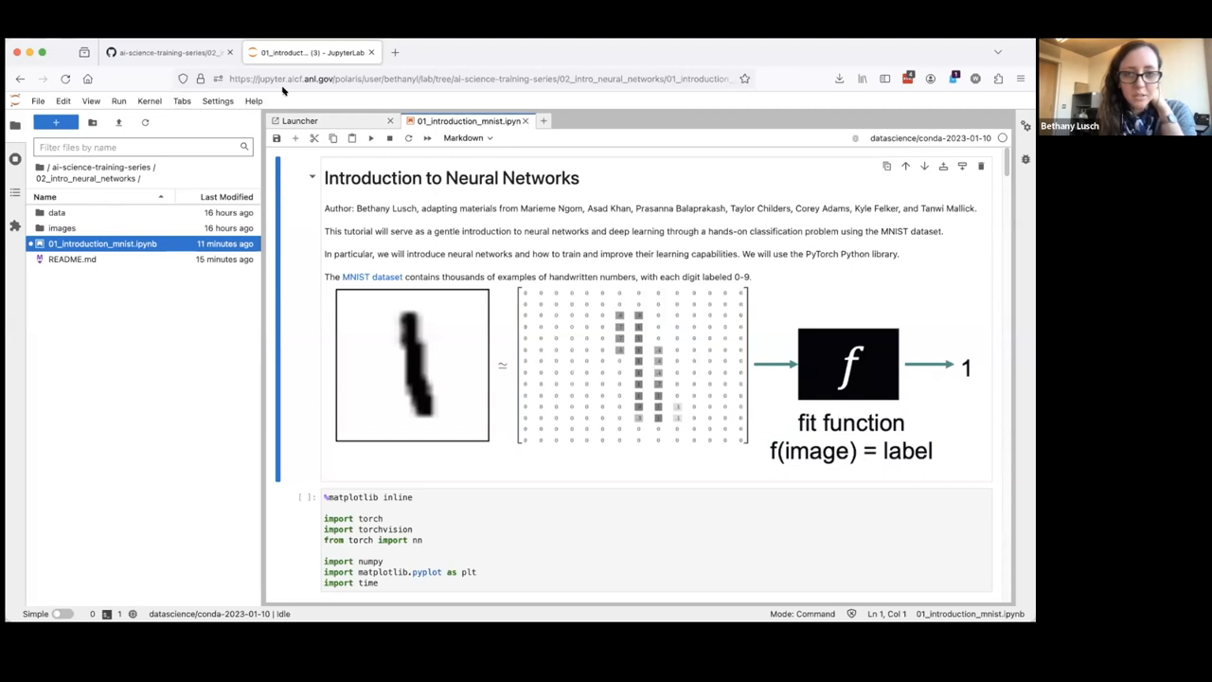
mouse_move(285, 85)
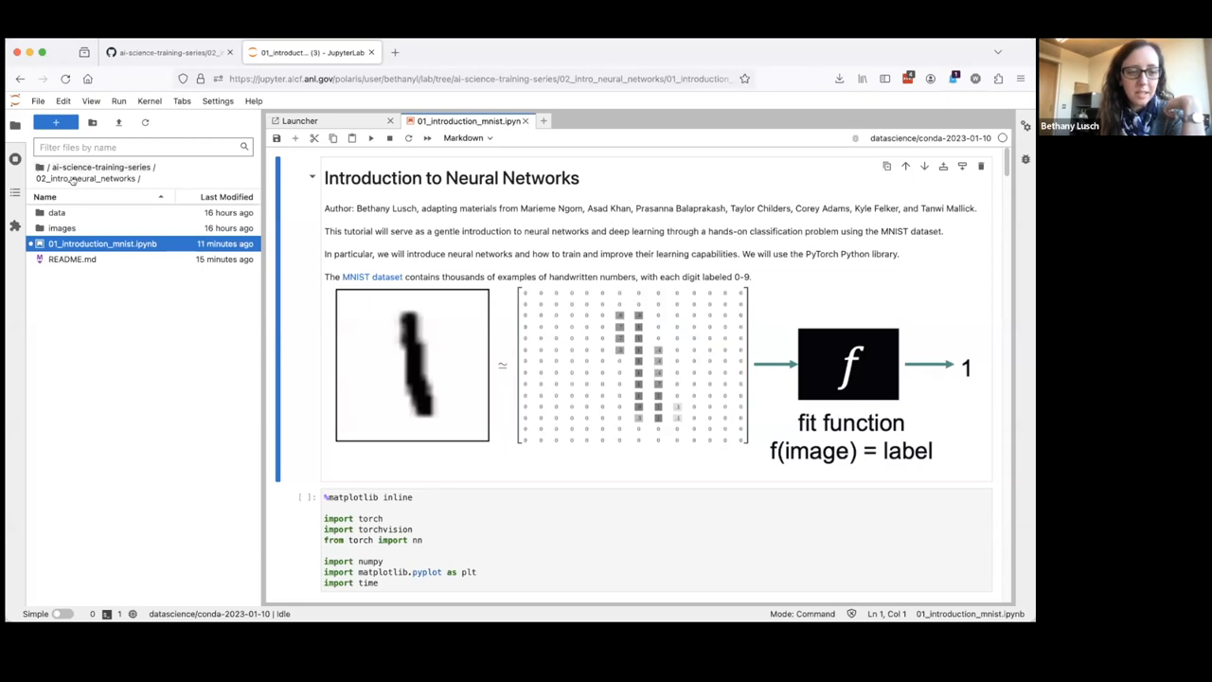
mouse_move(131, 269)
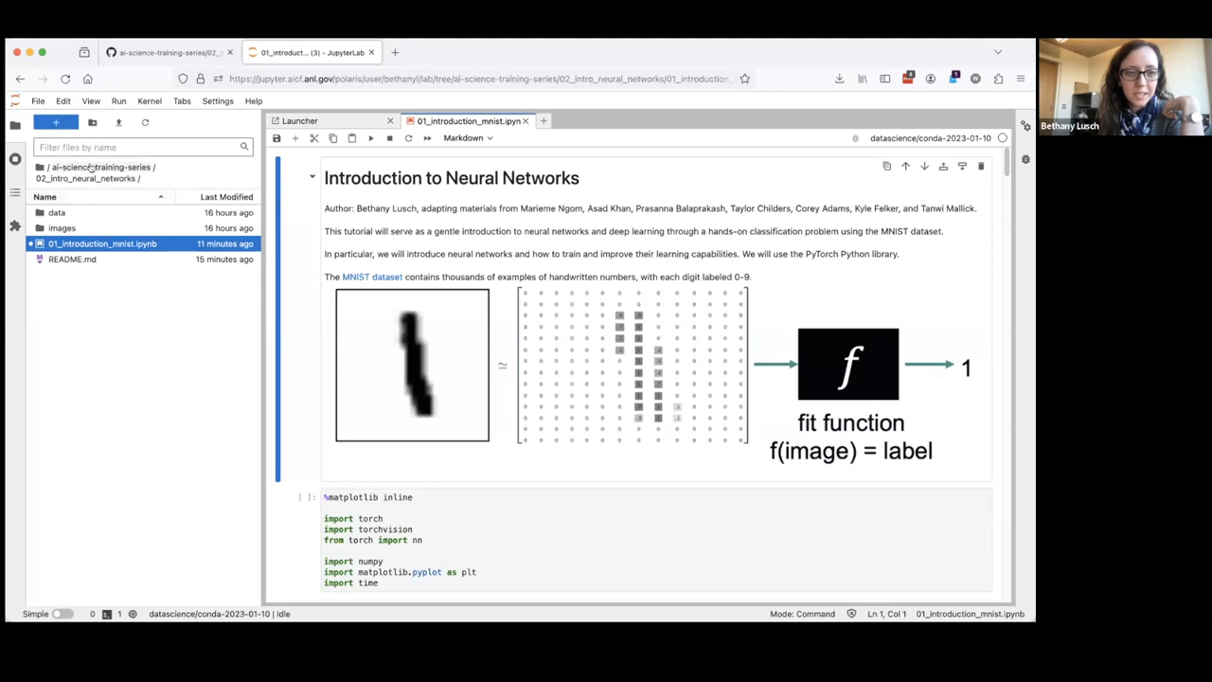
mouse_move(151, 178)
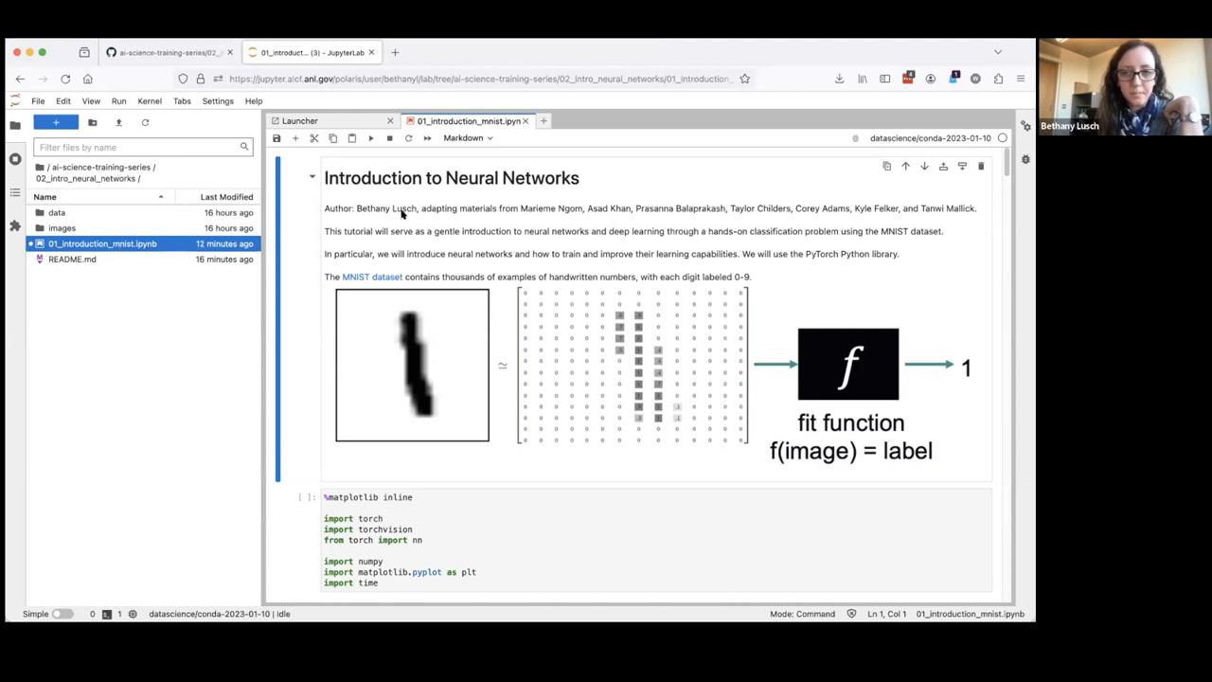
mouse_move(982, 174)
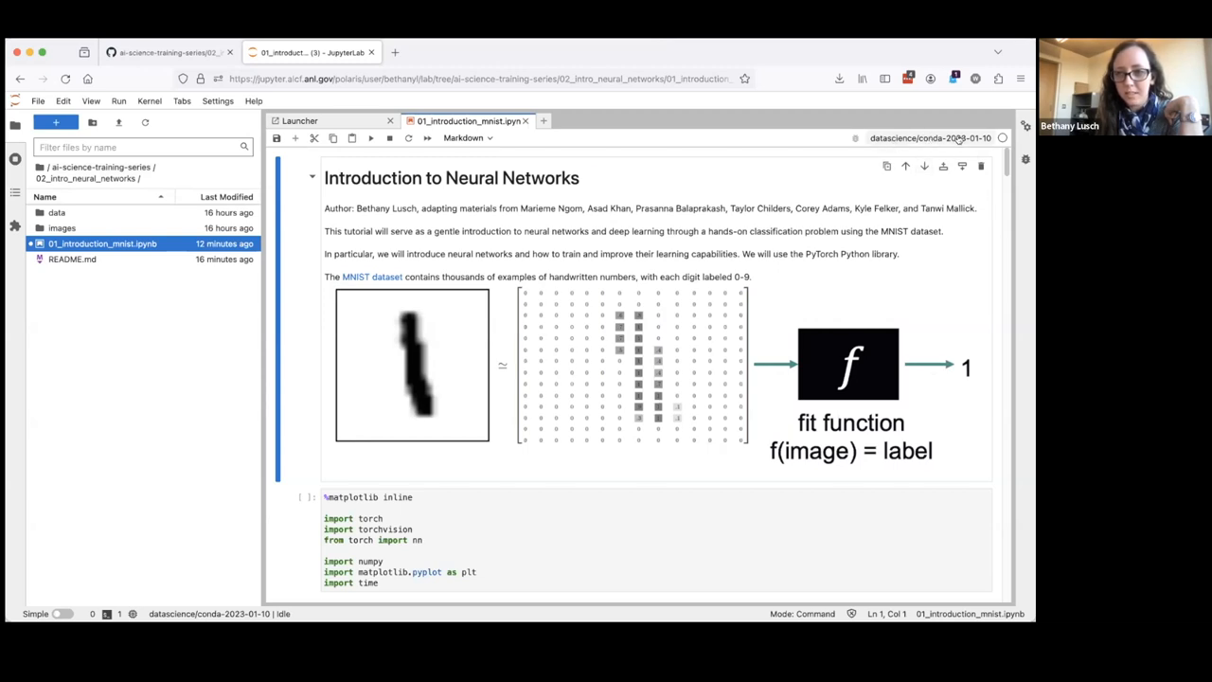
mouse_move(686, 269)
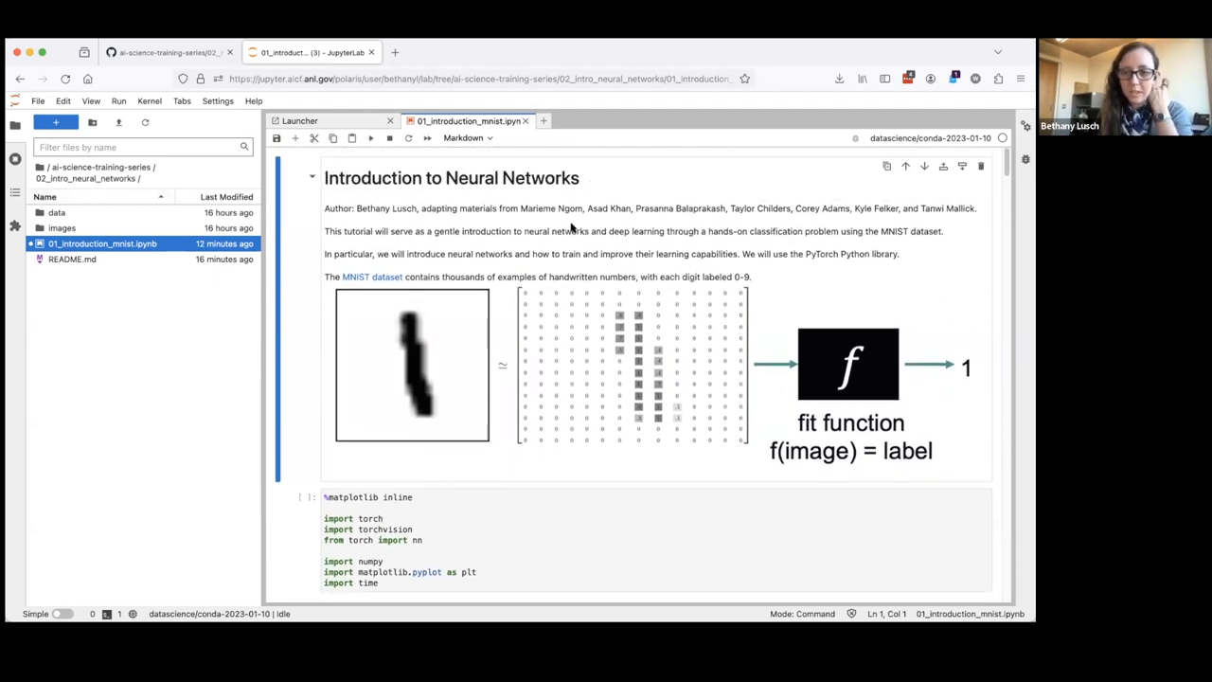
mouse_move(758, 270)
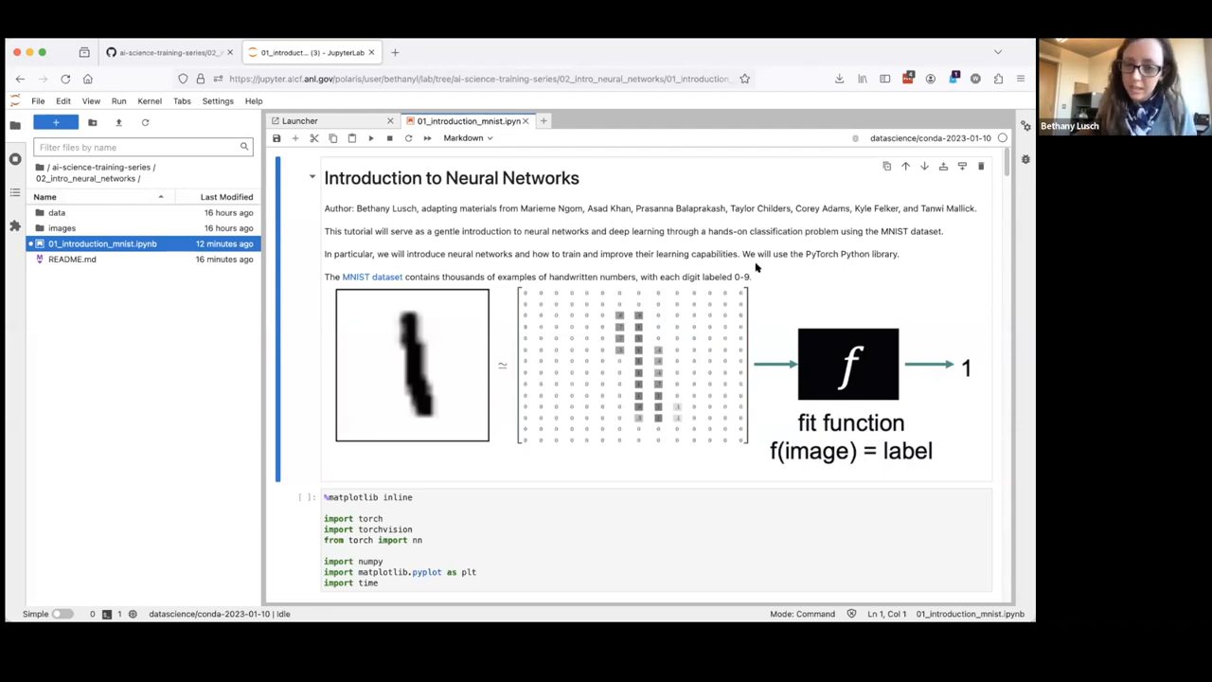
mouse_move(786, 264)
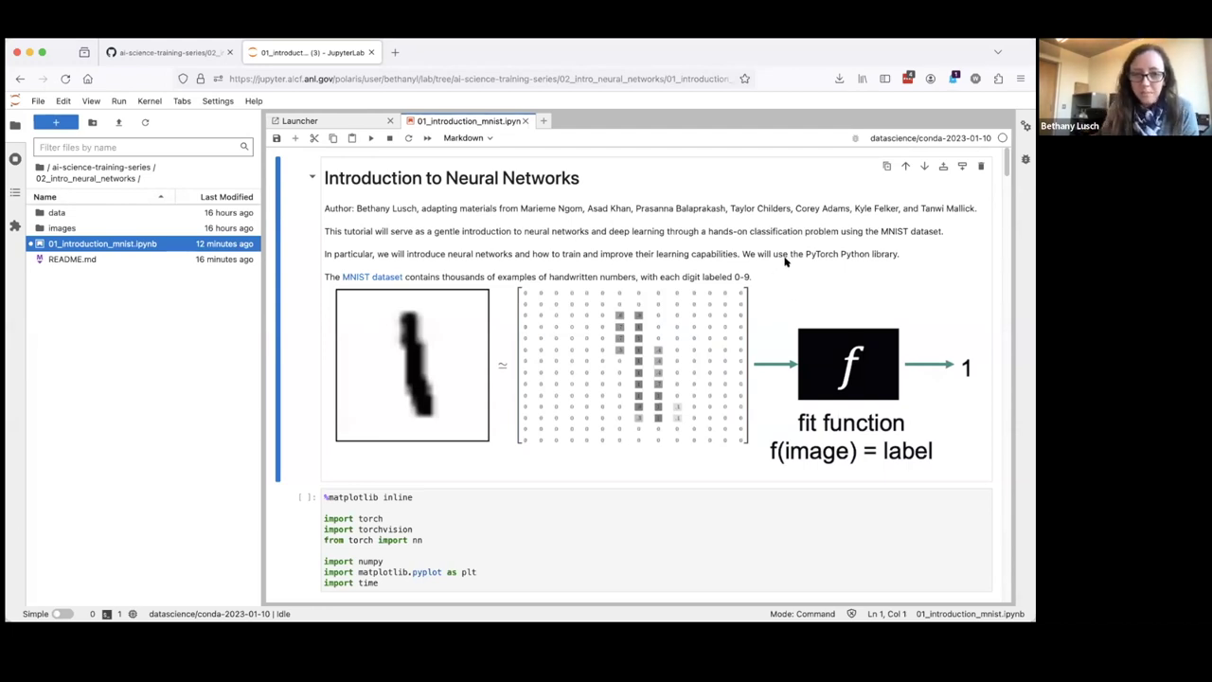
mouse_move(790, 265)
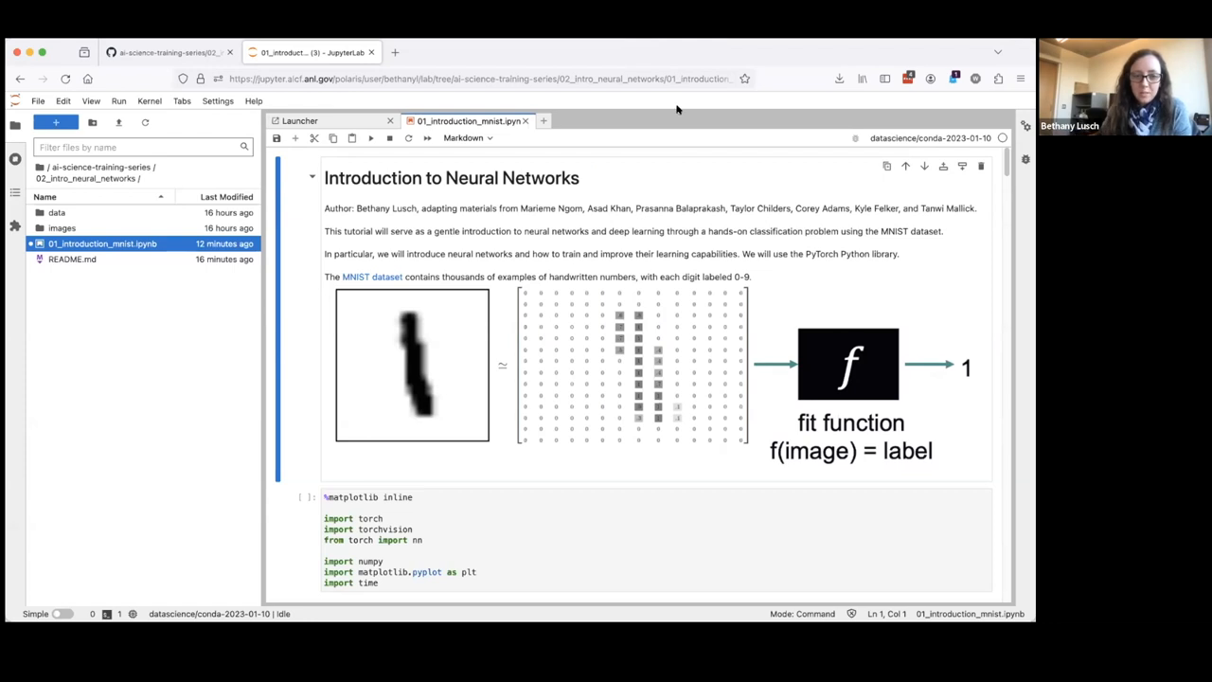
mouse_move(476, 251)
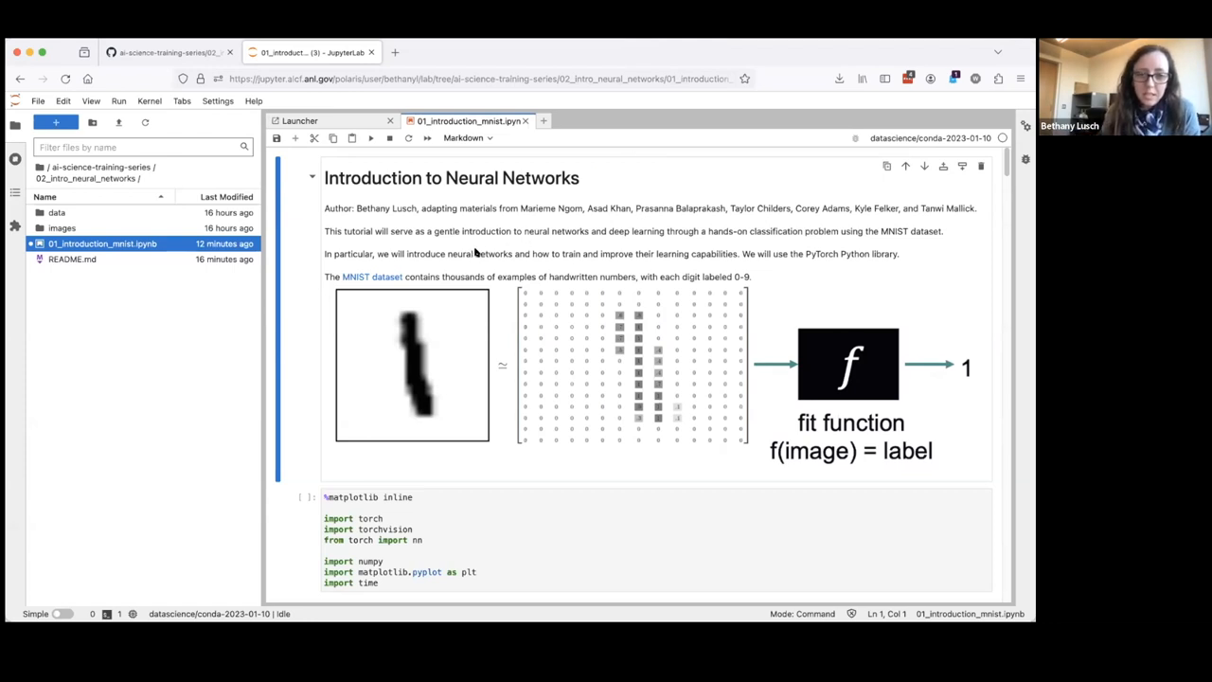
mouse_move(425, 337)
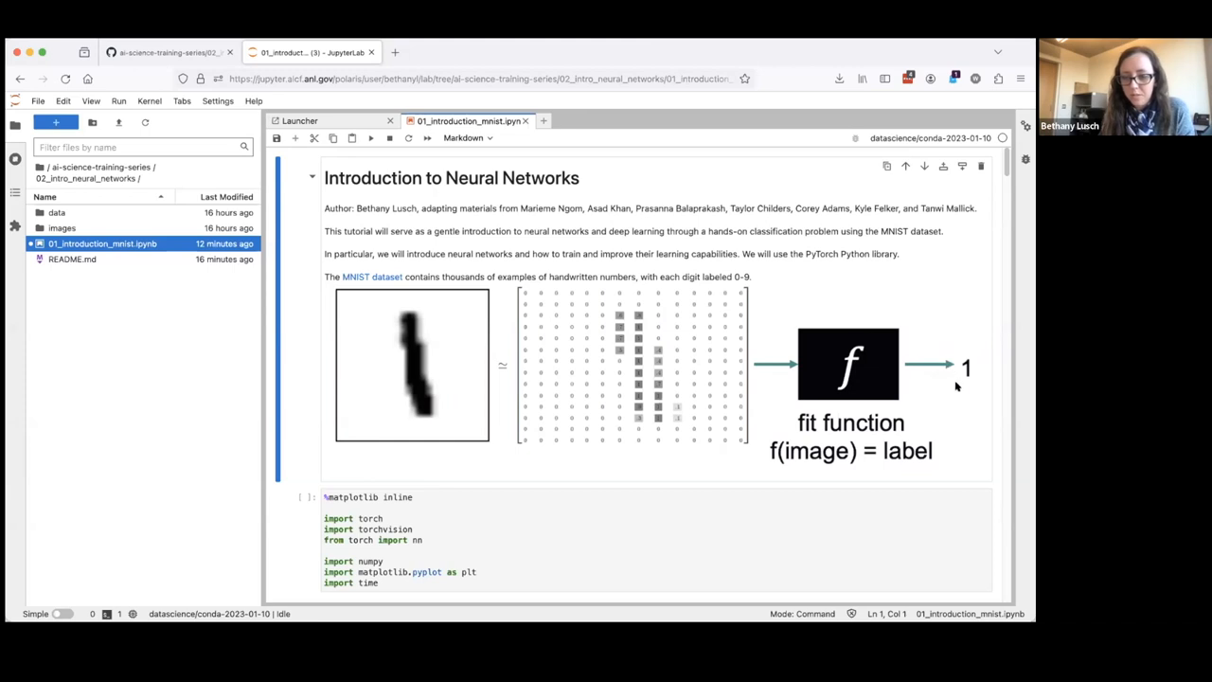
Scroll to the torch, torchvision, numpy and matplotlib import cell while it runs
scroll("down", 3)
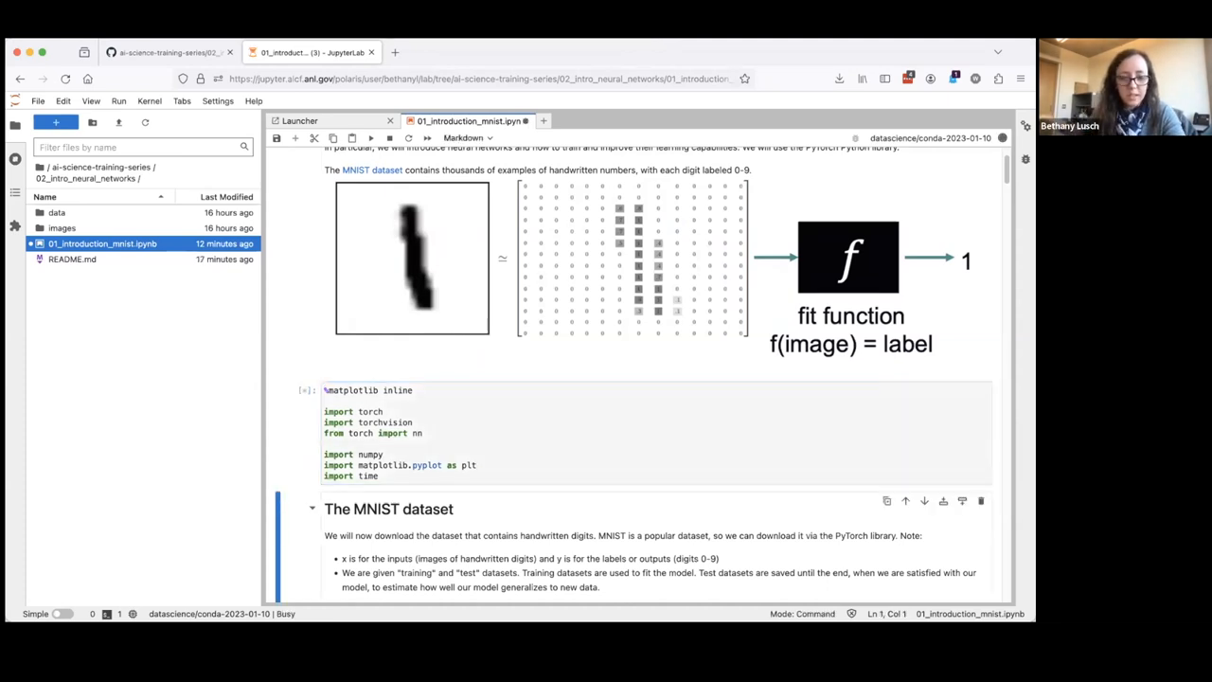
mouse_move(394, 423)
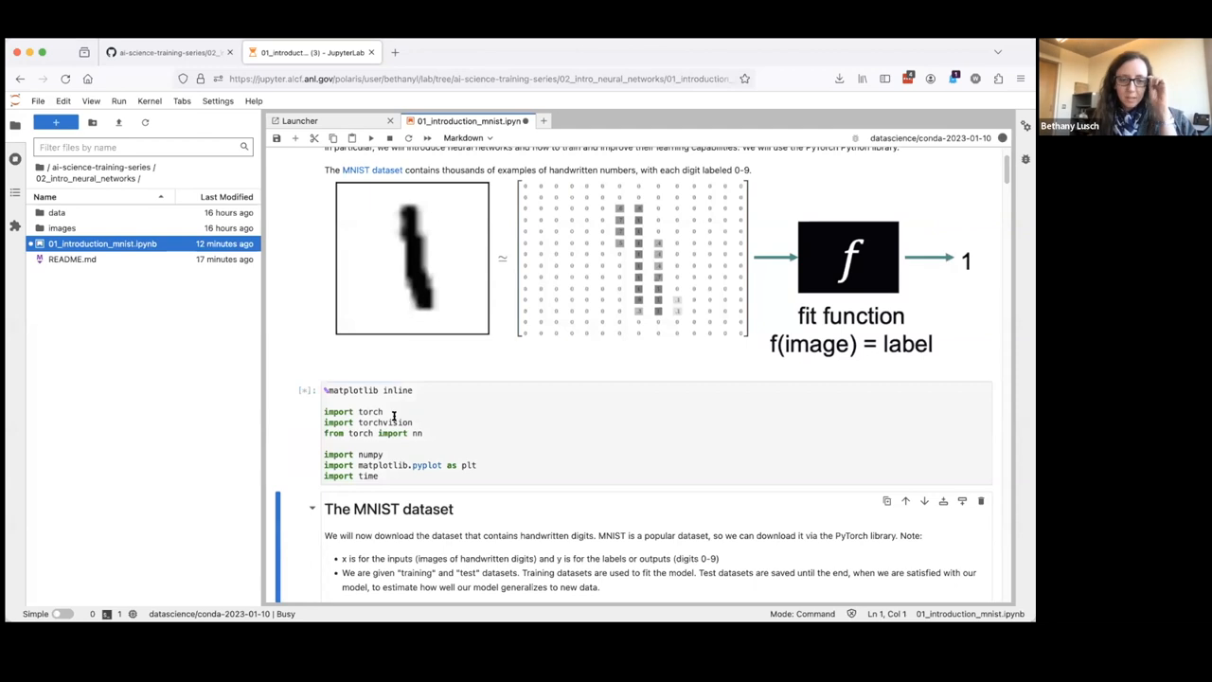
Select the import cell, then scroll to and select the torchvision MNIST data-loading cell
left_click(511, 419)
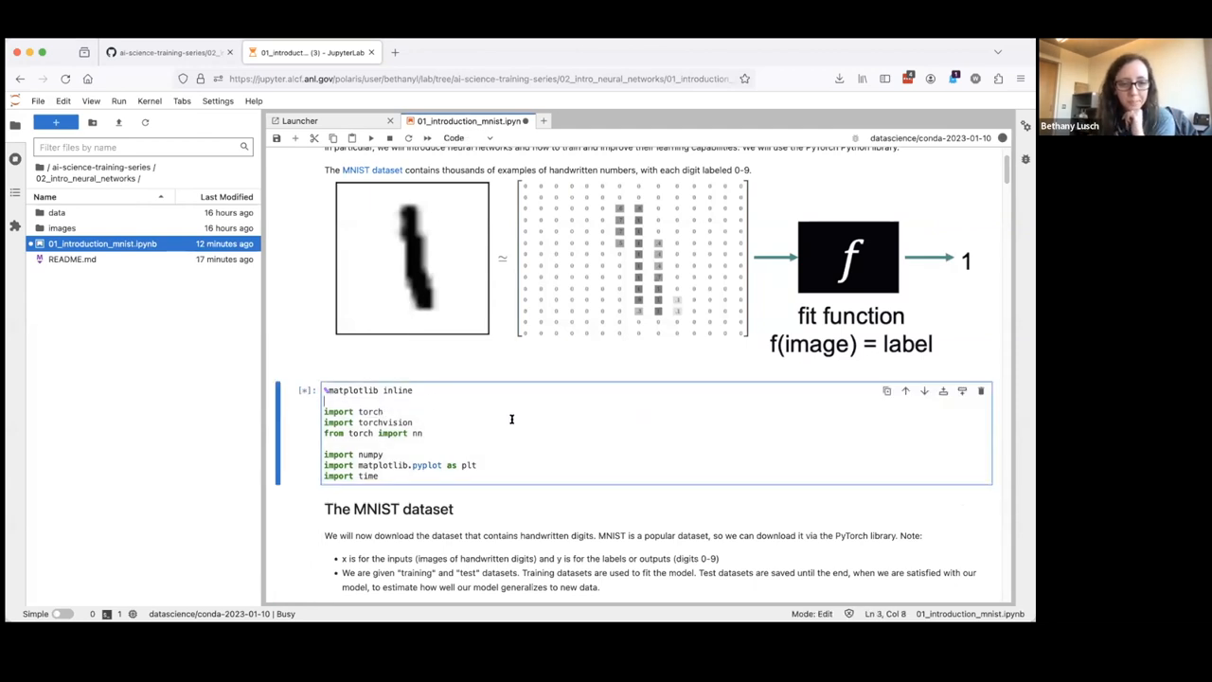
scroll("down", 3)
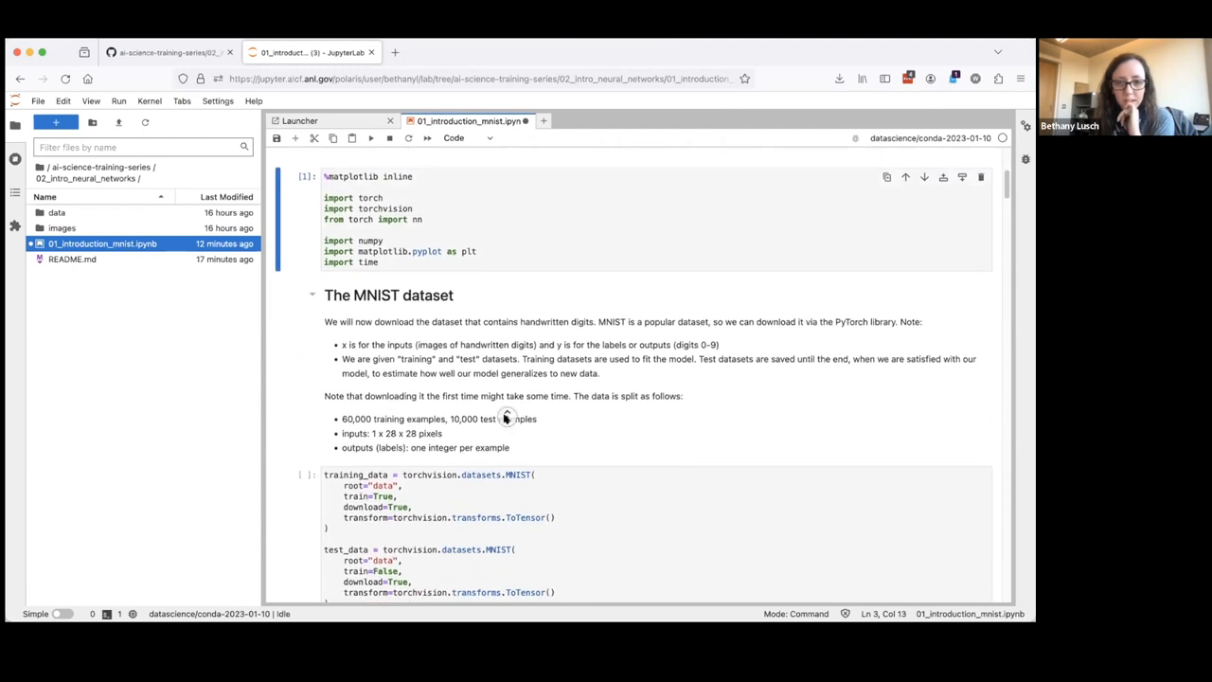
scroll("down", 3)
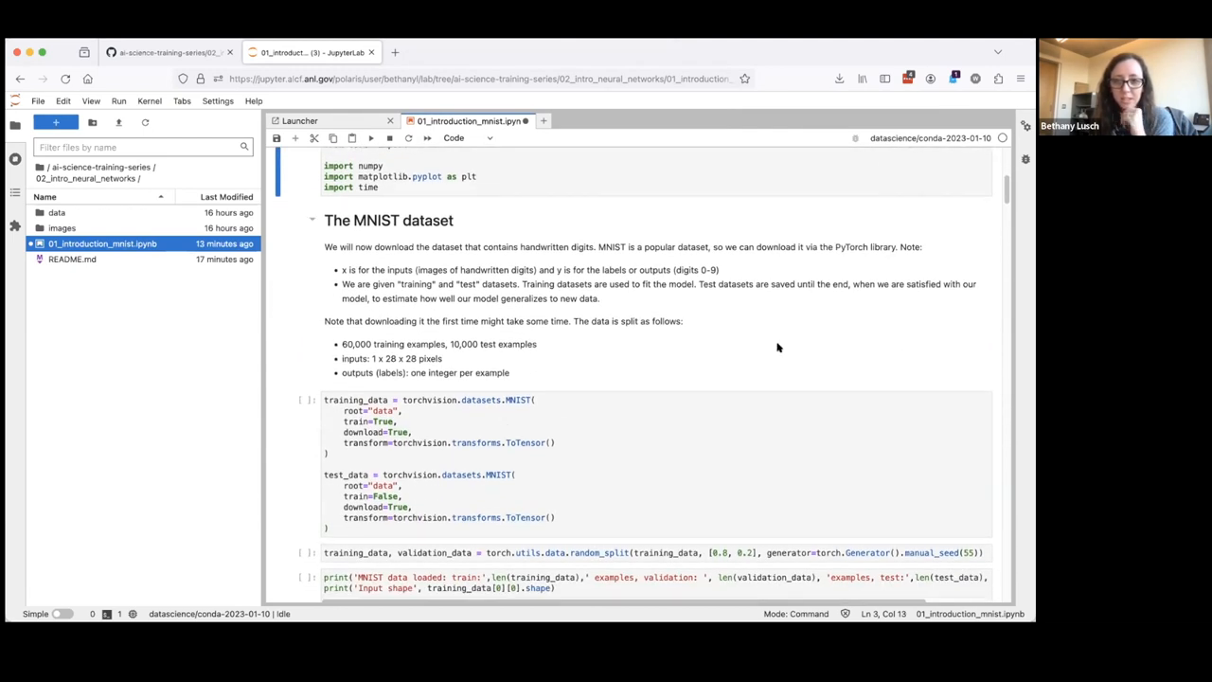
left_click(572, 438)
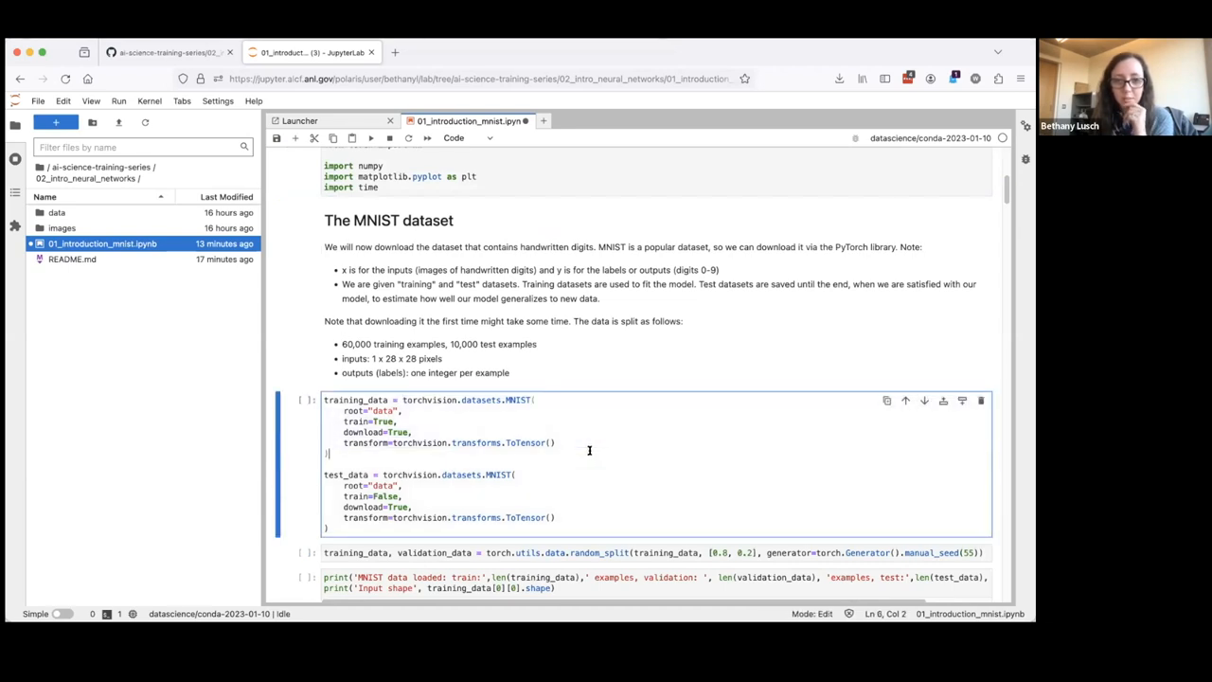
scroll("down", 3)
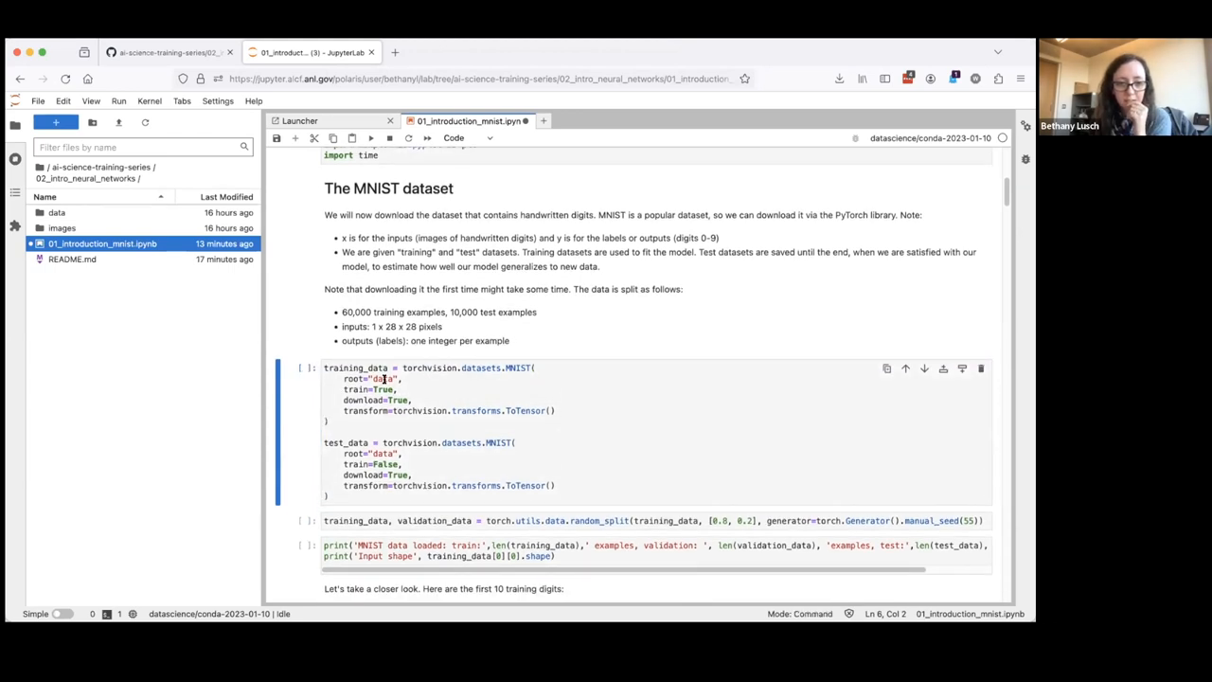
Run the MNIST download cell, scroll to the train/validation split, and save with Cmd+S
key("Shift+Enter")
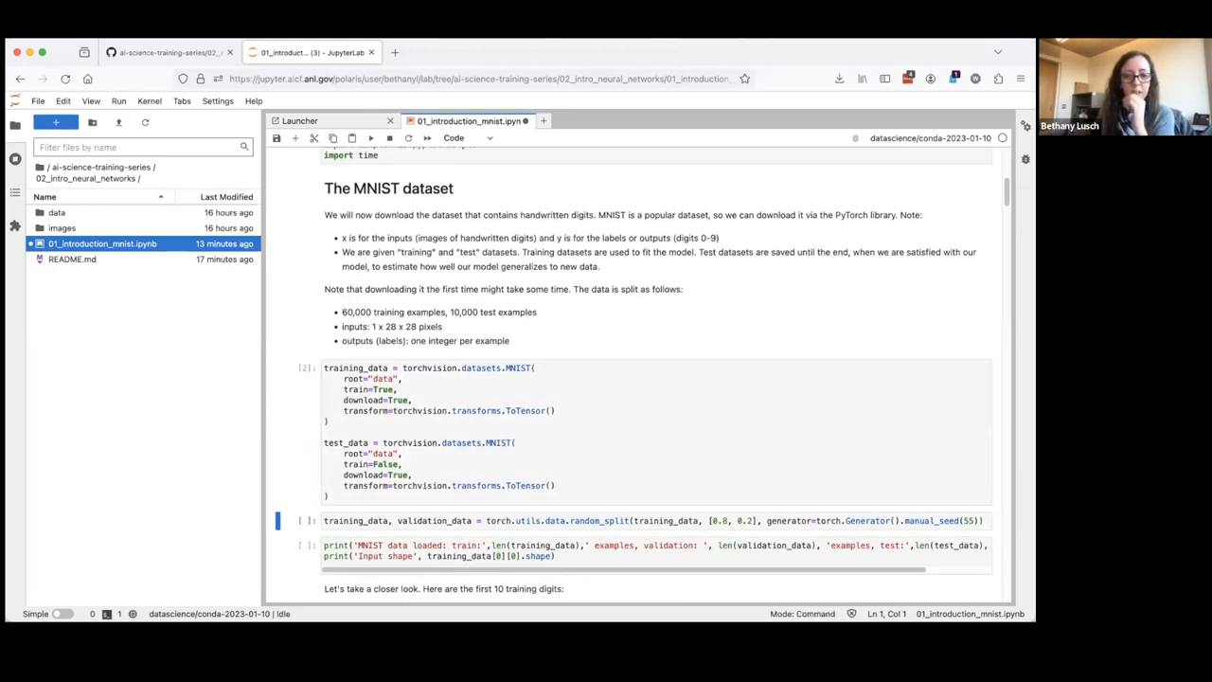
mouse_move(488, 422)
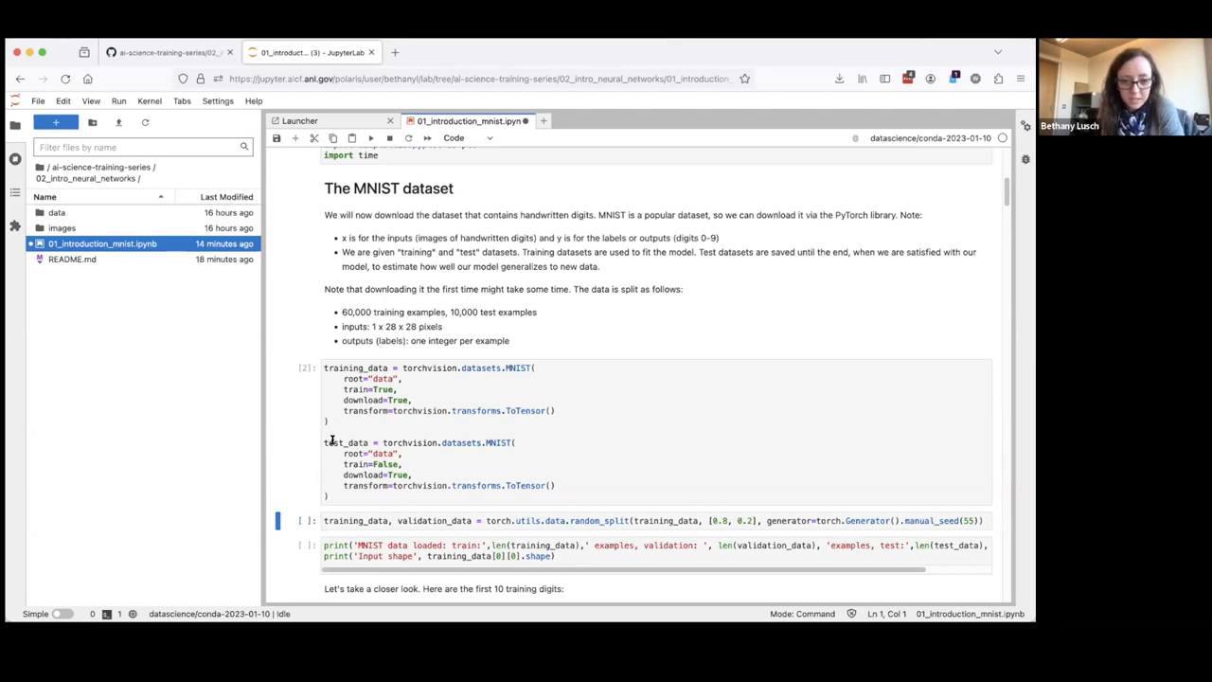
mouse_move(341, 443)
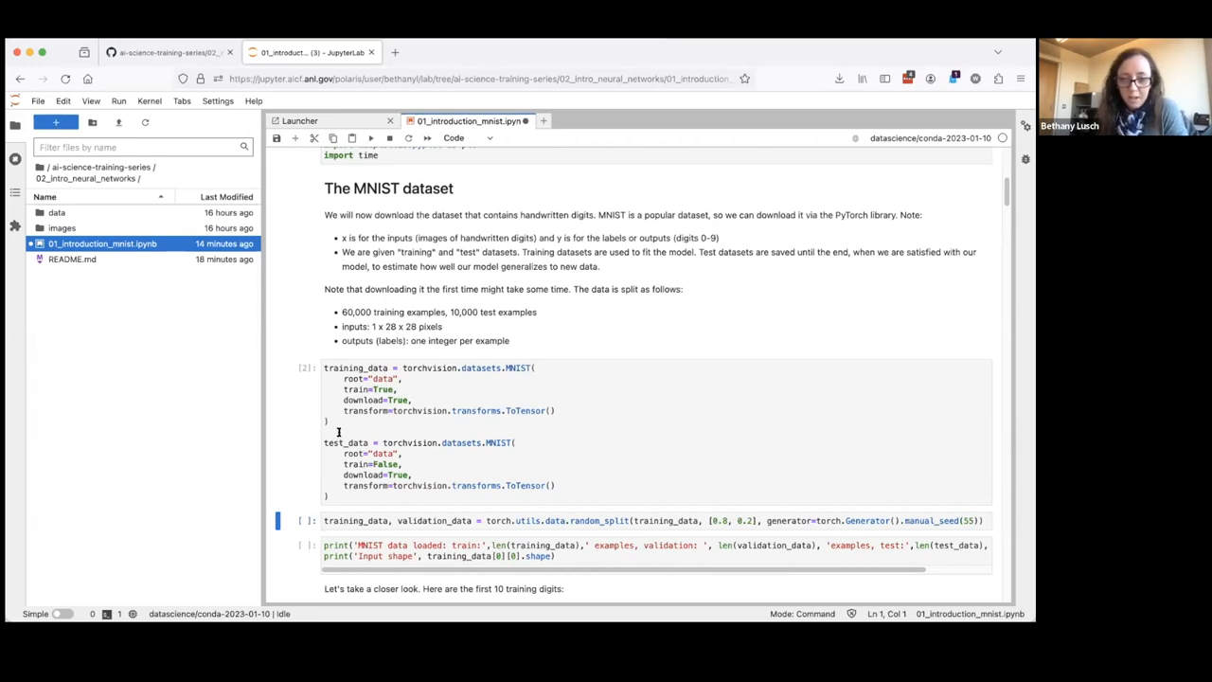
scroll("down", 3)
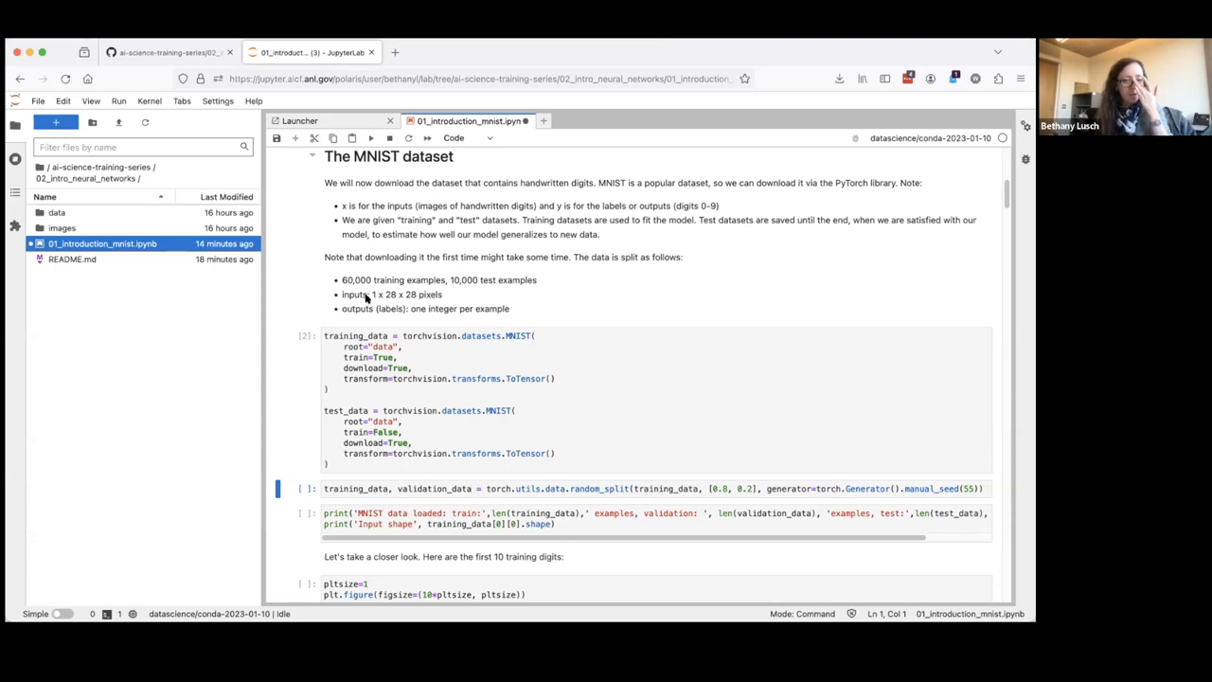
key("cmd+s")
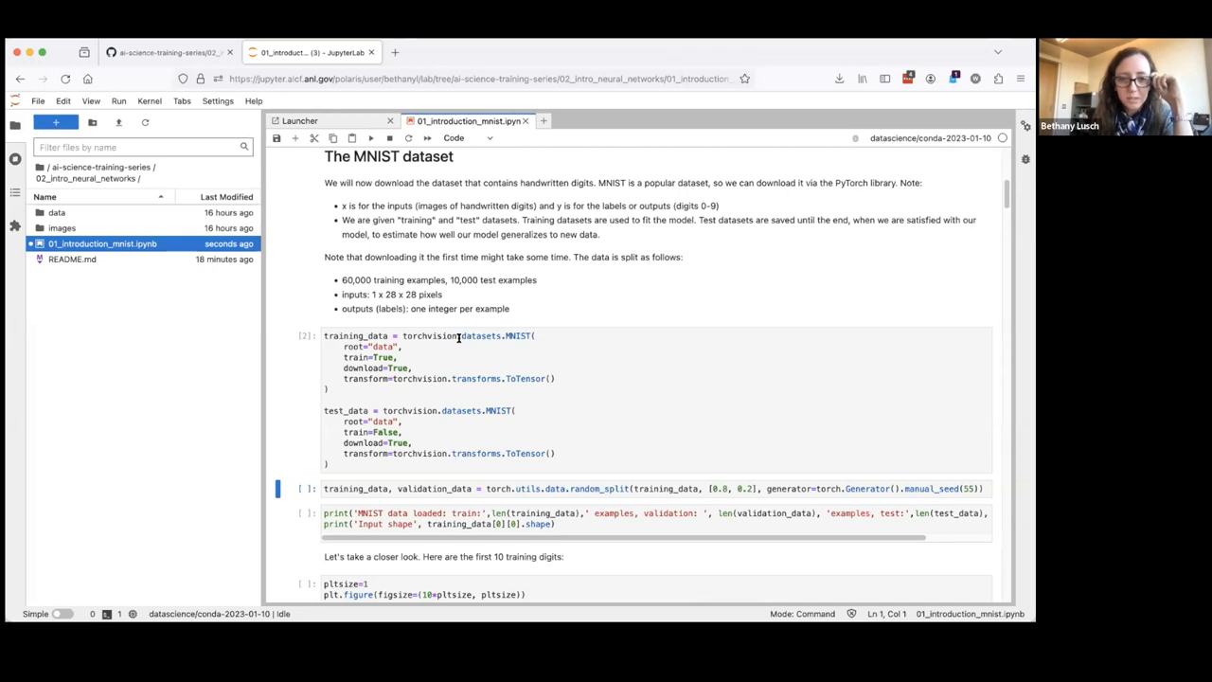
scroll("down", 3)
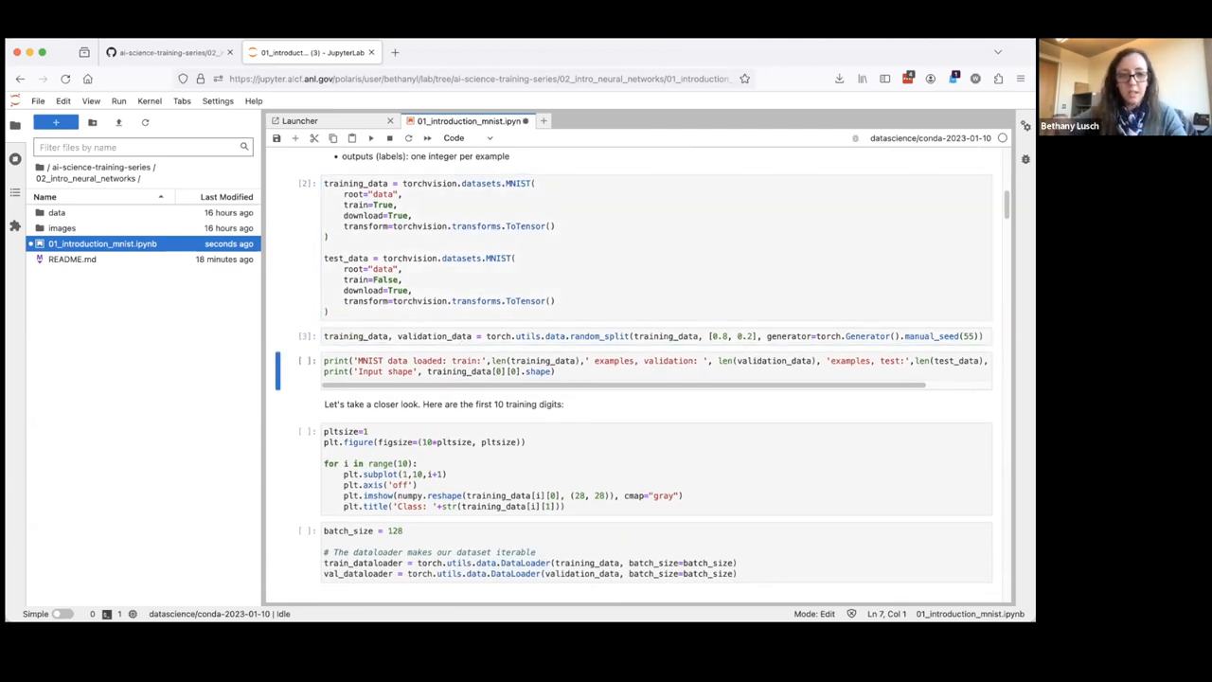
mouse_move(686, 346)
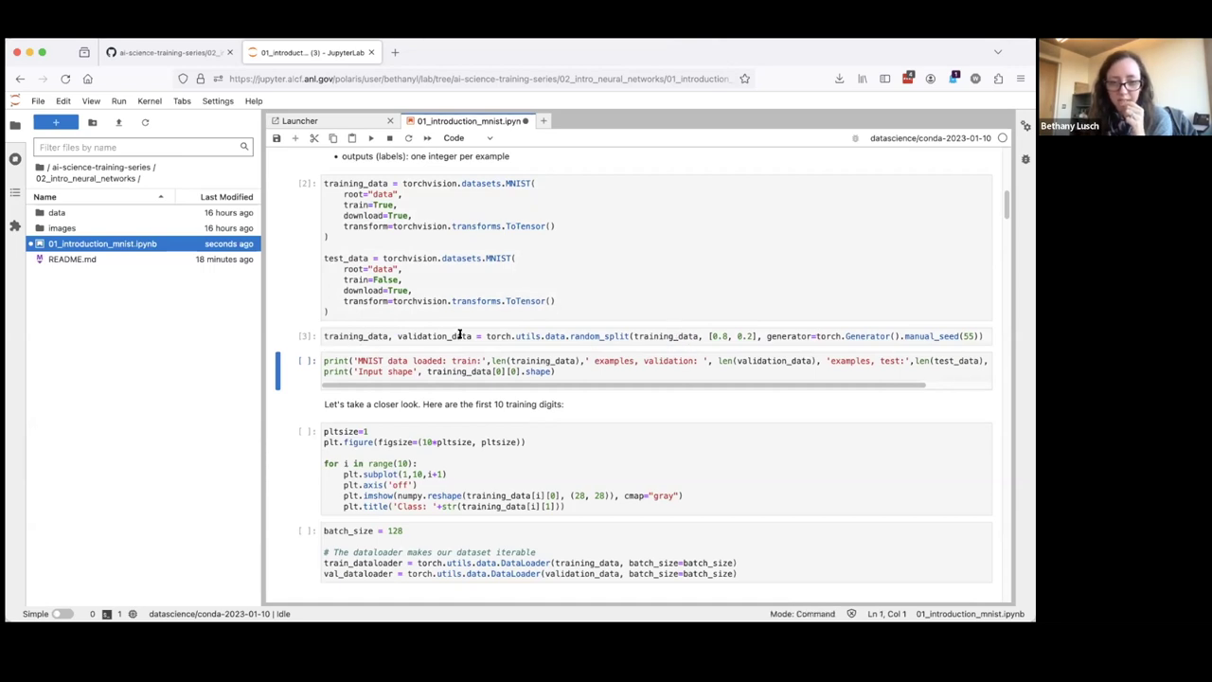
mouse_move(502, 360)
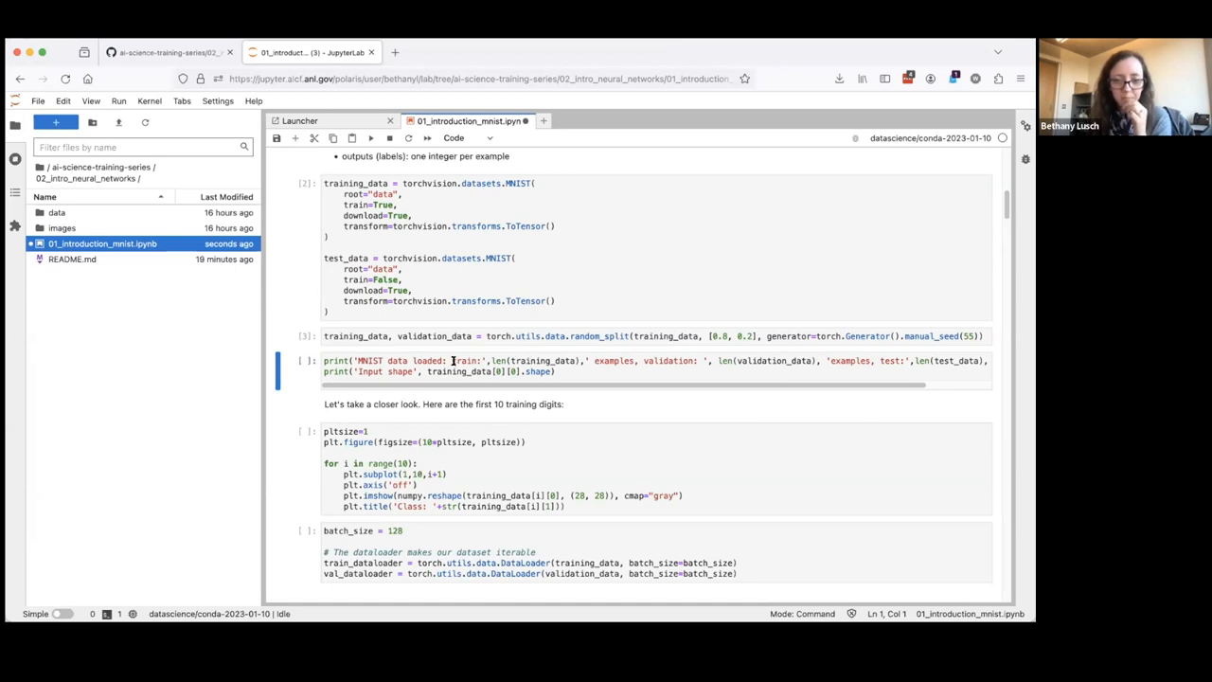
Print the dataset sizes: 48000 train, 12000 validation, 10000 test, shape [1, 28, 28]
key("Shift+Enter")
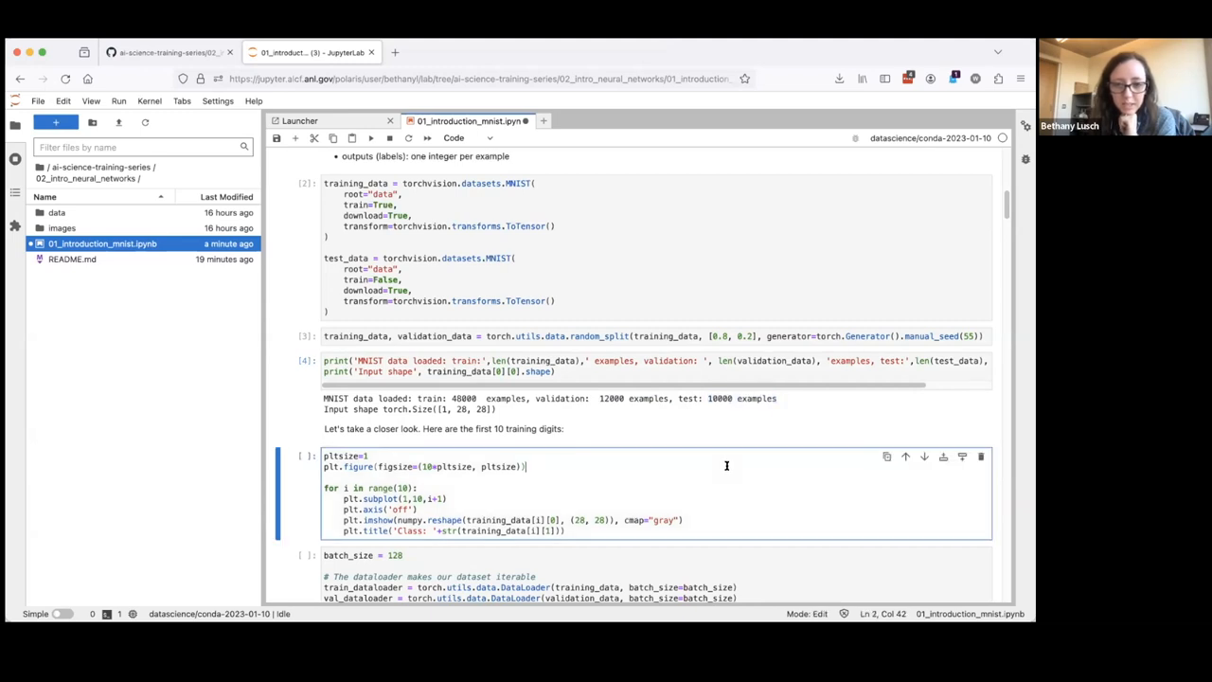
scroll("down", 3)
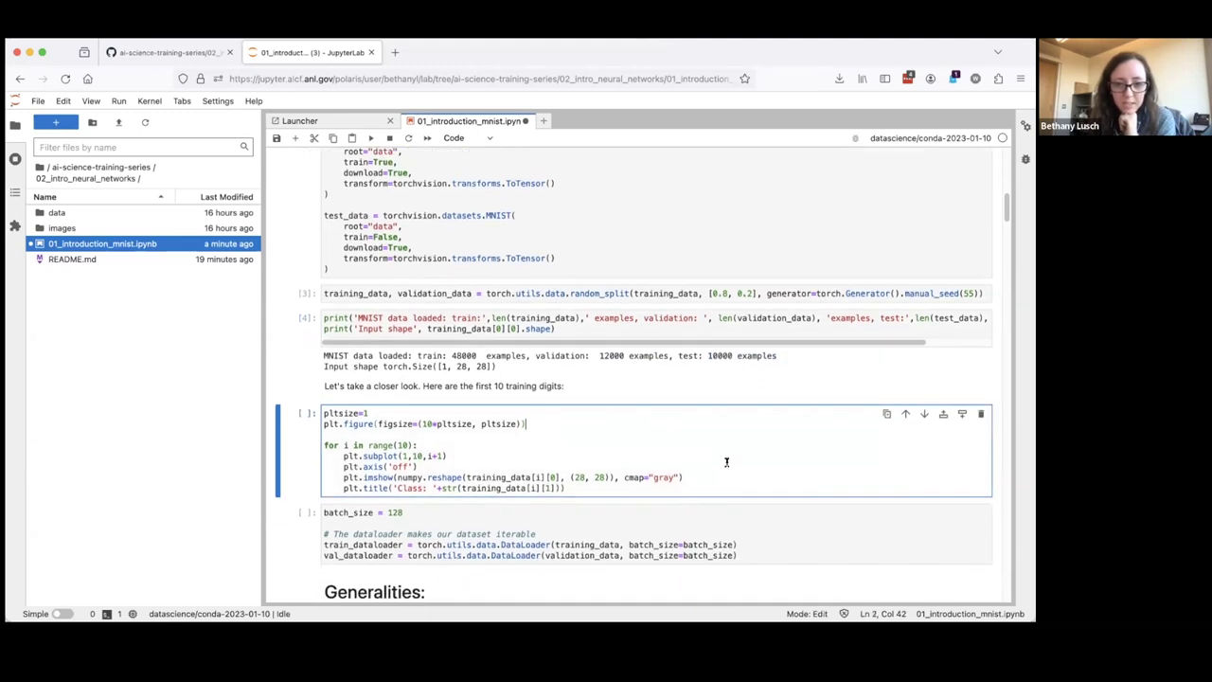
scroll("down", 3)
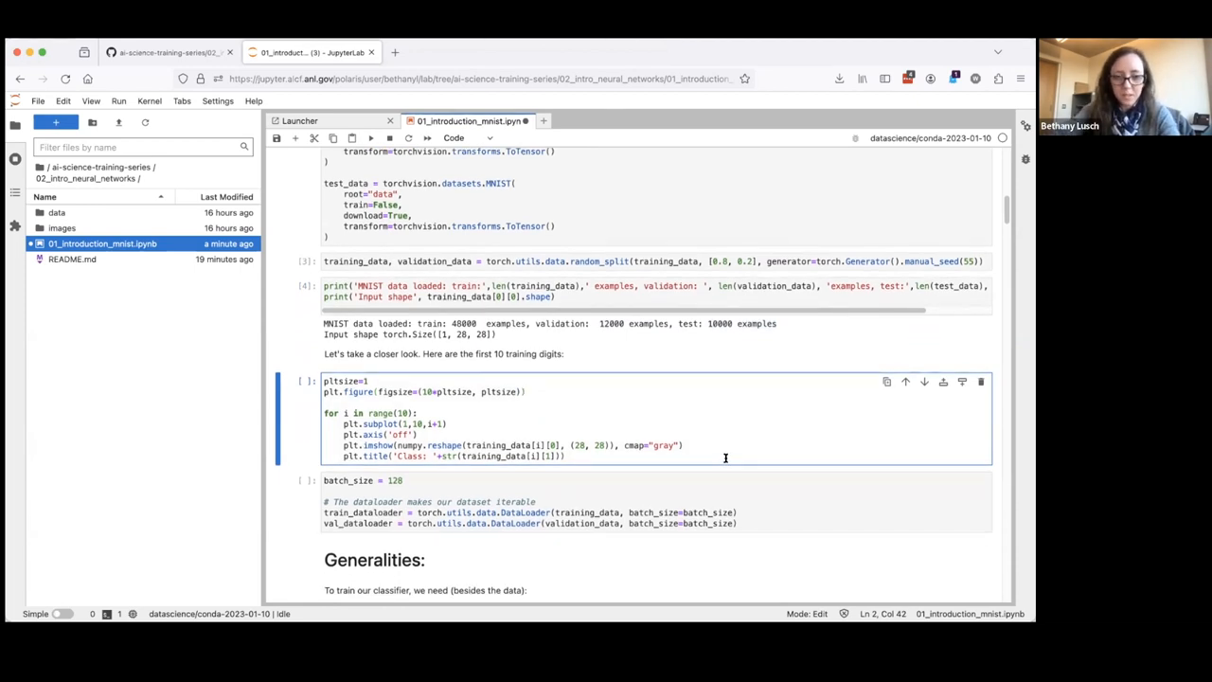
Run the pltsize/plt.figure cell to show ten labelled training digits
key("shift+enter")
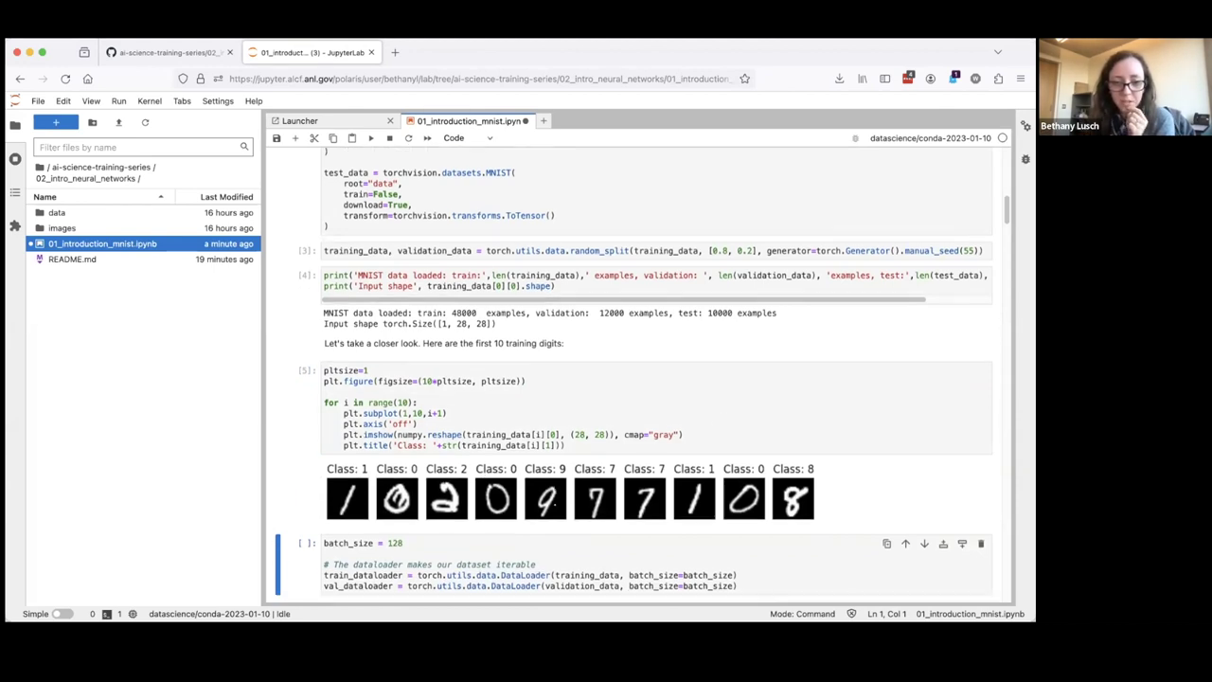
scroll("down", 3)
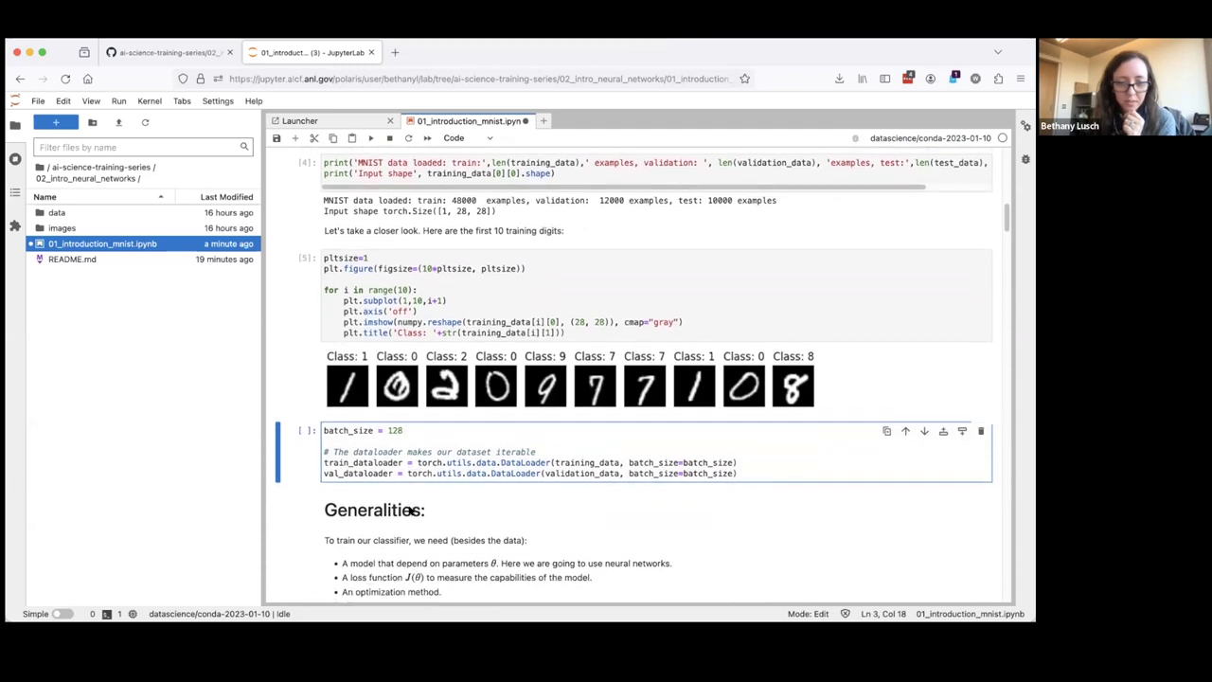
scroll("down", 3)
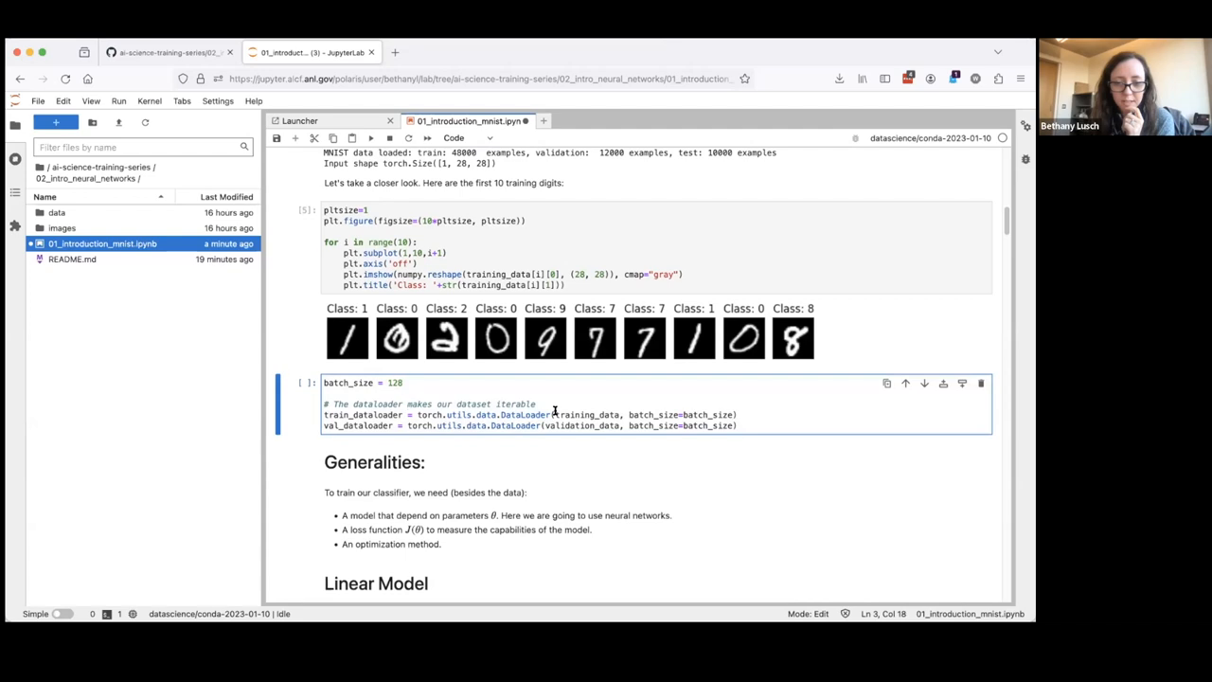
Highlight training_data in the batch-size 128 DataLoader cell
double_click(592, 414)
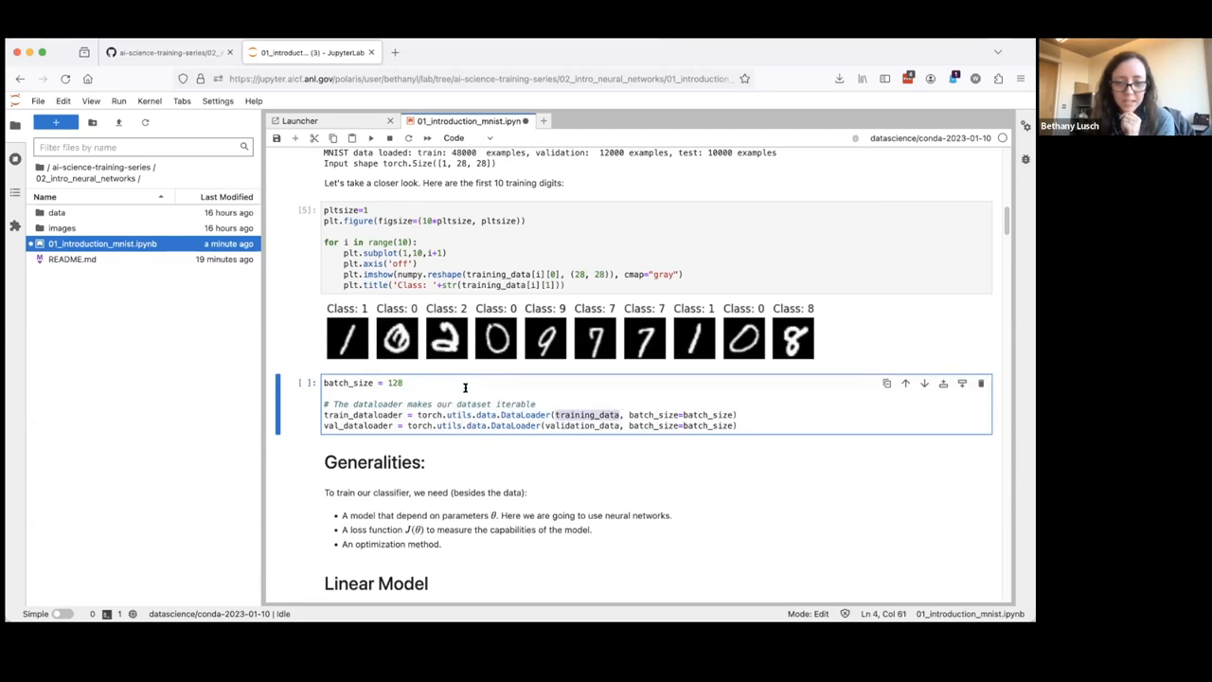
mouse_move(431, 383)
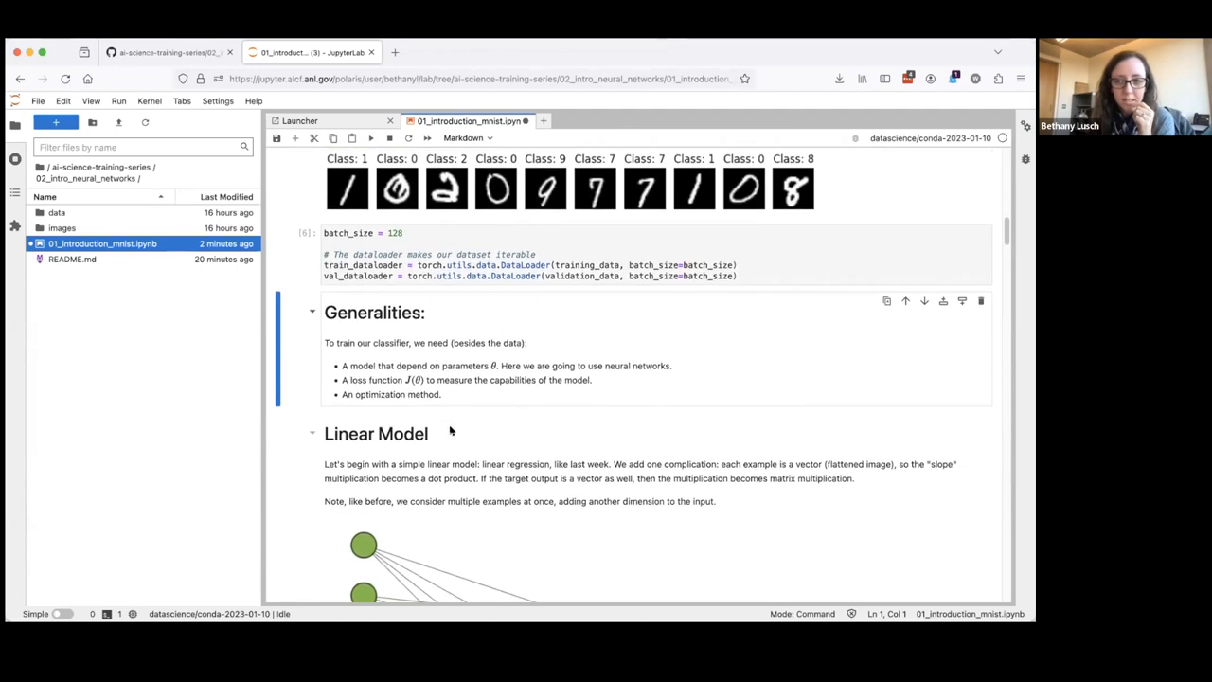
Scroll past Generalities until the Linear Model section's network diagram is visible
scroll("down", 3)
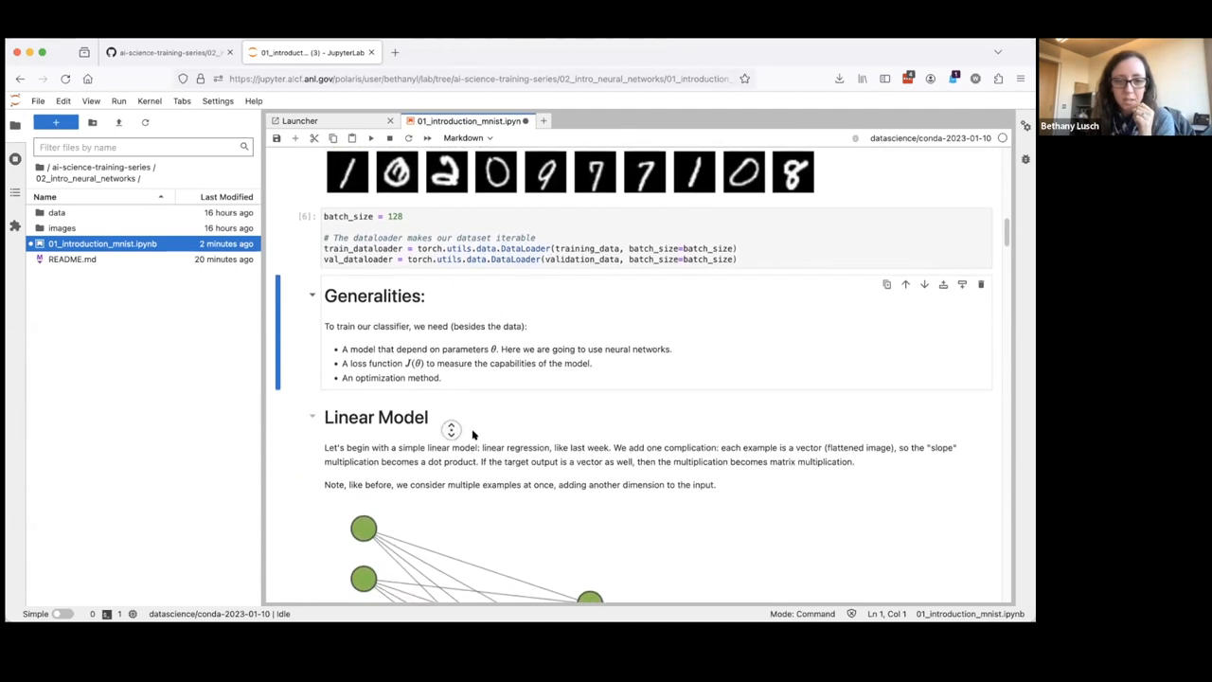
scroll("down", 3)
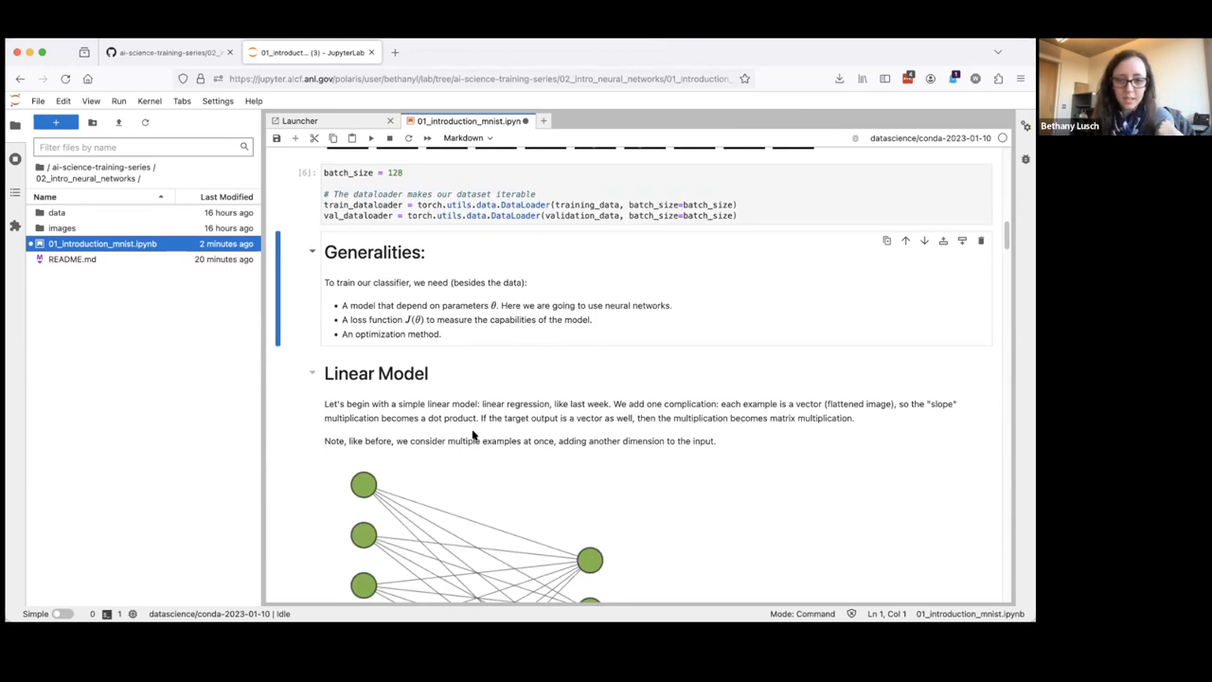
mouse_move(488, 443)
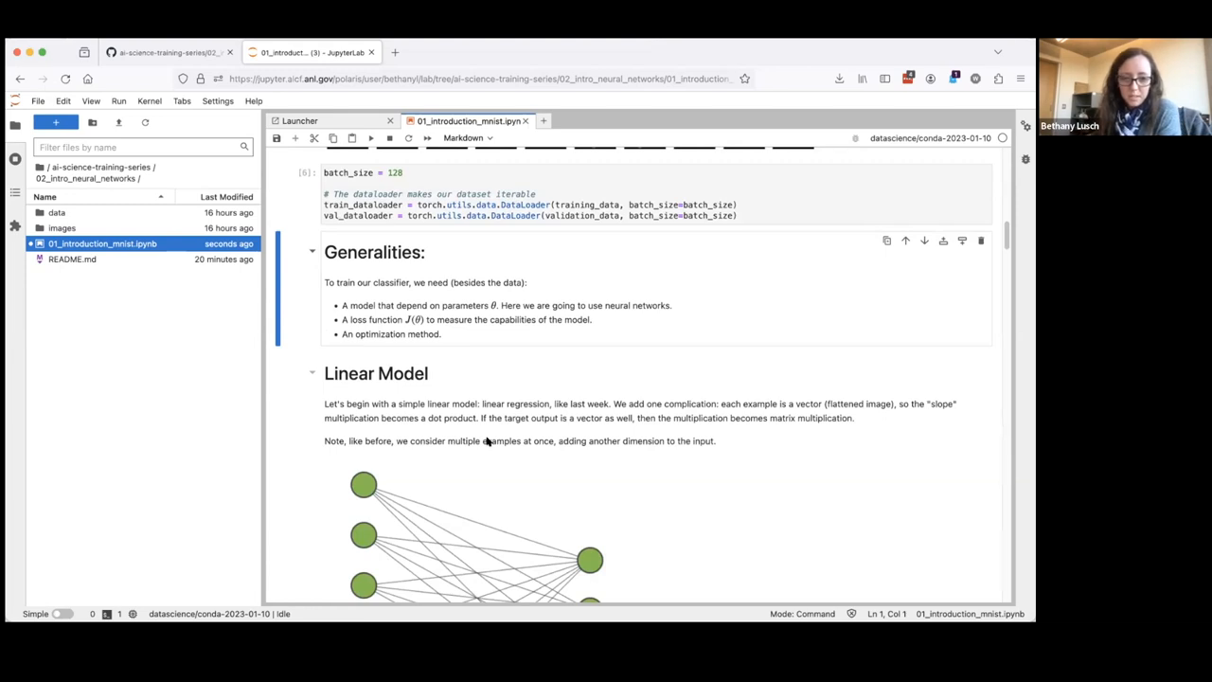
scroll("down", 3)
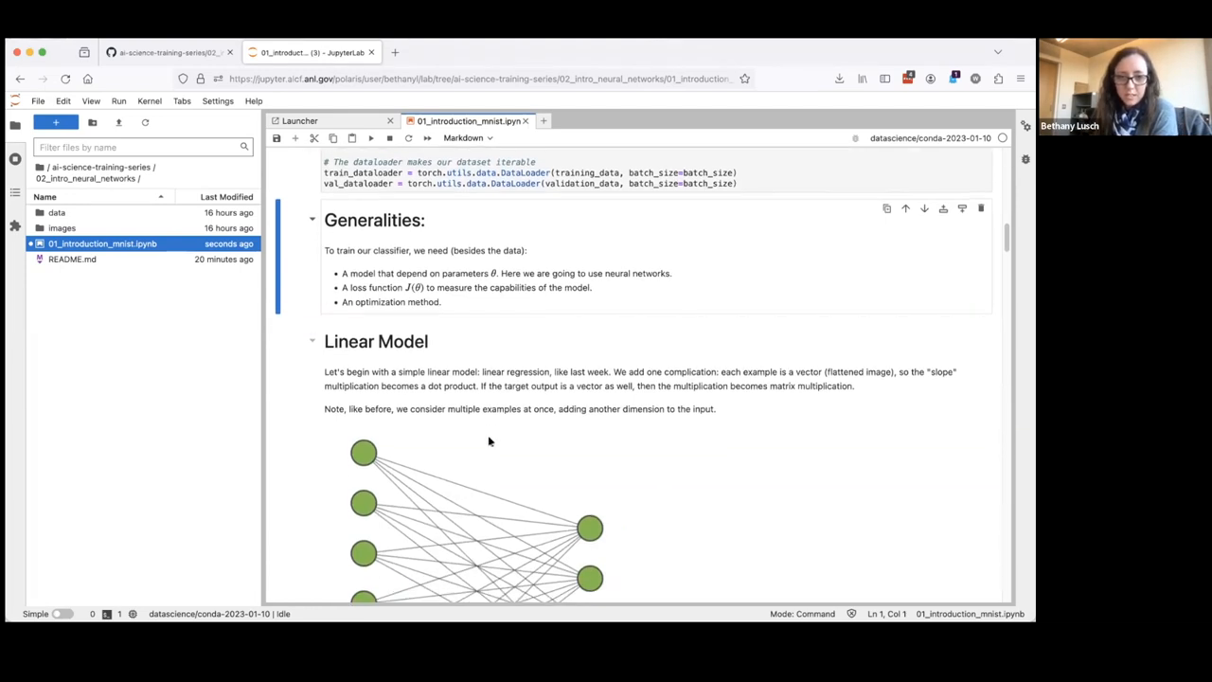
scroll("down", 3)
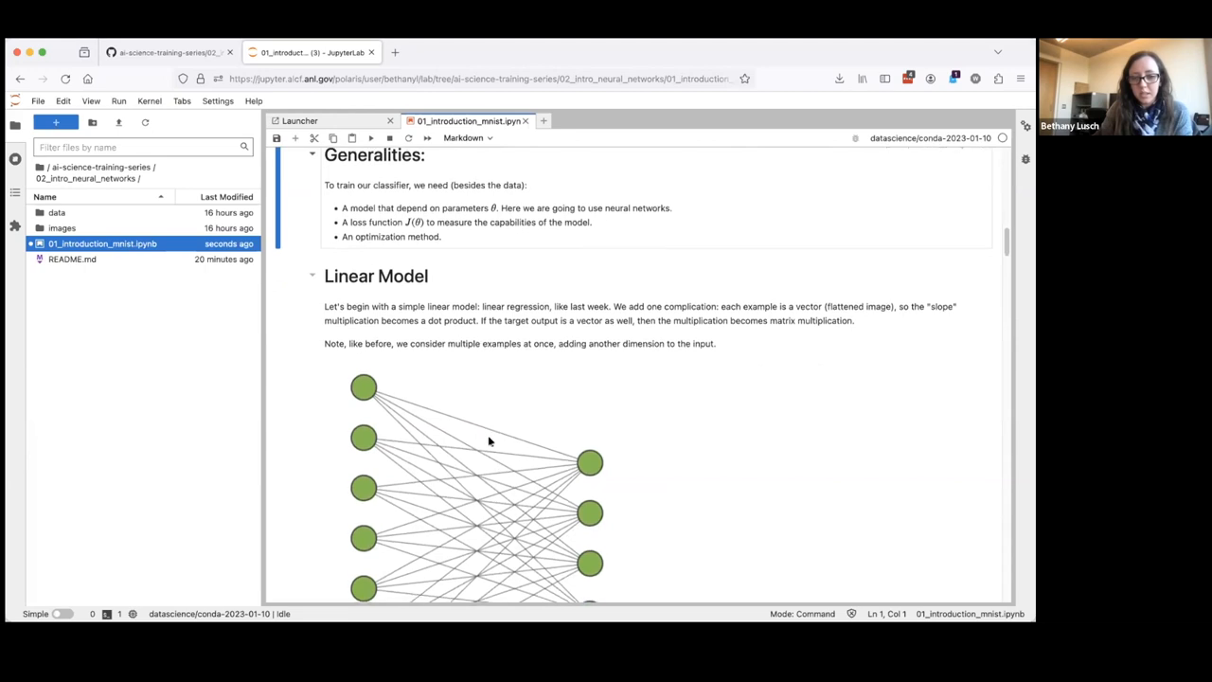
scroll("down", 3)
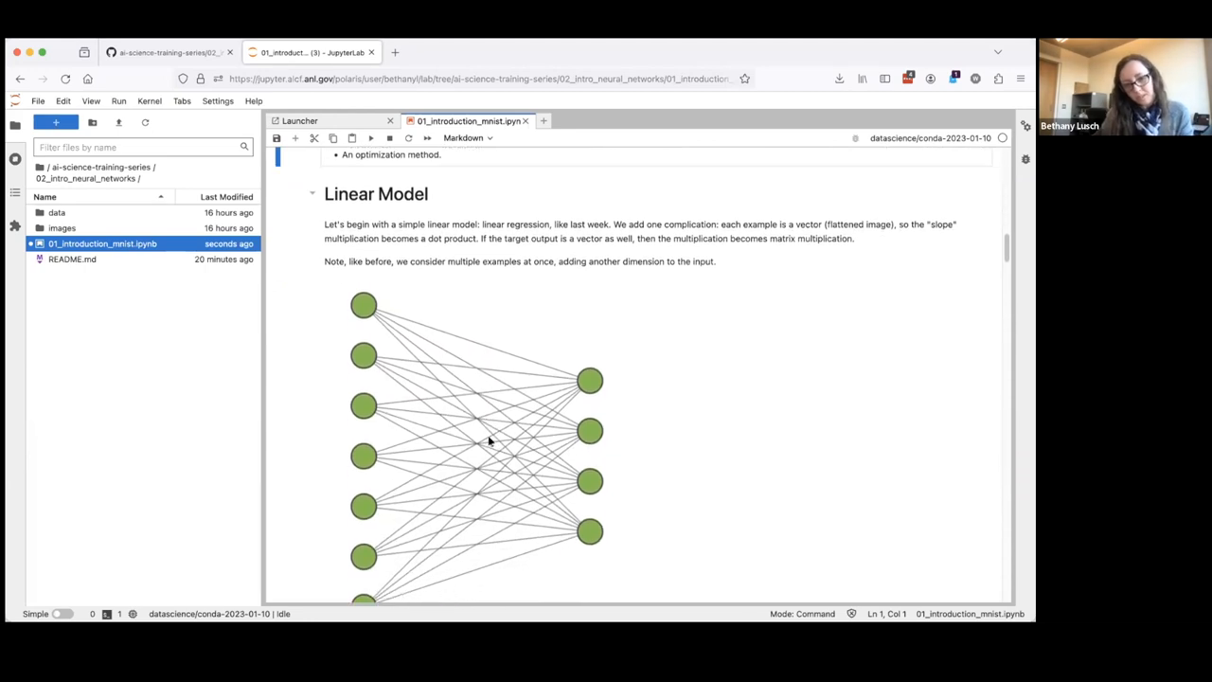
scroll("down", 3)
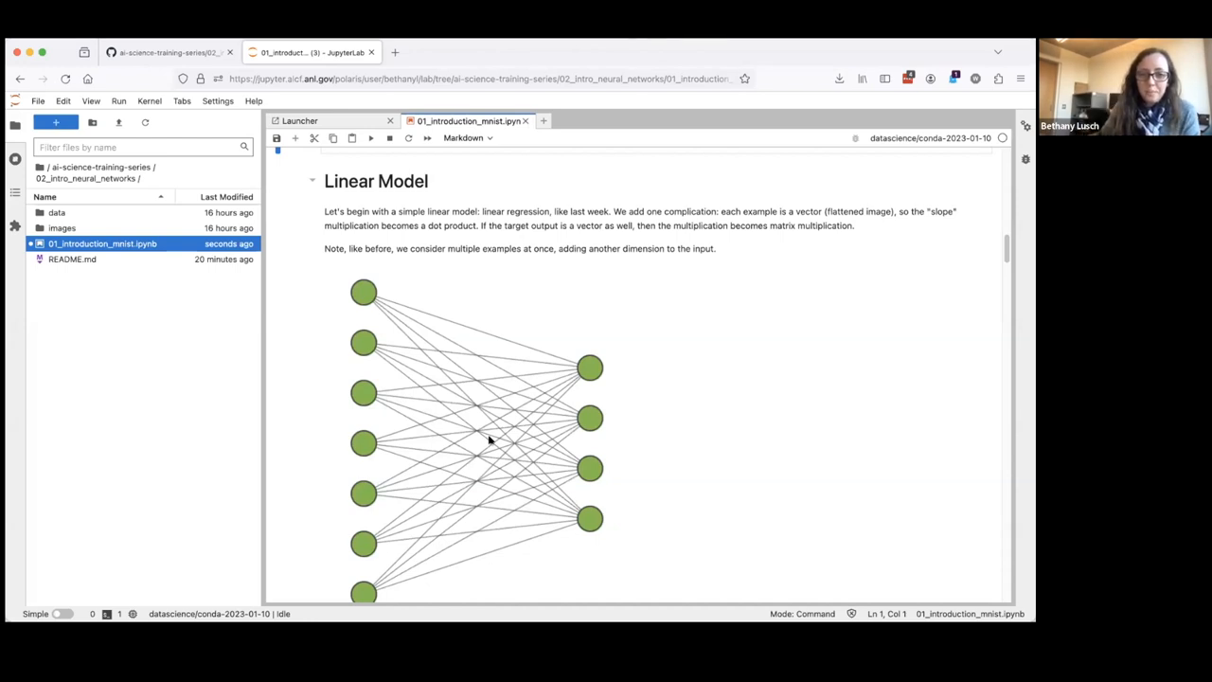
mouse_move(364, 286)
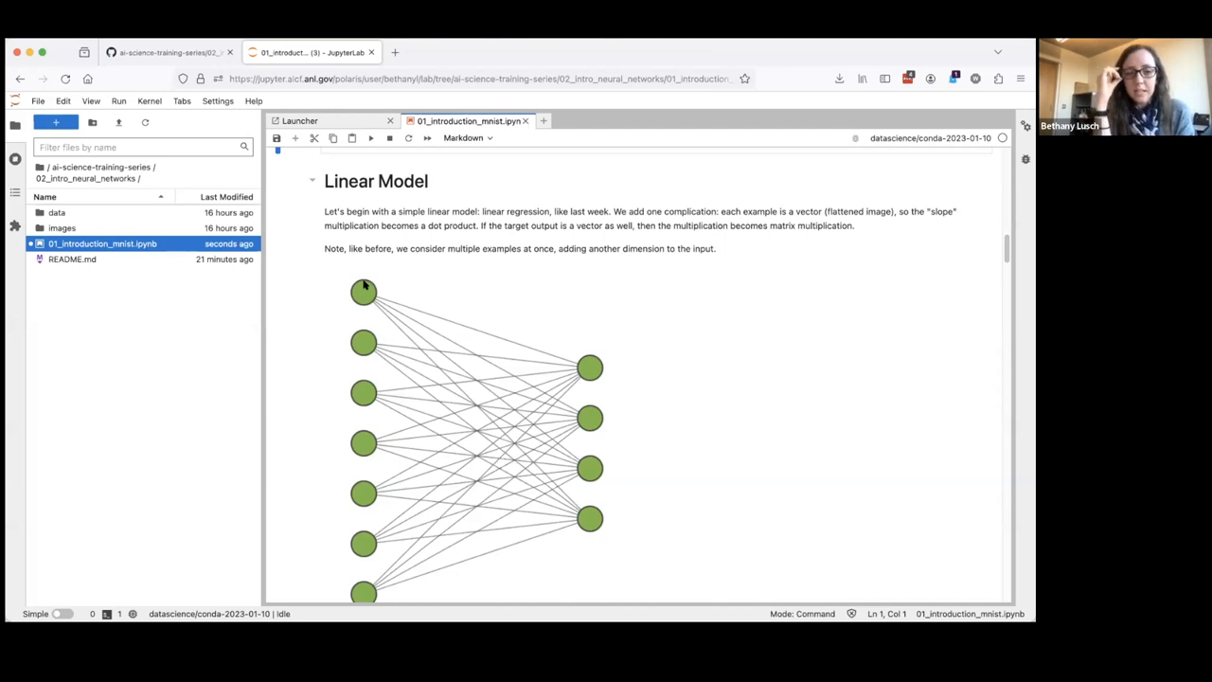
mouse_move(573, 358)
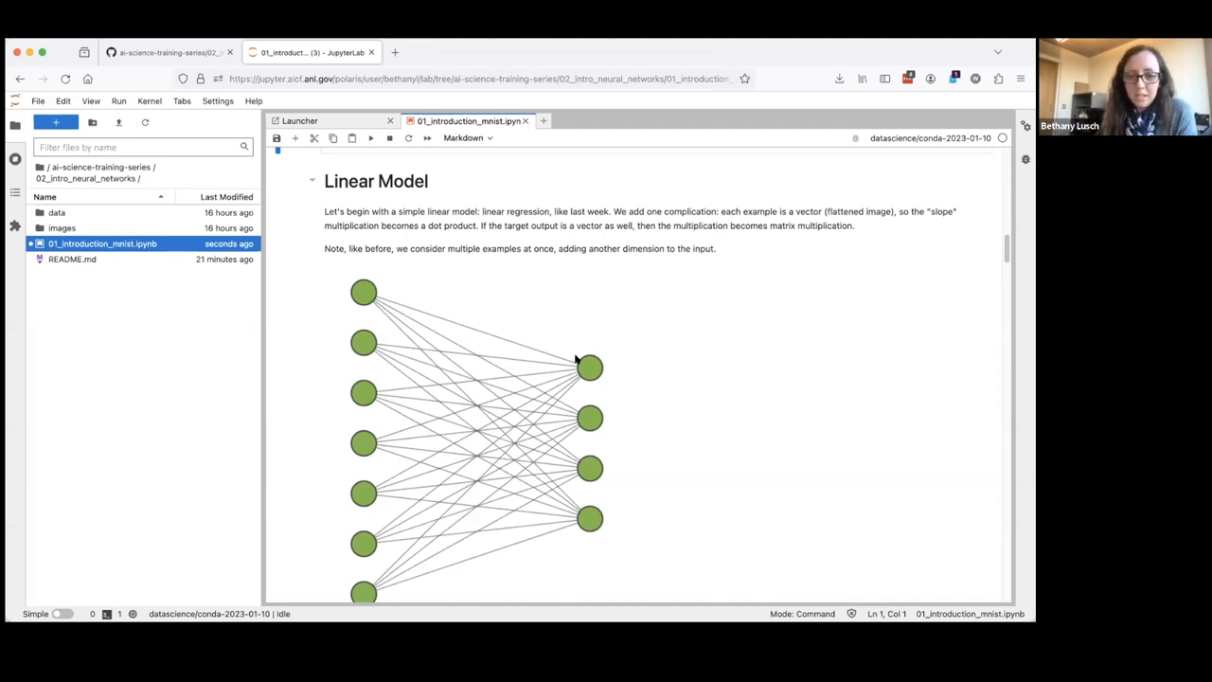
scroll("down", 3)
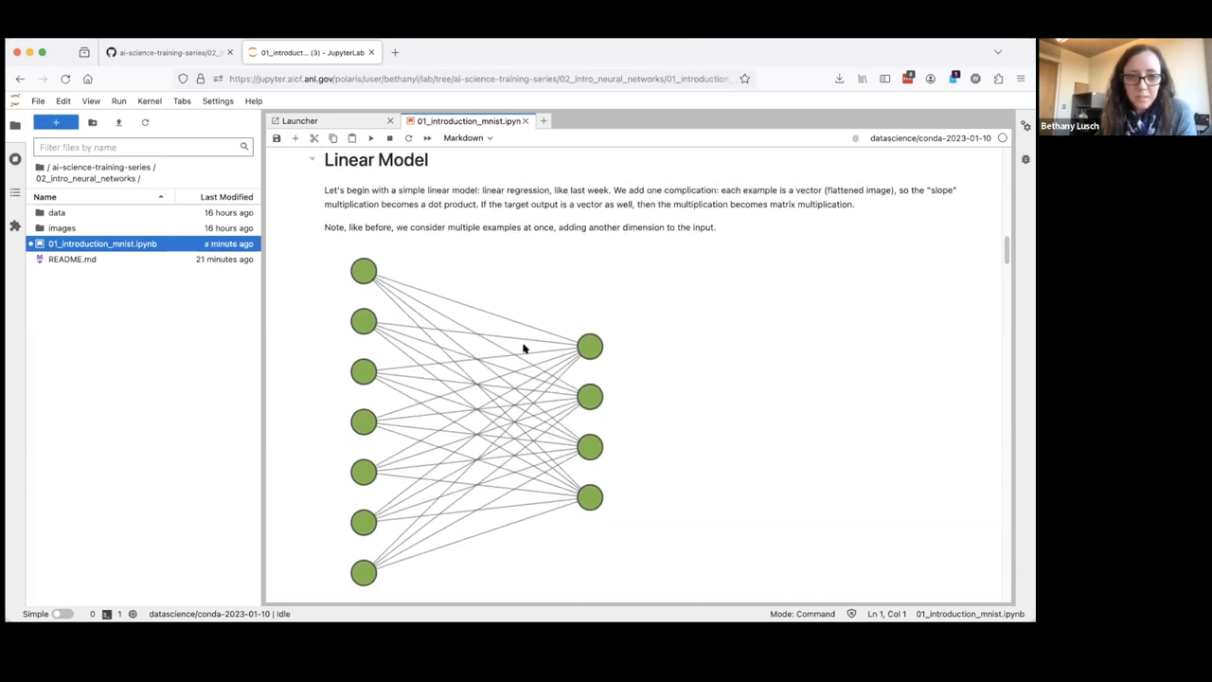
scroll("down", 3)
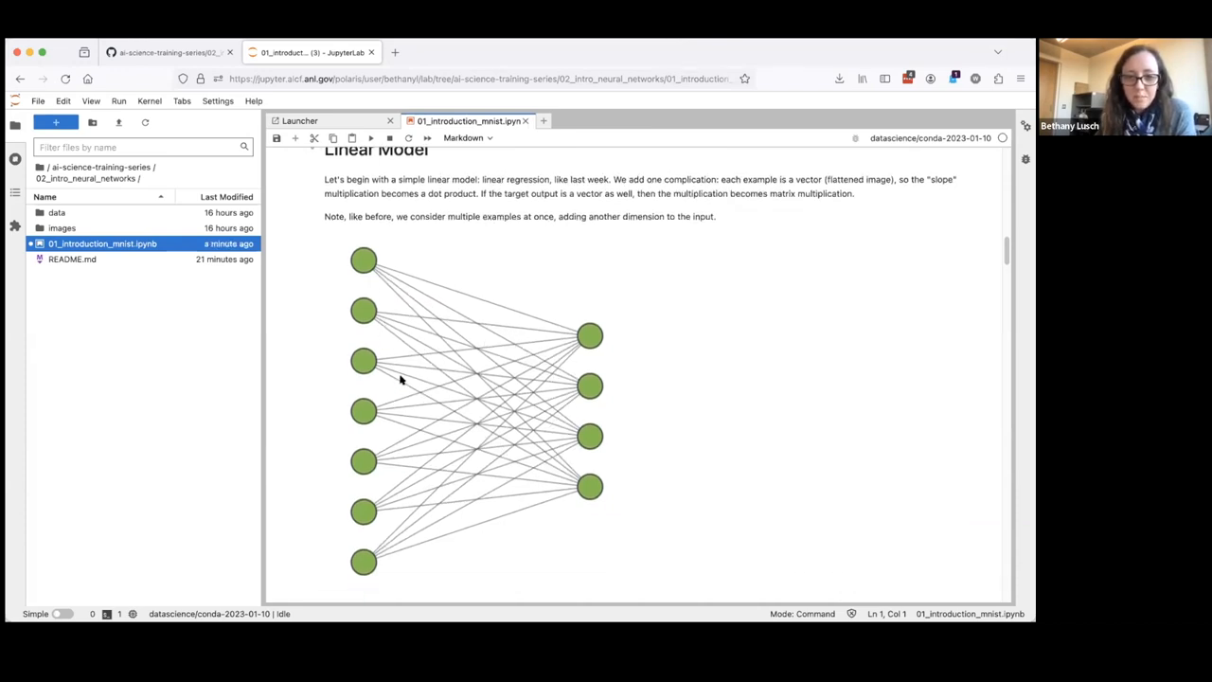
mouse_move(365, 516)
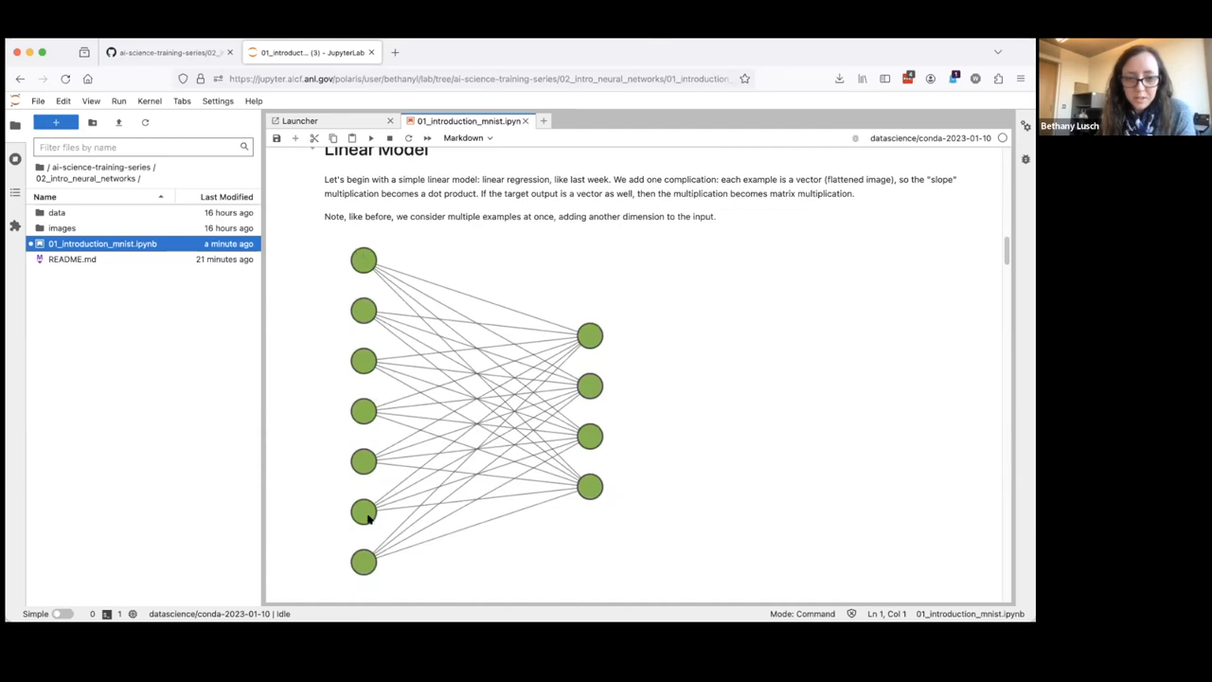
mouse_move(367, 561)
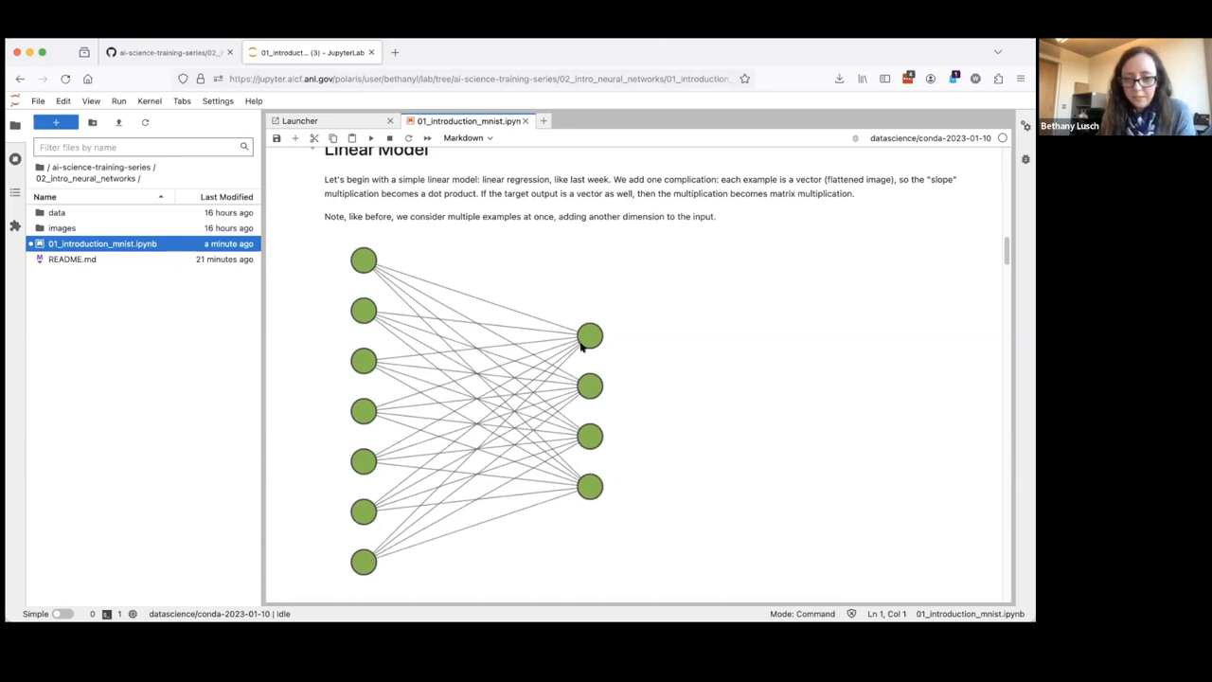
mouse_move(592, 387)
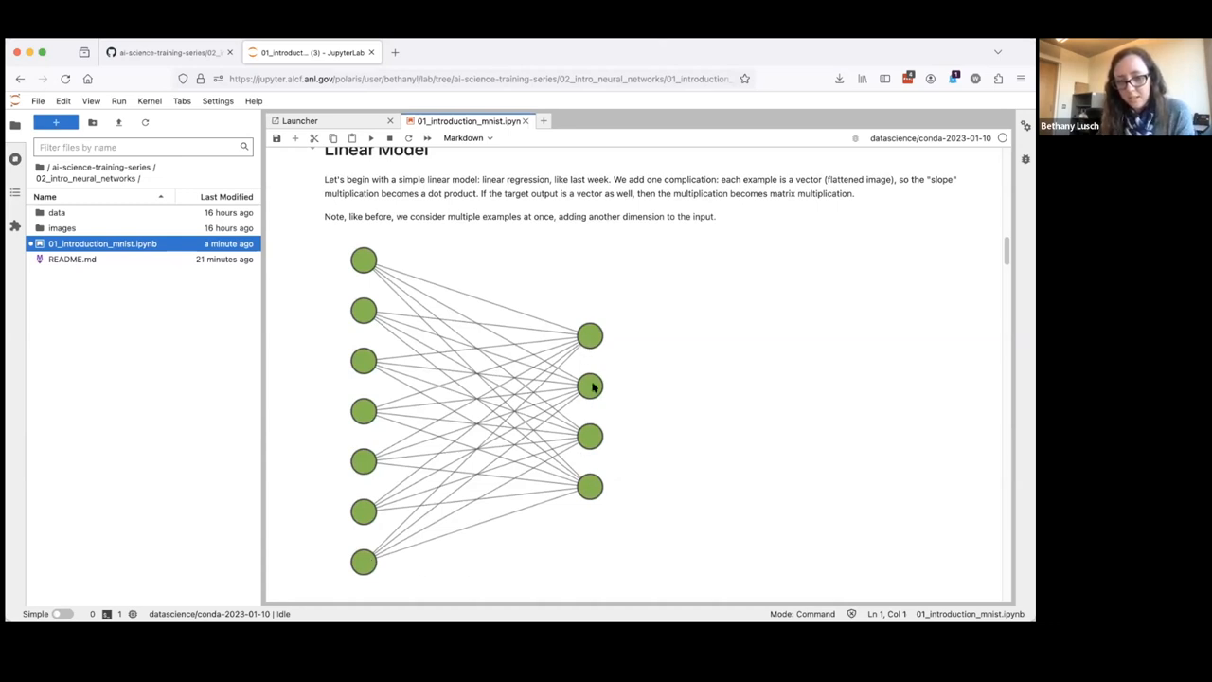
mouse_move(591, 346)
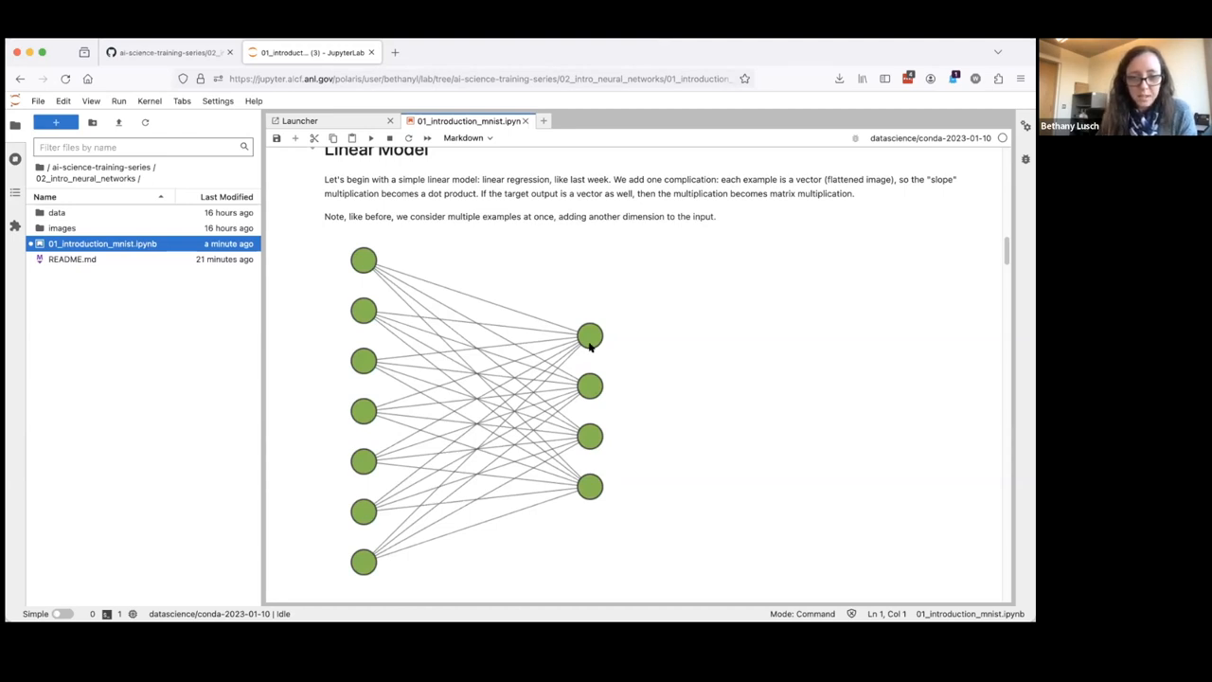
mouse_move(514, 328)
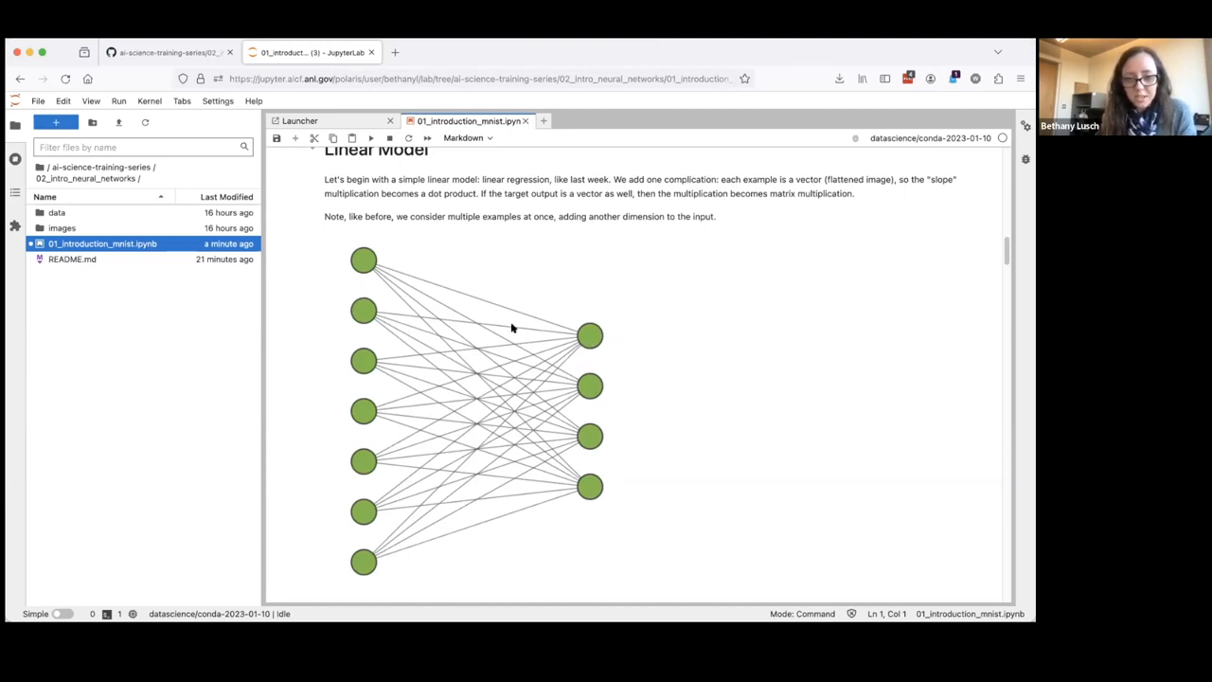
mouse_move(542, 347)
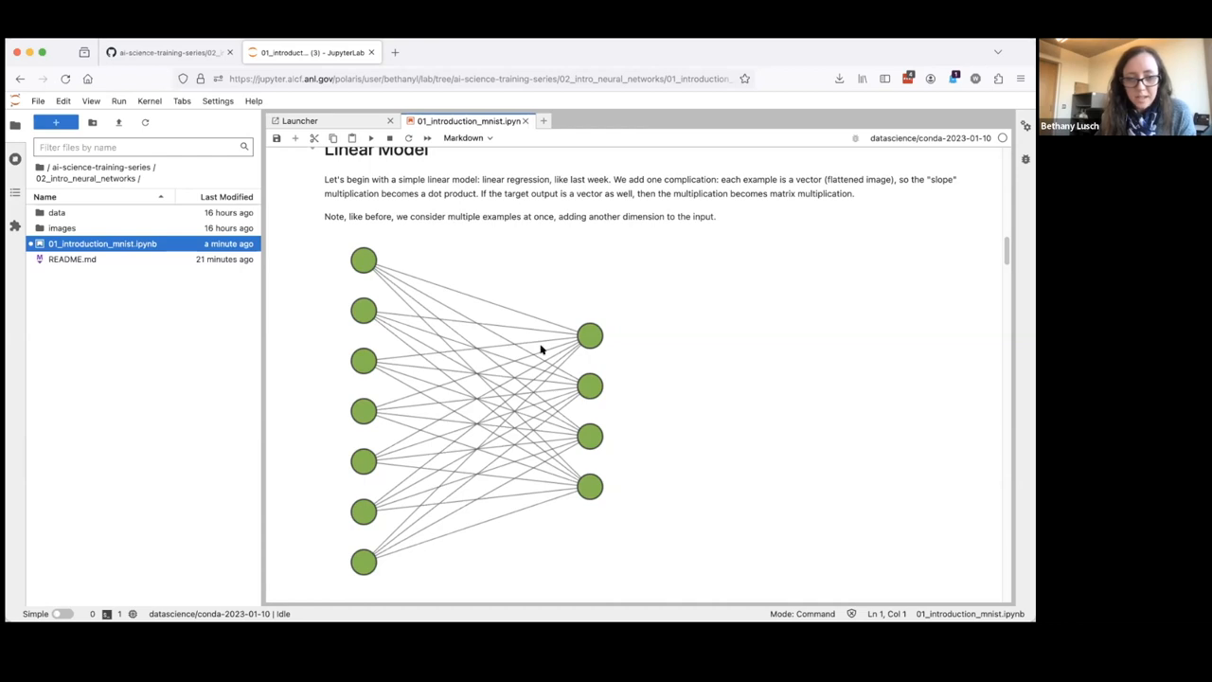
mouse_move(585, 336)
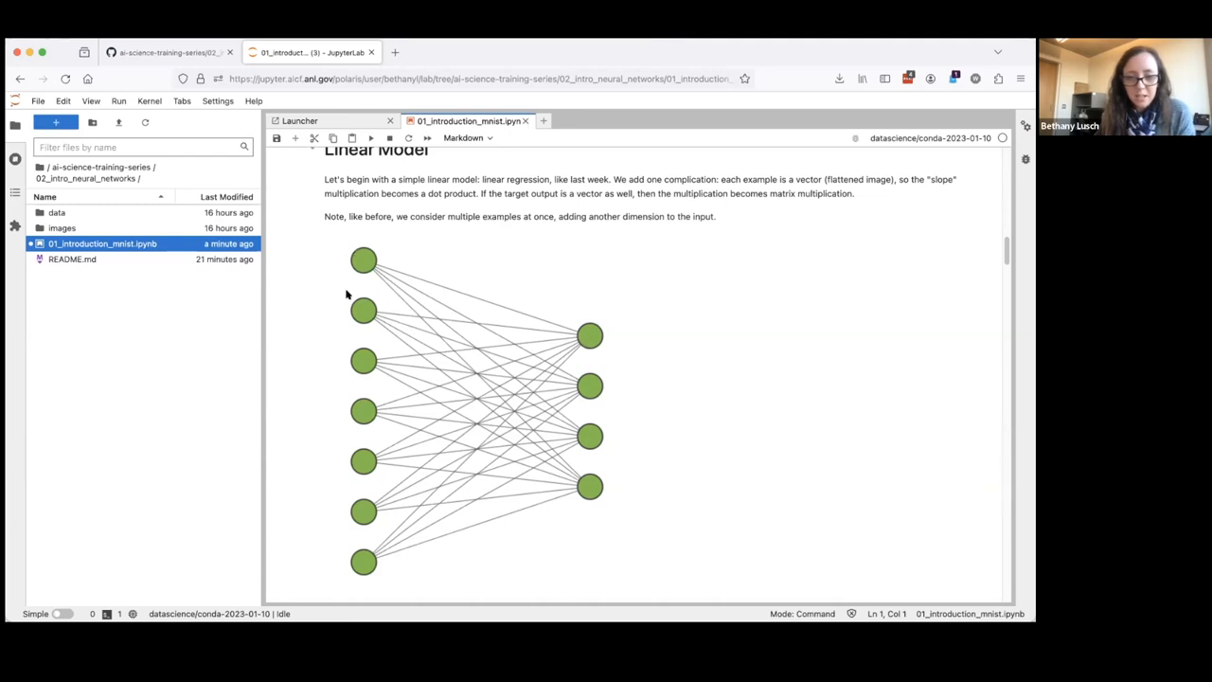
mouse_move(537, 336)
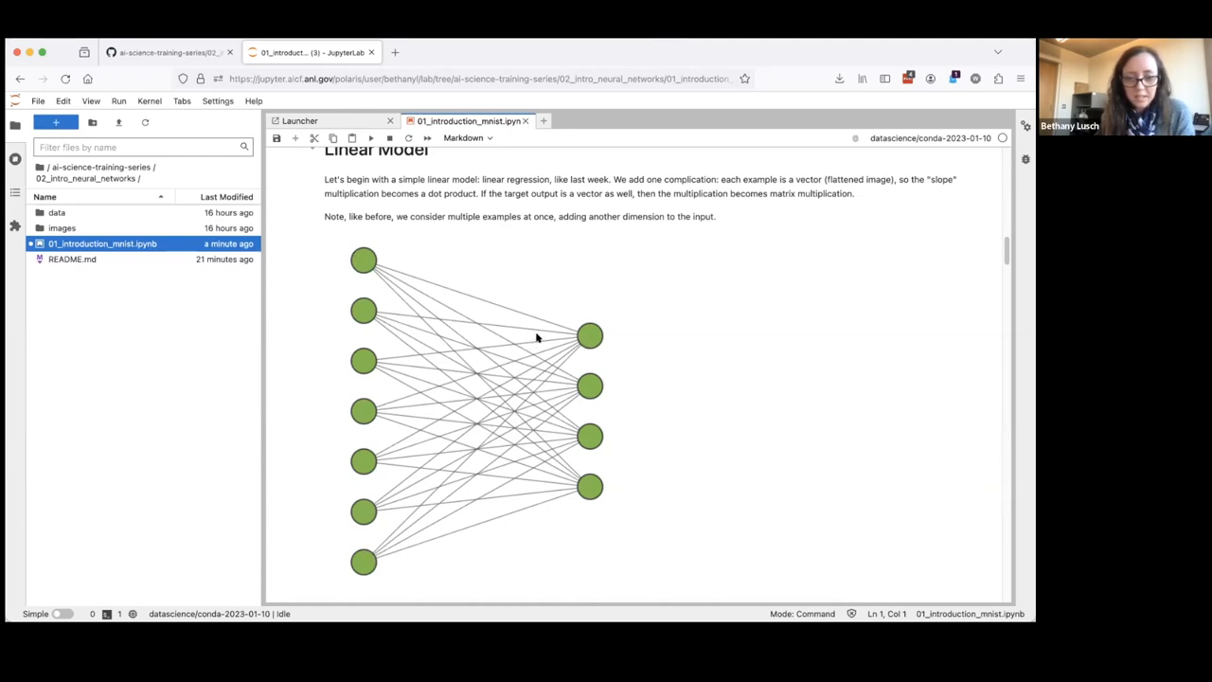
mouse_move(571, 347)
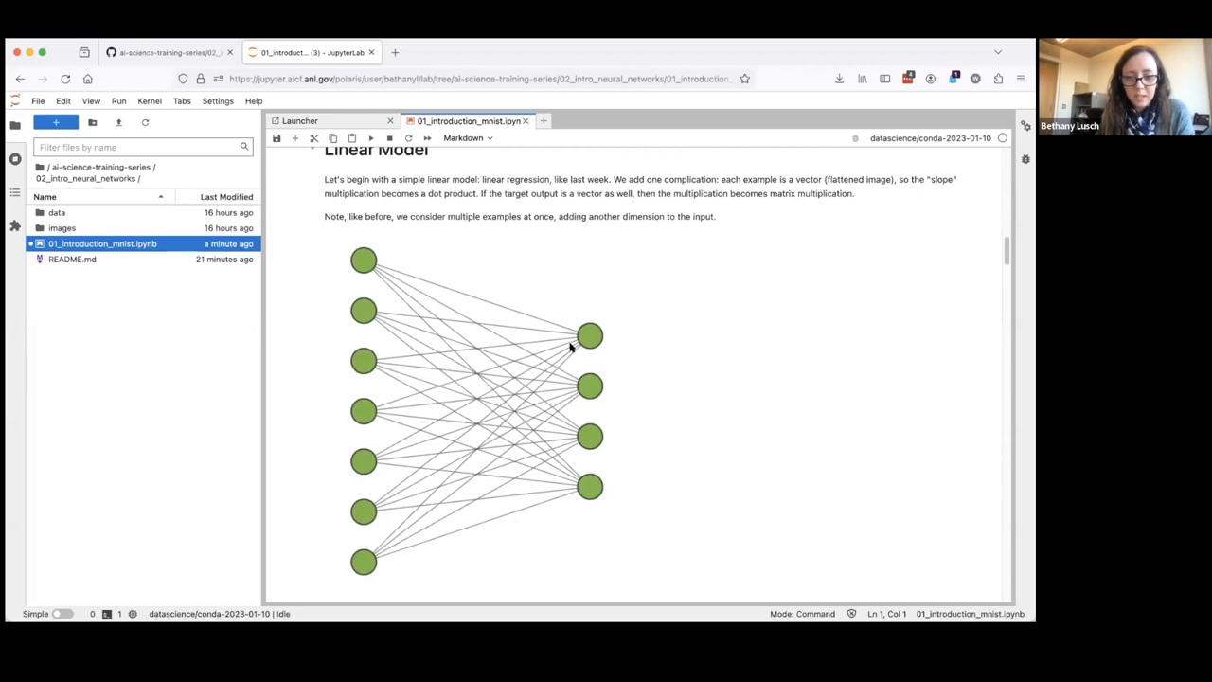
mouse_move(359, 296)
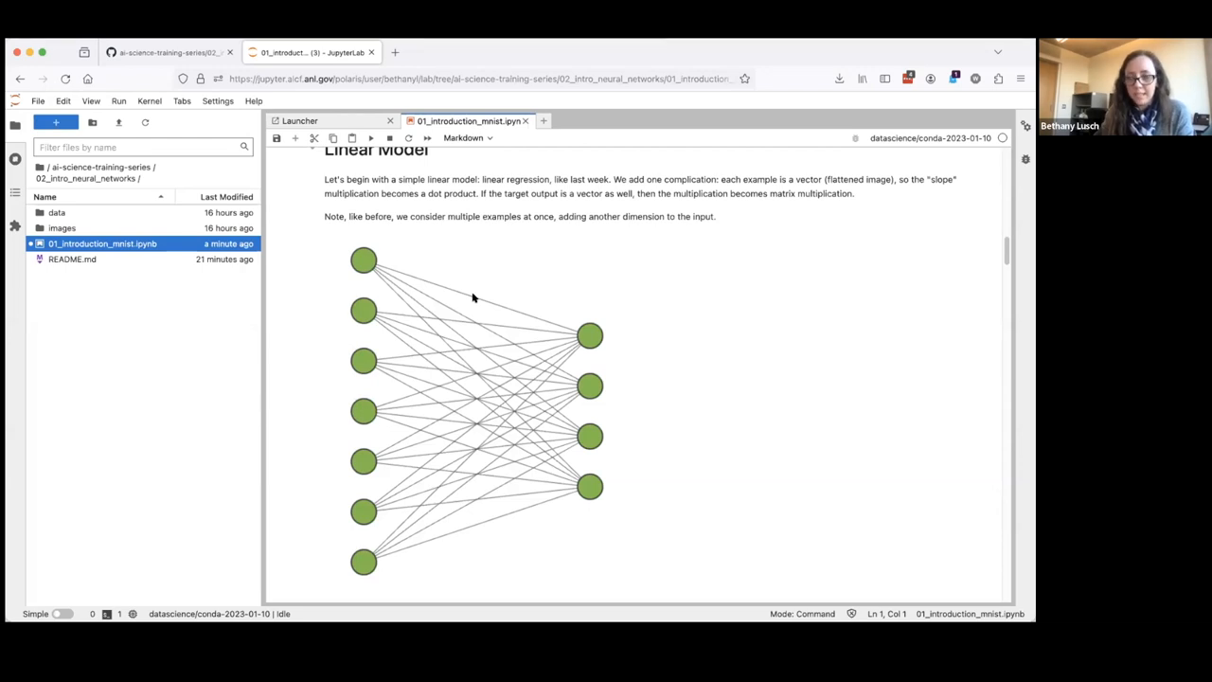
mouse_move(431, 209)
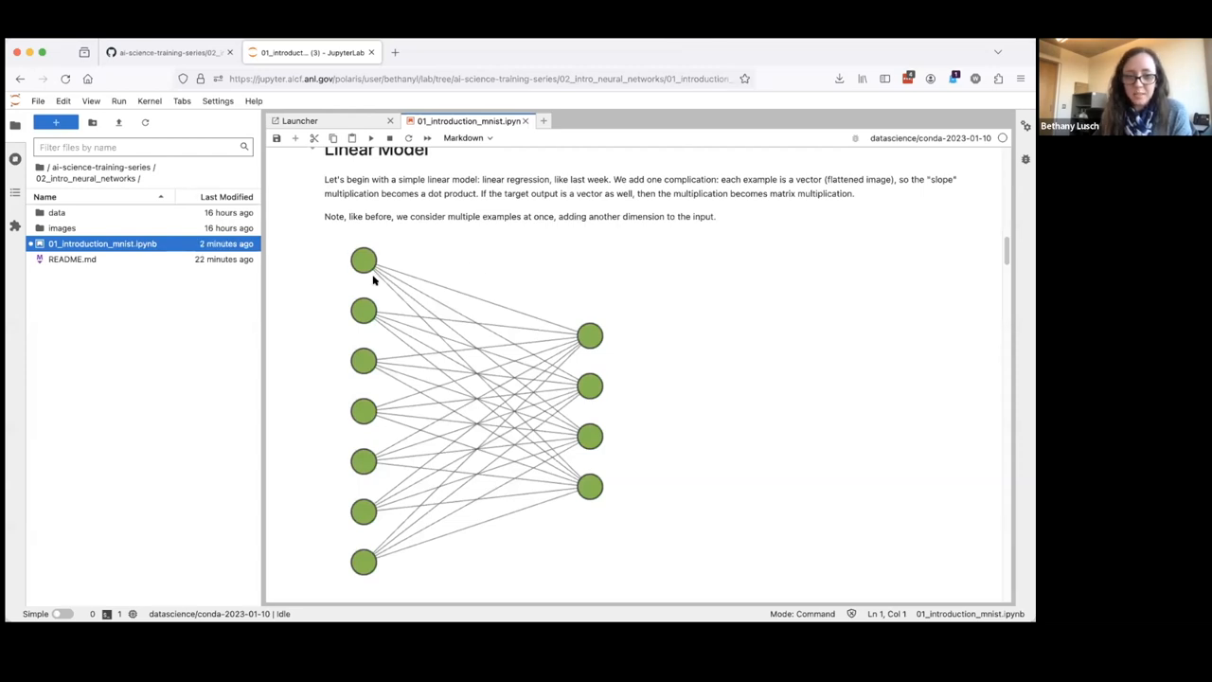
mouse_move(588, 408)
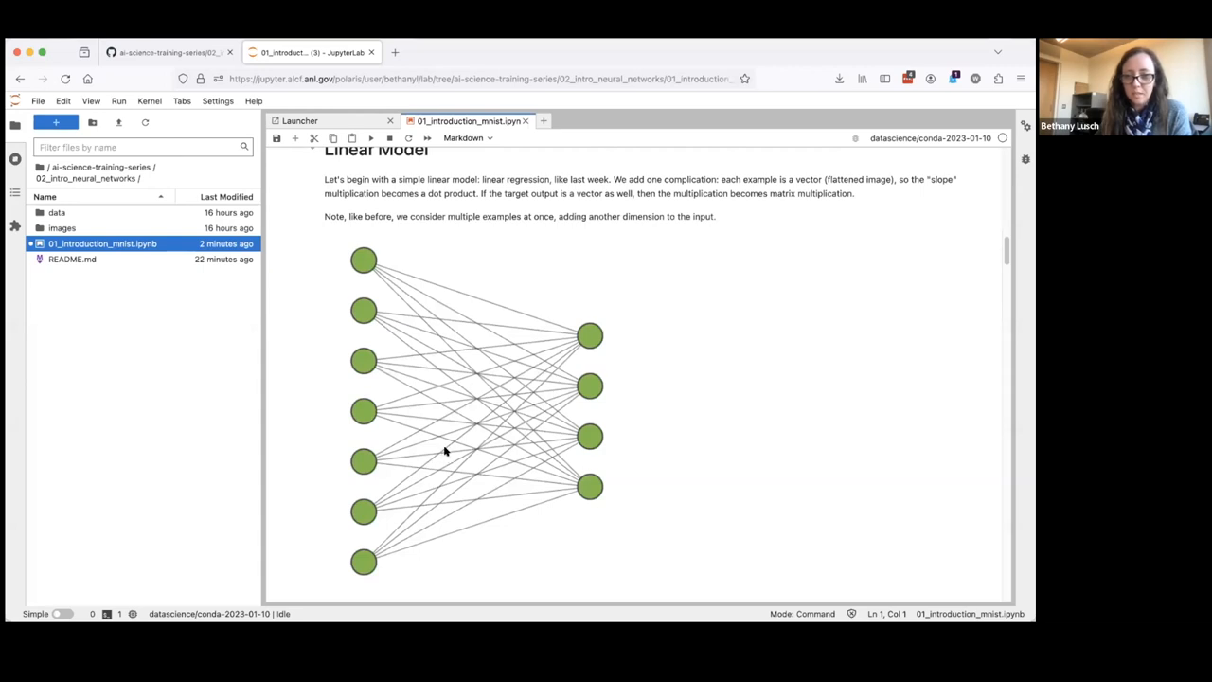
scroll("down", 3)
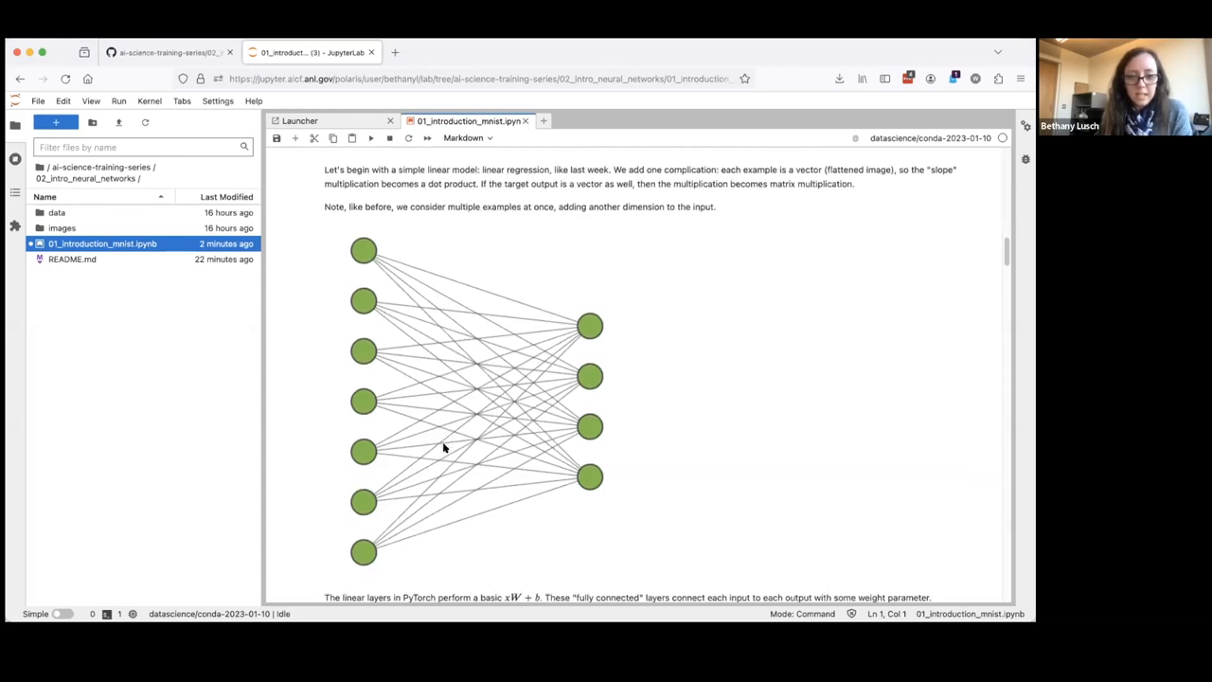
scroll("down", 3)
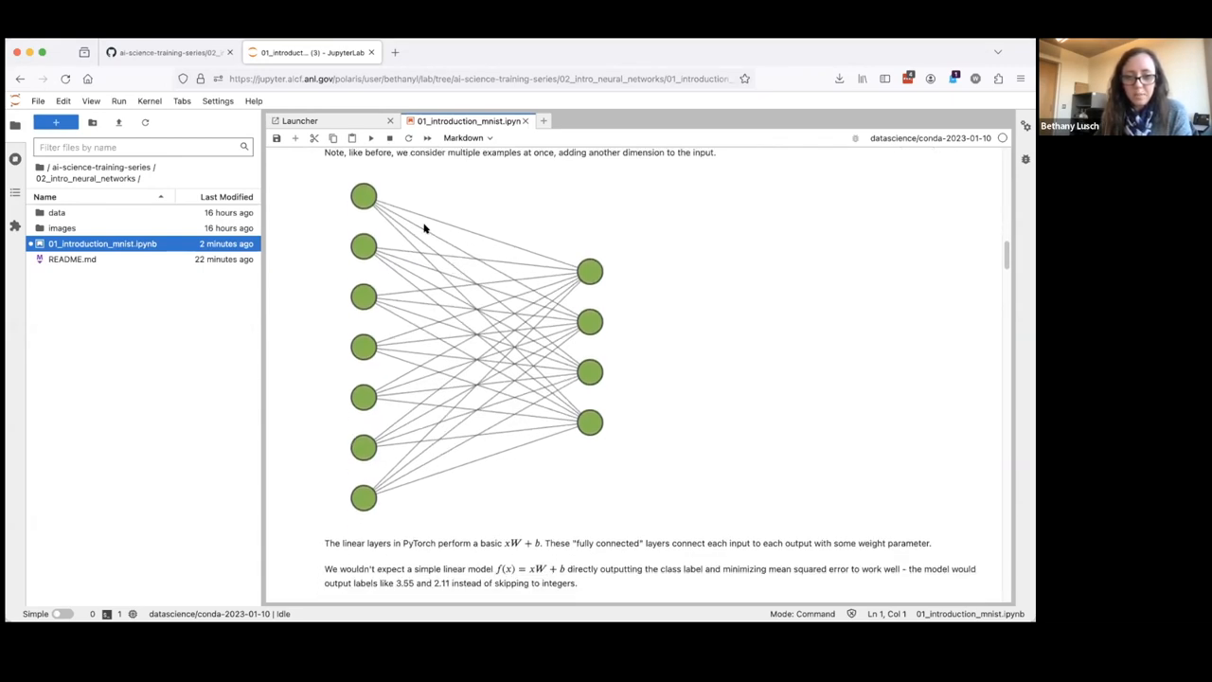
mouse_move(376, 221)
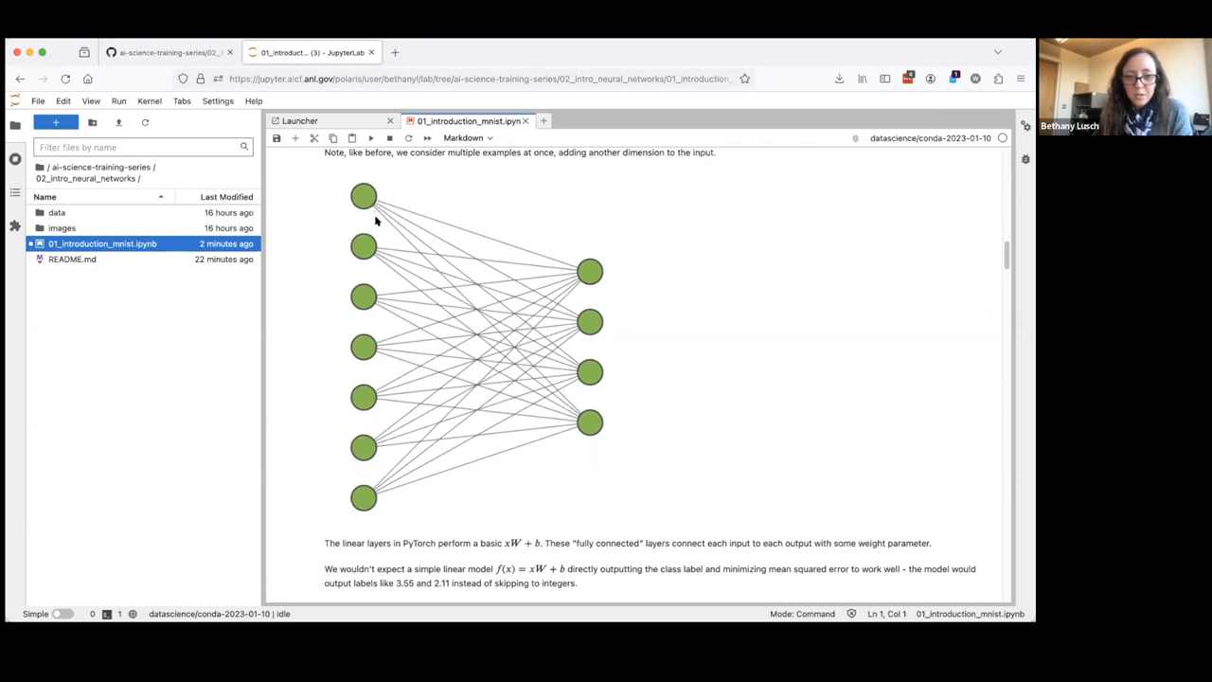
mouse_move(550, 278)
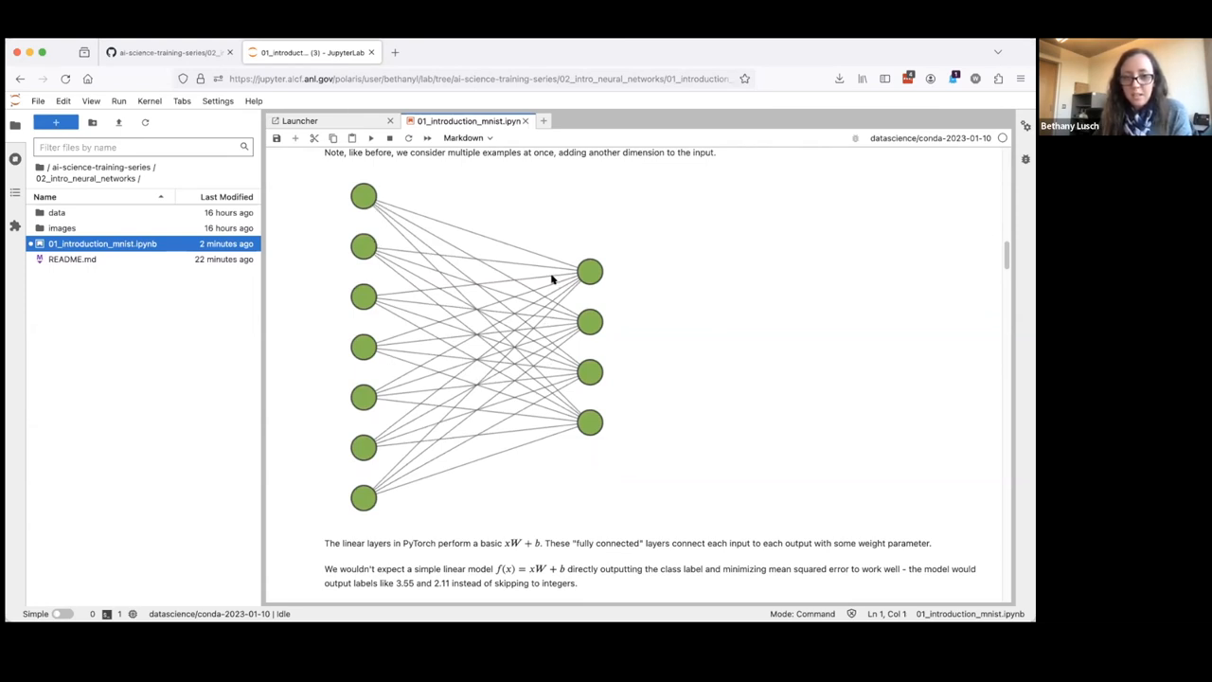
mouse_move(586, 271)
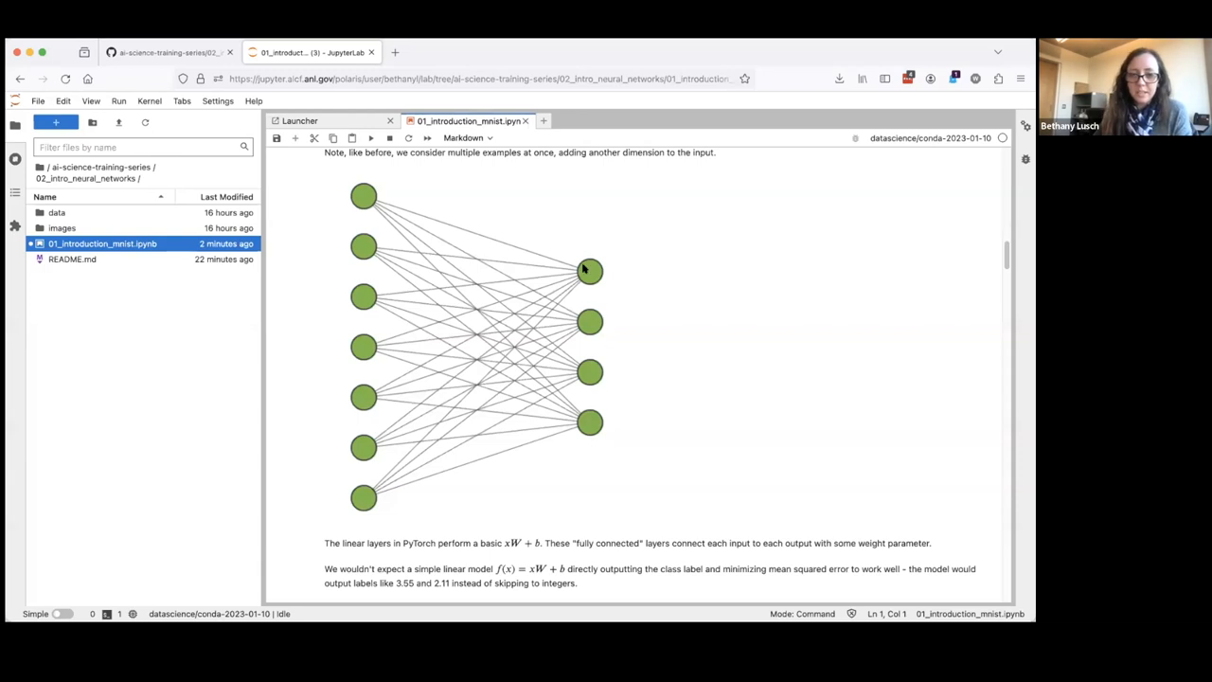
mouse_move(461, 438)
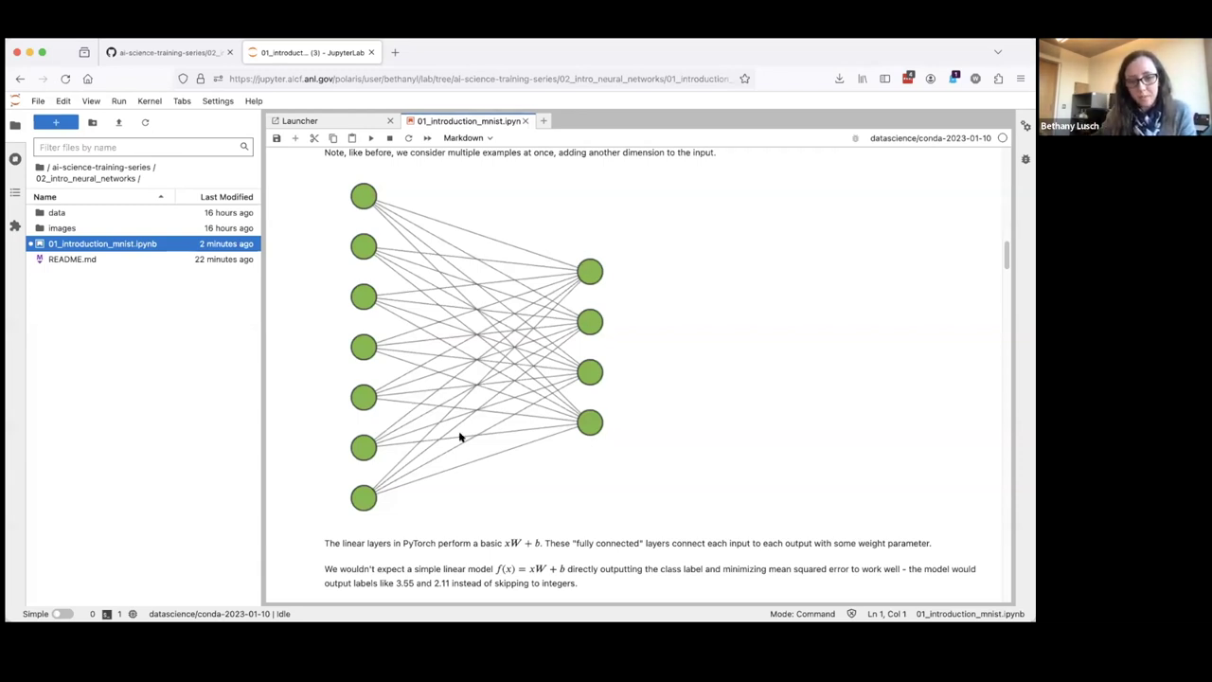
mouse_move(524, 462)
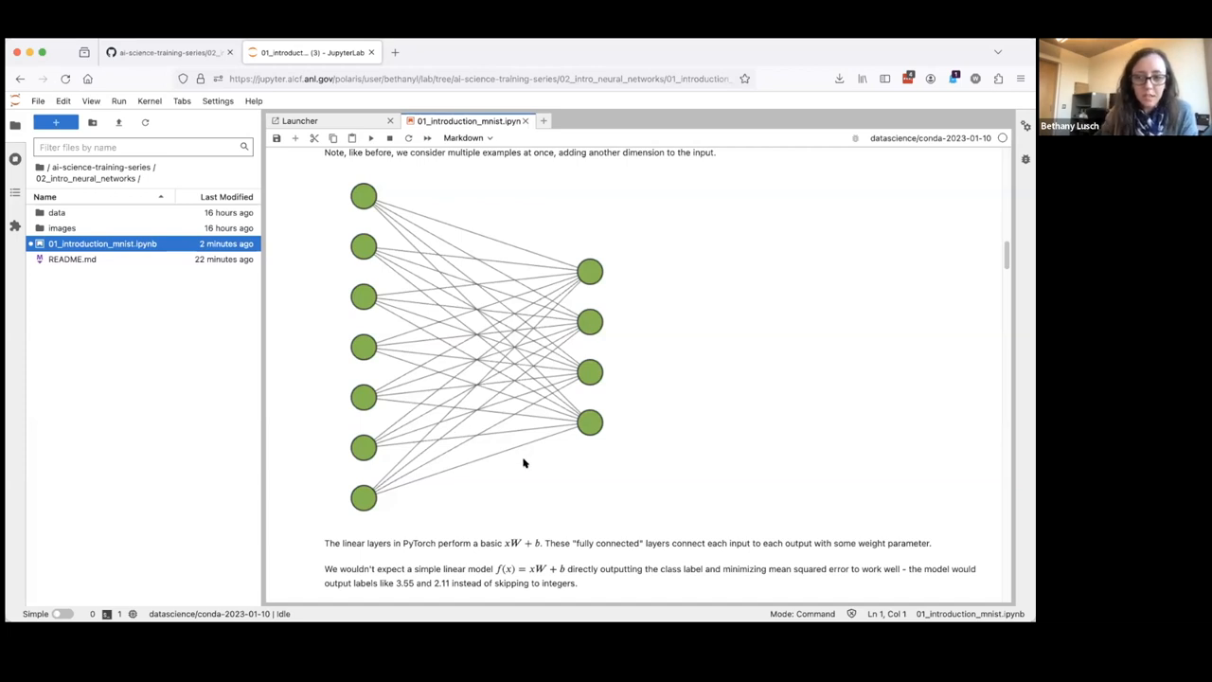
scroll("down", 3)
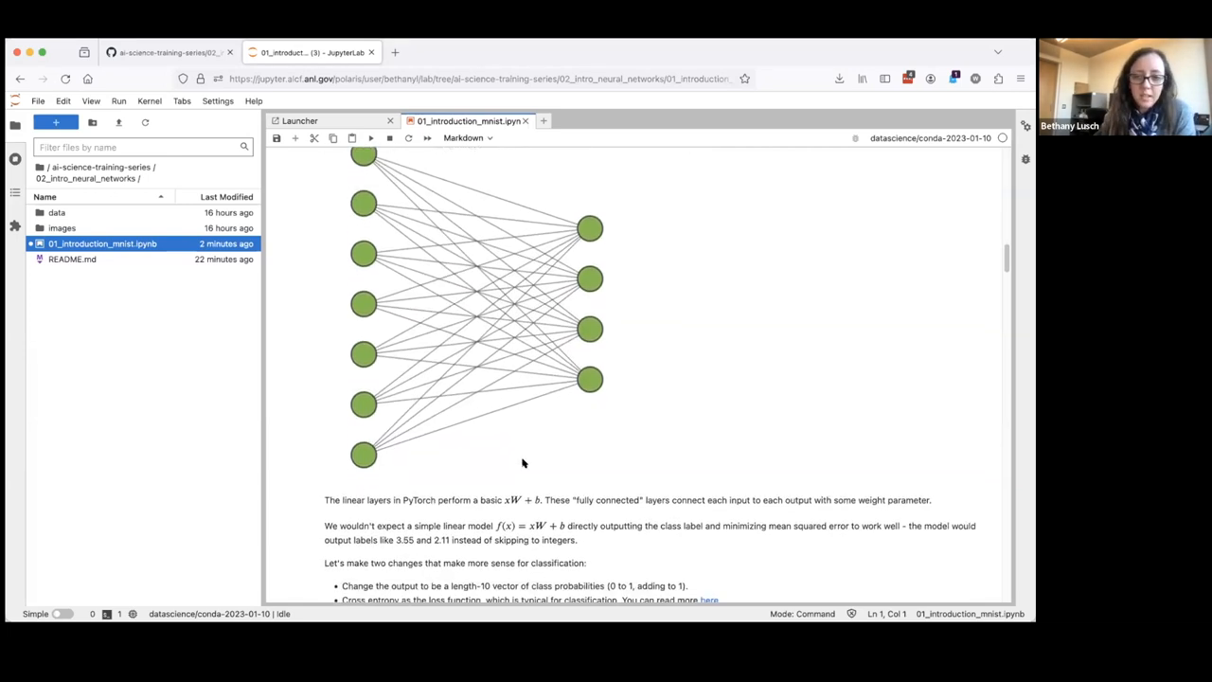
scroll("down", 3)
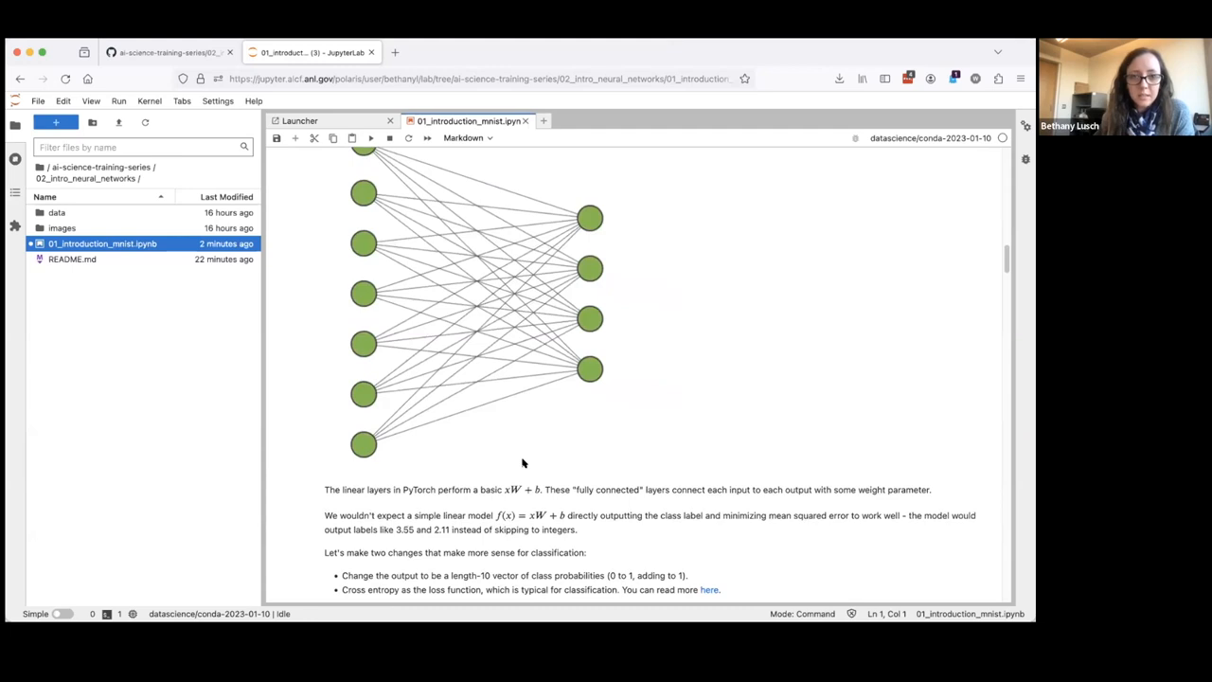
scroll("down", 3)
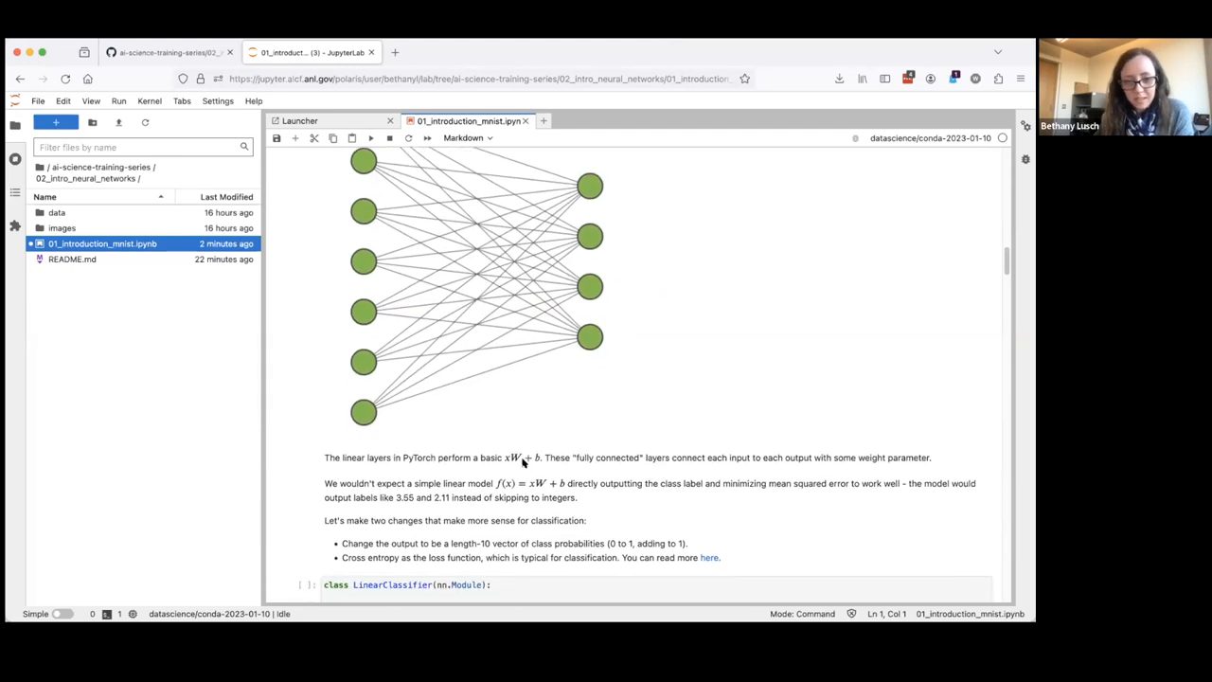
mouse_move(495, 423)
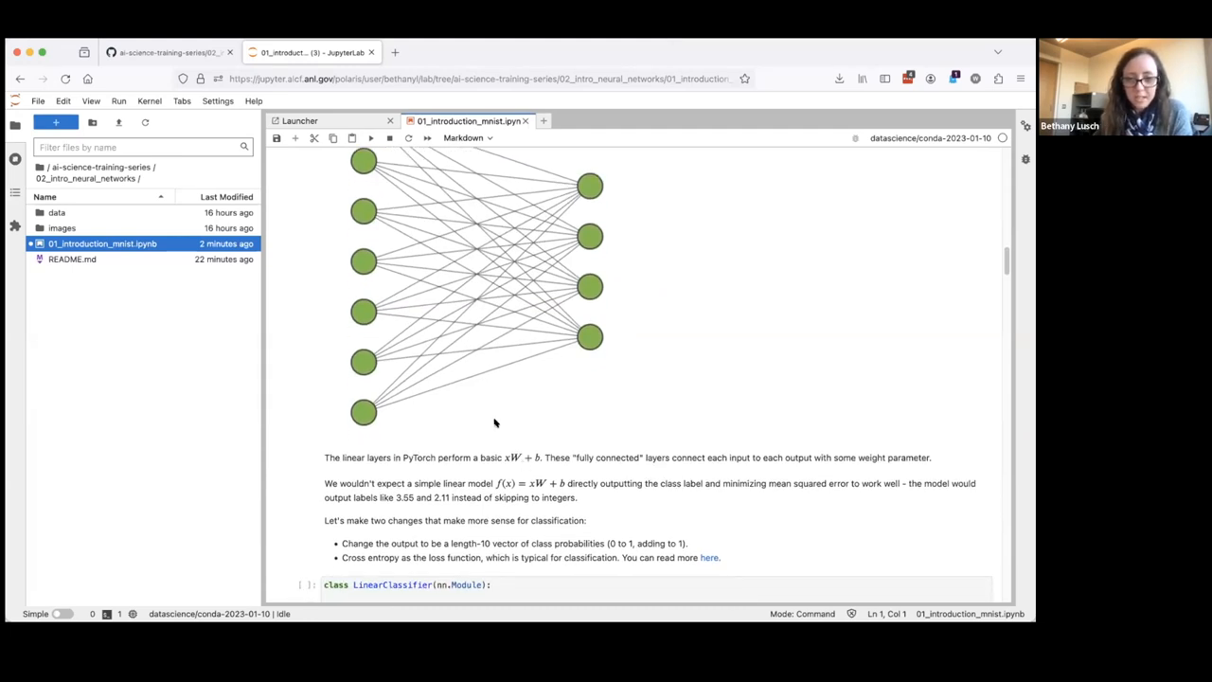
scroll("down", 3)
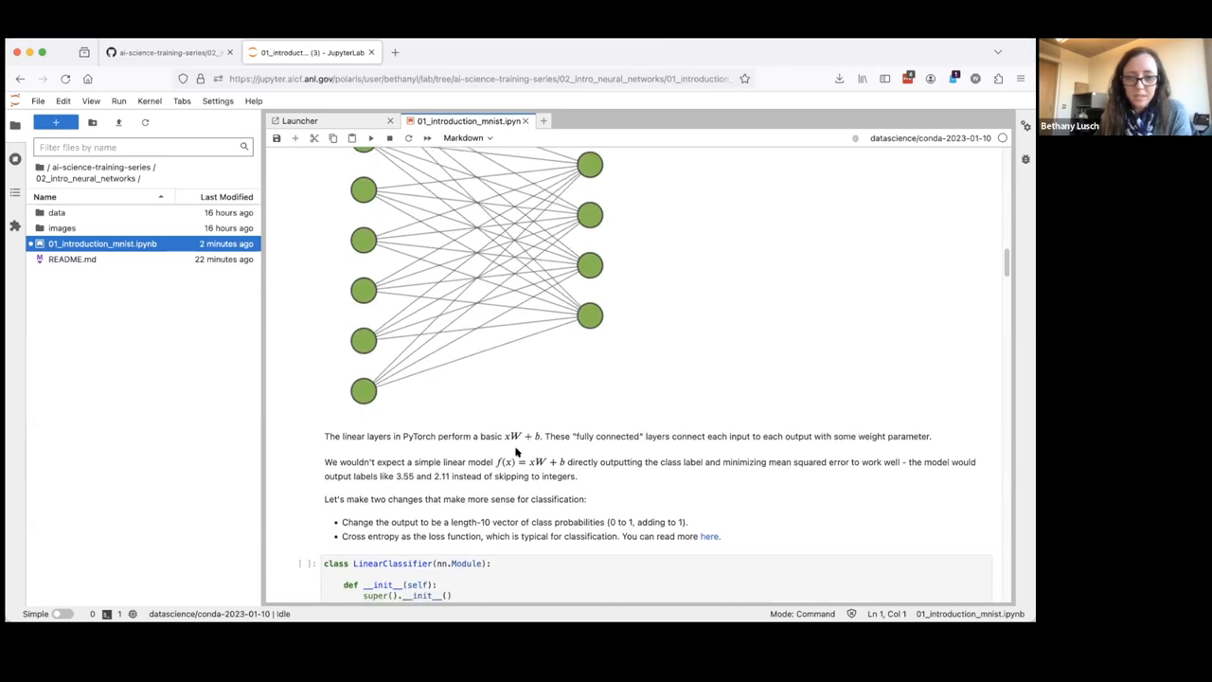
mouse_move(429, 379)
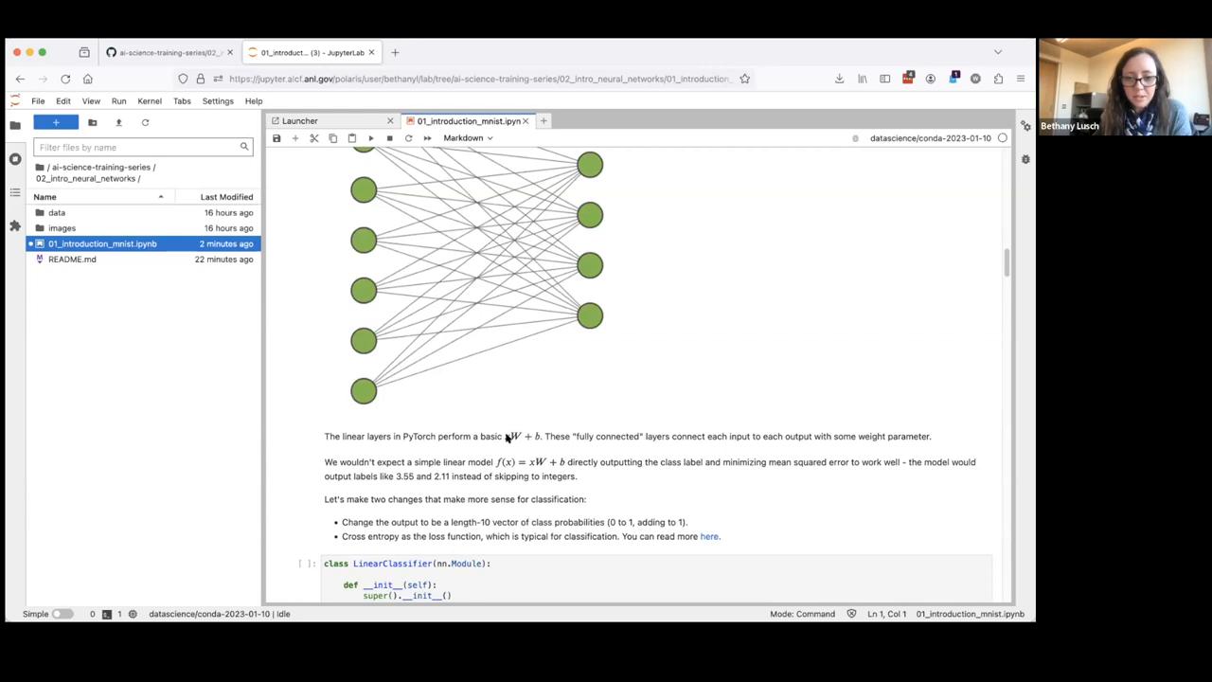
mouse_move(515, 436)
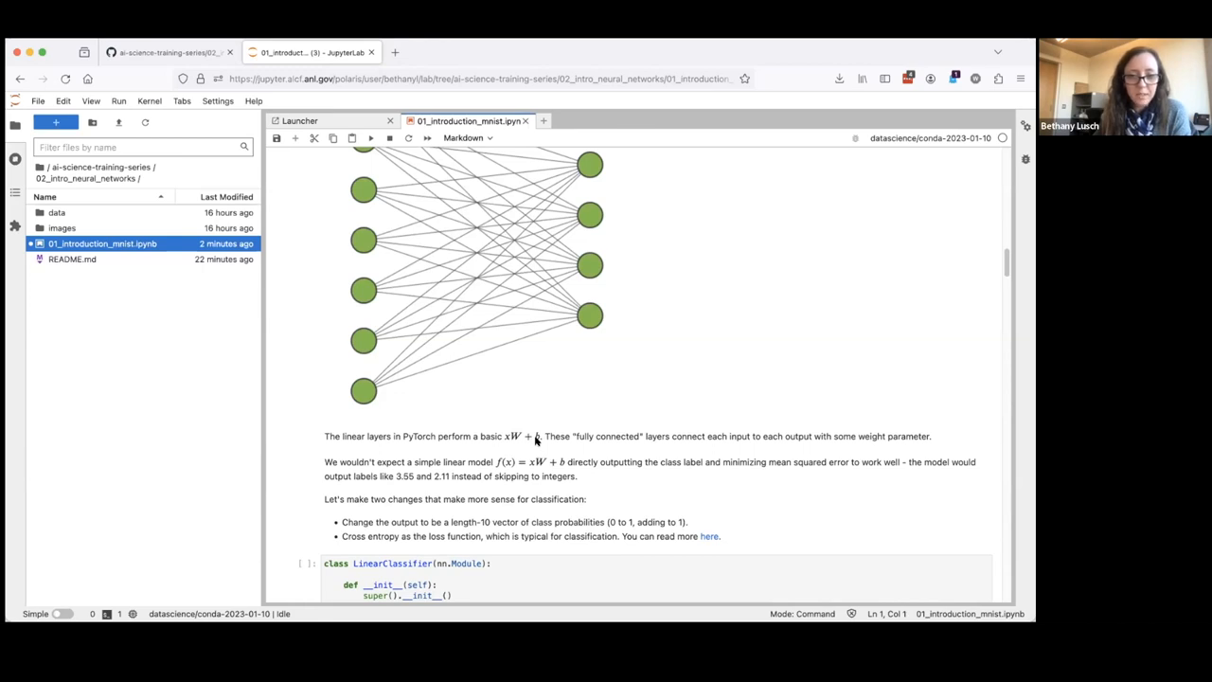
mouse_move(377, 423)
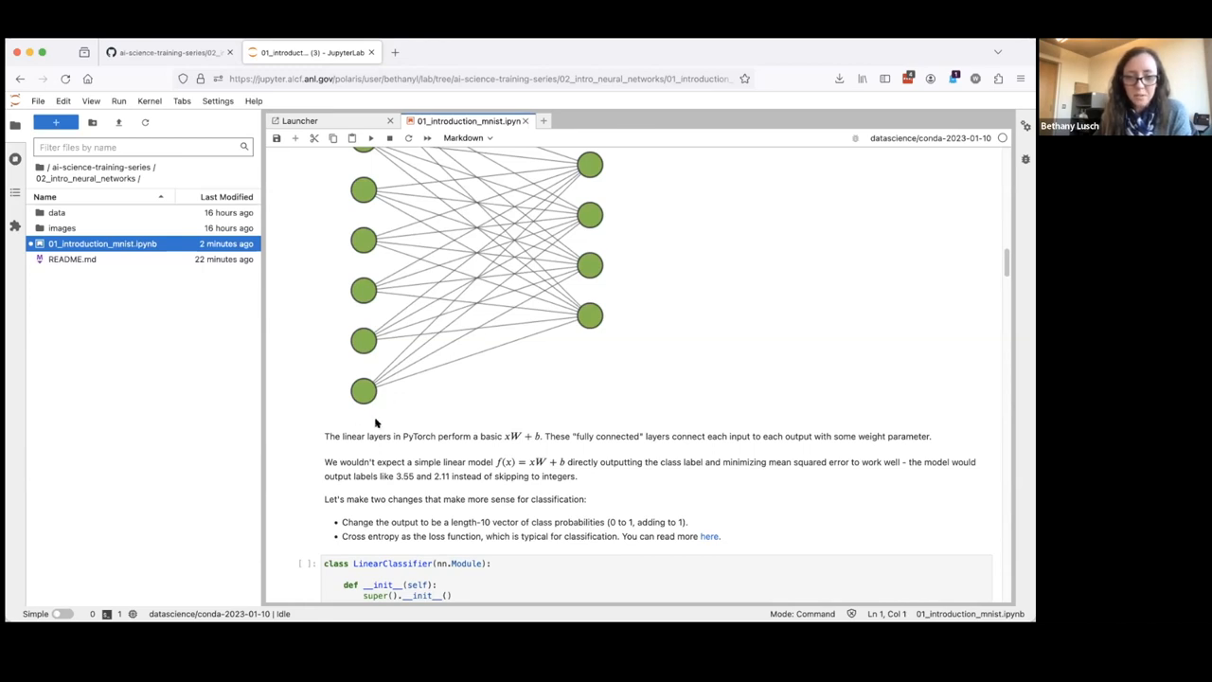
mouse_move(575, 452)
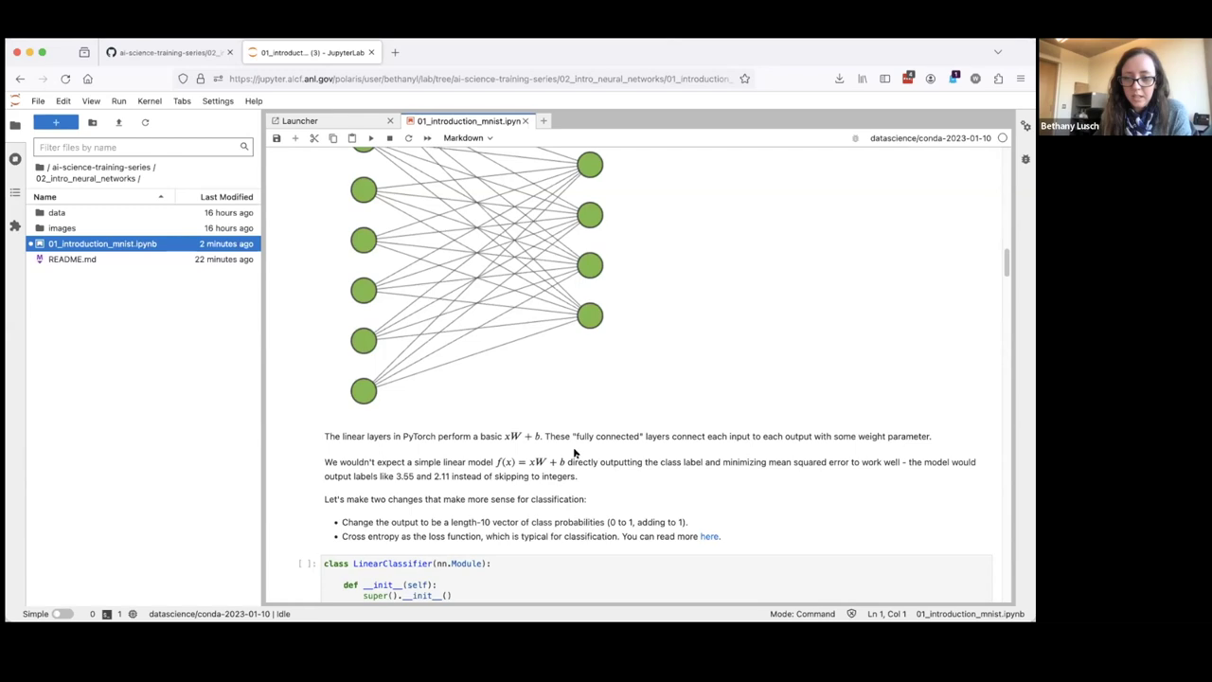
scroll("down", 3)
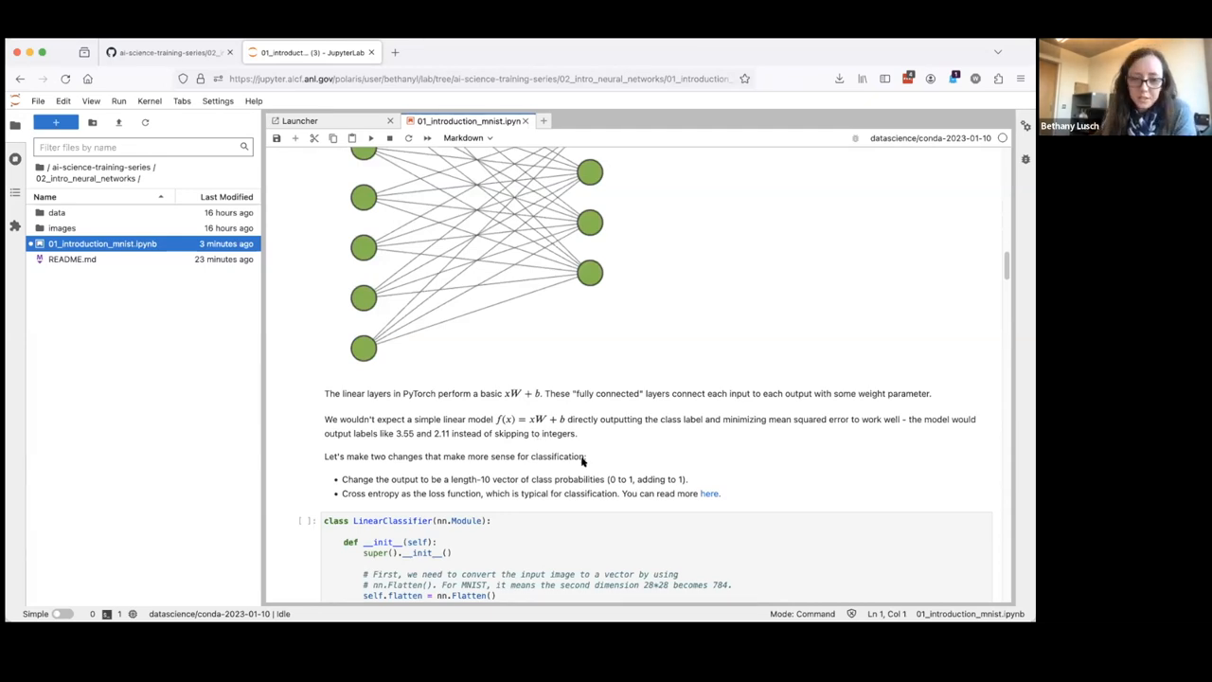
scroll("down", 3)
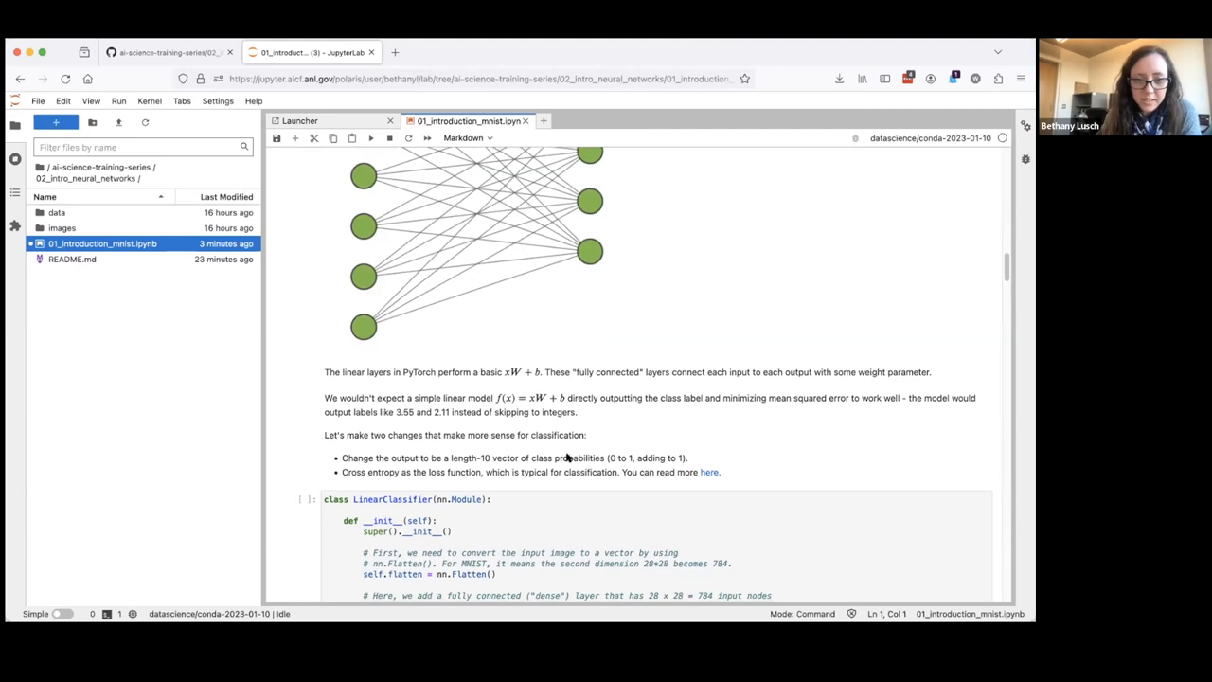
scroll("down", 3)
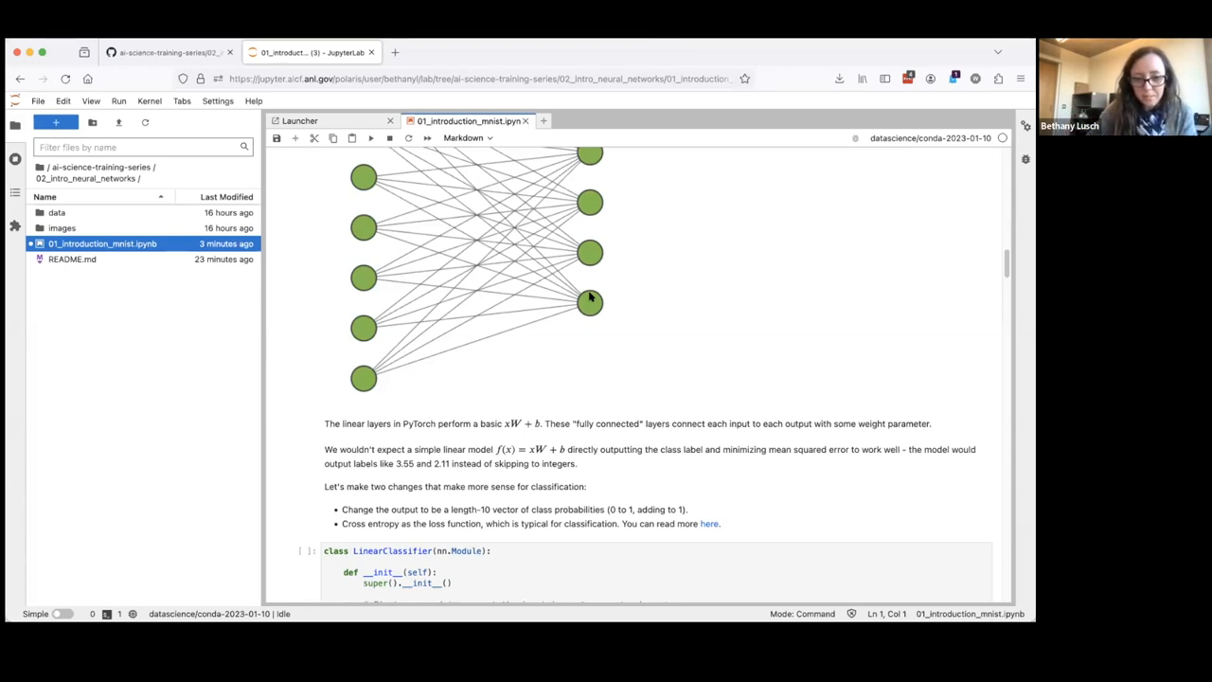
mouse_move(581, 422)
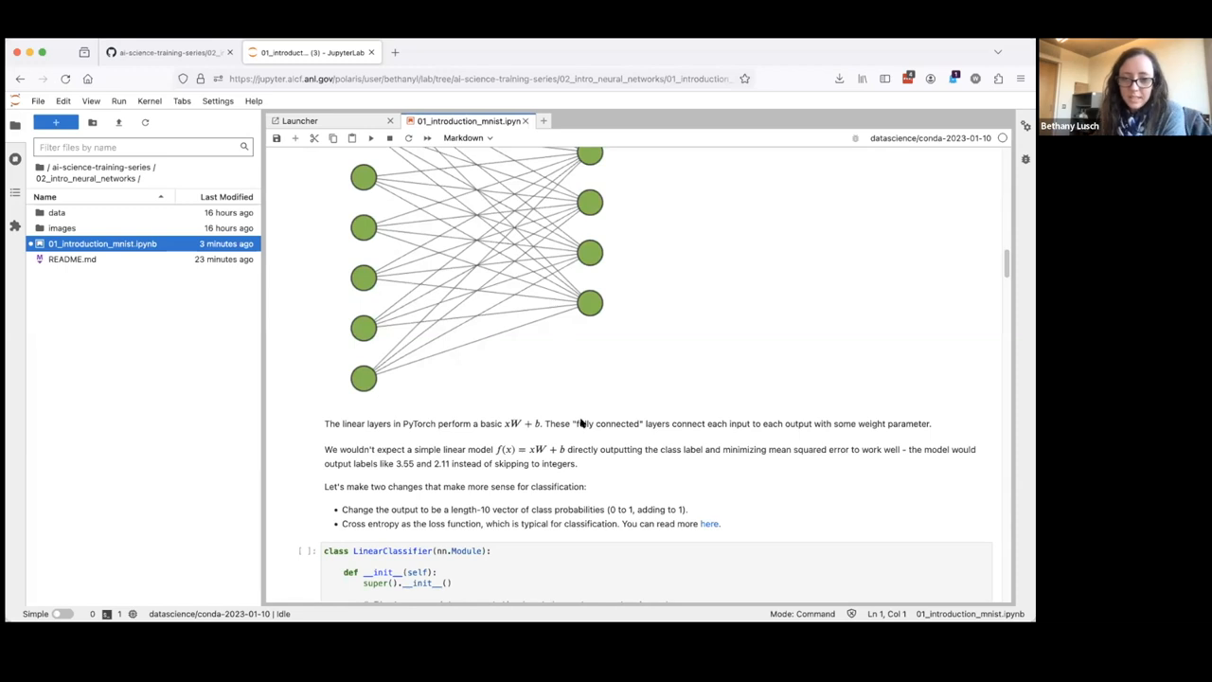
scroll("down", 3)
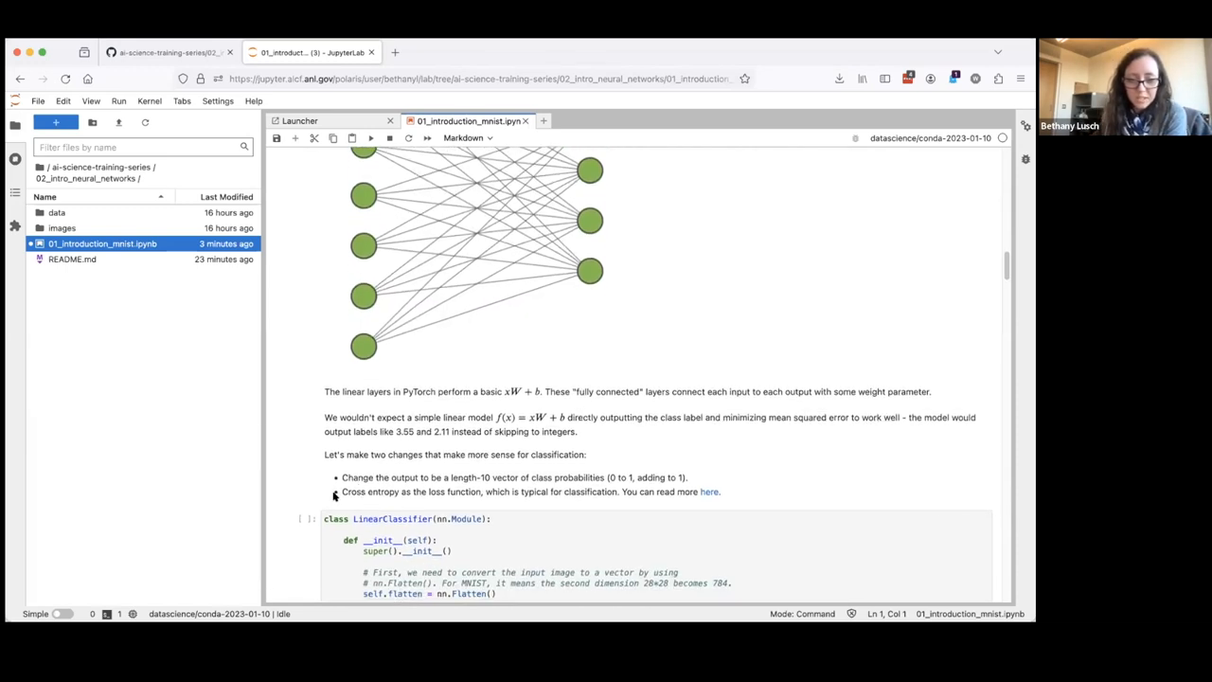
mouse_move(382, 488)
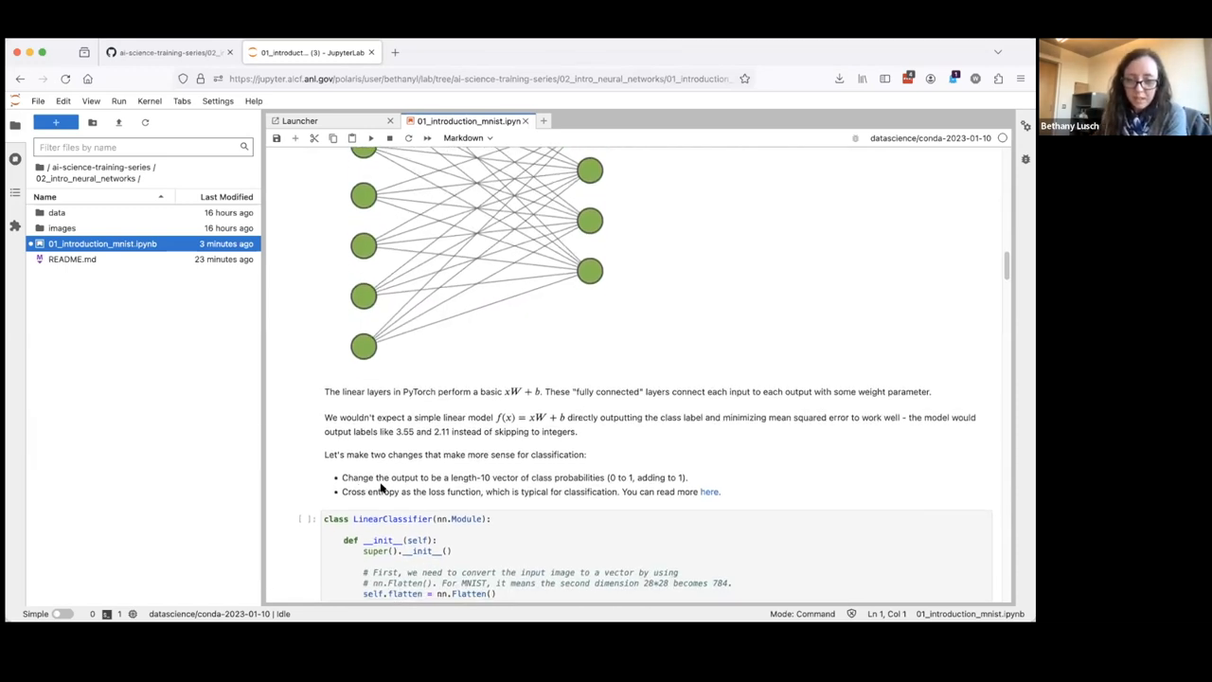
scroll("down", 3)
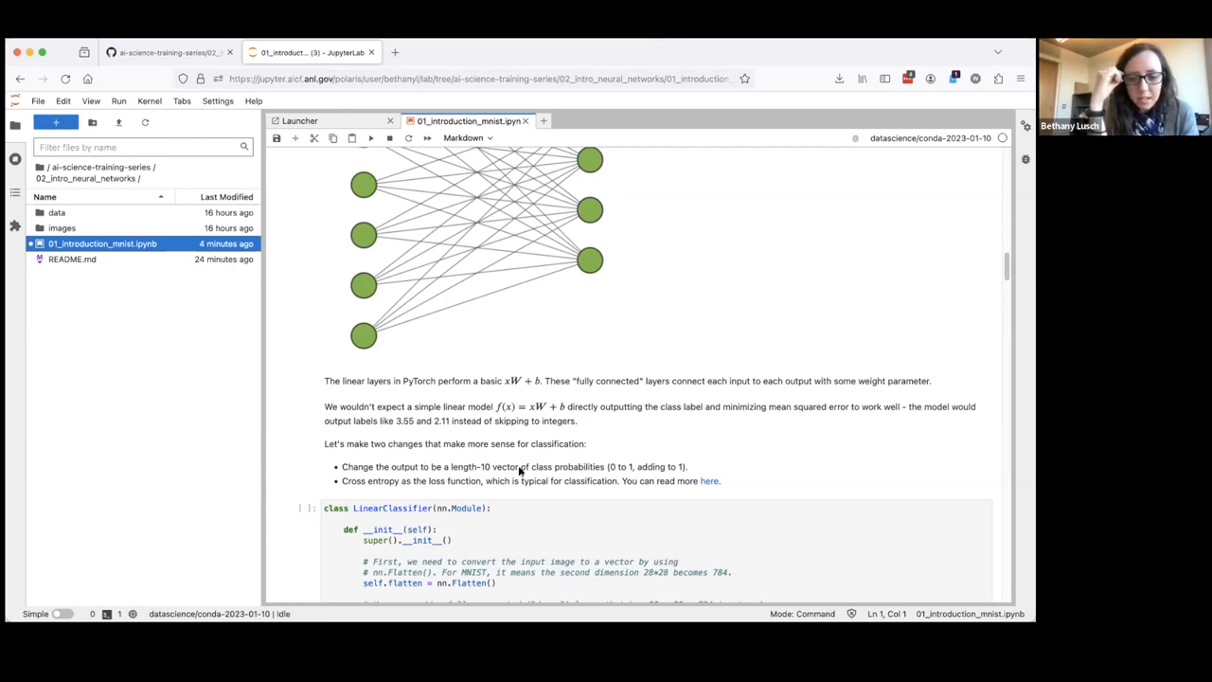
mouse_move(492, 443)
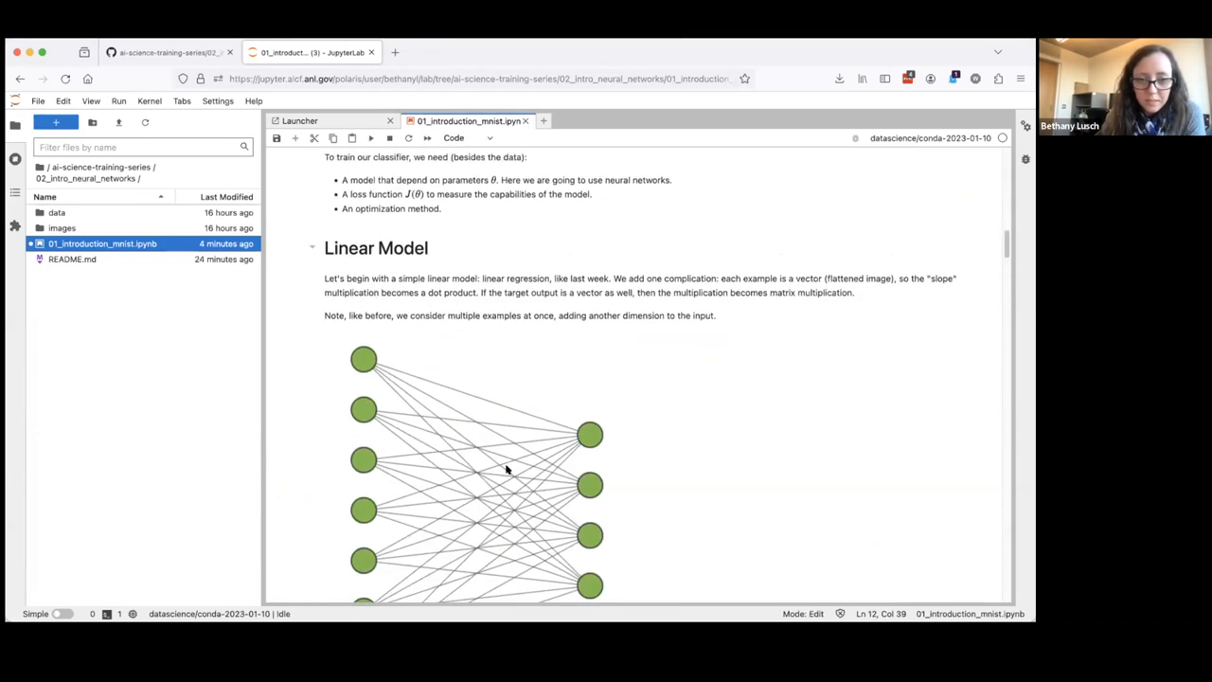
Run the LinearClassifier cell as [7], highlighting its nn.Linear layer line
scroll("down", 3)
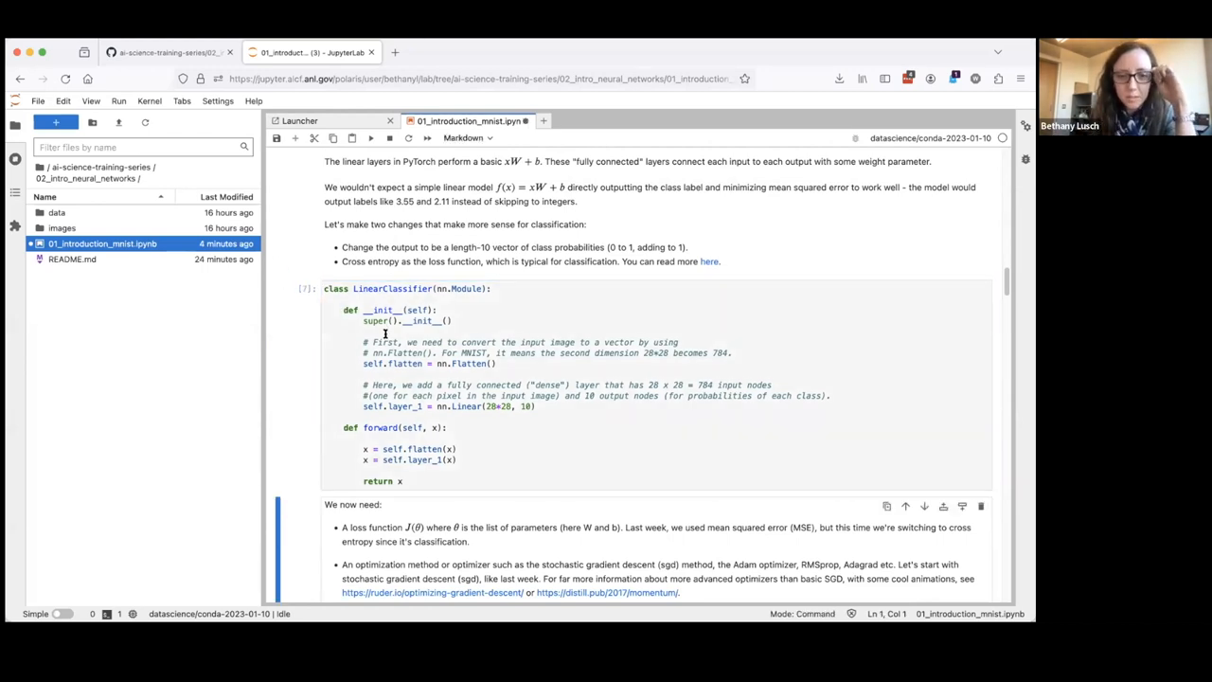
left_click(499, 362)
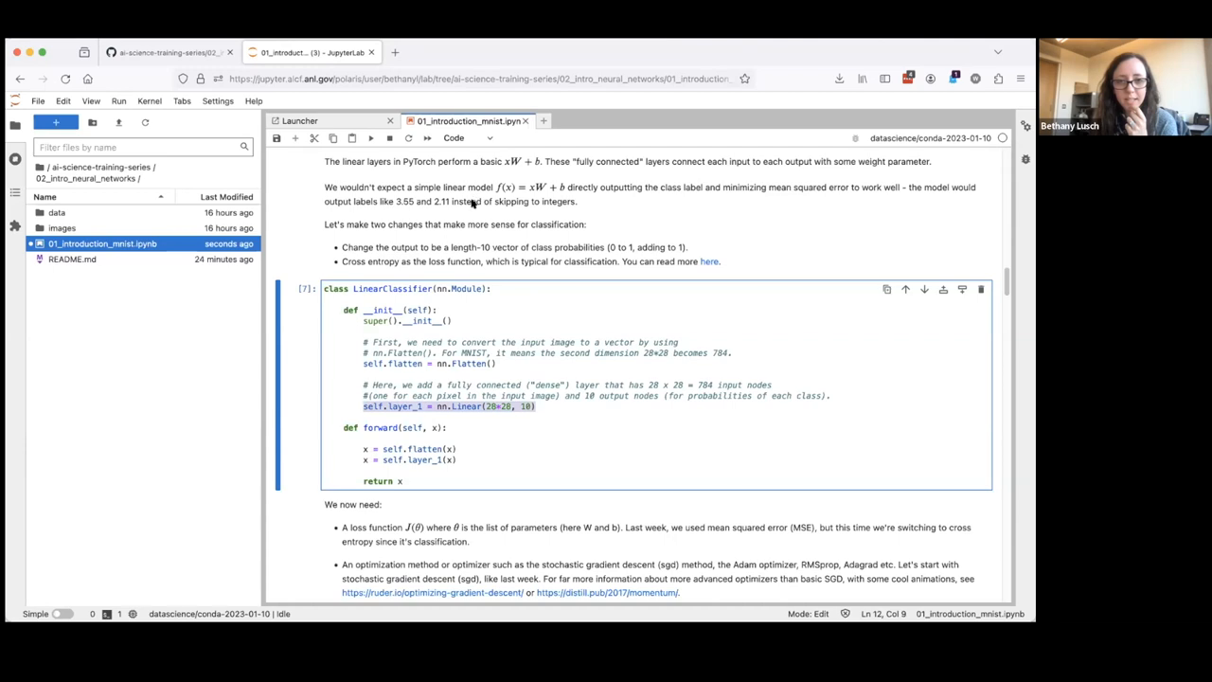
mouse_move(693, 384)
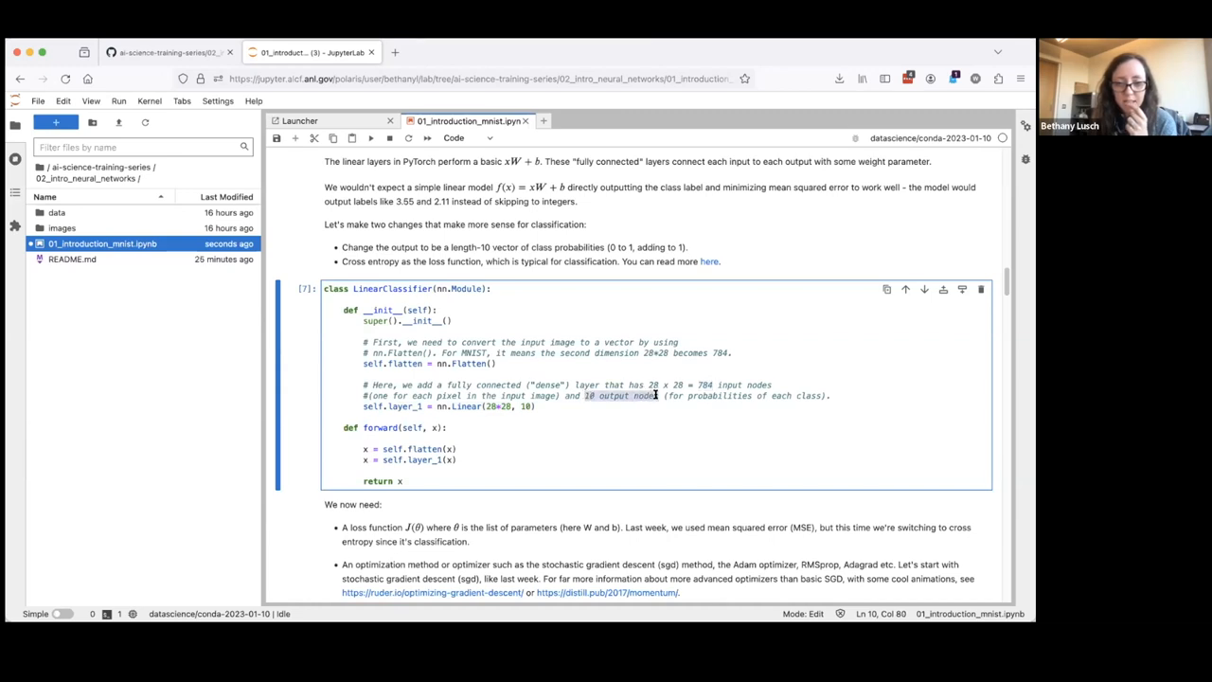
mouse_move(660, 400)
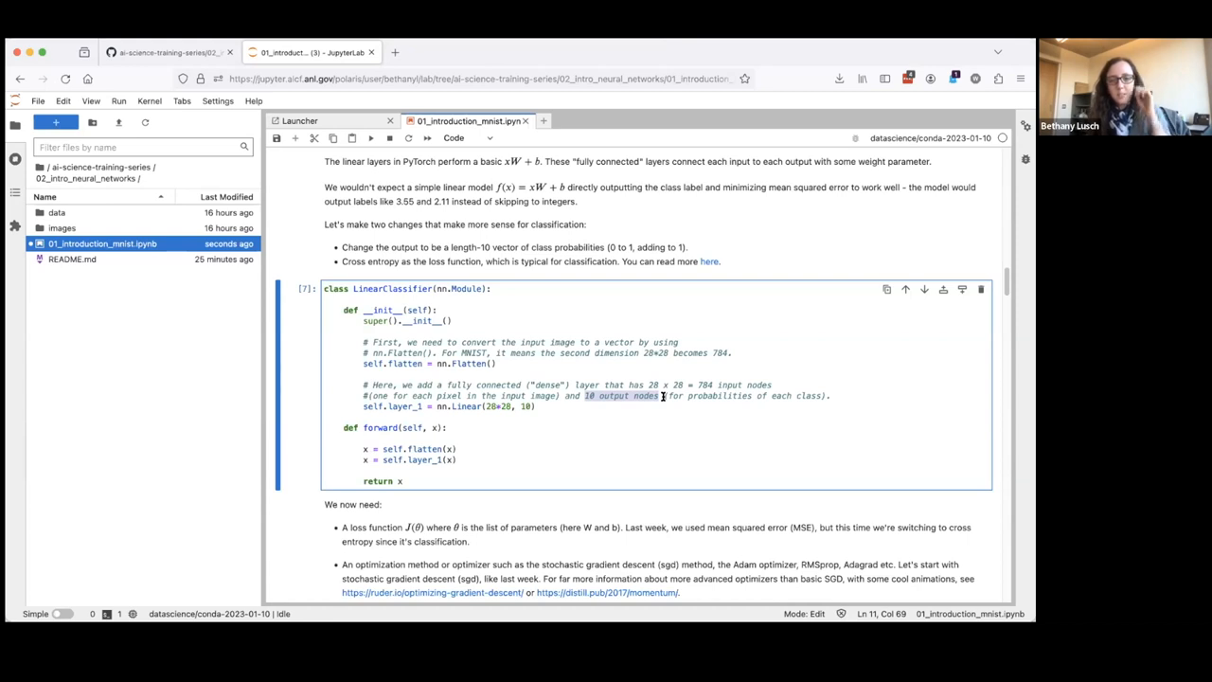
mouse_move(674, 401)
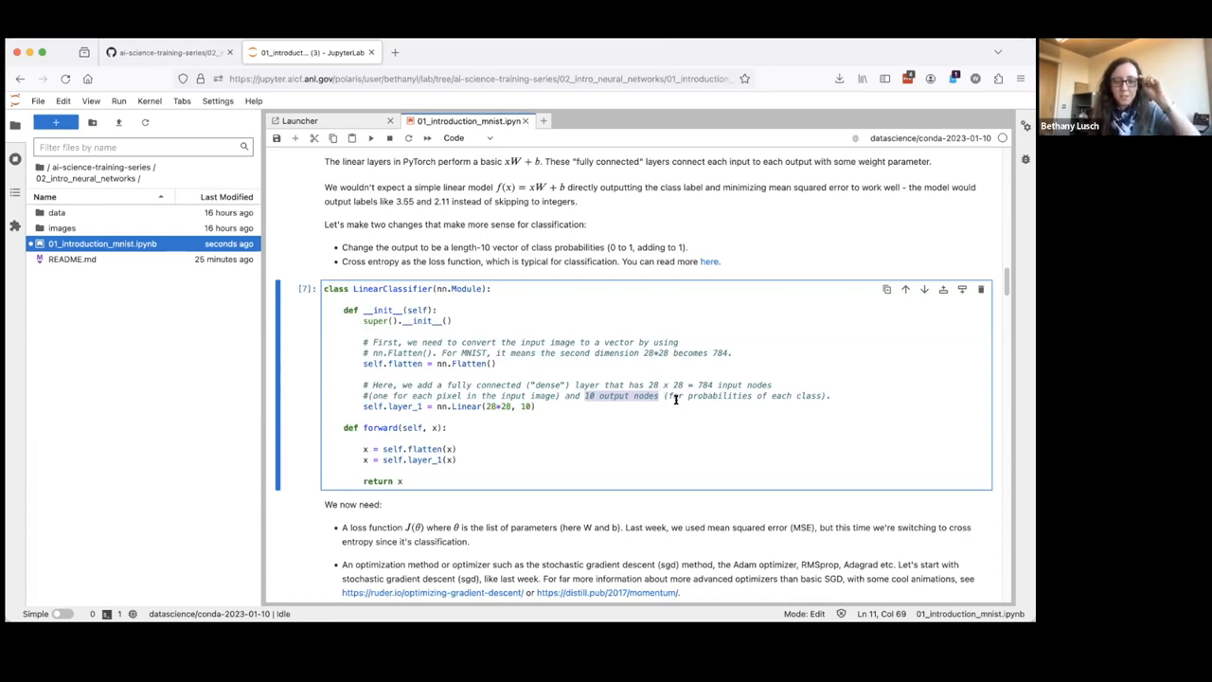
mouse_move(369, 349)
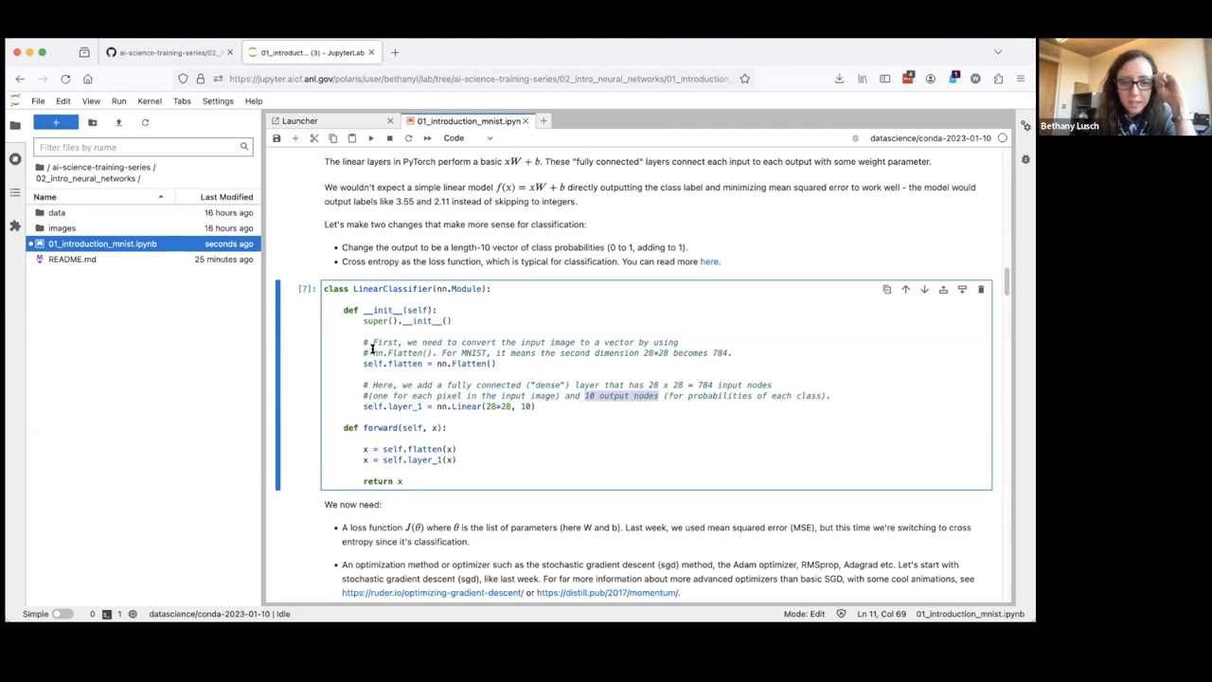
mouse_move(360, 430)
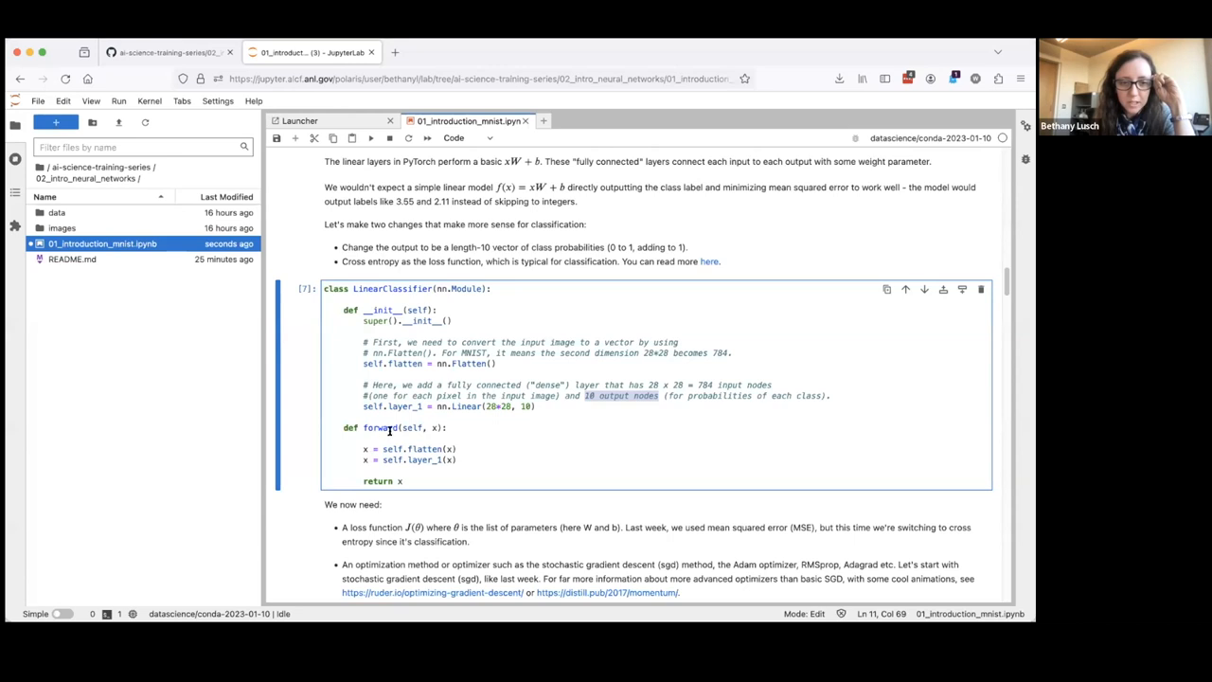
mouse_move(372, 428)
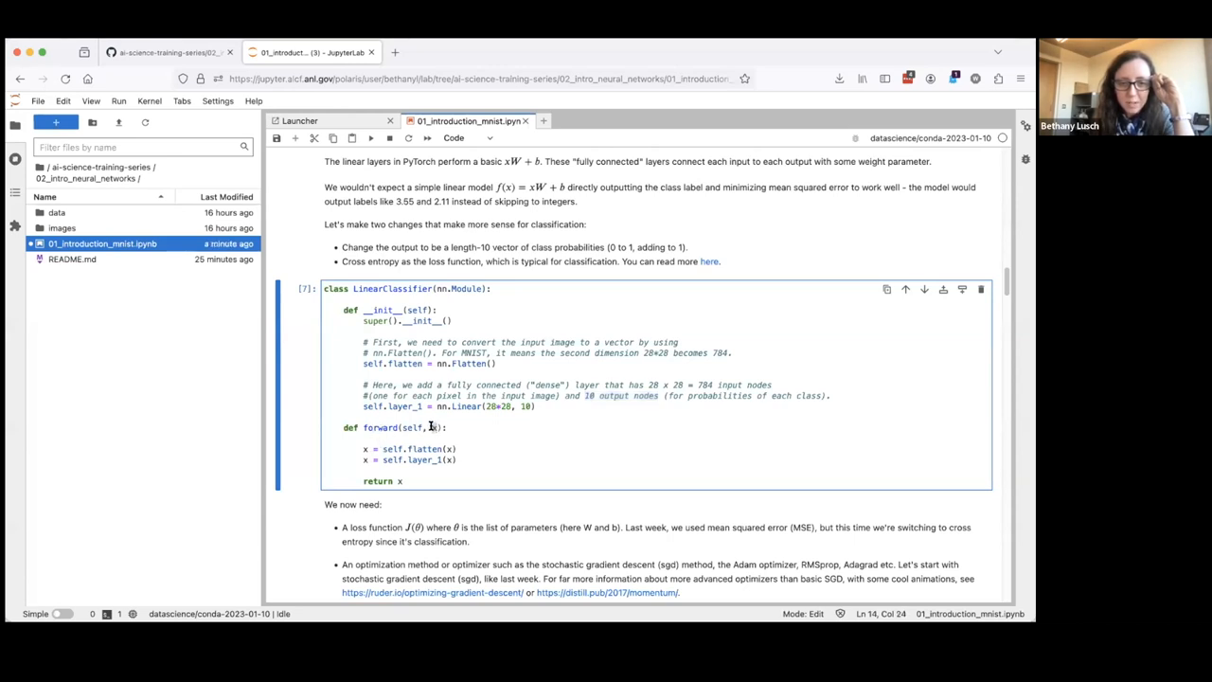
left_click_drag(363, 449, 459, 459)
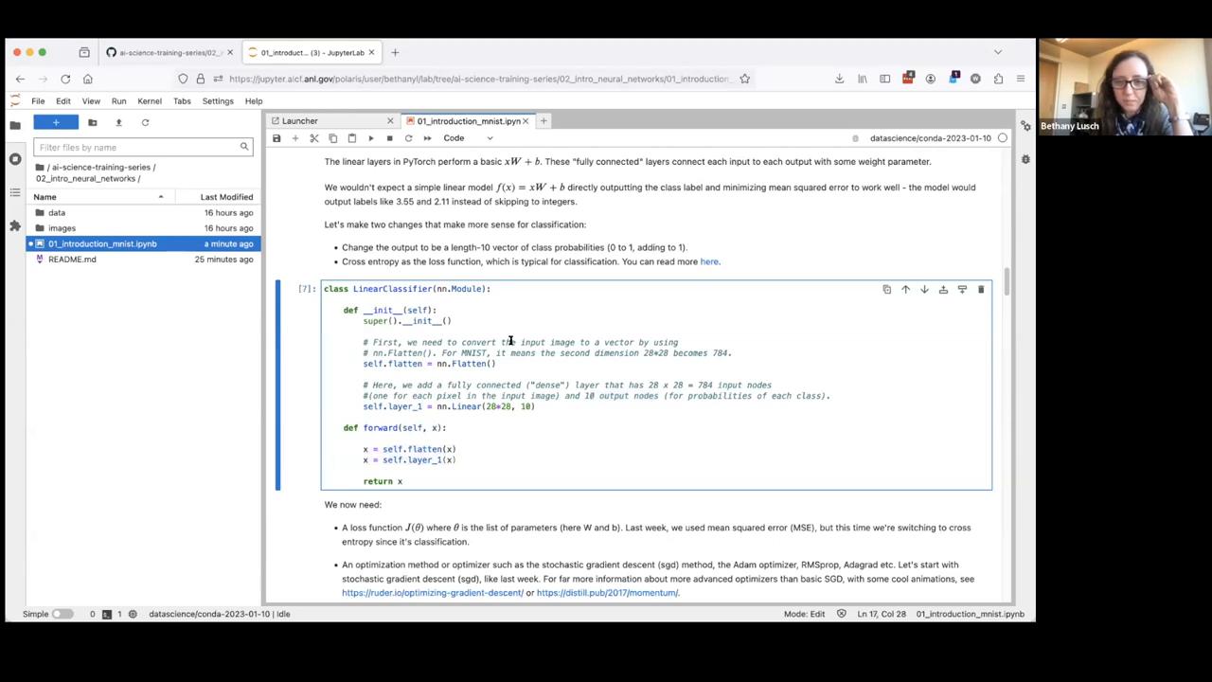
scroll("down", 3)
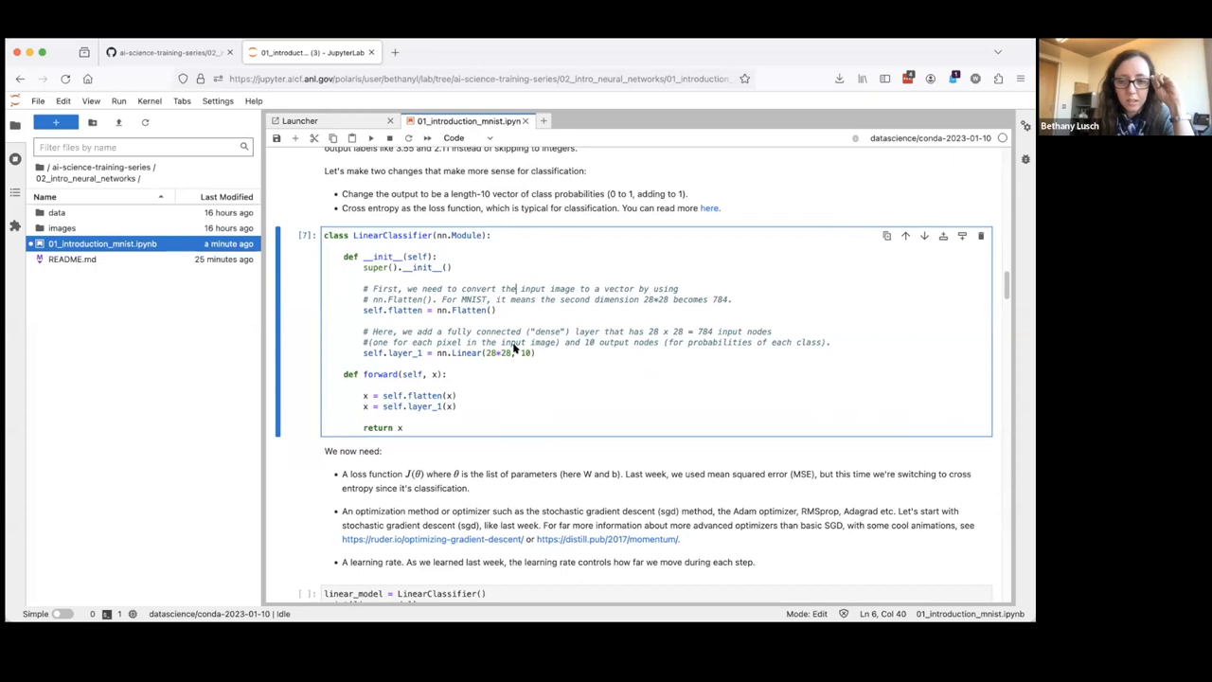
Run the linear_model cell as [8], printing Flatten and Linear(784→10) layers
scroll("down", 3)
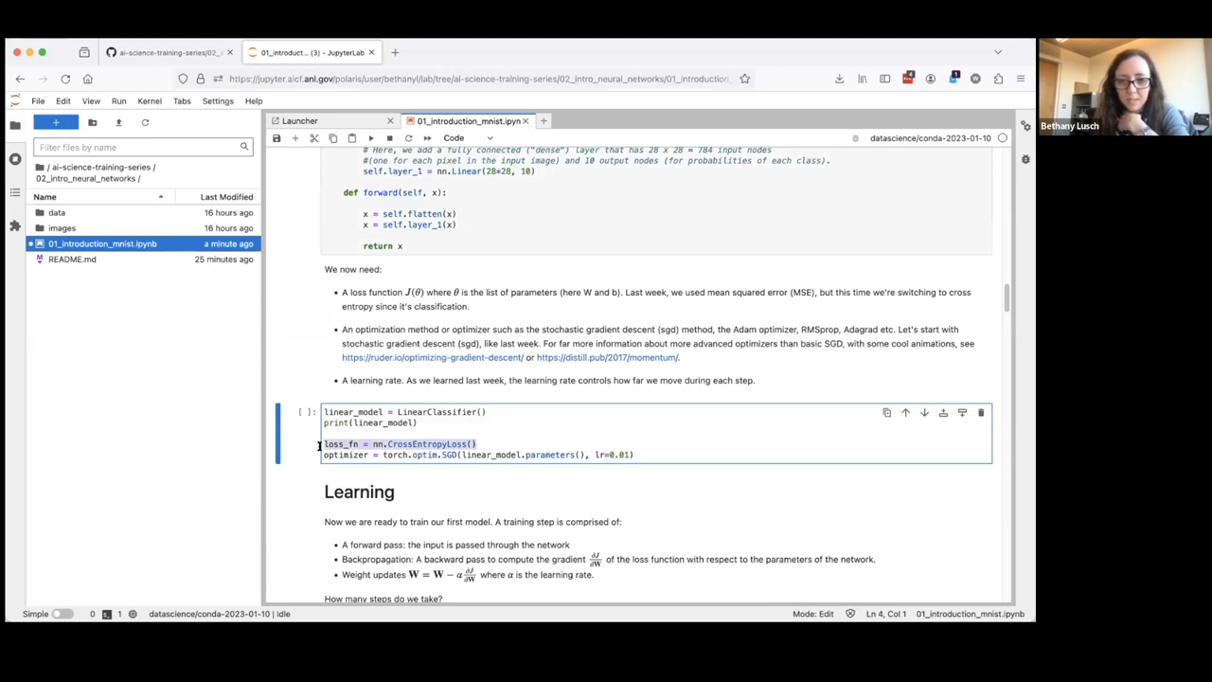
mouse_move(423, 432)
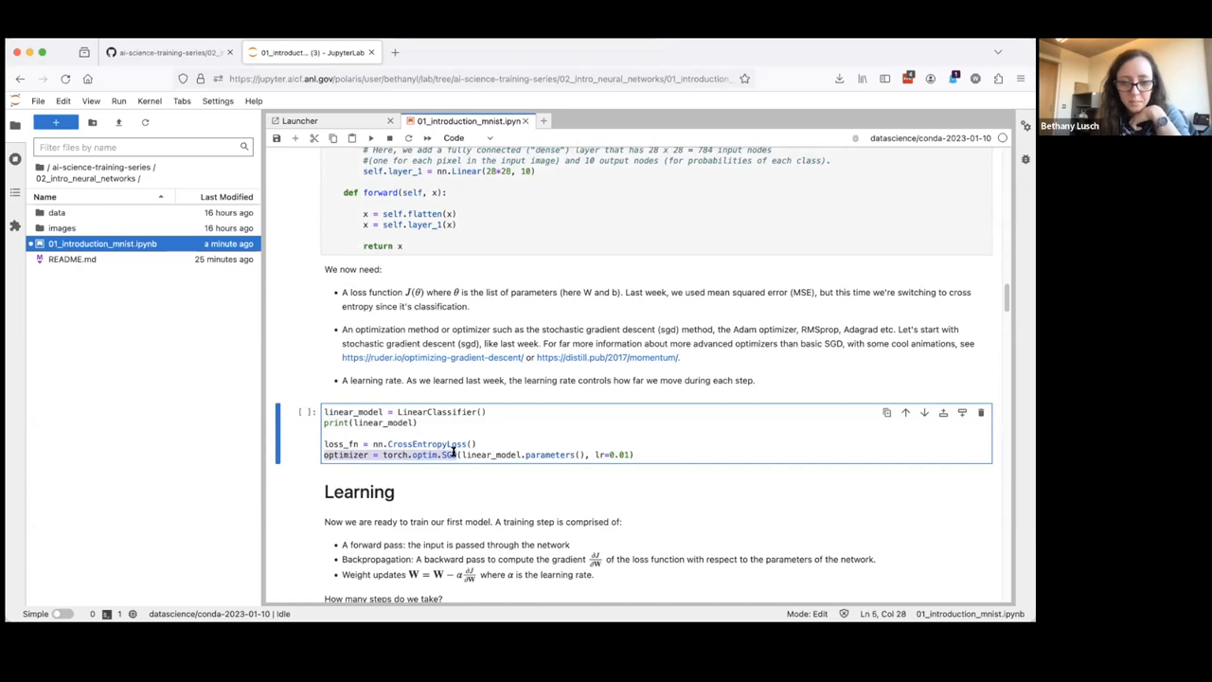
mouse_move(383, 454)
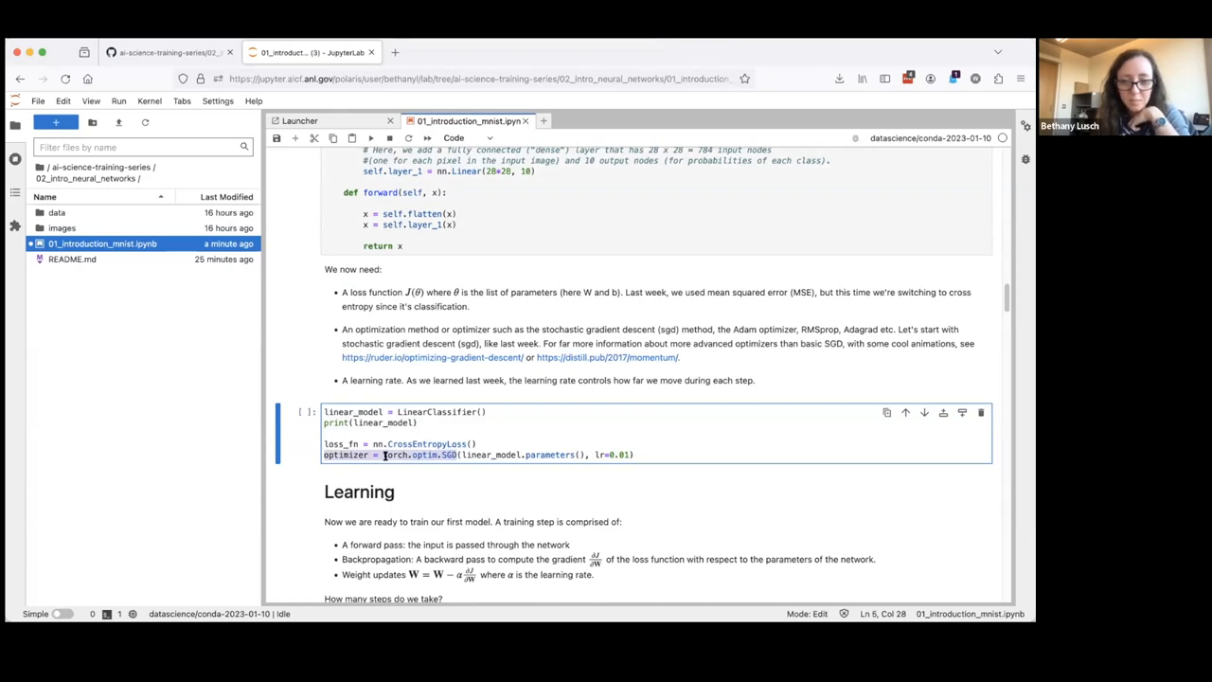
mouse_move(734, 322)
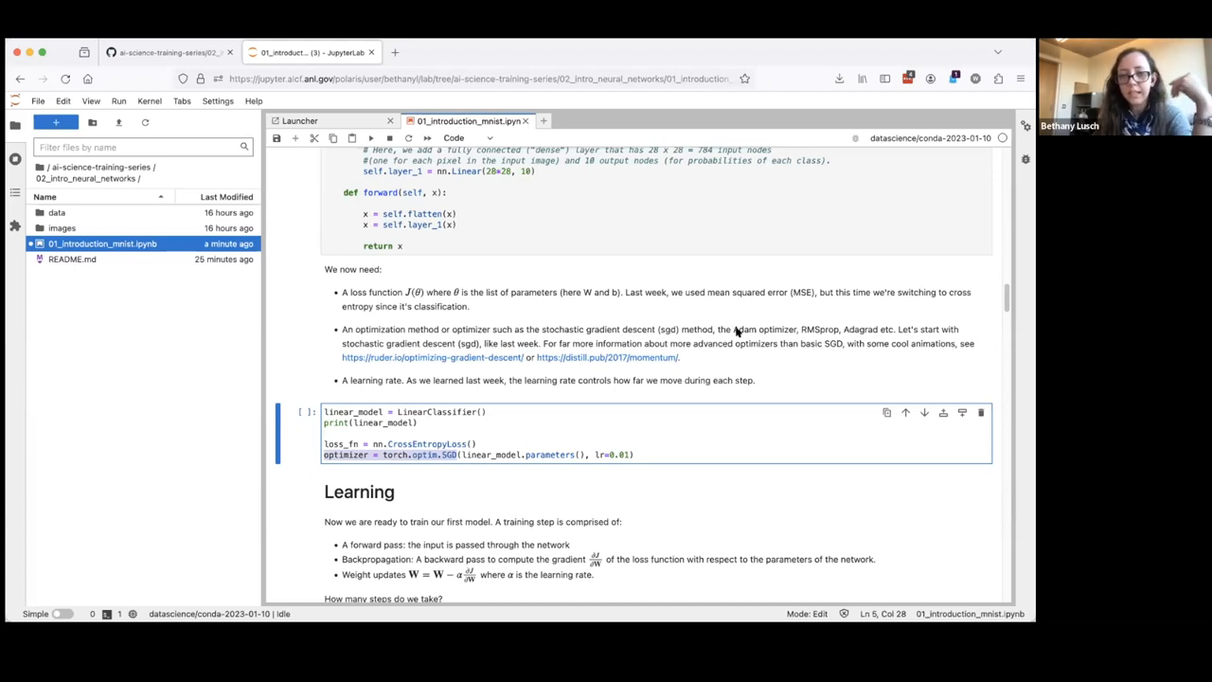
mouse_move(786, 331)
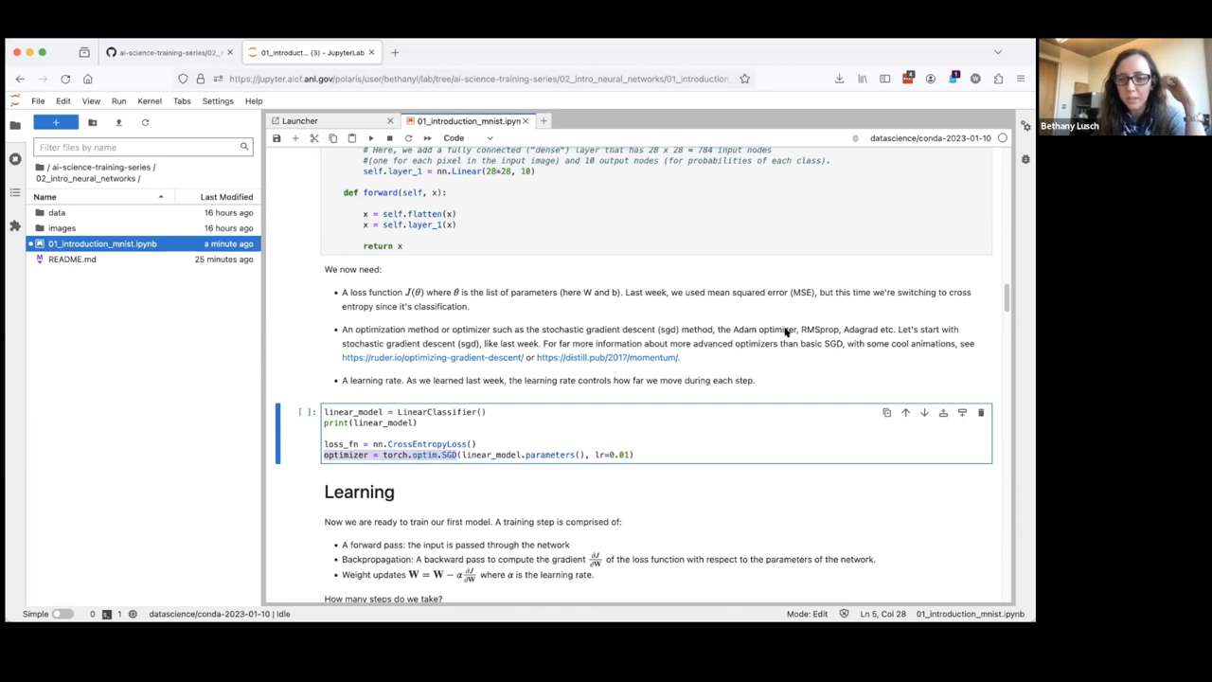
mouse_move(790, 342)
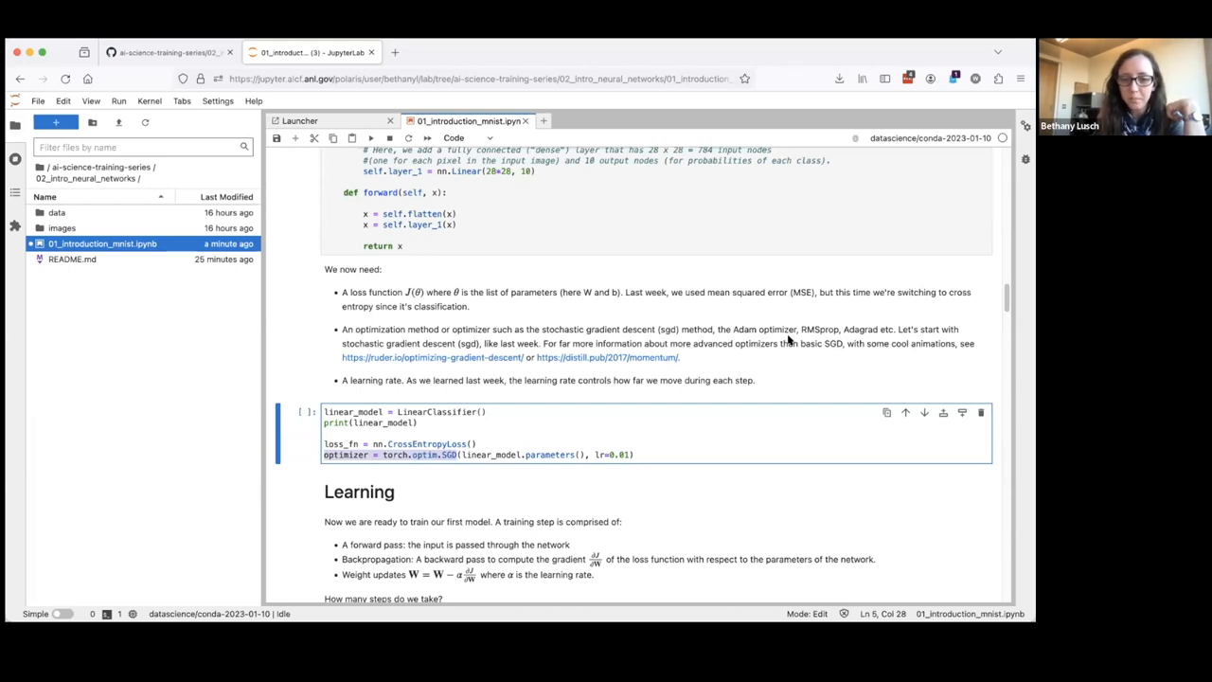
mouse_move(388, 363)
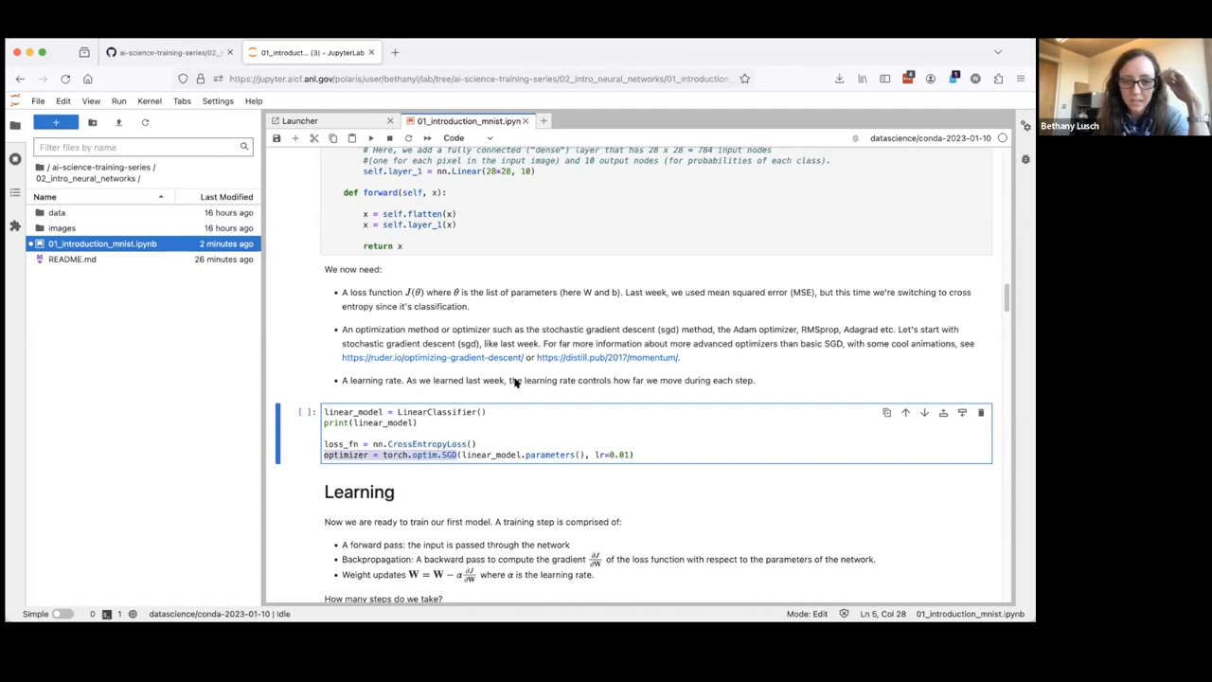
scroll("down", 3)
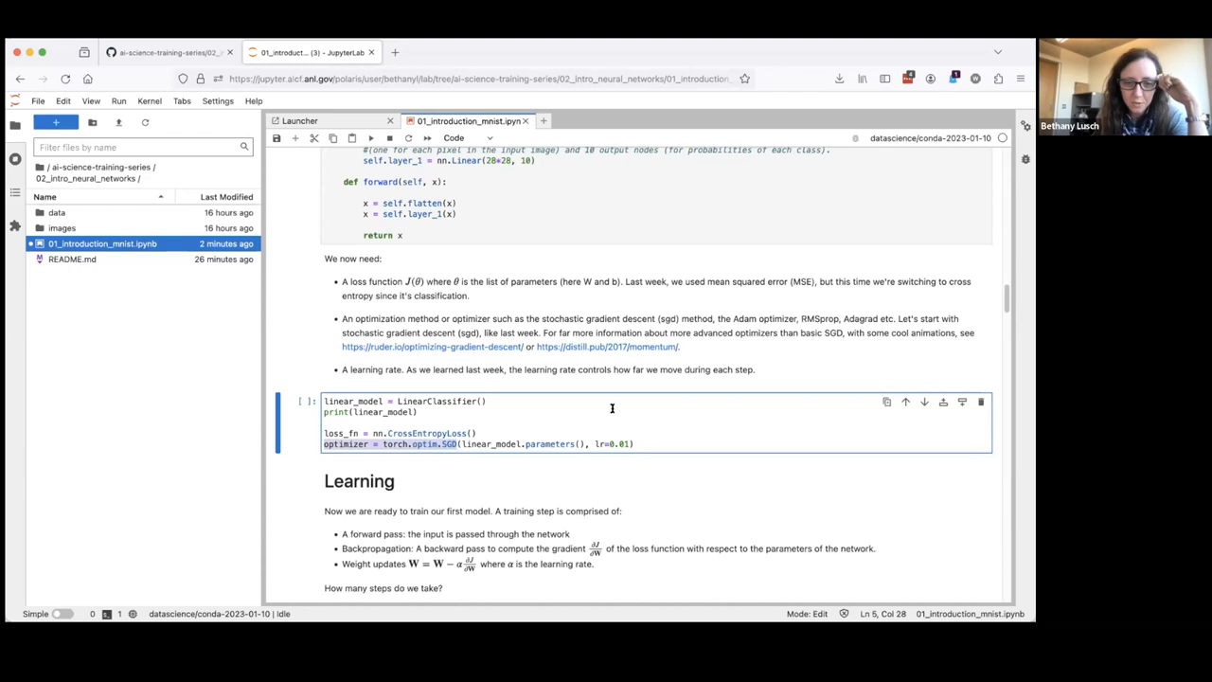
mouse_move(597, 408)
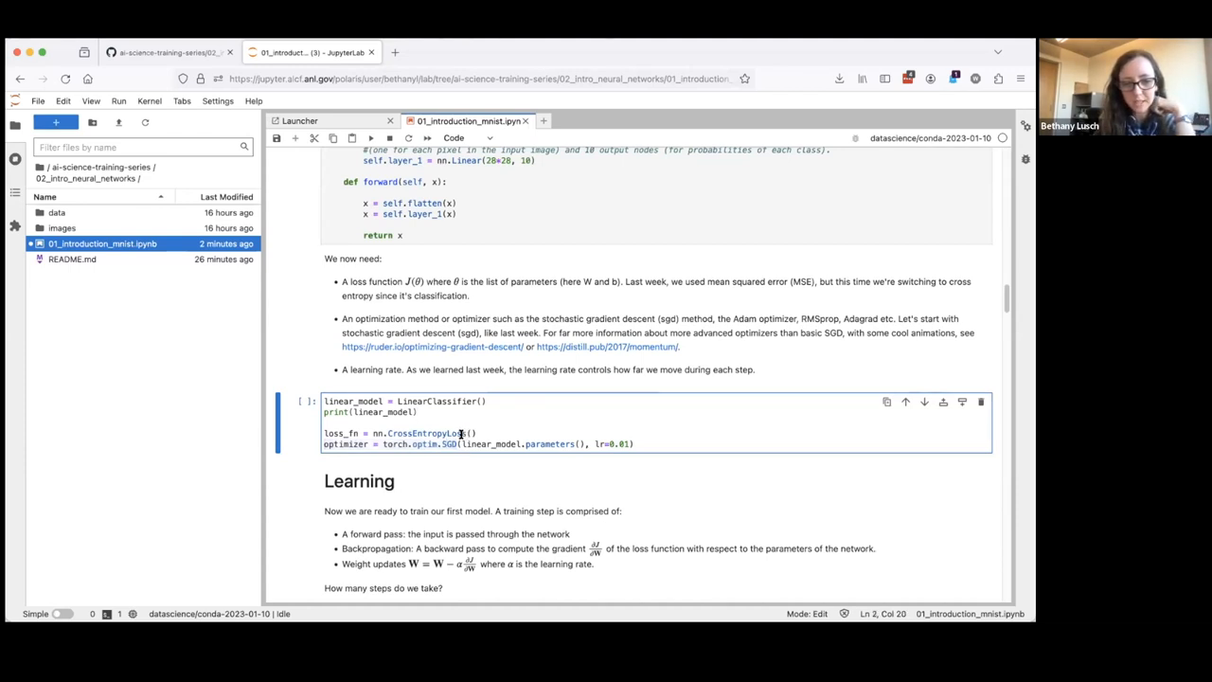
mouse_move(582, 430)
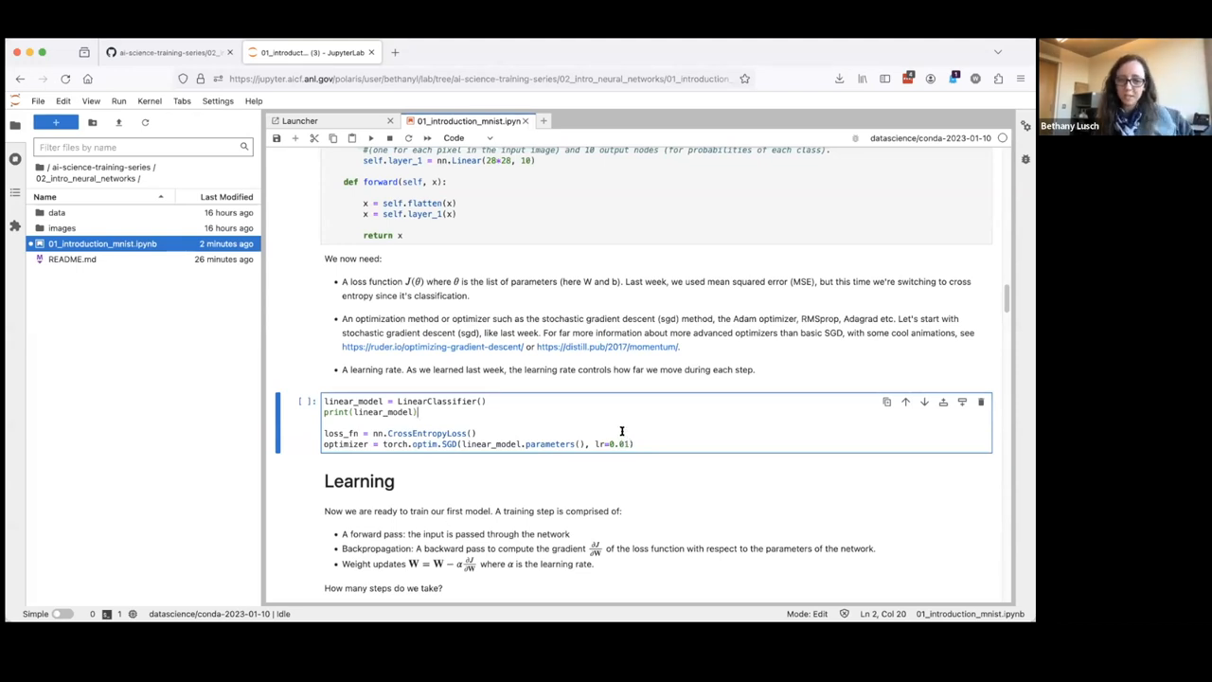
double_click(599, 444)
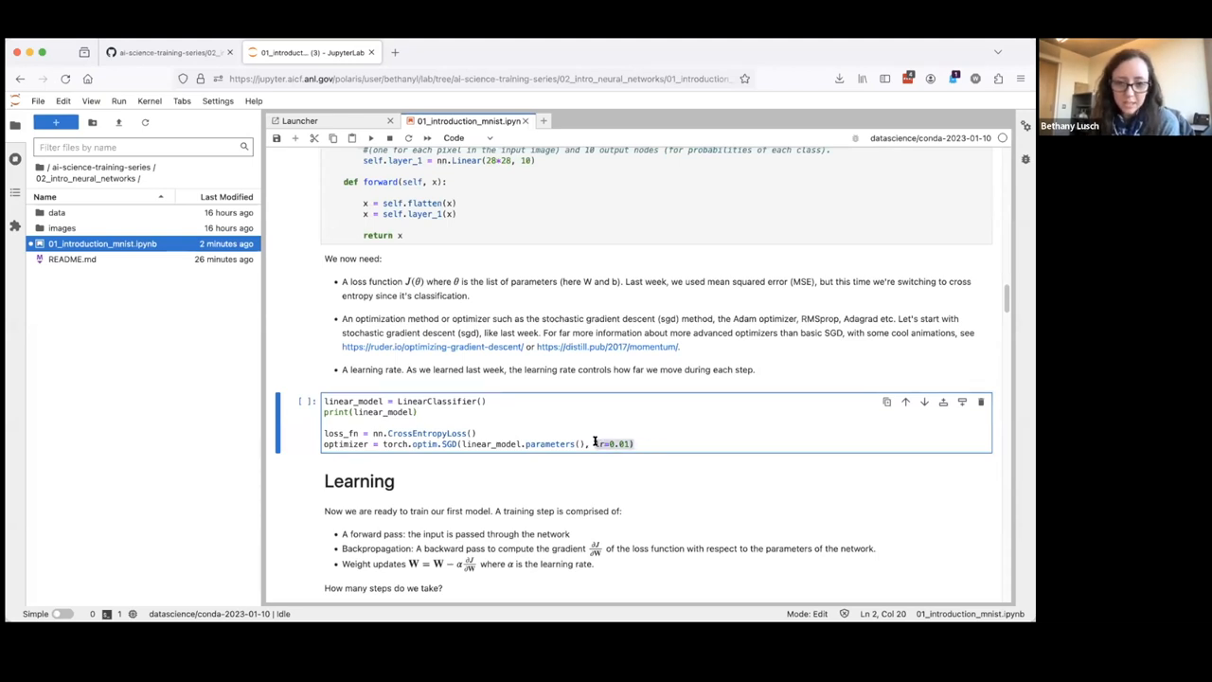
left_click(434, 401)
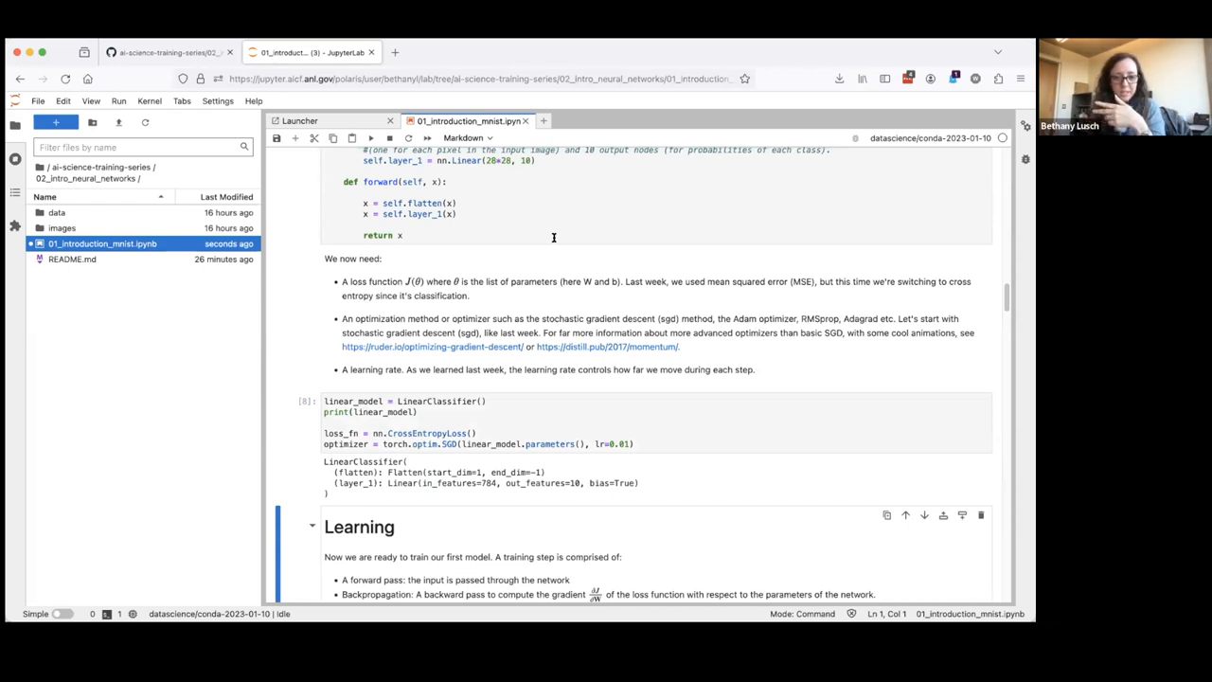
mouse_move(571, 287)
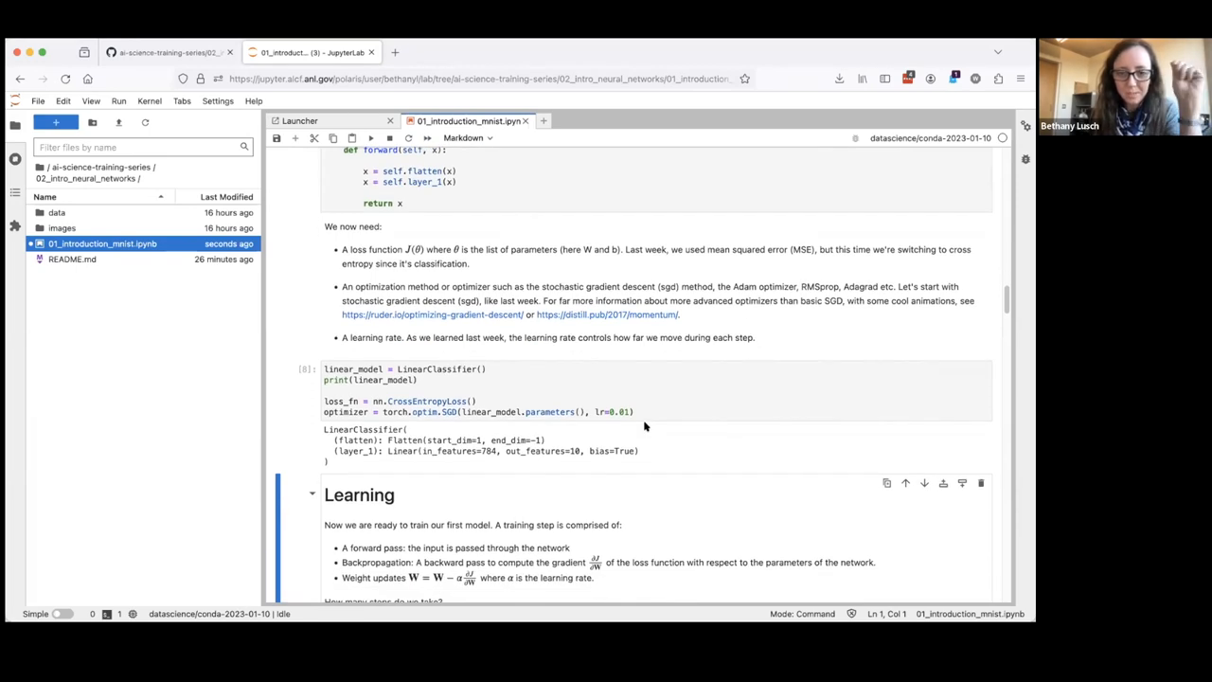
scroll("down", 3)
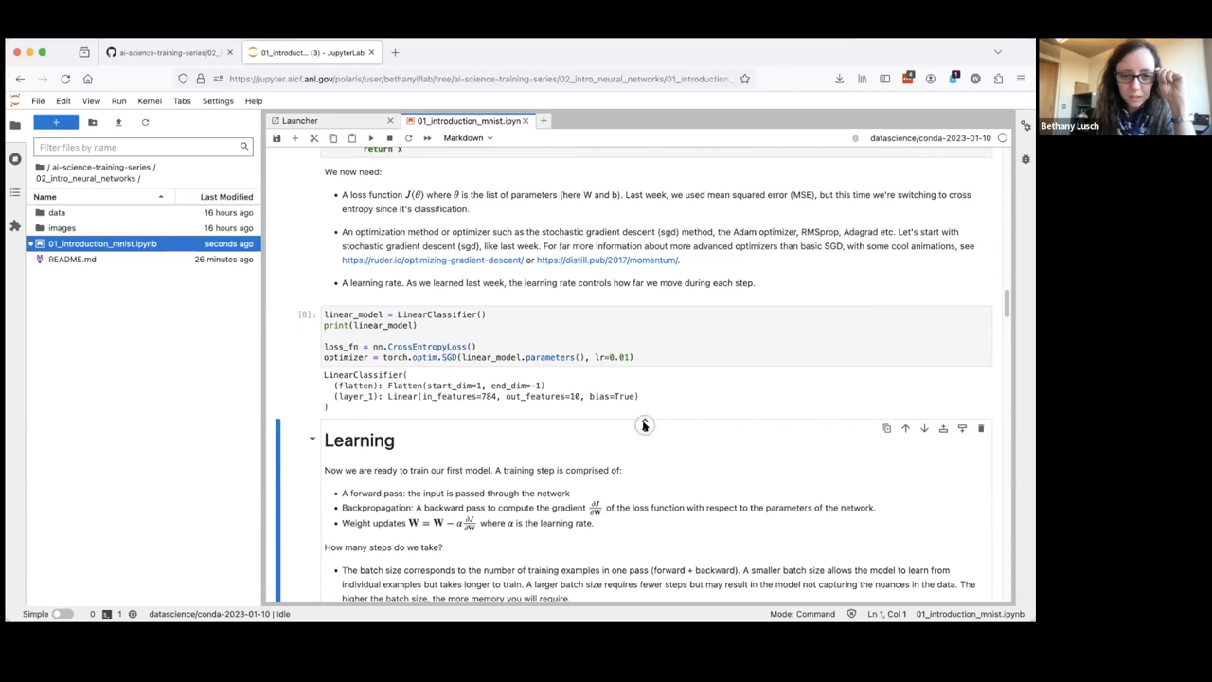
scroll("down", 3)
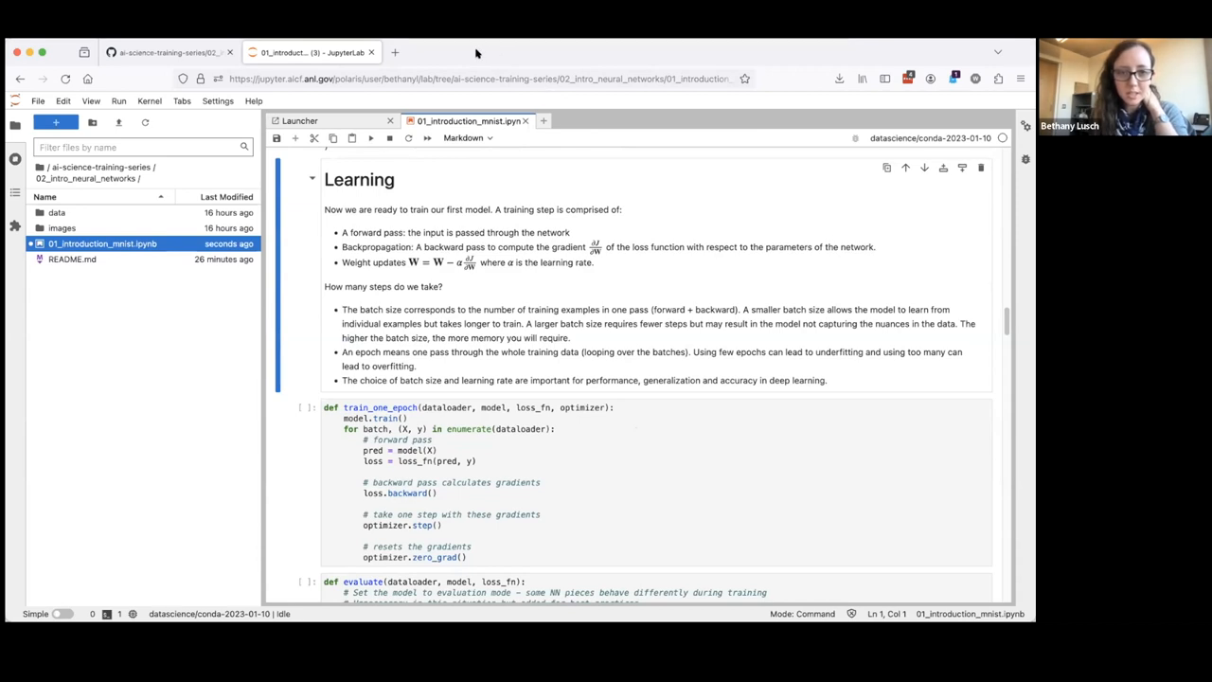
mouse_move(480, 51)
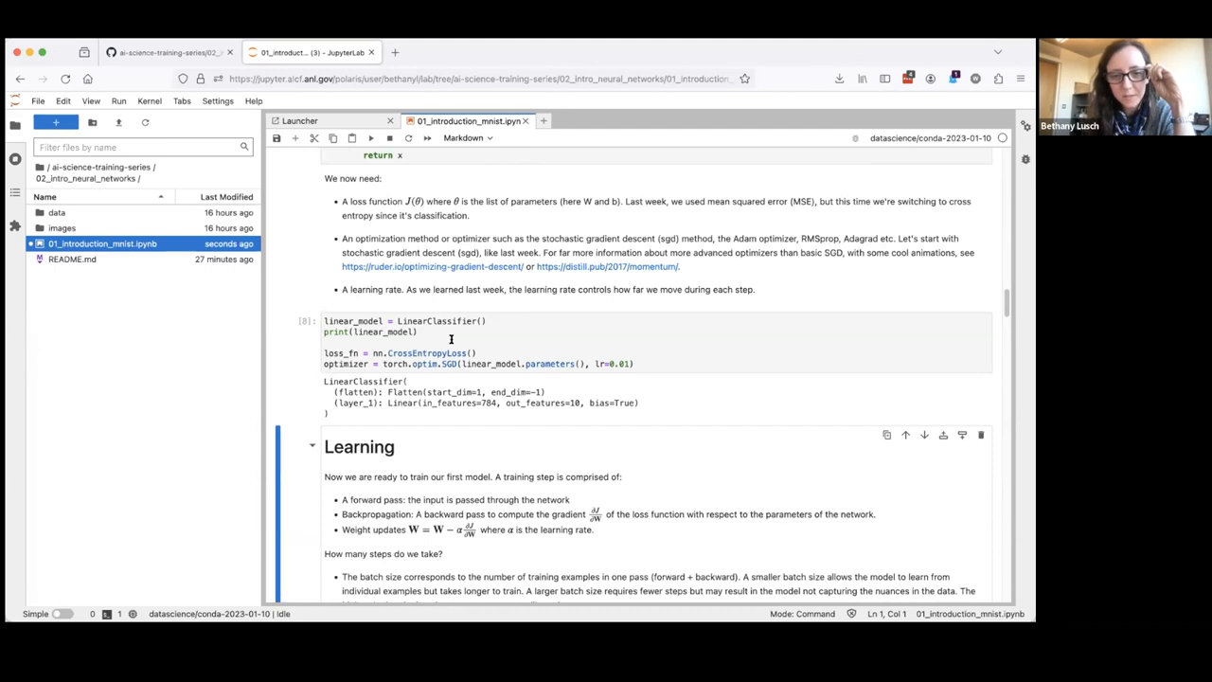
mouse_move(635, 281)
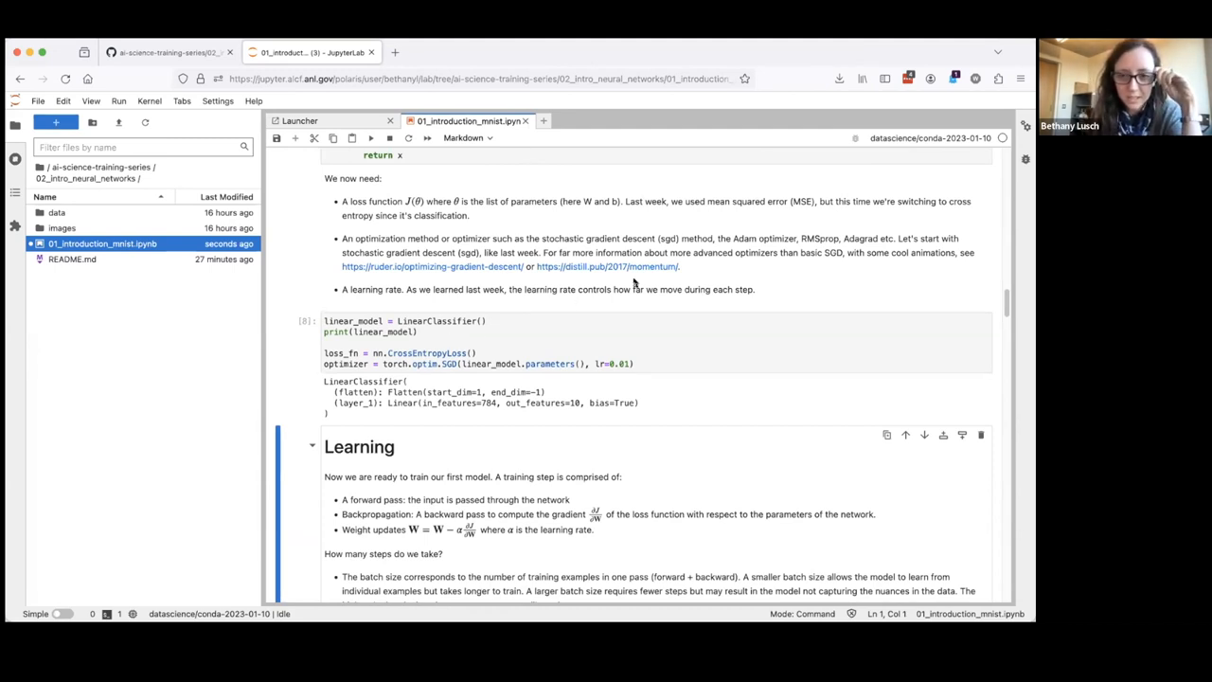
mouse_move(787, 239)
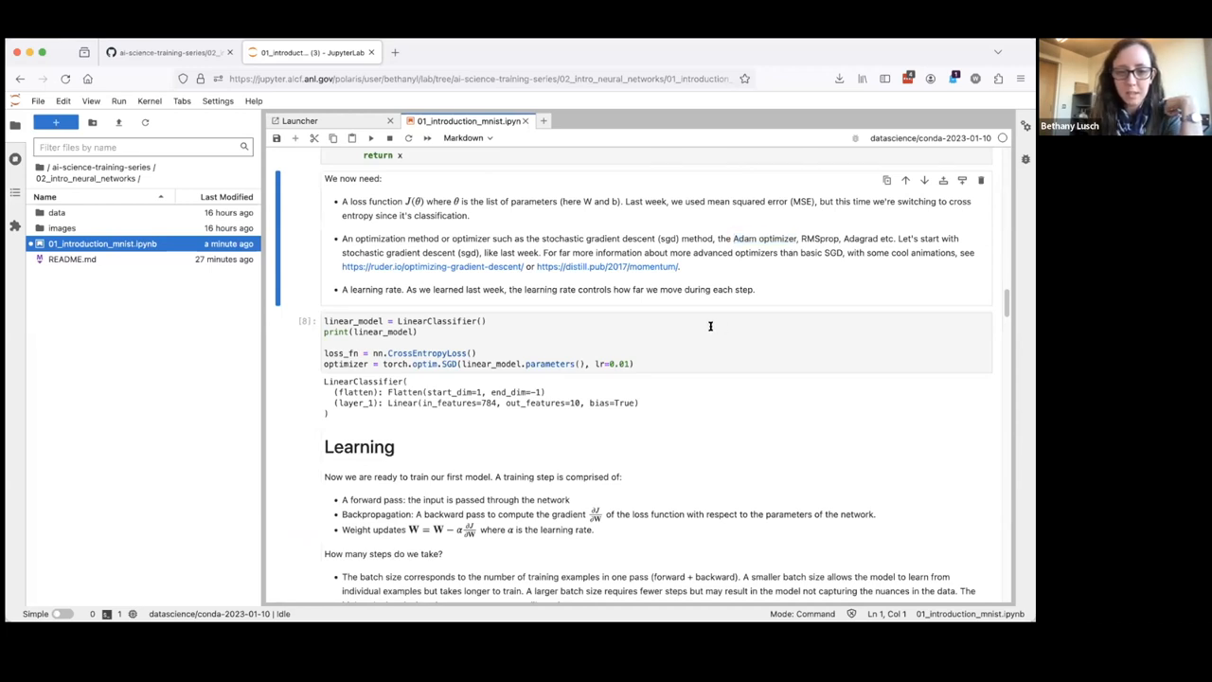
scroll("down", 3)
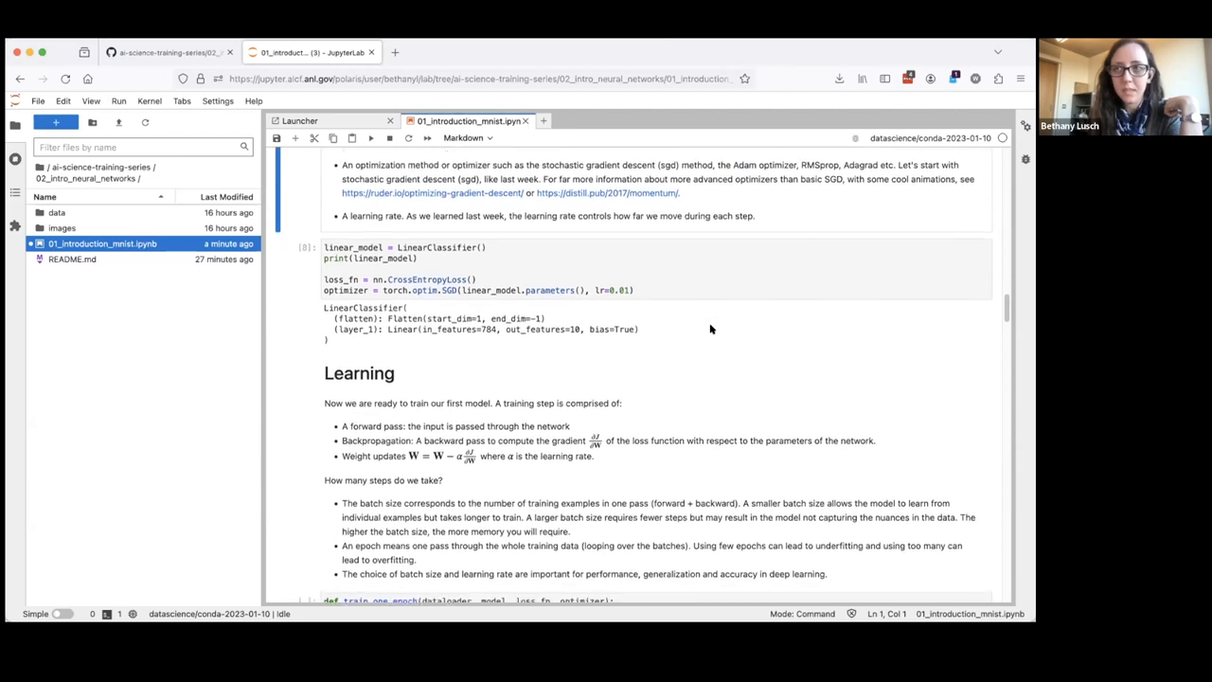
scroll("down", 3)
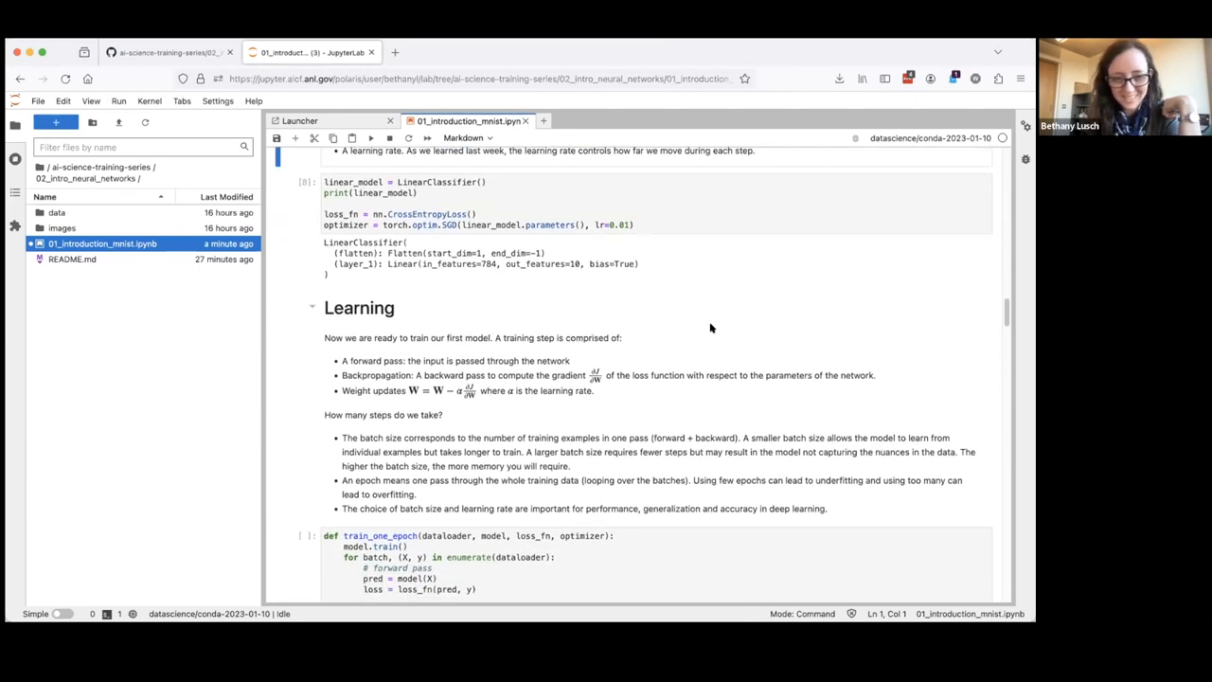
scroll("down", 3)
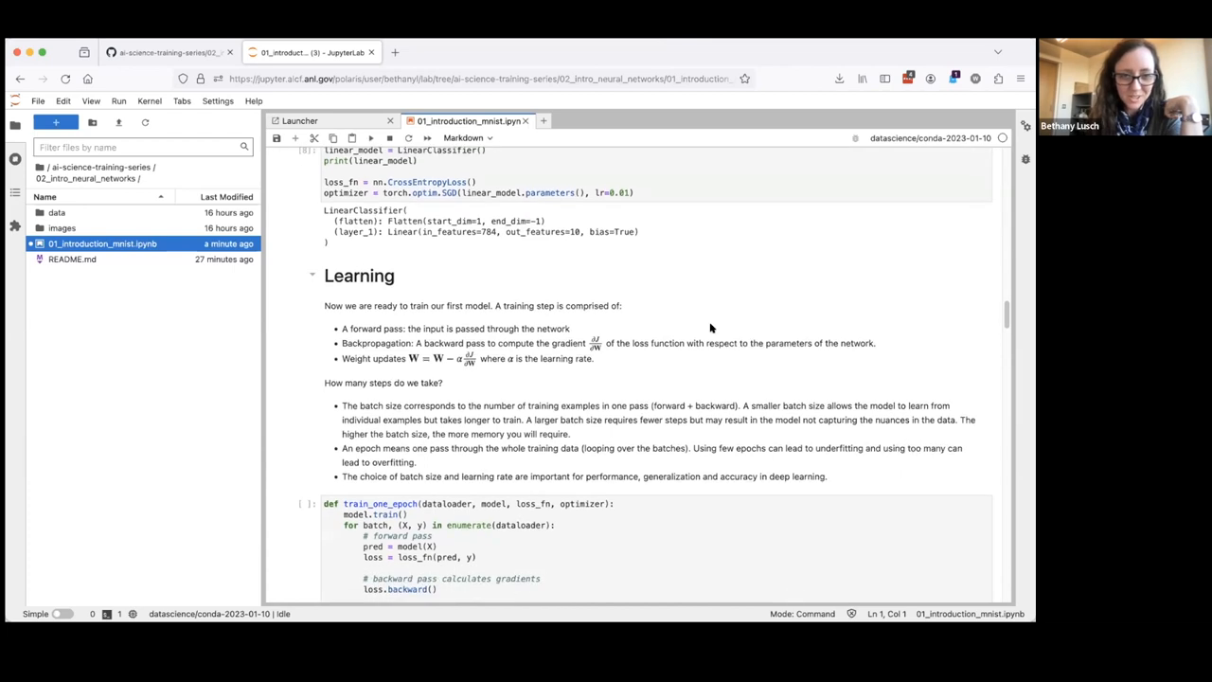
scroll("down", 3)
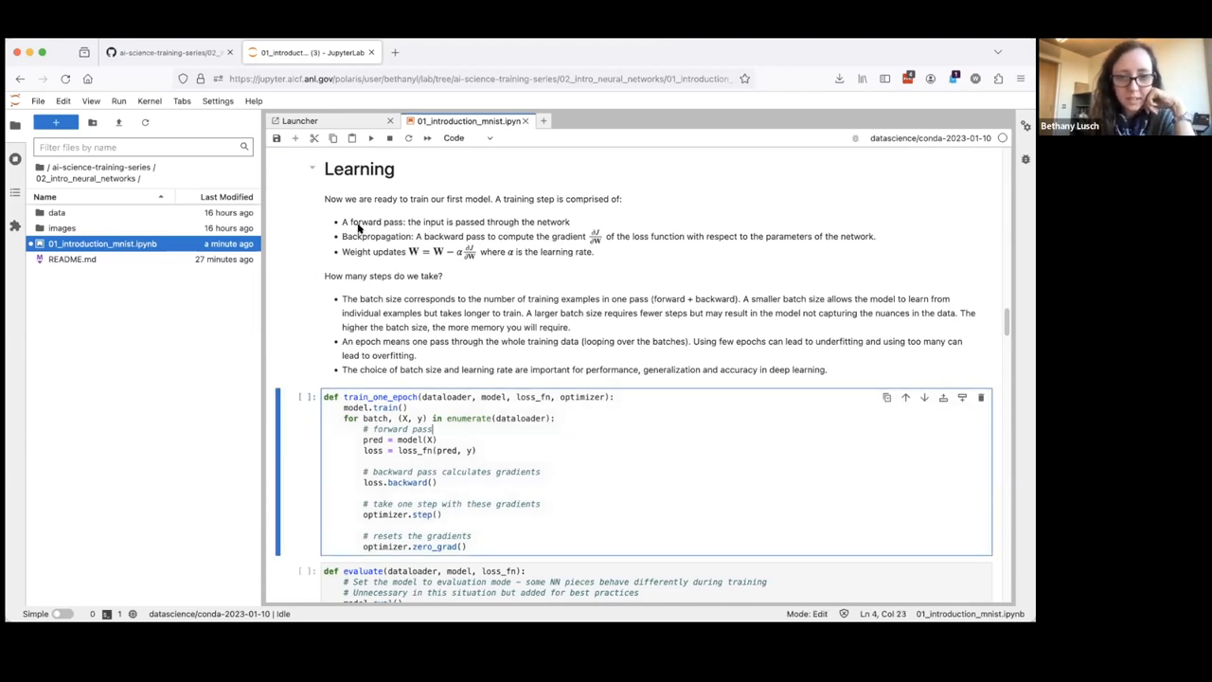
mouse_move(389, 246)
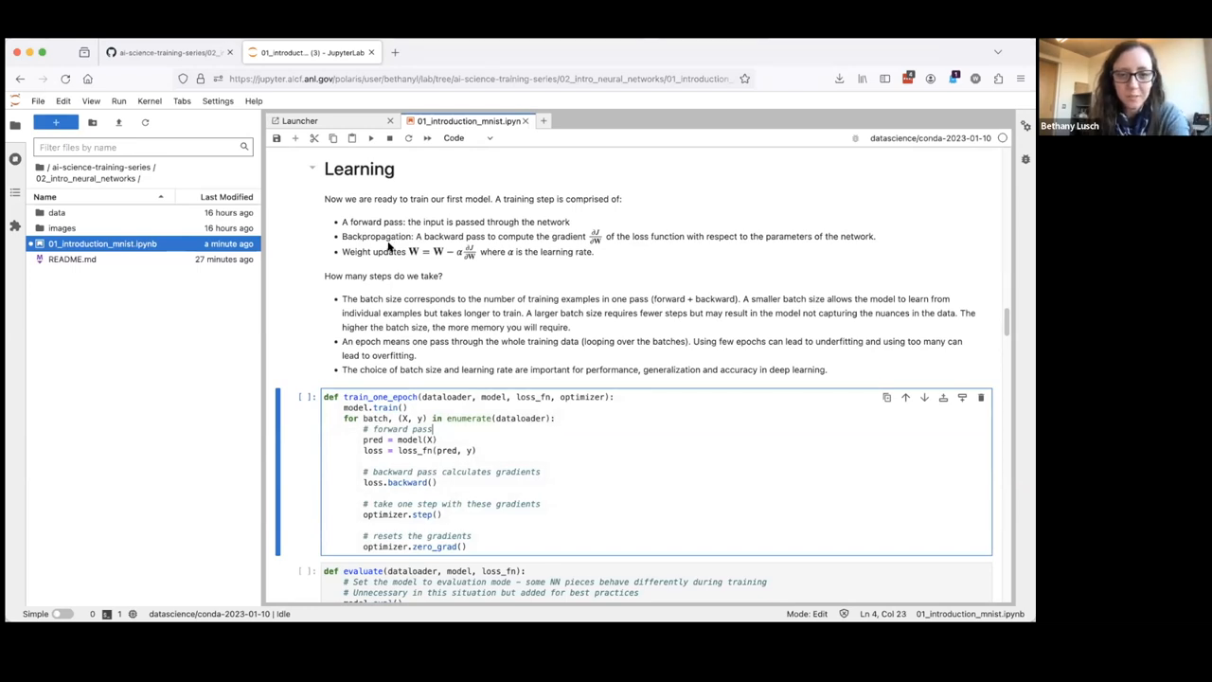
mouse_move(414, 233)
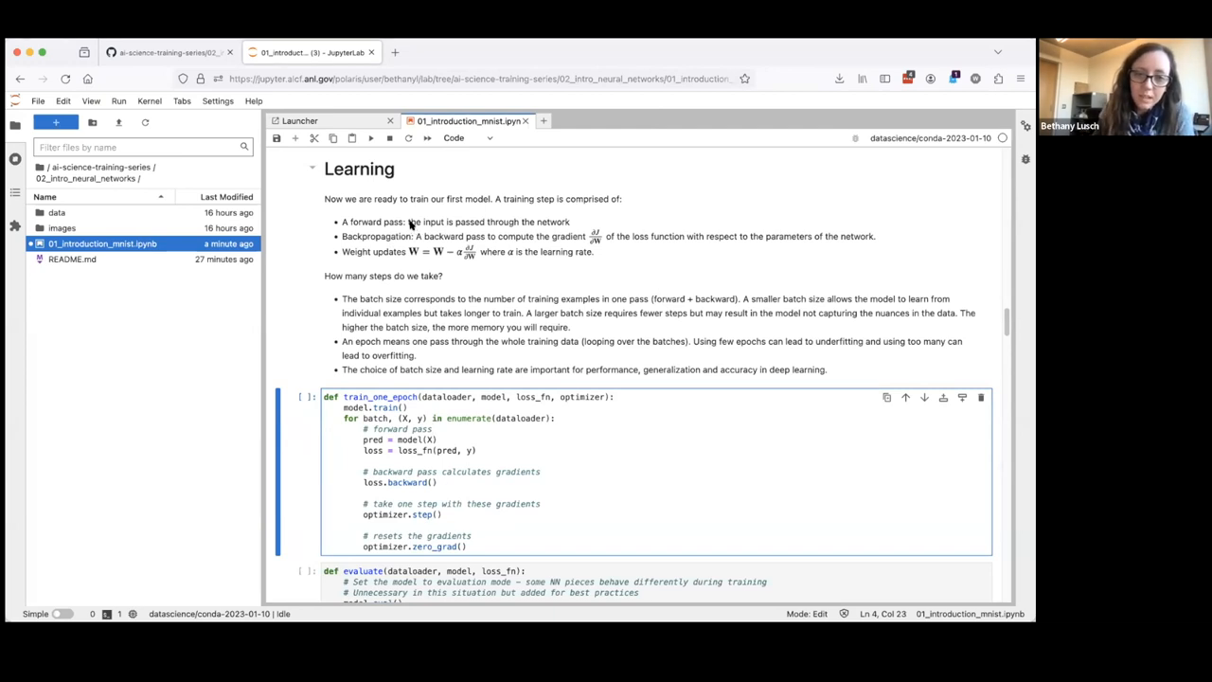
mouse_move(524, 214)
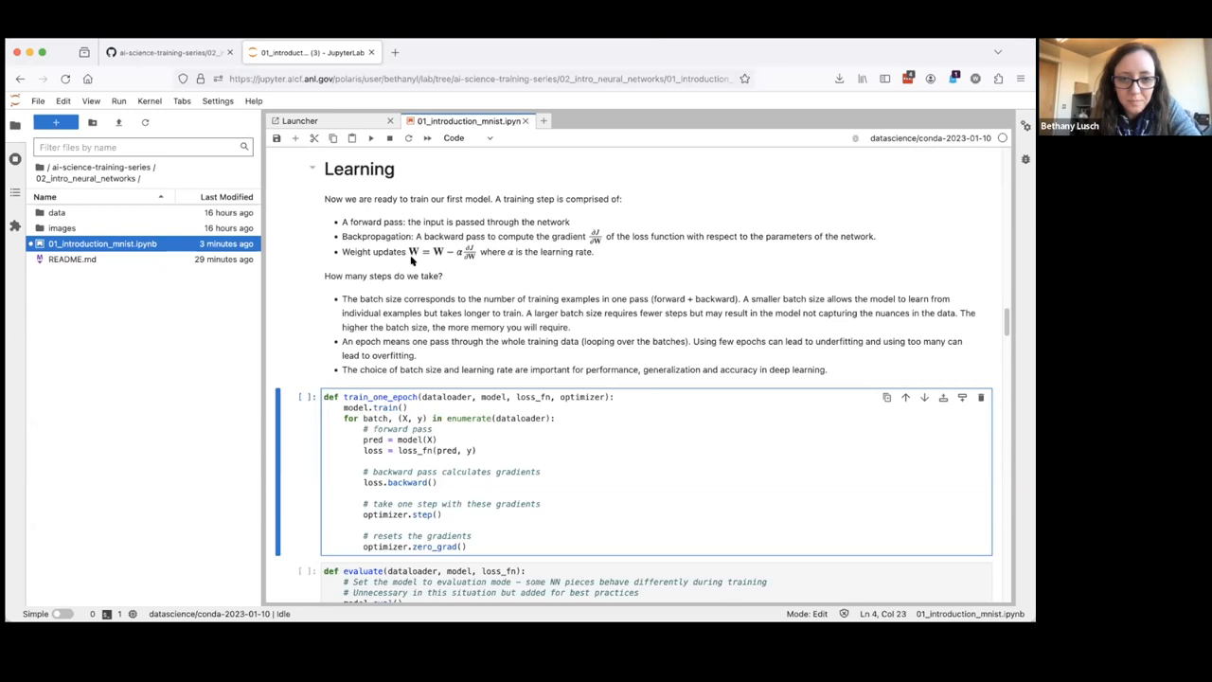
mouse_move(445, 259)
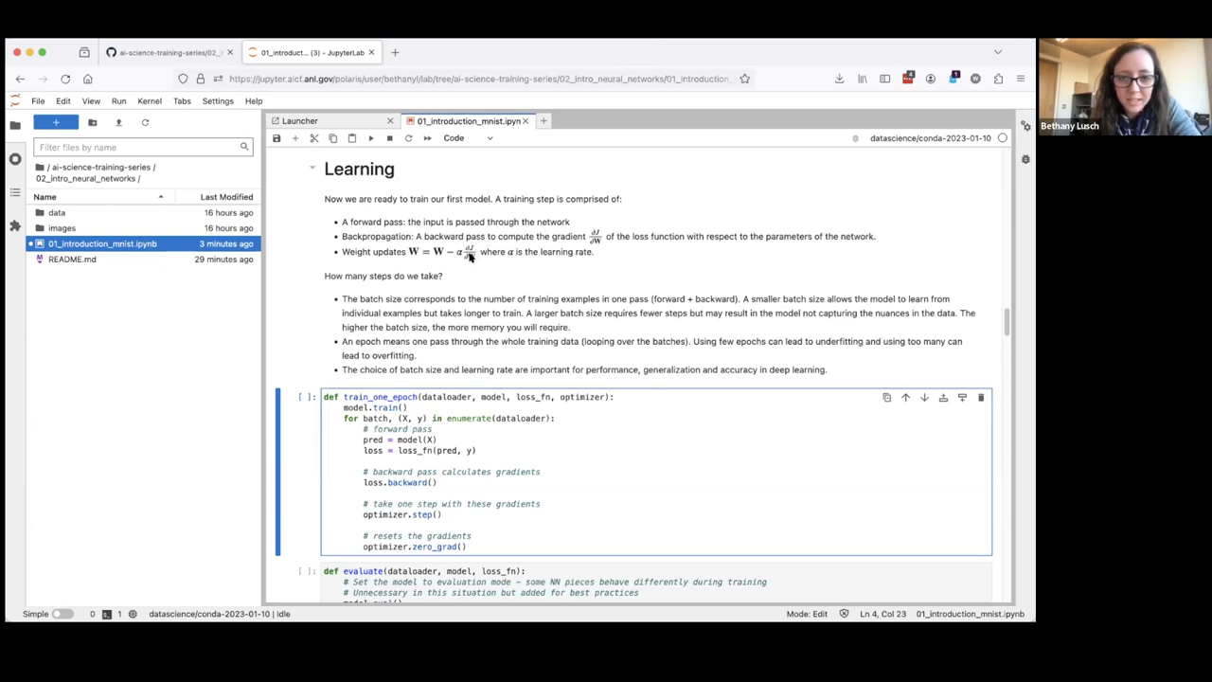
mouse_move(433, 259)
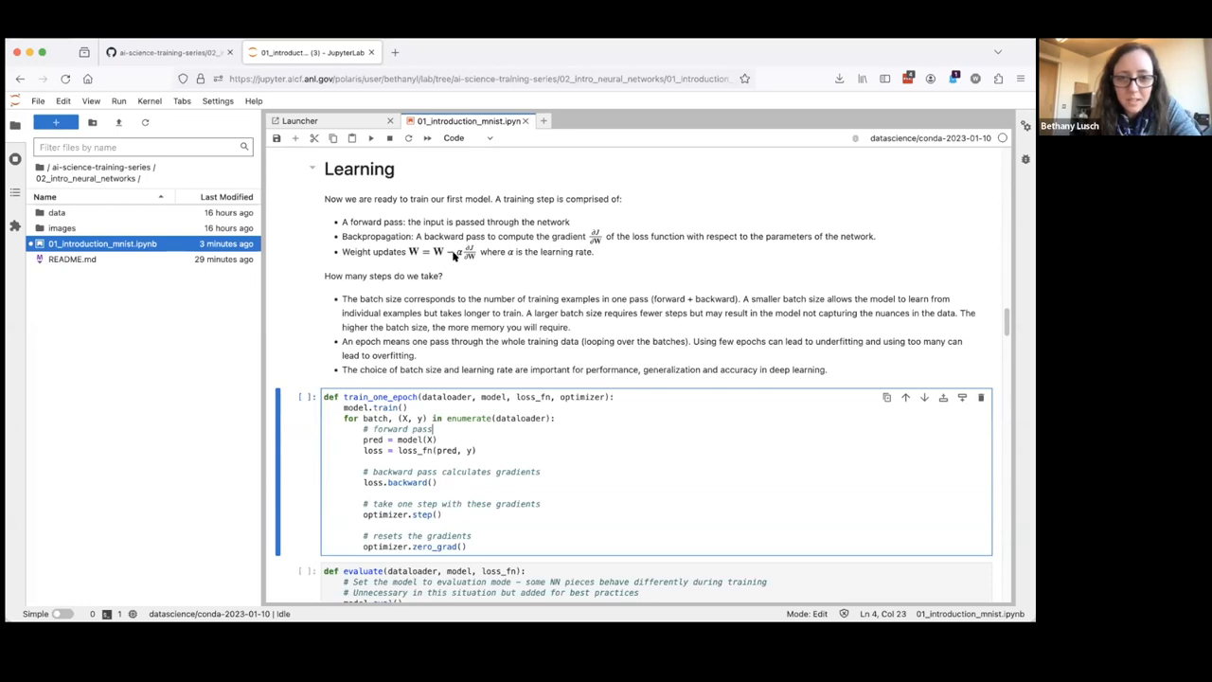
mouse_move(460, 256)
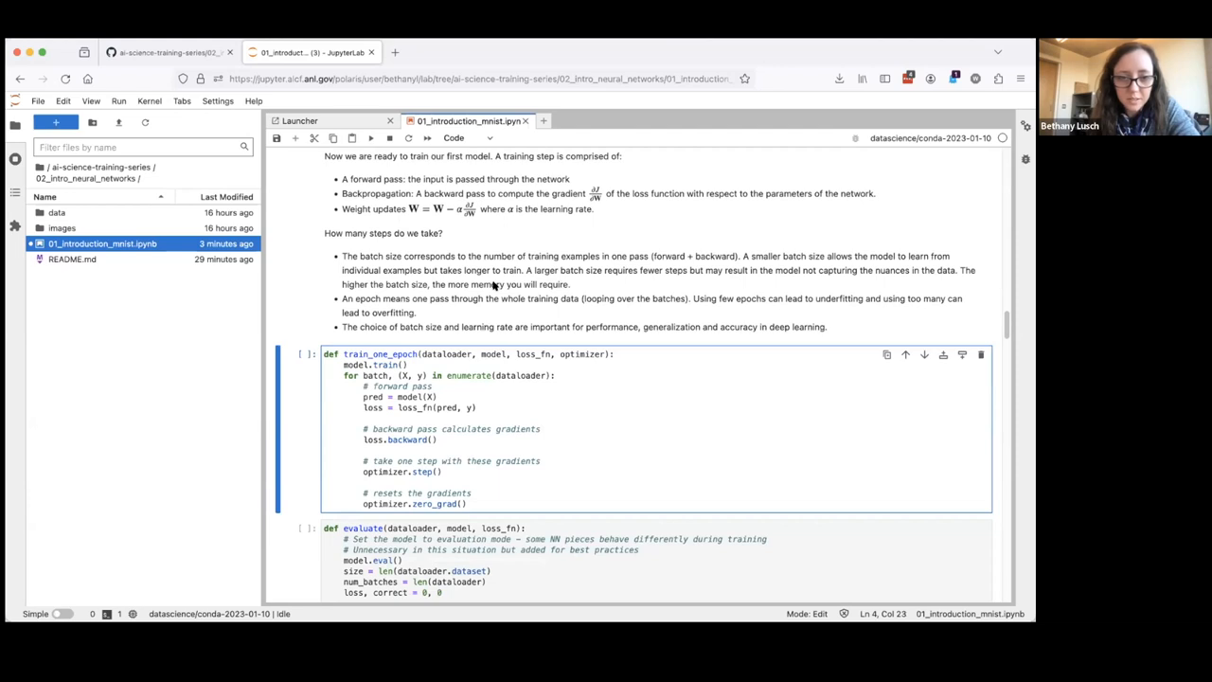
Scroll down toward the evaluate function's no-gradient comment
scroll("down", 3)
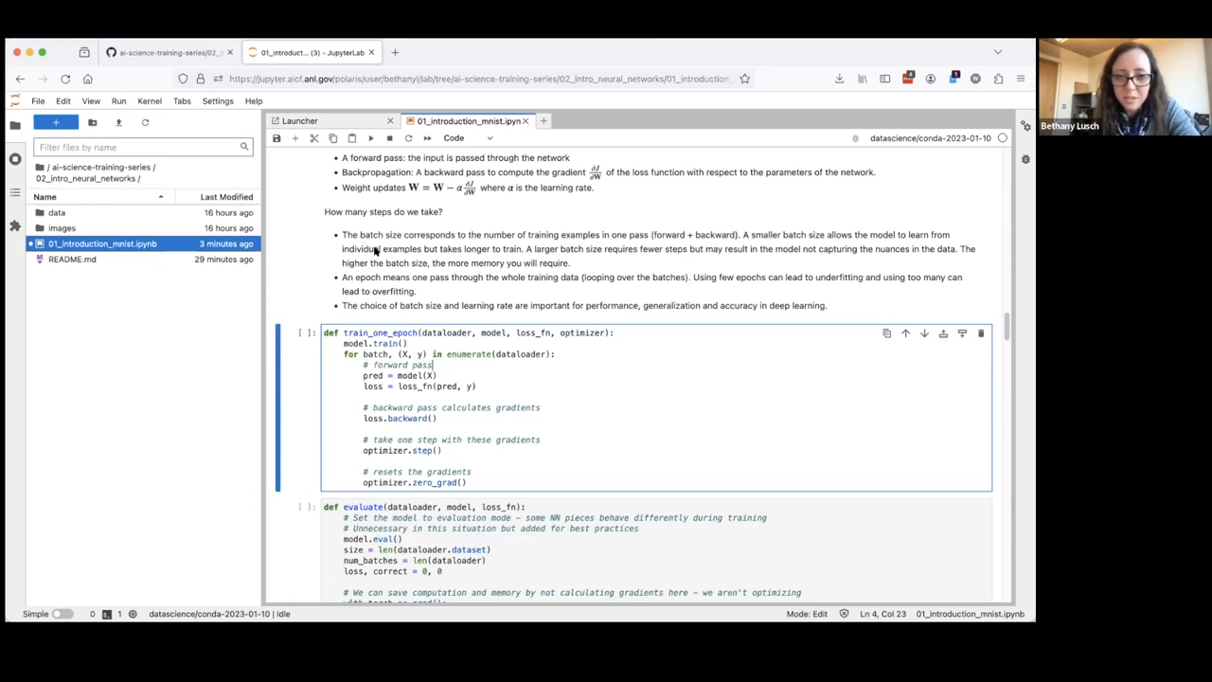
mouse_move(412, 235)
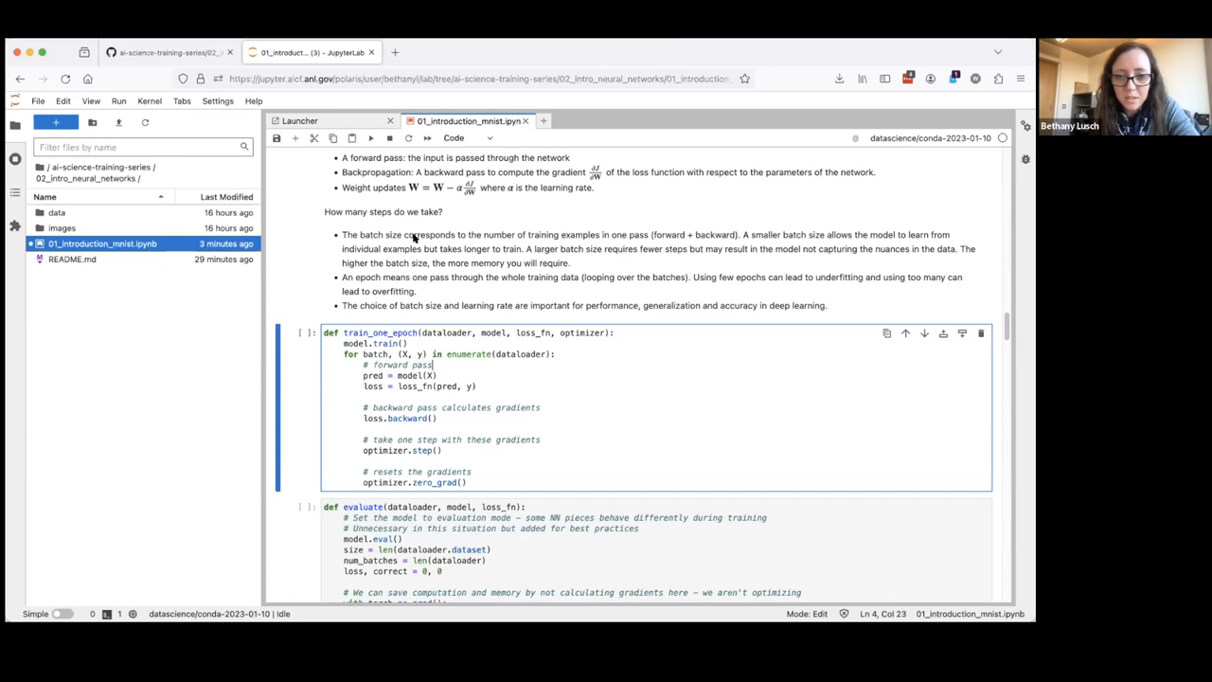
mouse_move(413, 256)
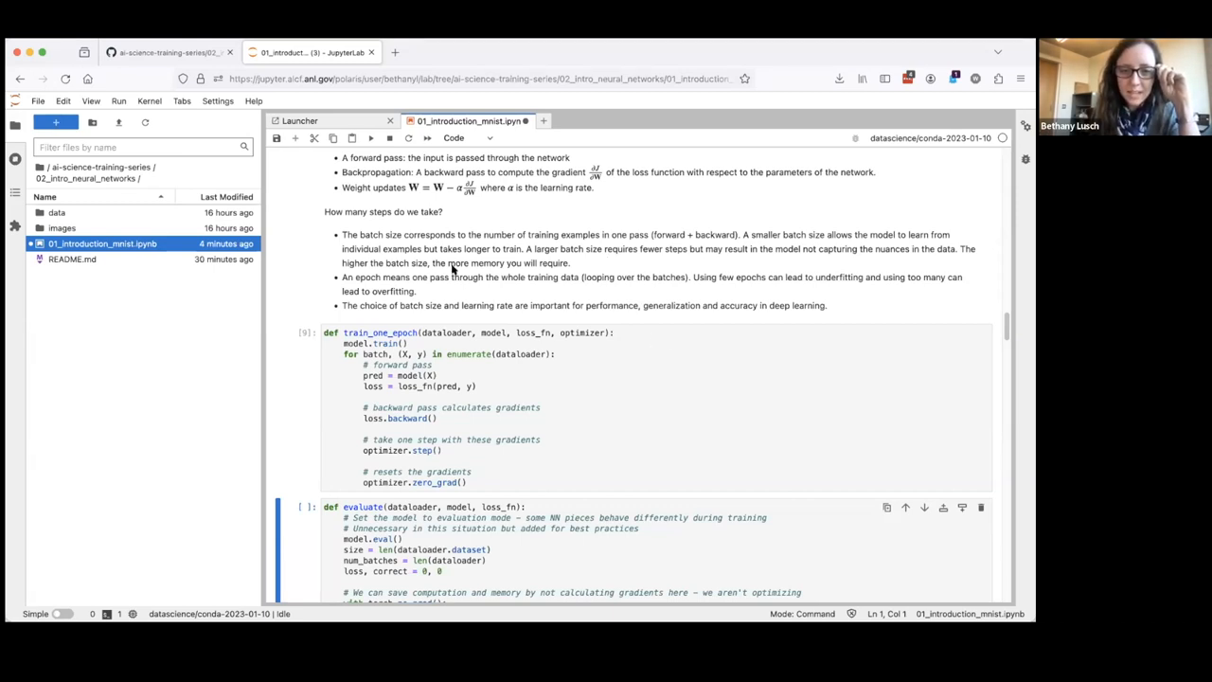
mouse_move(464, 295)
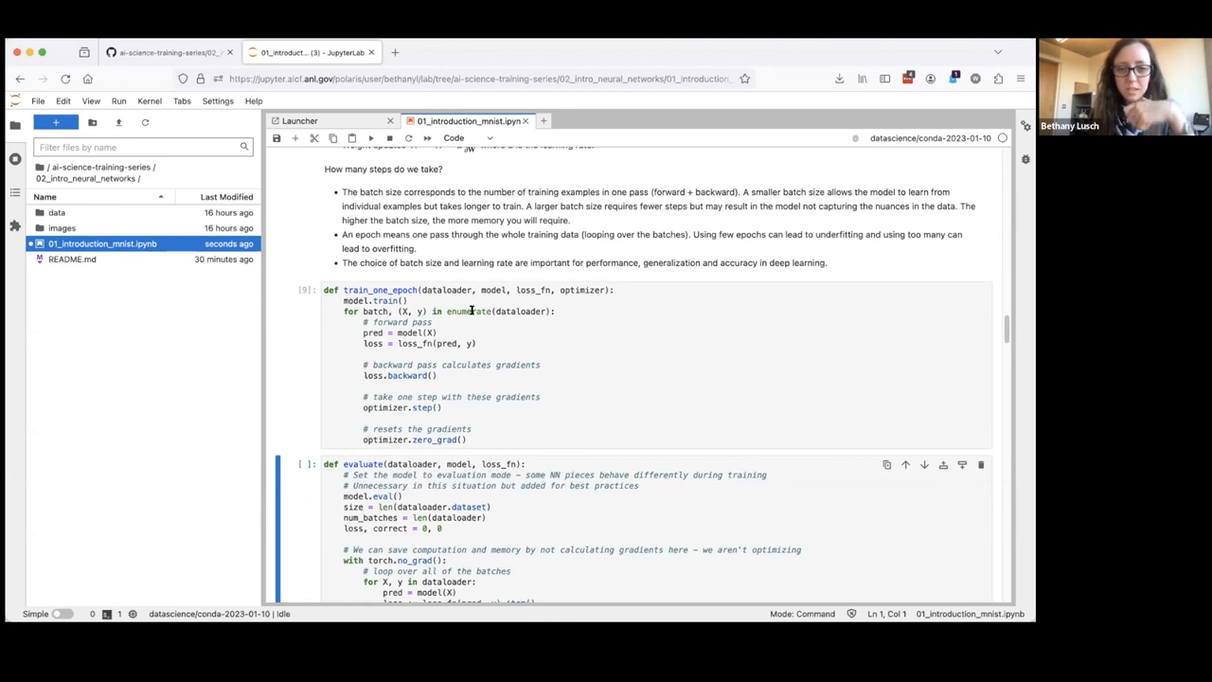
Reselect the train_one_epoch cell and highlight its batch loop line
left_click(542, 437)
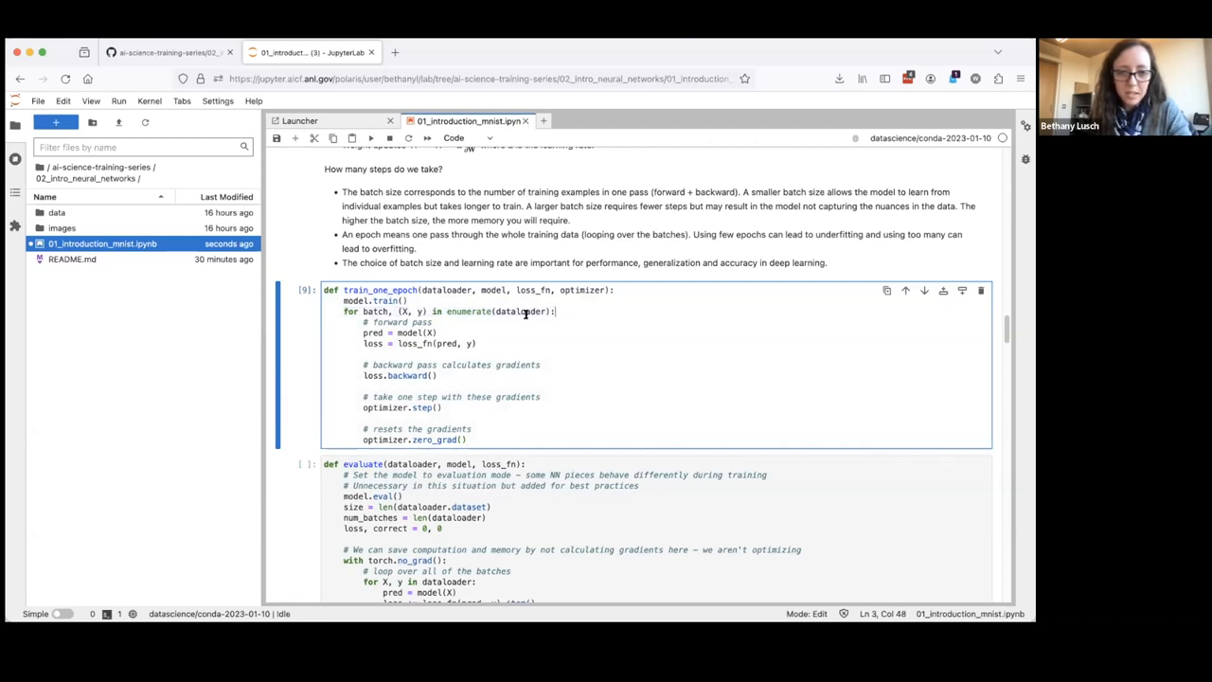
double_click(519, 310)
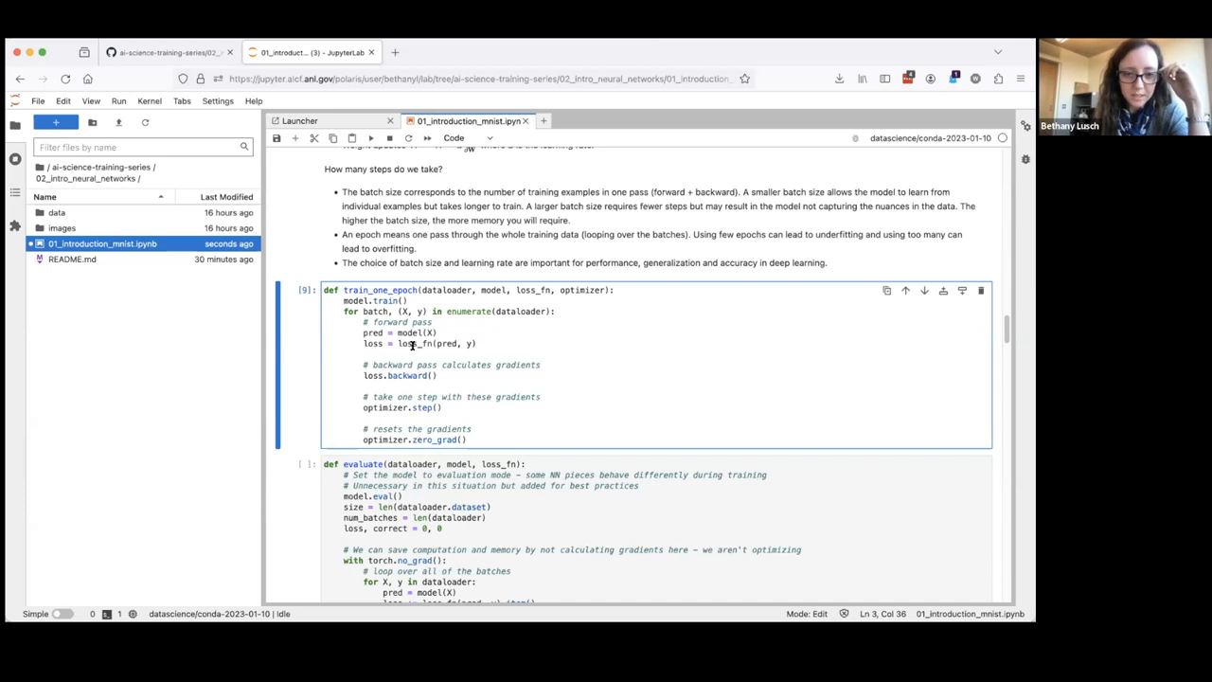
mouse_move(362, 339)
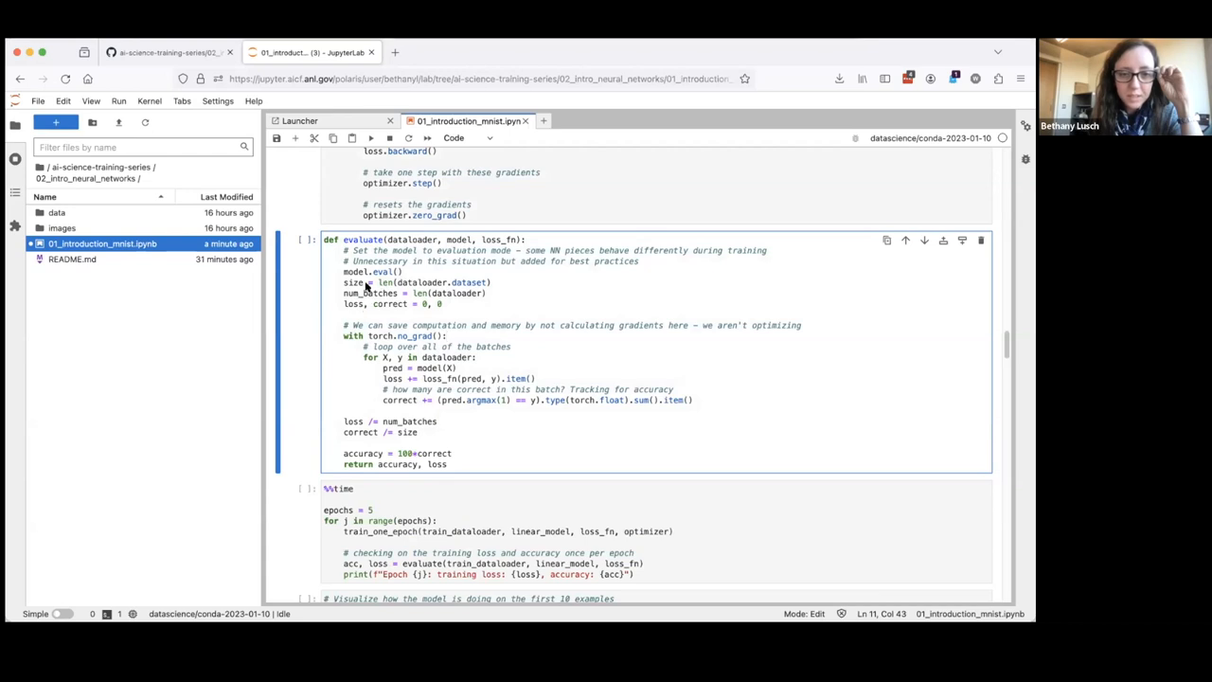
Run evaluate as [10] and the %%time five-epoch training cell, reaching 87.6% accuracy
left_click(400, 282)
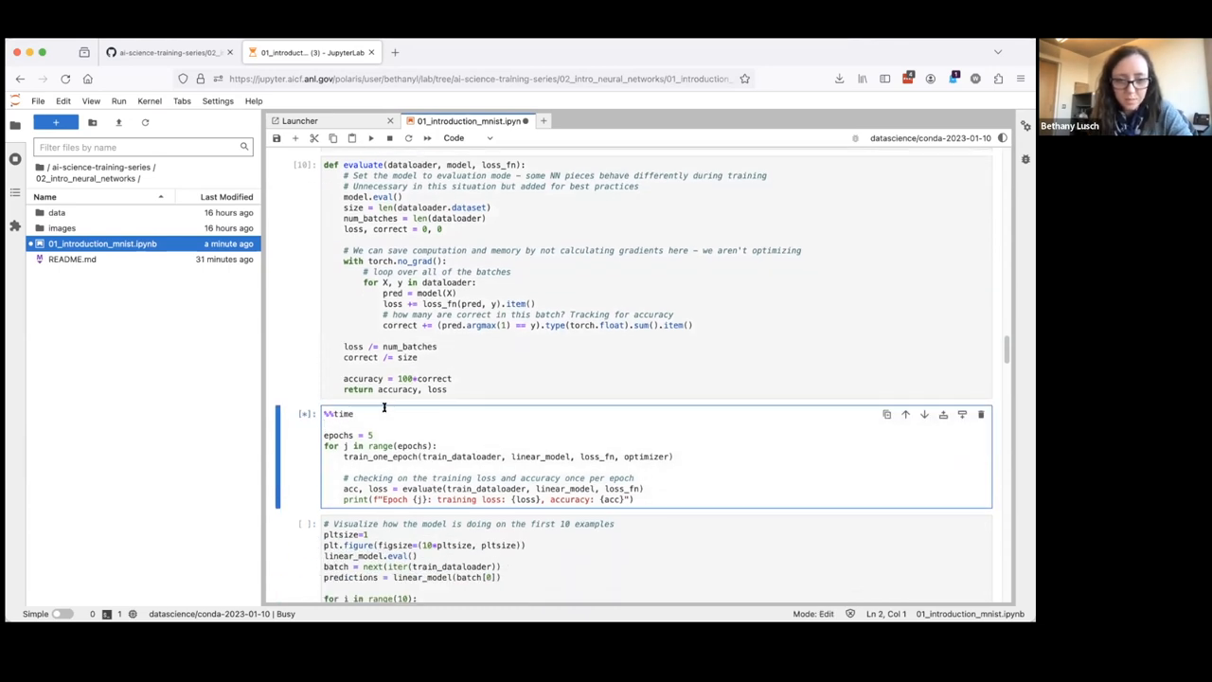
scroll("down", 3)
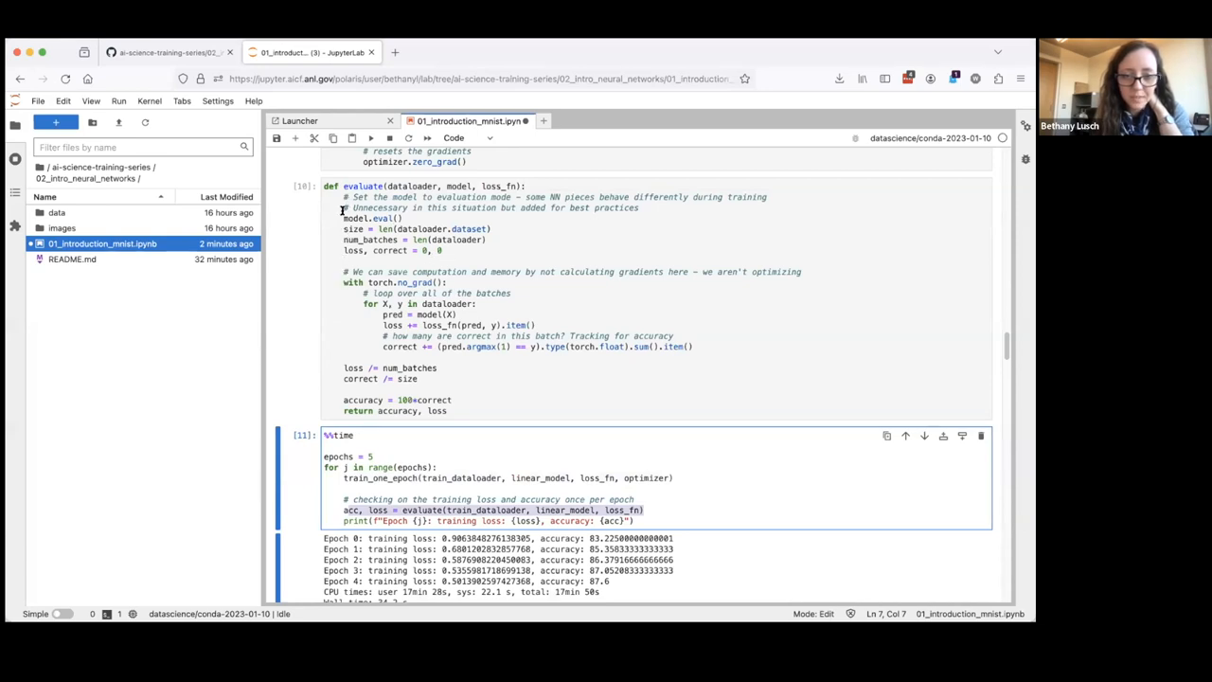
left_click(403, 218)
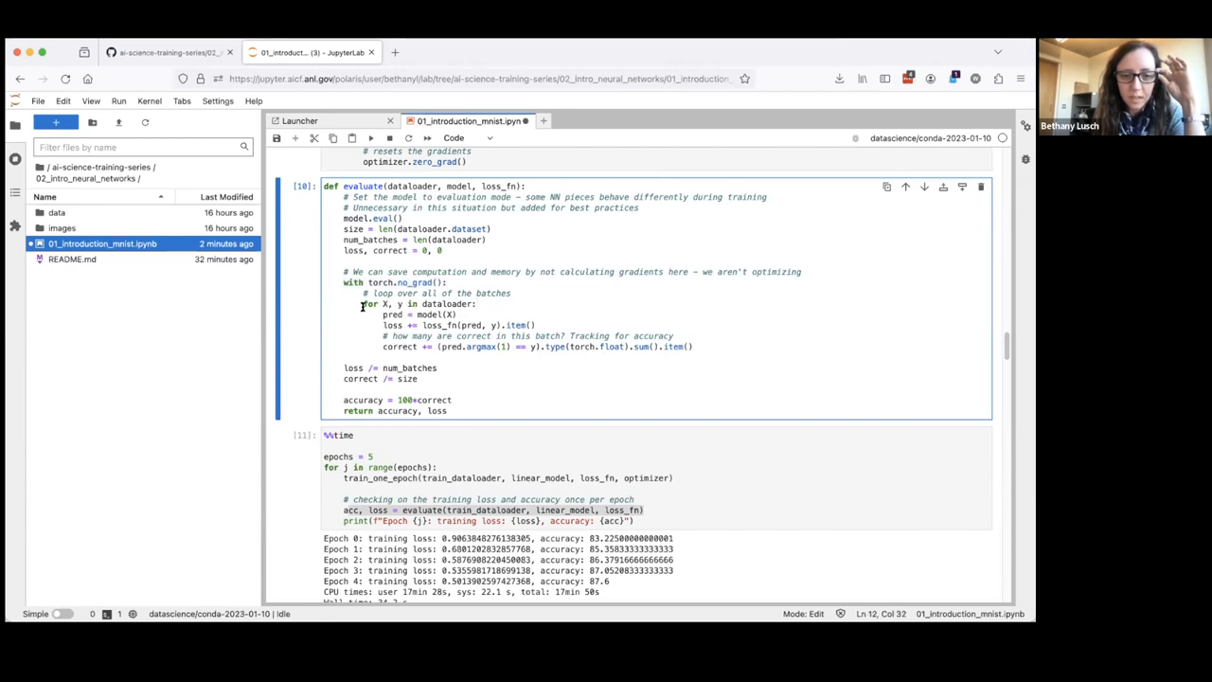
left_click(460, 314)
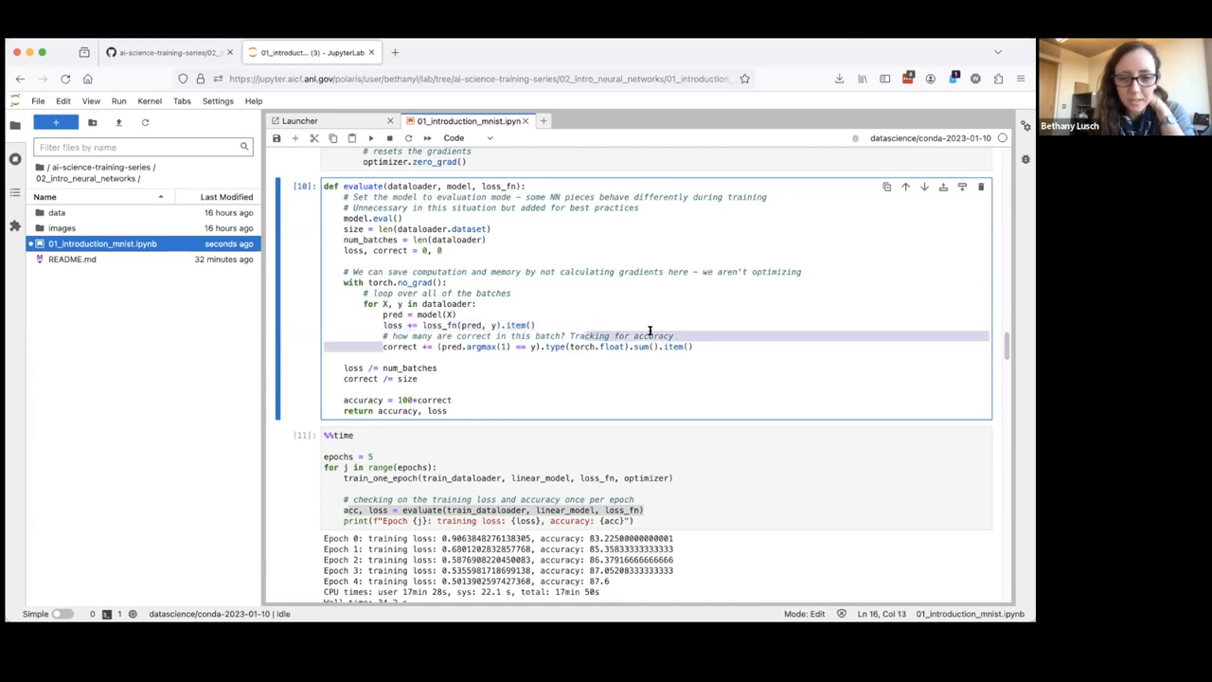
left_click(715, 347)
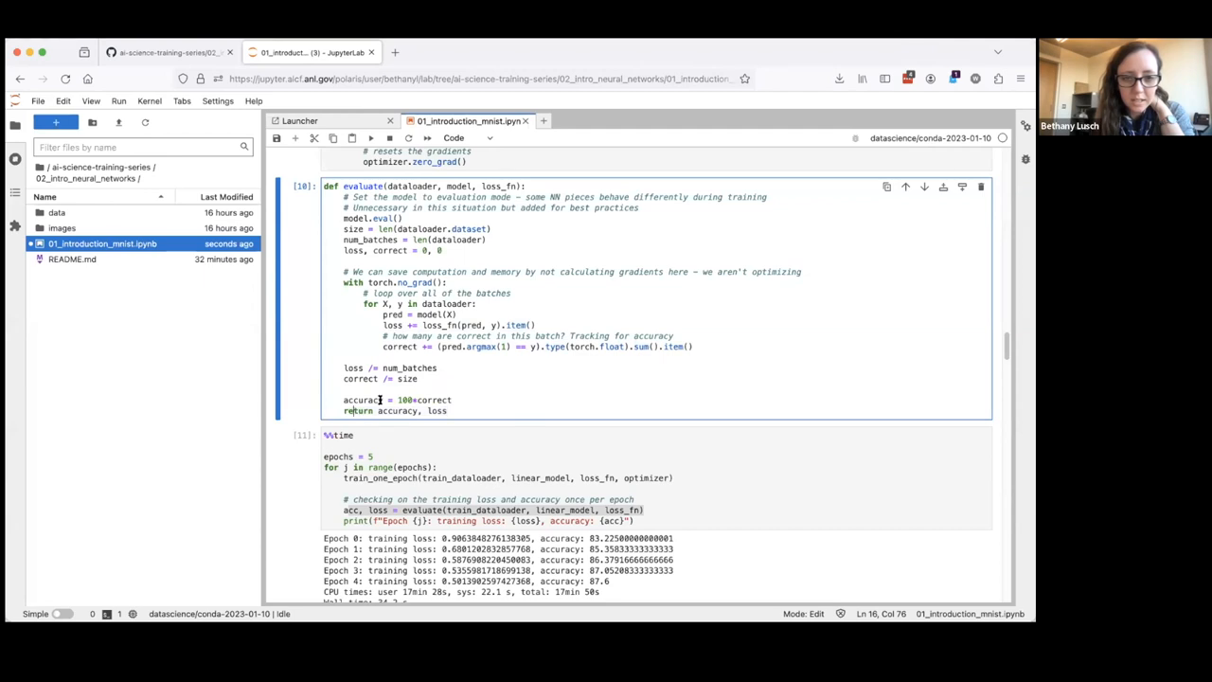
scroll("down", 3)
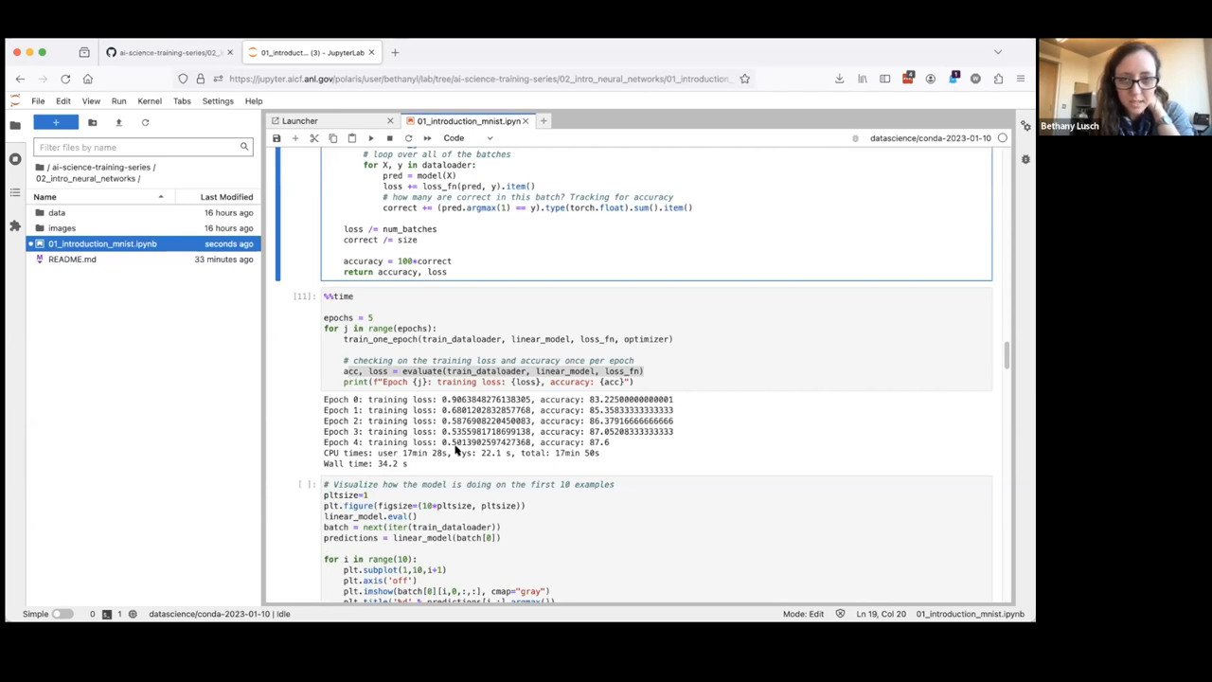
mouse_move(454, 443)
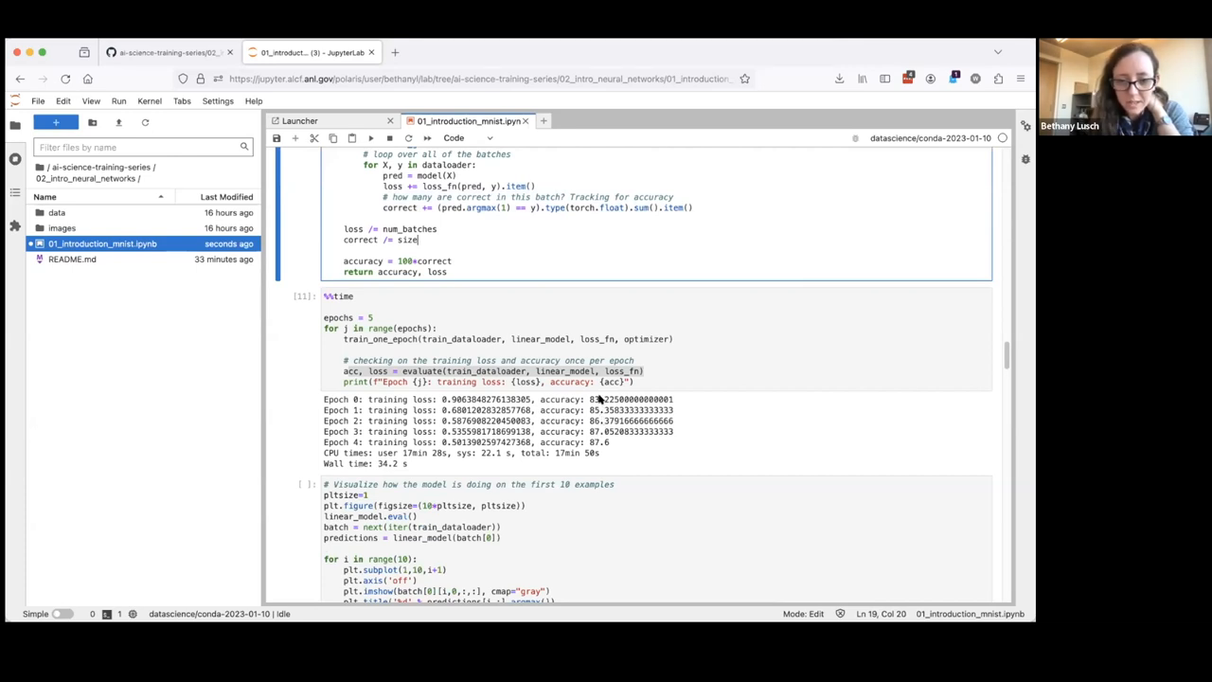
mouse_move(640, 441)
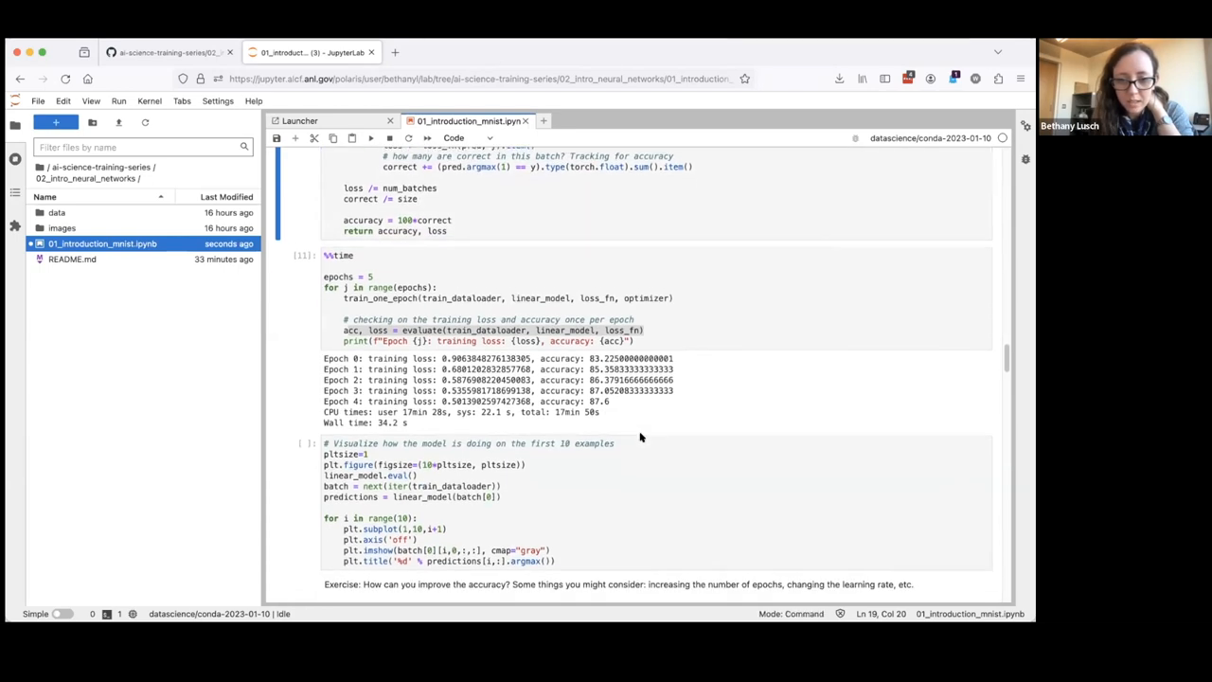
Run the visualization cell as [12], labelling ten digits with predictions
left_click(483, 437)
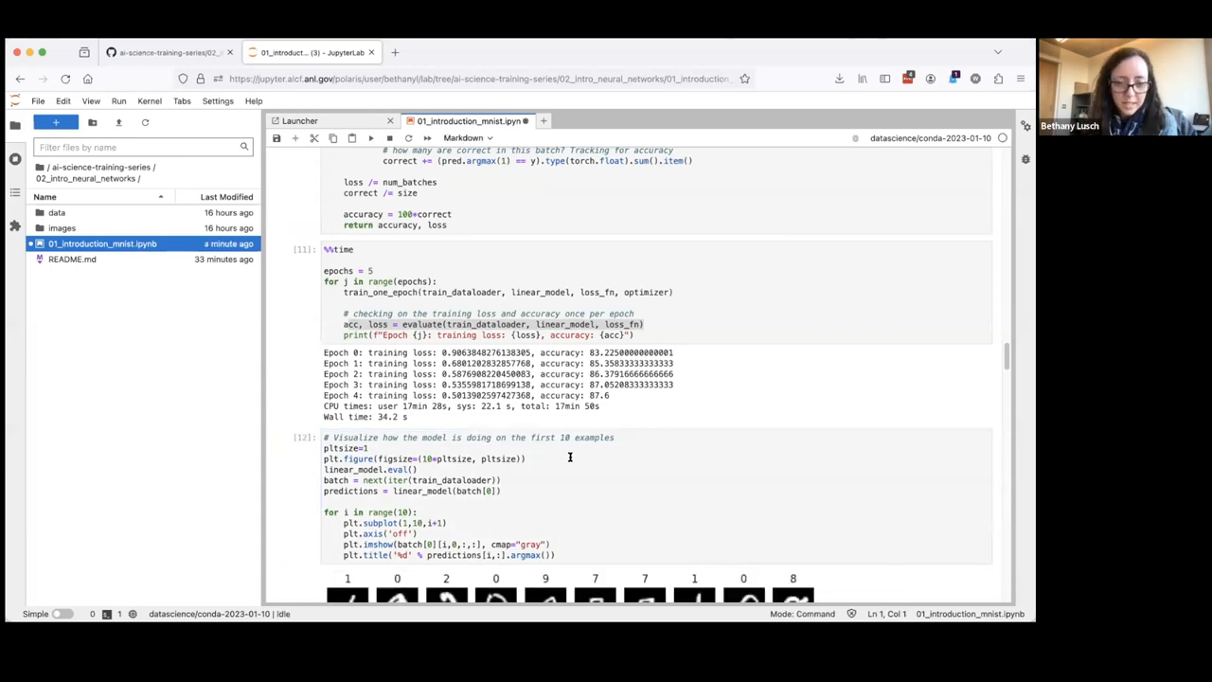
left_click(569, 458)
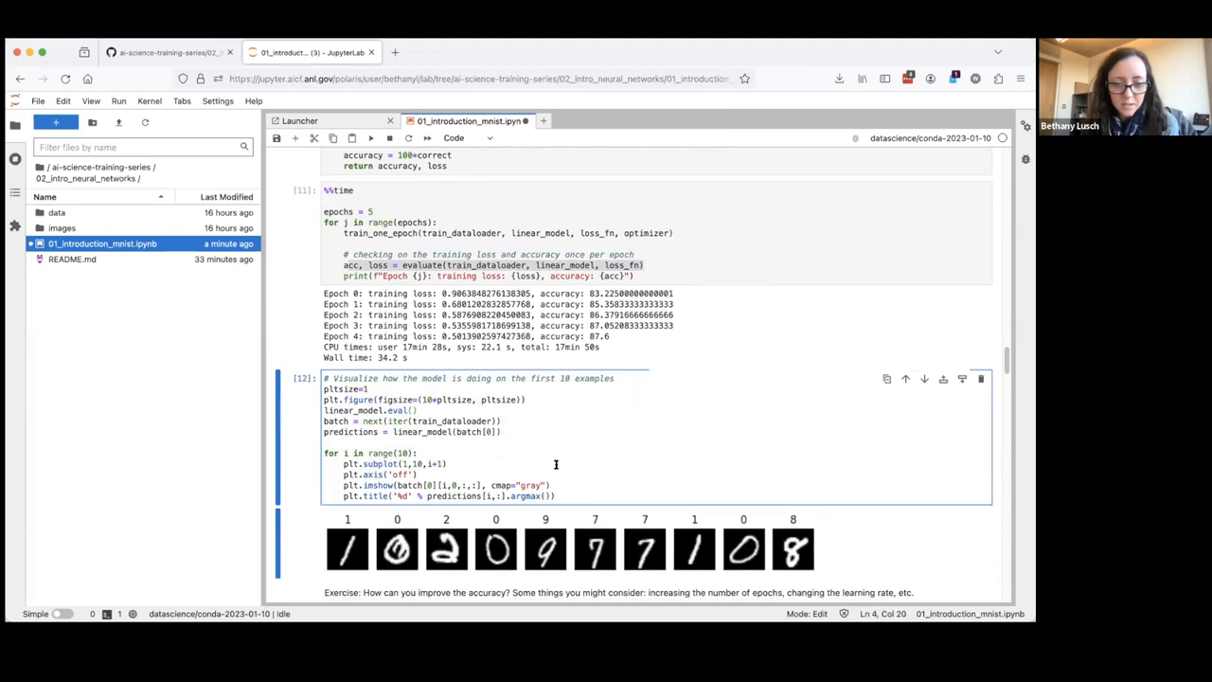
scroll("down", 3)
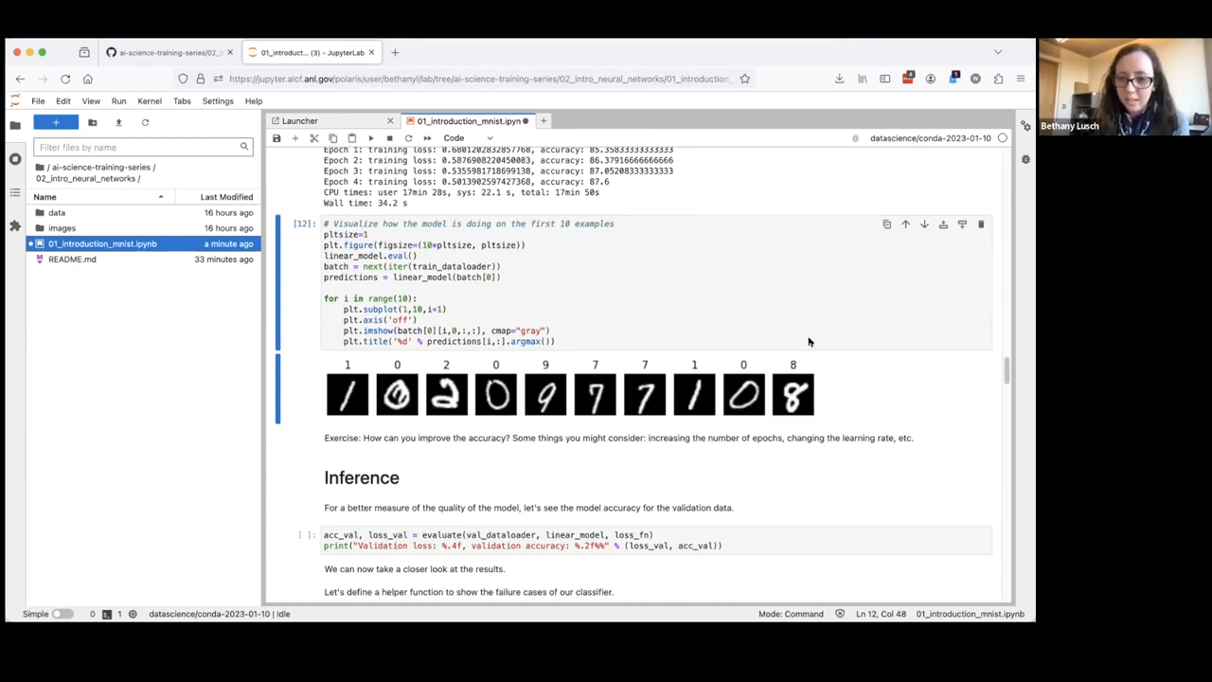
mouse_move(883, 388)
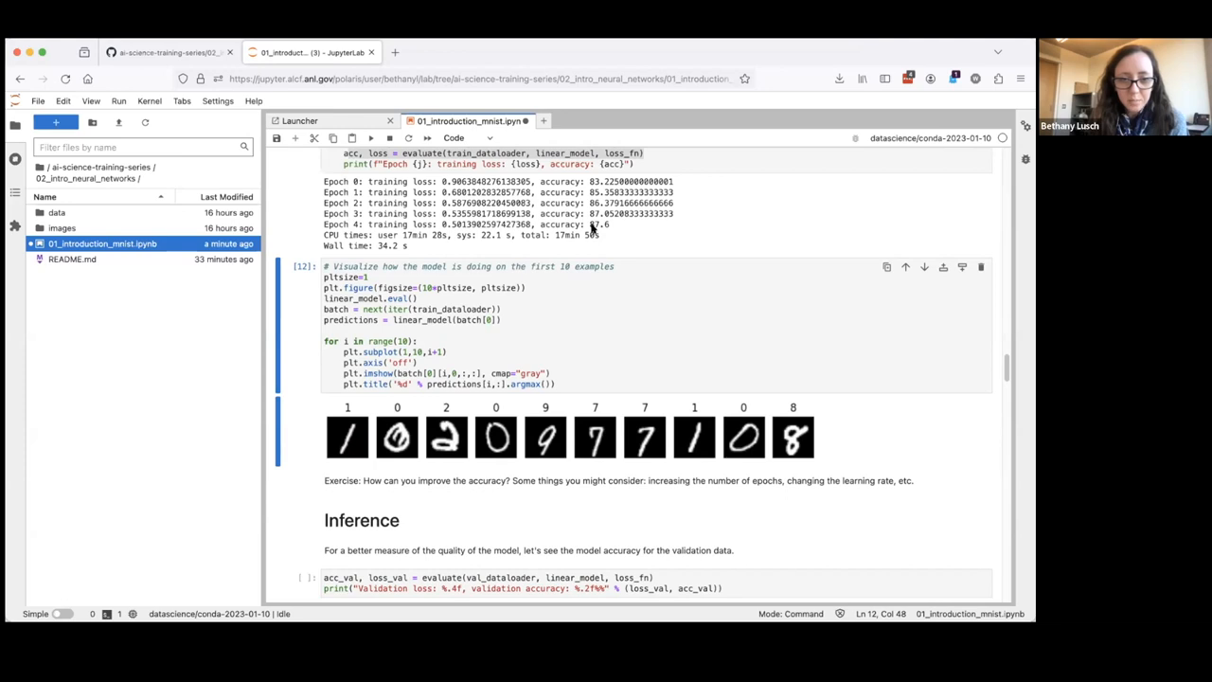
left_click(502, 309)
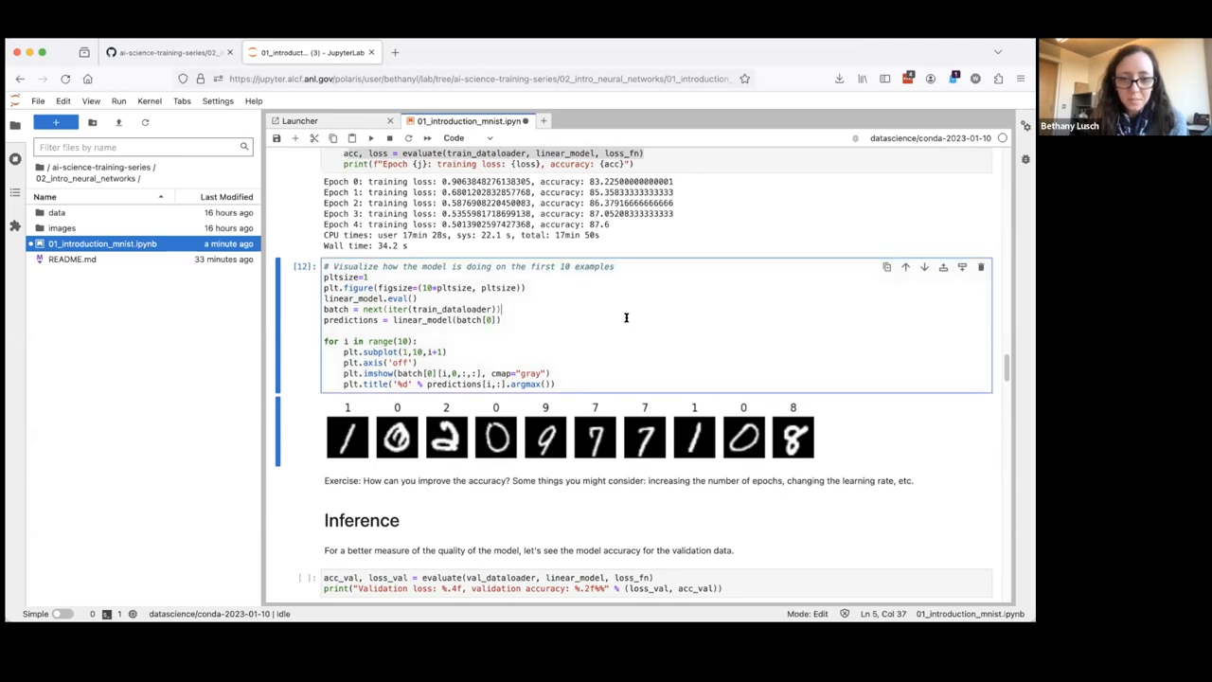
scroll("down", 3)
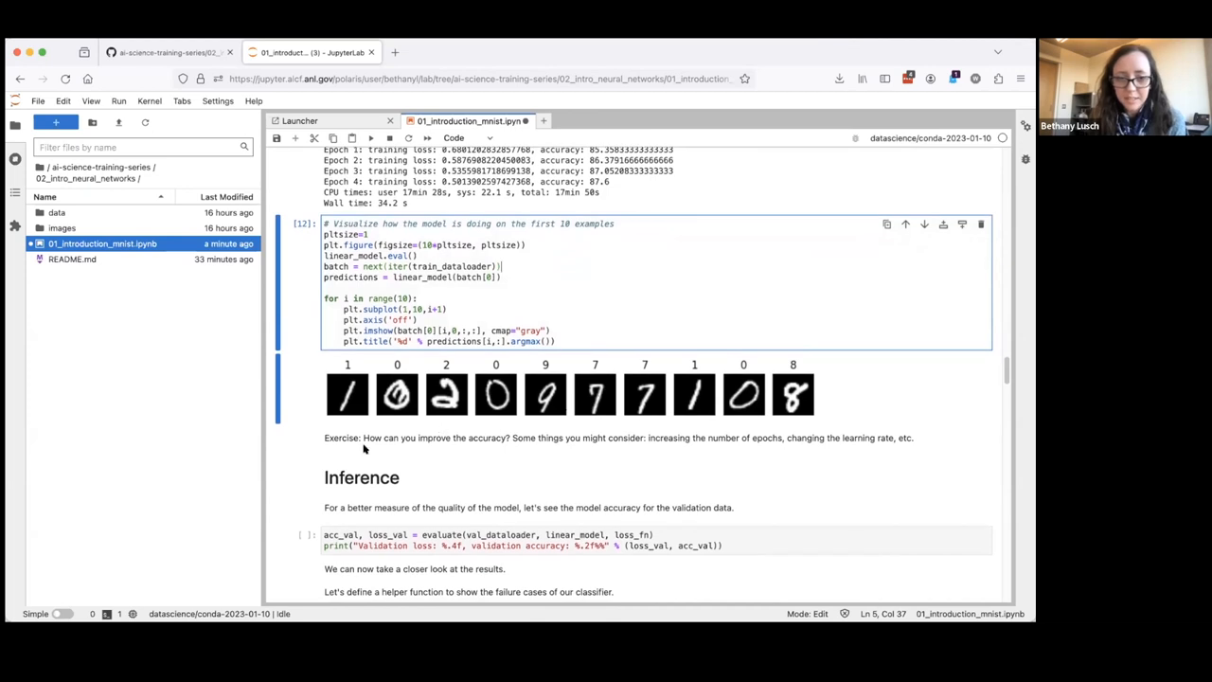
mouse_move(448, 320)
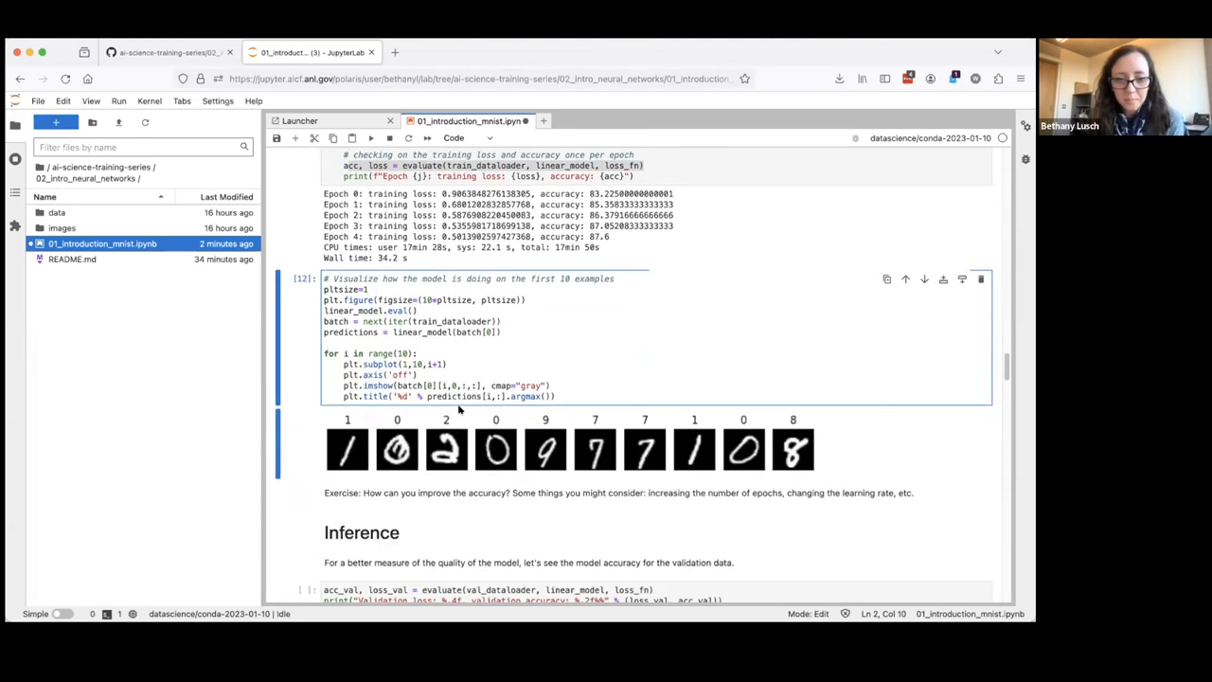
scroll("down", 3)
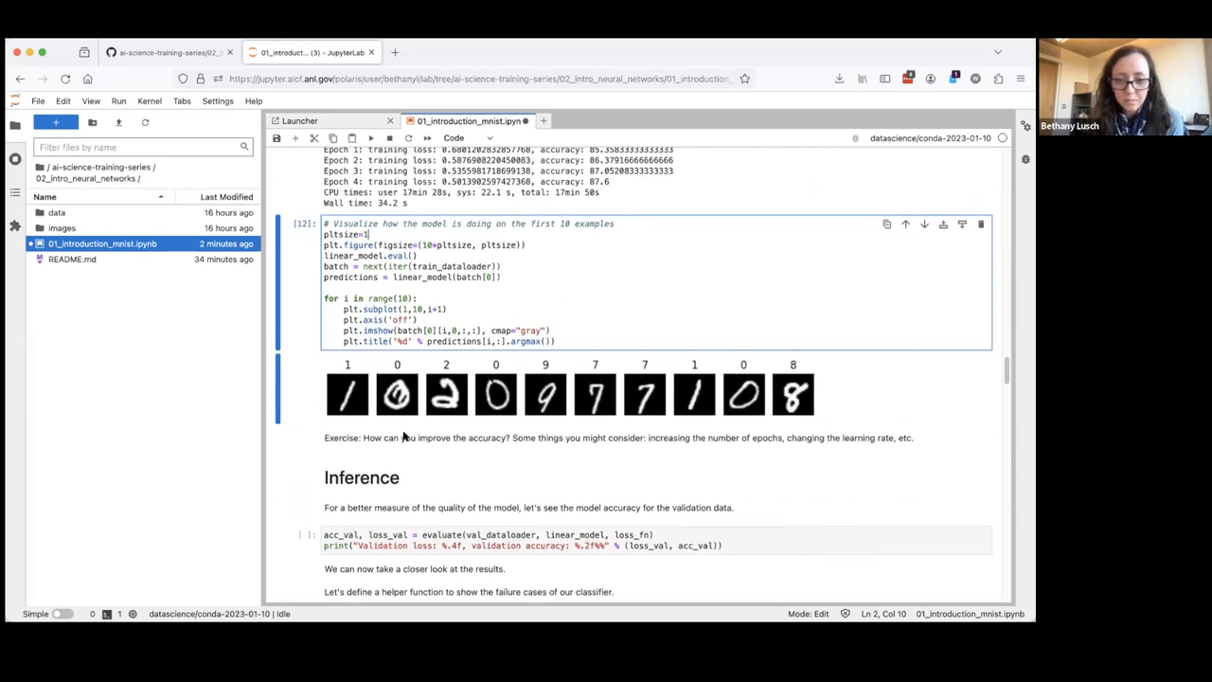
mouse_move(464, 266)
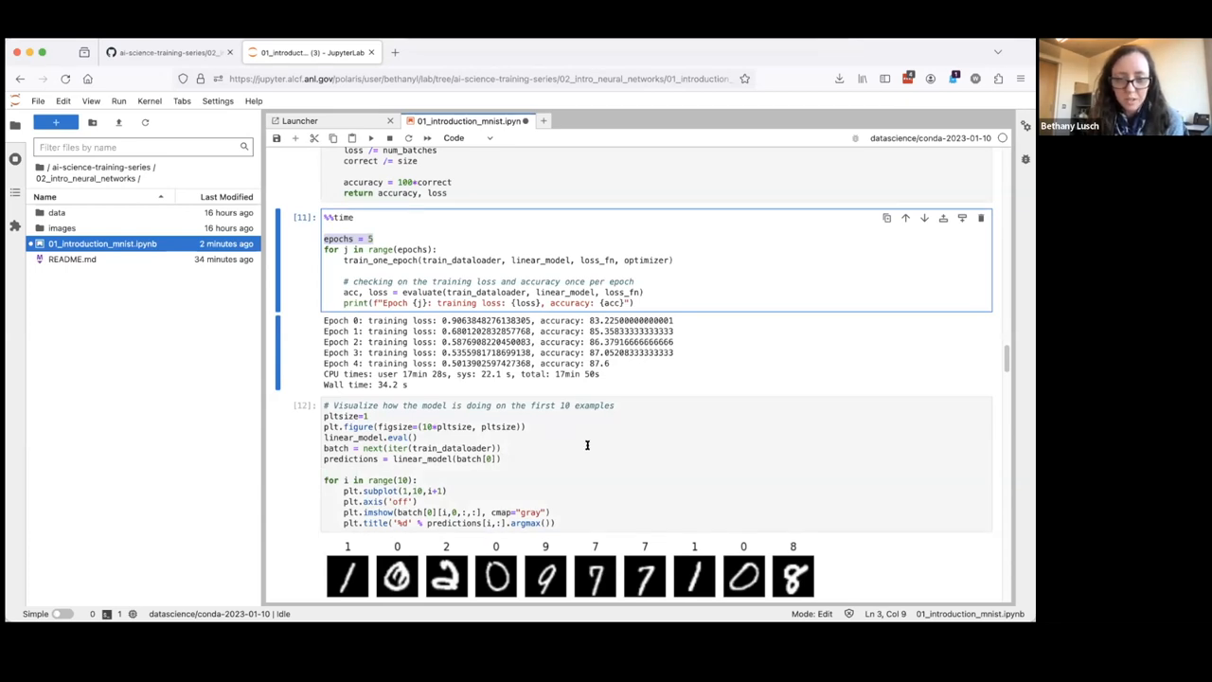
scroll("down", 3)
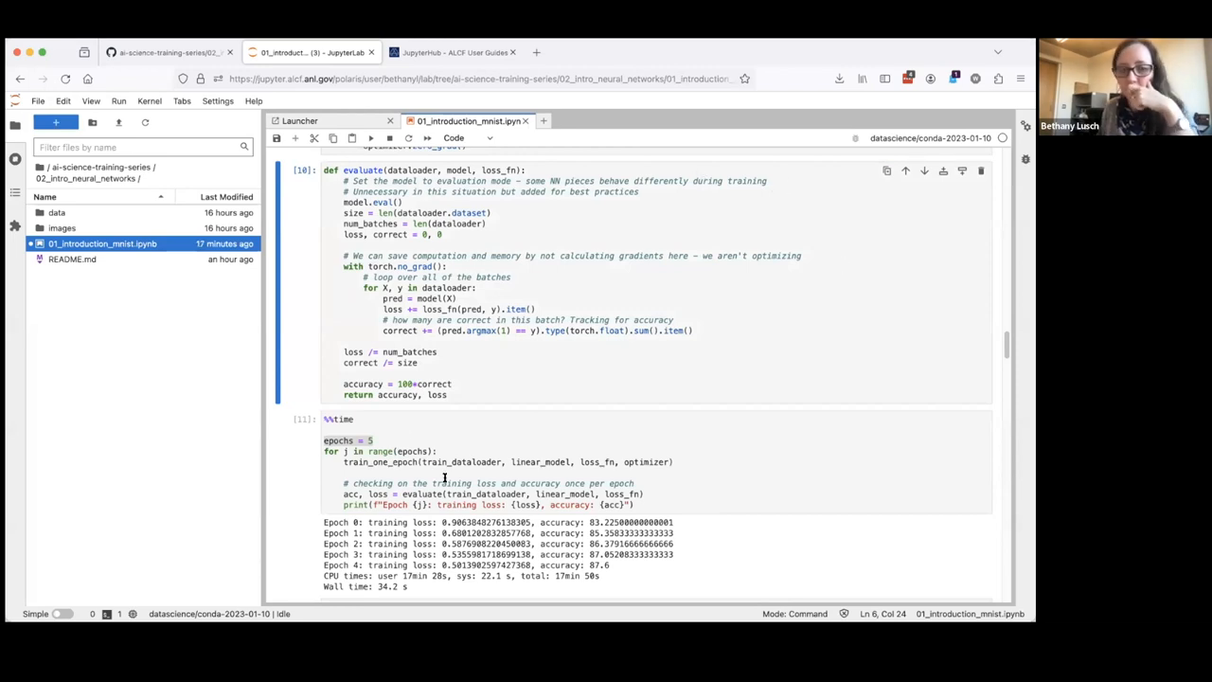
left_click(417, 352)
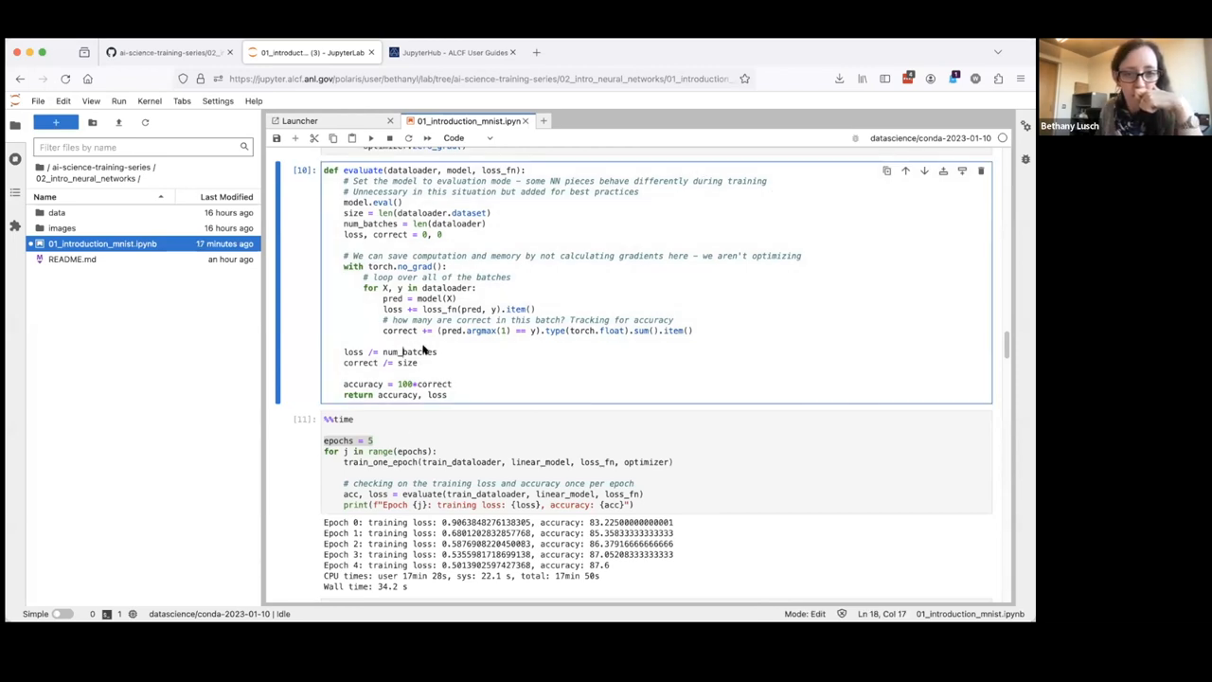
scroll("down", 3)
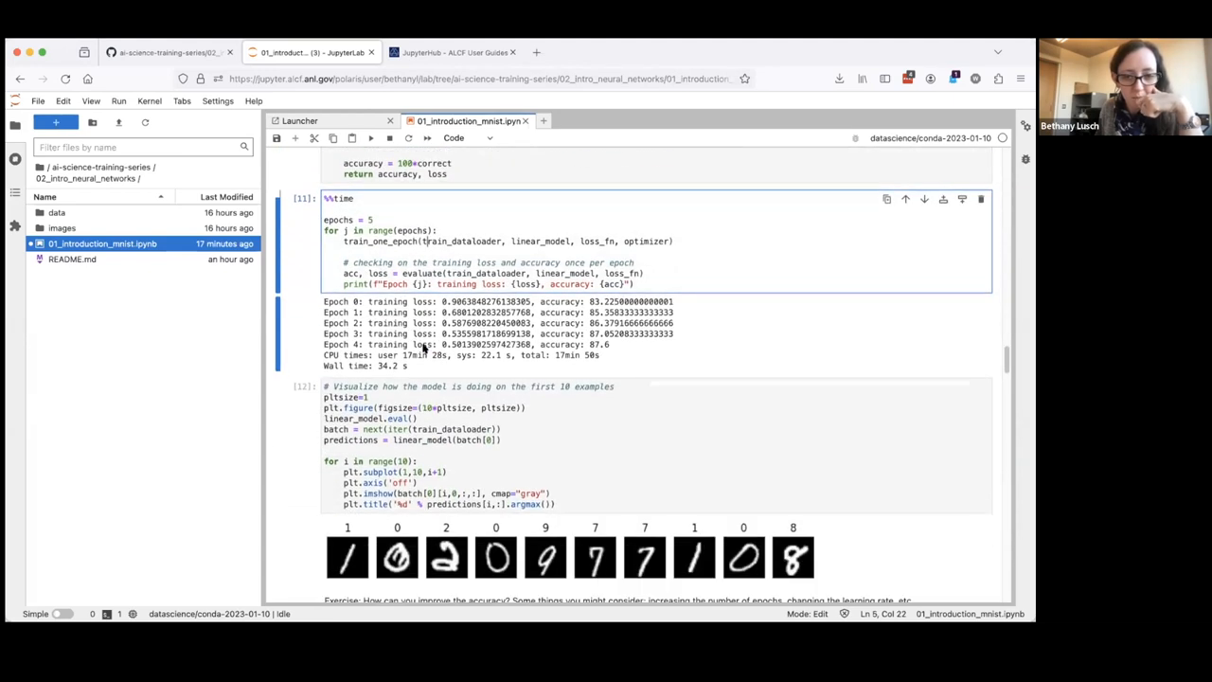
scroll("down", 3)
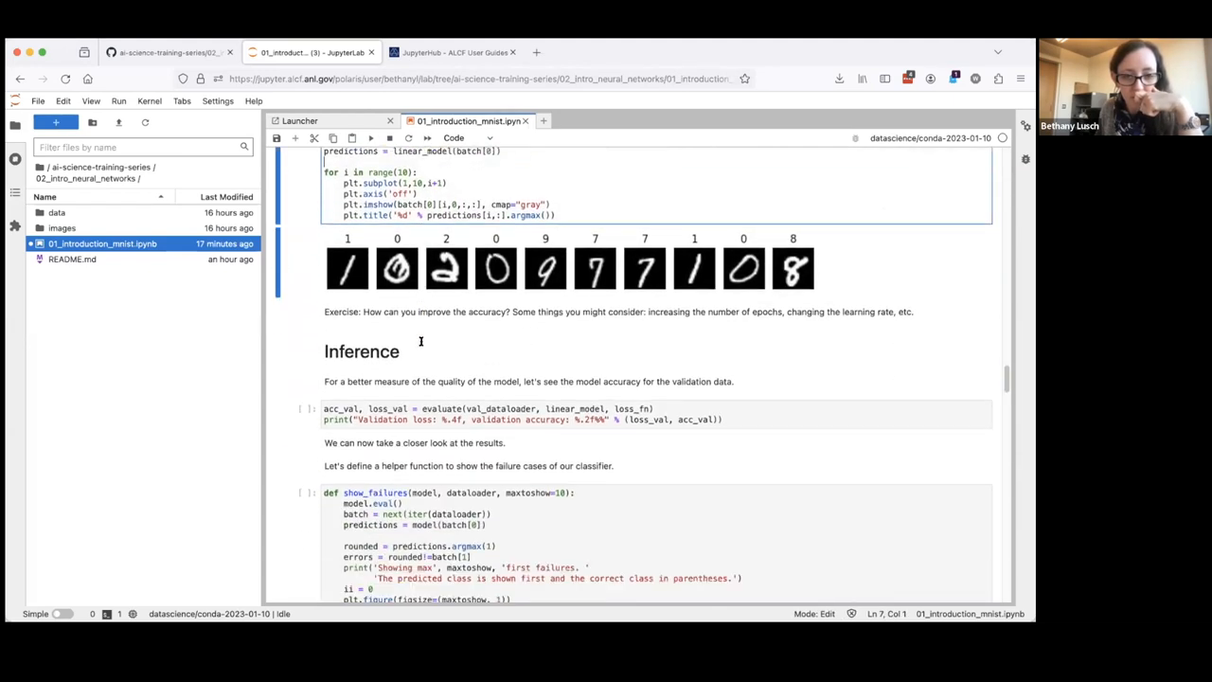
scroll("down", 3)
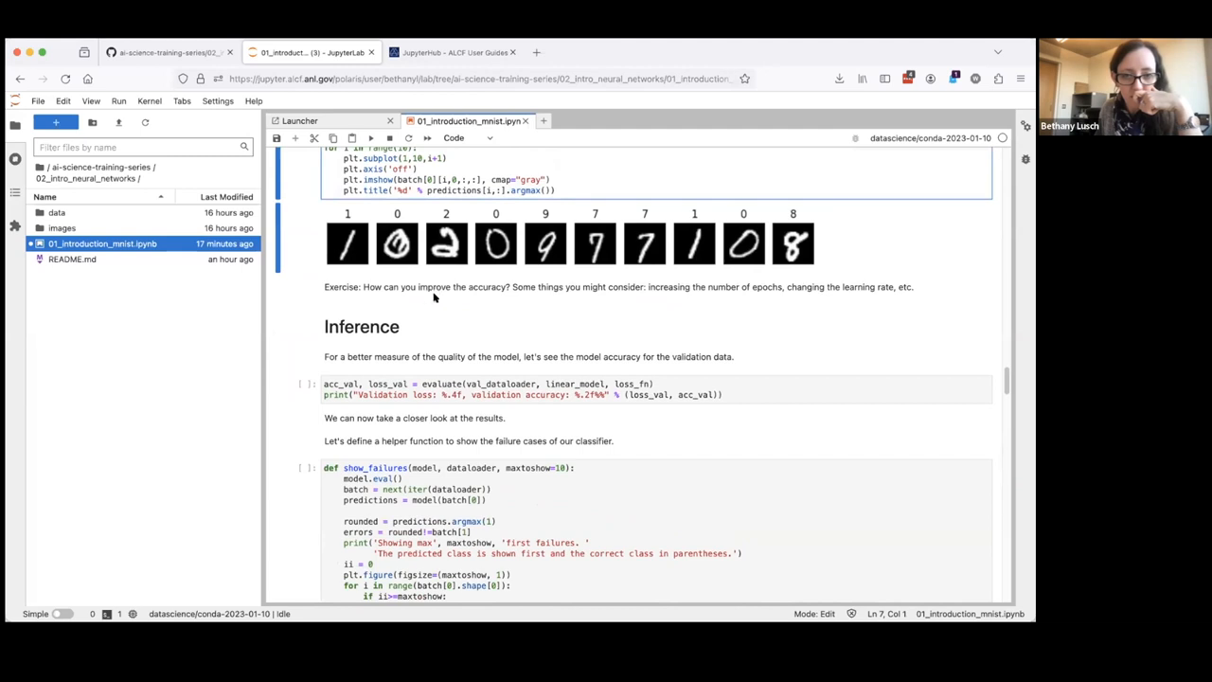
left_click(464, 388)
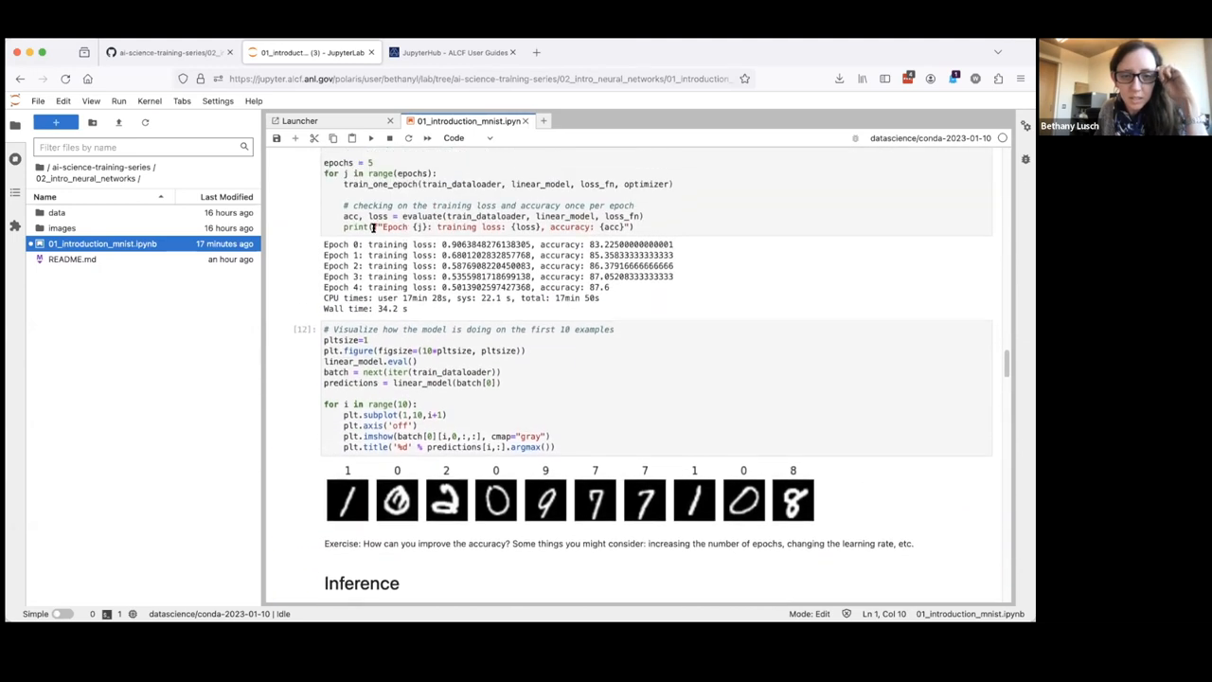
scroll("down", 3)
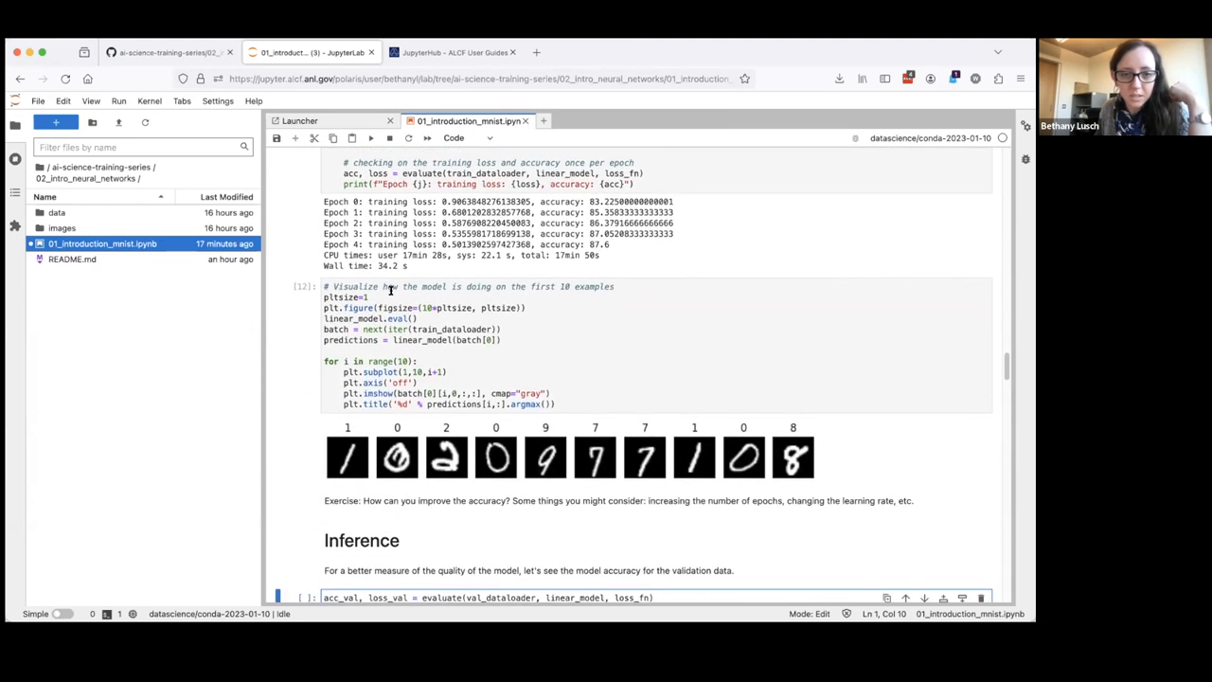
Scroll until the underfitting, balanced and overfitting plots and captions are fully visible
scroll("down", 3)
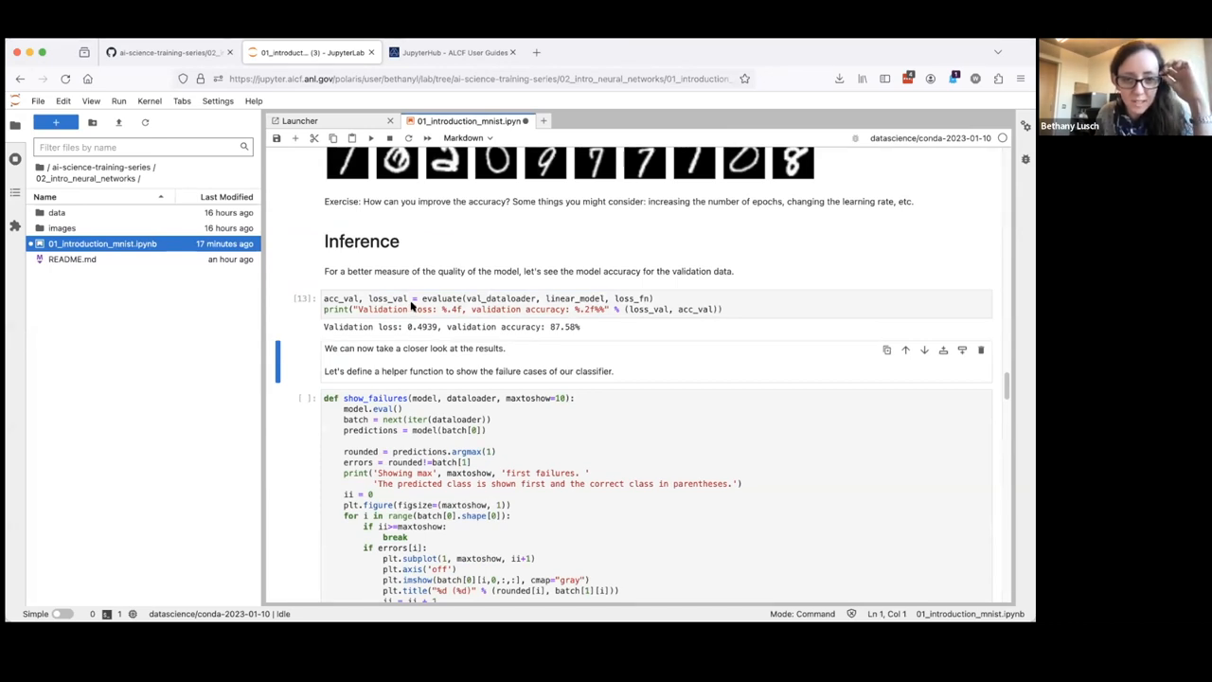
mouse_move(673, 378)
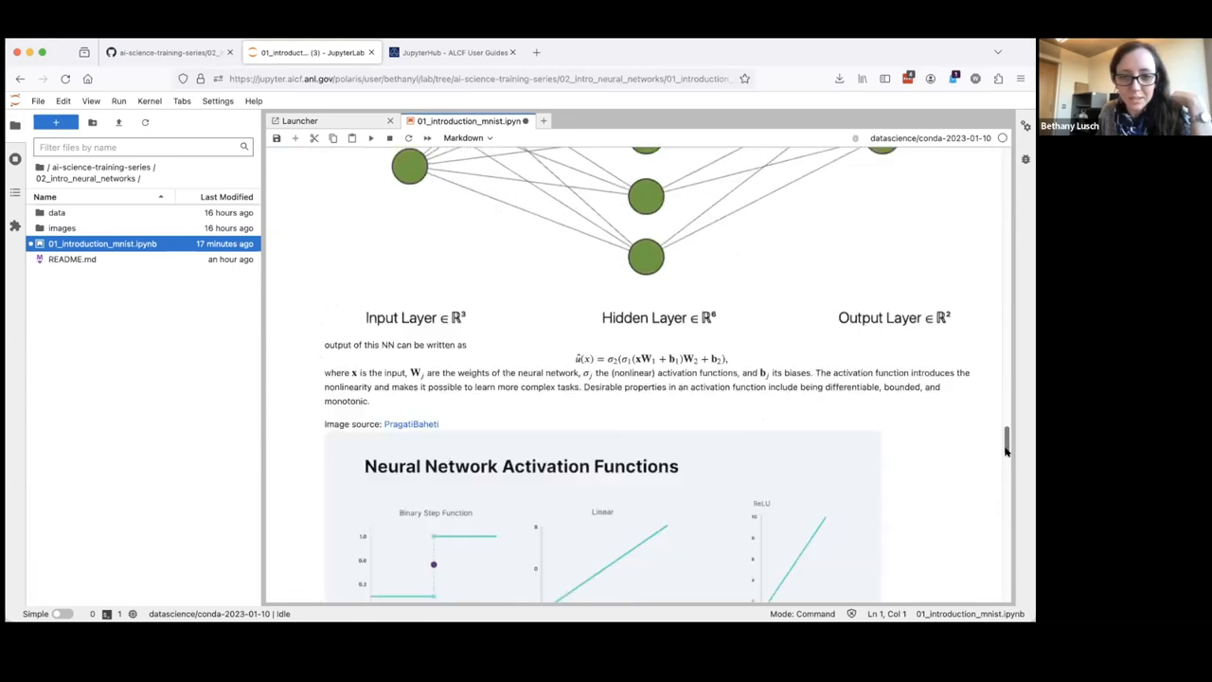
scroll("down", 3)
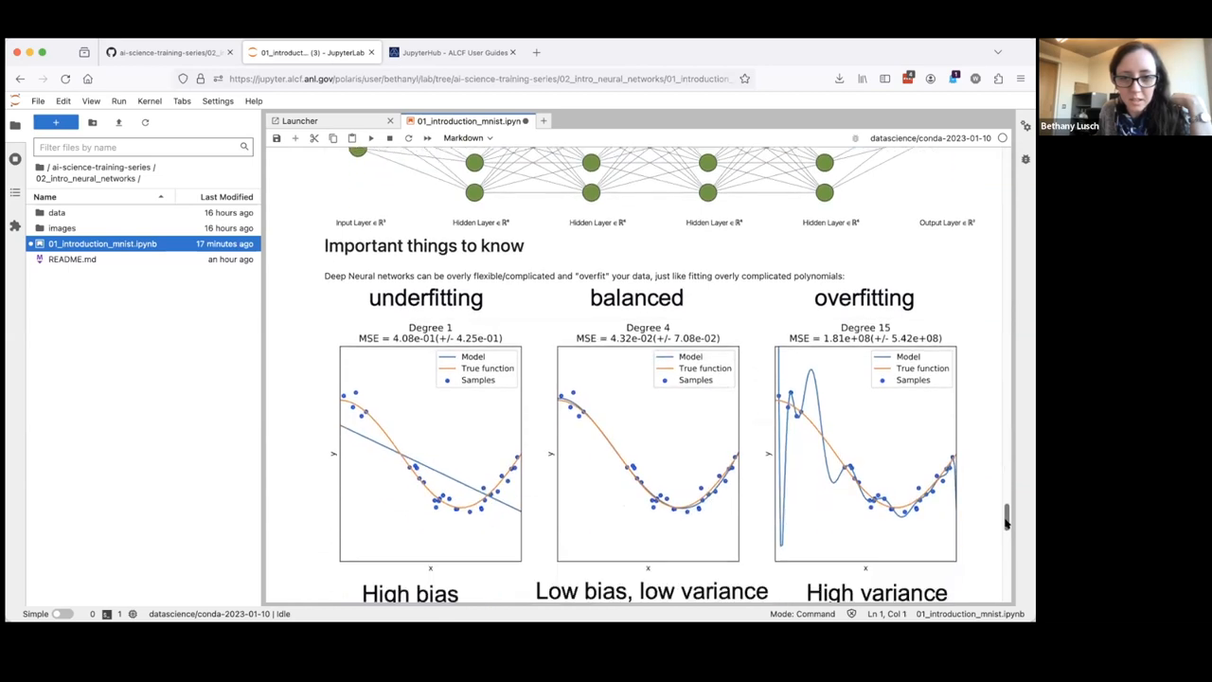
scroll("down", 3)
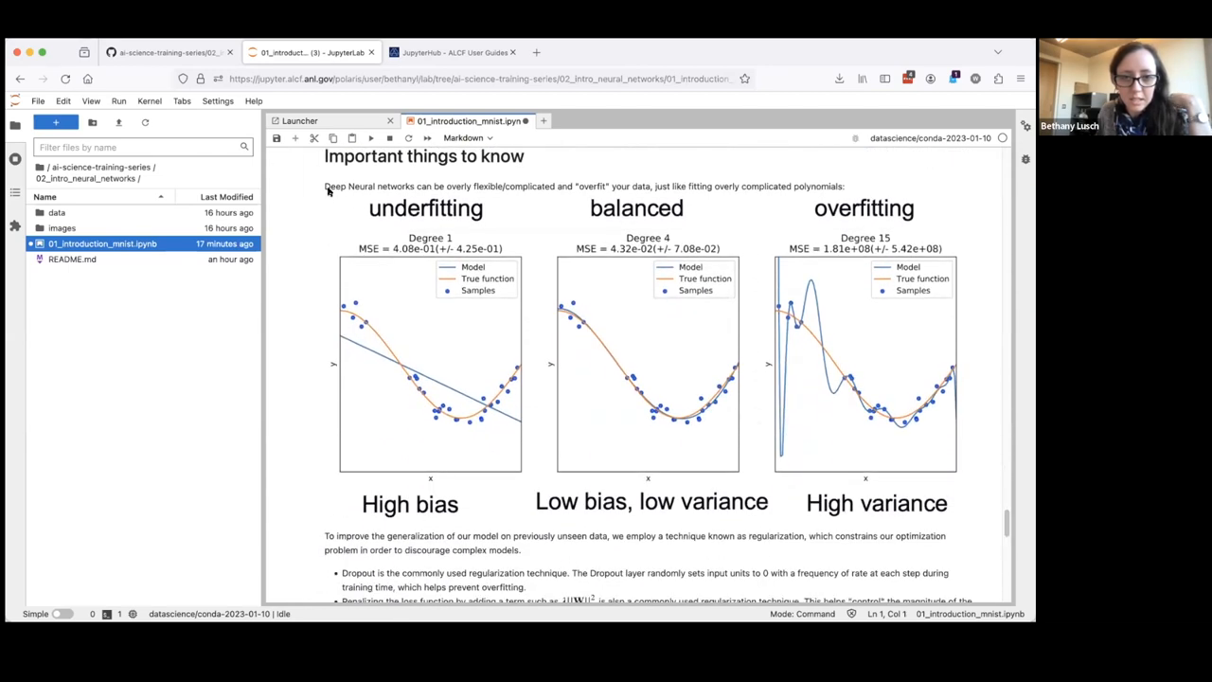
mouse_move(352, 325)
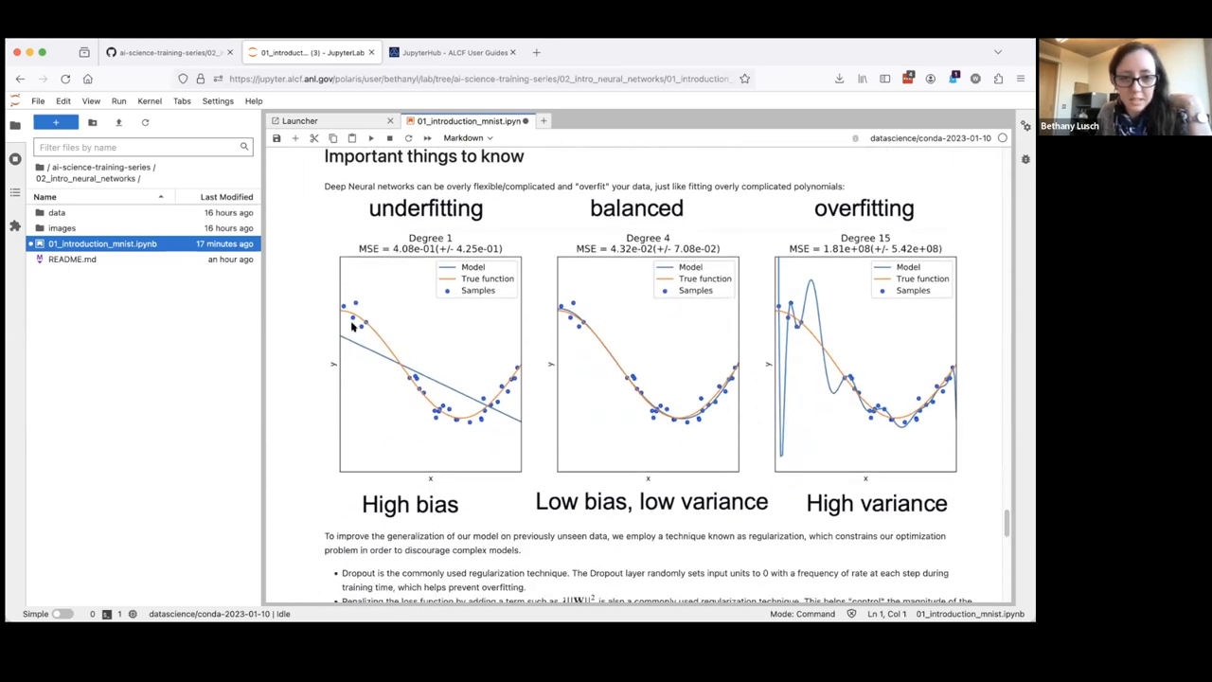
mouse_move(340, 324)
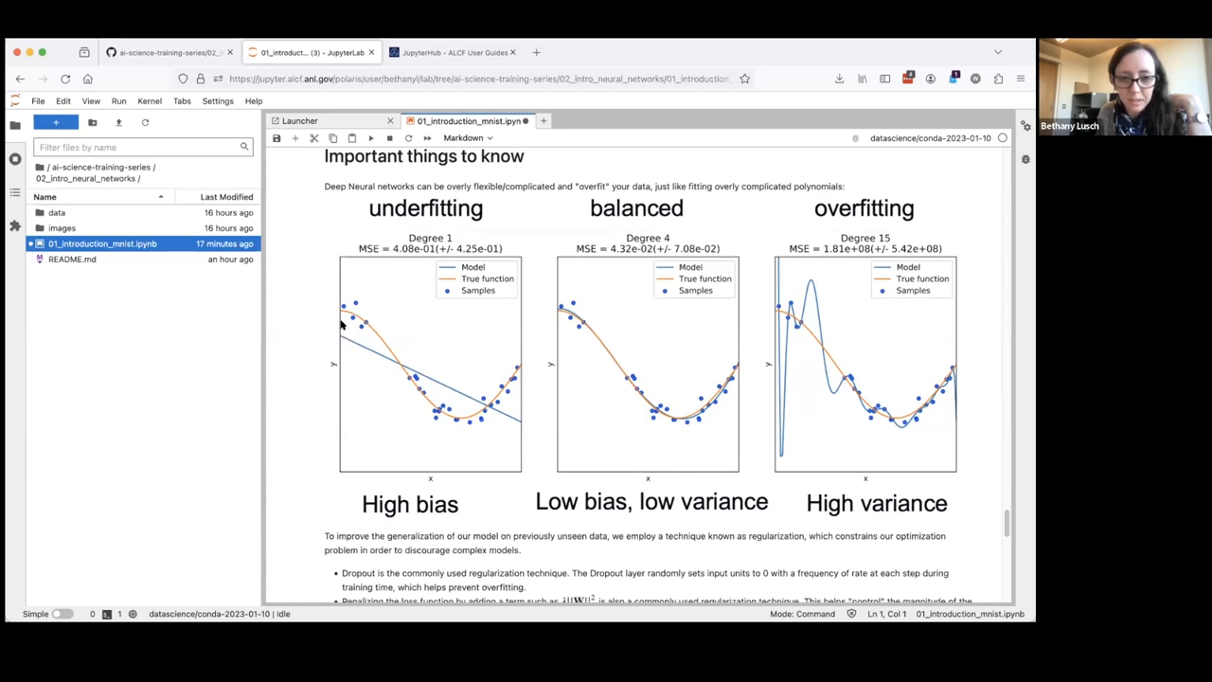
mouse_move(360, 352)
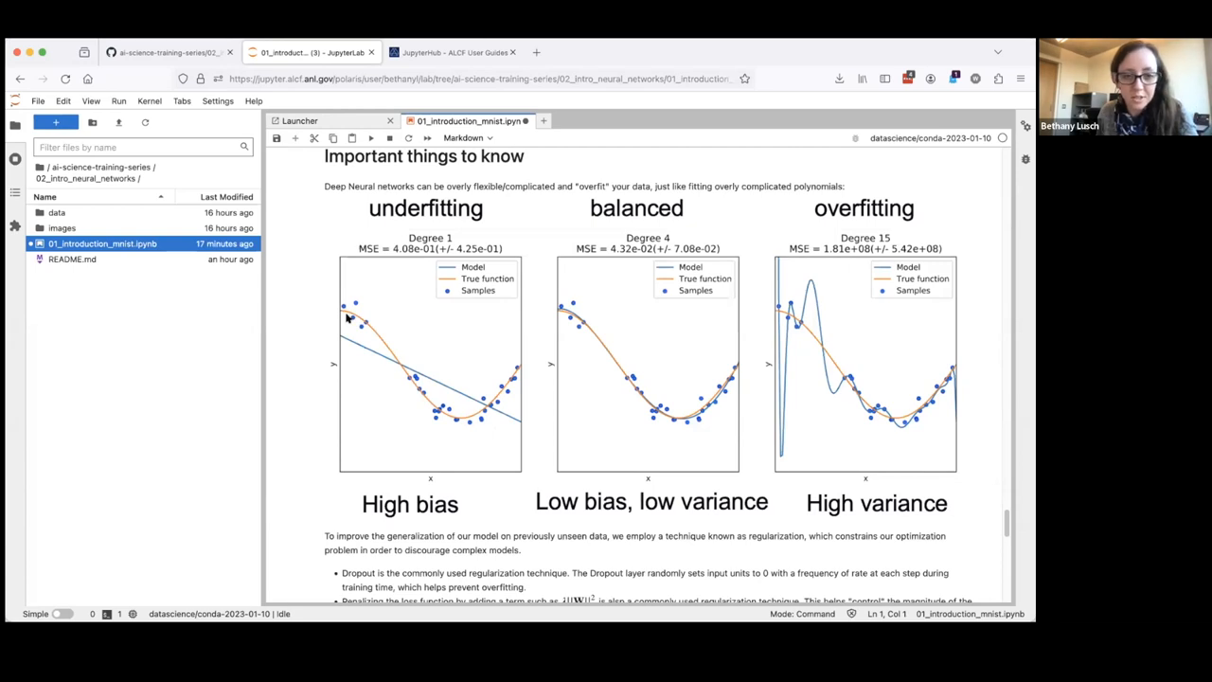
mouse_move(470, 418)
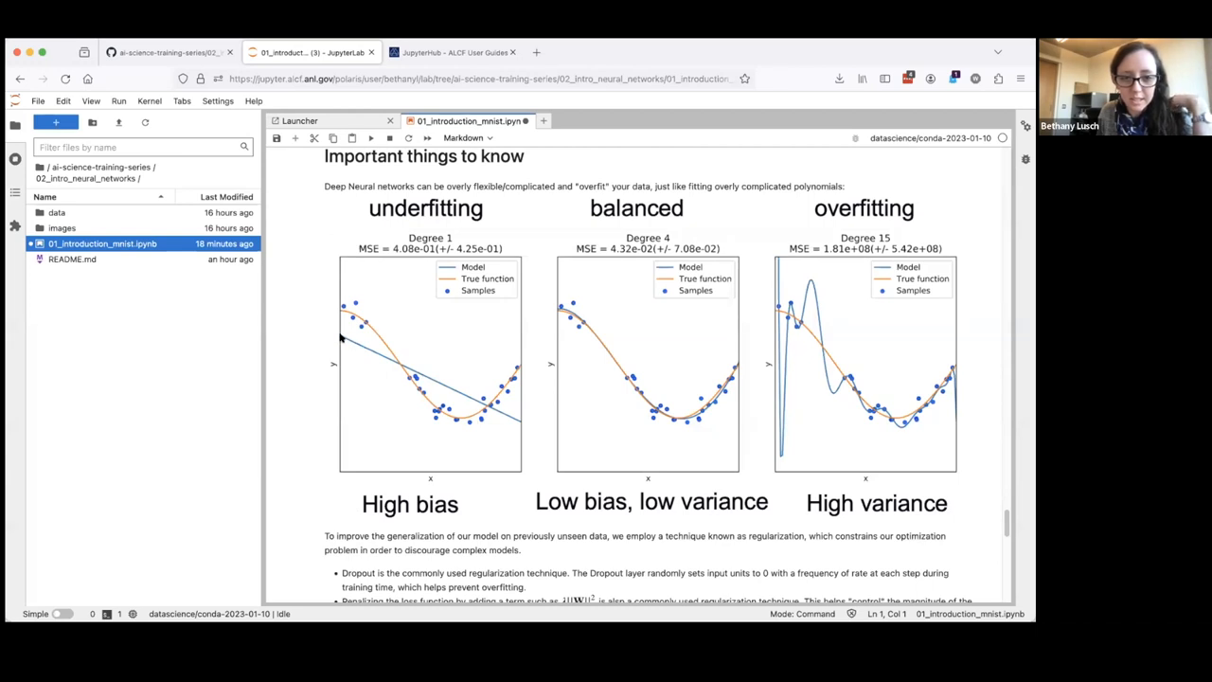
mouse_move(471, 409)
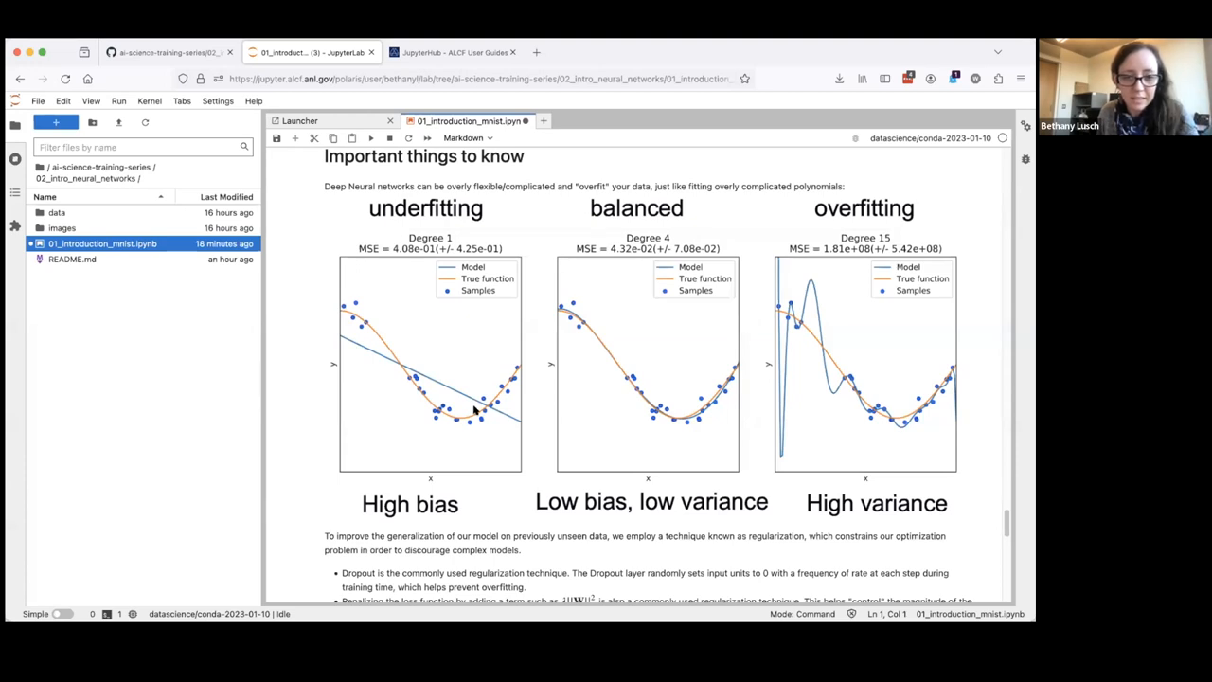
mouse_move(456, 406)
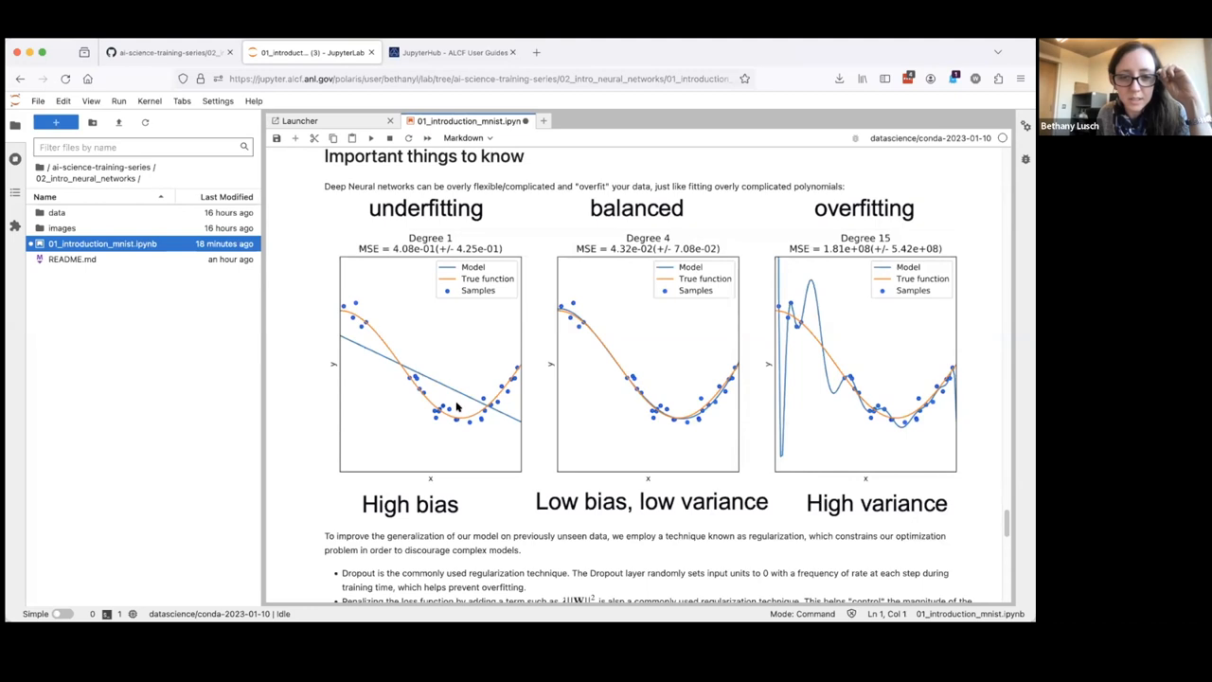
mouse_move(391, 361)
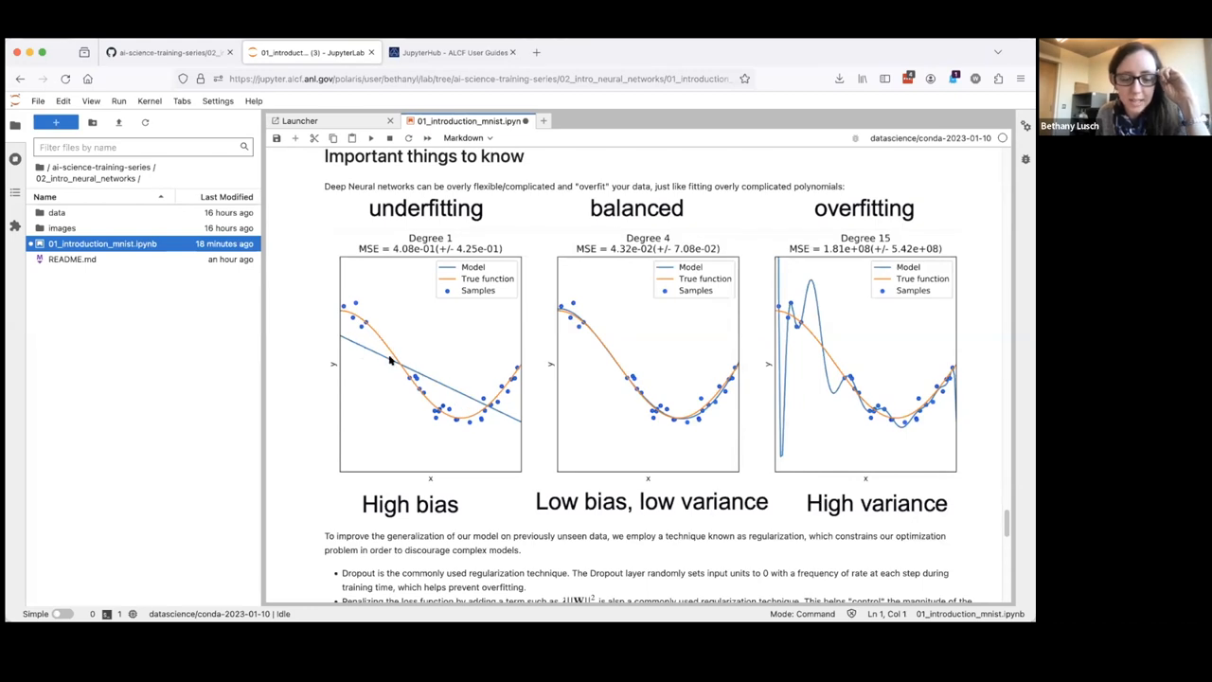
mouse_move(404, 350)
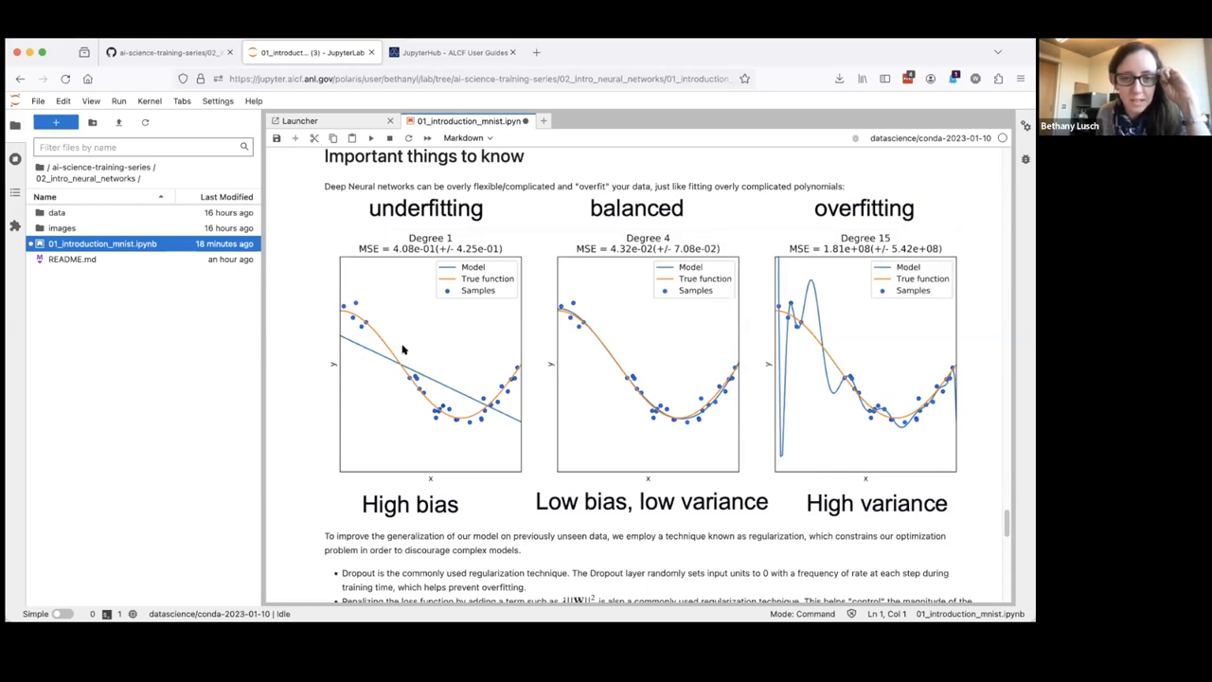
mouse_move(758, 364)
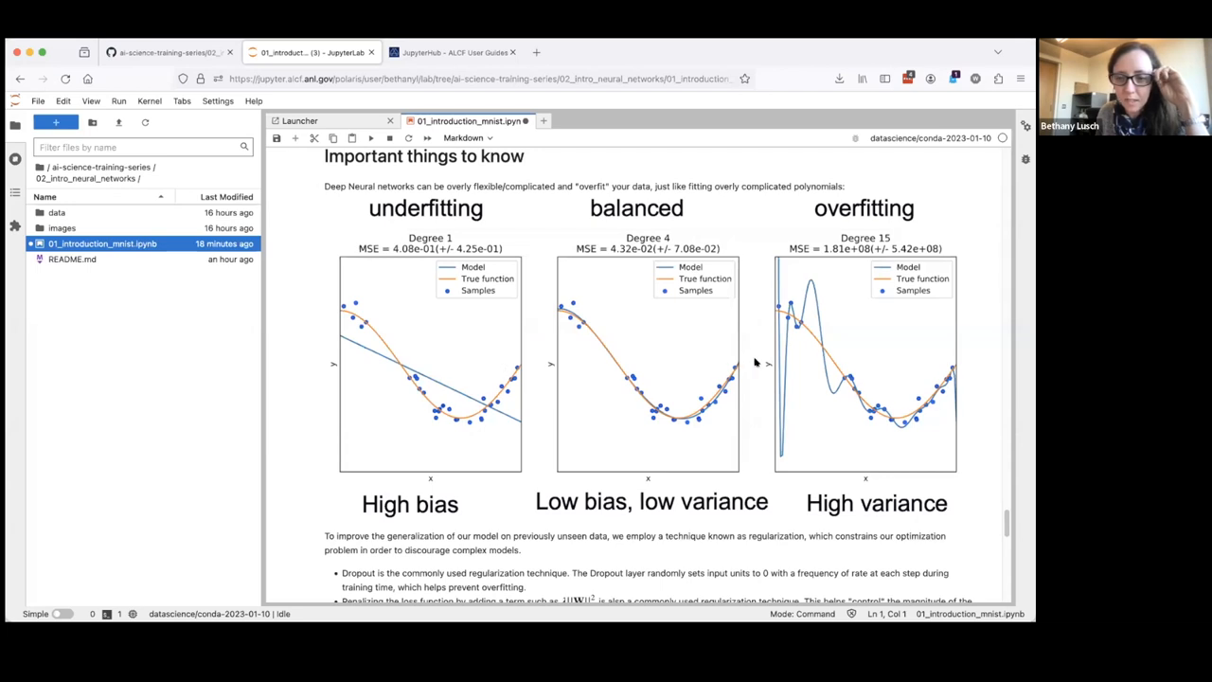
mouse_move(815, 320)
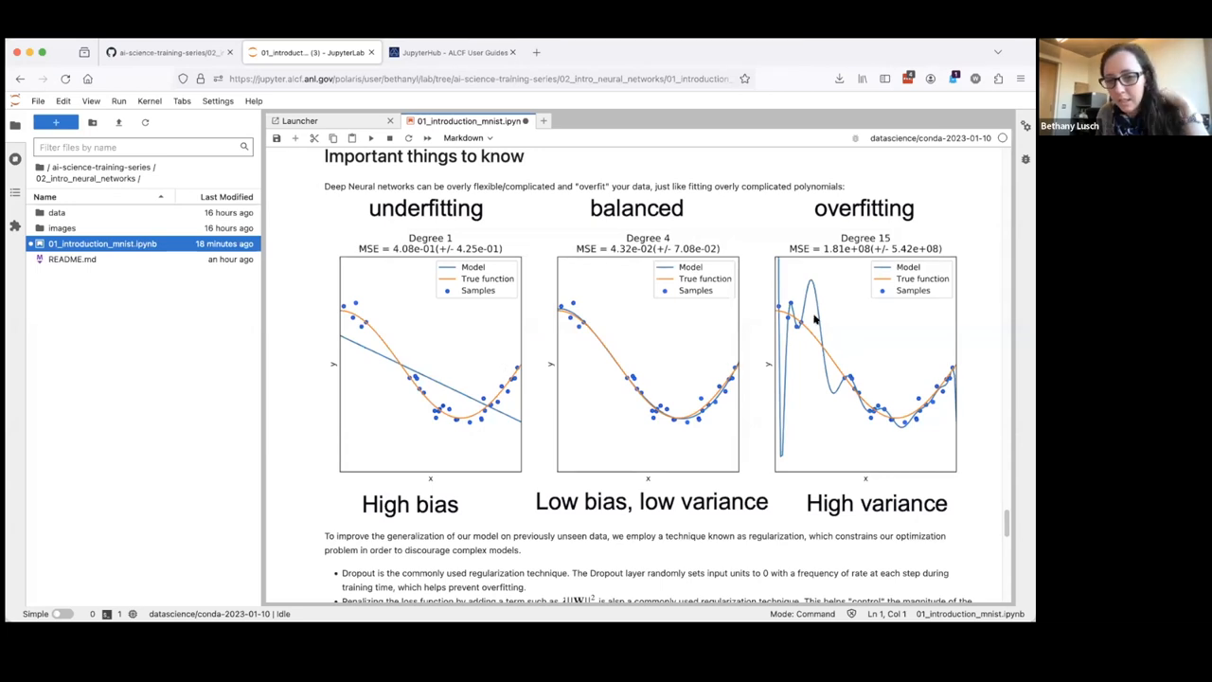
mouse_move(813, 407)
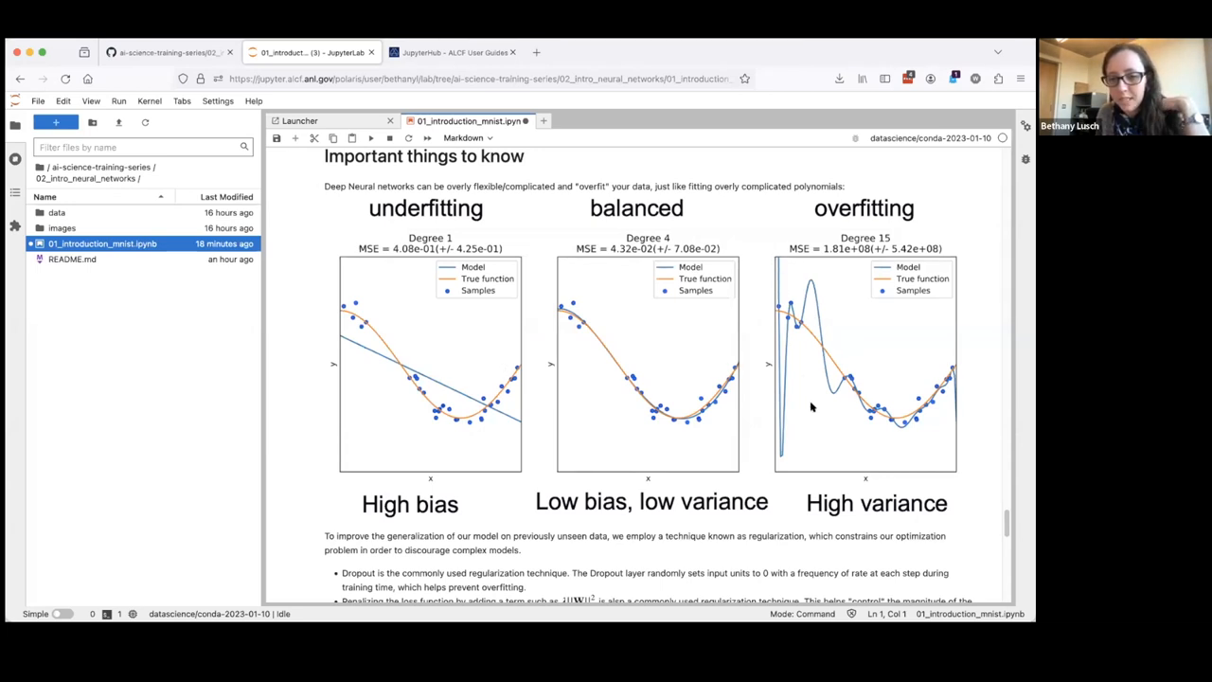
mouse_move(789, 464)
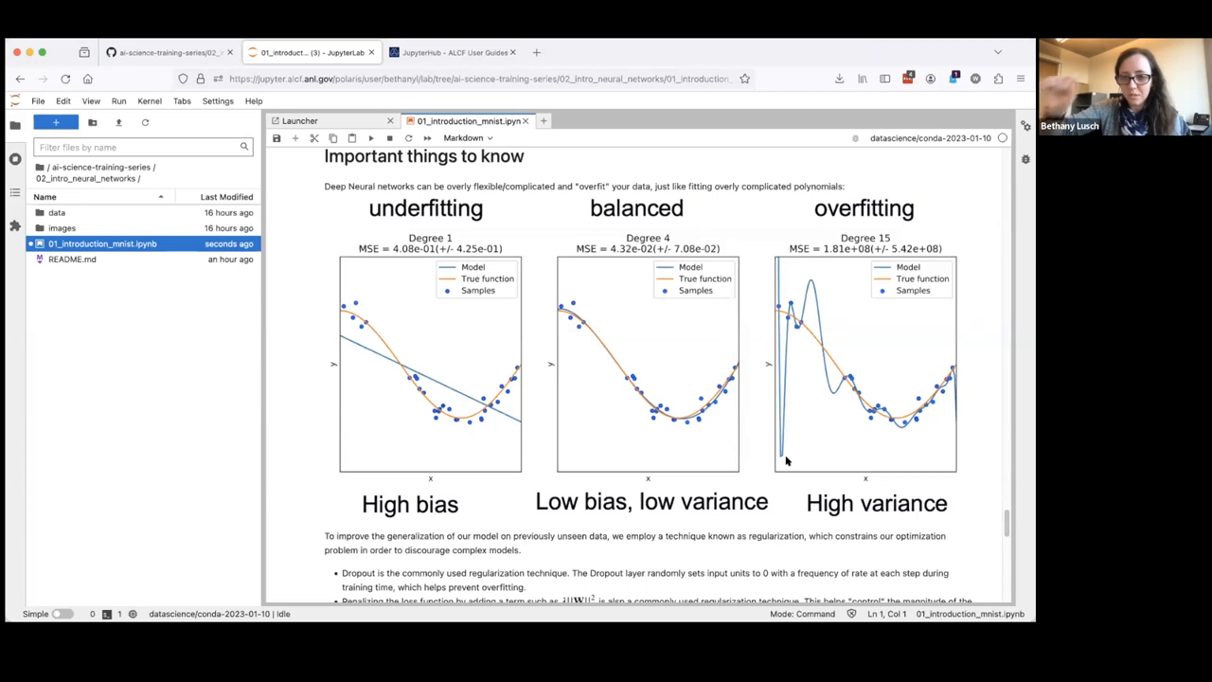
mouse_move(795, 427)
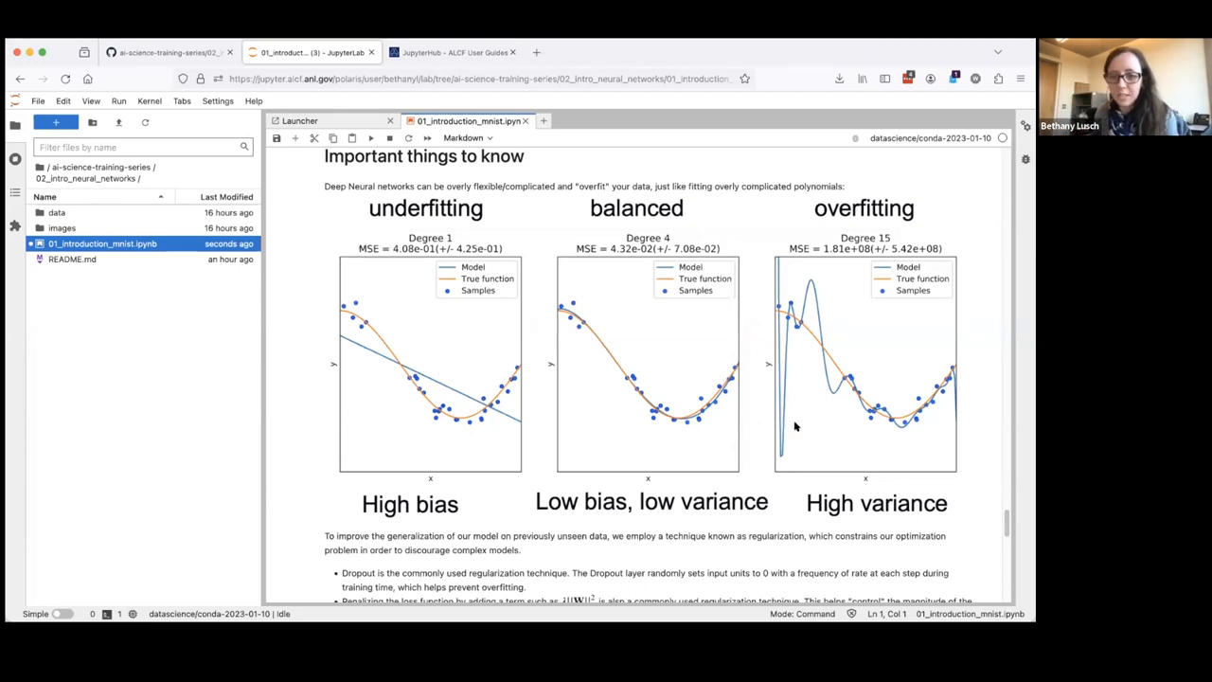
mouse_move(651, 424)
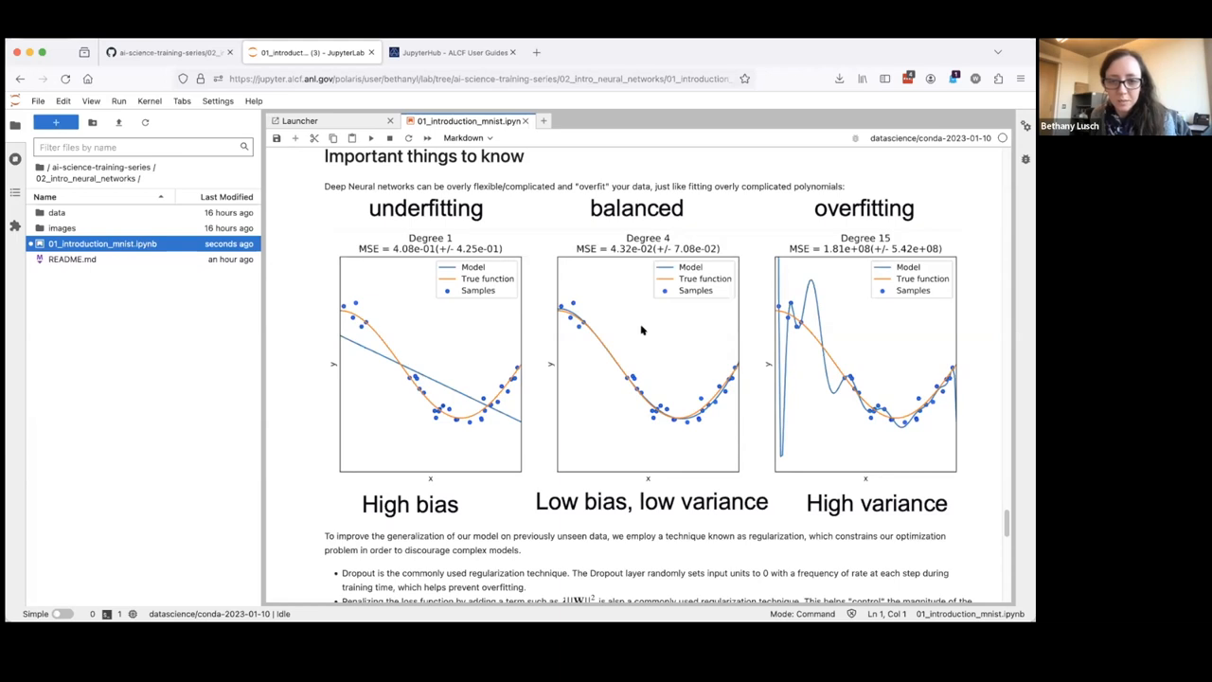
mouse_move(635, 248)
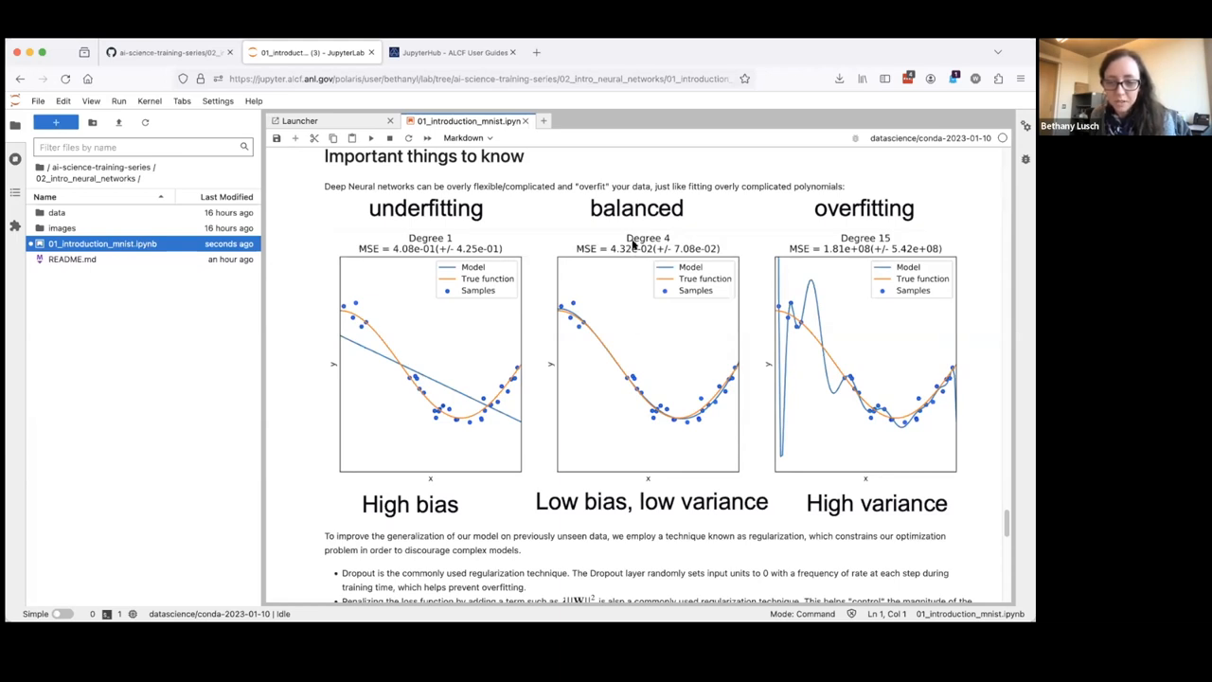
mouse_move(636, 331)
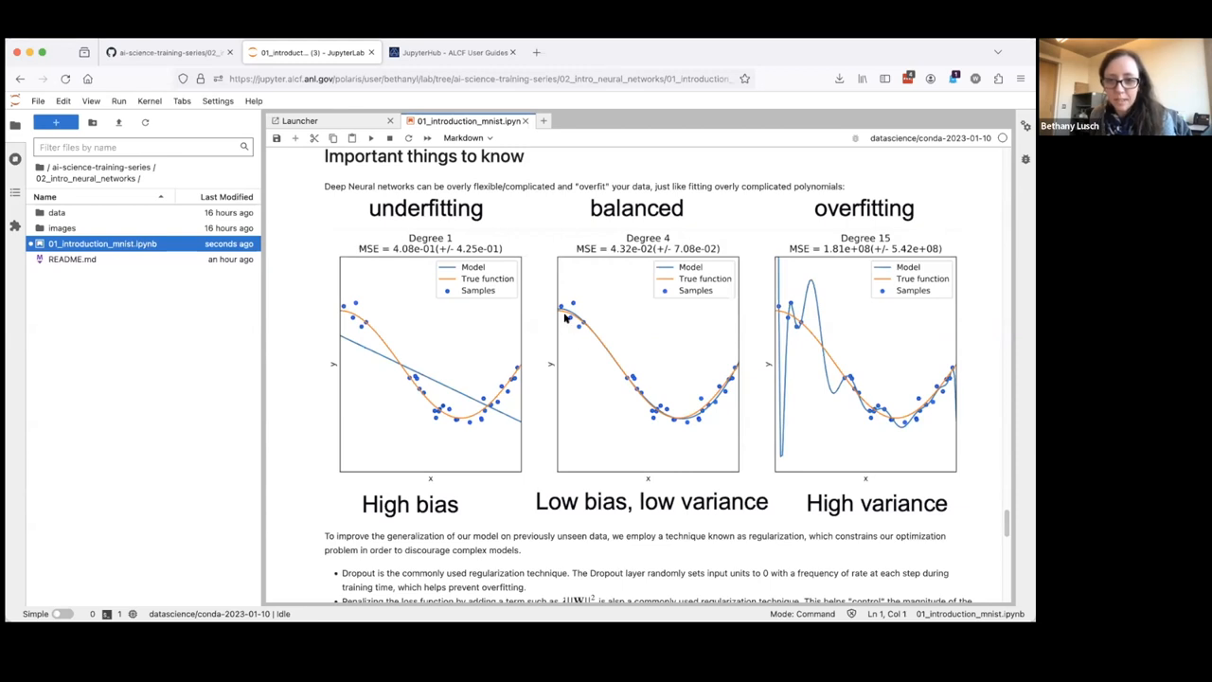
mouse_move(608, 387)
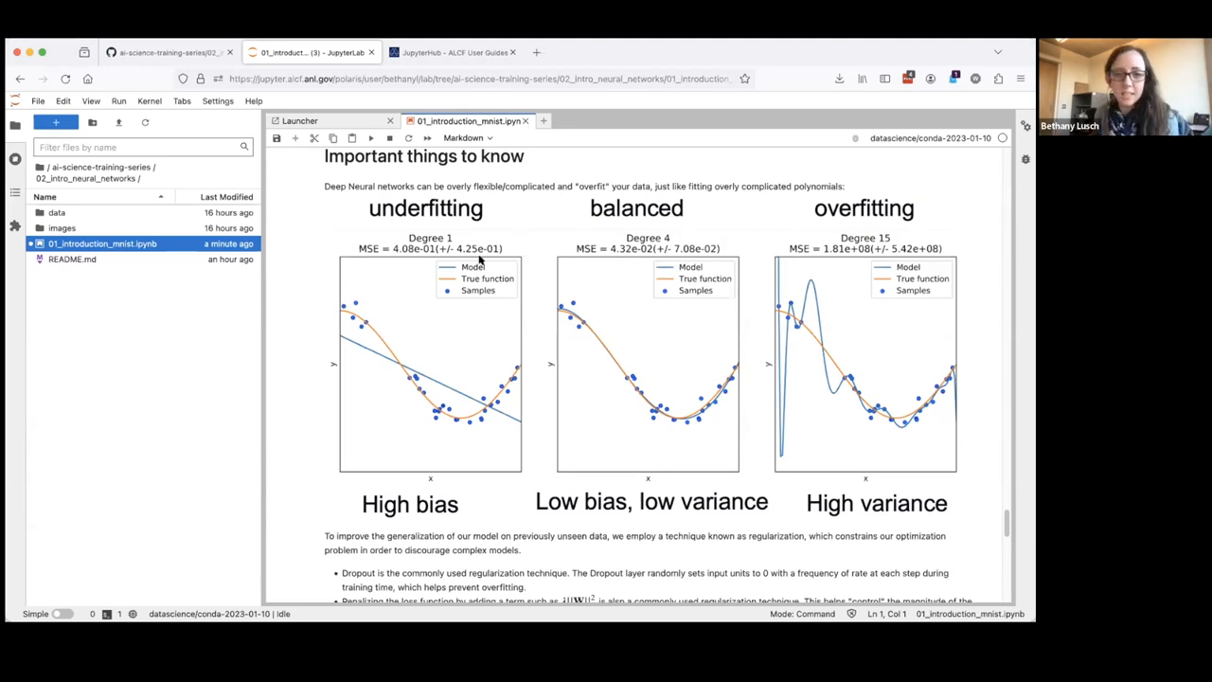
mouse_move(401, 370)
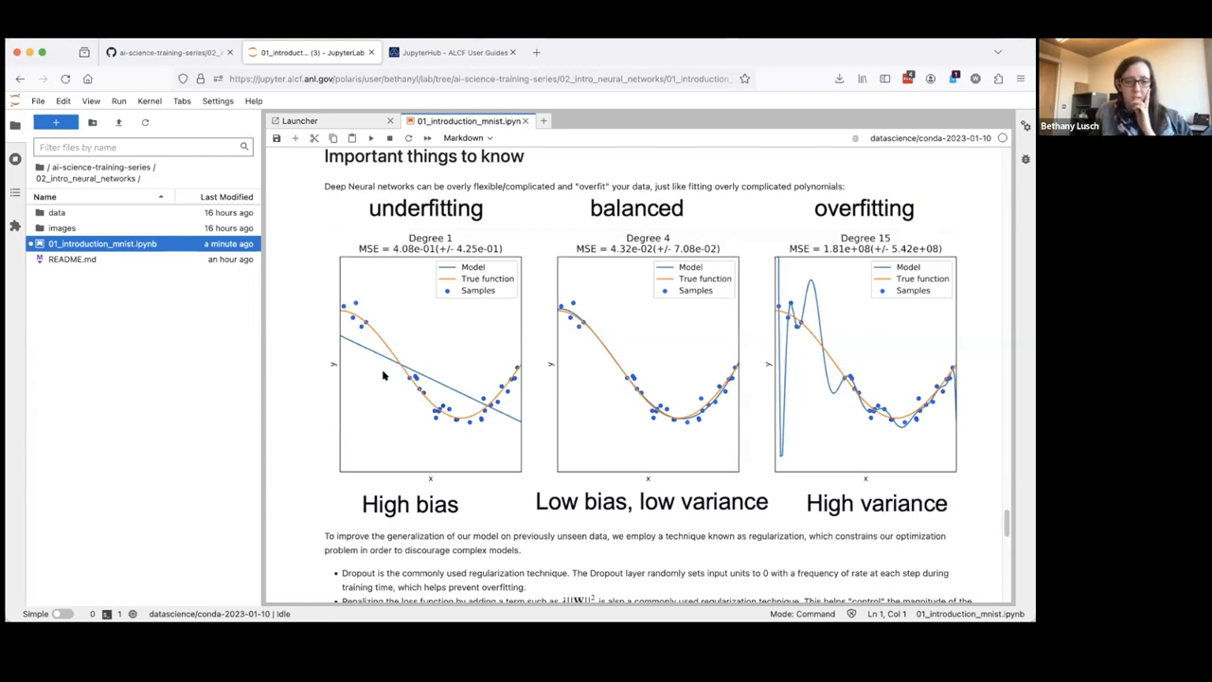
mouse_move(434, 402)
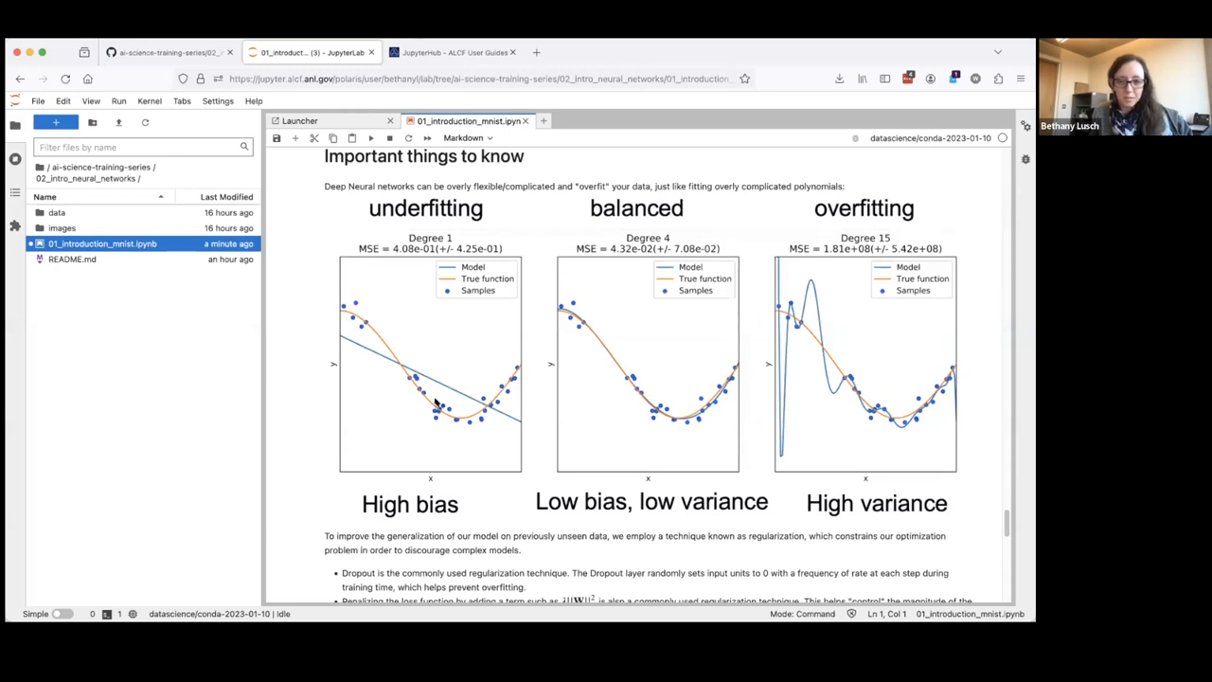
mouse_move(693, 386)
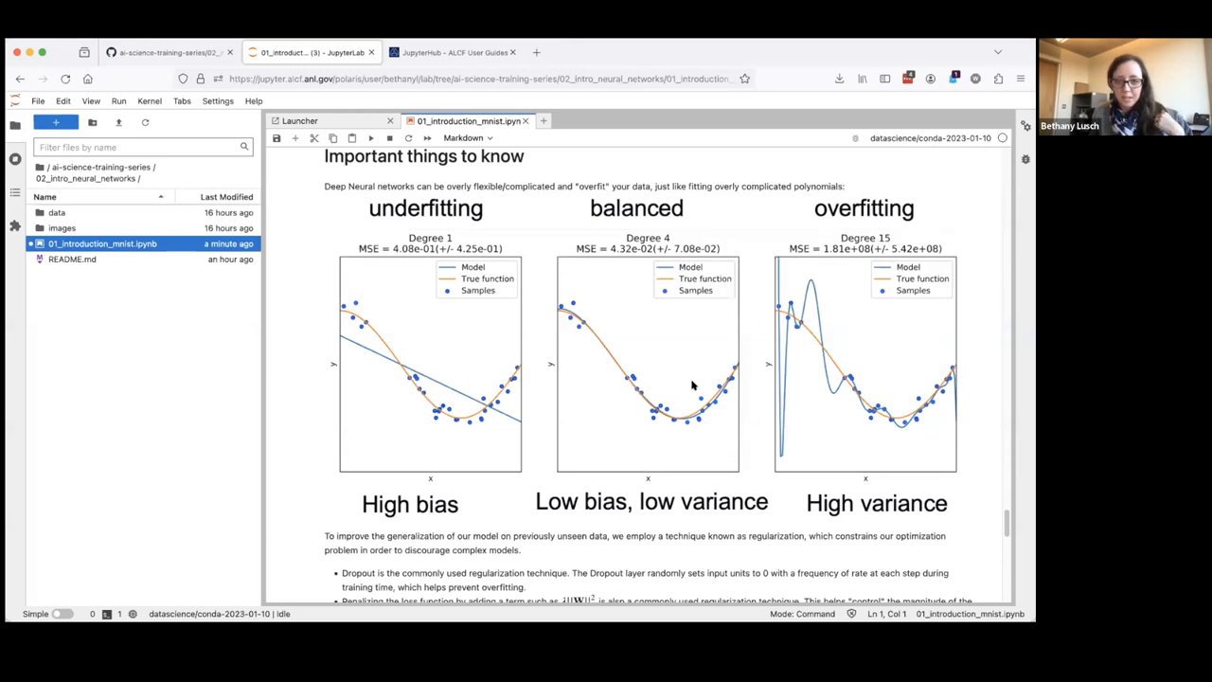
mouse_move(848, 358)
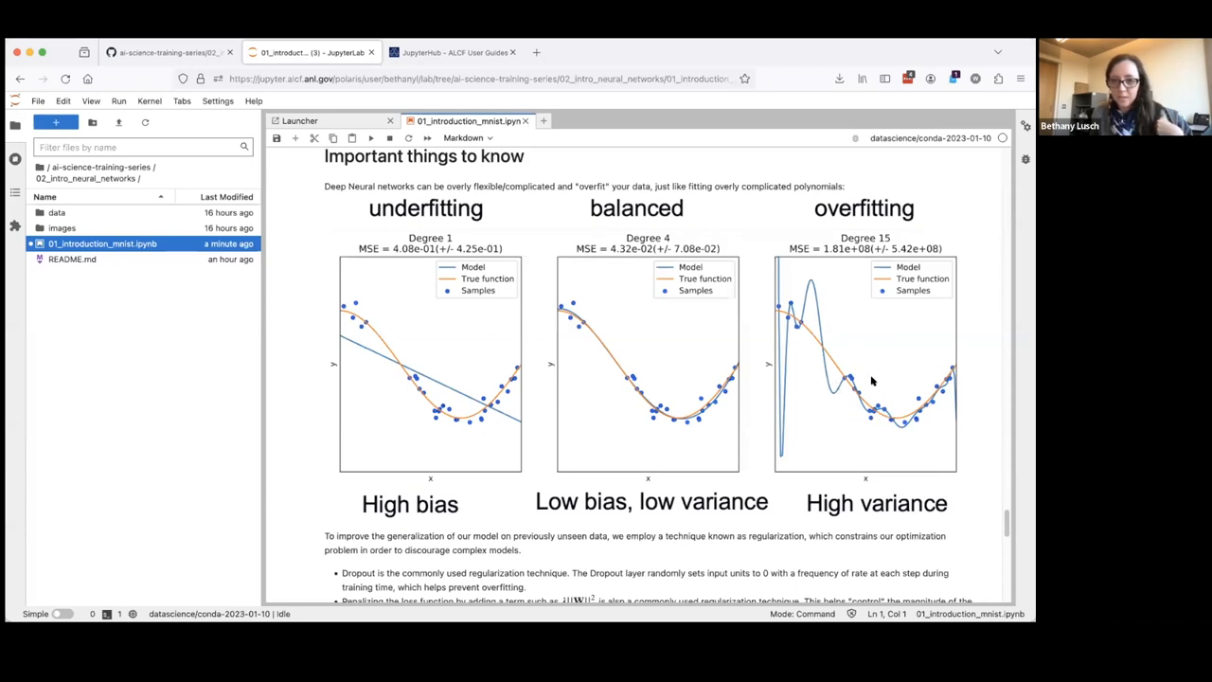
mouse_move(876, 407)
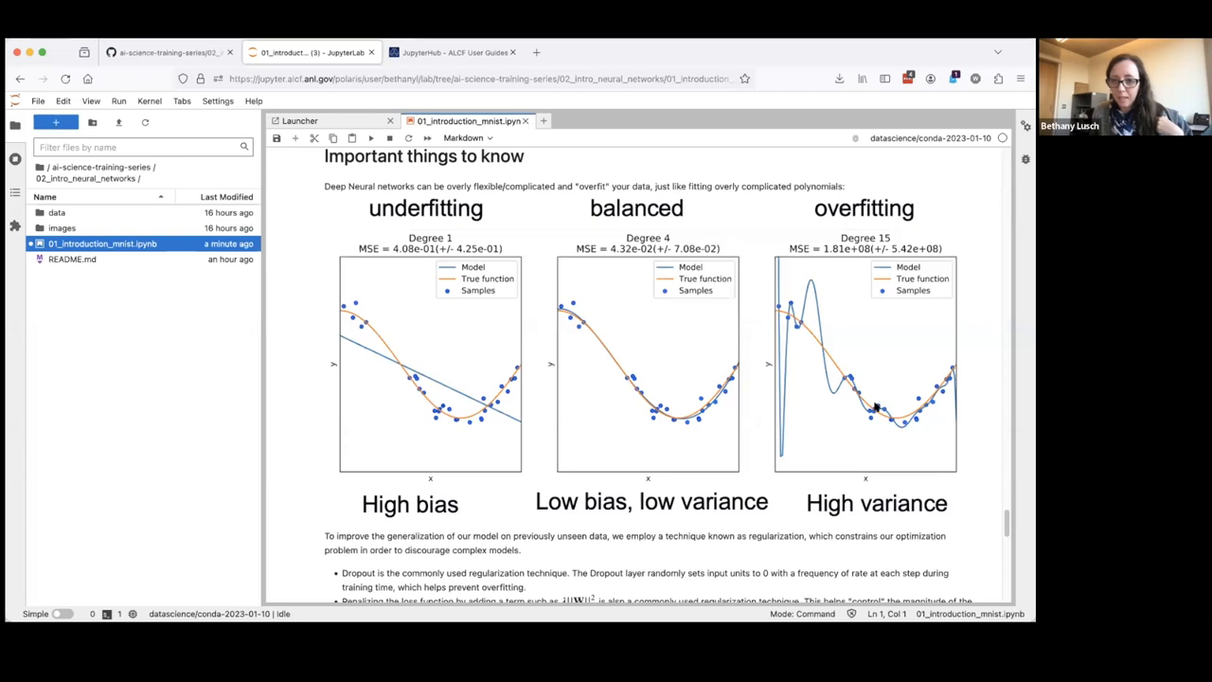
mouse_move(813, 346)
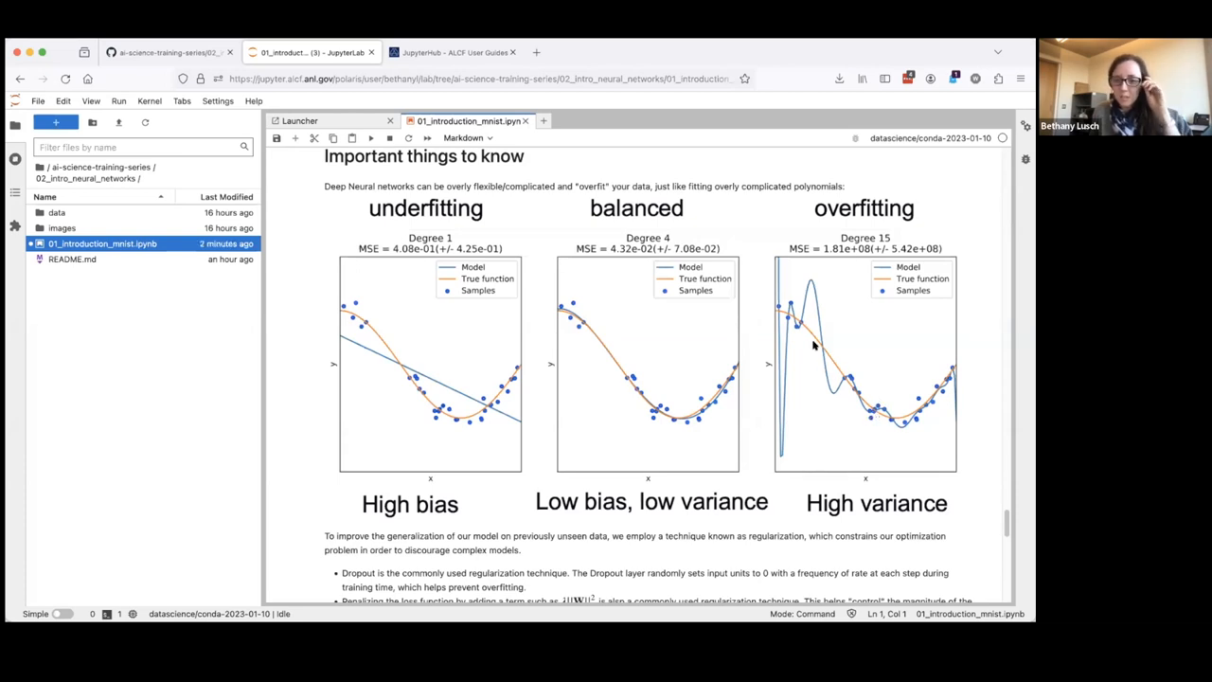
mouse_move(777, 306)
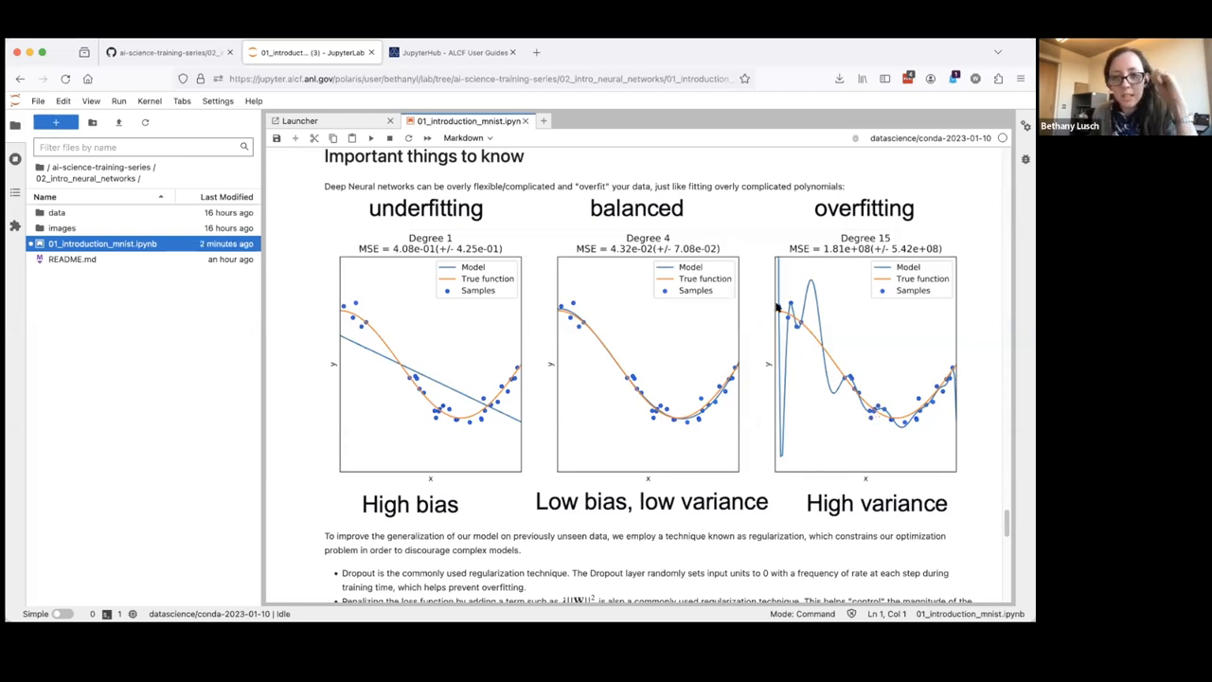
mouse_move(799, 324)
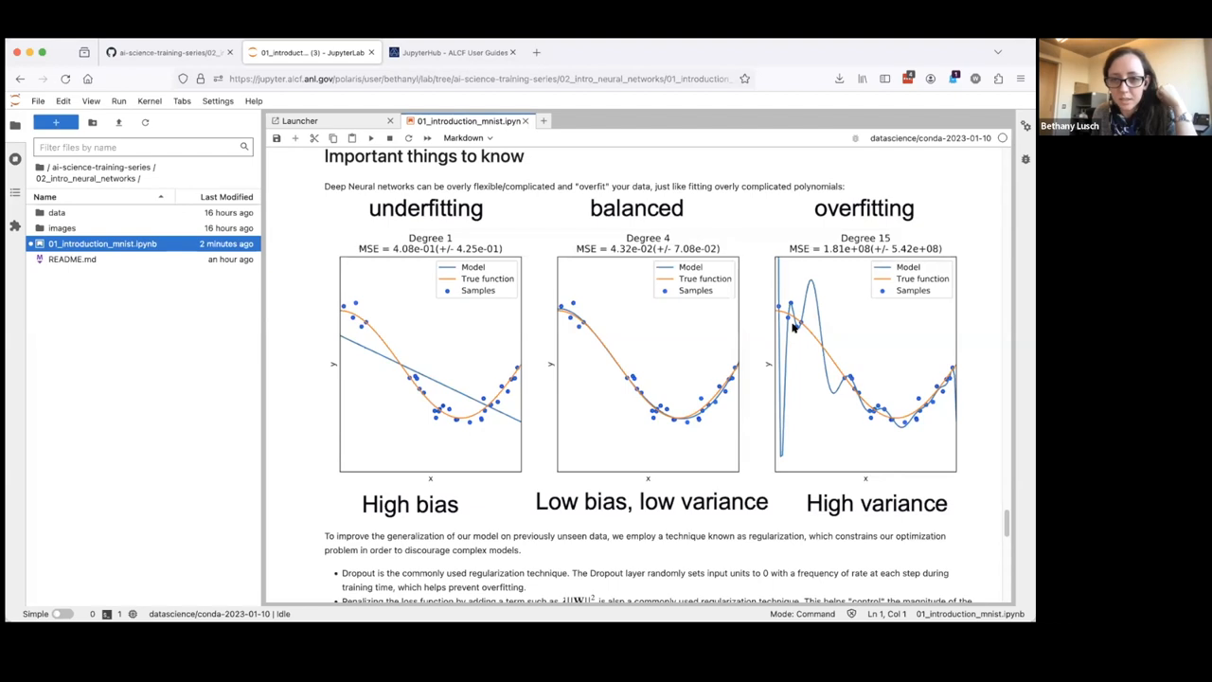
mouse_move(796, 324)
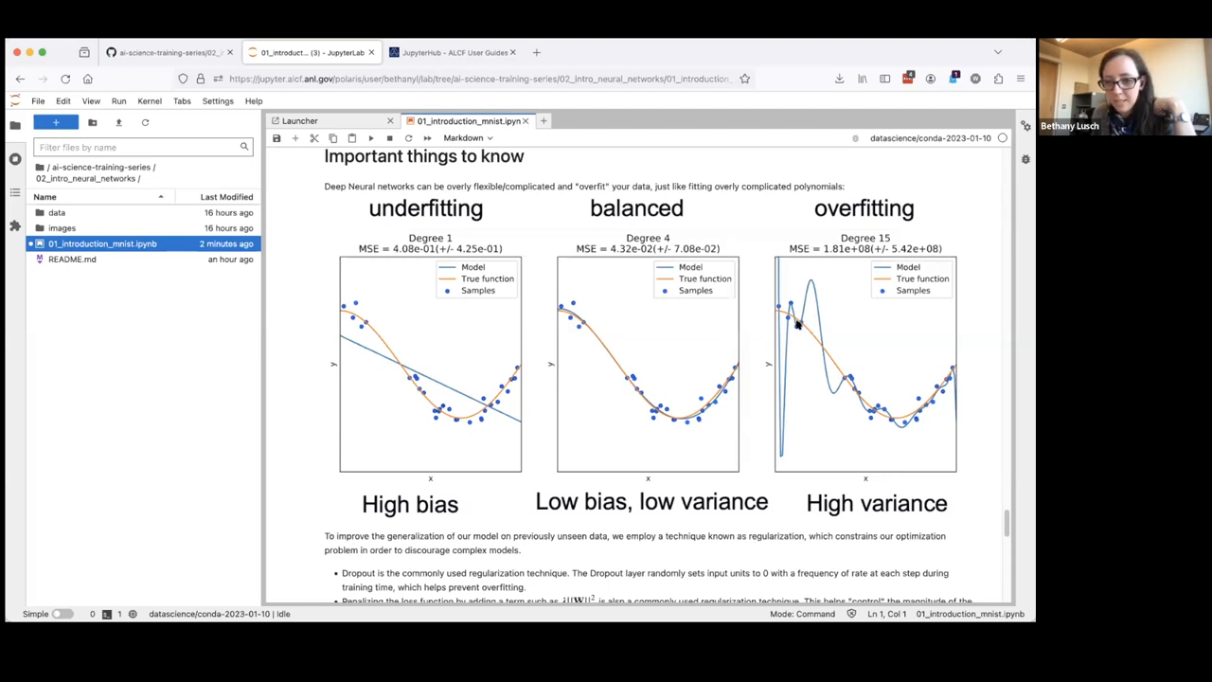
mouse_move(858, 296)
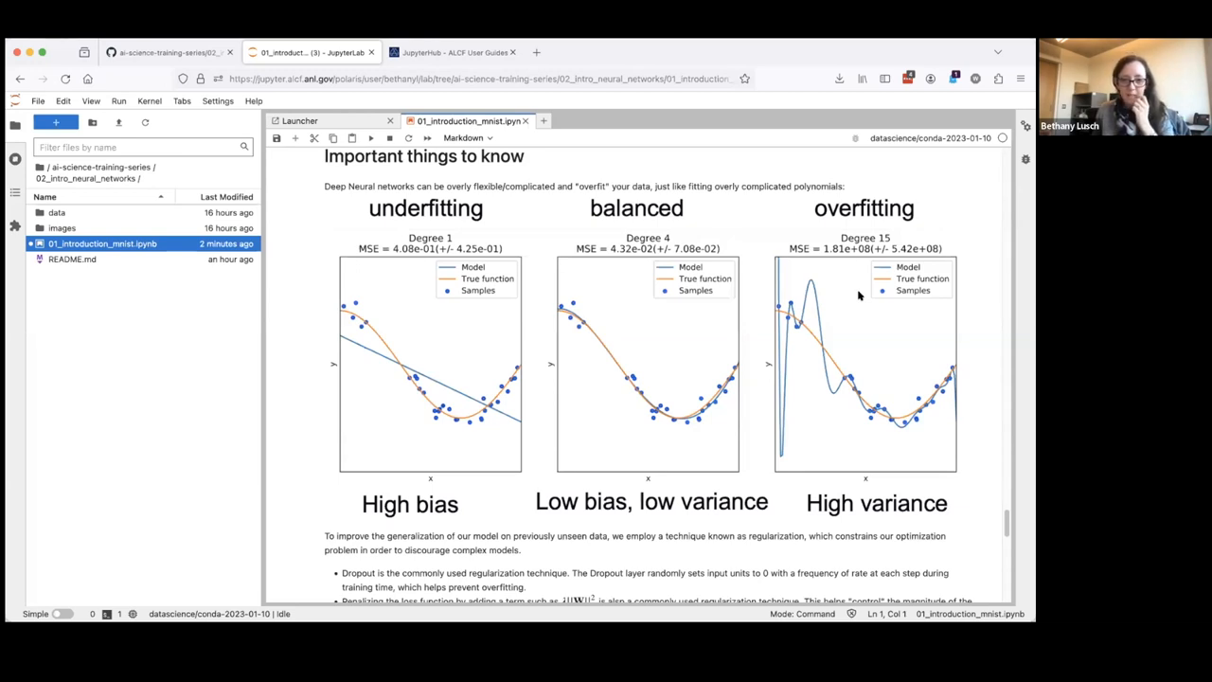
mouse_move(948, 421)
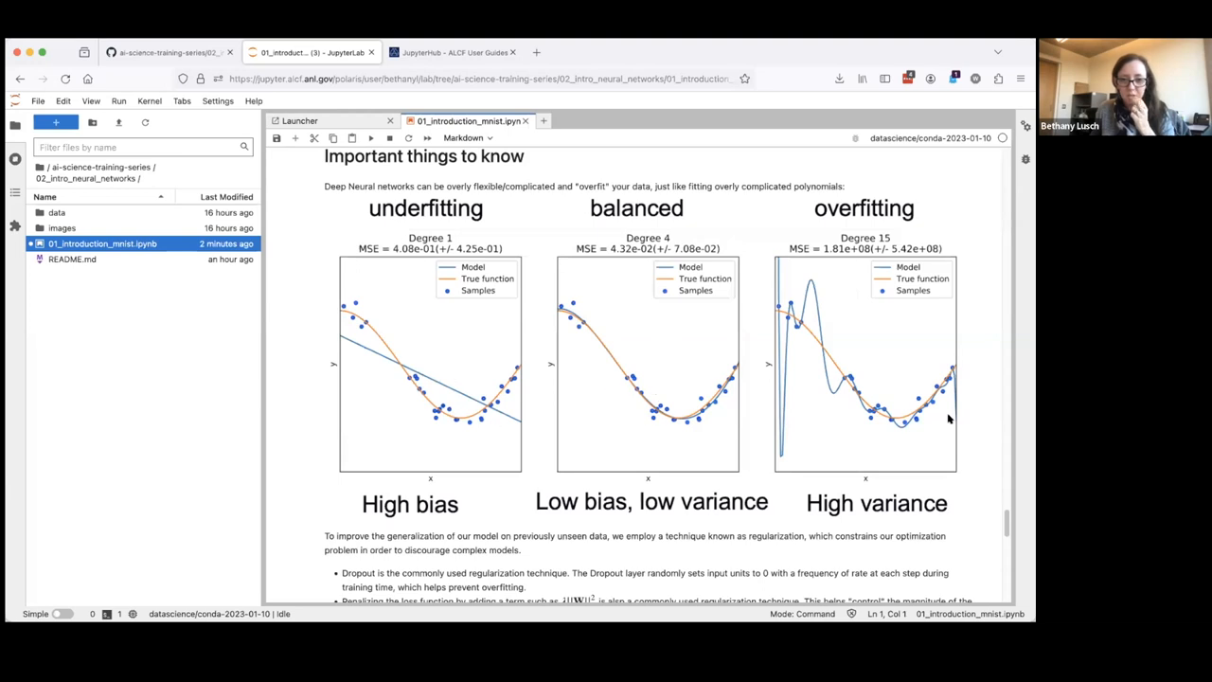
mouse_move(600, 423)
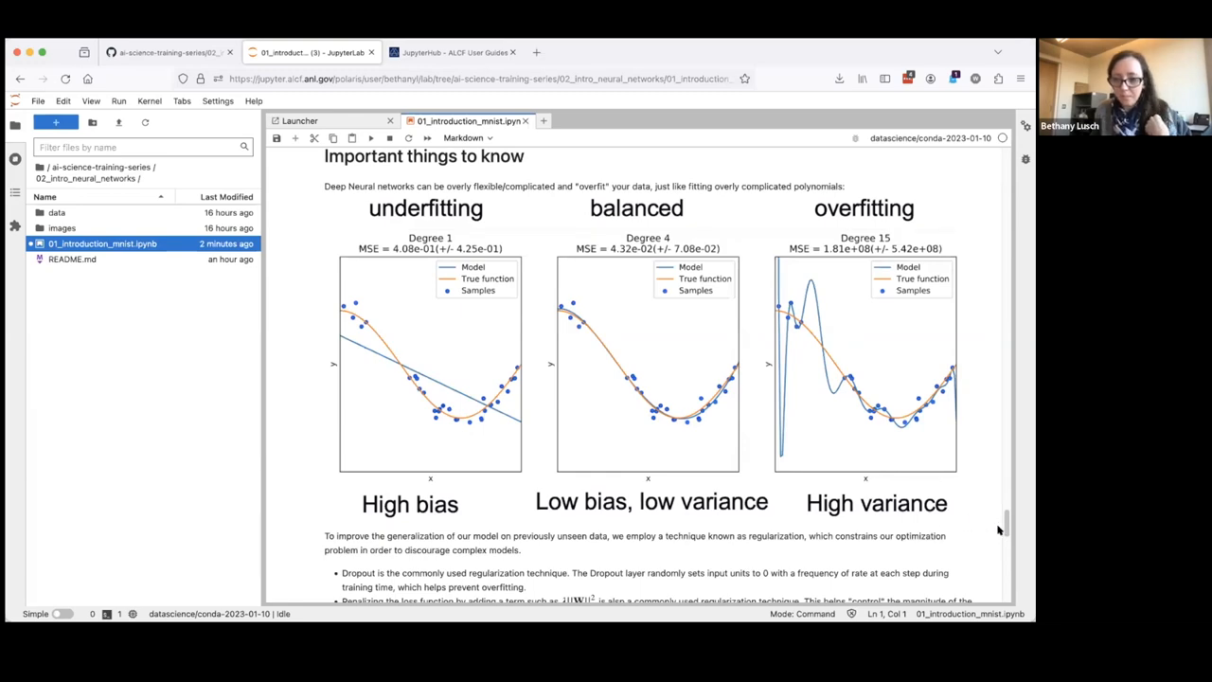
Scroll to the Inference validation results and the show_failures helper cell
scroll("down", 3)
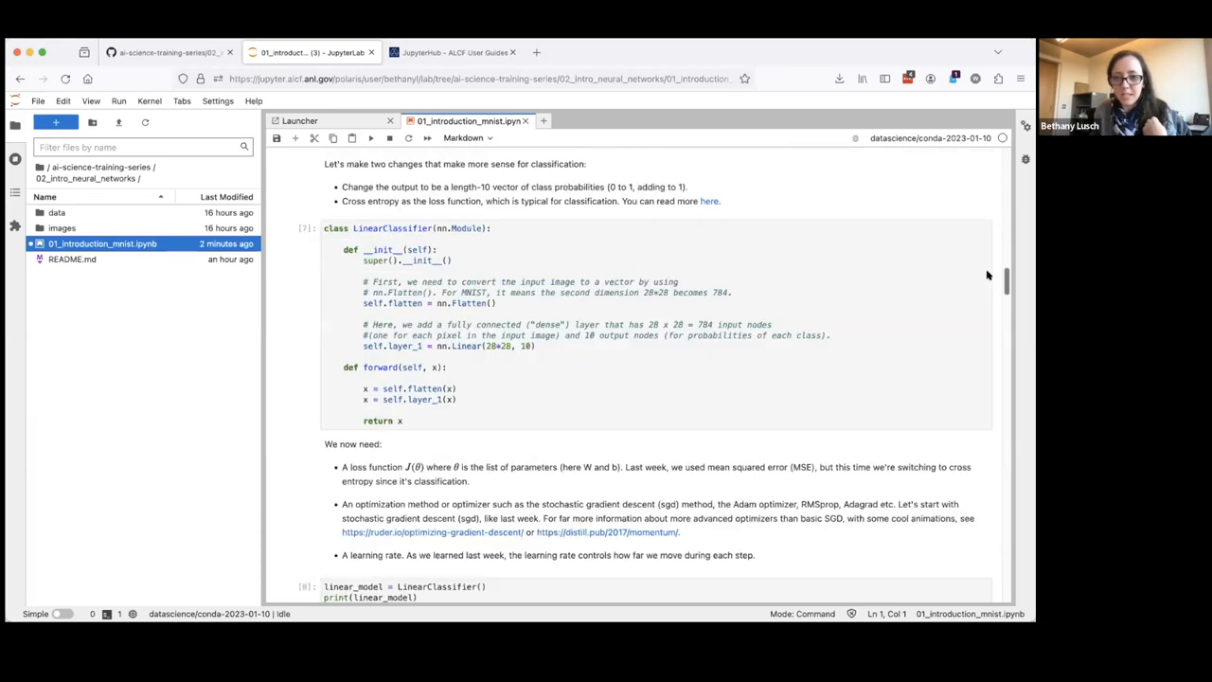
scroll("down", 3)
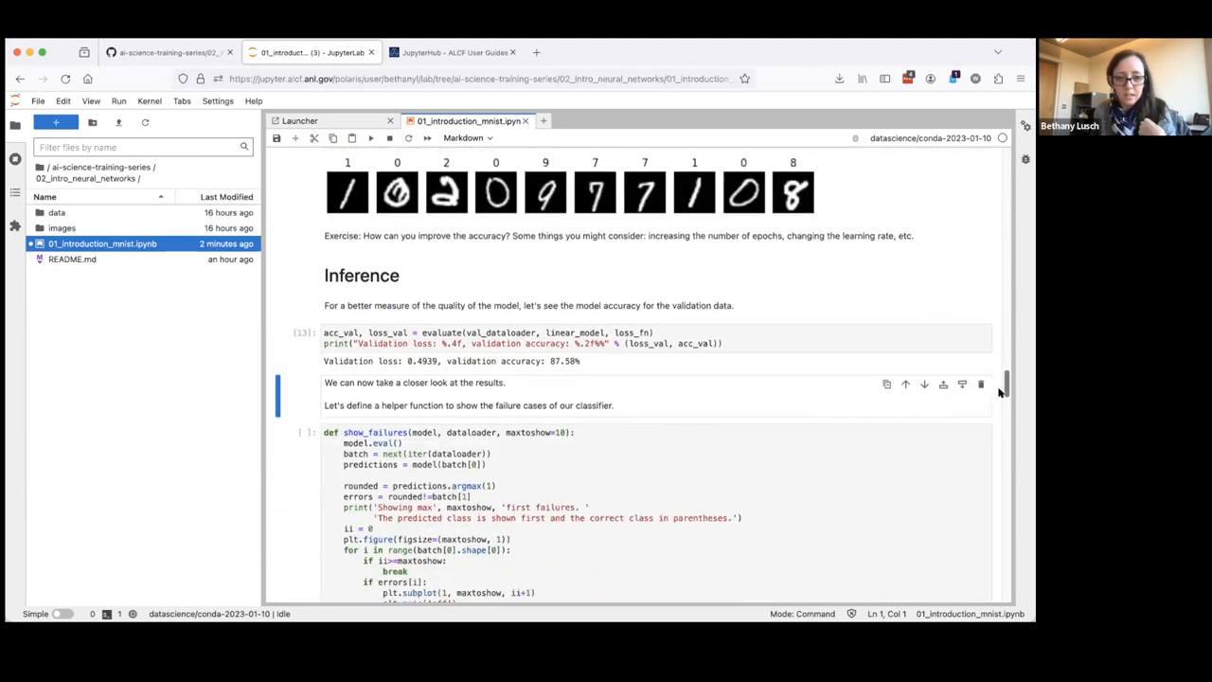
scroll("down", 3)
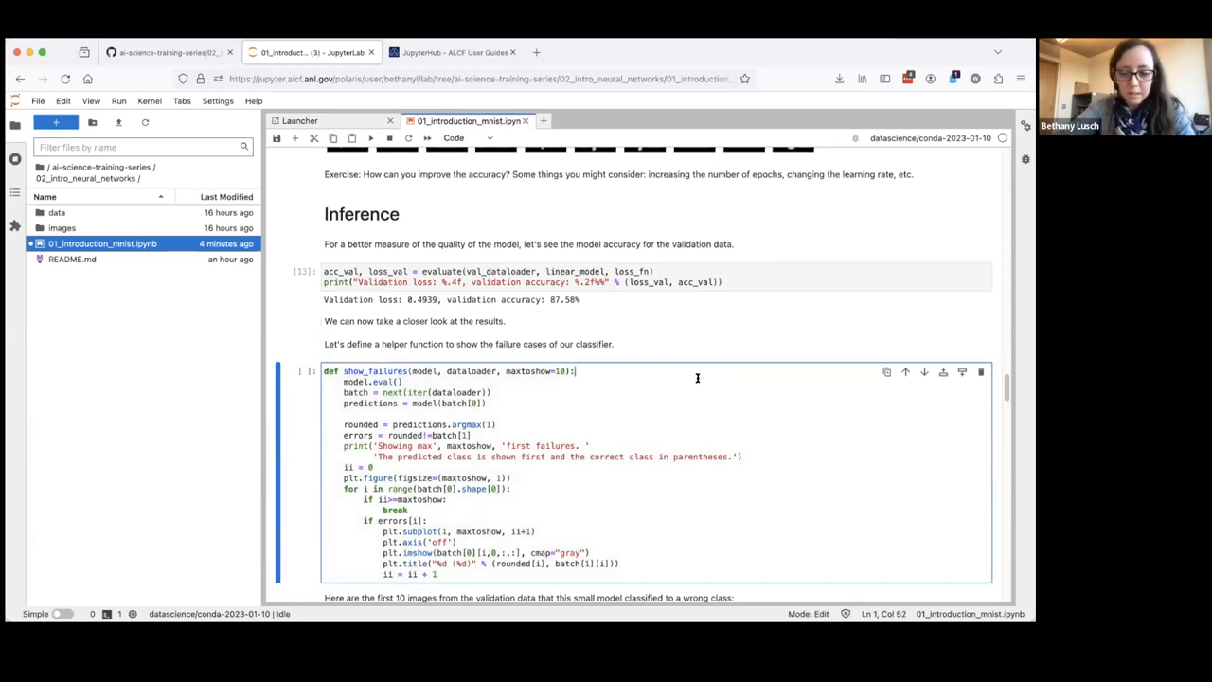
mouse_move(672, 351)
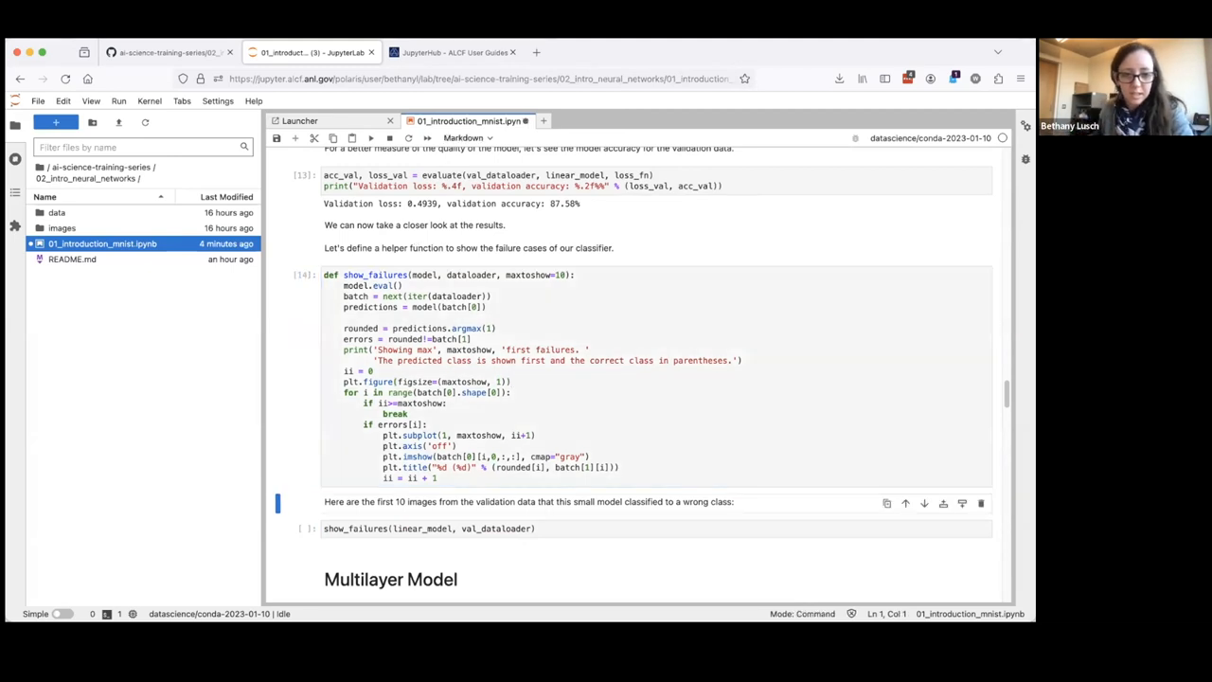
Run show_failures(linear_model, val_dataloader), showing ten misclassified validation digits
left_click(557, 528)
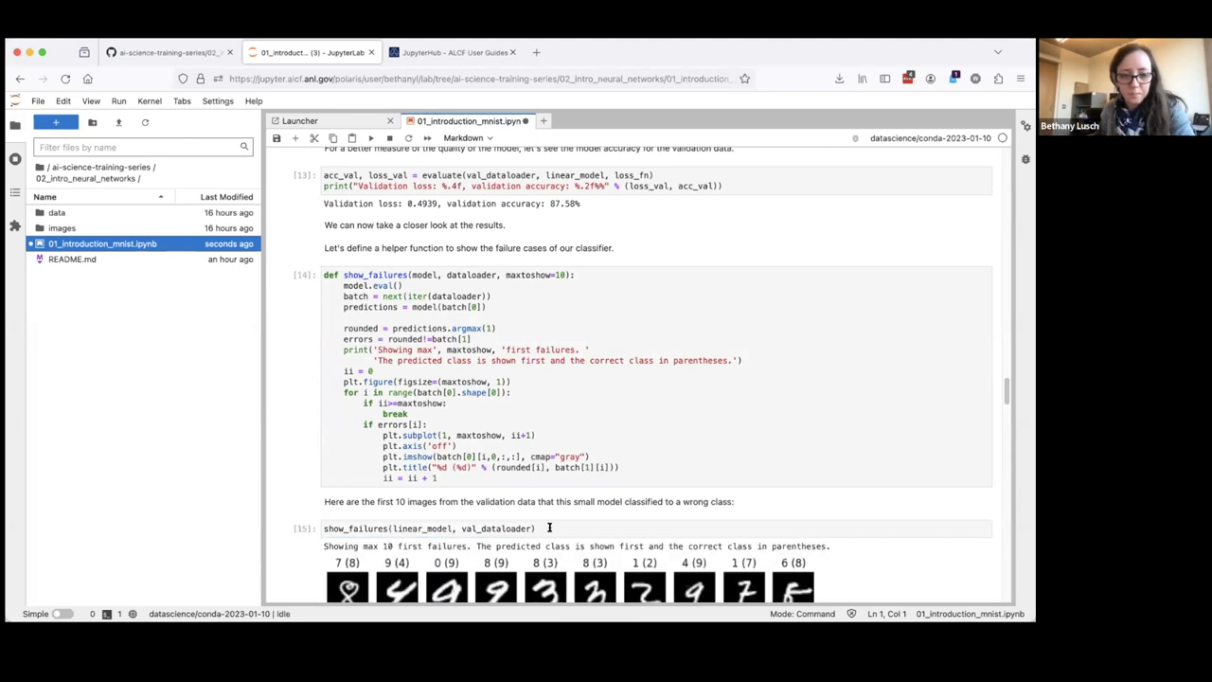
scroll("down", 3)
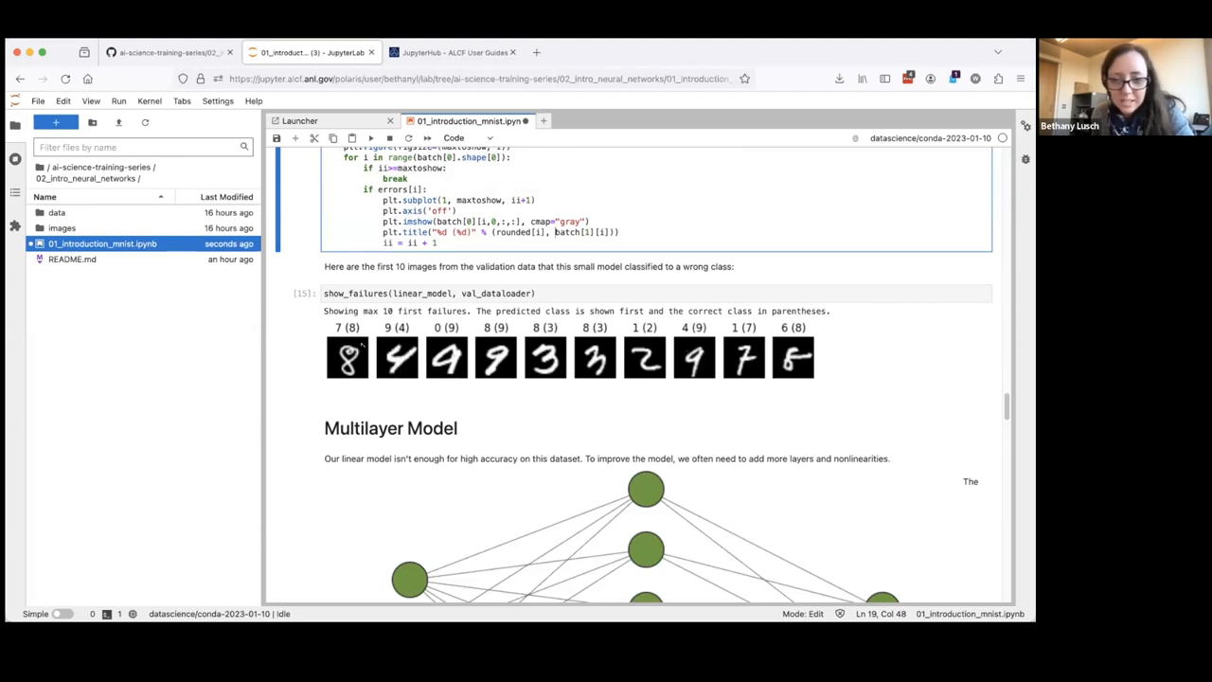
mouse_move(697, 396)
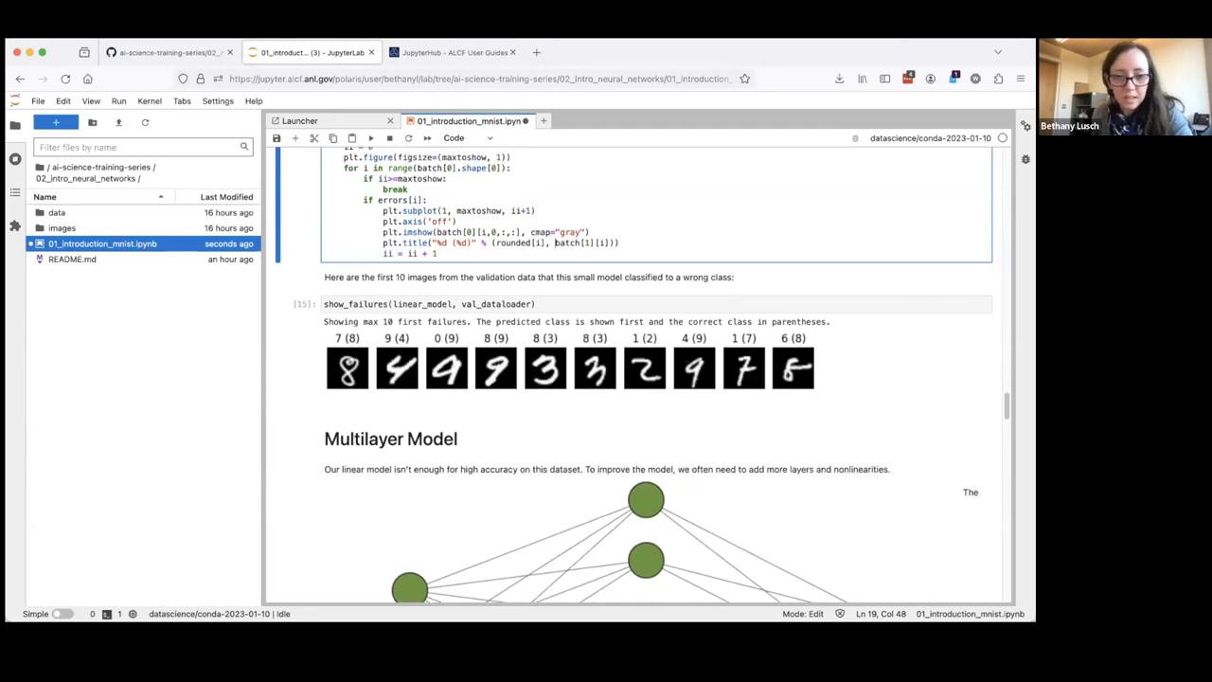
mouse_move(546, 335)
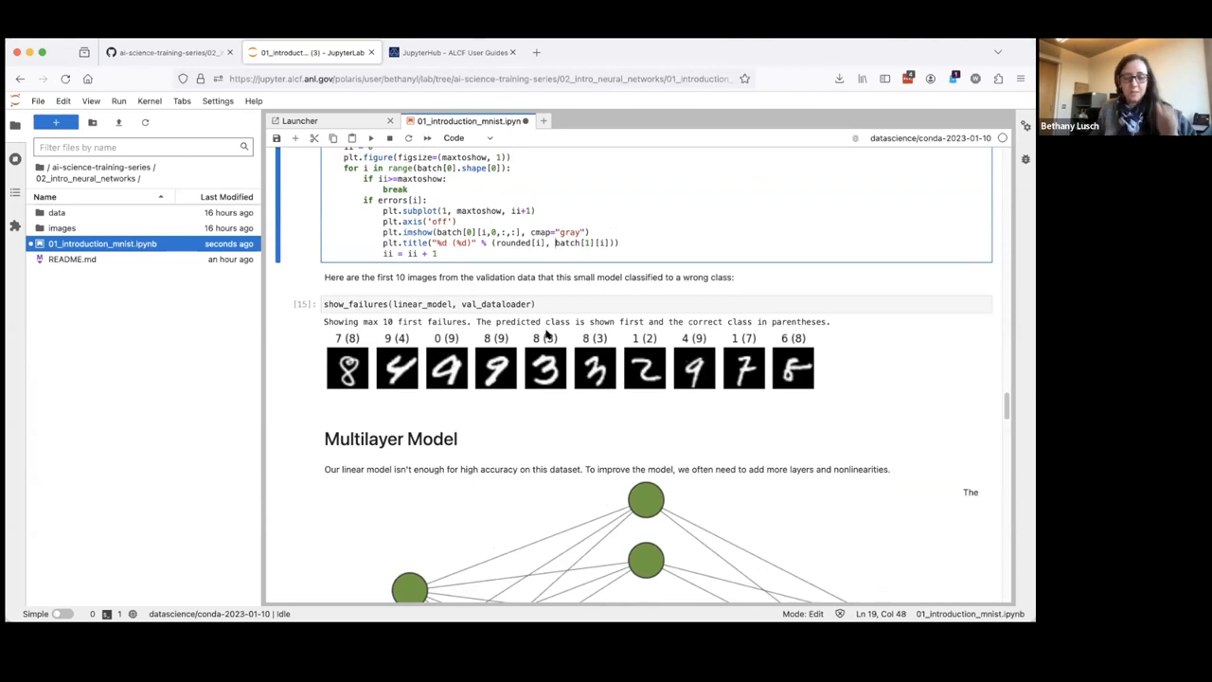
scroll("down", 3)
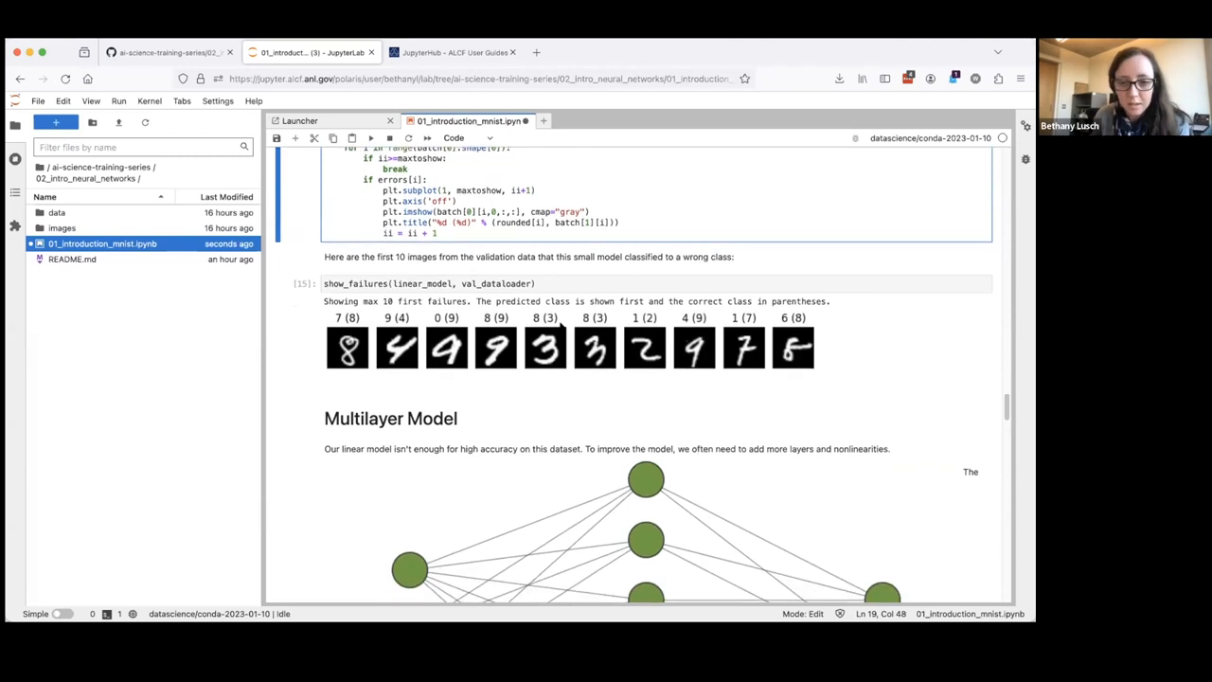
scroll("down", 3)
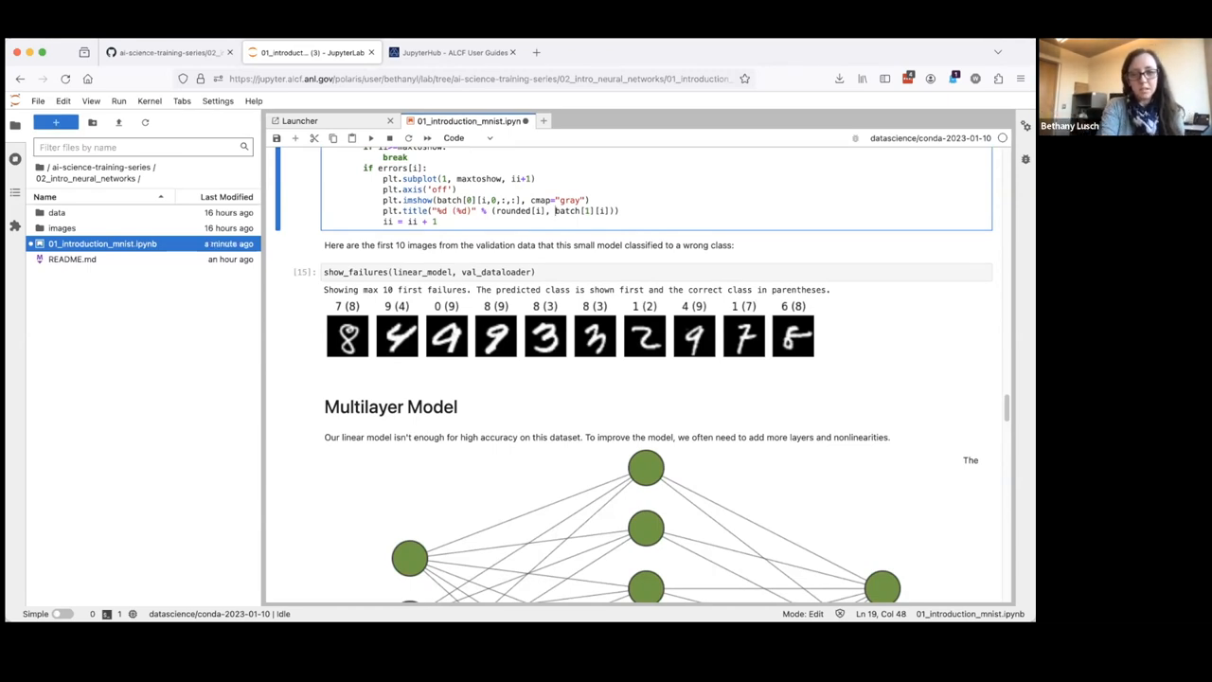
mouse_move(533, 368)
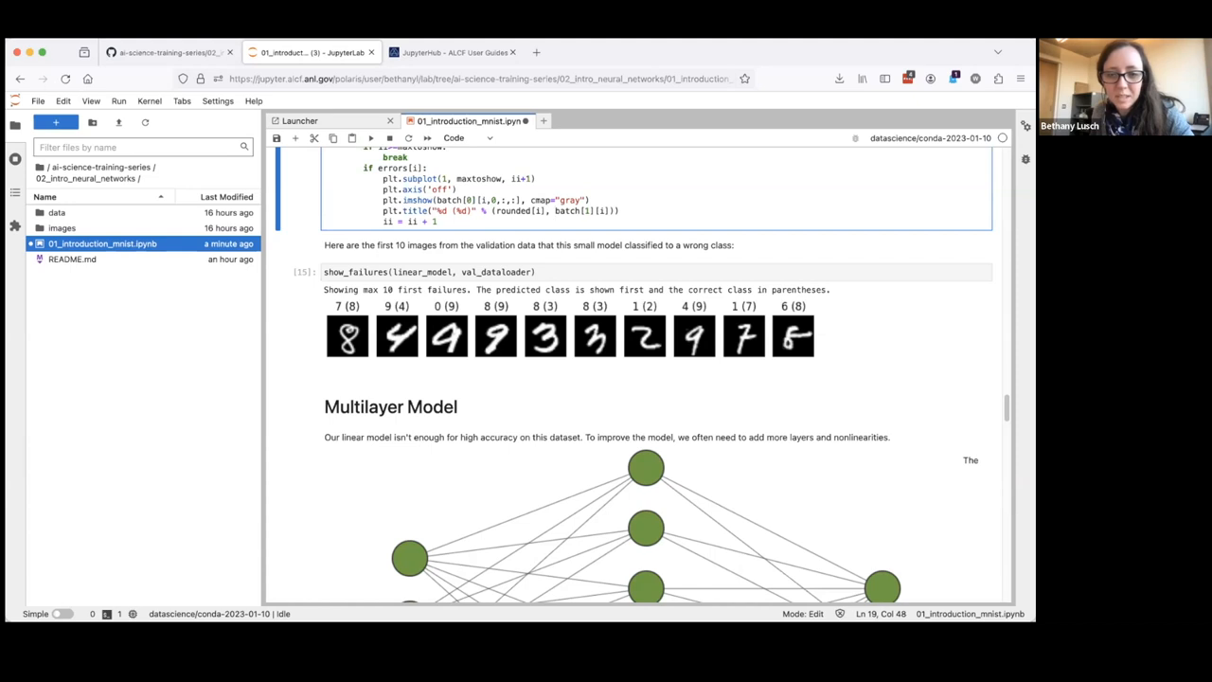
scroll("down", 3)
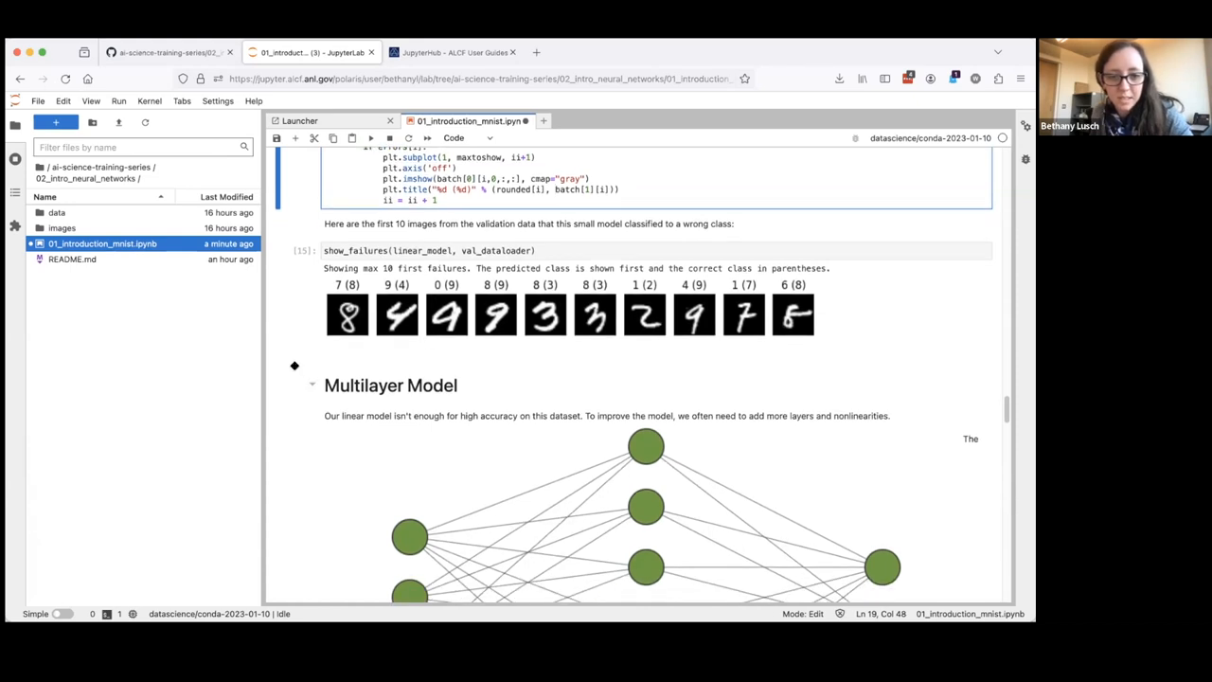
scroll("down", 3)
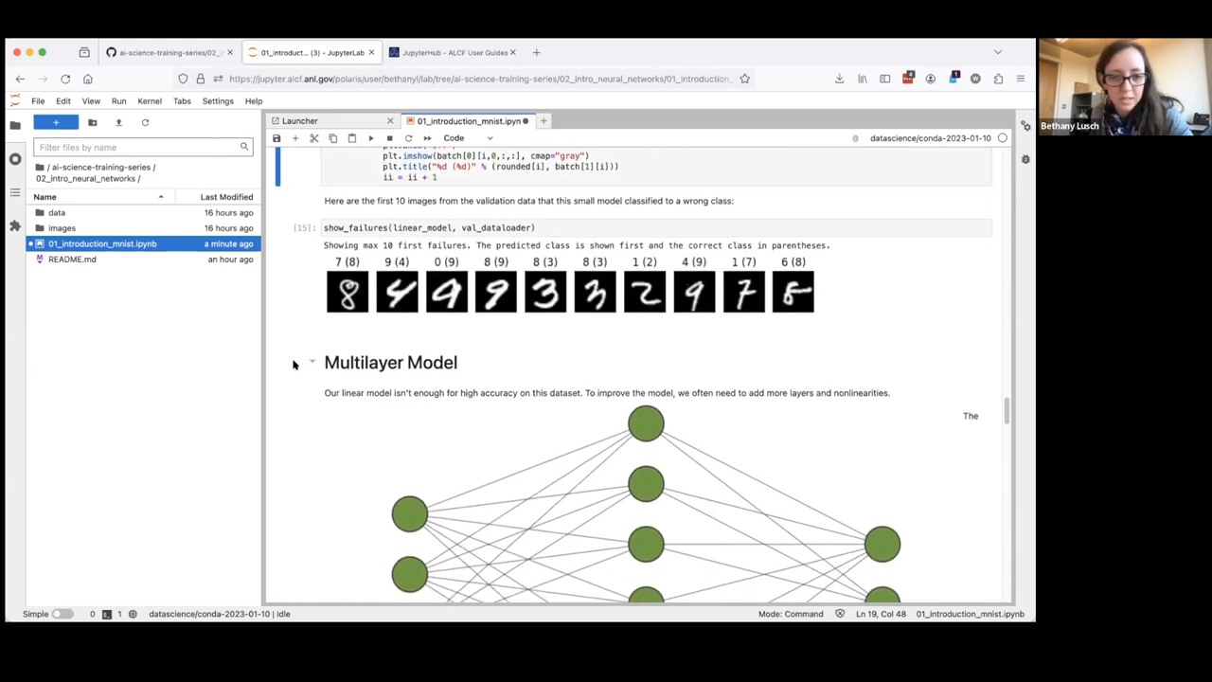
scroll("down", 3)
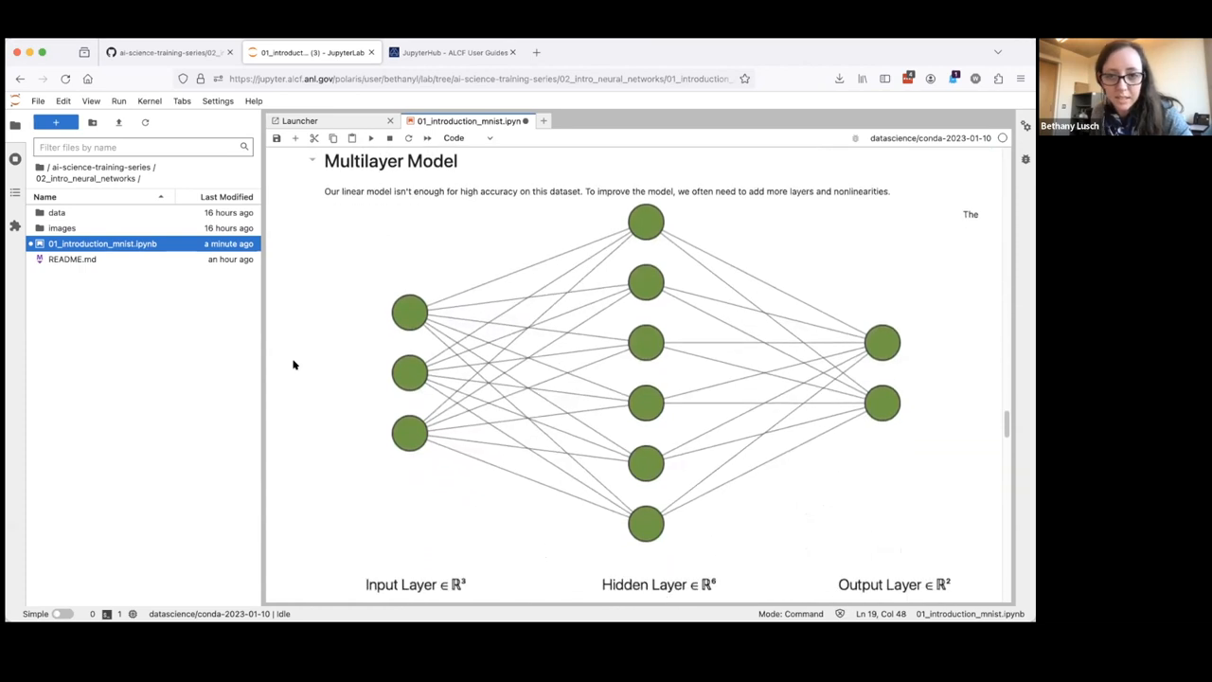
scroll("down", 3)
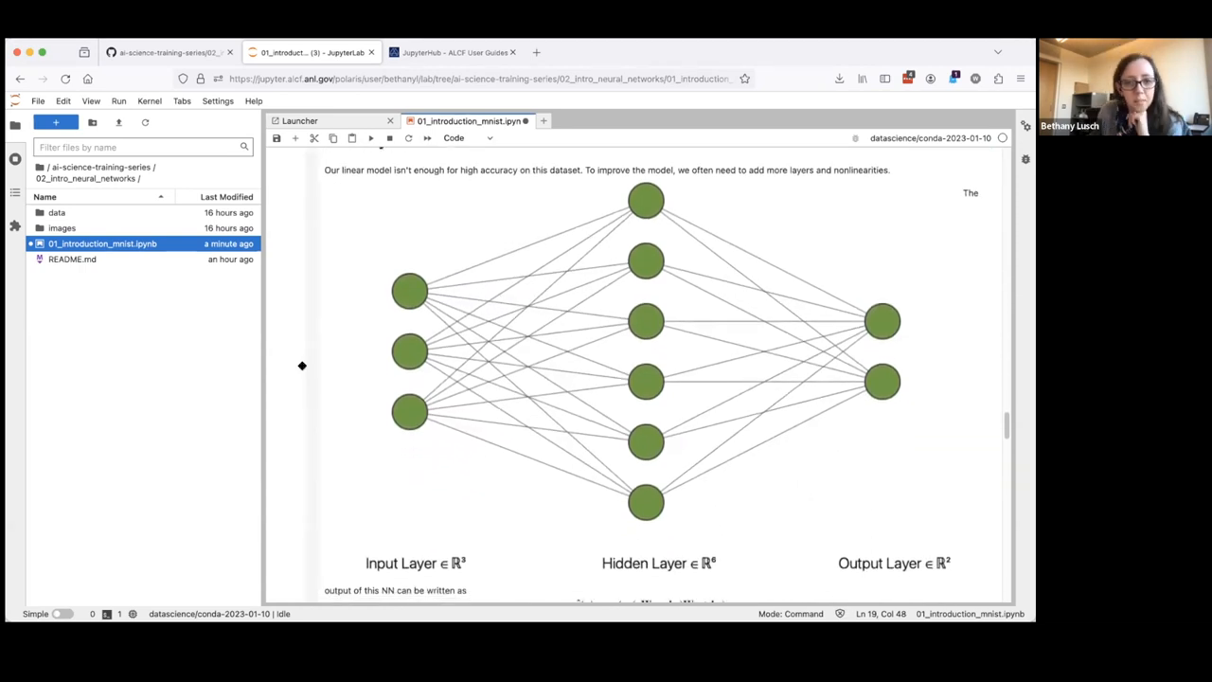
scroll("up", 3)
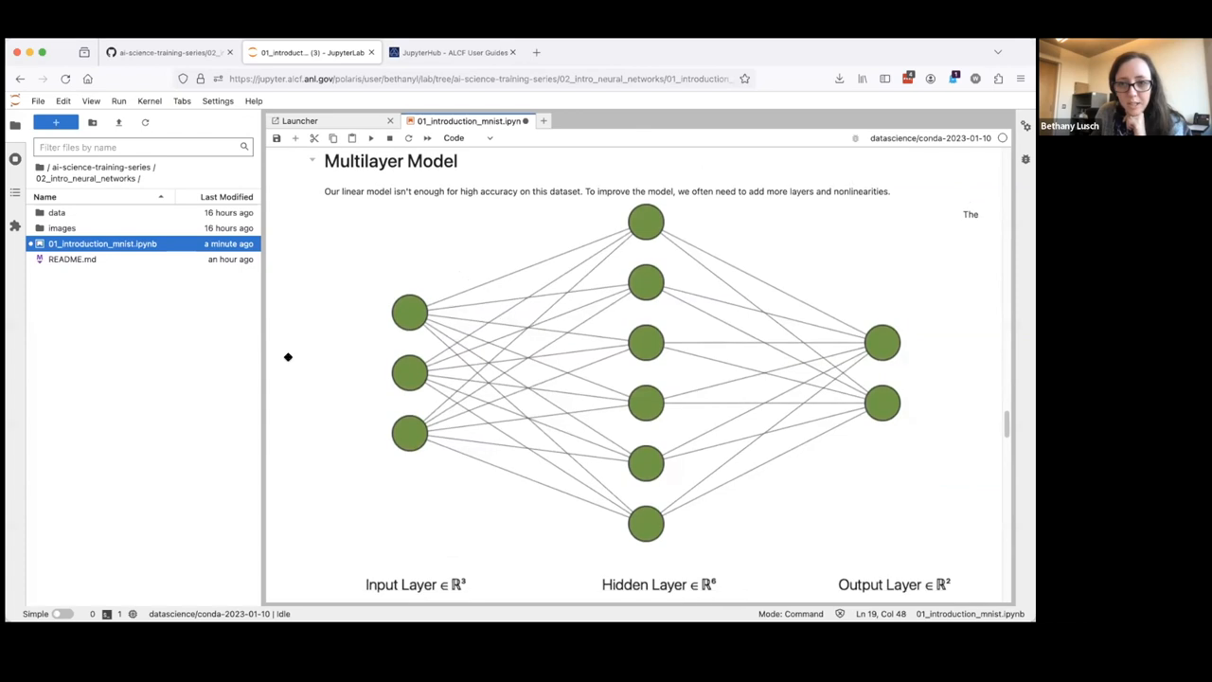
scroll("down", 3)
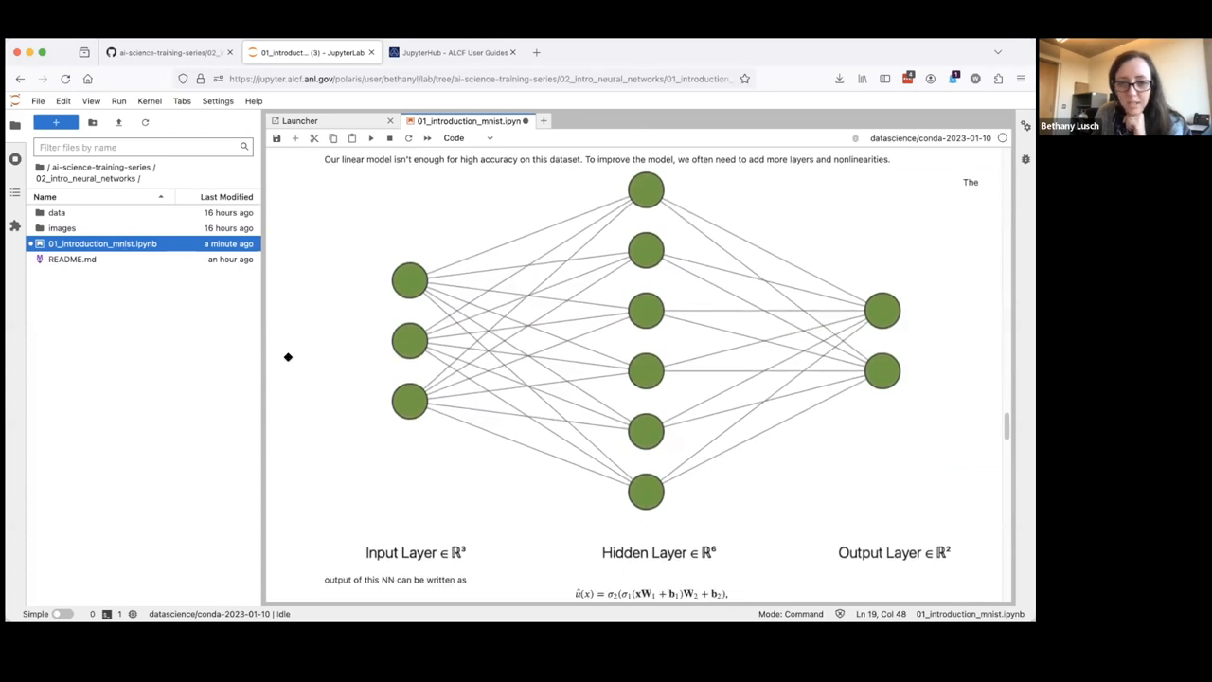
scroll("down", 3)
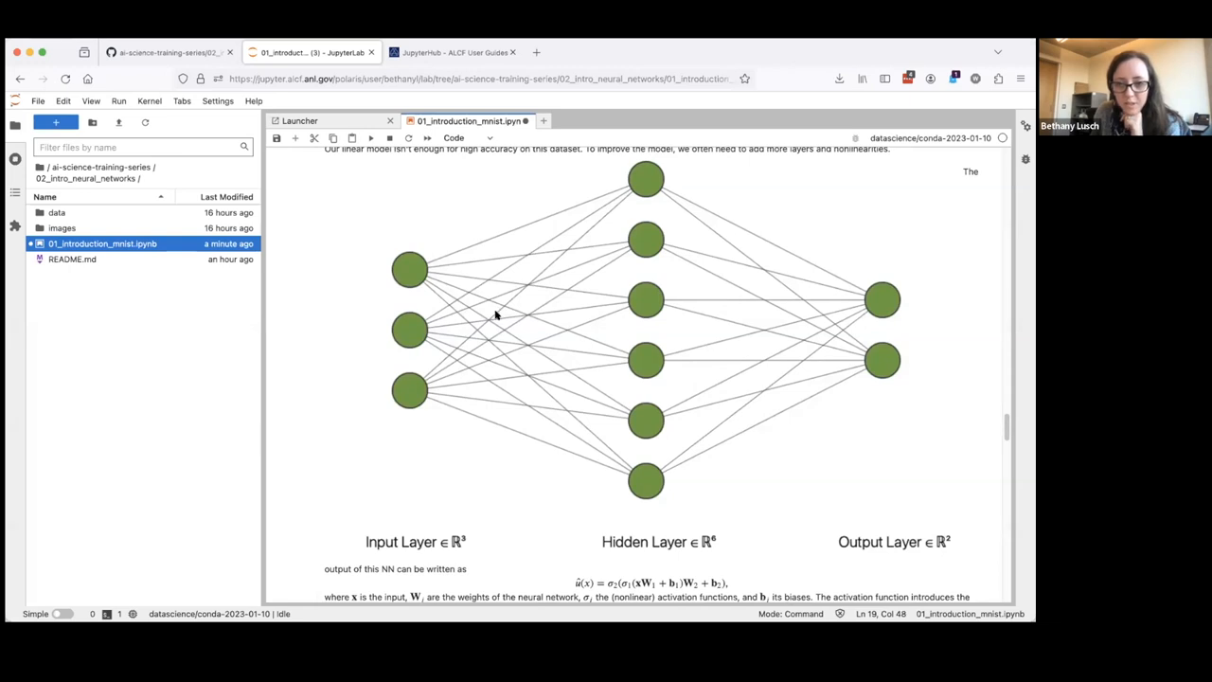
mouse_move(406, 290)
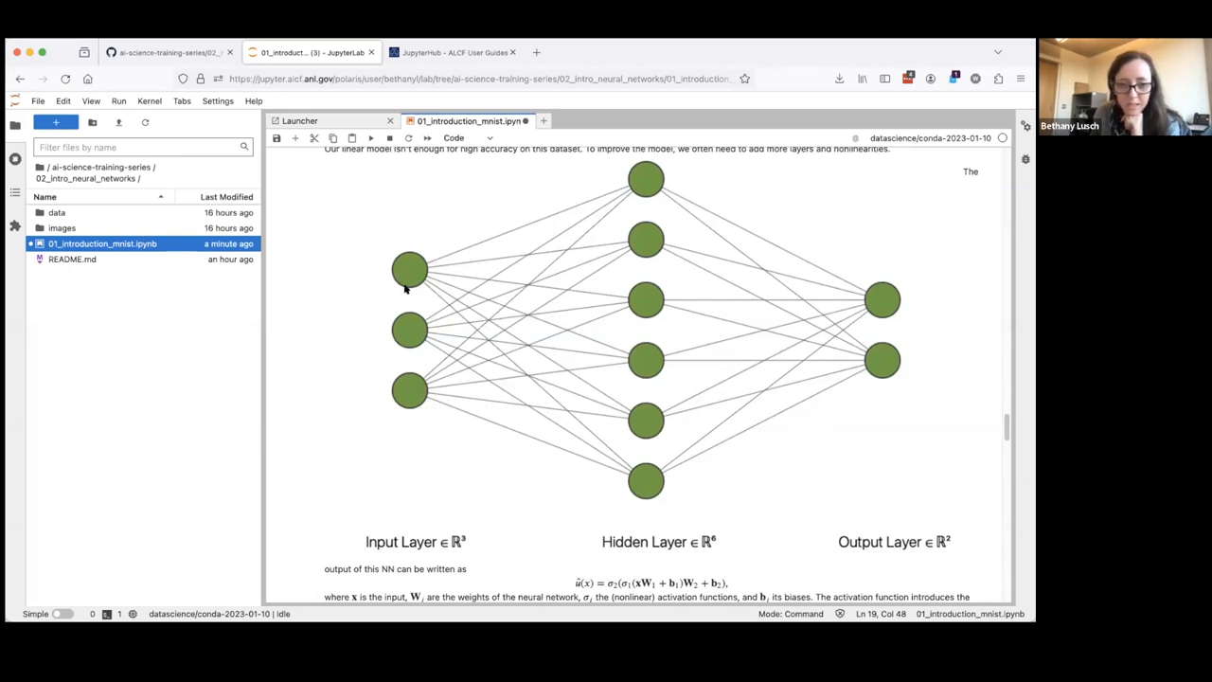
mouse_move(407, 391)
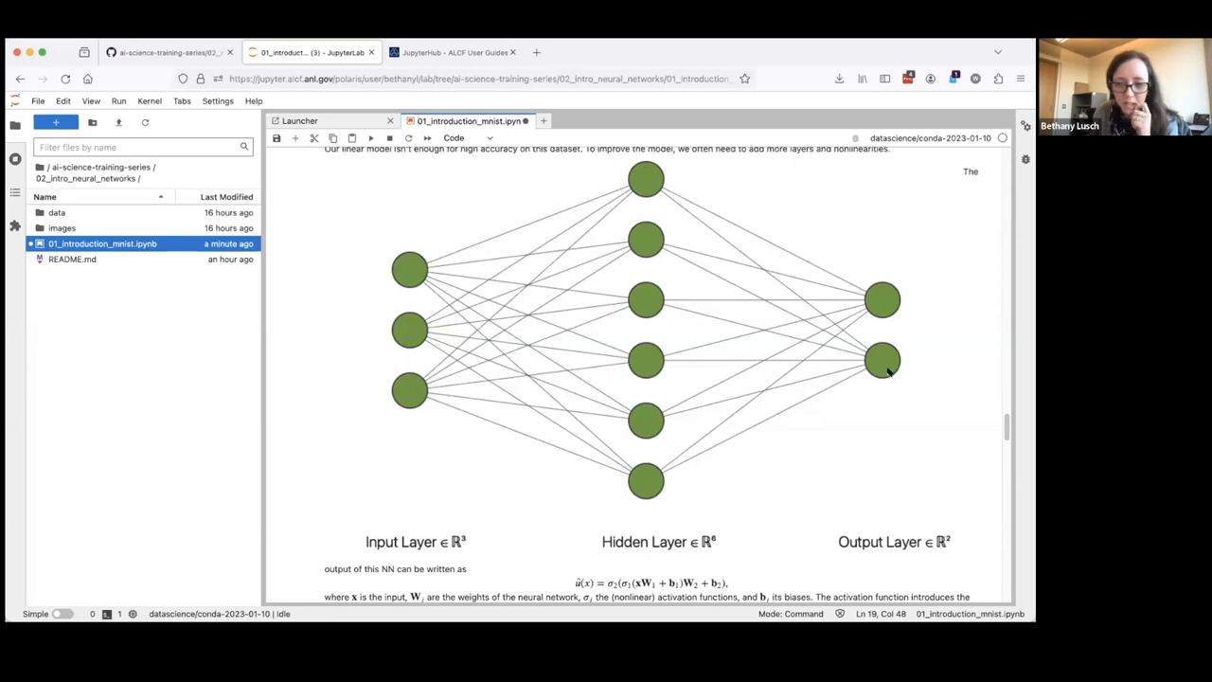
mouse_move(666, 465)
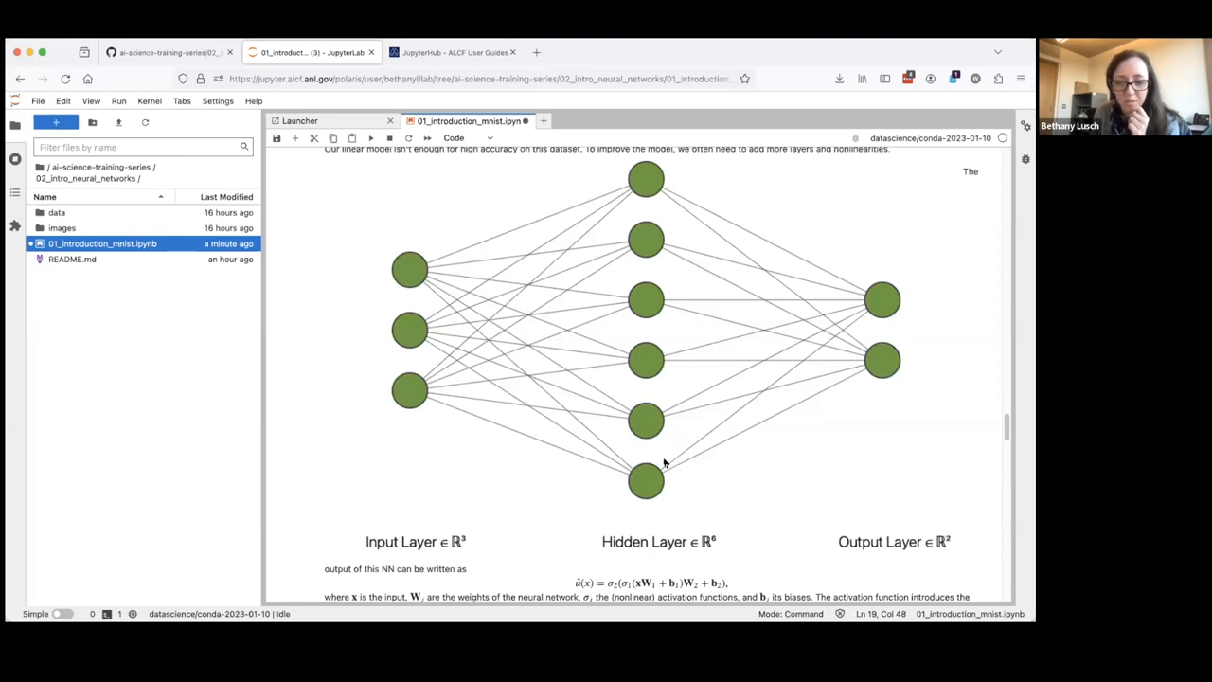
scroll("down", 3)
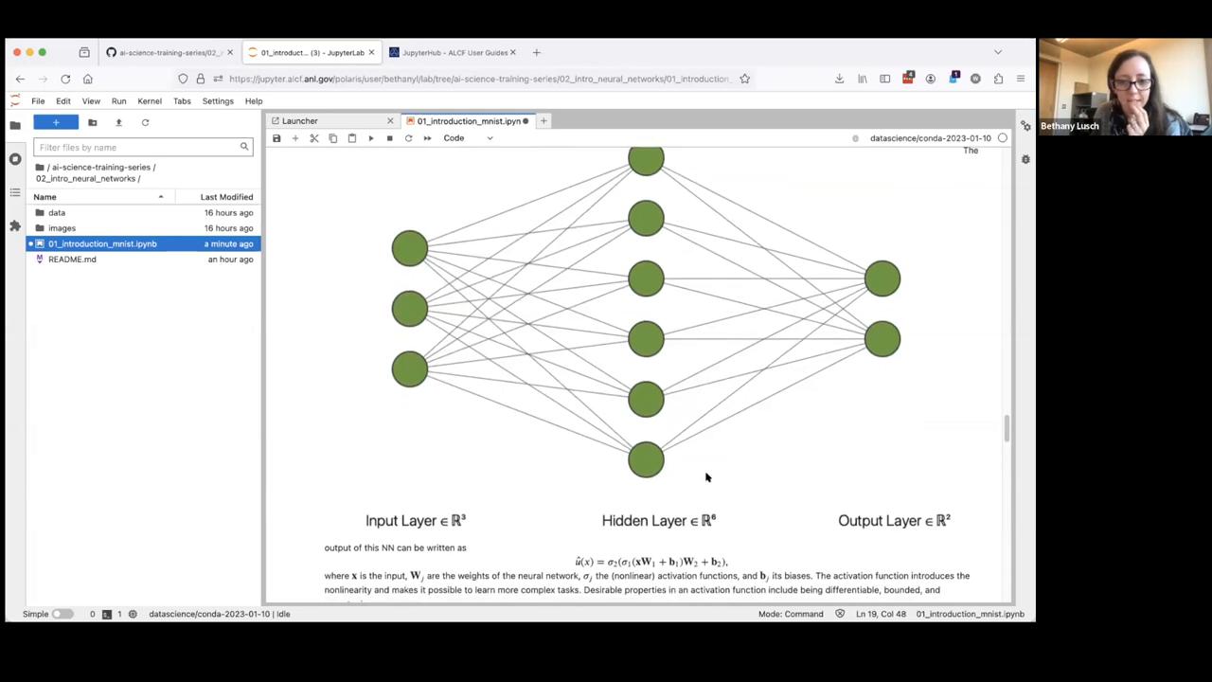
mouse_move(644, 582)
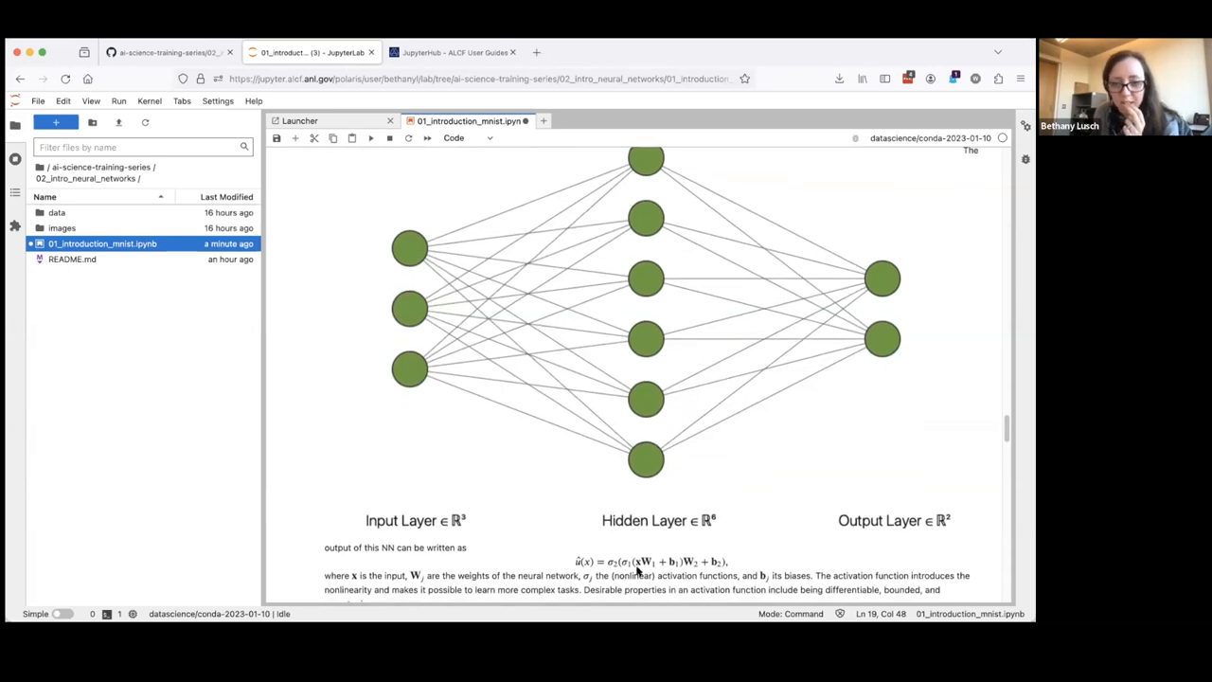
mouse_move(502, 187)
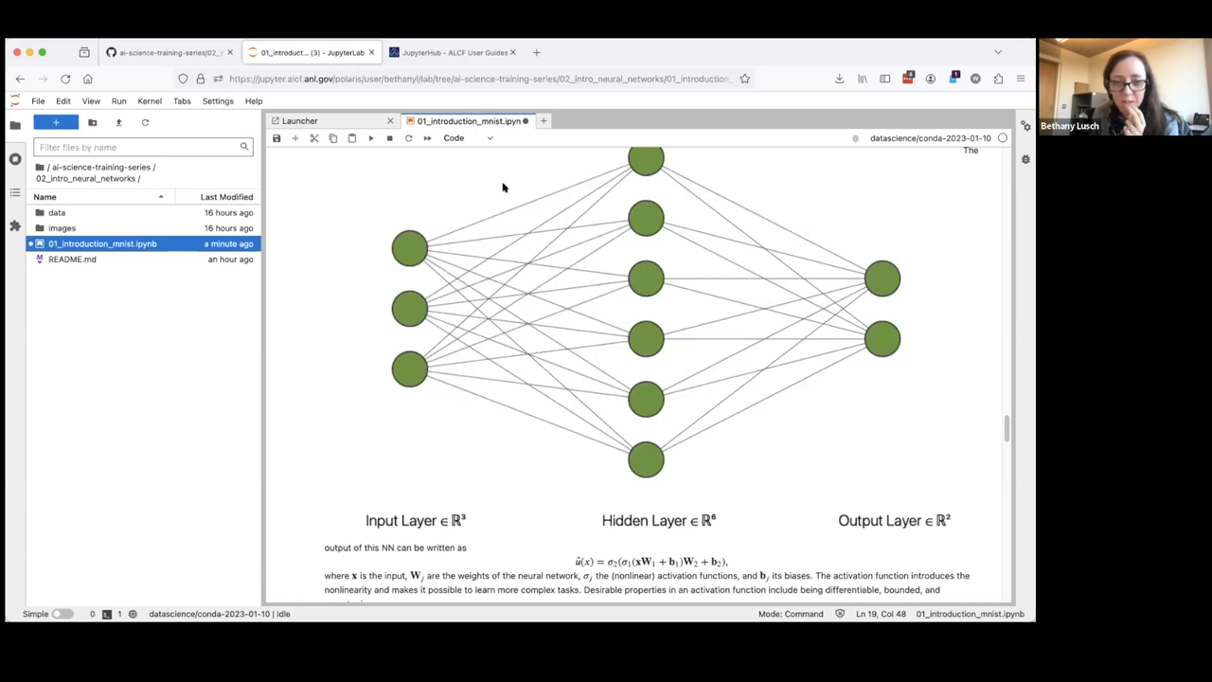
mouse_move(631, 359)
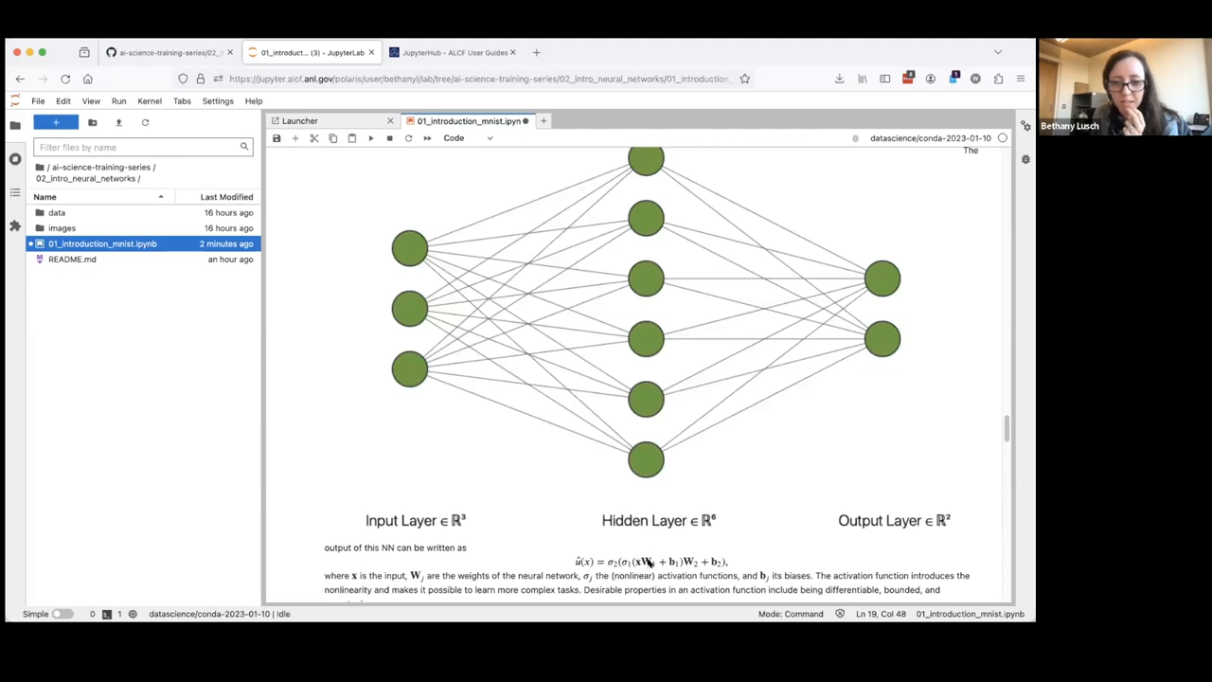
mouse_move(672, 583)
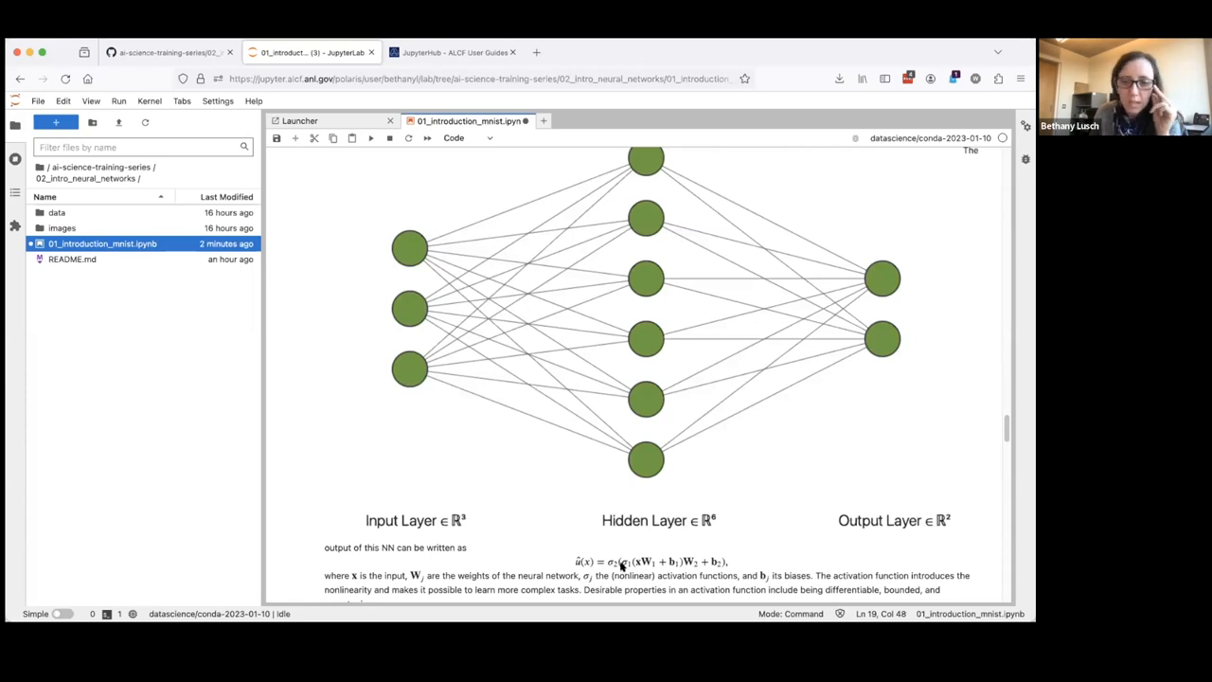
mouse_move(738, 325)
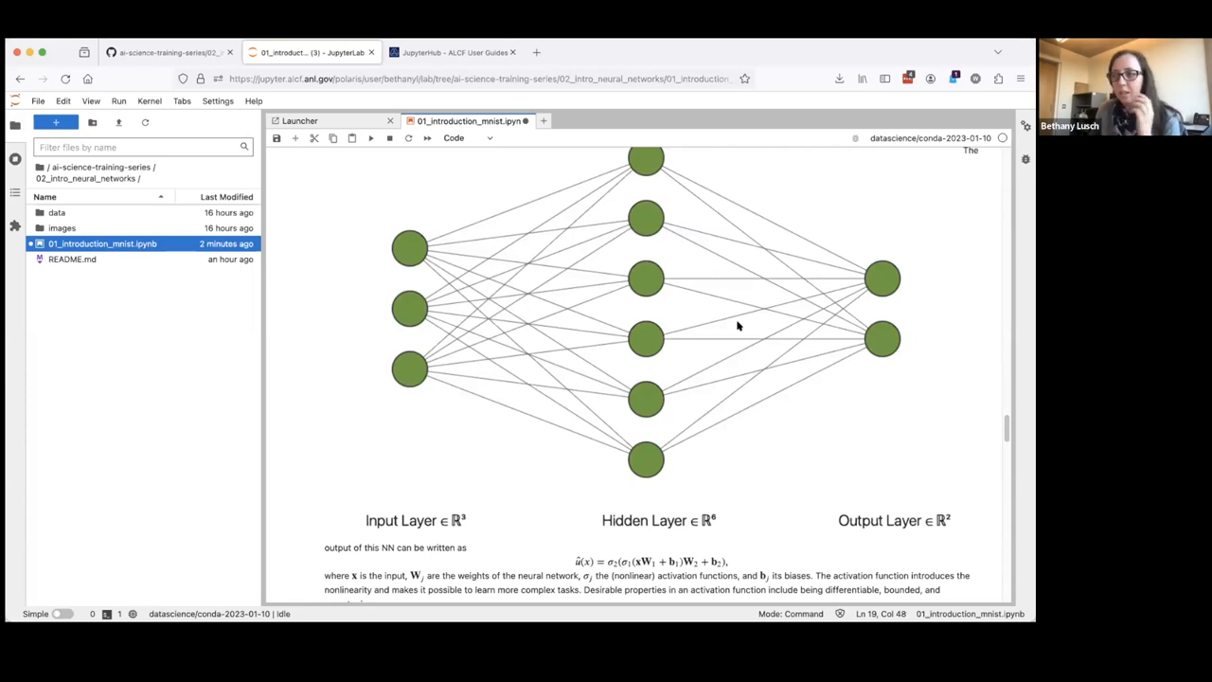
mouse_move(697, 579)
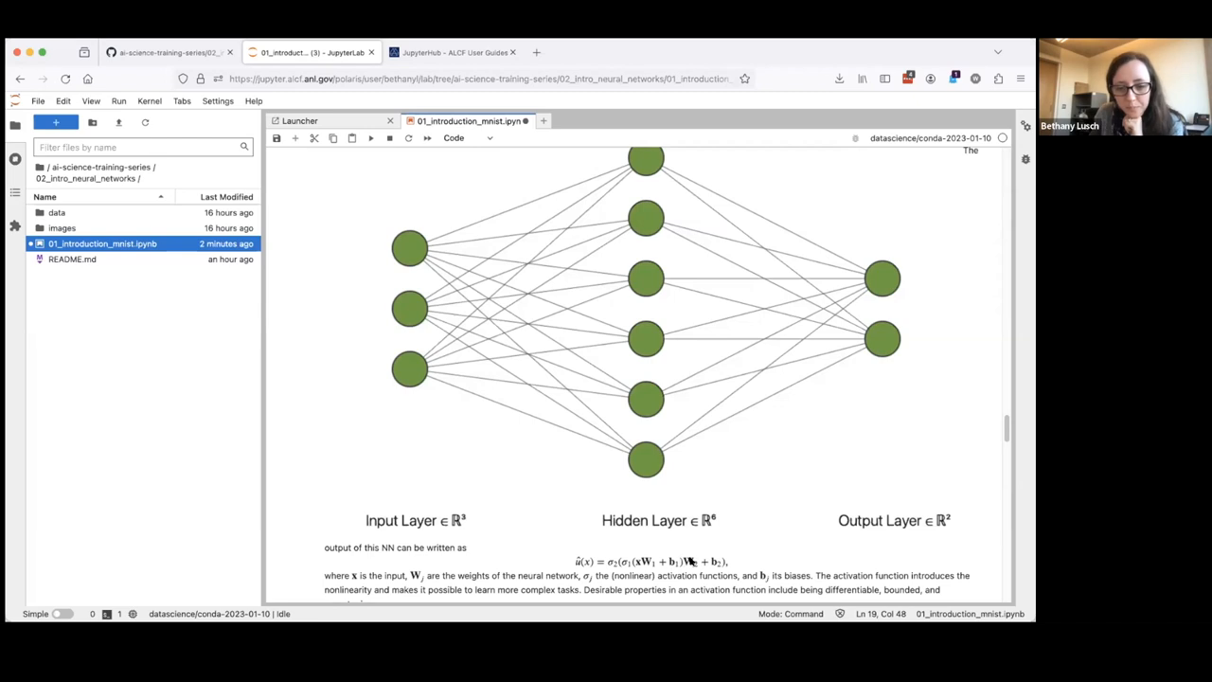
mouse_move(748, 486)
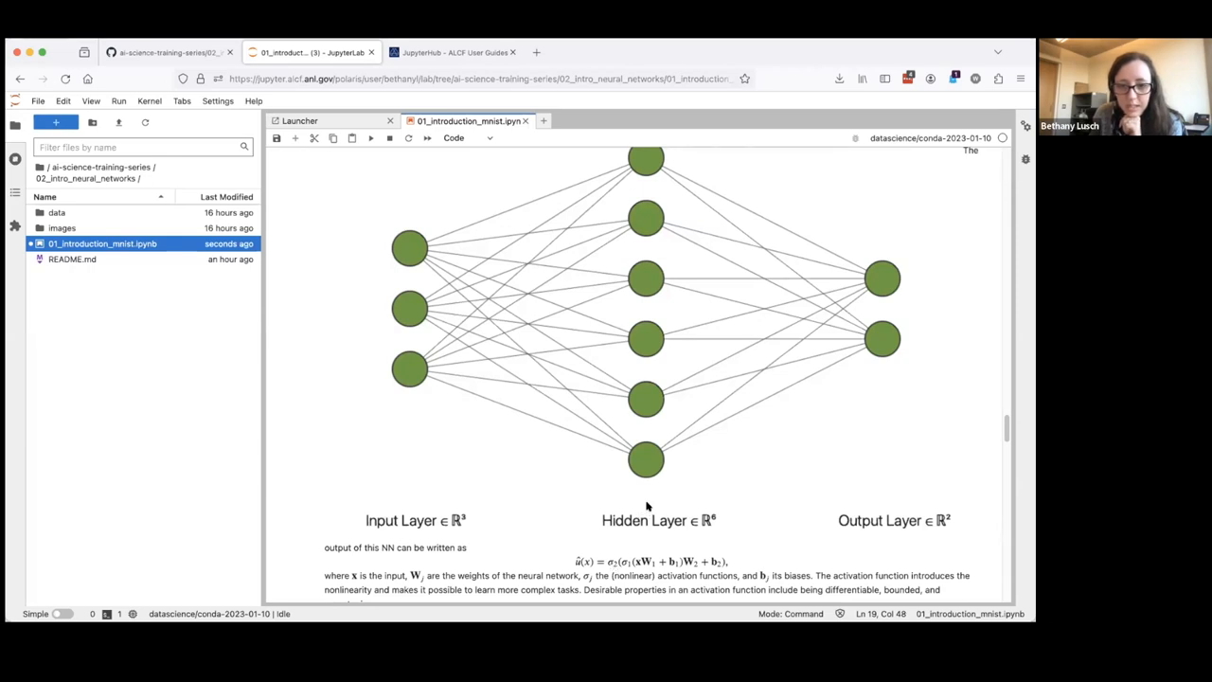
scroll("down", 3)
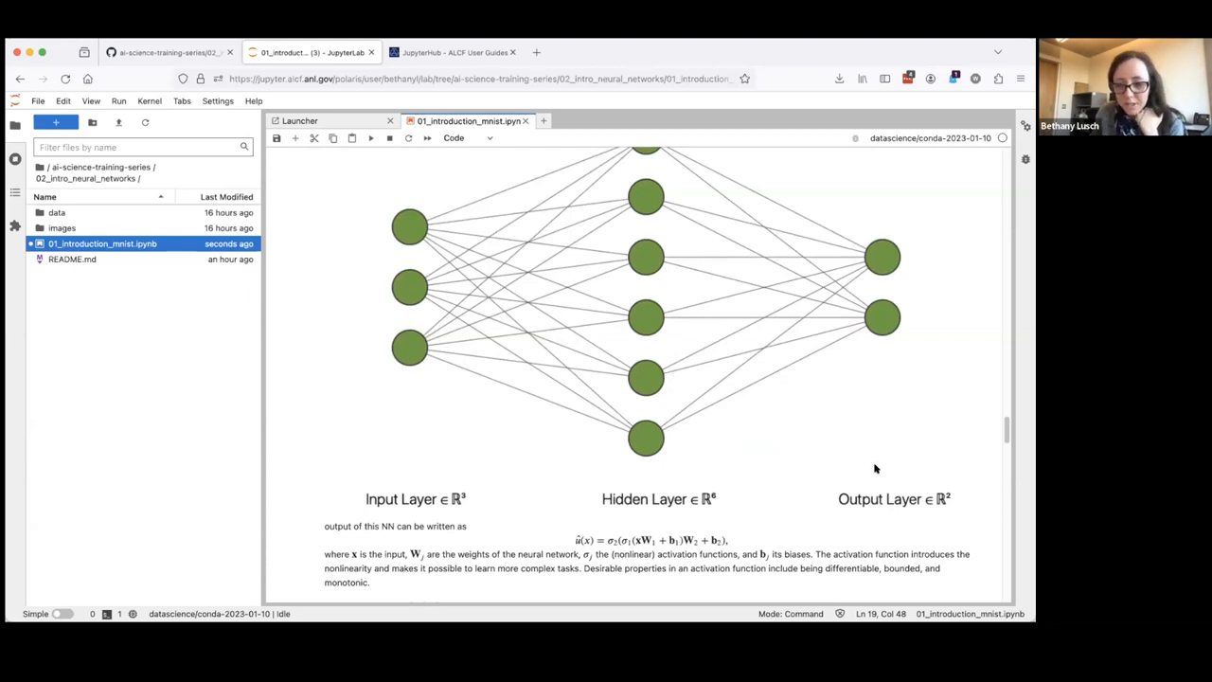
Scroll the notebook to the Neural Network Activation Functions chart below the output formula
scroll("down", 3)
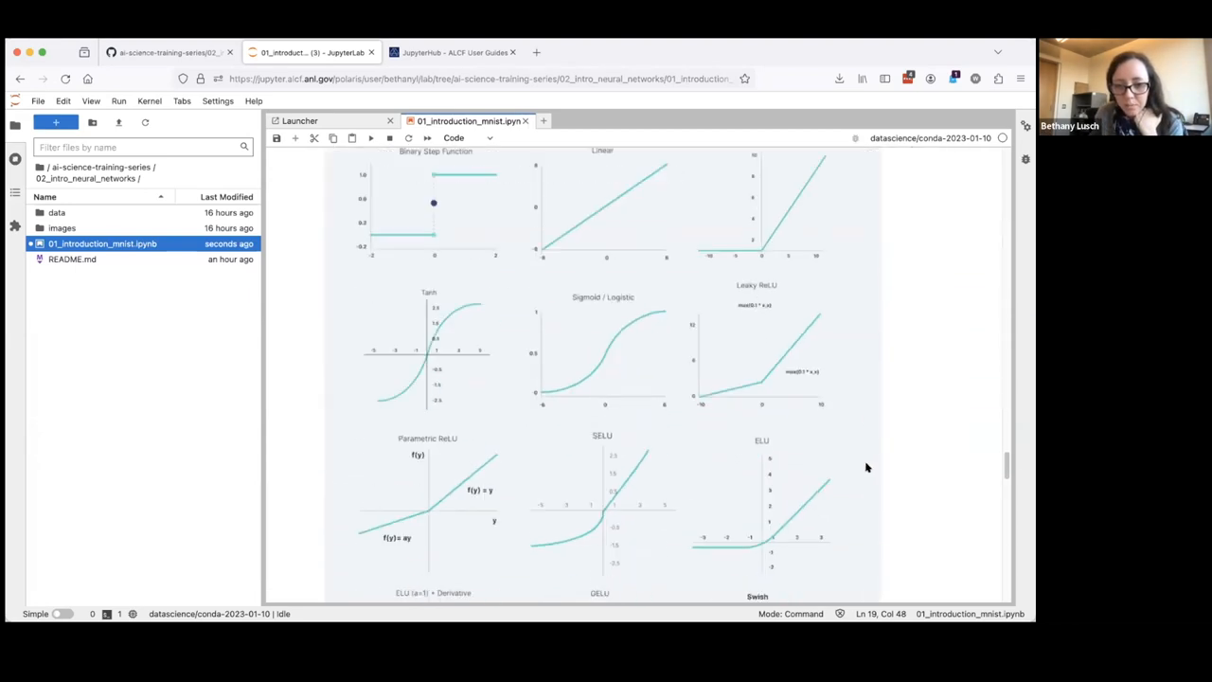
scroll("down", 3)
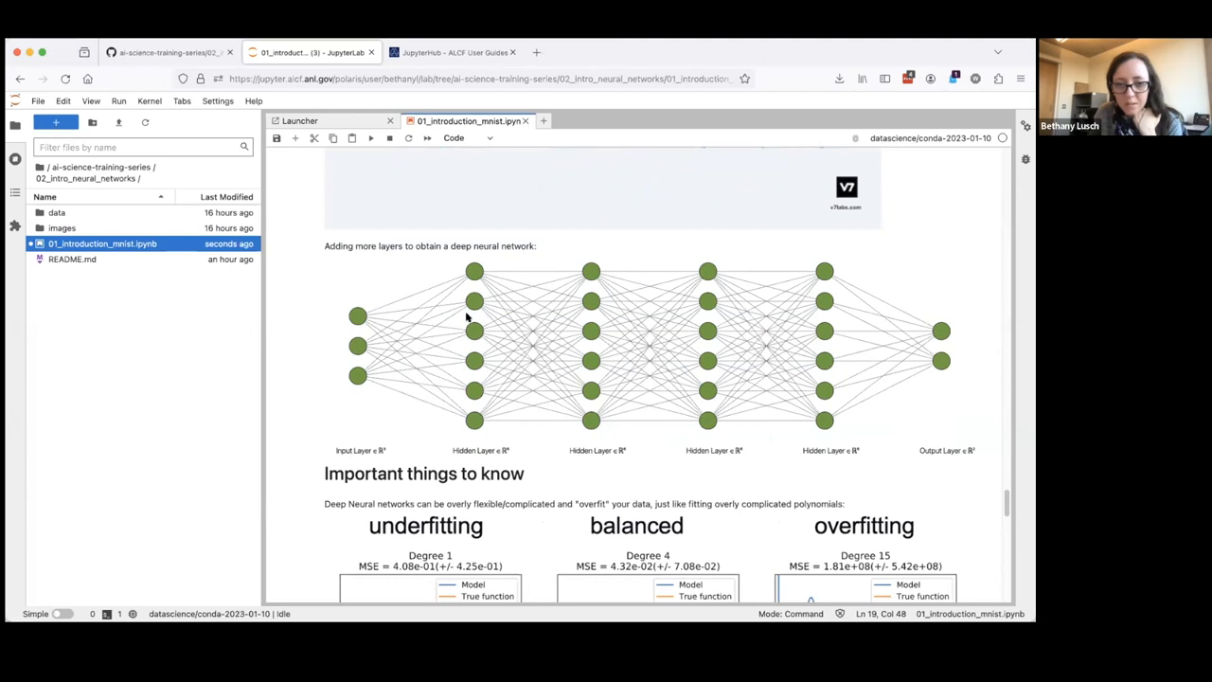
mouse_move(784, 398)
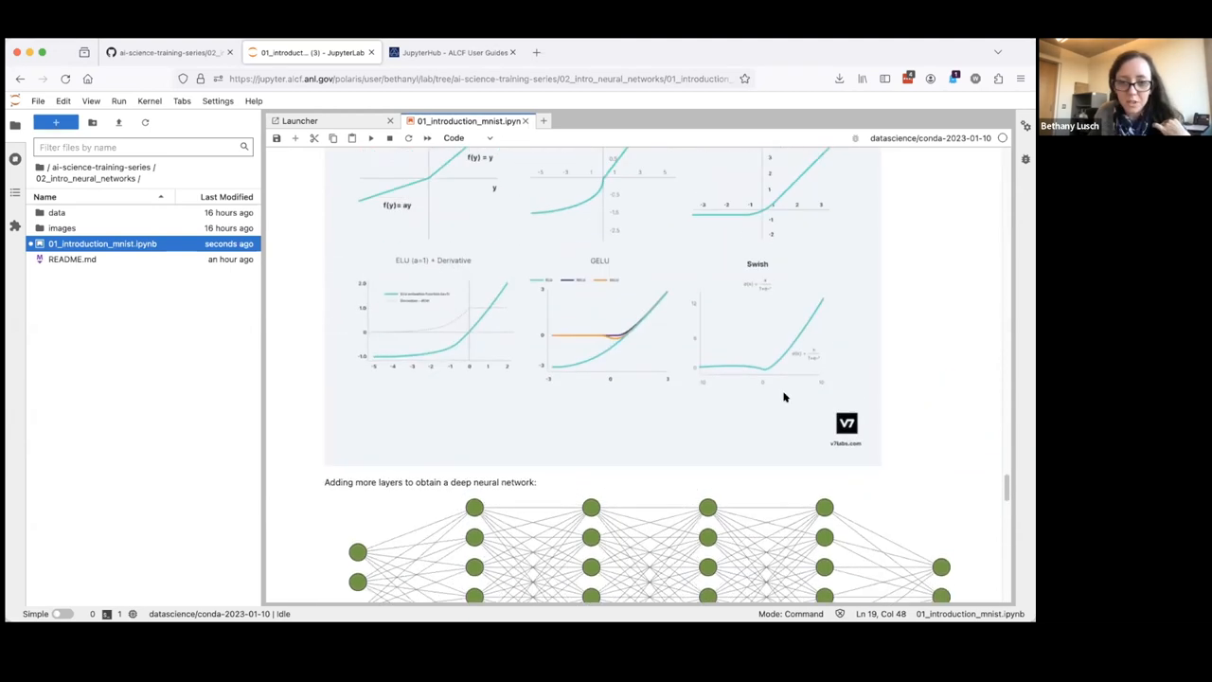
scroll("down", 3)
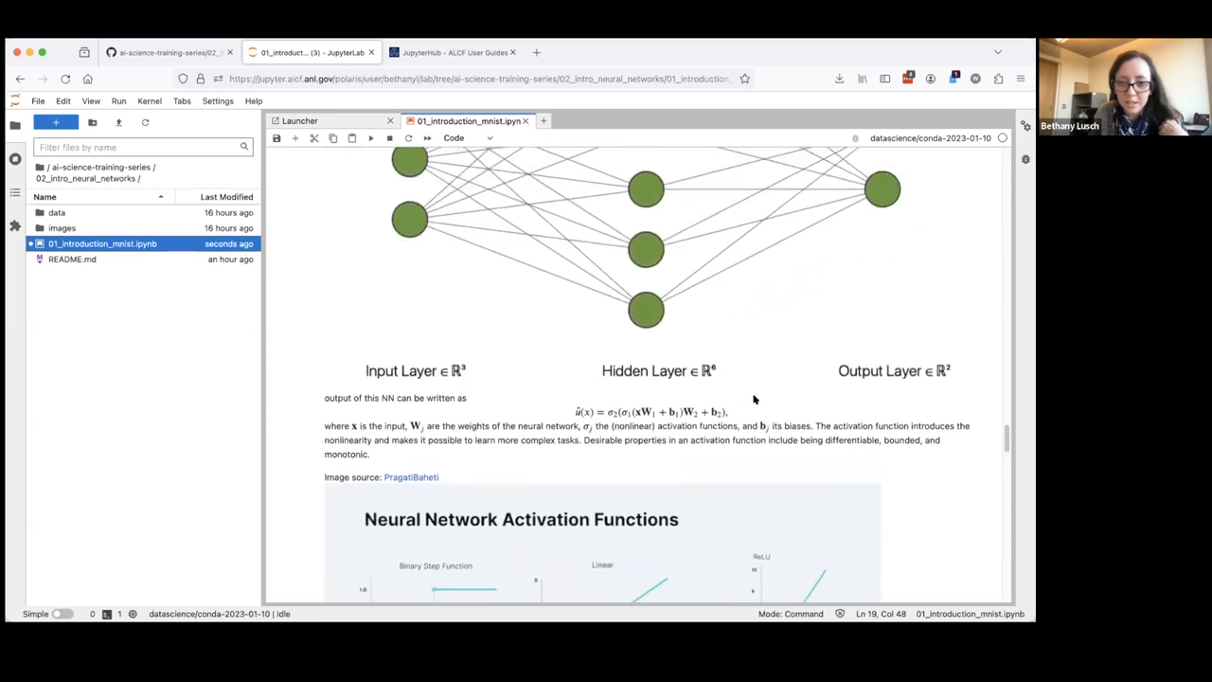
mouse_move(637, 412)
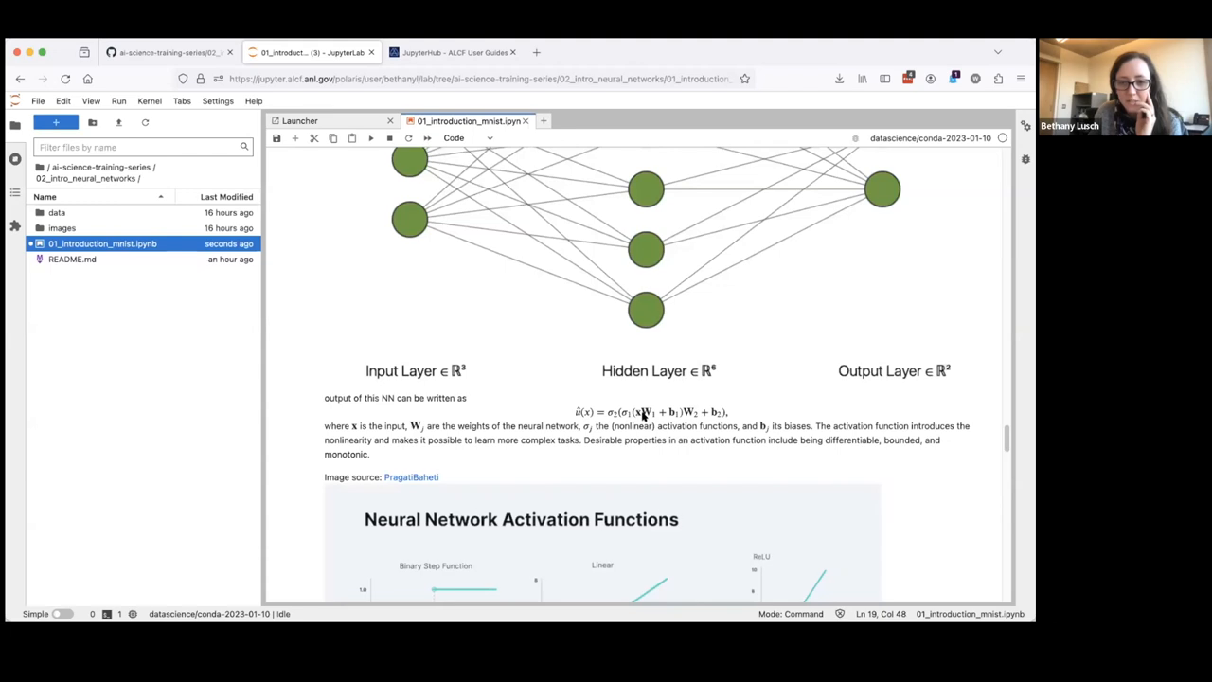
mouse_move(613, 419)
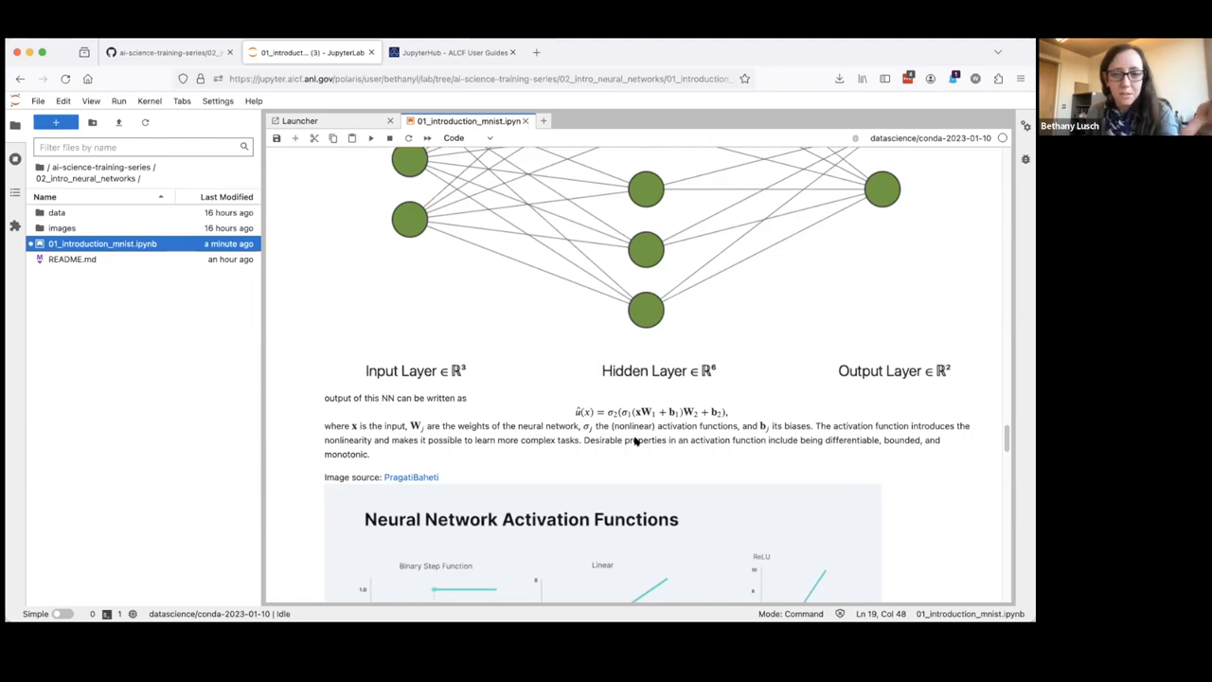
scroll("down", 3)
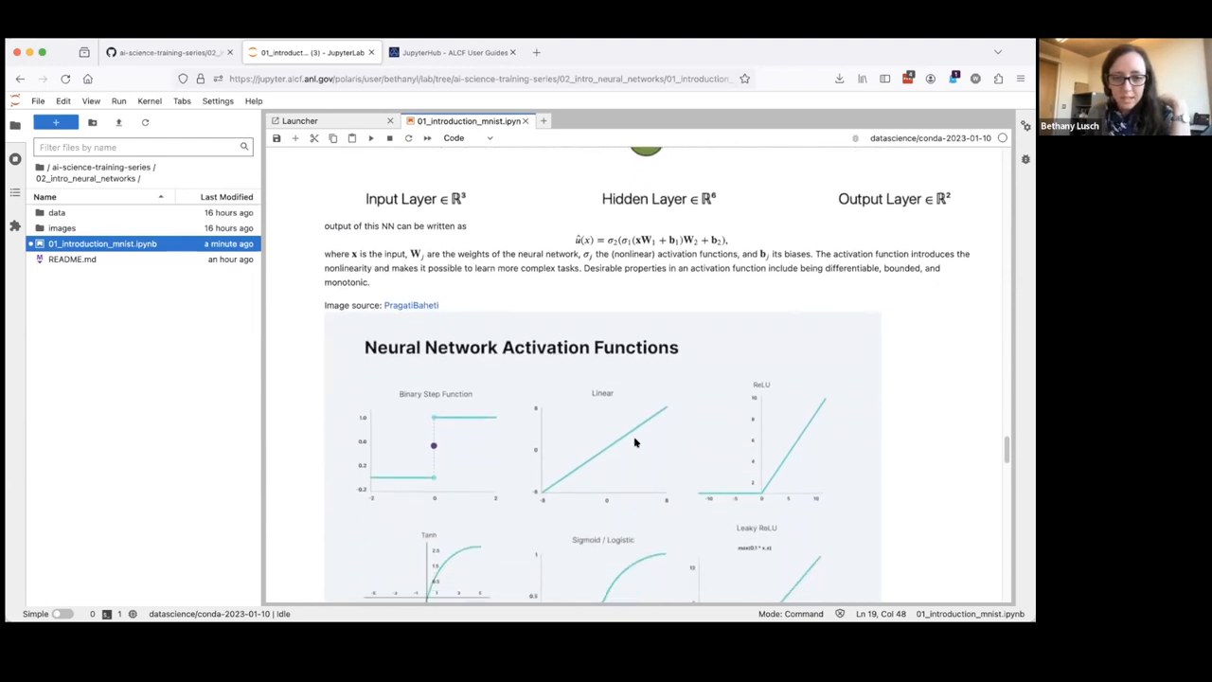
Scroll past the activation functions chart to the deep neural network diagram and 'Important things to know'
scroll("down", 3)
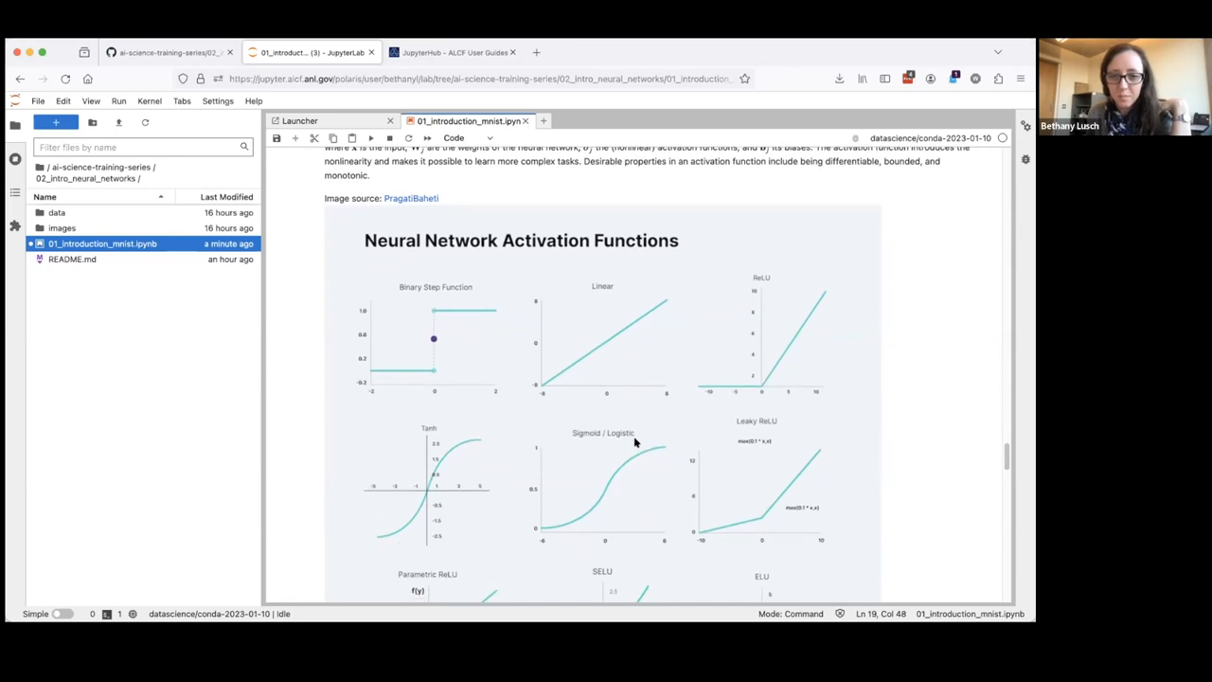
scroll("down", 3)
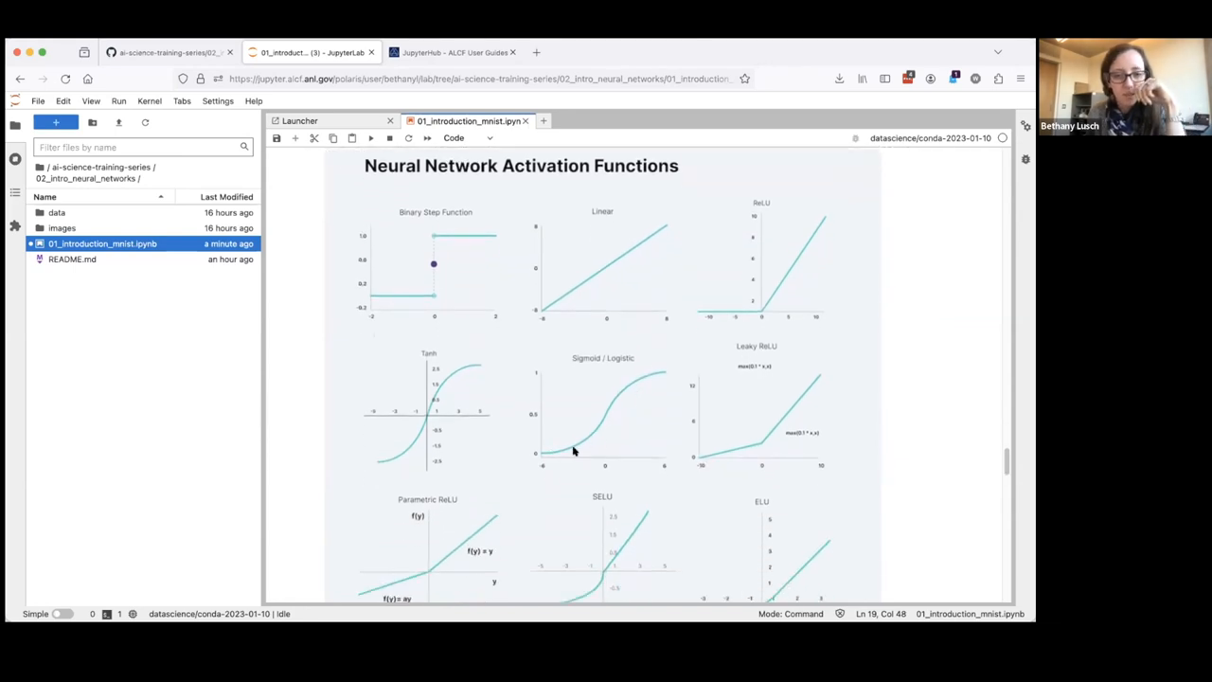
mouse_move(545, 456)
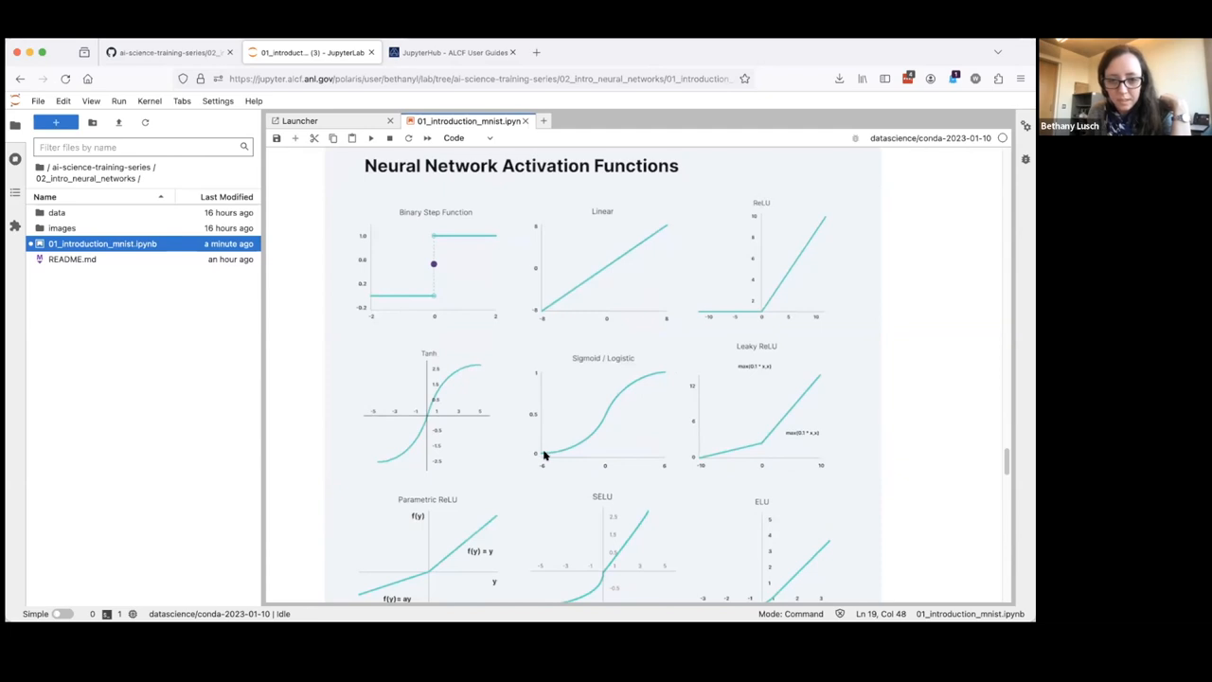
mouse_move(586, 453)
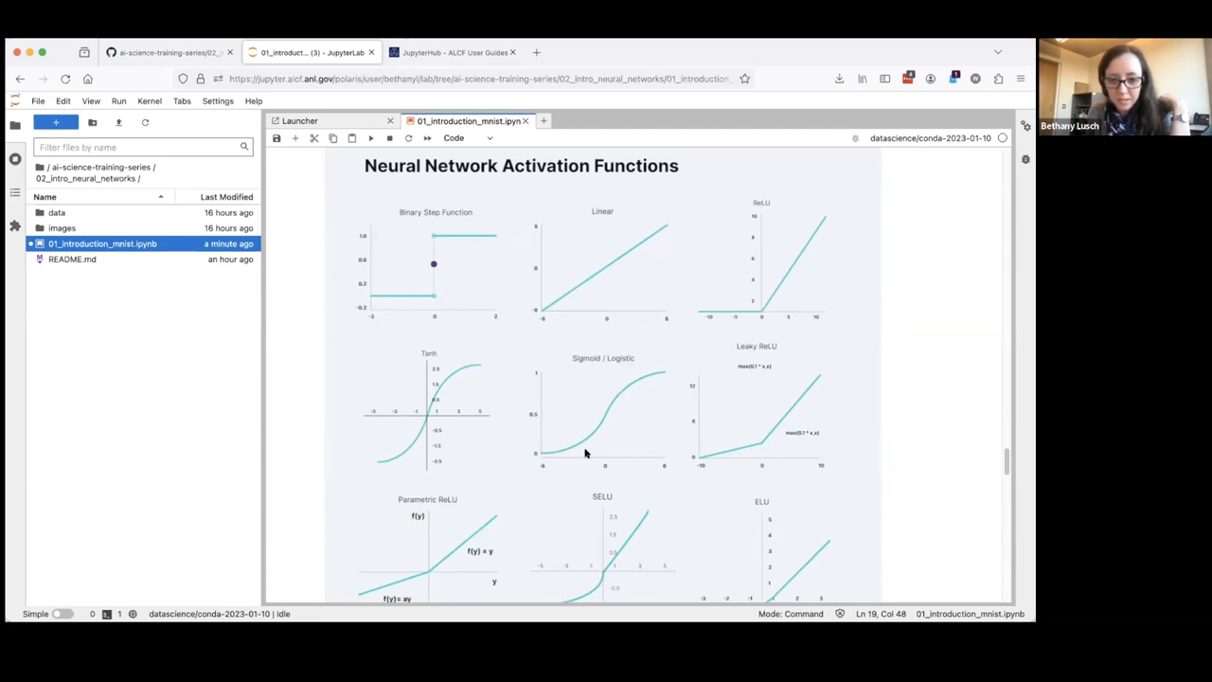
scroll("down", 3)
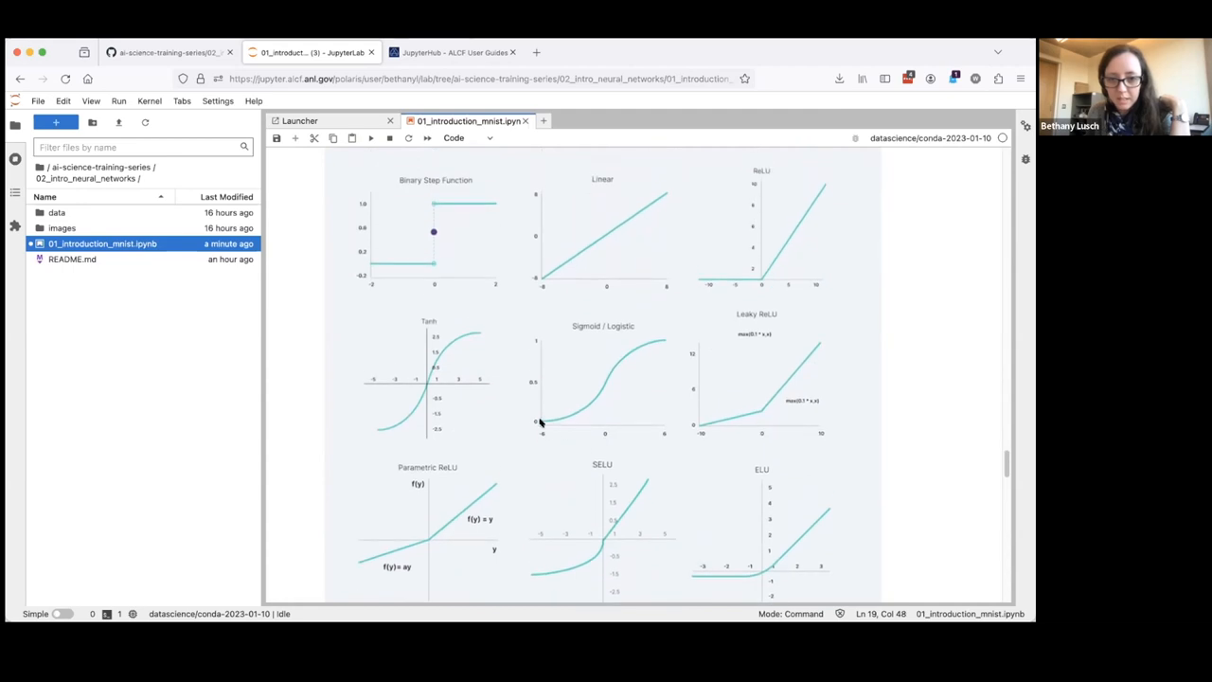
mouse_move(553, 417)
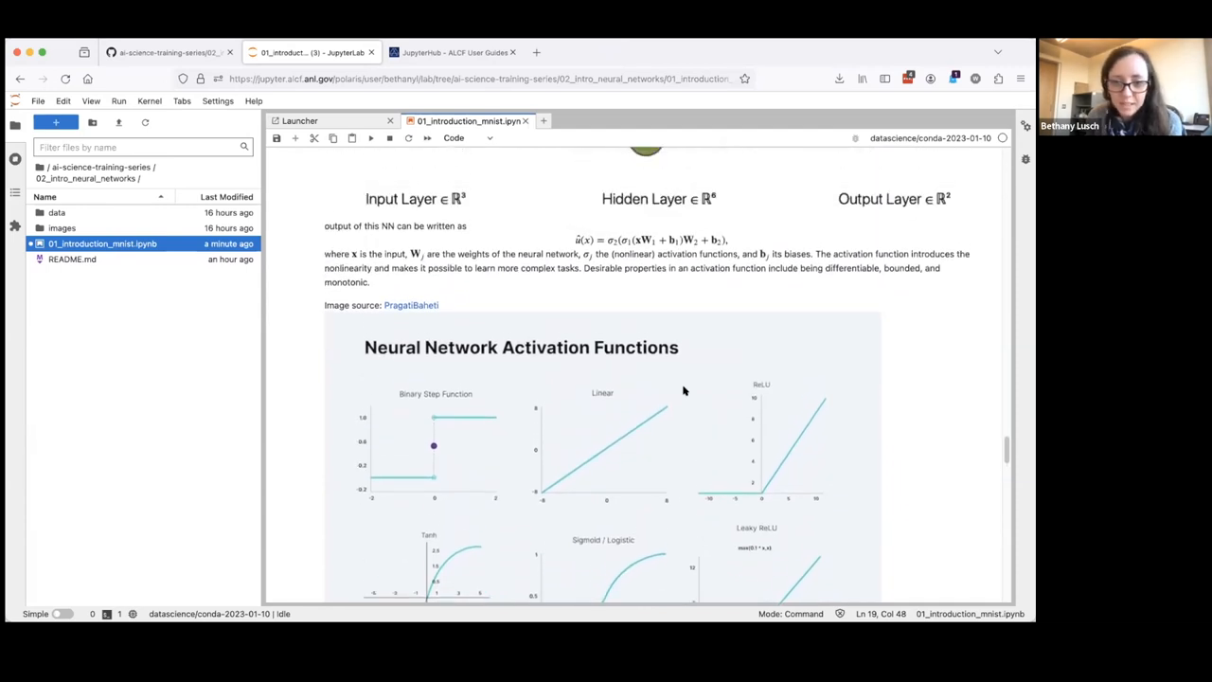
scroll("down", 3)
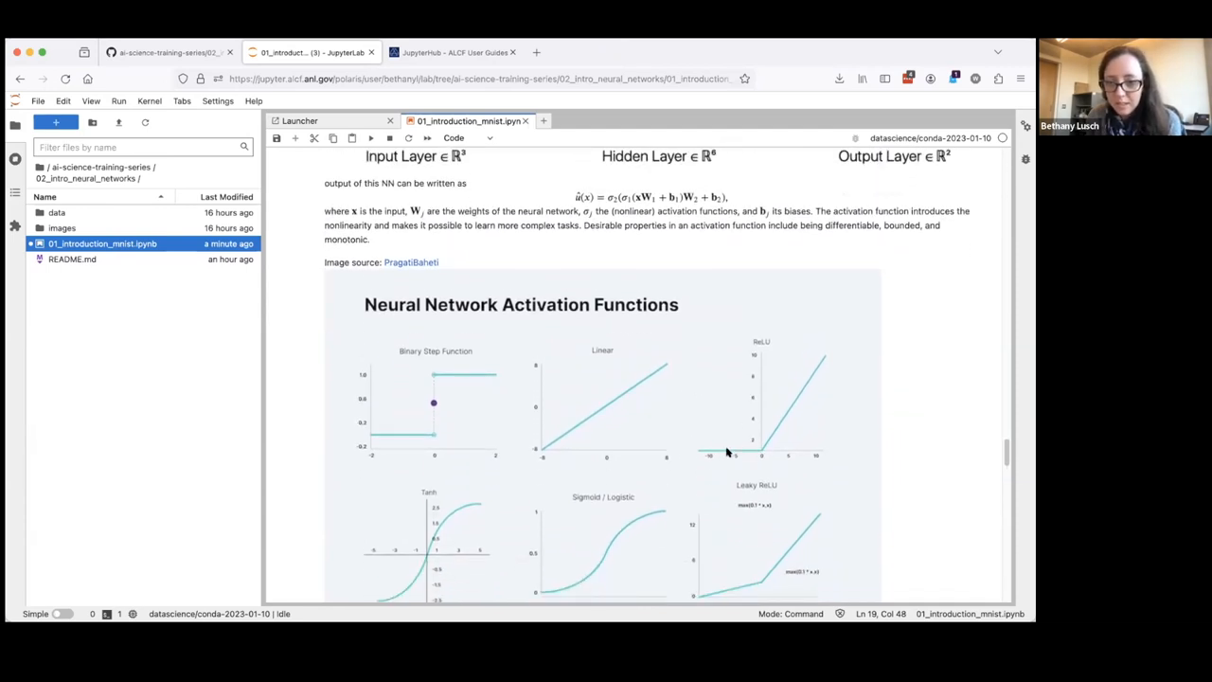
scroll("down", 3)
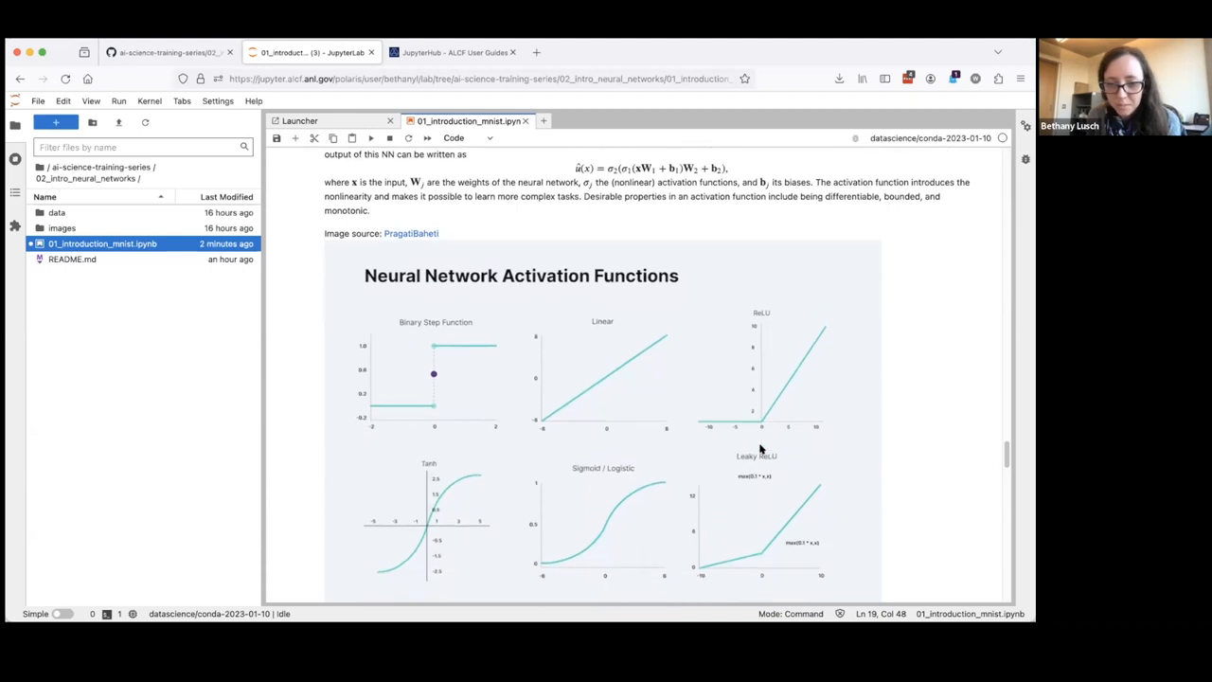
scroll("down", 3)
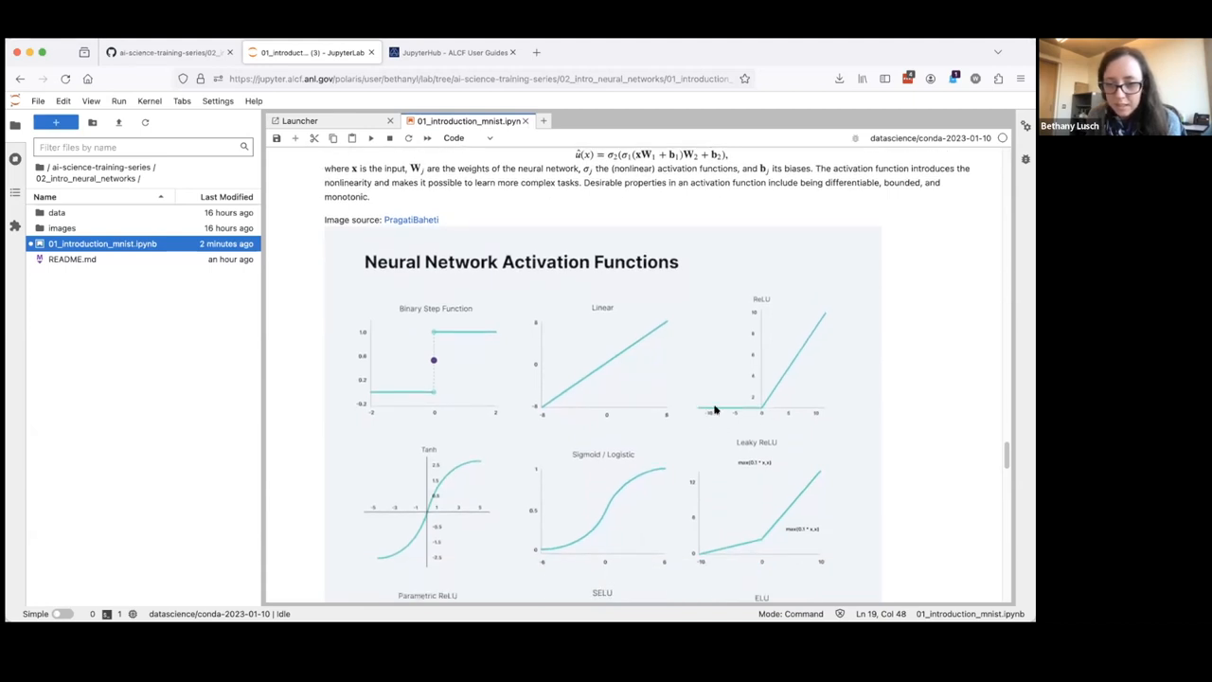
mouse_move(761, 409)
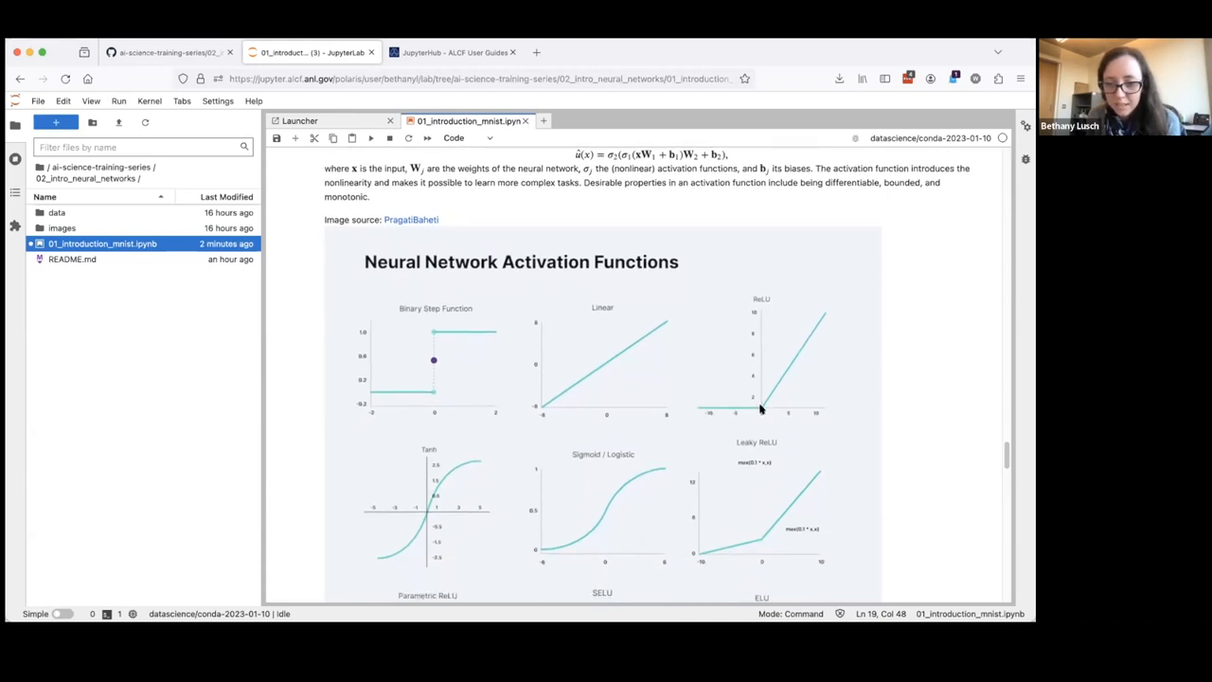
mouse_move(808, 366)
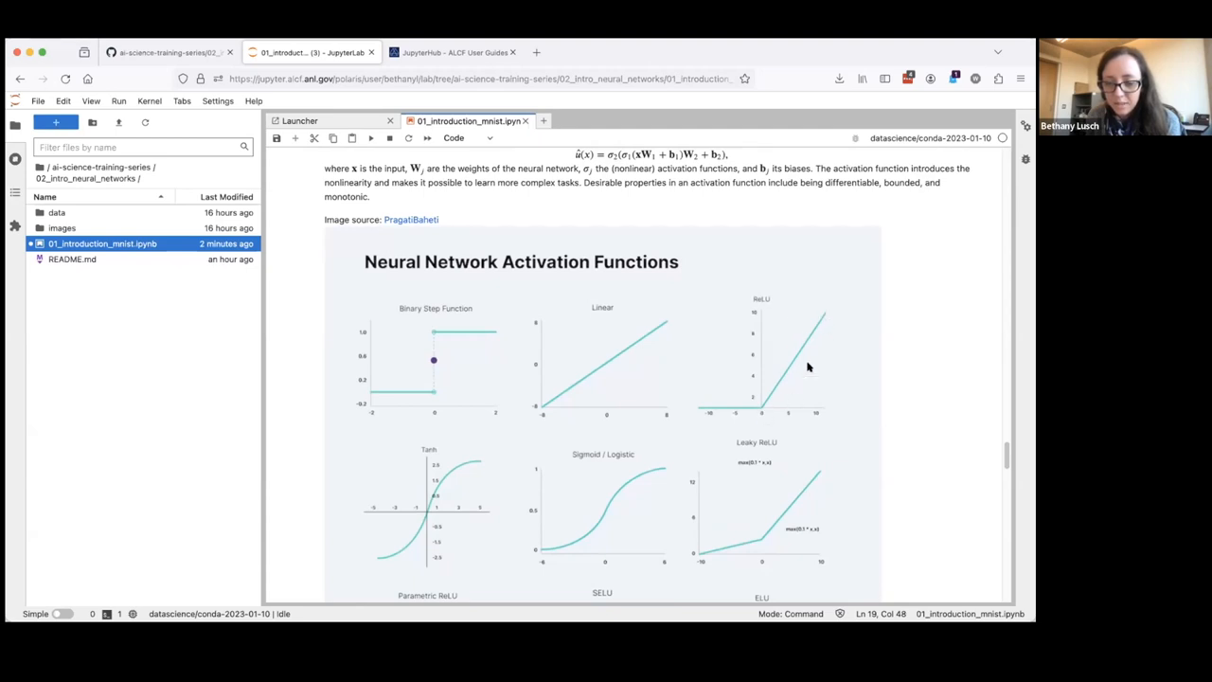
mouse_move(758, 409)
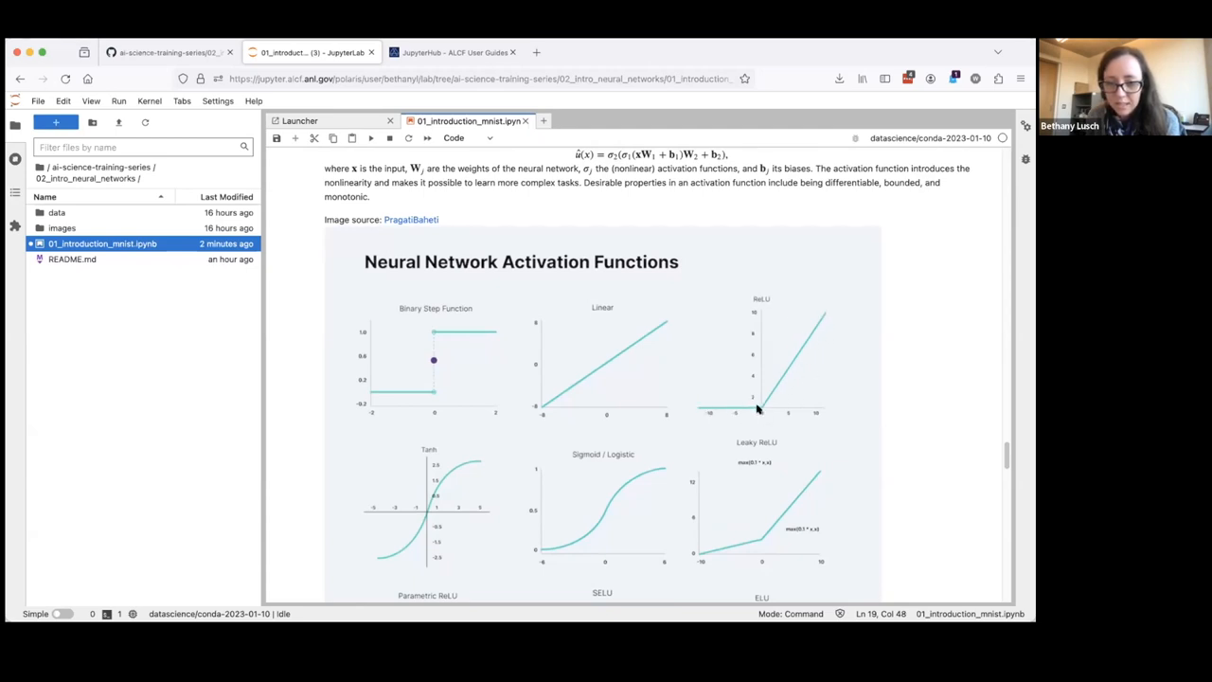
mouse_move(795, 410)
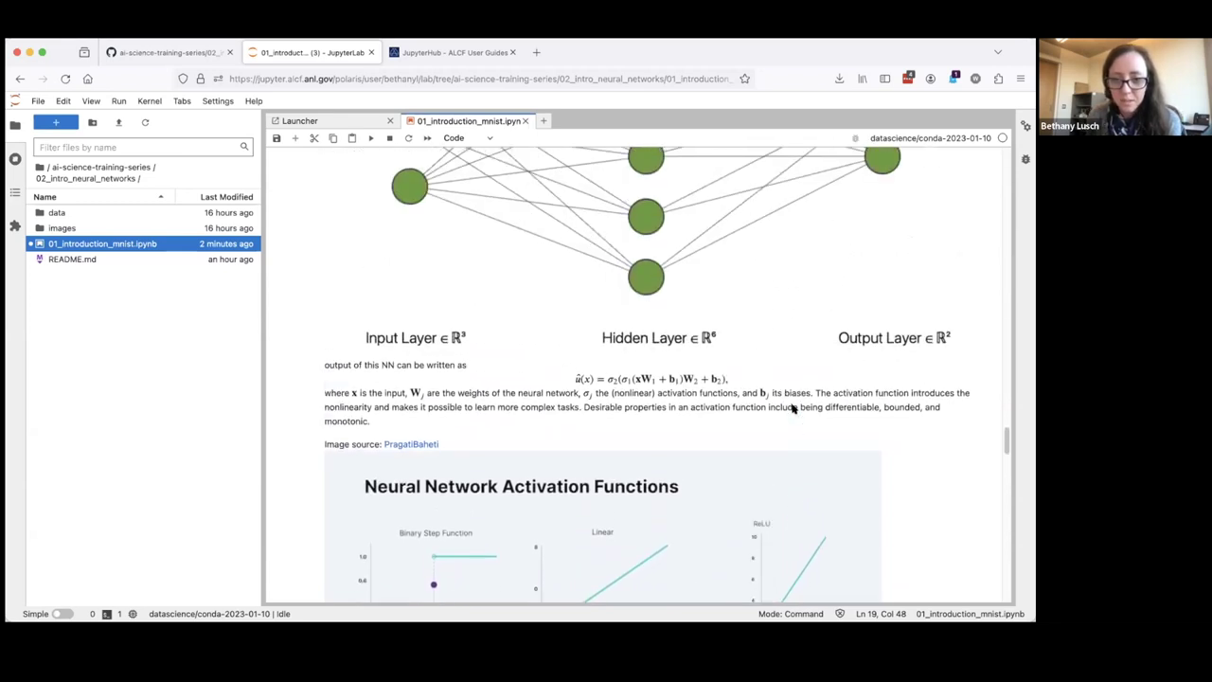
scroll("down", 3)
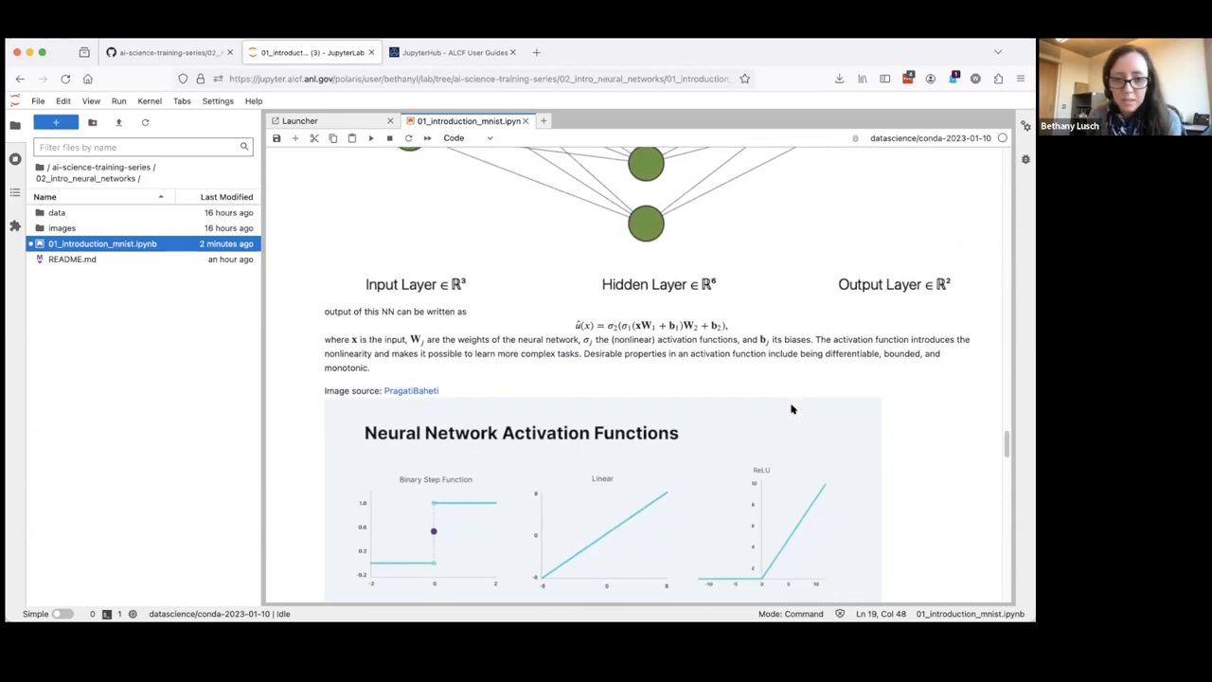
scroll("down", 3)
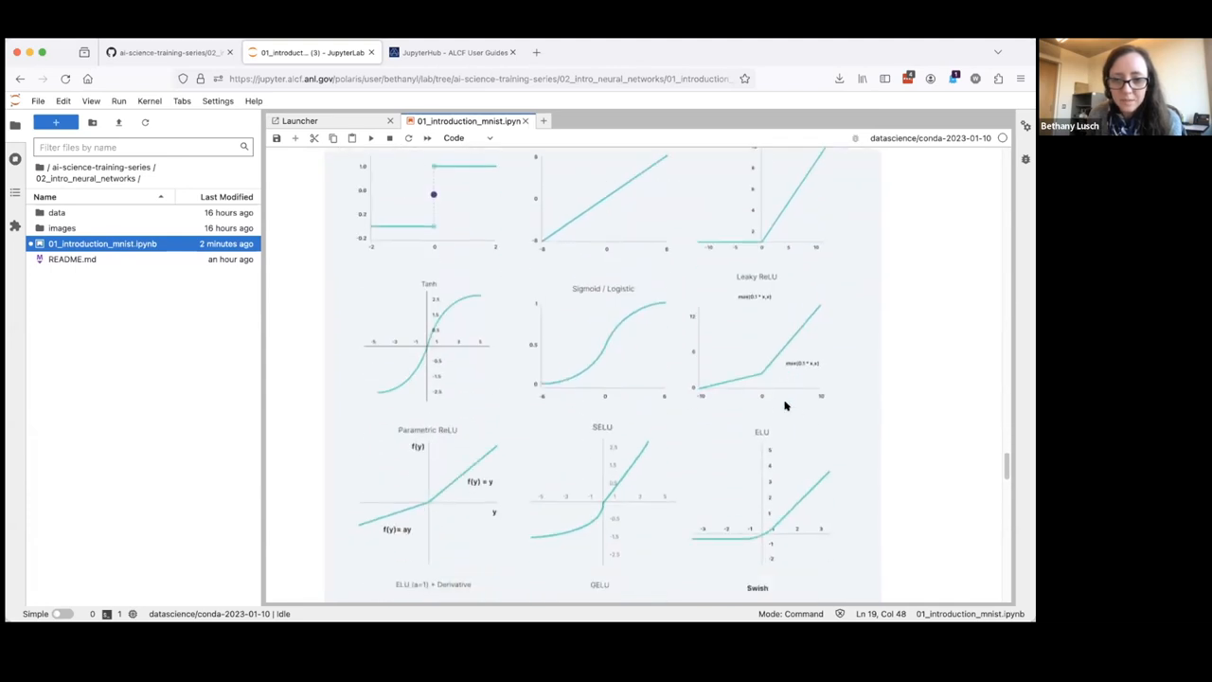
mouse_move(779, 347)
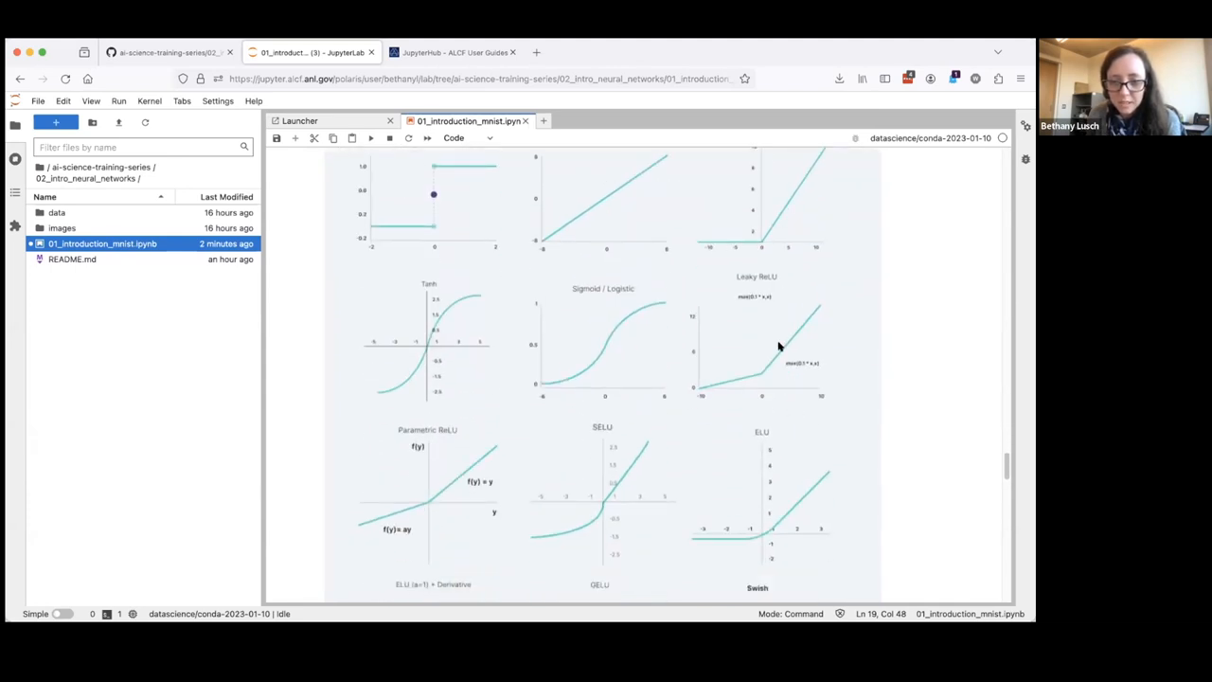
mouse_move(789, 528)
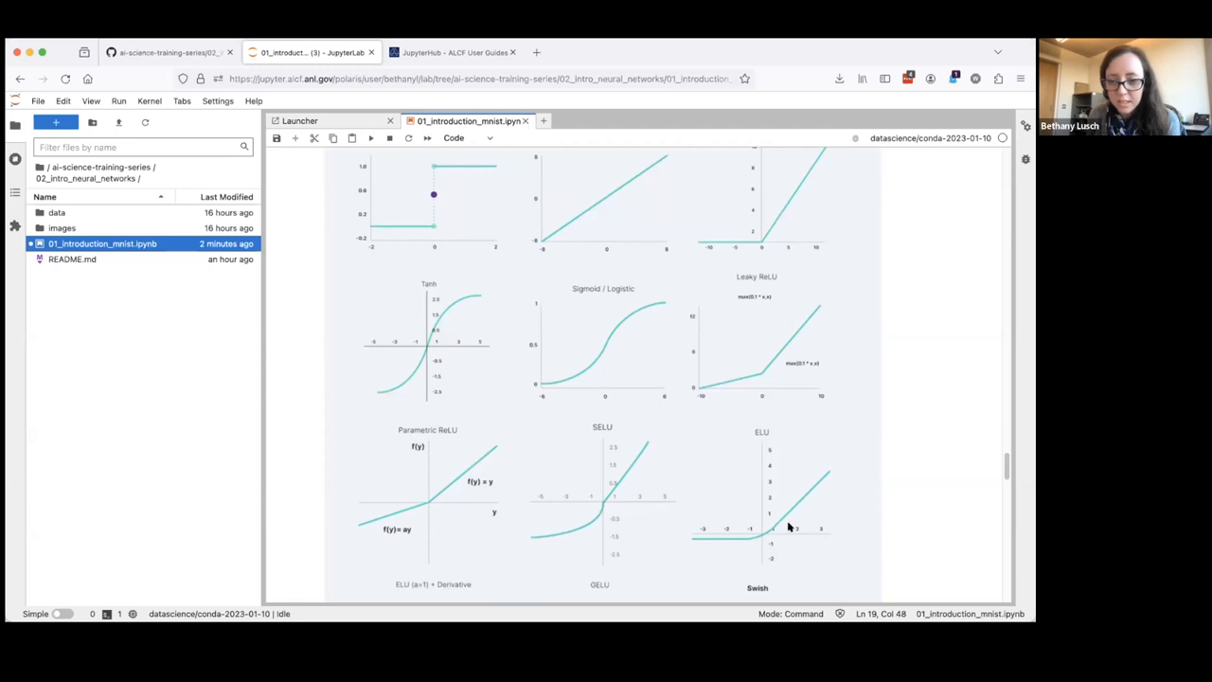
mouse_move(776, 529)
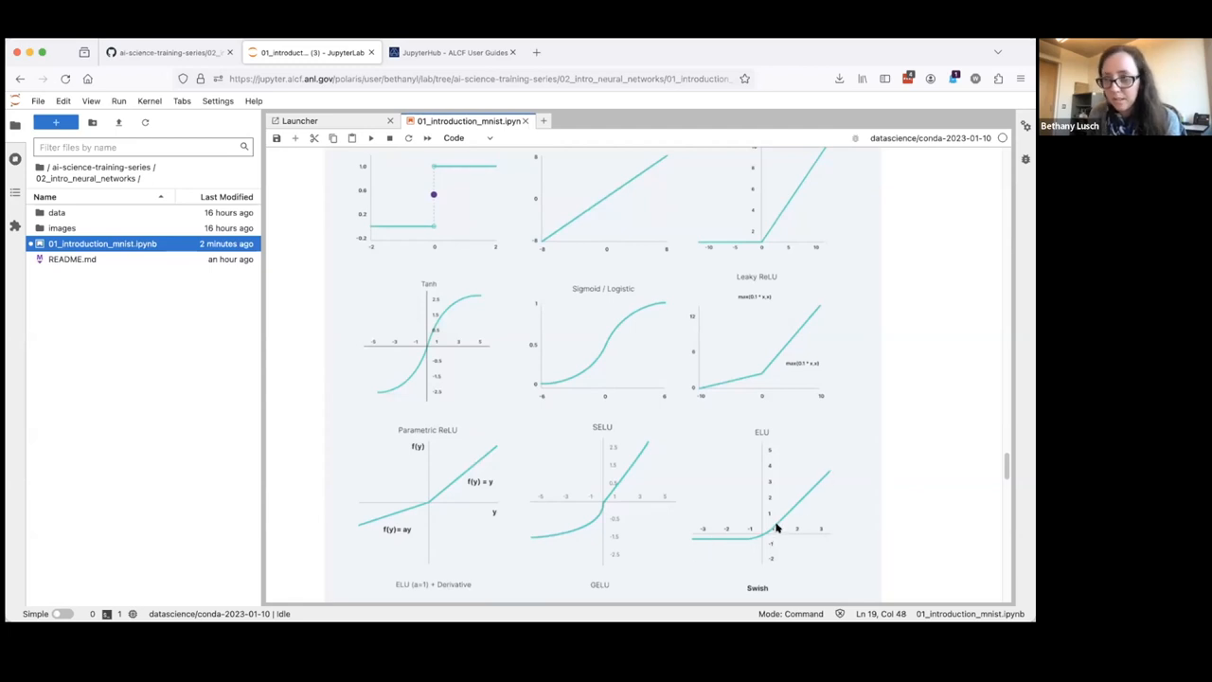
scroll("down", 3)
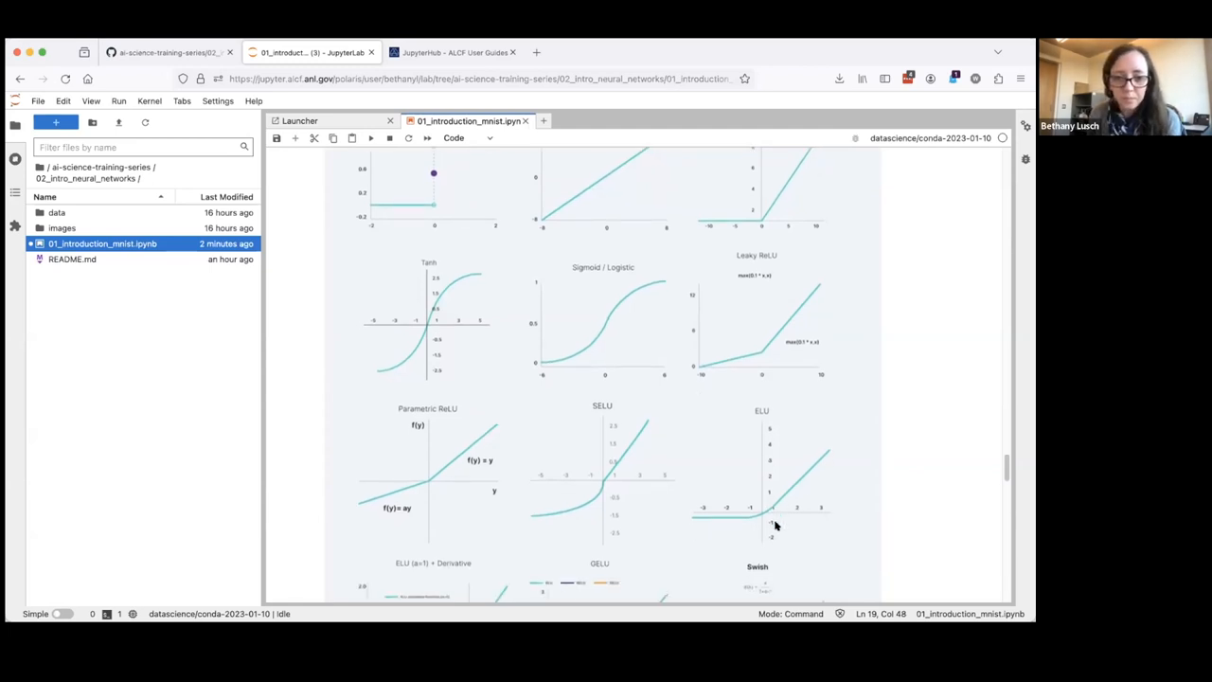
scroll("down", 3)
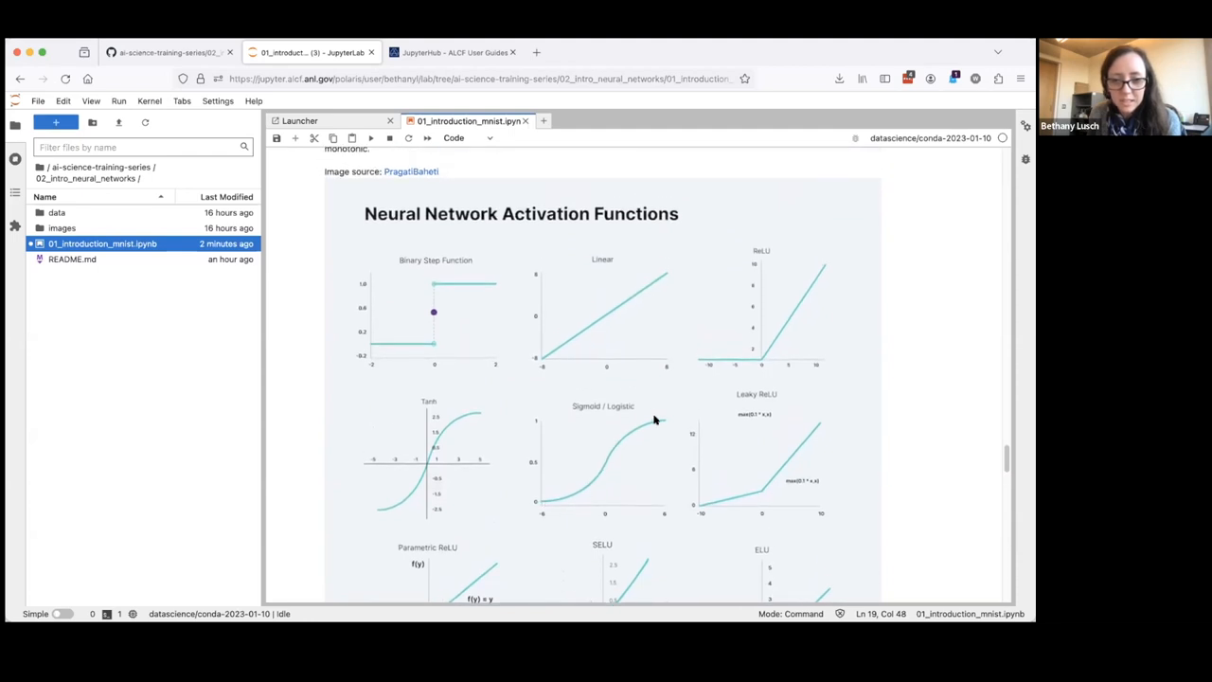
mouse_move(665, 423)
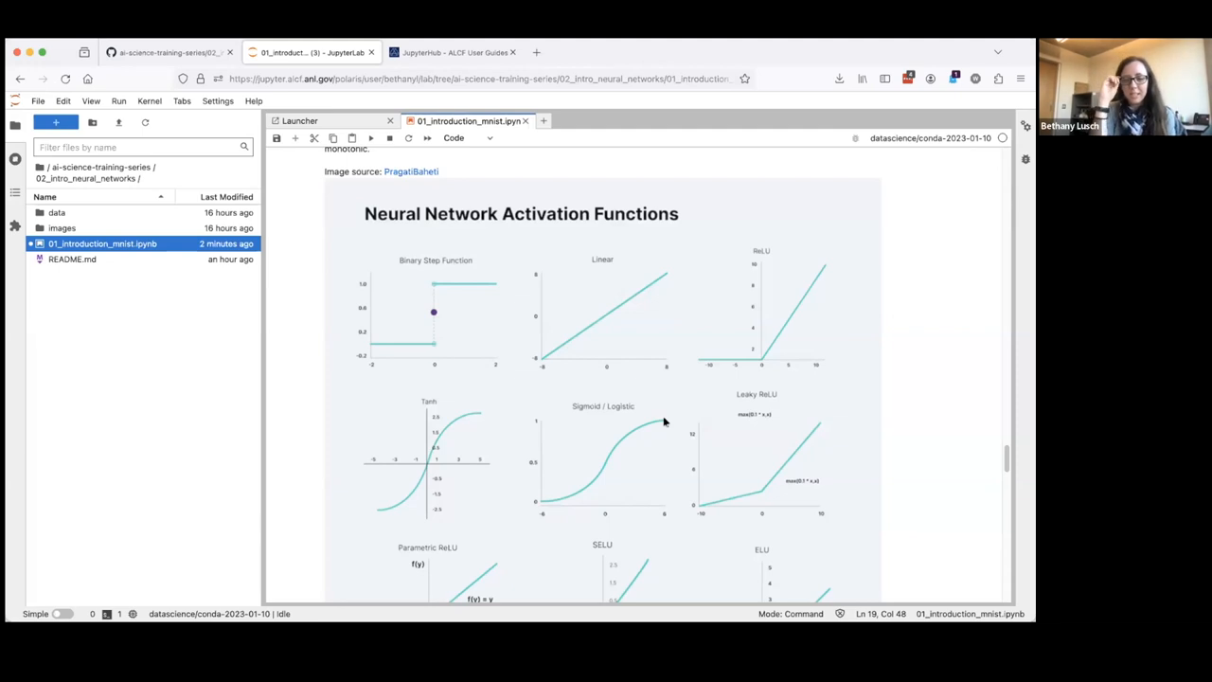
mouse_move(702, 430)
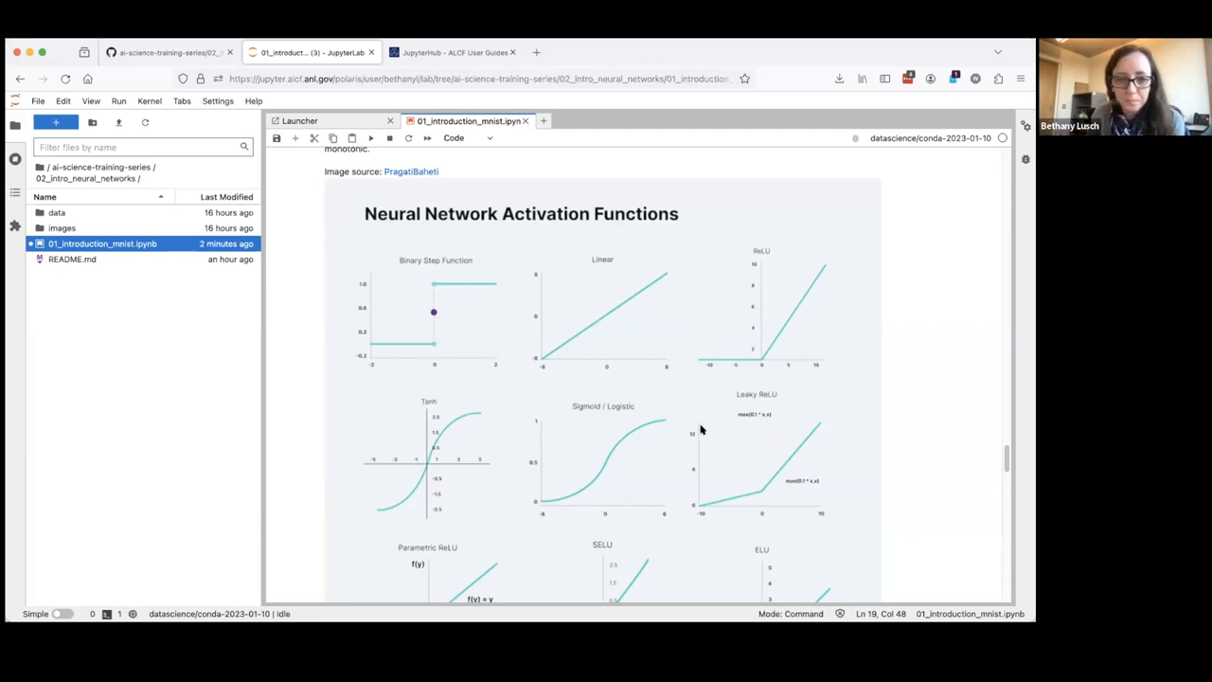
scroll("down", 3)
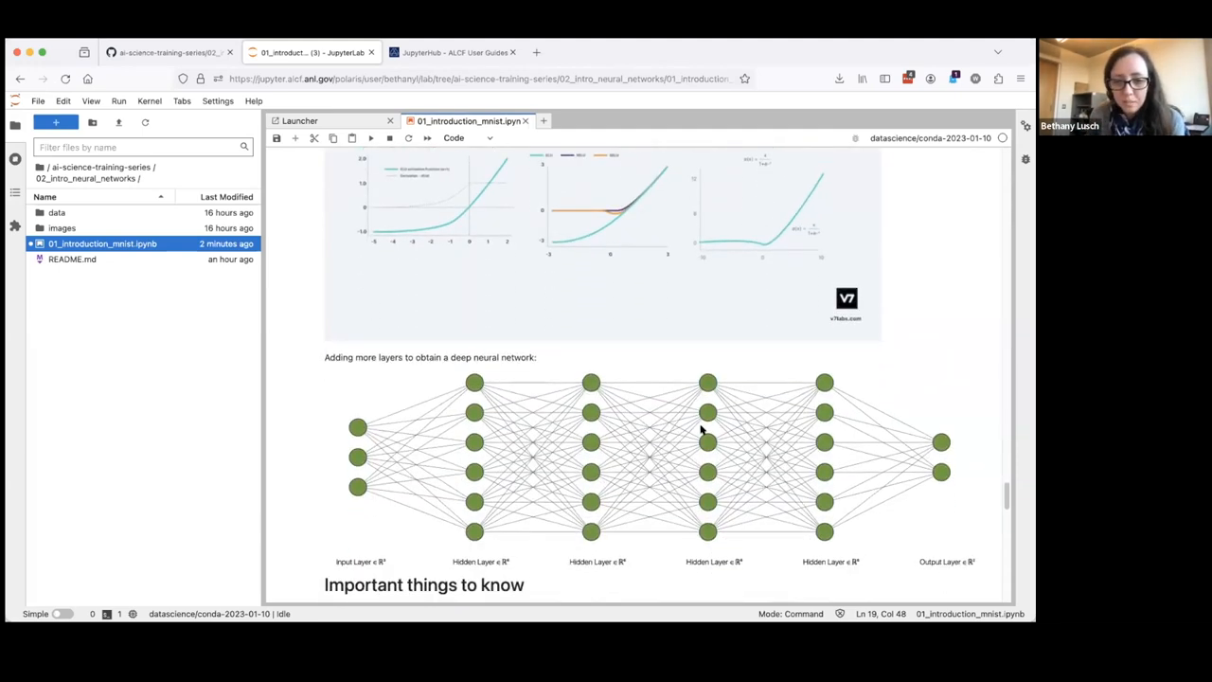
Scroll to the full underfitting, balanced and overfitting plots (high bias, high variance)
scroll("down", 3)
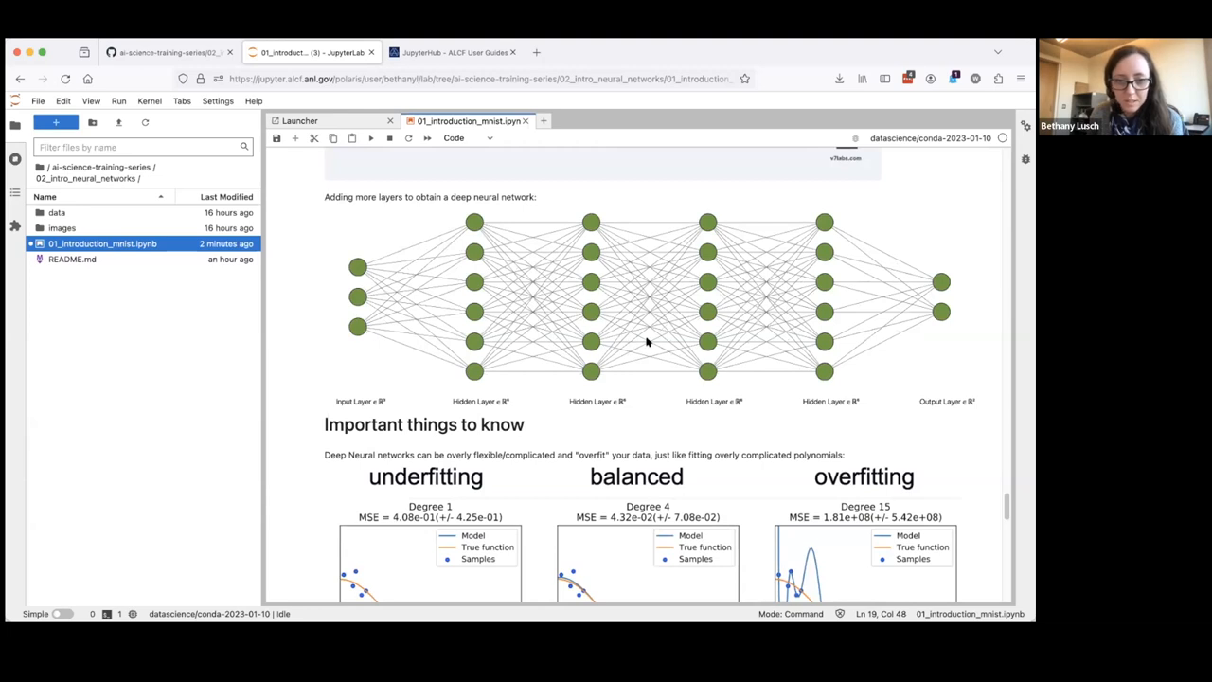
mouse_move(385, 330)
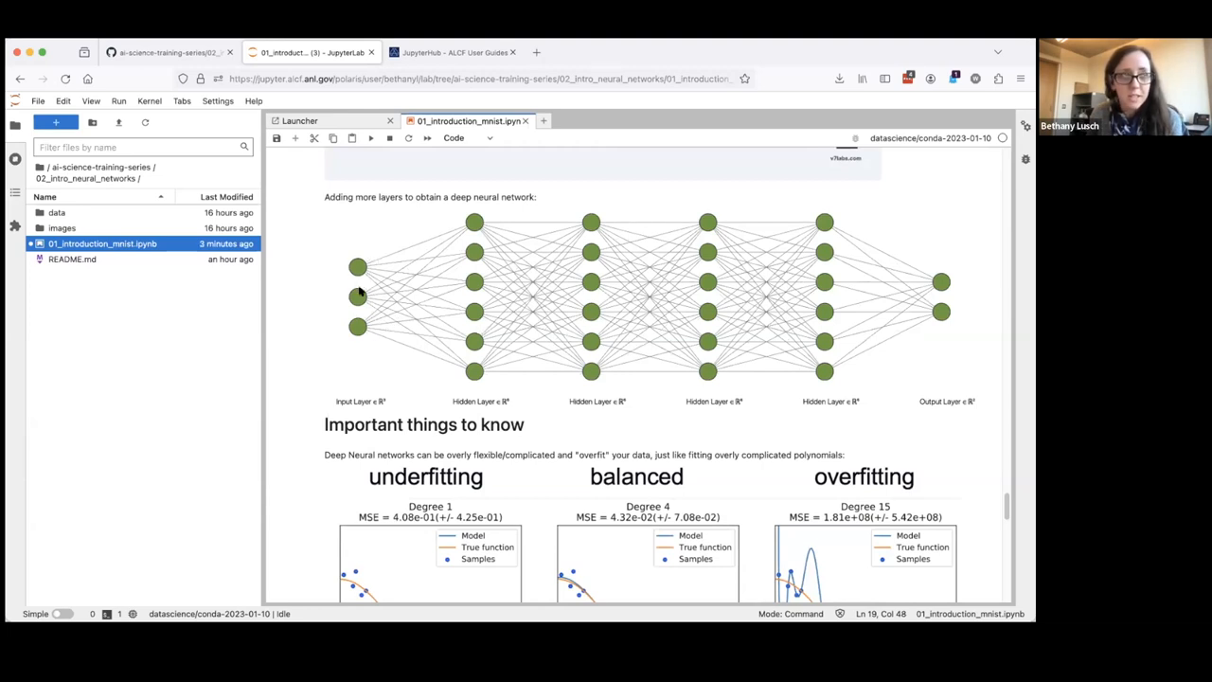
mouse_move(404, 355)
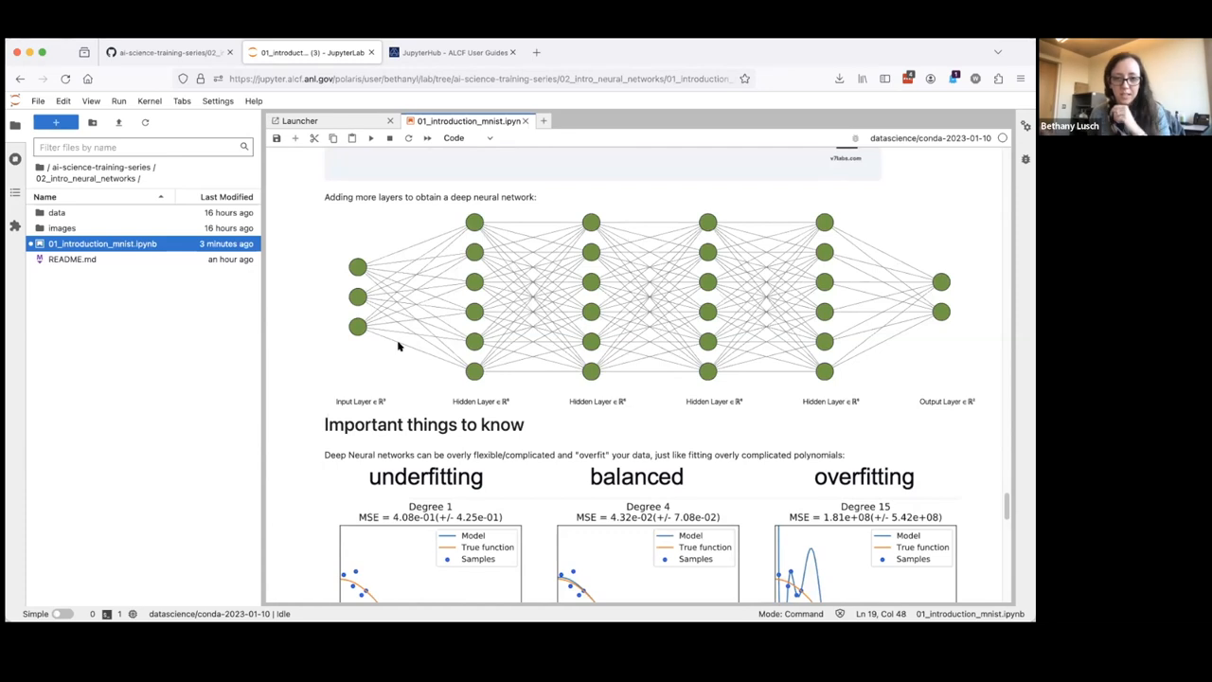
mouse_move(434, 387)
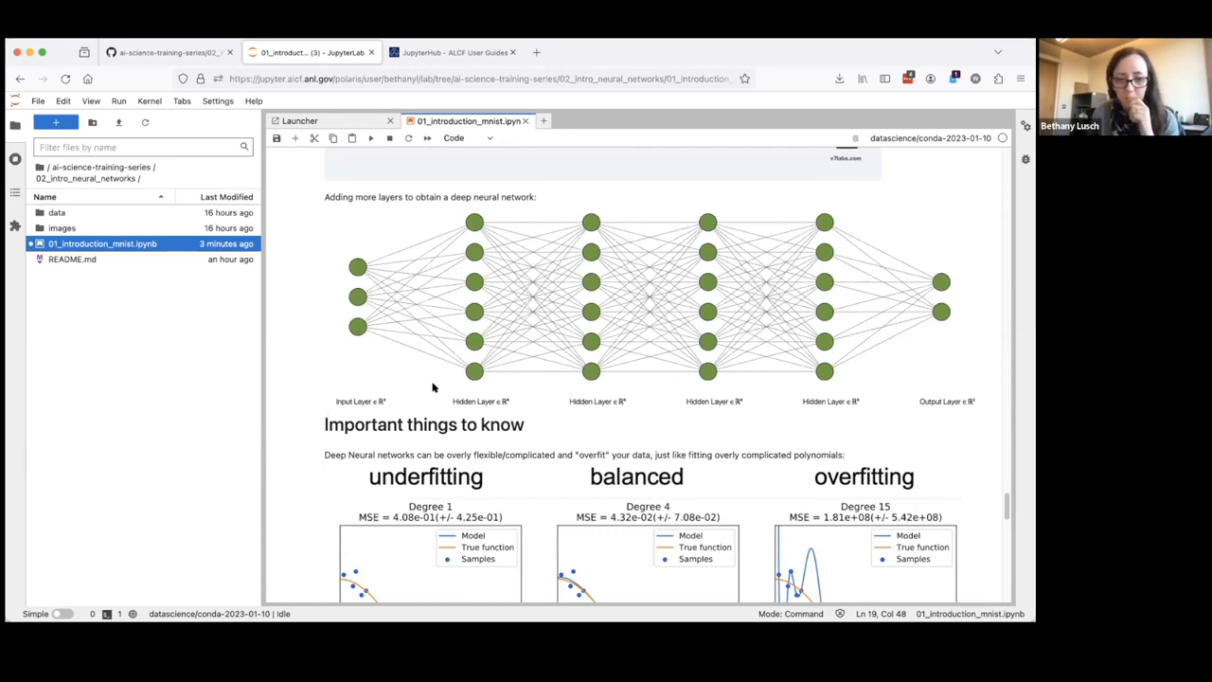
scroll("down", 3)
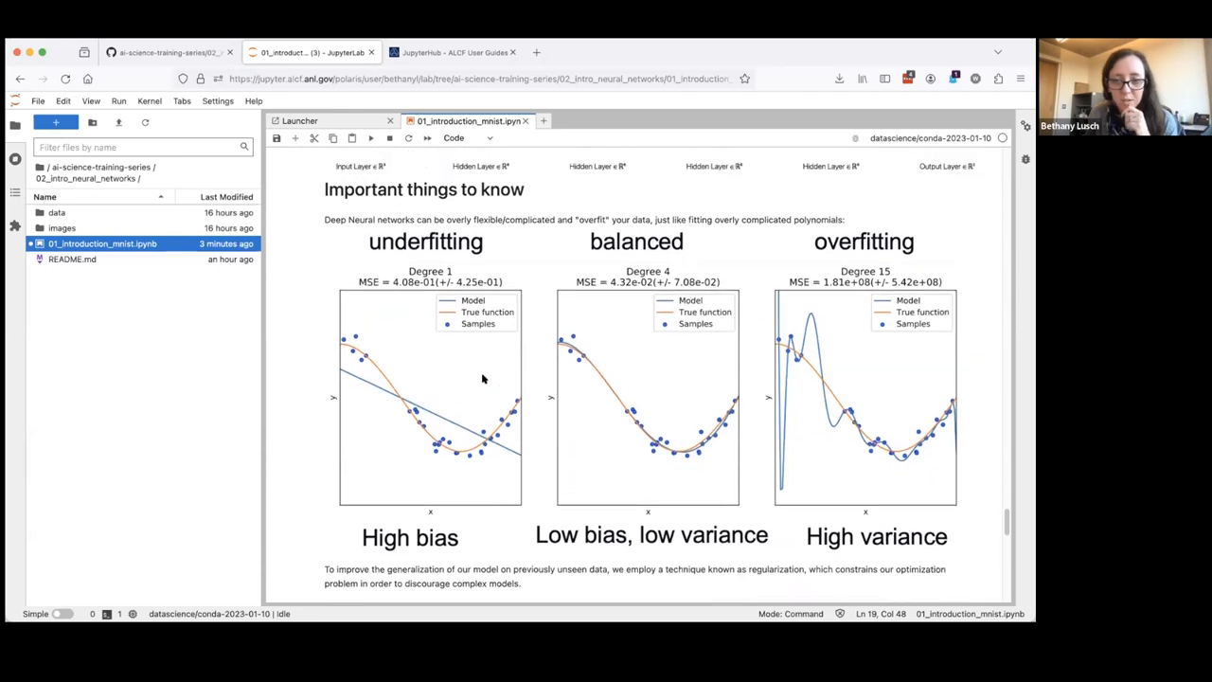
mouse_move(834, 371)
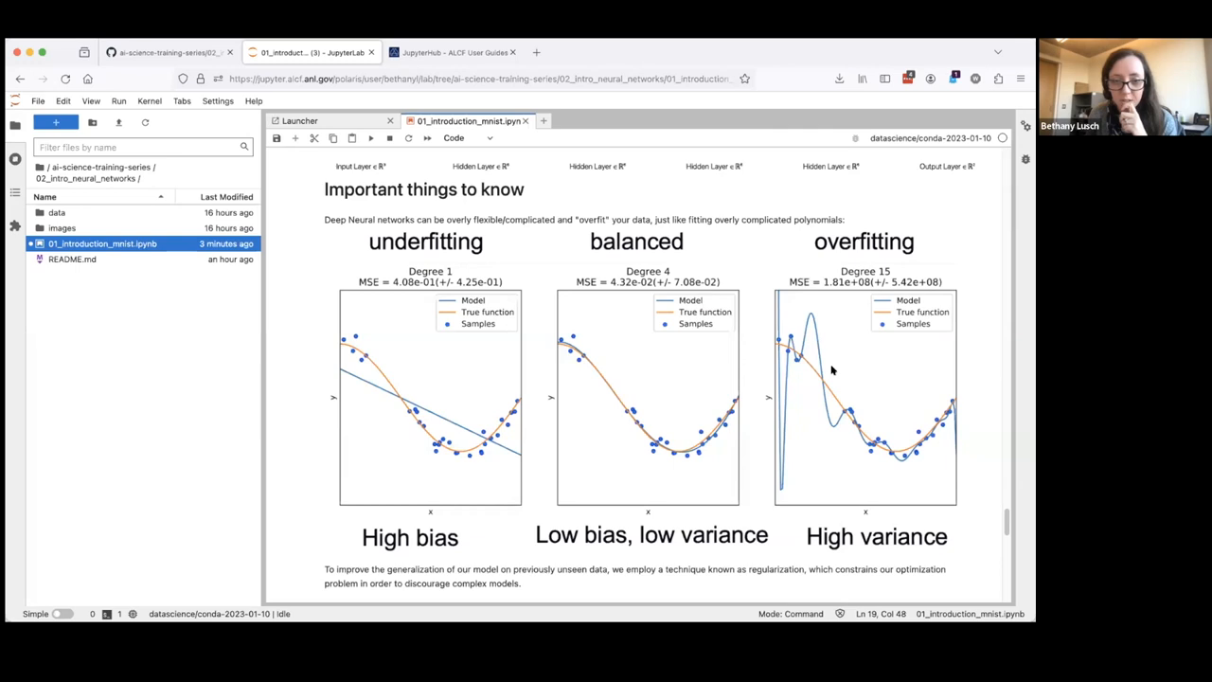
Scroll down to the regularization and Dropout bullet points and the NonlinearClassifier code cell
scroll("down", 3)
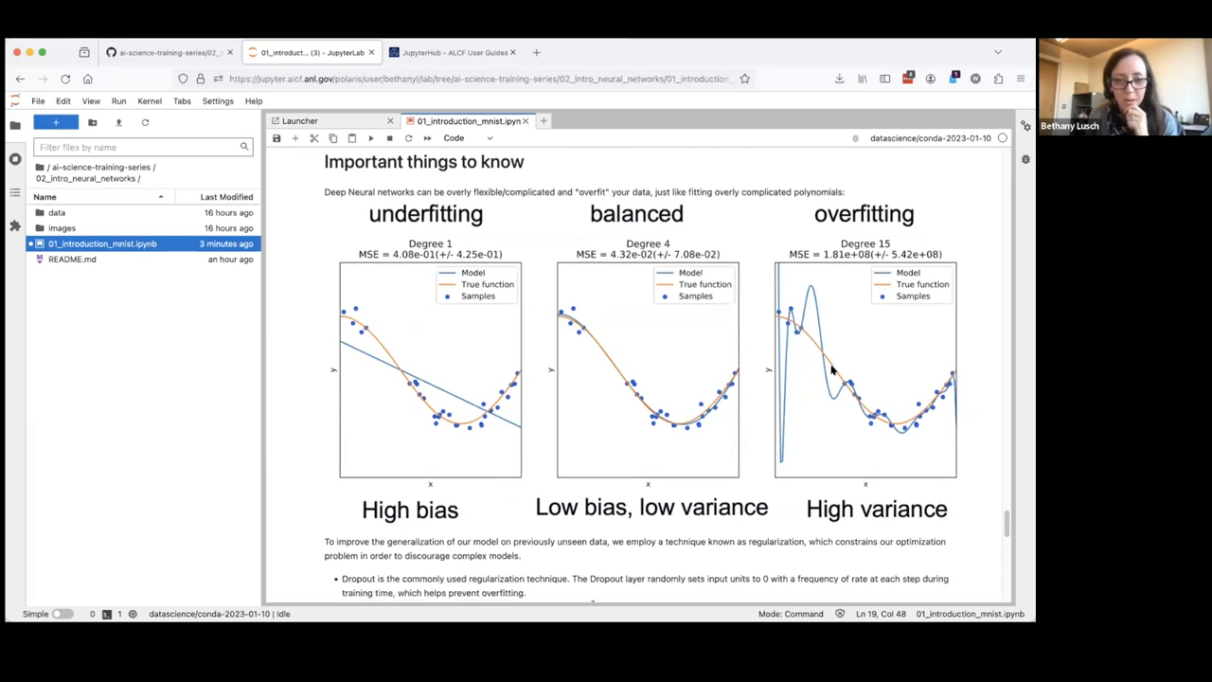
scroll("down", 3)
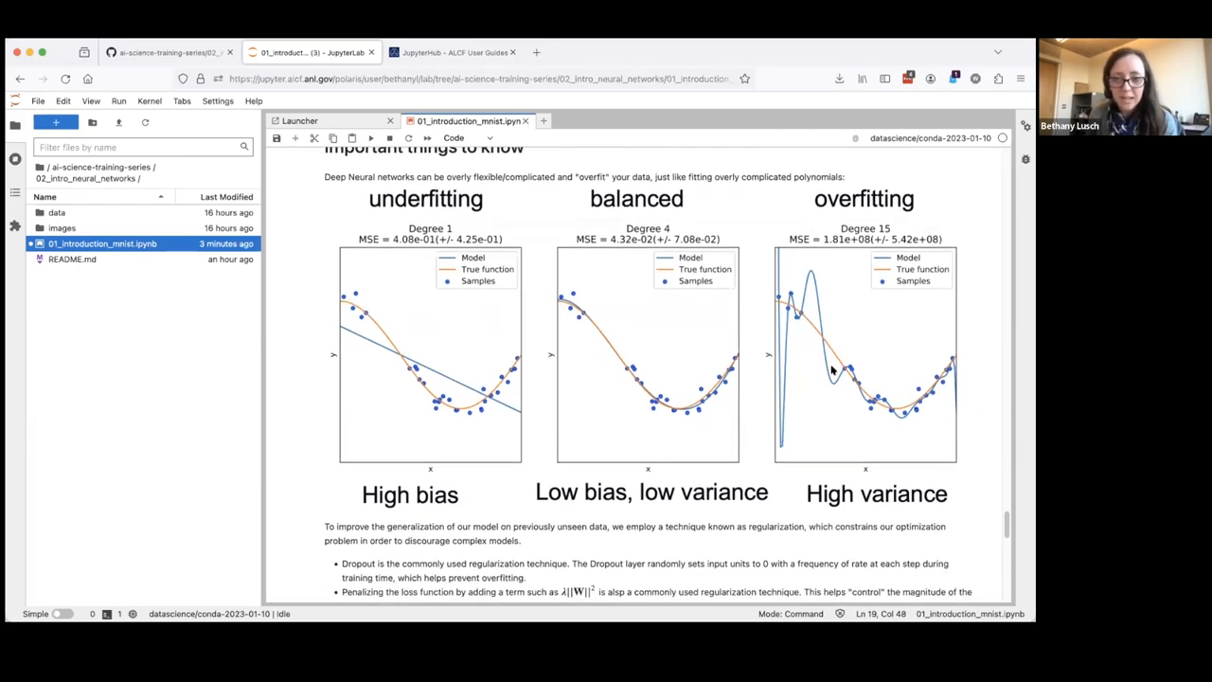
scroll("down", 3)
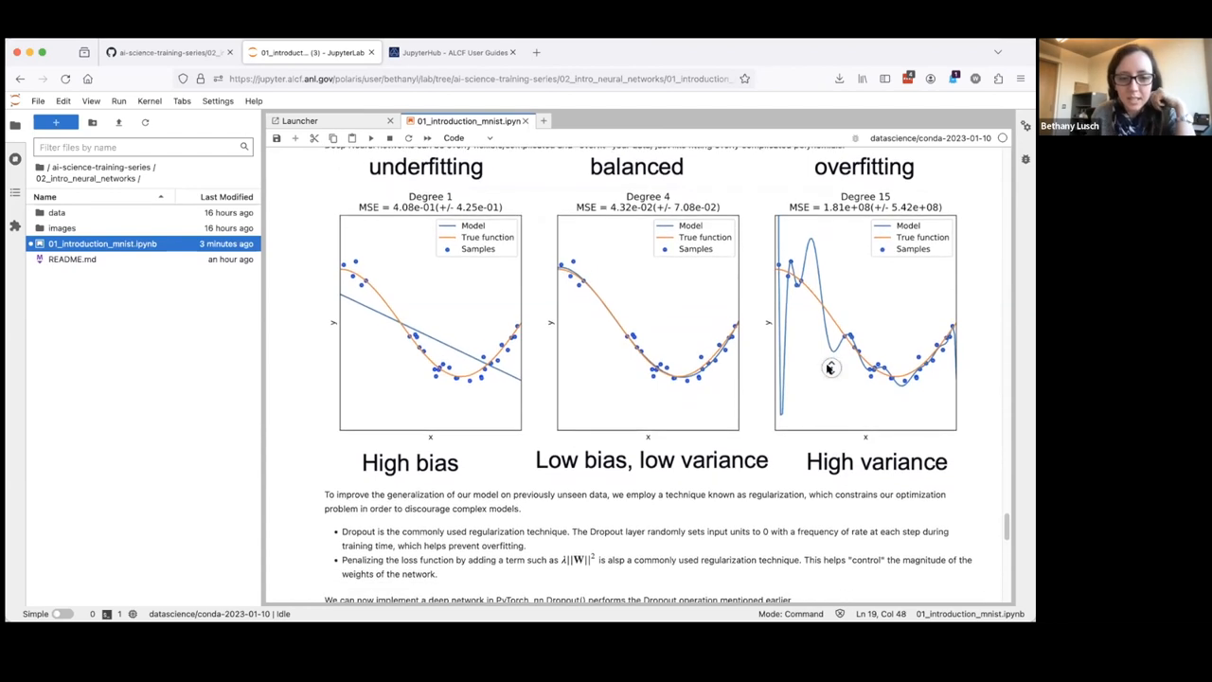
scroll("down", 3)
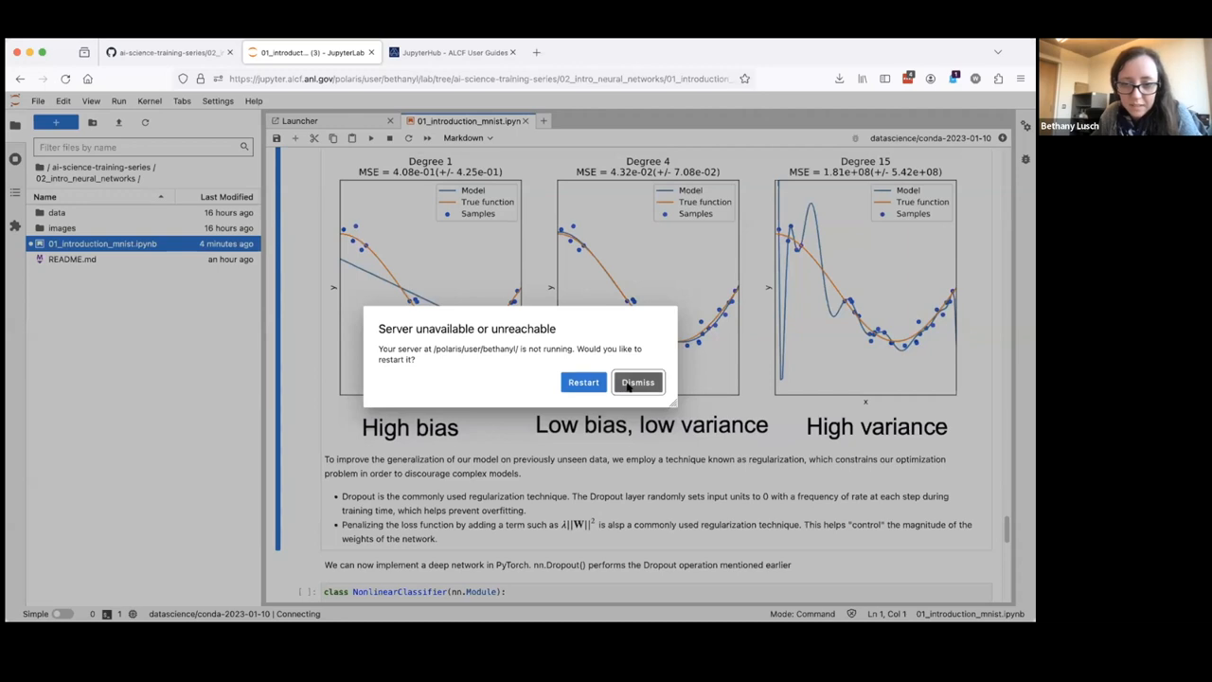
Dismiss the server-unavailable warnings and switch back to the 01_introduction_mnist notebook tab
left_click(638, 381)
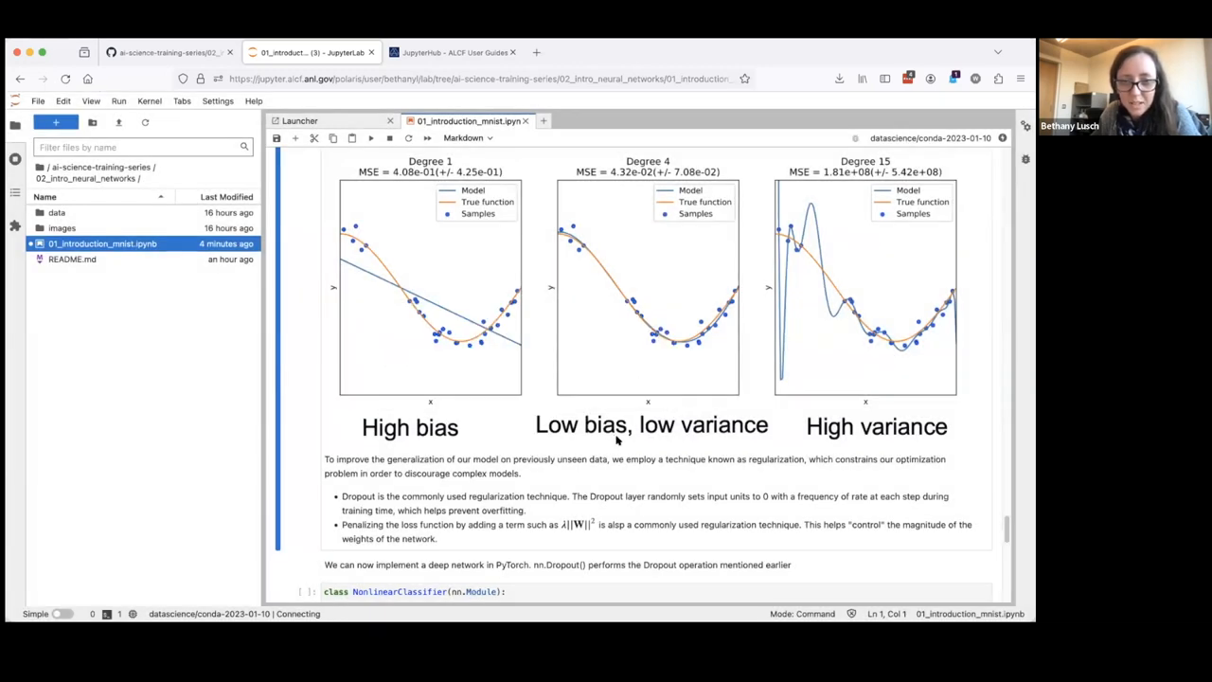
scroll("down", 3)
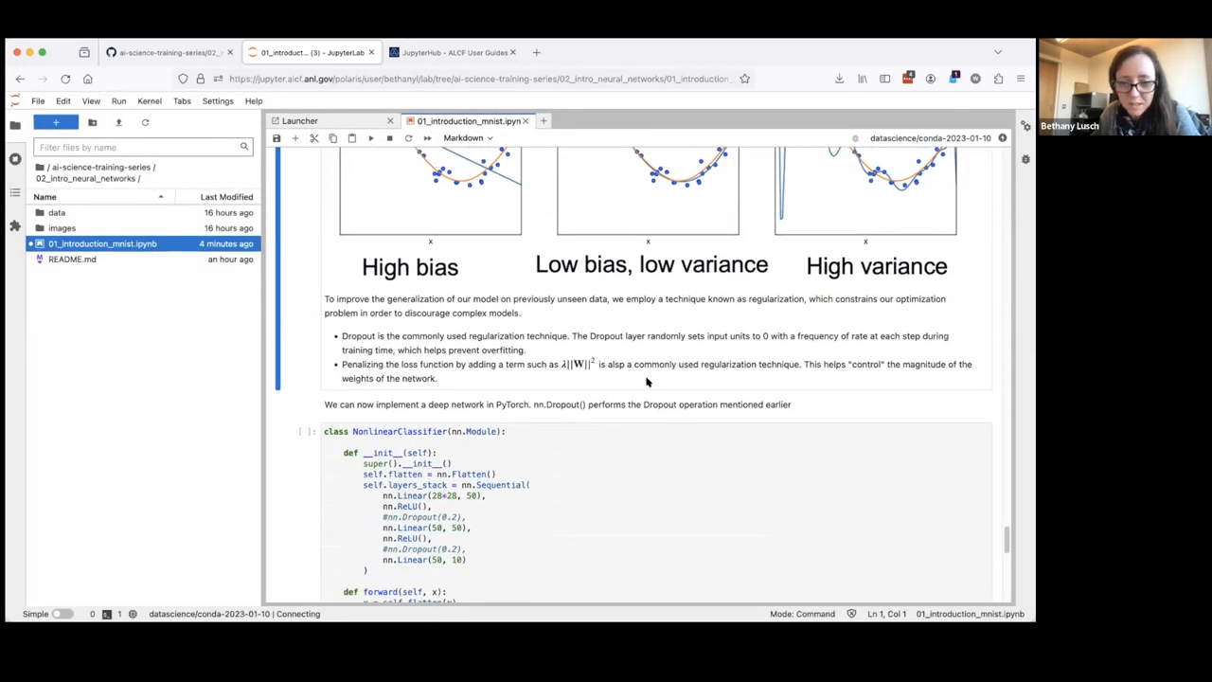
scroll("down", 3)
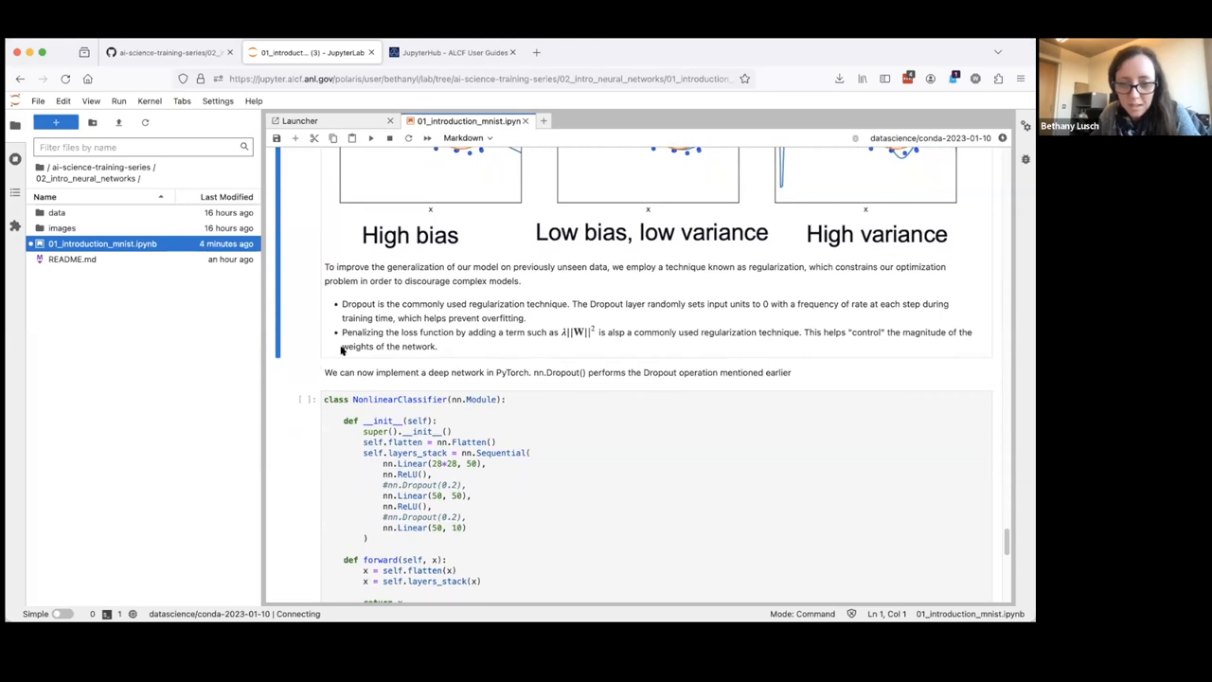
mouse_move(427, 336)
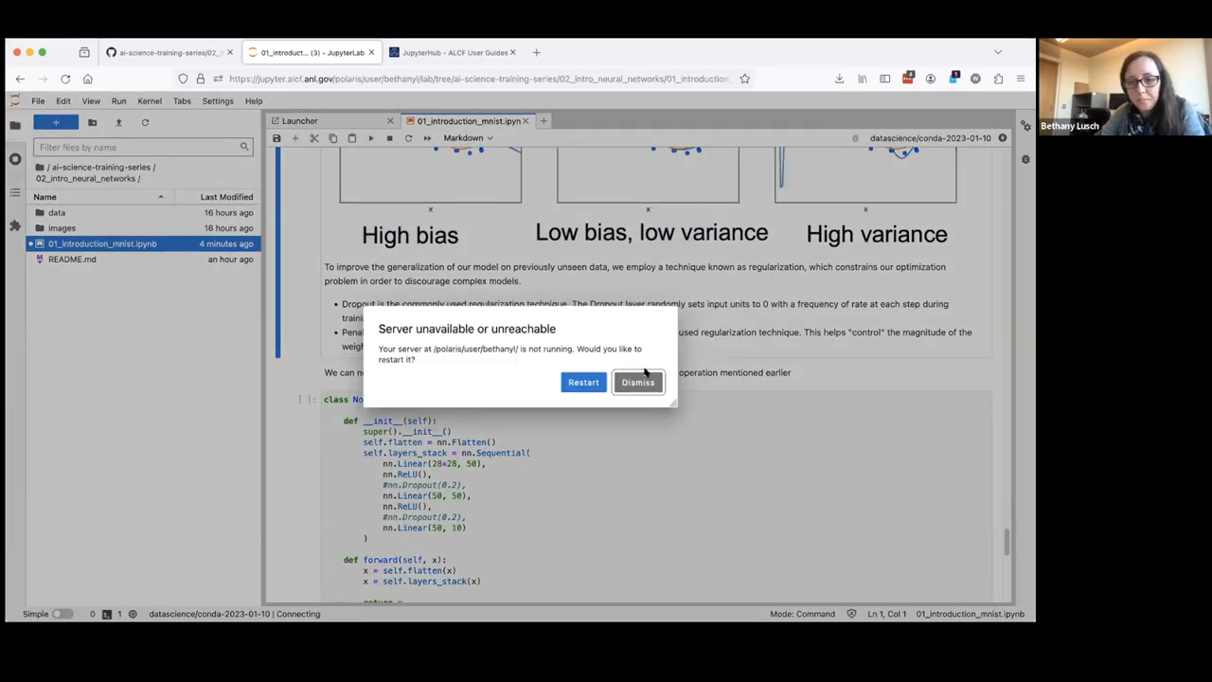
left_click(638, 382)
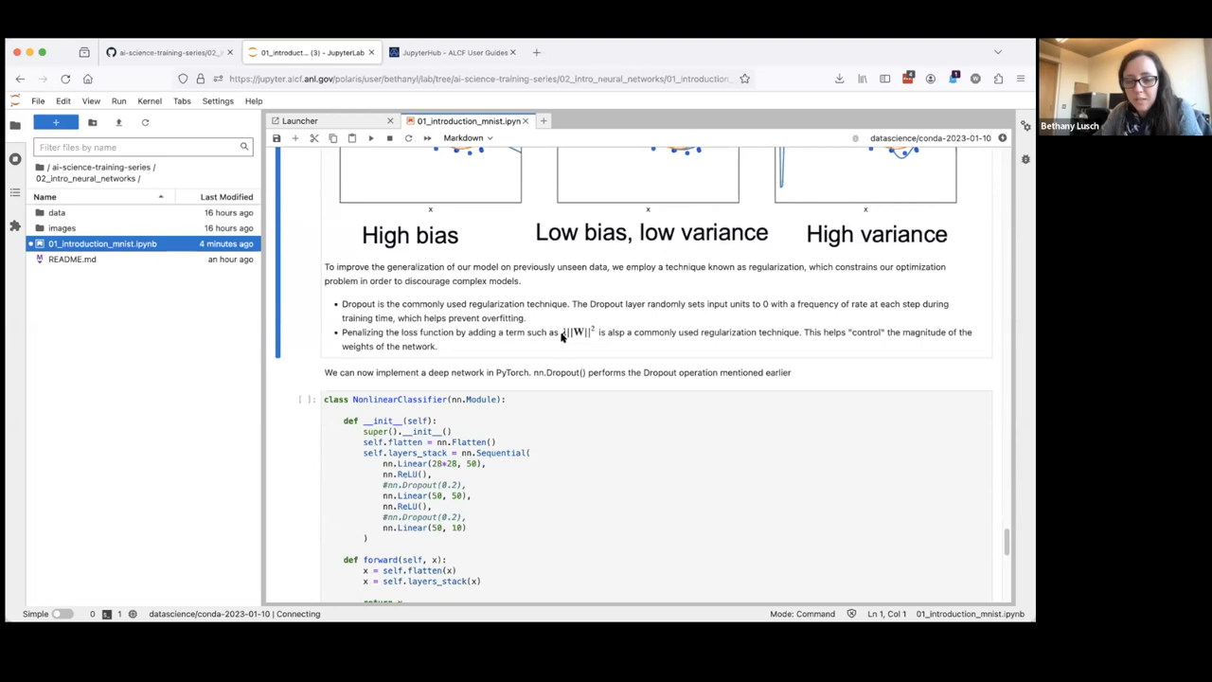
mouse_move(572, 338)
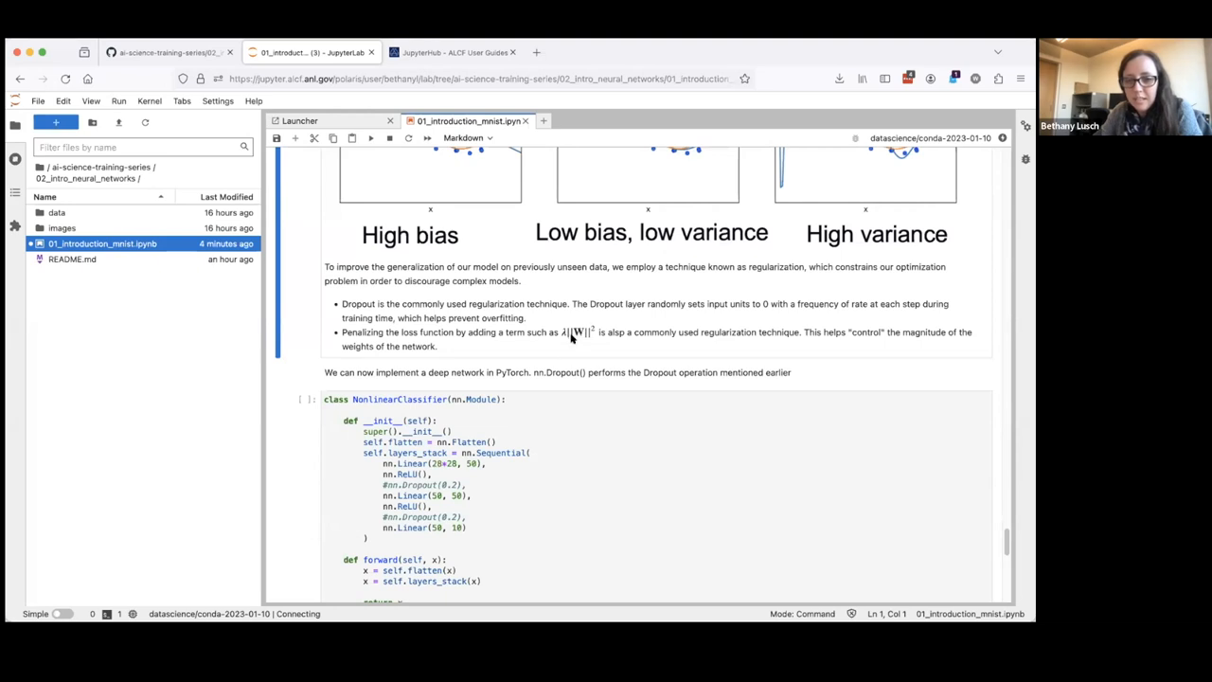
mouse_move(584, 338)
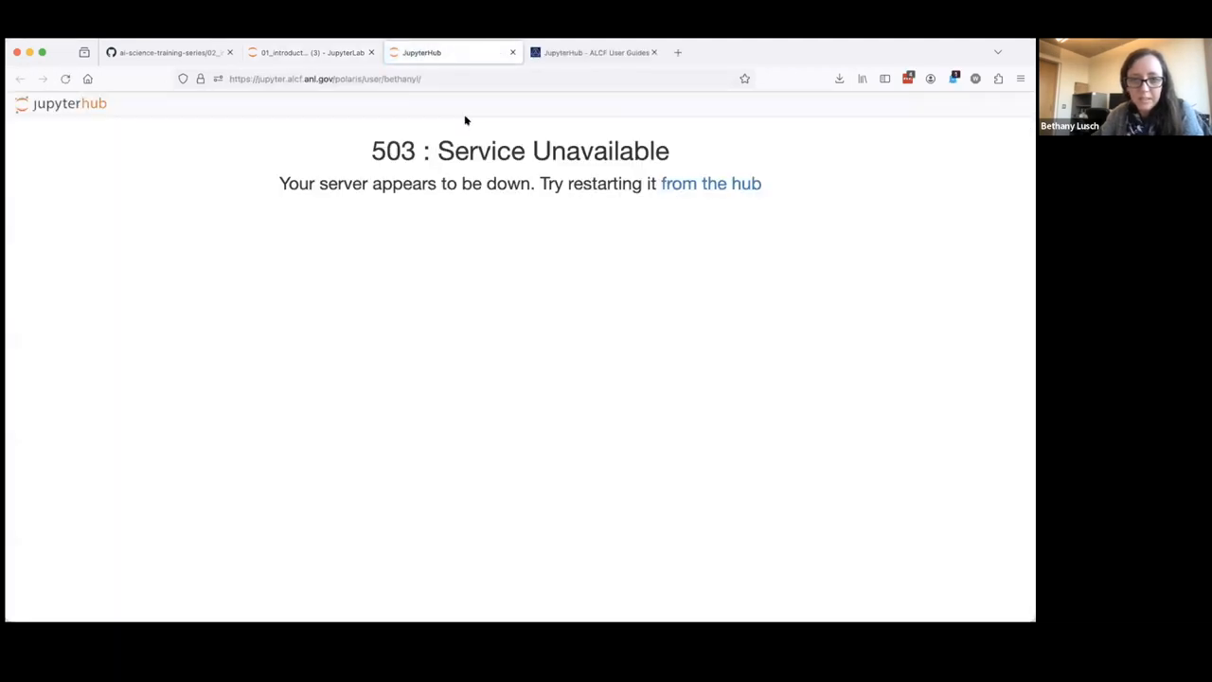
left_click(313, 53)
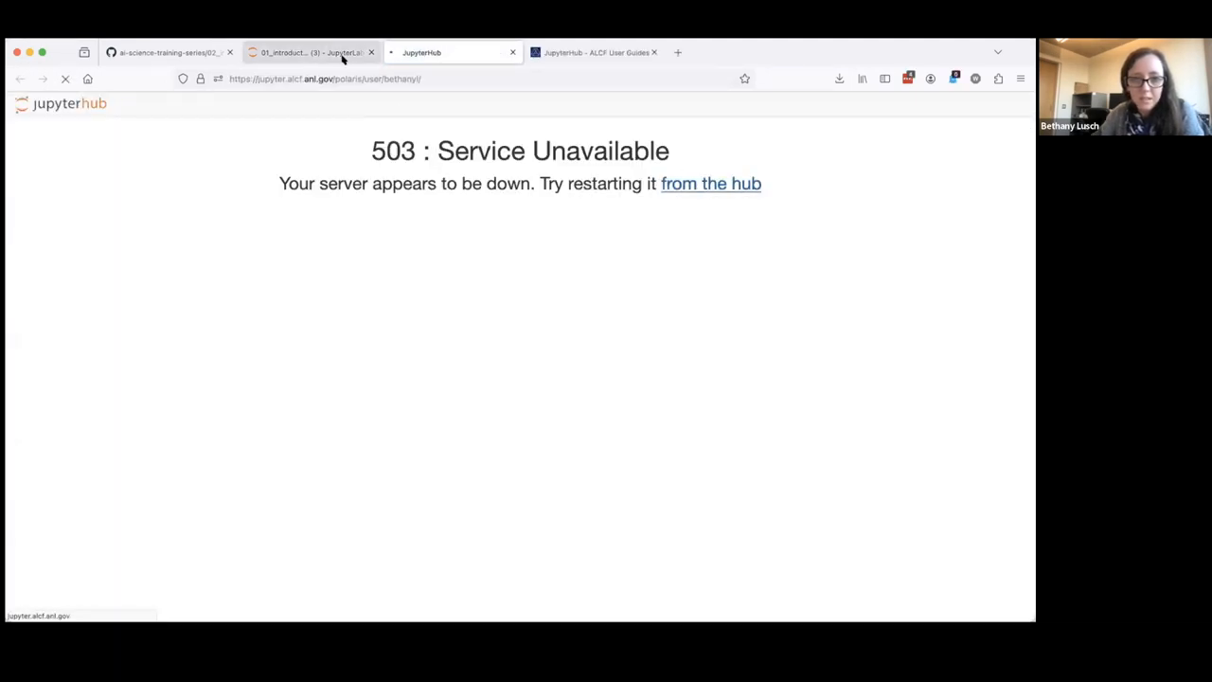
left_click(312, 52)
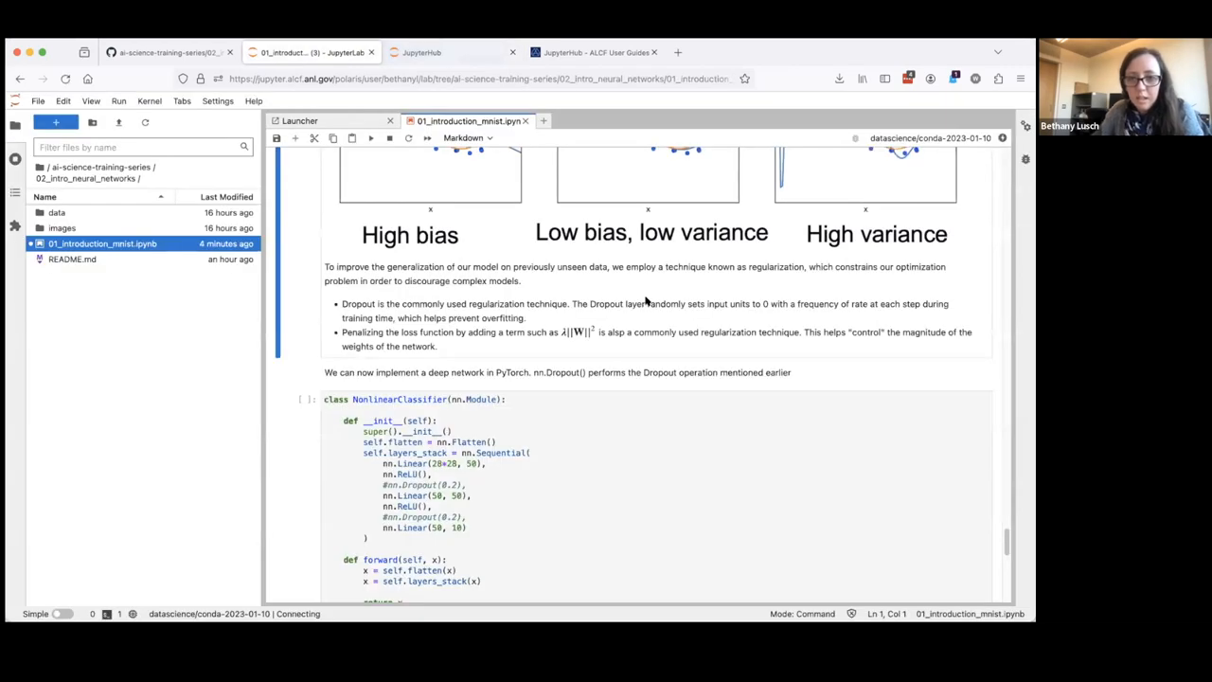
mouse_move(562, 332)
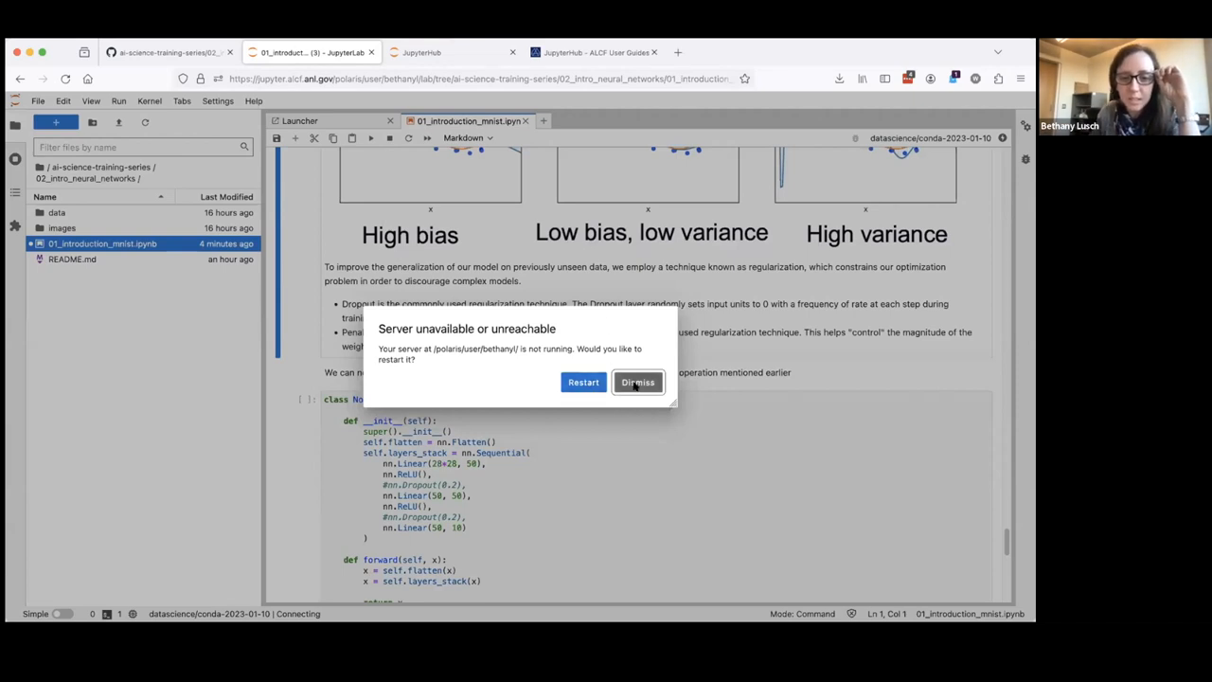
left_click(638, 381)
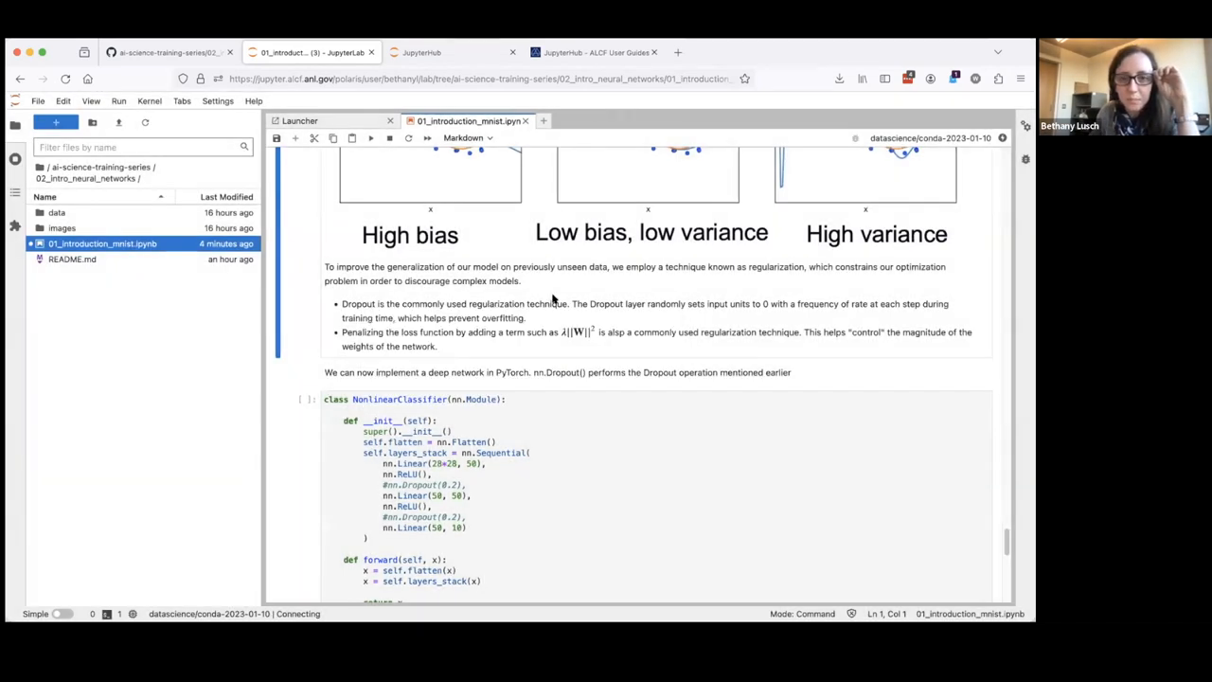
mouse_move(578, 332)
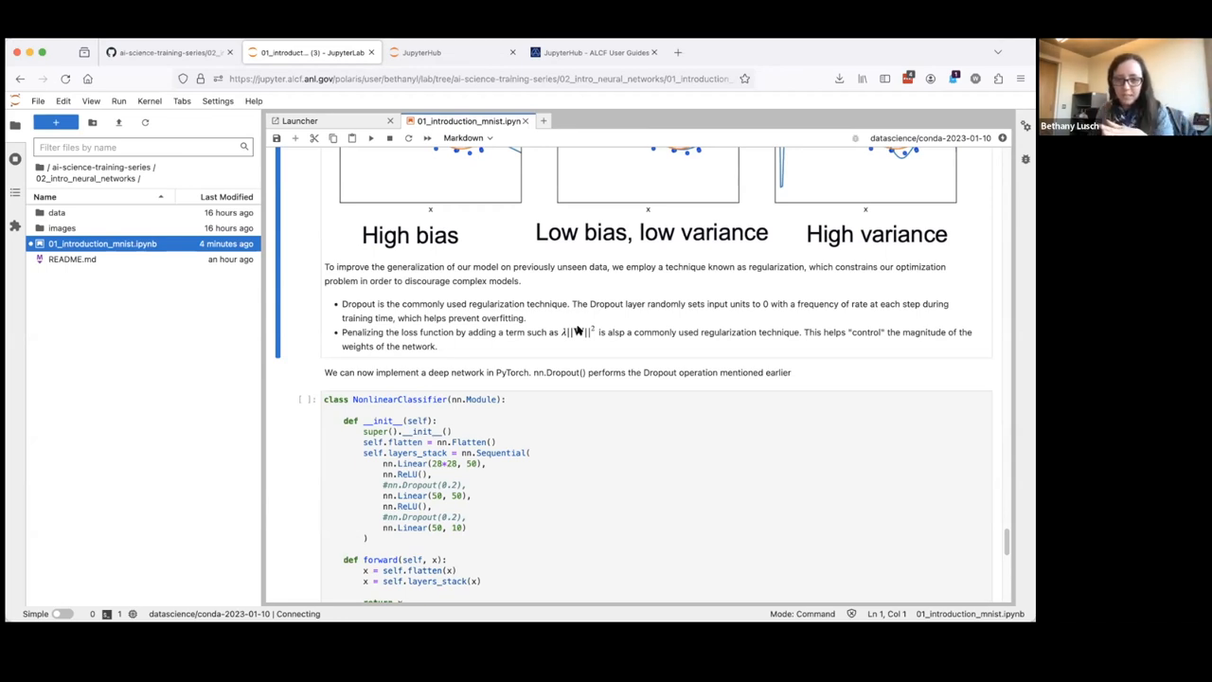
mouse_move(626, 342)
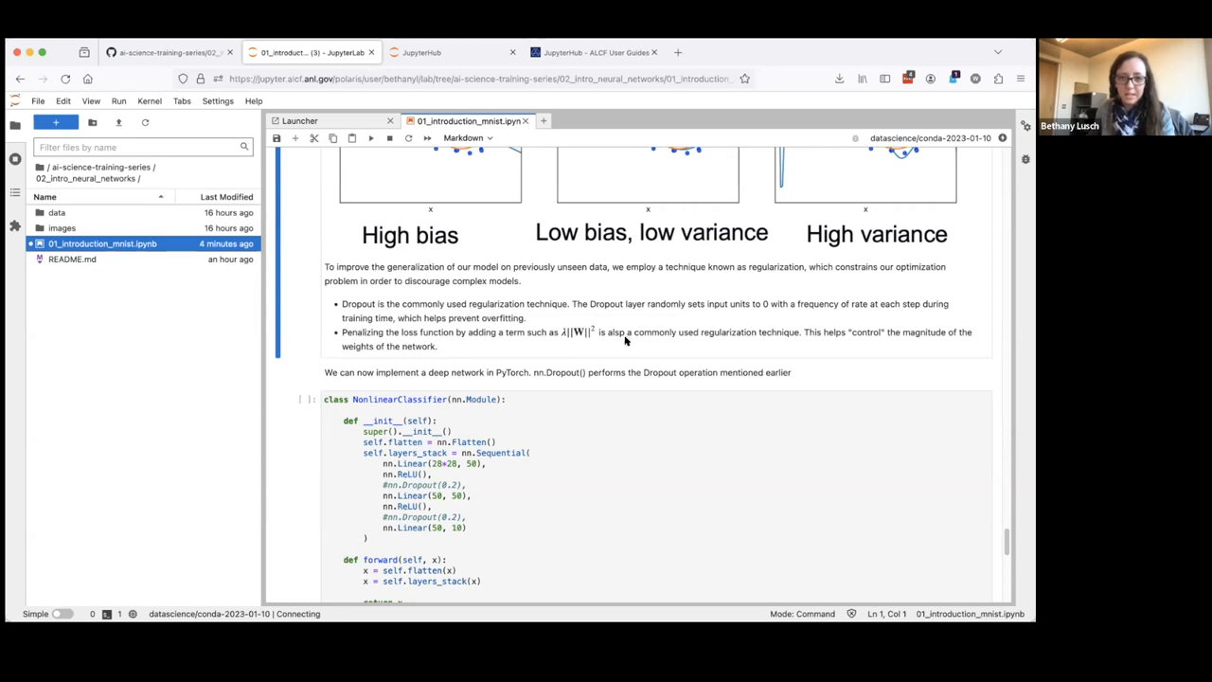
mouse_move(642, 331)
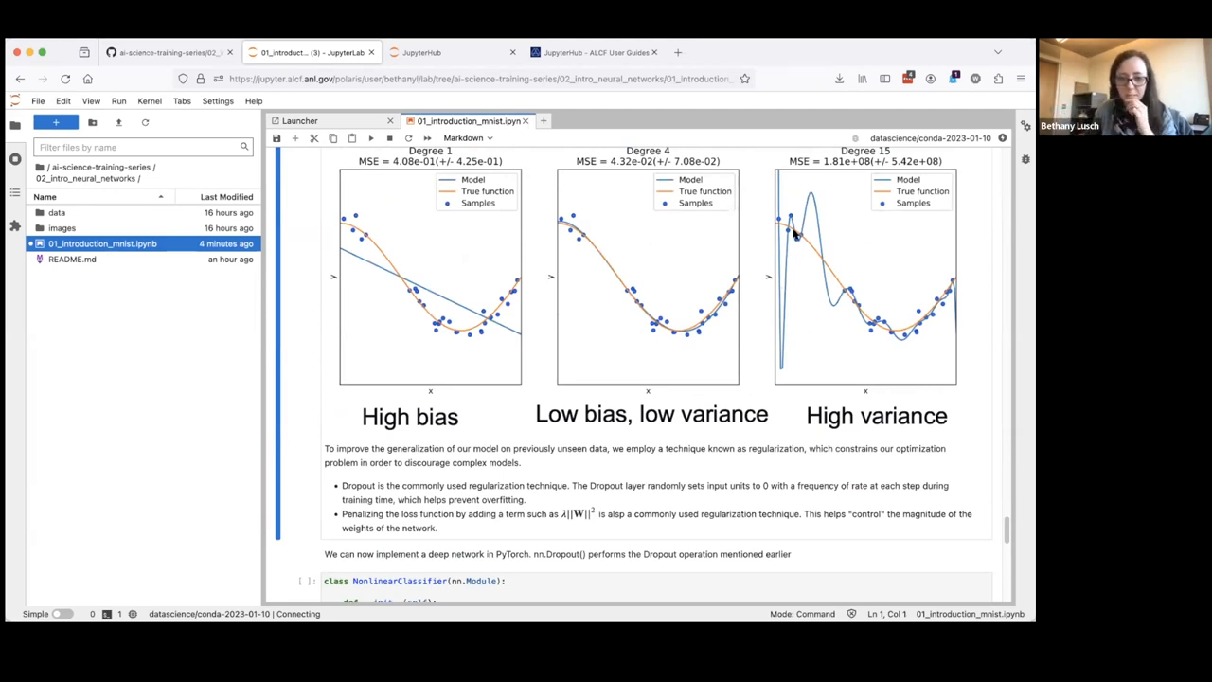
Scroll to the Homework section, then switch to the GitHub 02_intro_neural_networks folder page
scroll("down", 3)
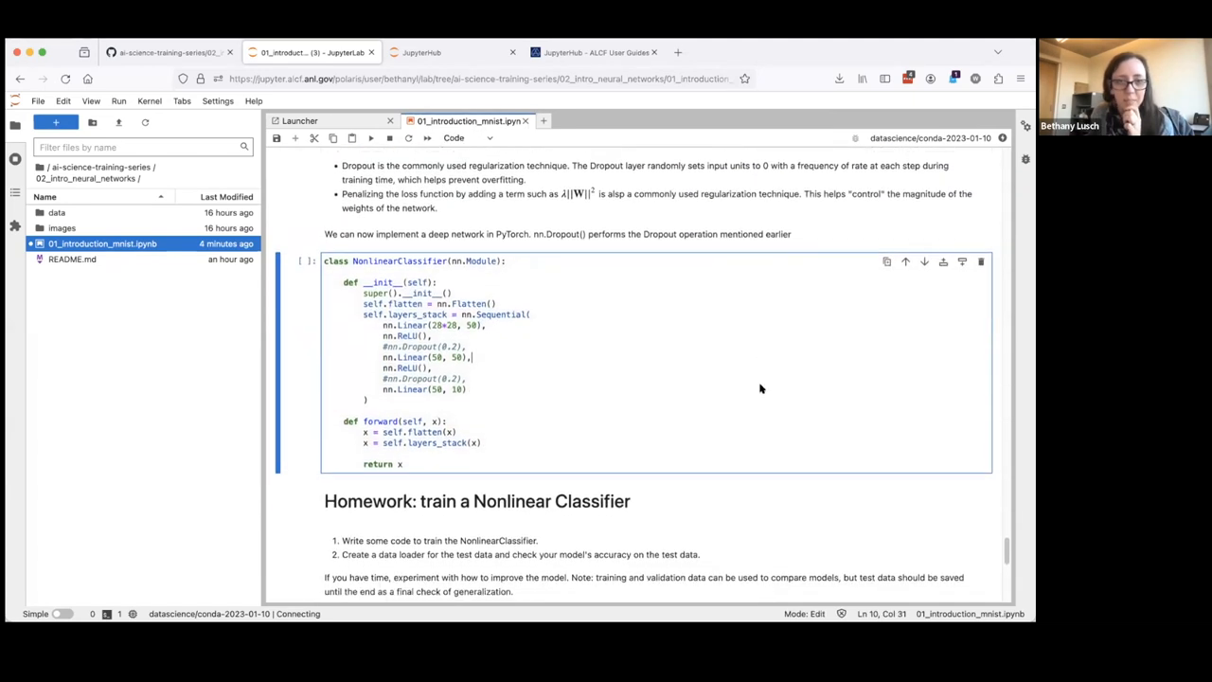
left_click(146, 53)
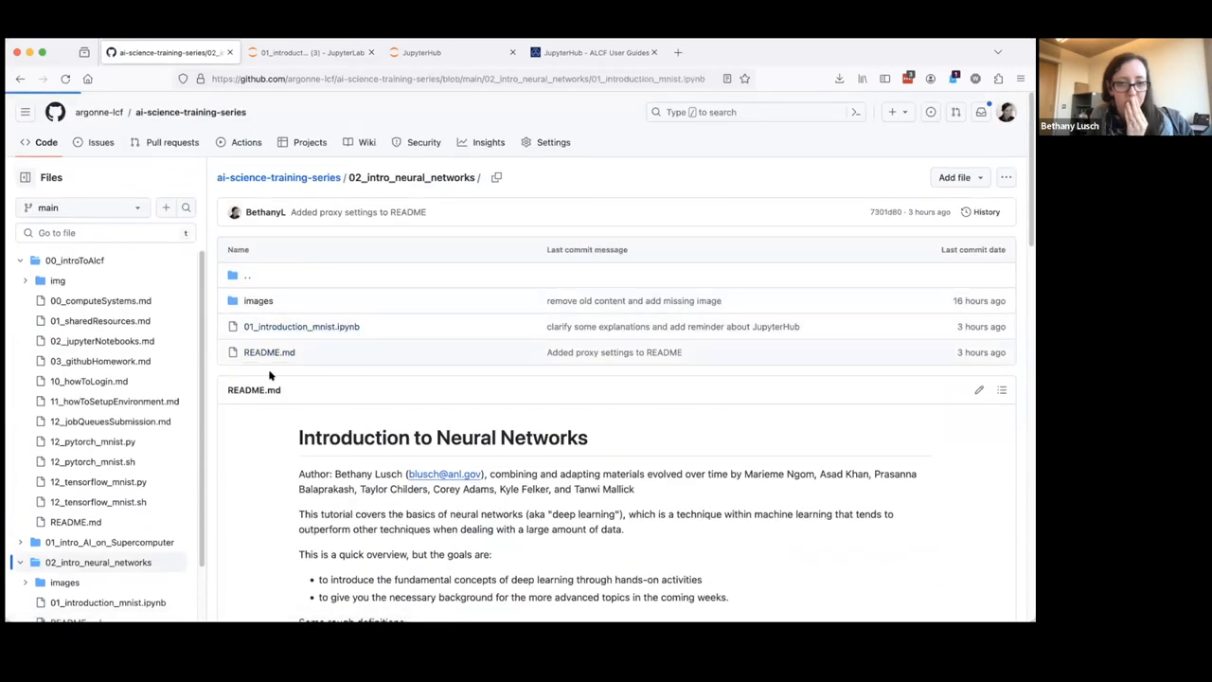
Open the 01_introduction_mnist.ipynb preview and scroll to the NonlinearClassifier cell and Homework section
left_click(301, 326)
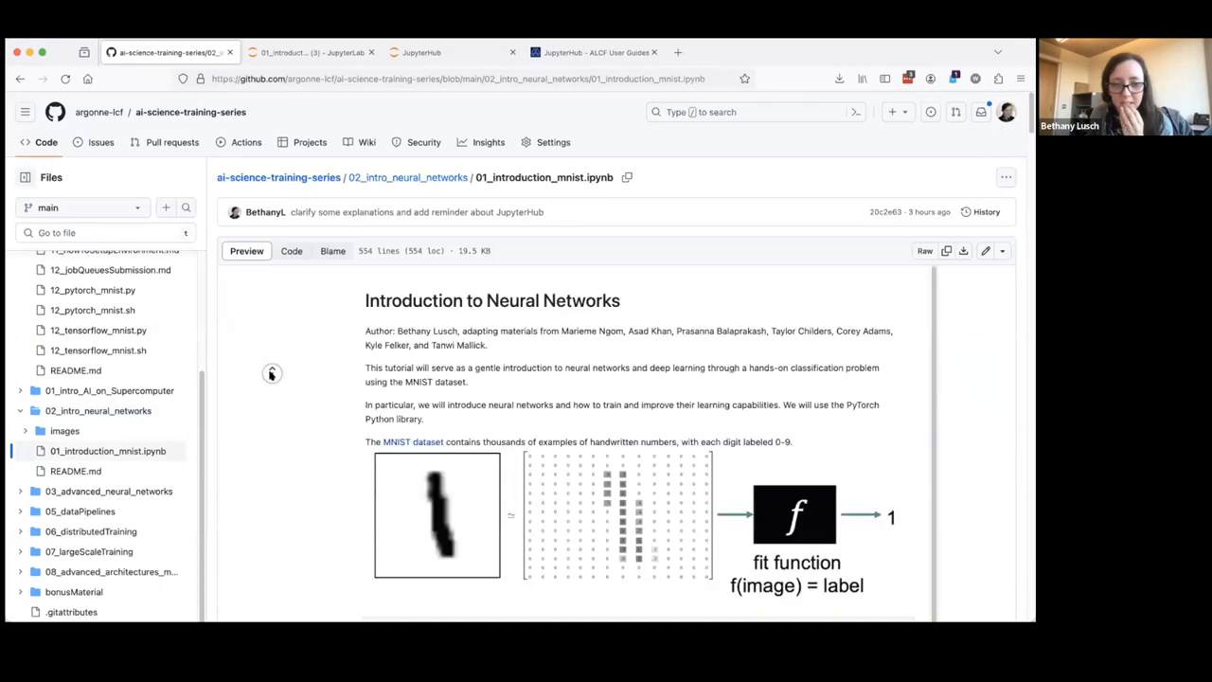
scroll("down", 3)
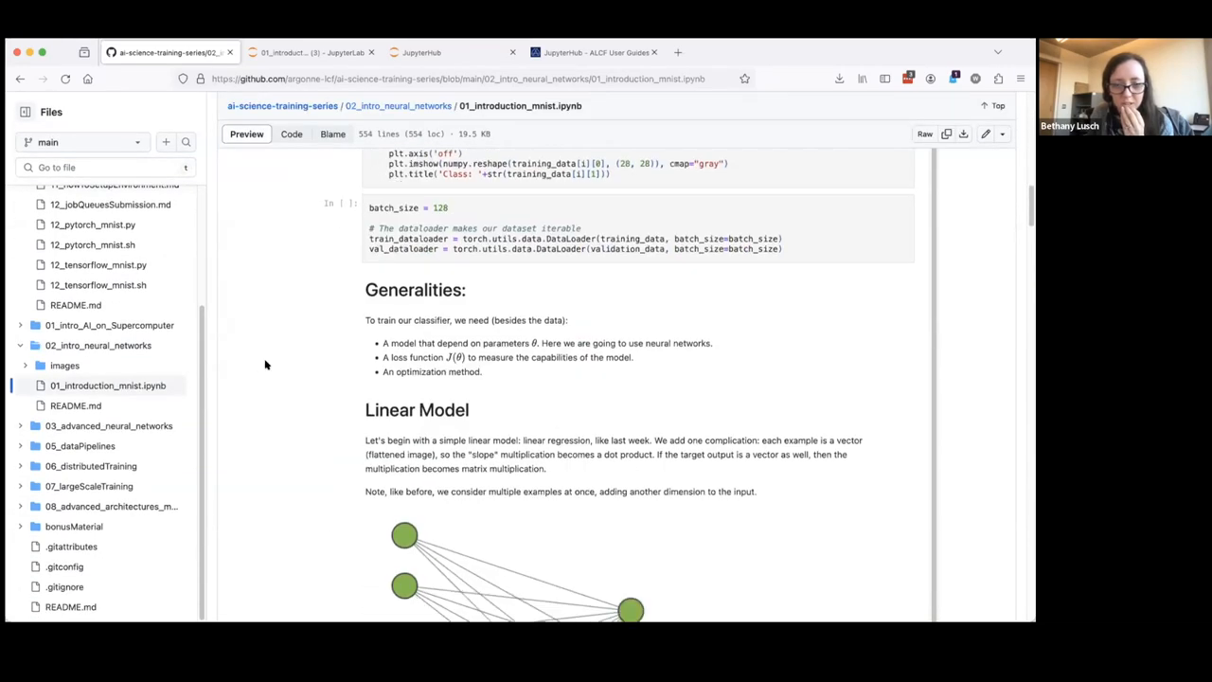
scroll("down", 3)
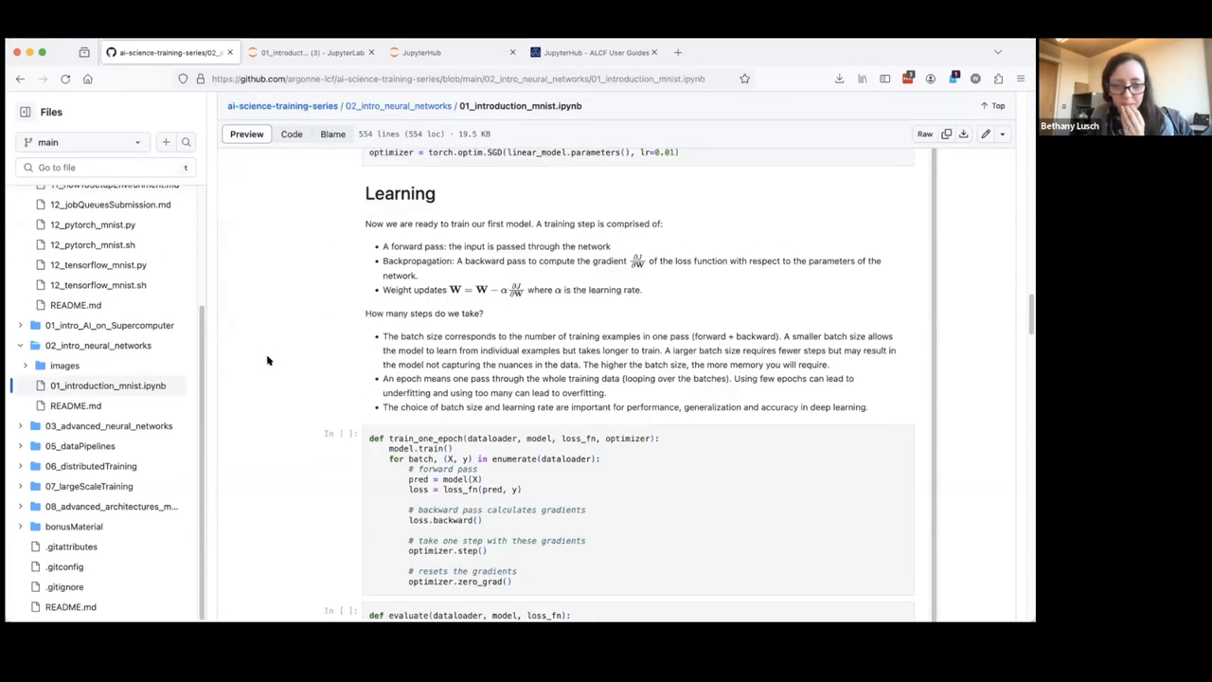
scroll("down", 3)
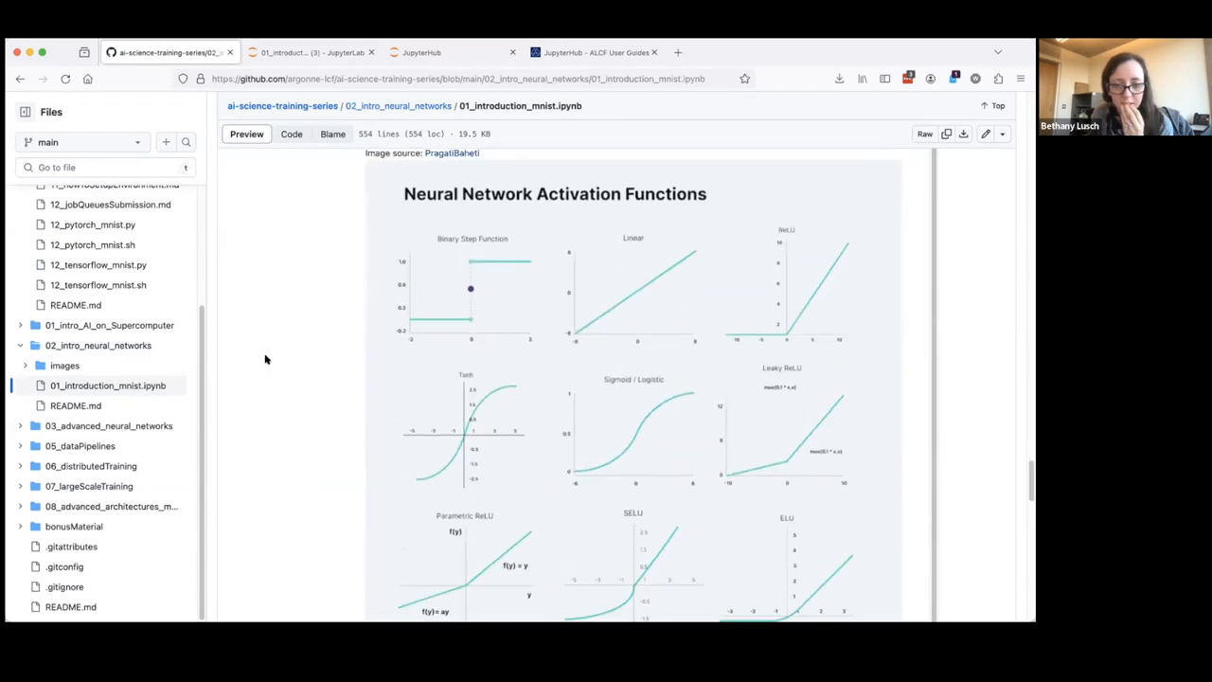
scroll("down", 3)
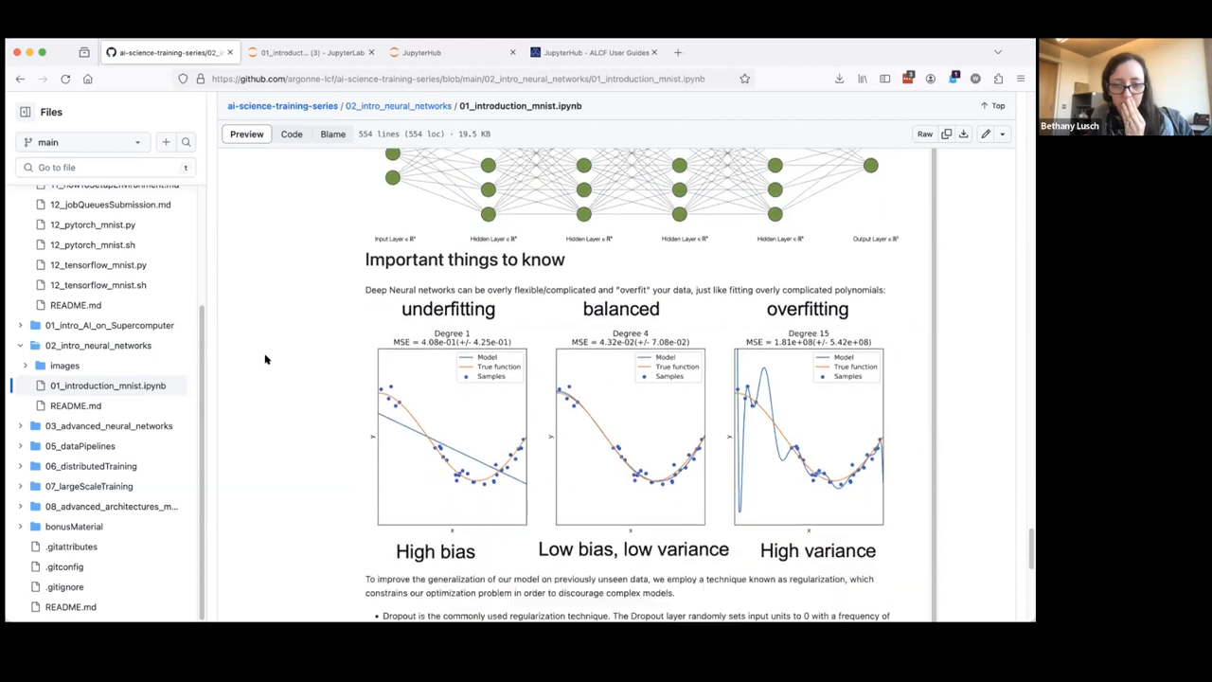
scroll("down", 3)
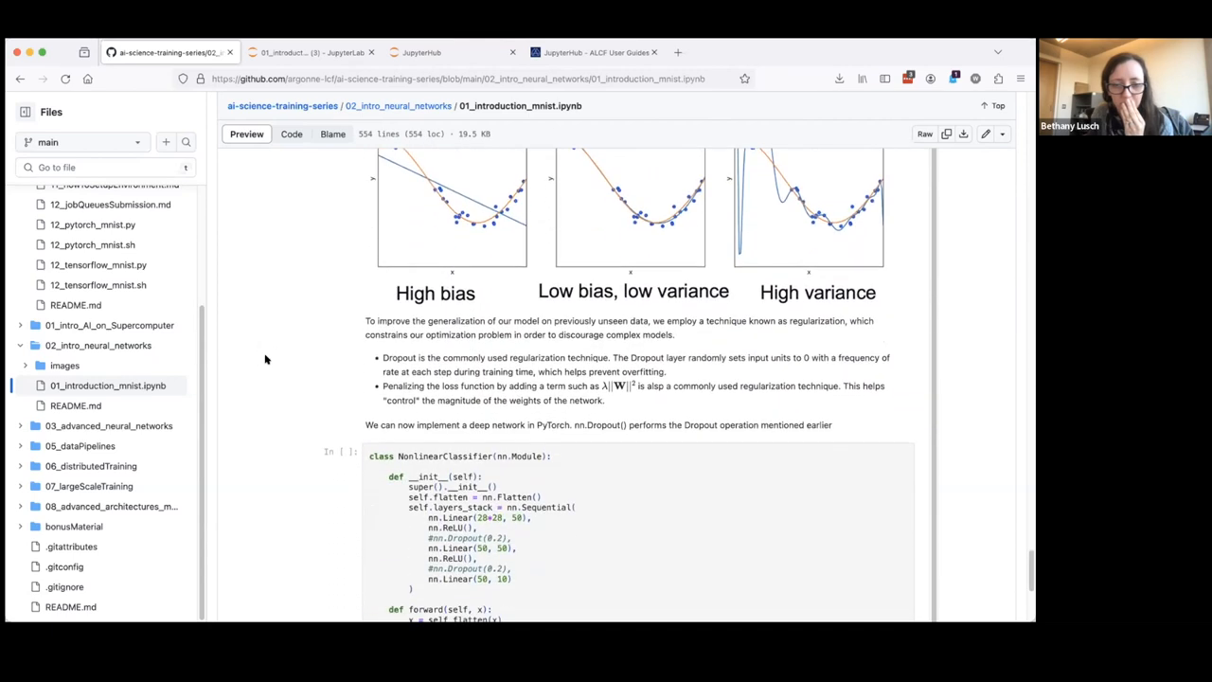
scroll("down", 3)
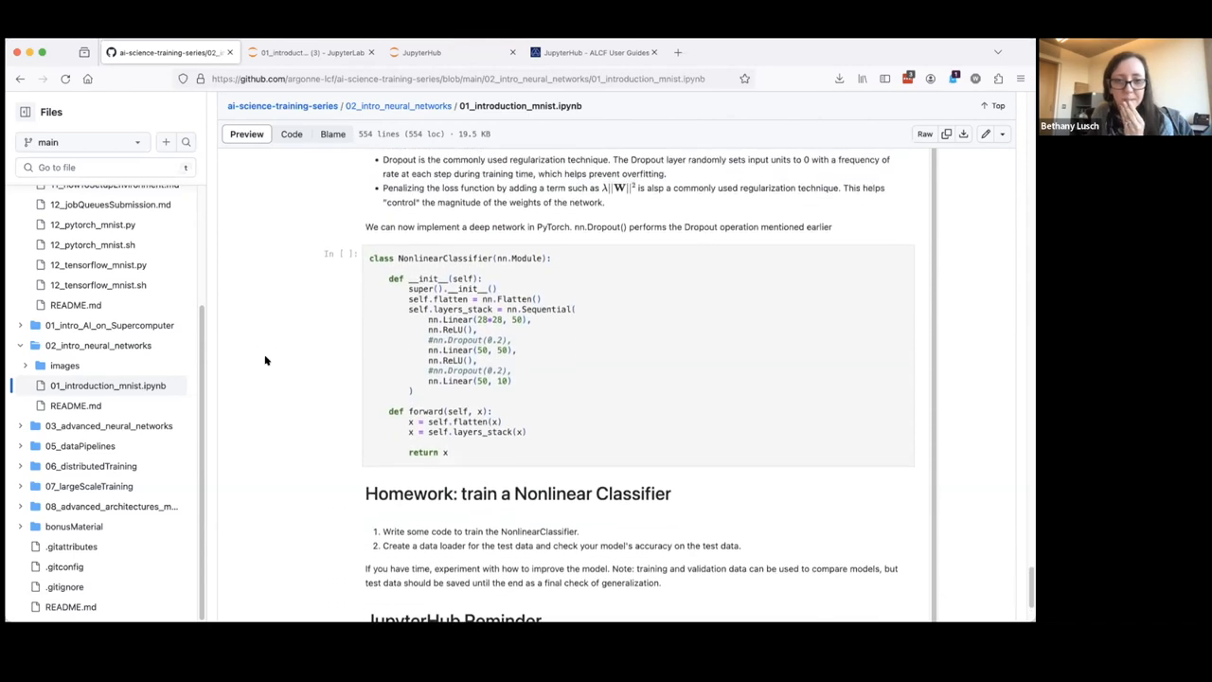
scroll("down", 3)
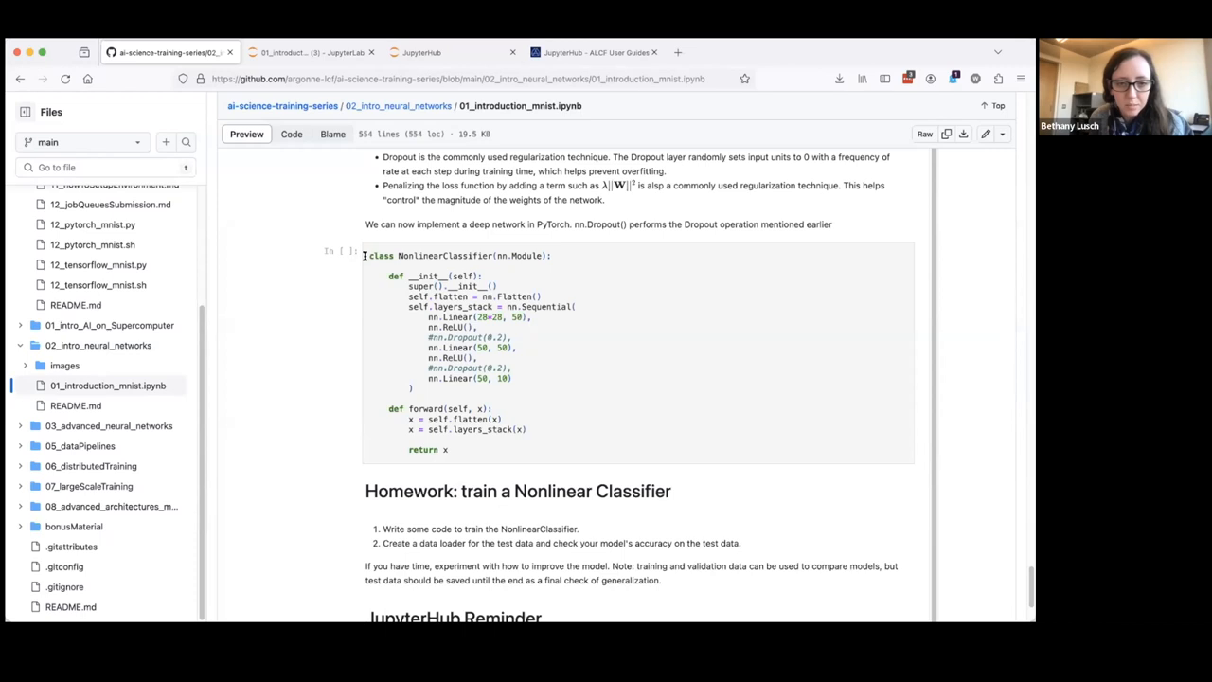
mouse_move(438, 276)
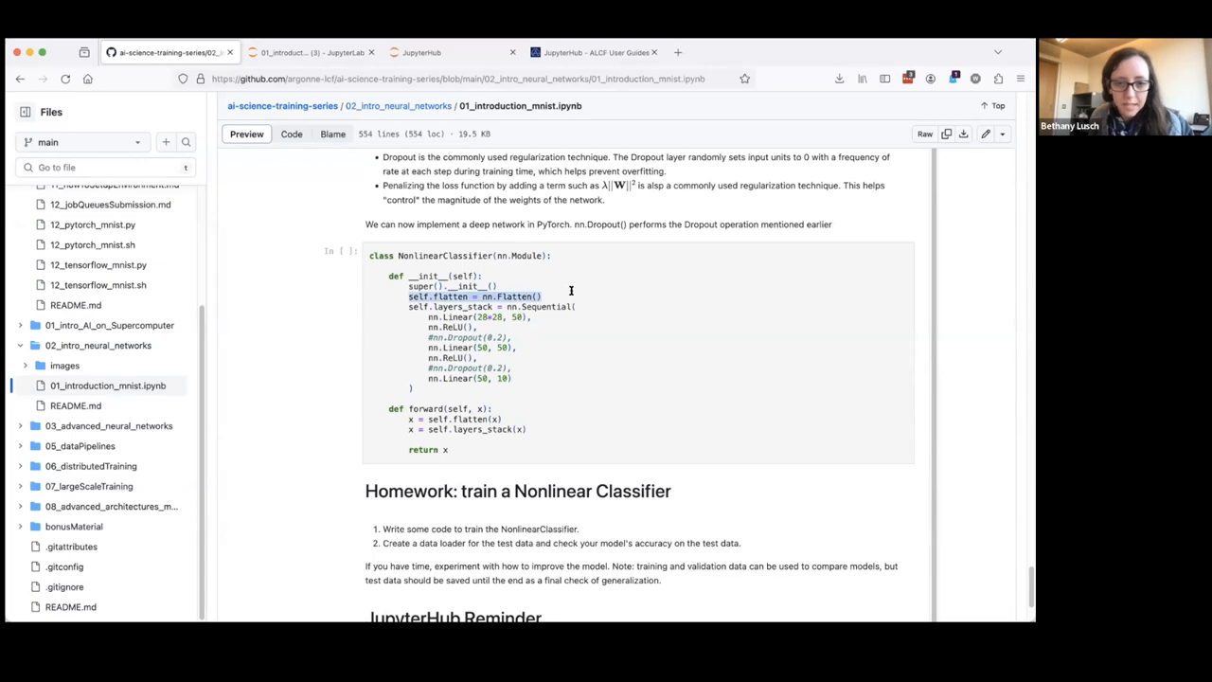
mouse_move(396, 306)
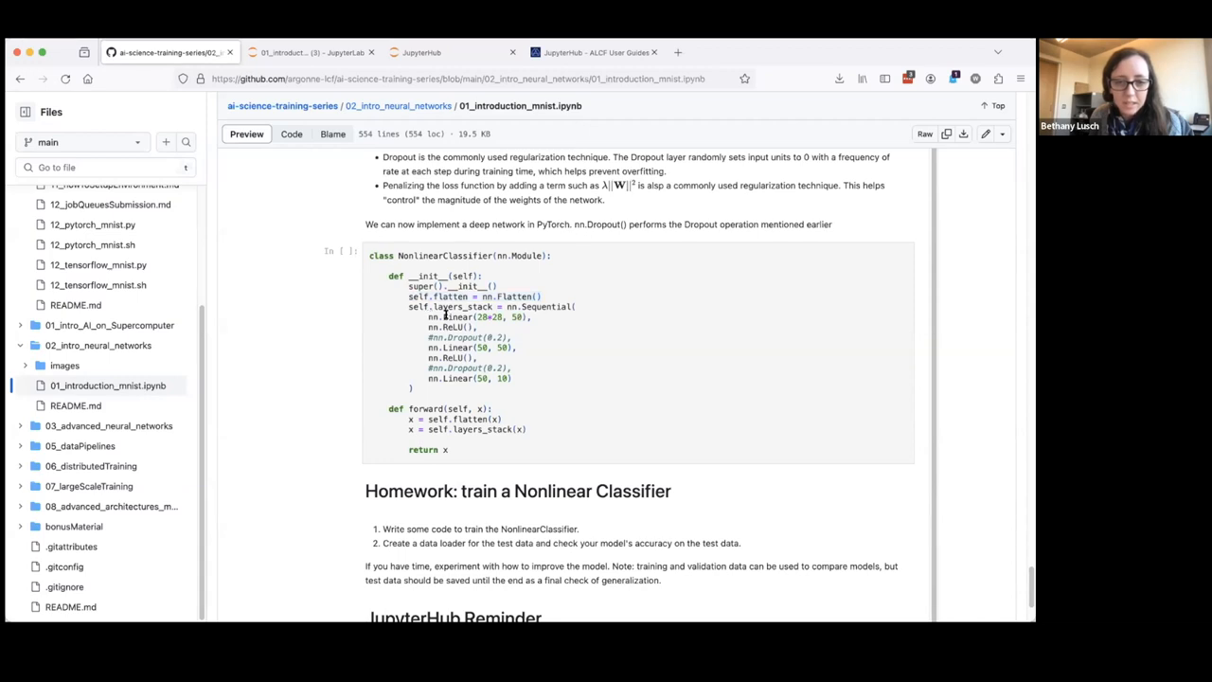
double_click(459, 317)
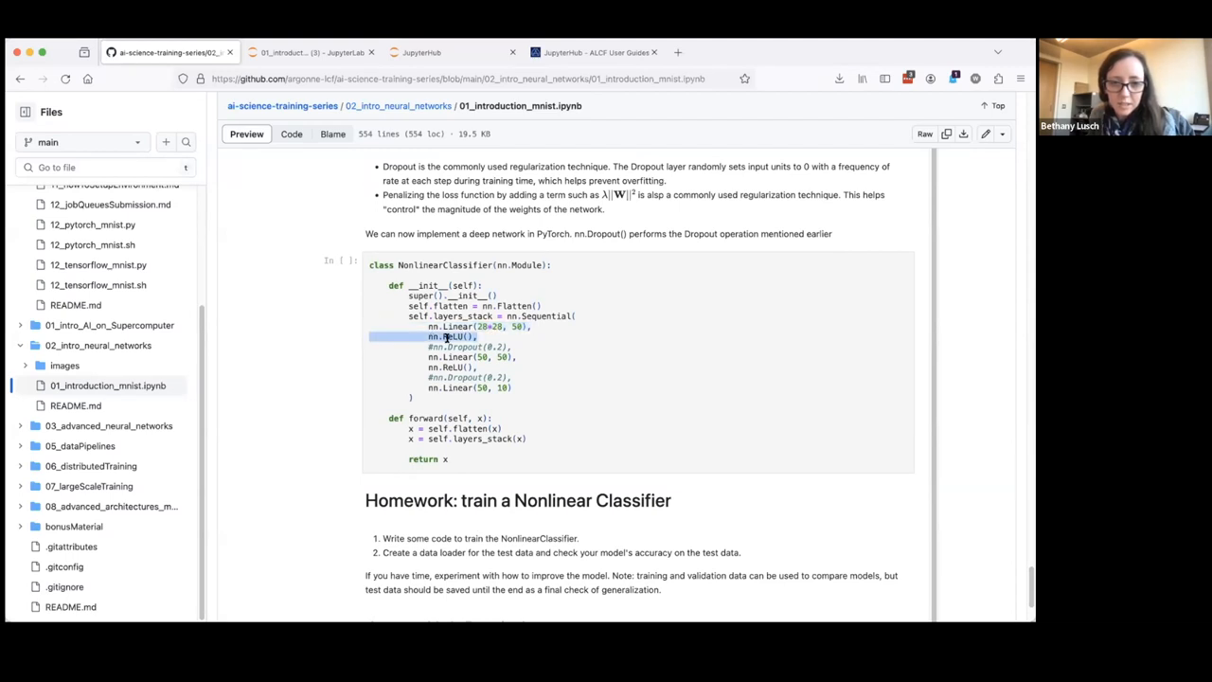
mouse_move(472, 336)
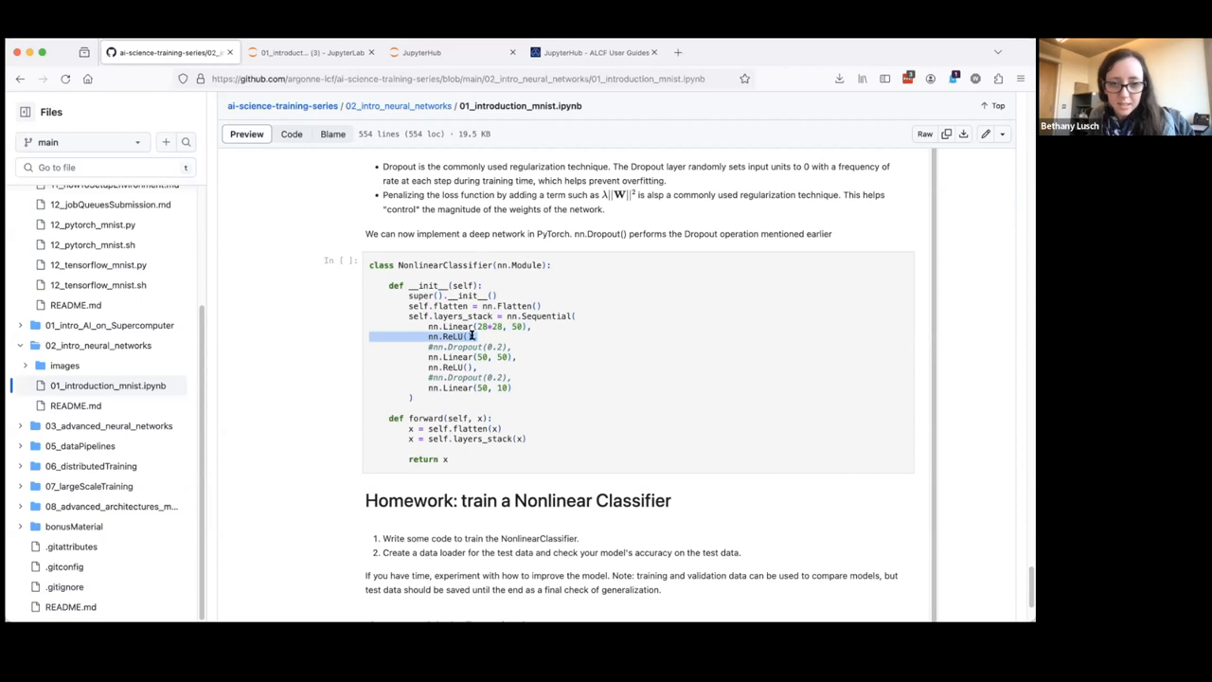
scroll("down", 3)
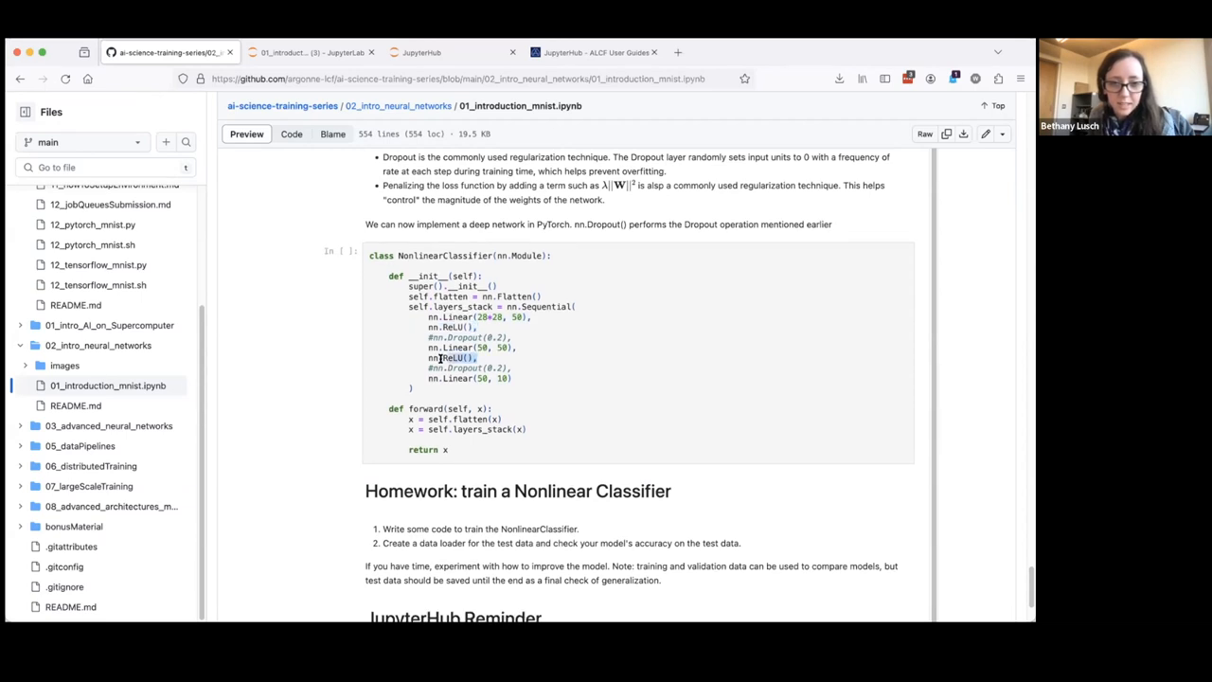
left_click_drag(427, 348, 516, 358)
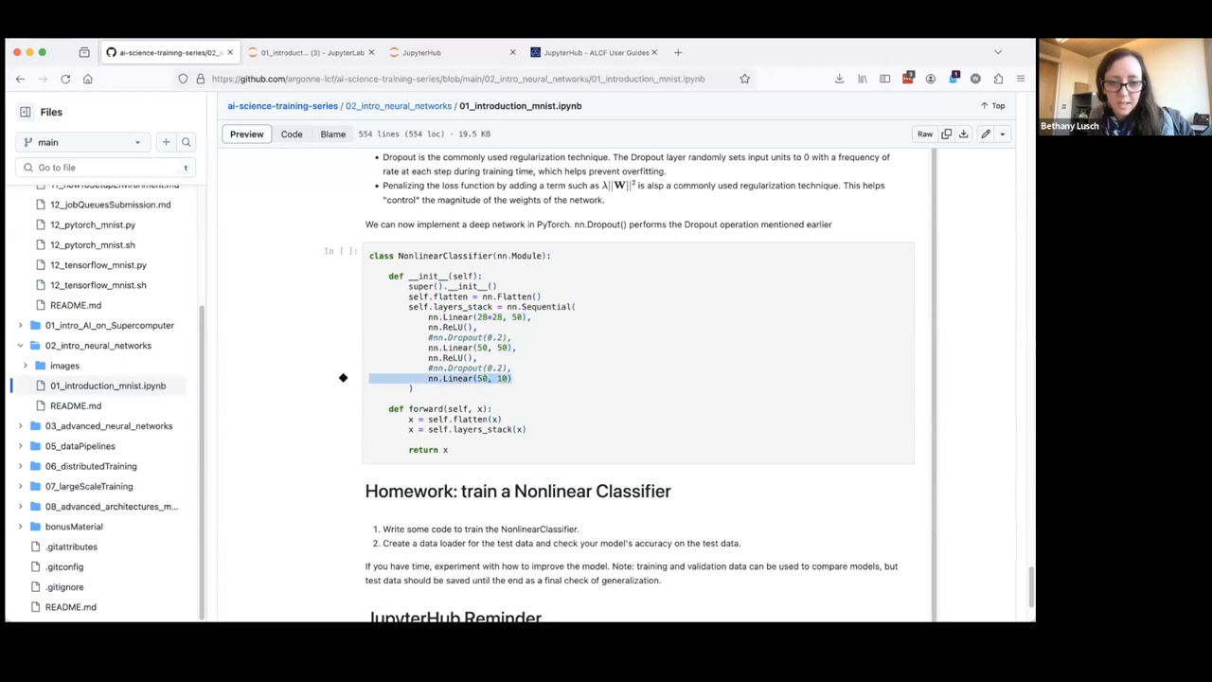
mouse_move(431, 337)
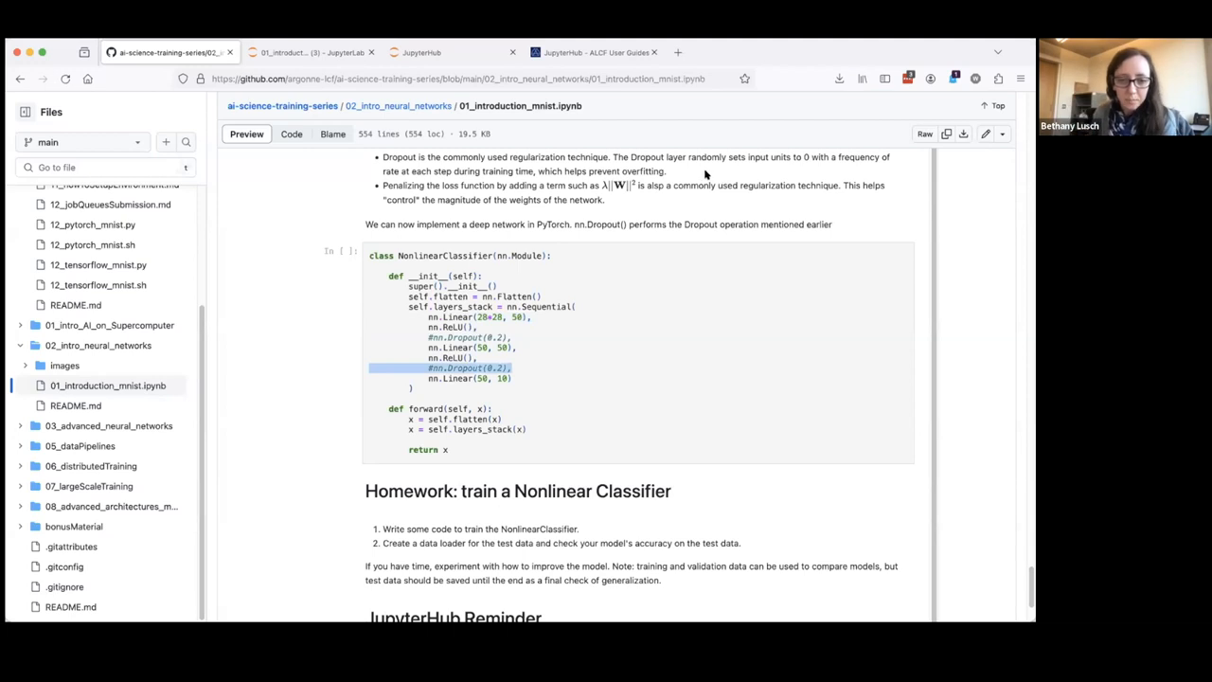
left_click(492, 318)
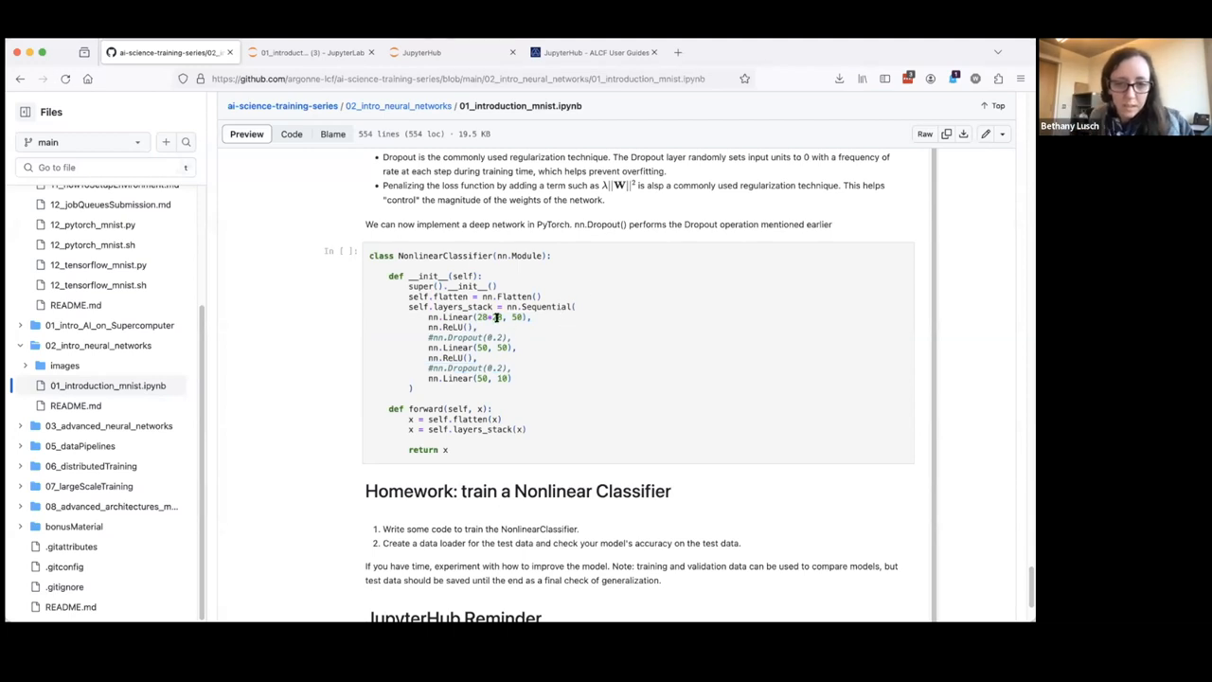
scroll("down", 3)
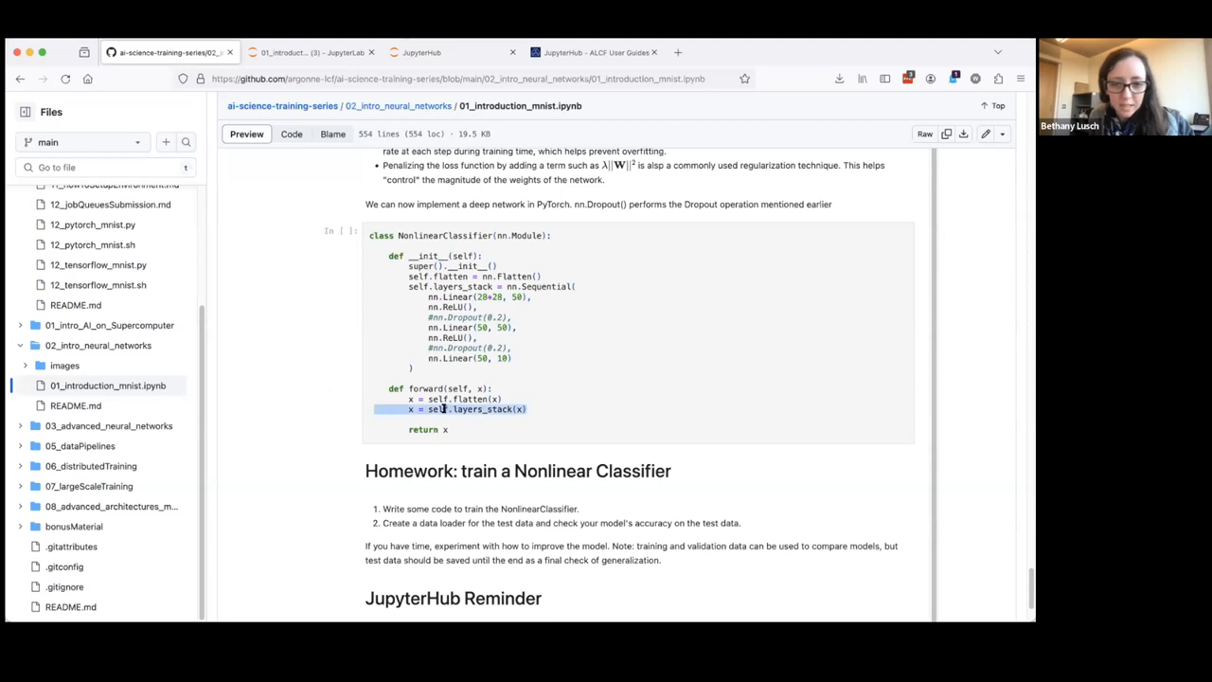
left_click(554, 409)
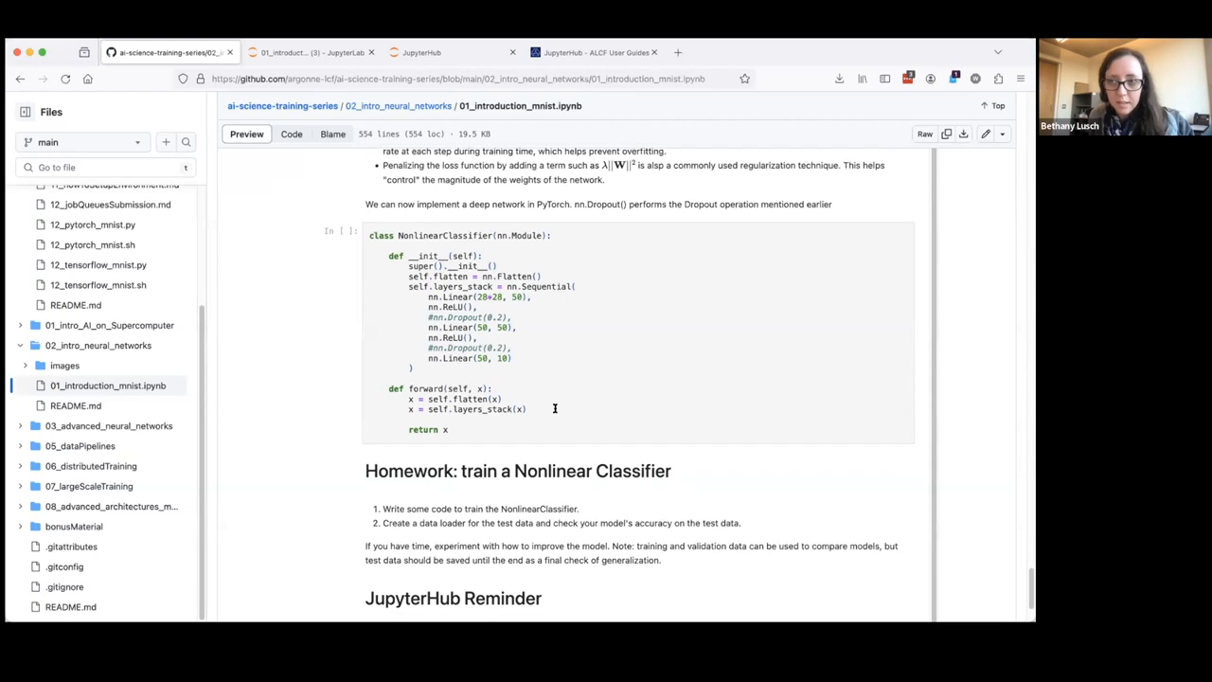
Scroll the preview back to the Introduction to Neural Networks title and MNIST diagram
scroll("down", 3)
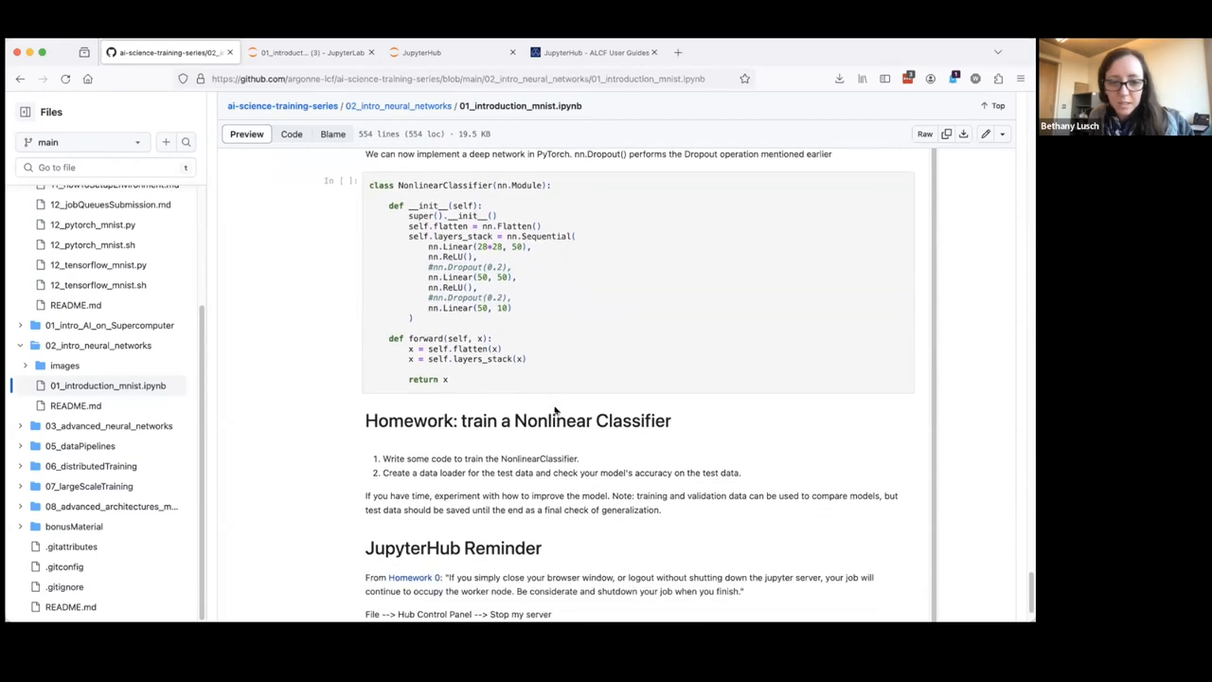
mouse_move(462, 453)
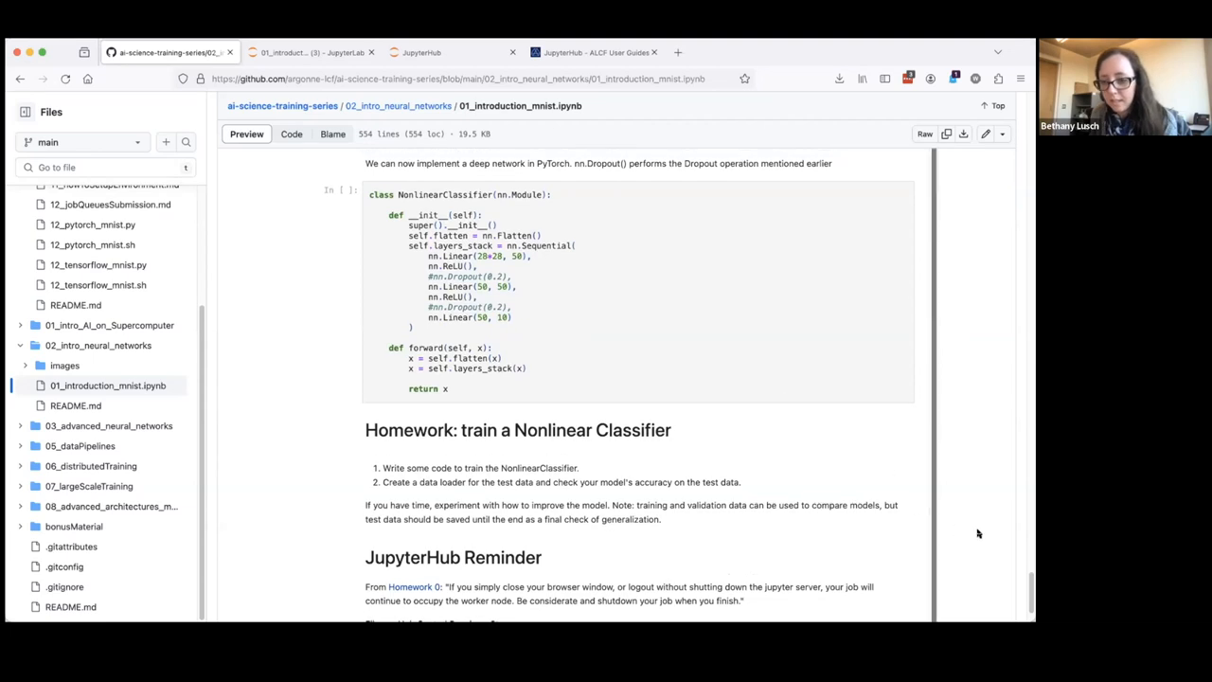
scroll("up", 3)
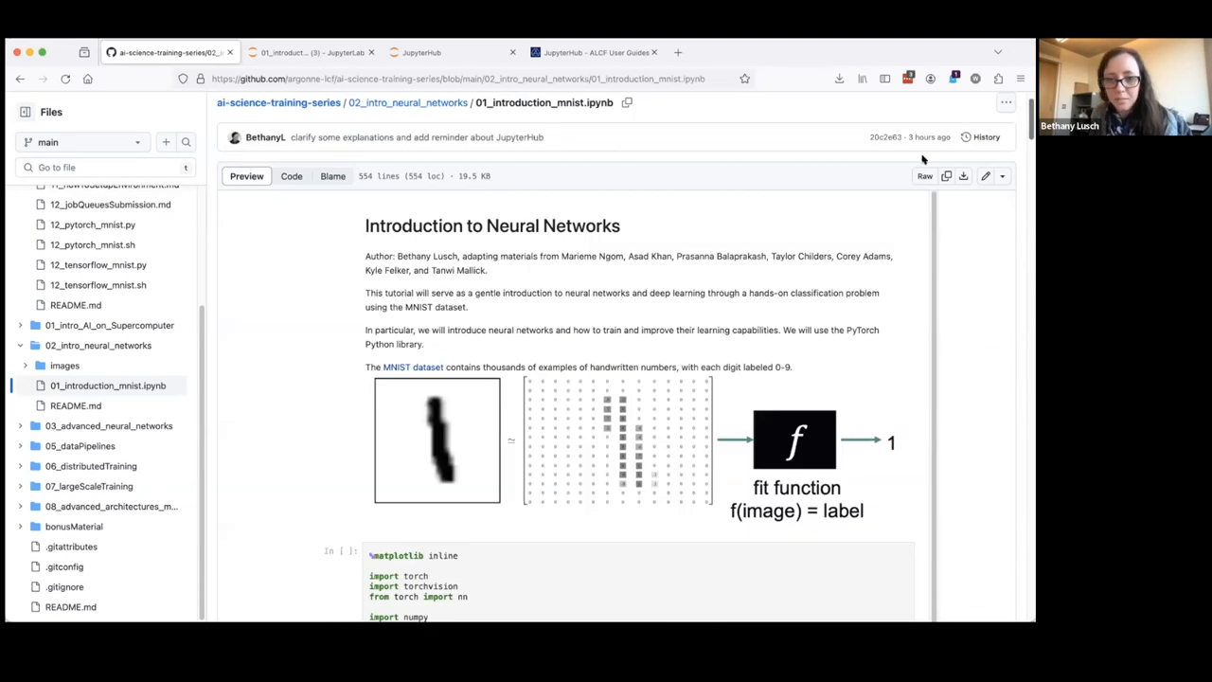
Scroll through the data, training and evaluate cells to the NonlinearClassifier code and Homework
scroll("down", 3)
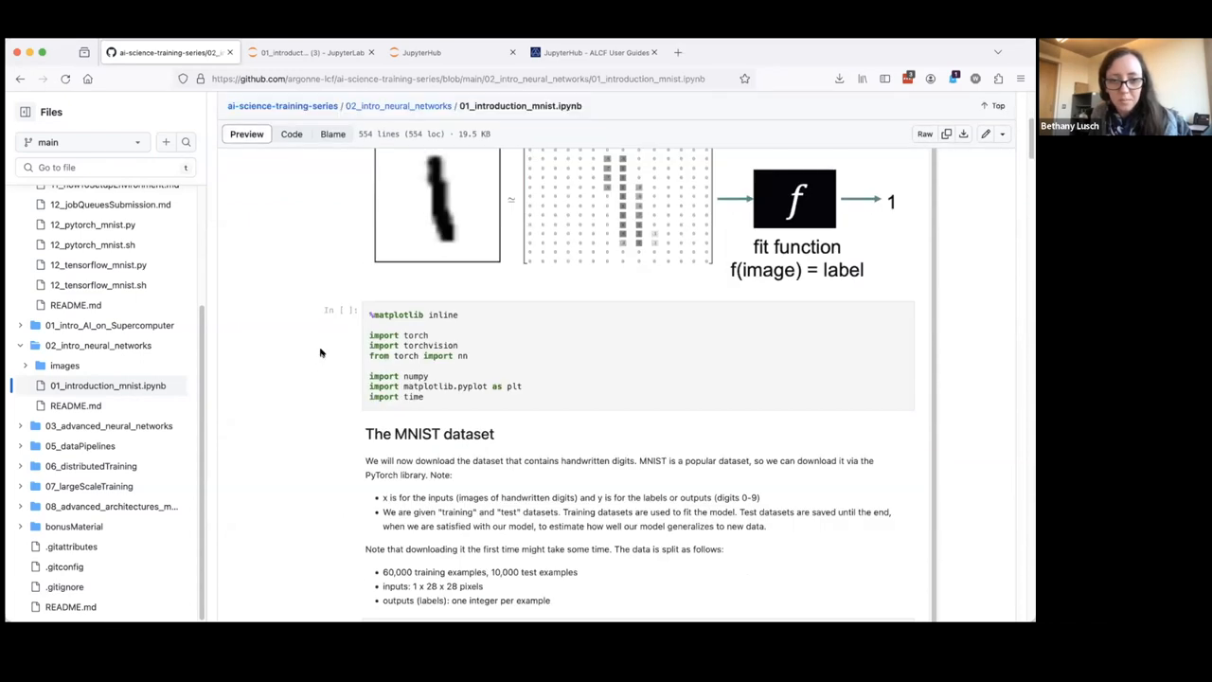
scroll("down", 3)
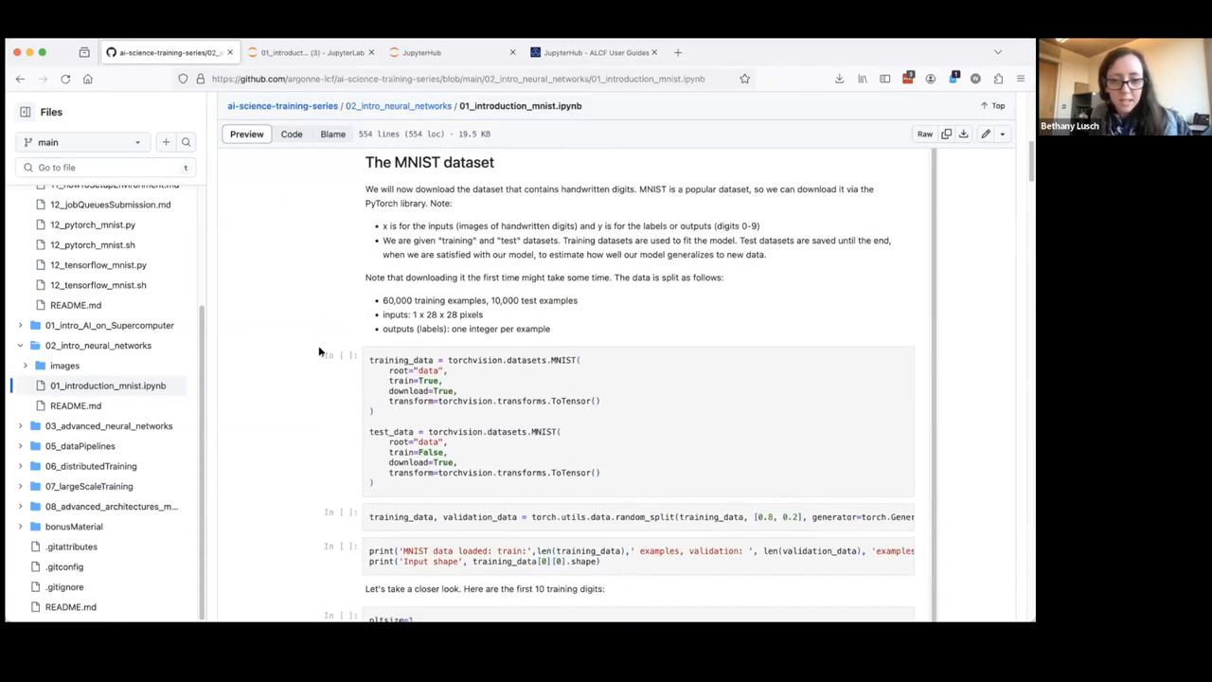
scroll("down", 3)
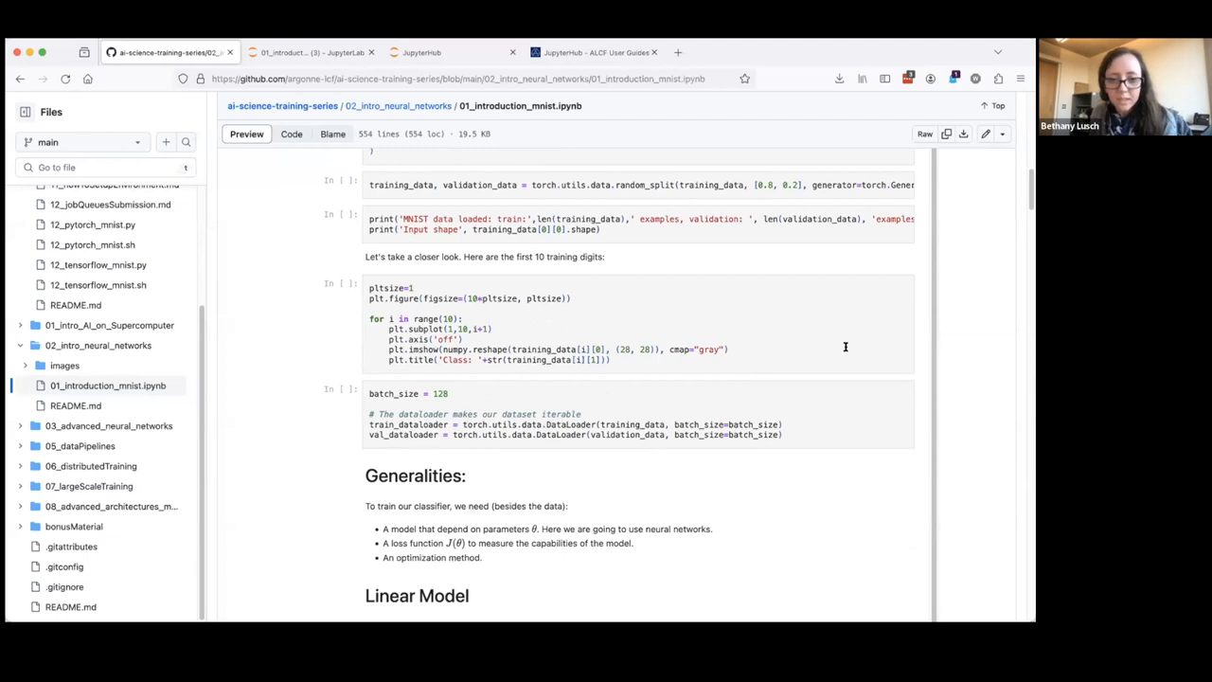
scroll("down", 3)
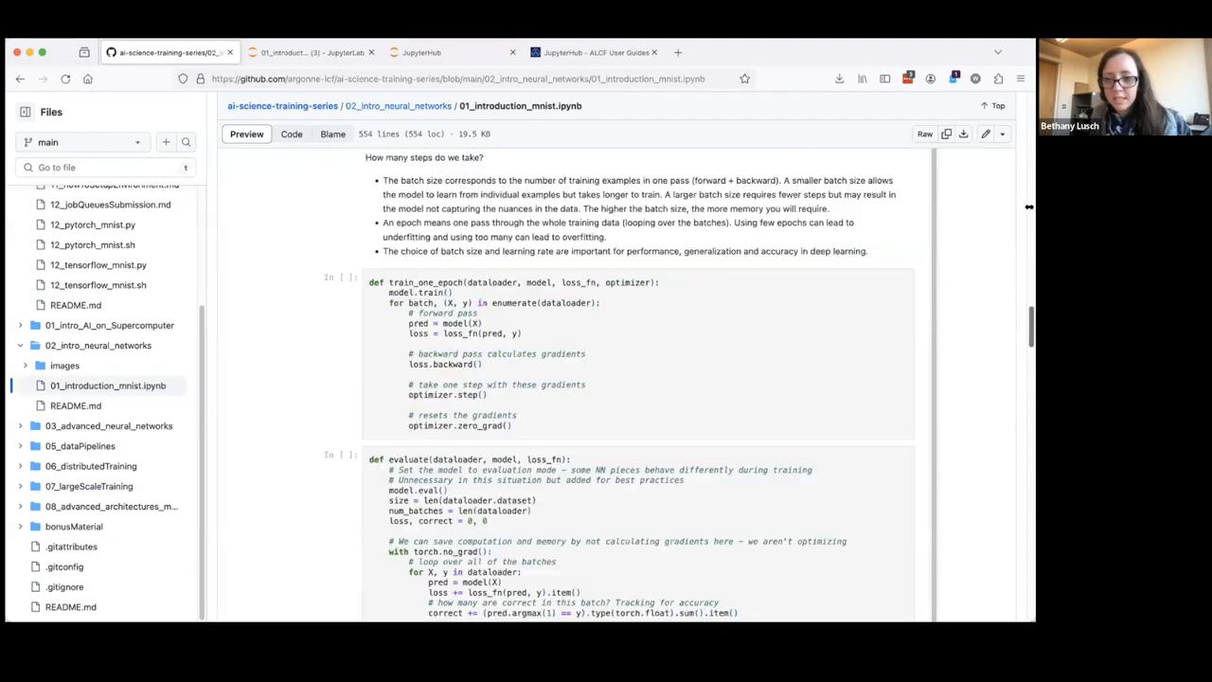
scroll("down", 3)
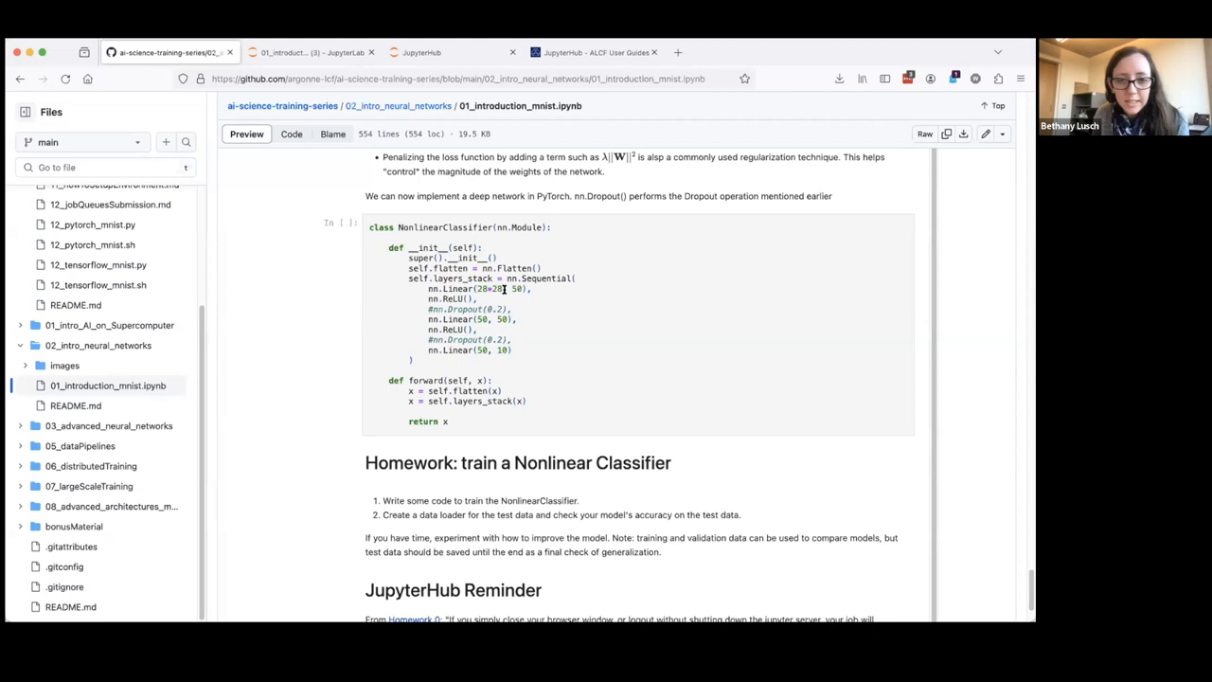
Highlight the 28*28 input size in the NonlinearClassifier code
double_click(473, 289)
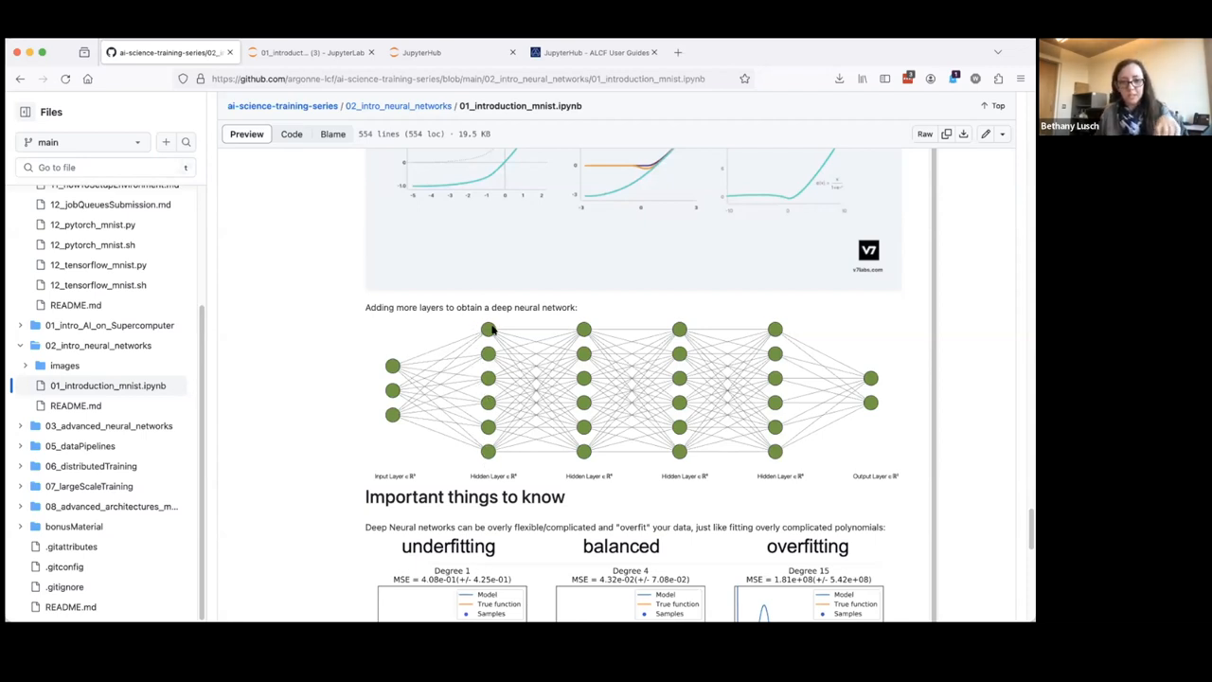
mouse_move(424, 387)
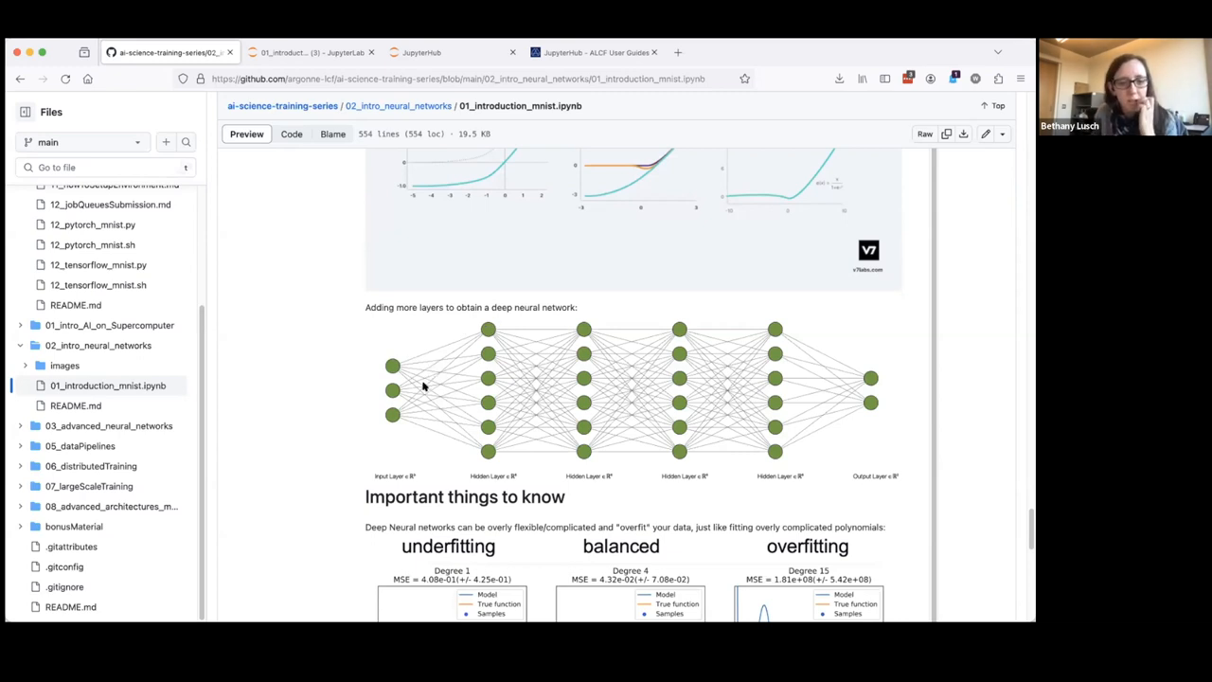
scroll("down", 3)
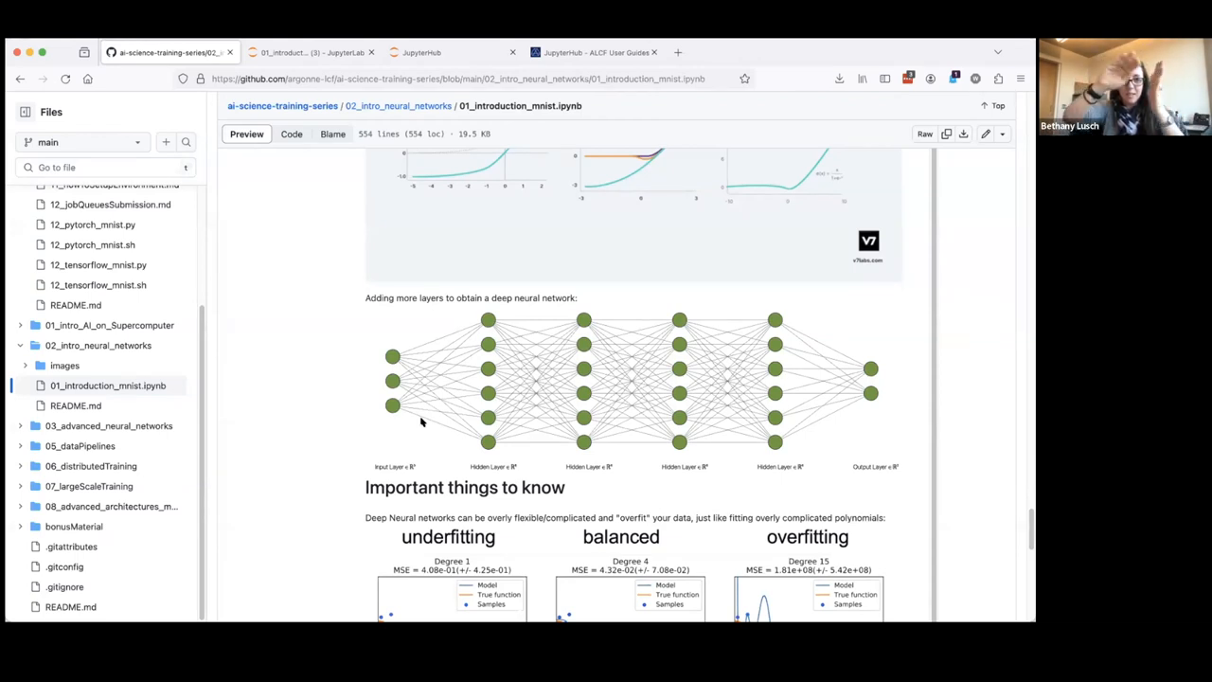
mouse_move(454, 399)
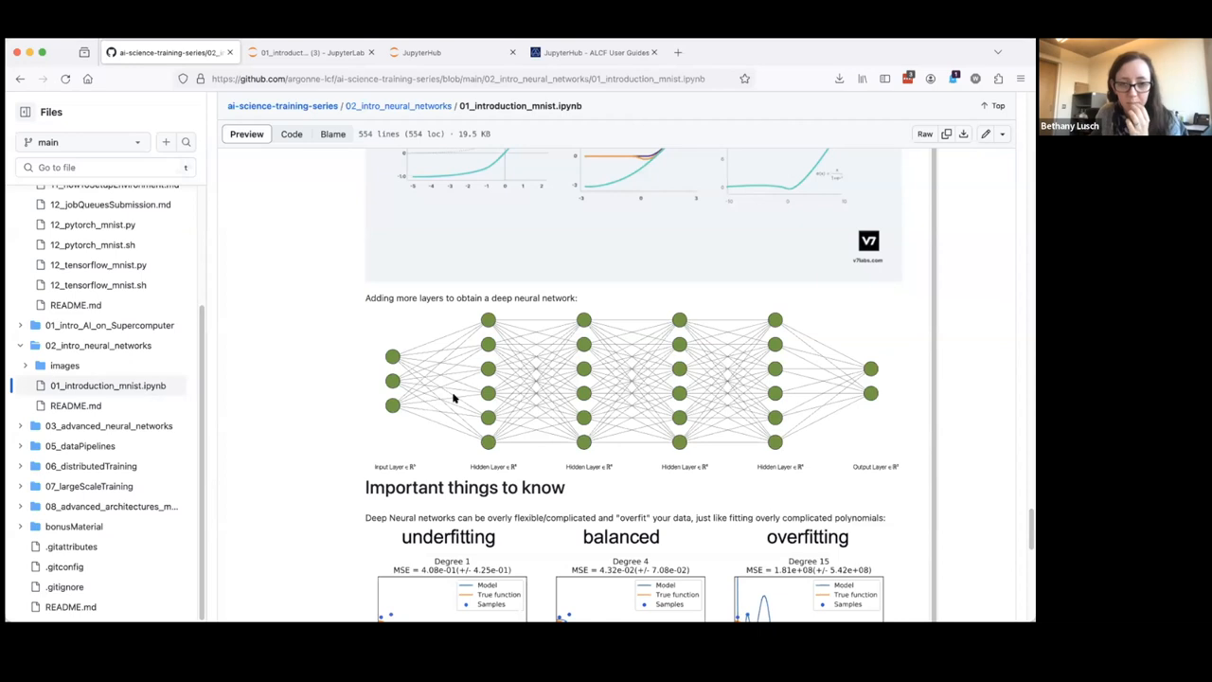
scroll("down", 3)
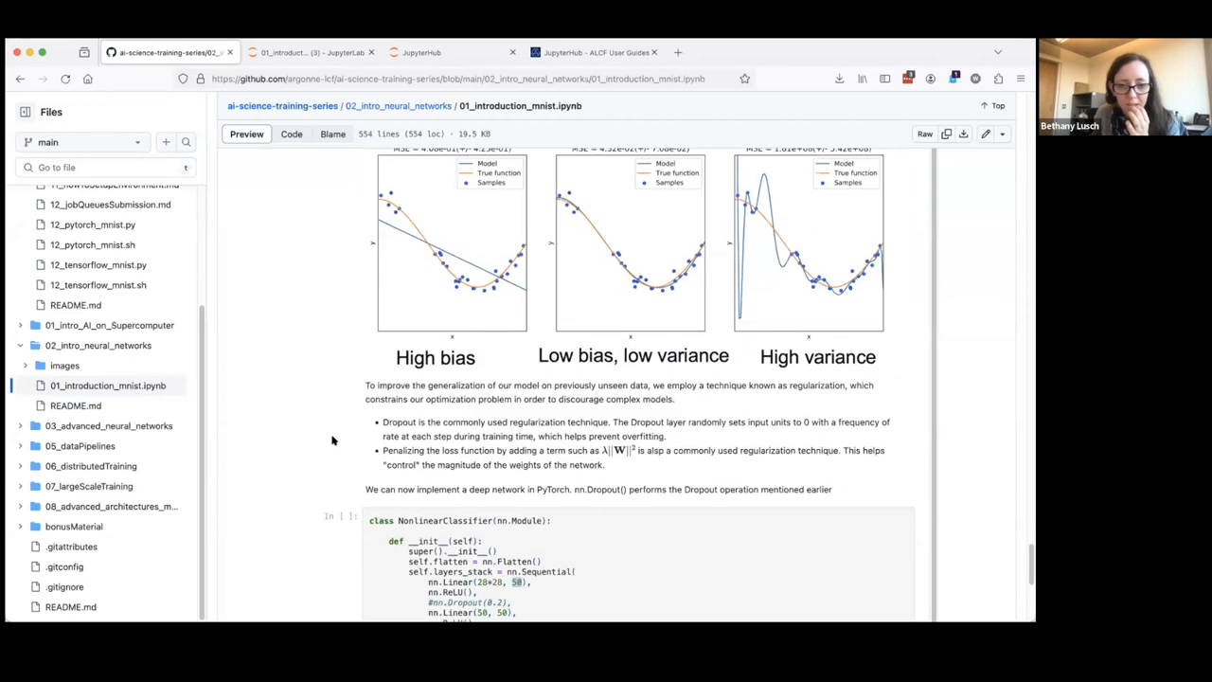
scroll("down", 3)
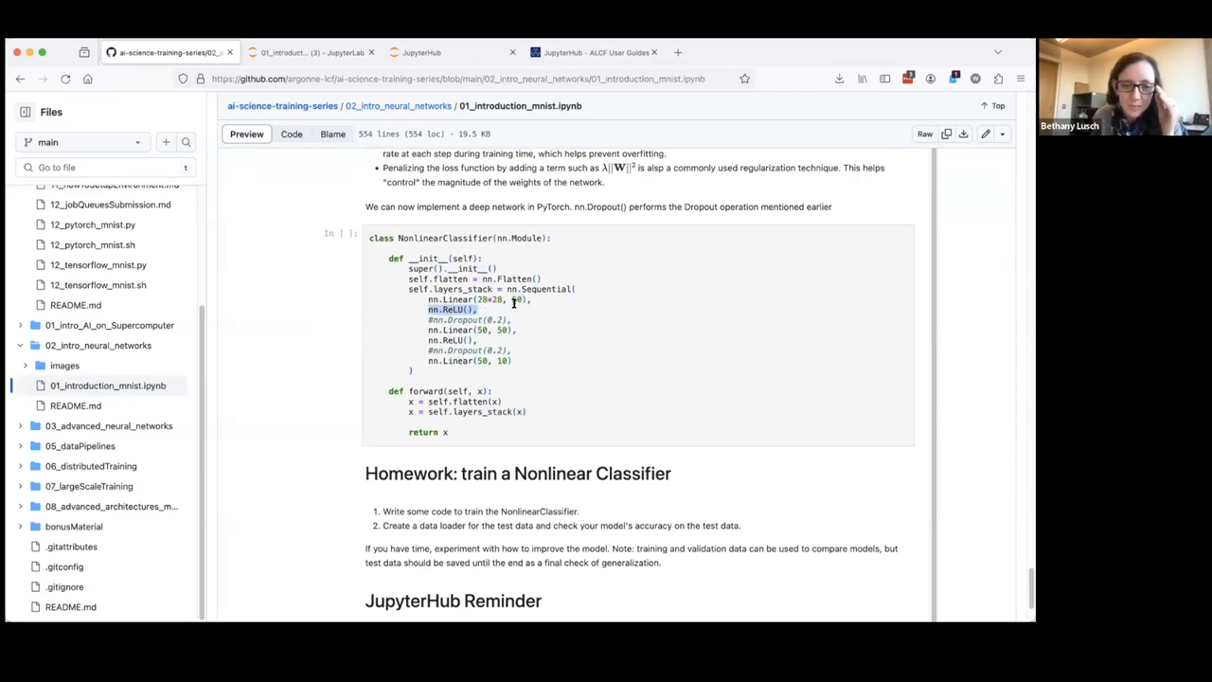
mouse_move(514, 329)
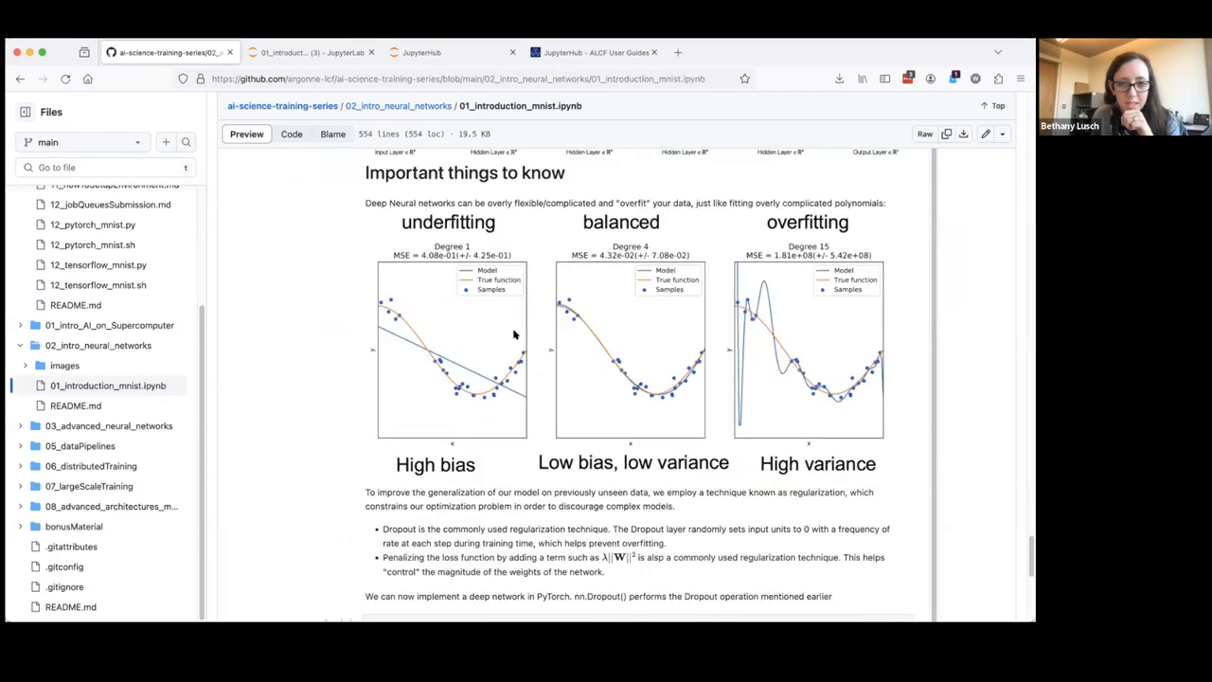
scroll("up", 3)
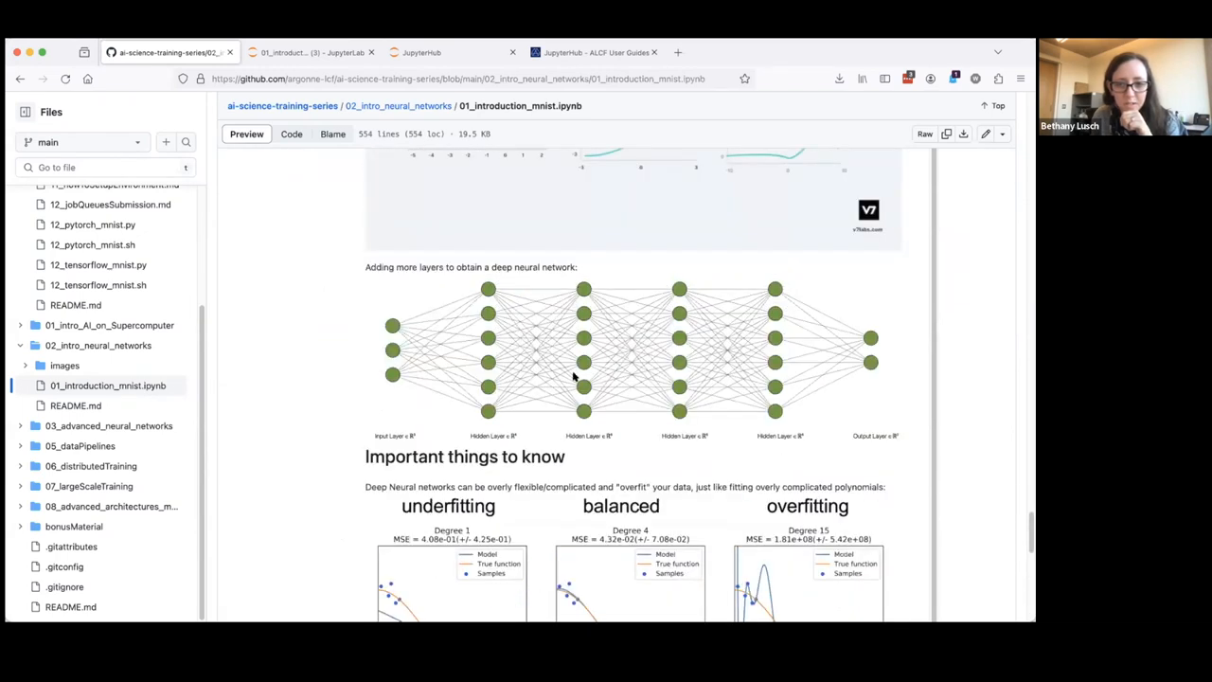
mouse_move(584, 417)
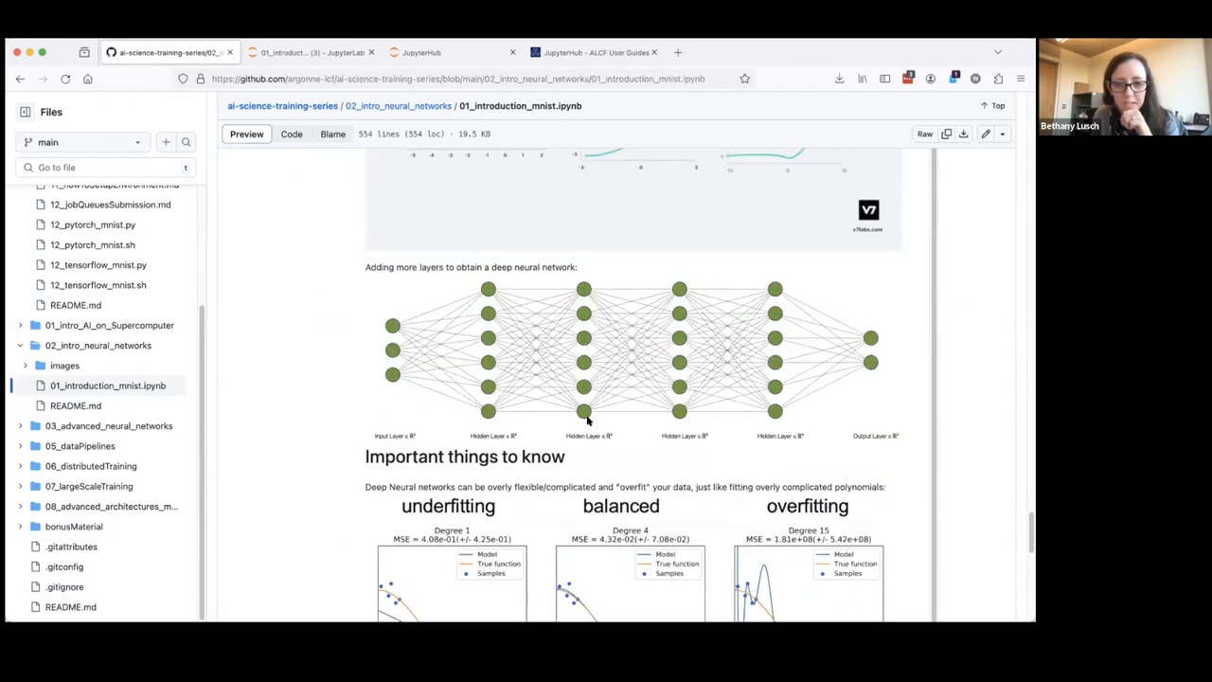
mouse_move(502, 341)
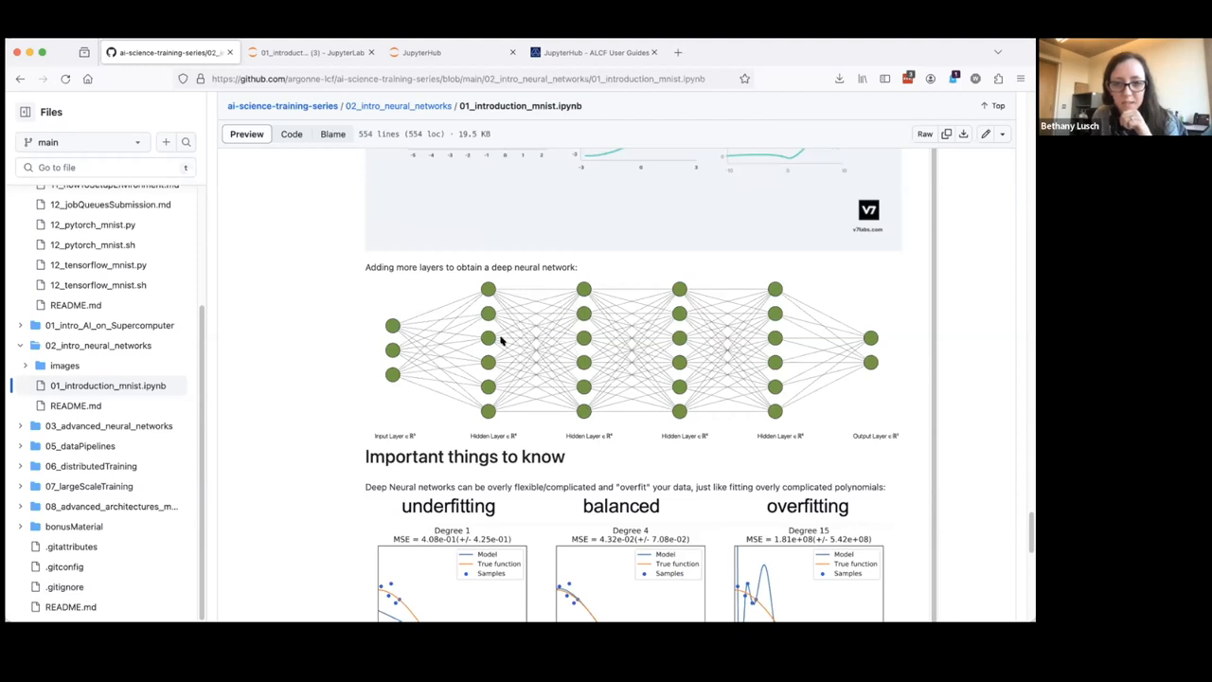
mouse_move(512, 405)
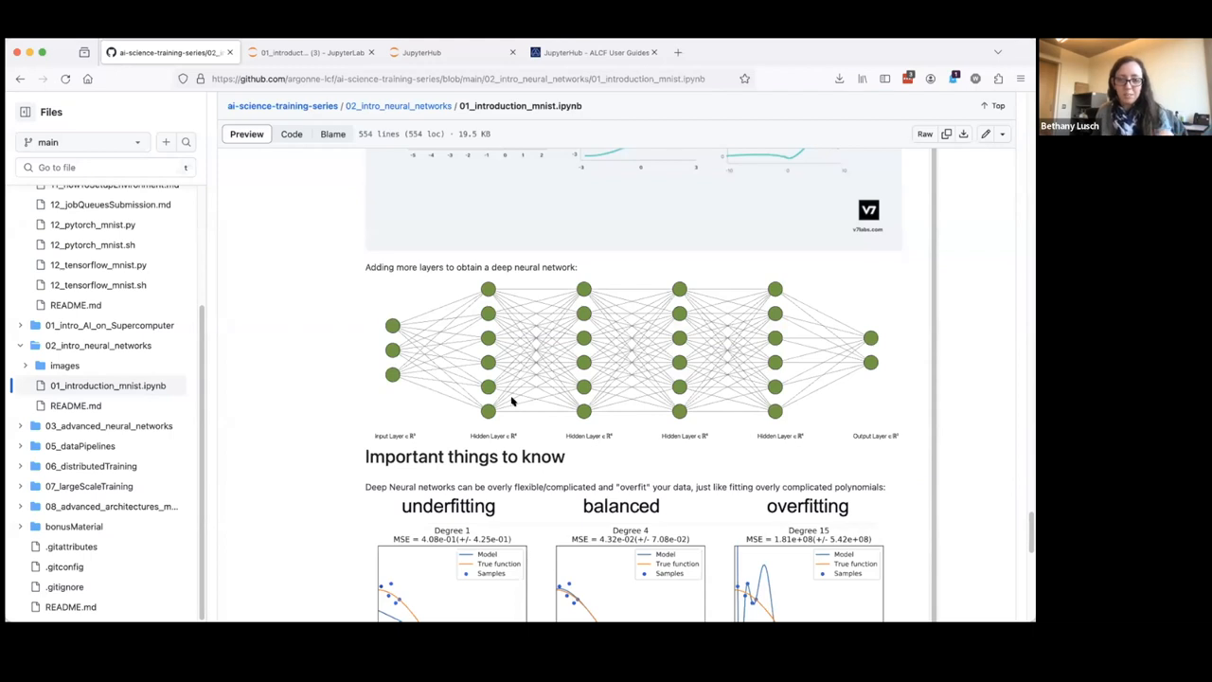
scroll("down", 3)
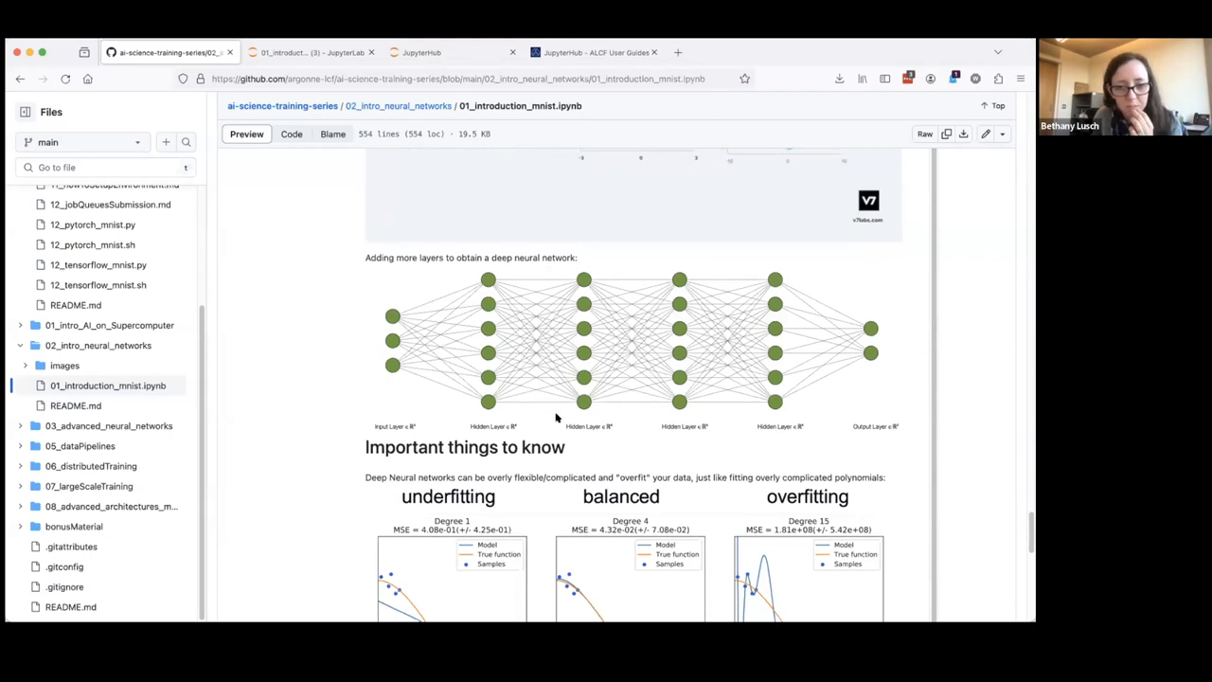
scroll("down", 3)
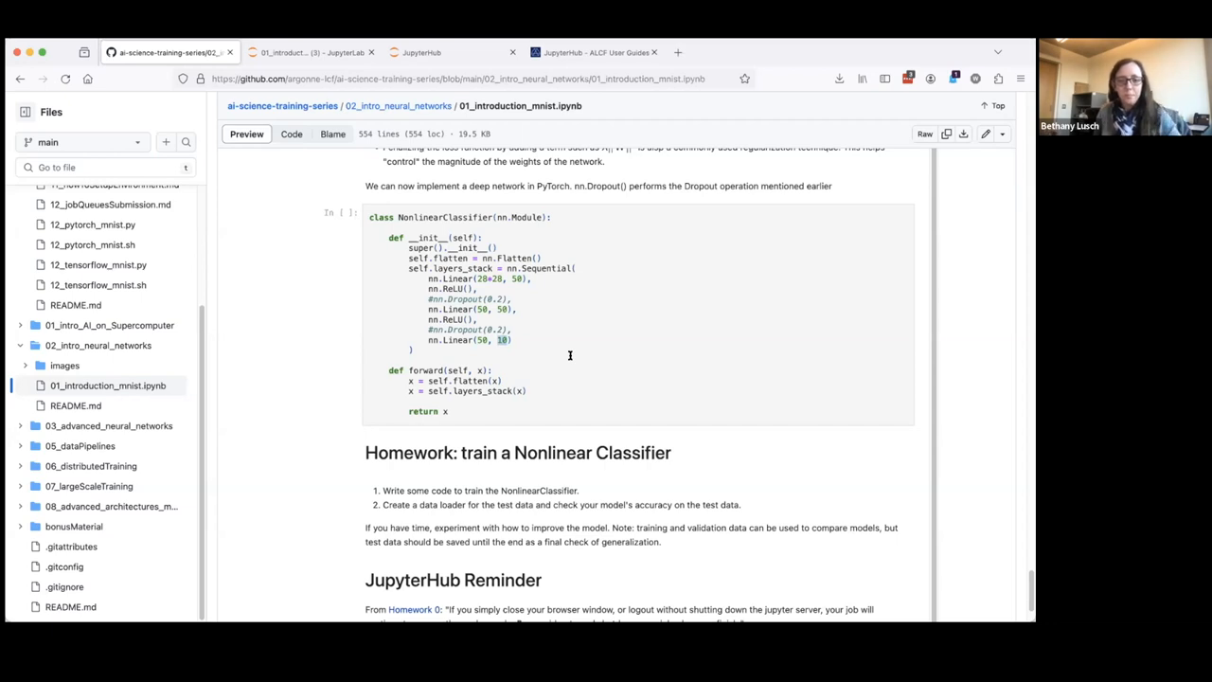
mouse_move(581, 362)
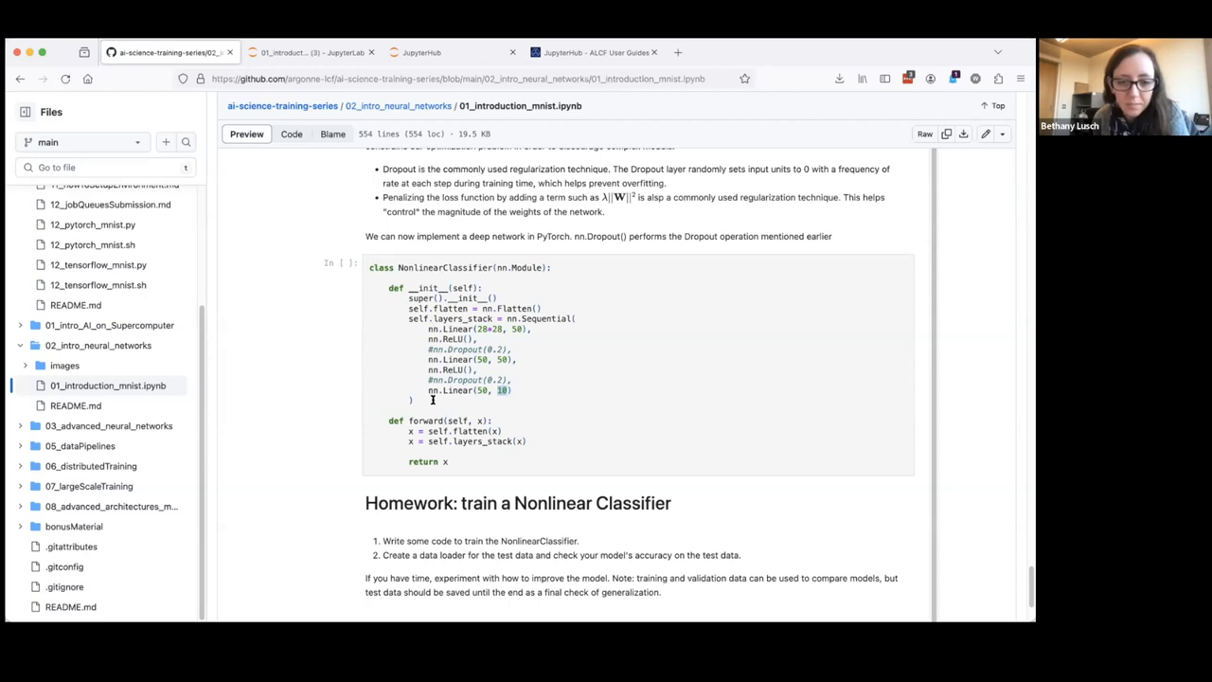
mouse_move(520, 390)
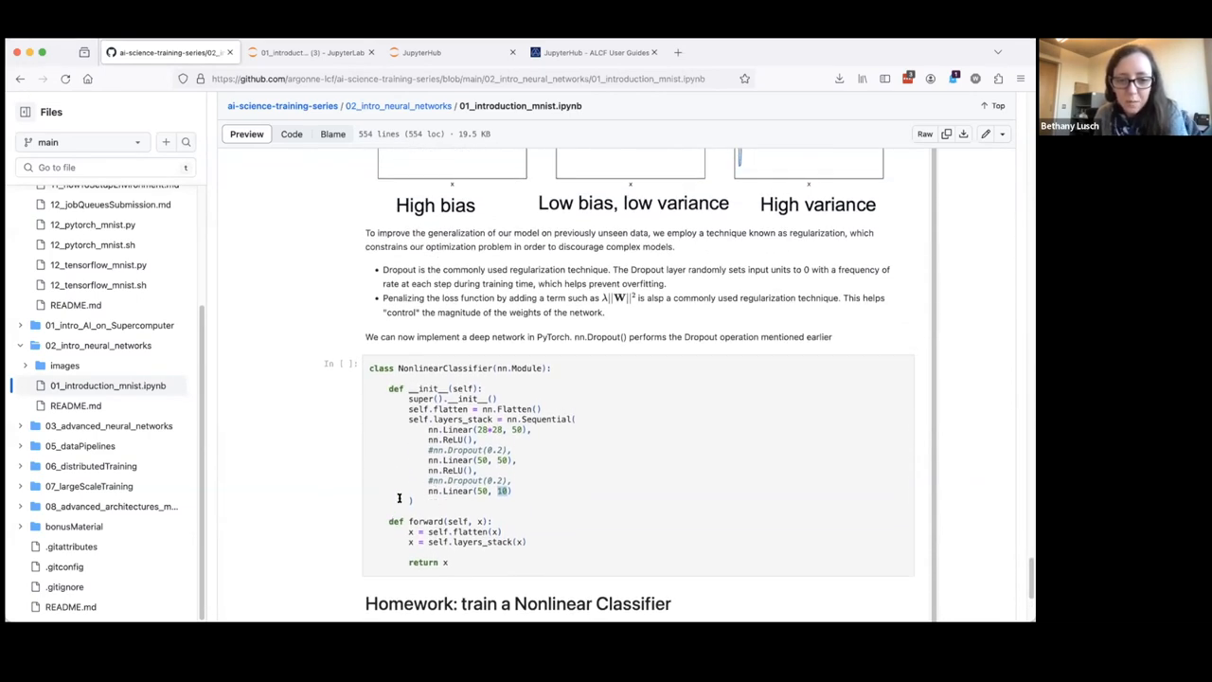
mouse_move(394, 512)
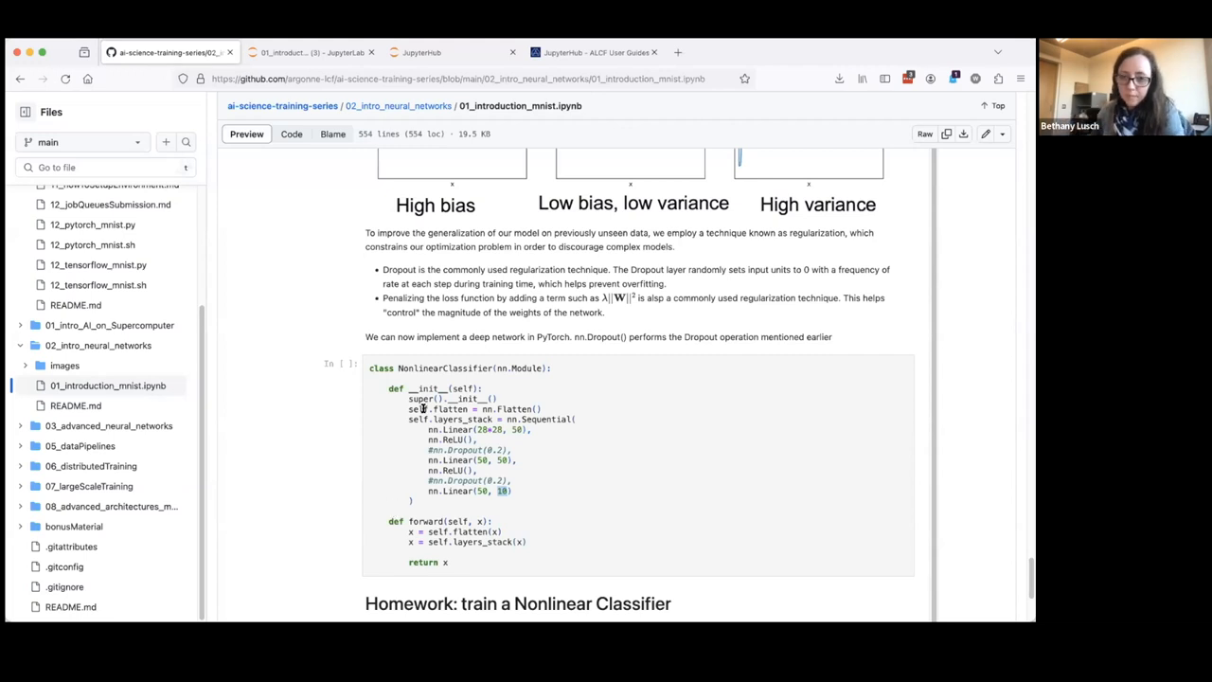
mouse_move(522, 484)
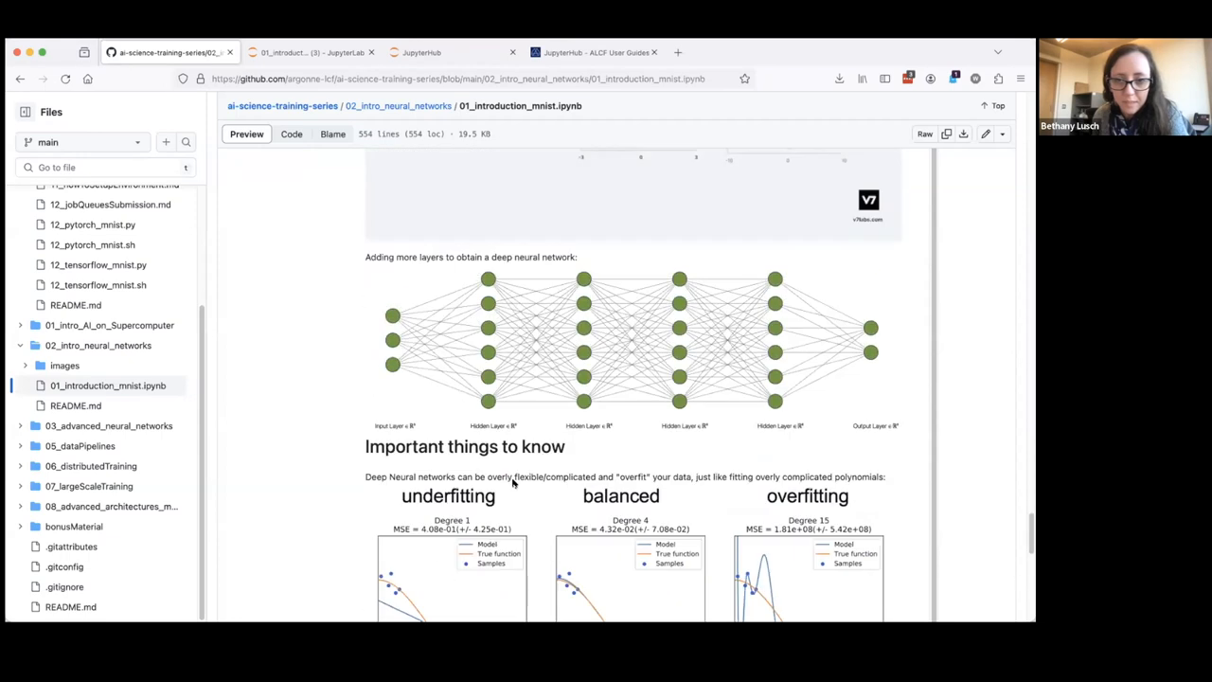
Scroll the MNIST notebook past the activation and fitting plots to the NonlinearClassifier cell
scroll("down", 3)
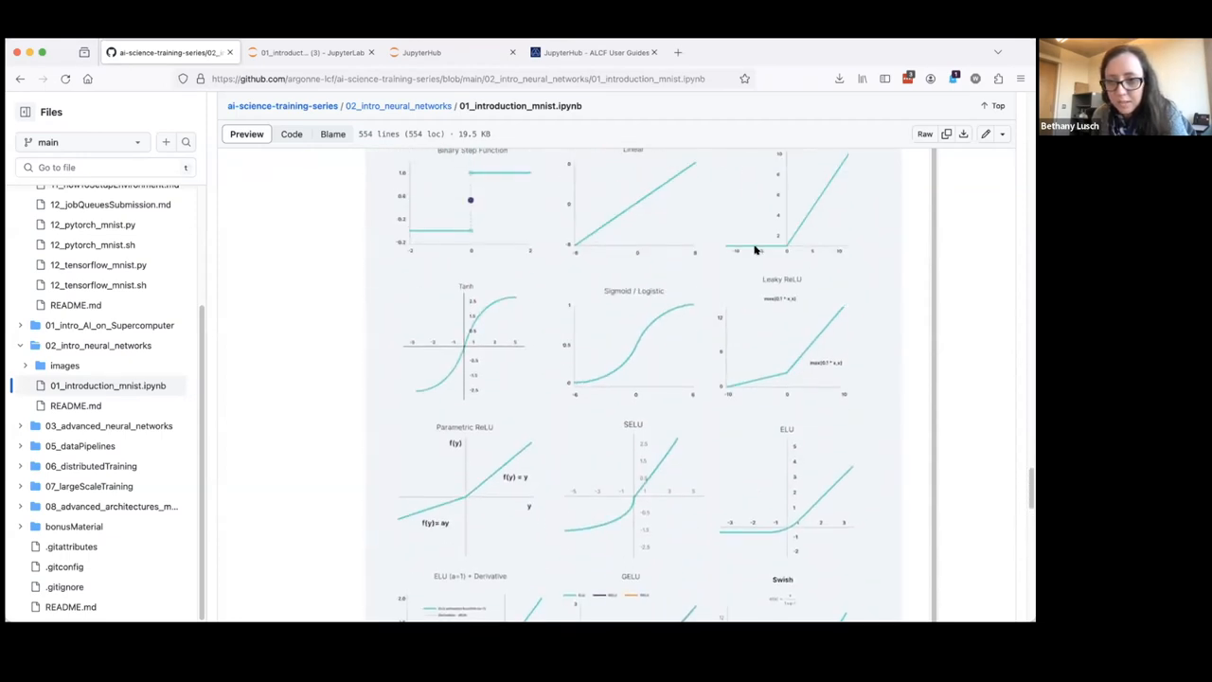
mouse_move(782, 249)
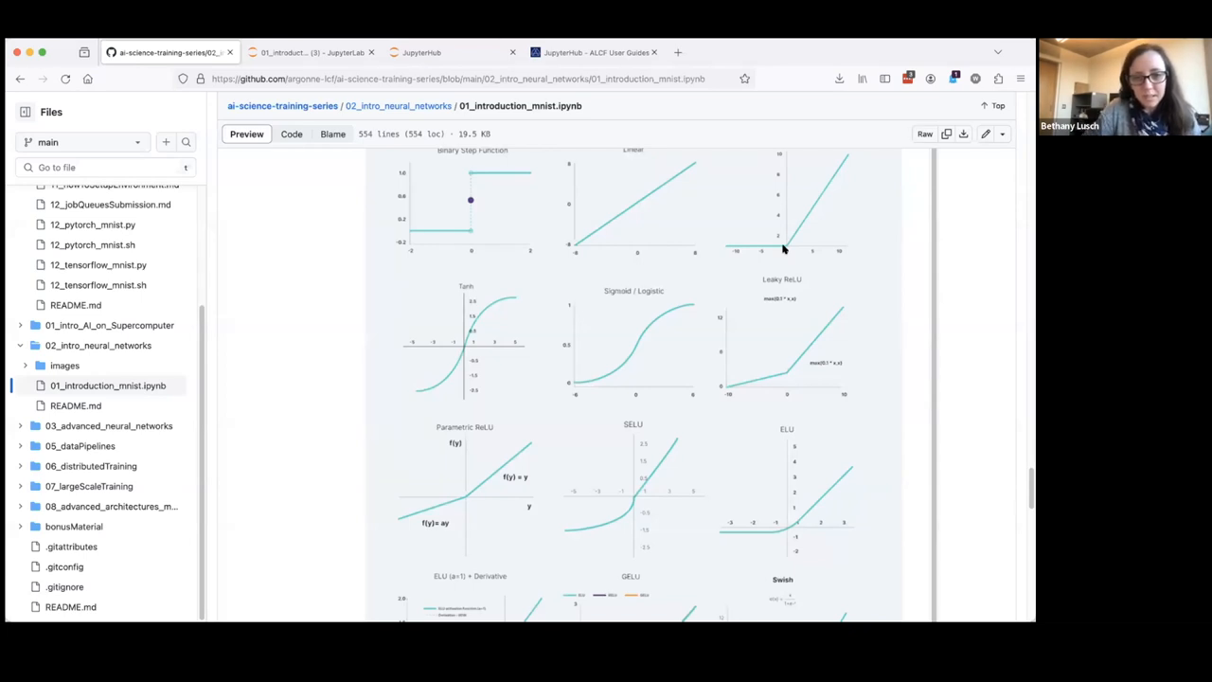
mouse_move(807, 320)
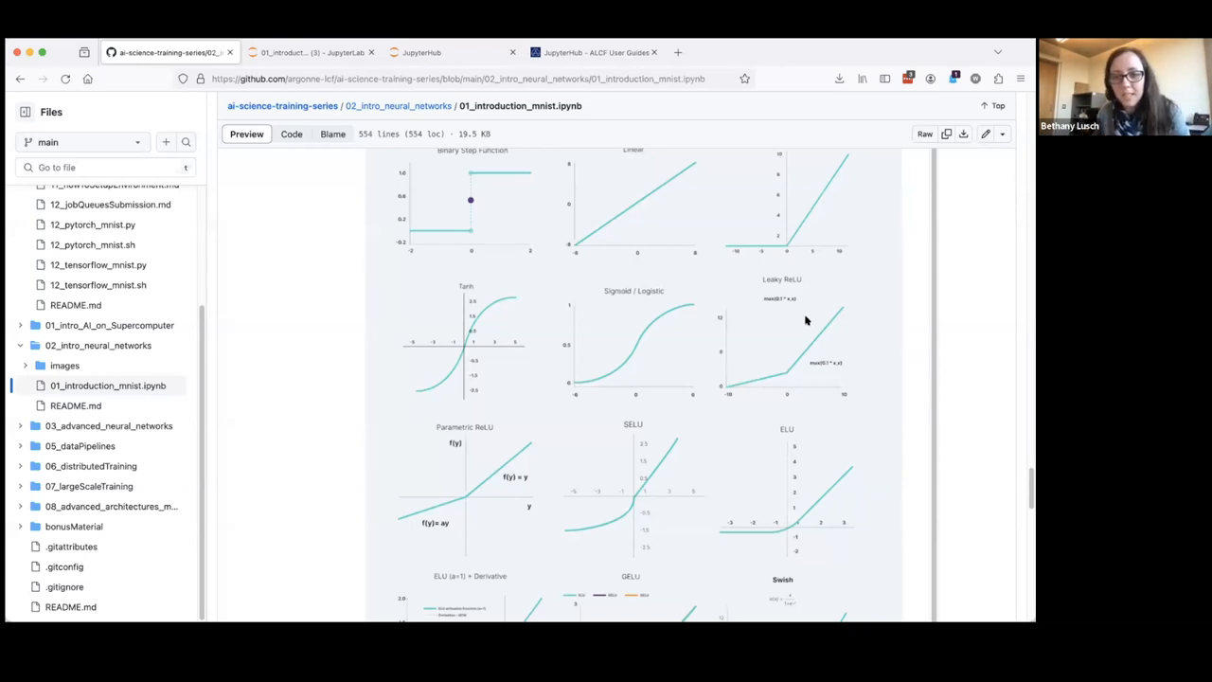
scroll("down", 3)
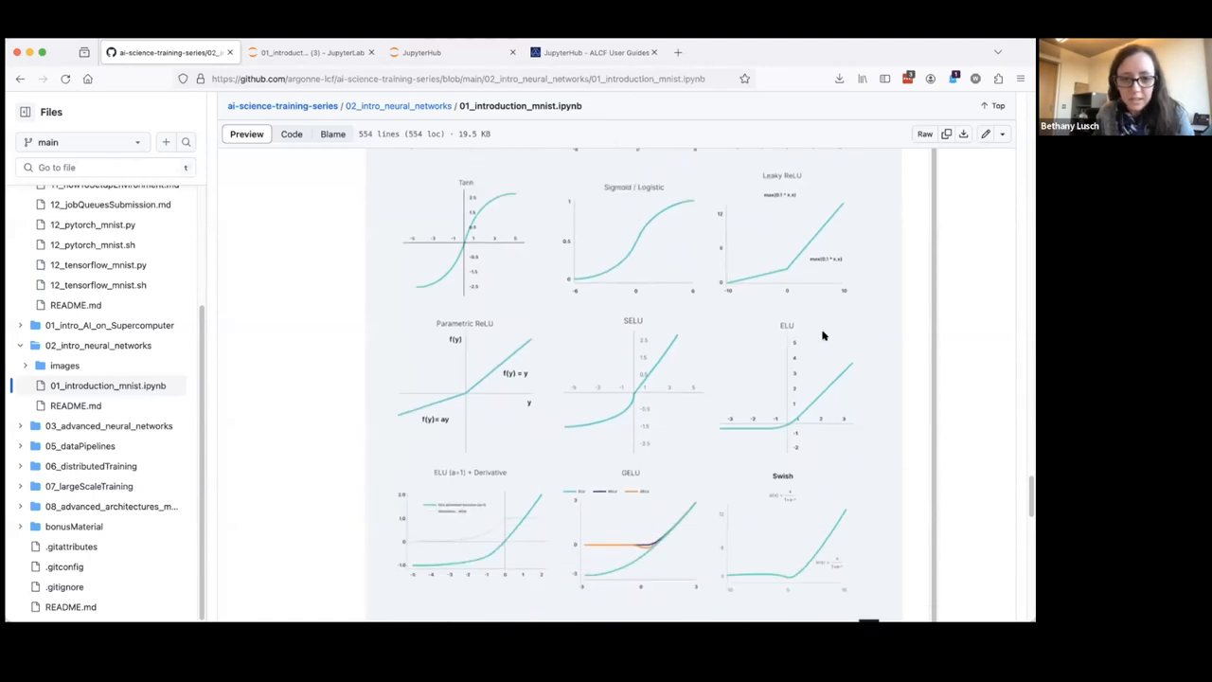
scroll("down", 3)
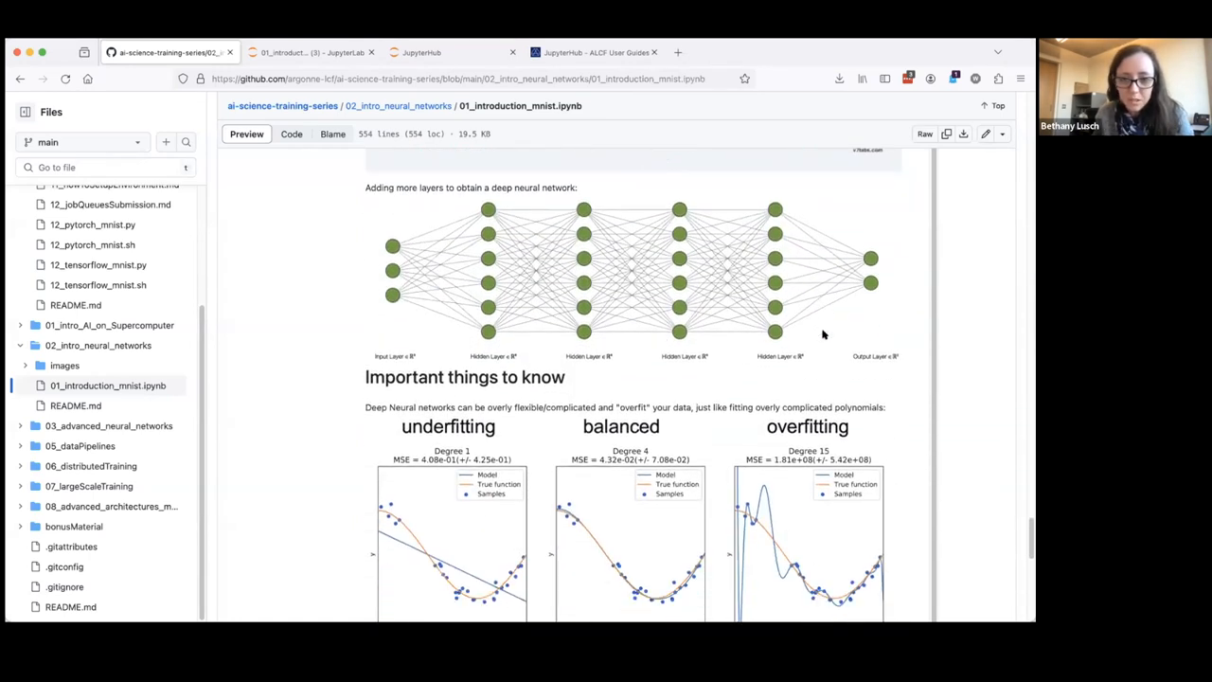
scroll("down", 3)
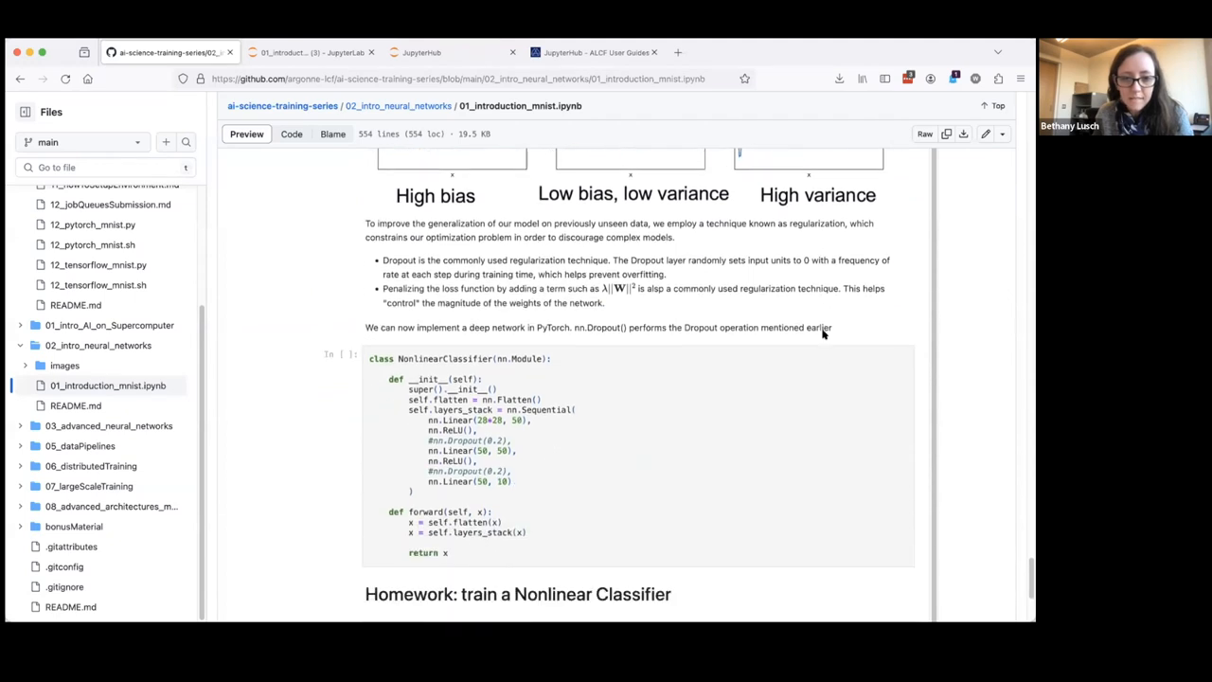
scroll("down", 3)
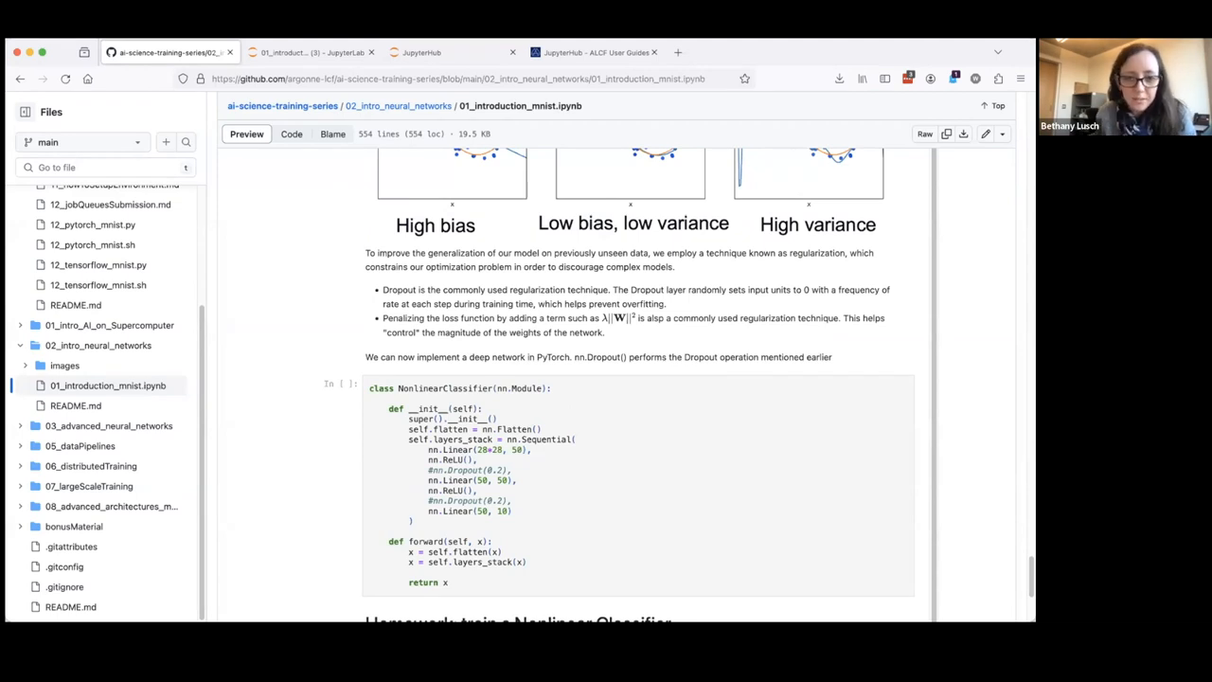
mouse_move(549, 418)
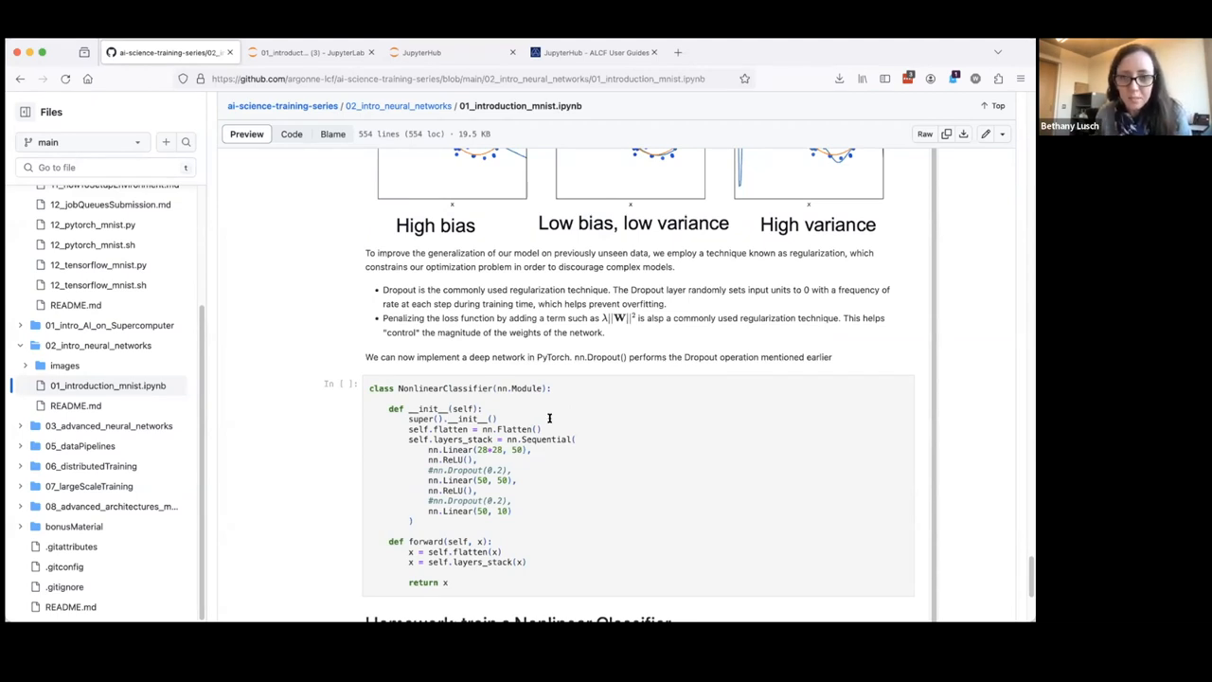
mouse_move(385, 433)
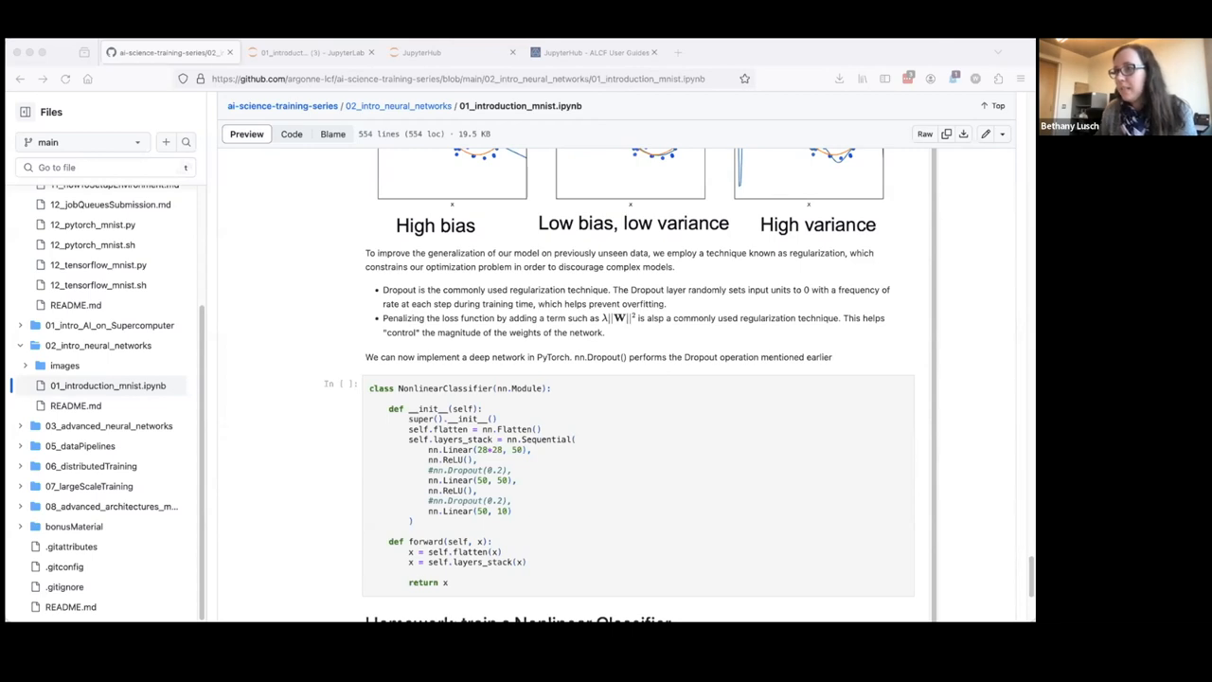
mouse_move(590, 323)
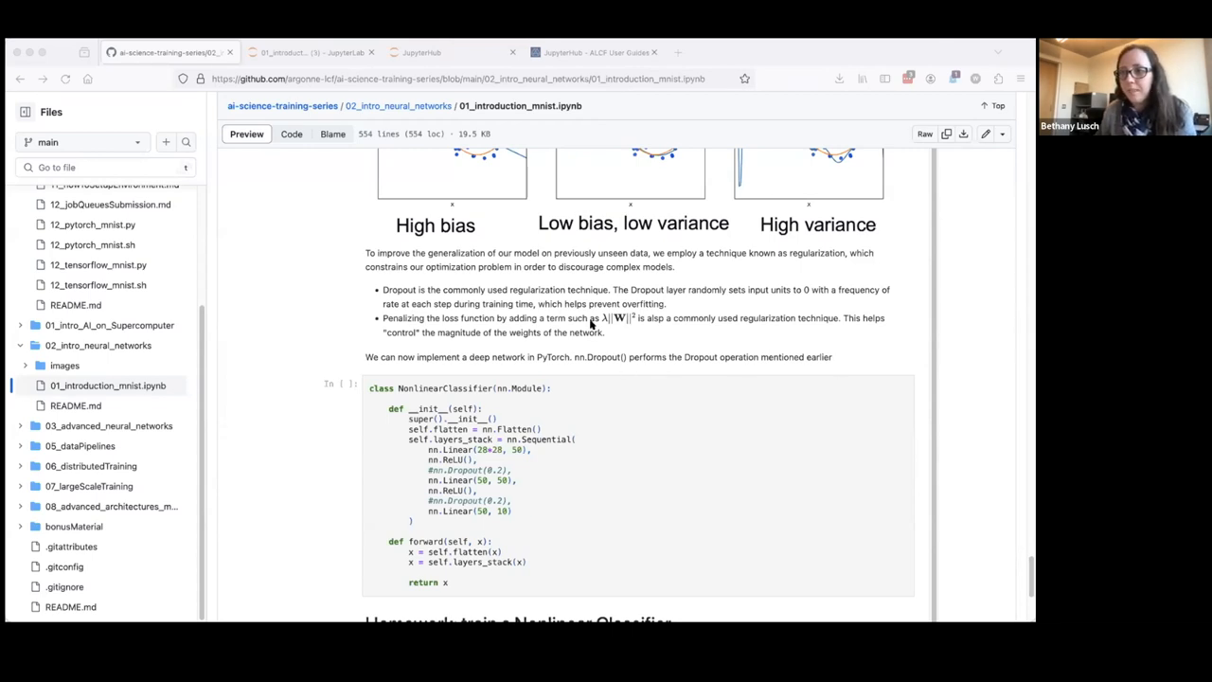
Scroll the notebook preview to the bias/variance plots above the regularization notes
scroll("down", 3)
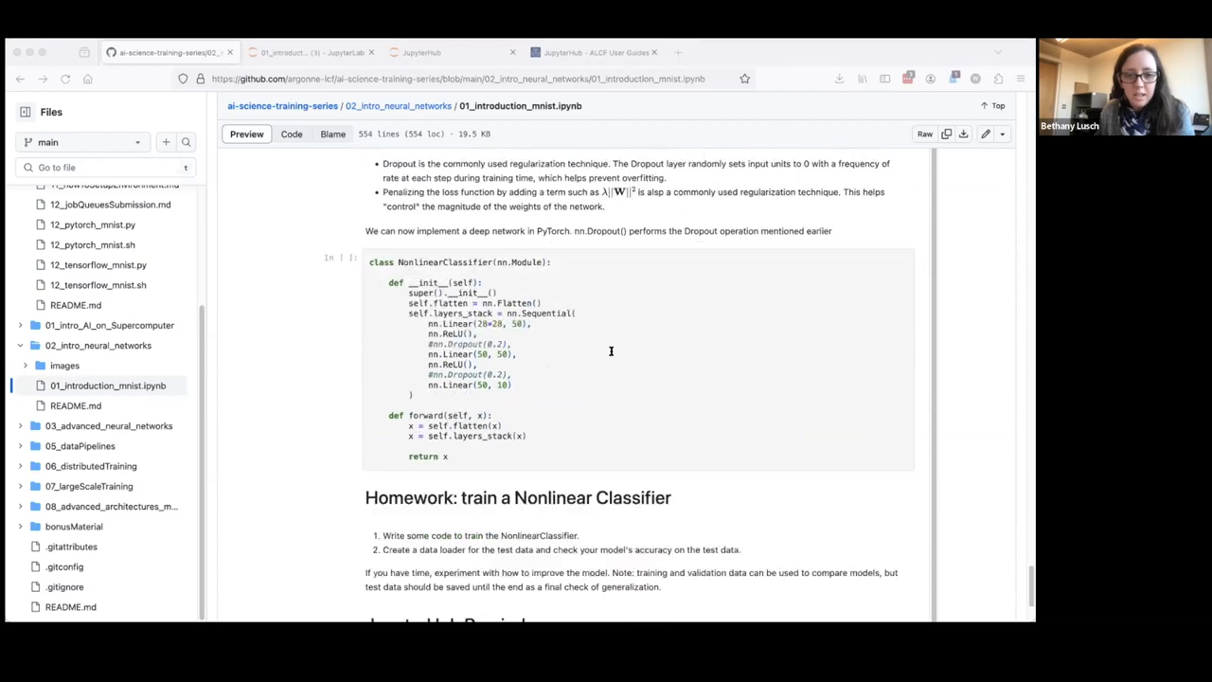
scroll("down", 3)
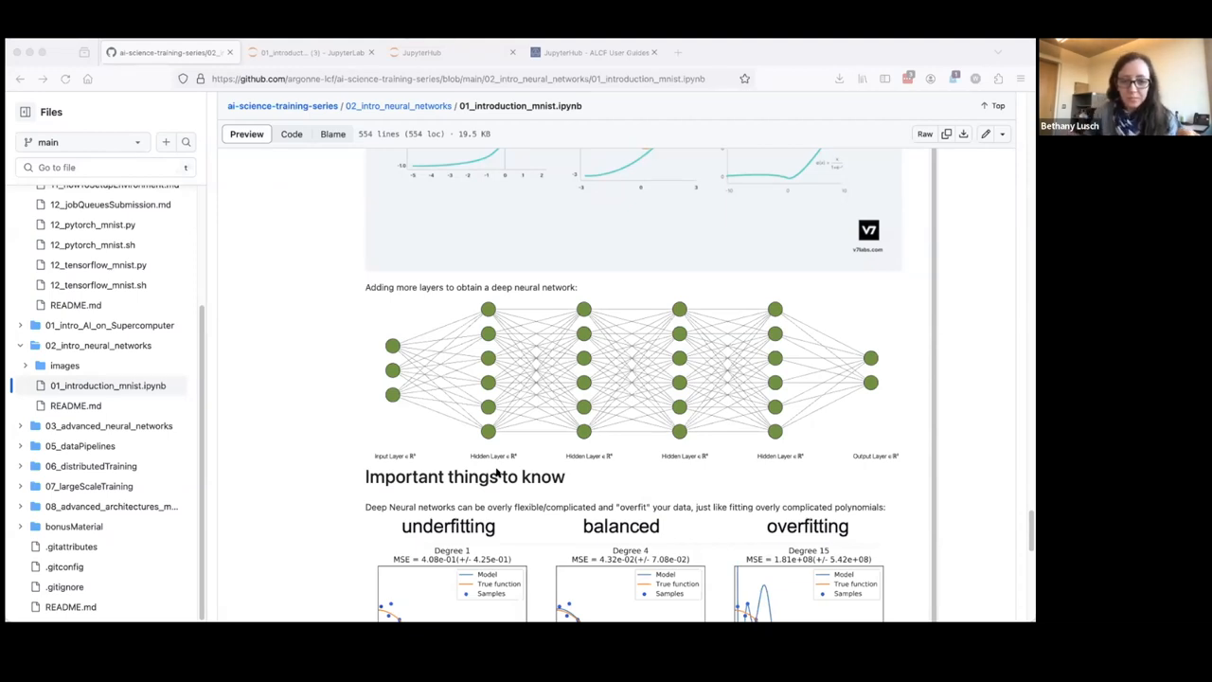
scroll("down", 3)
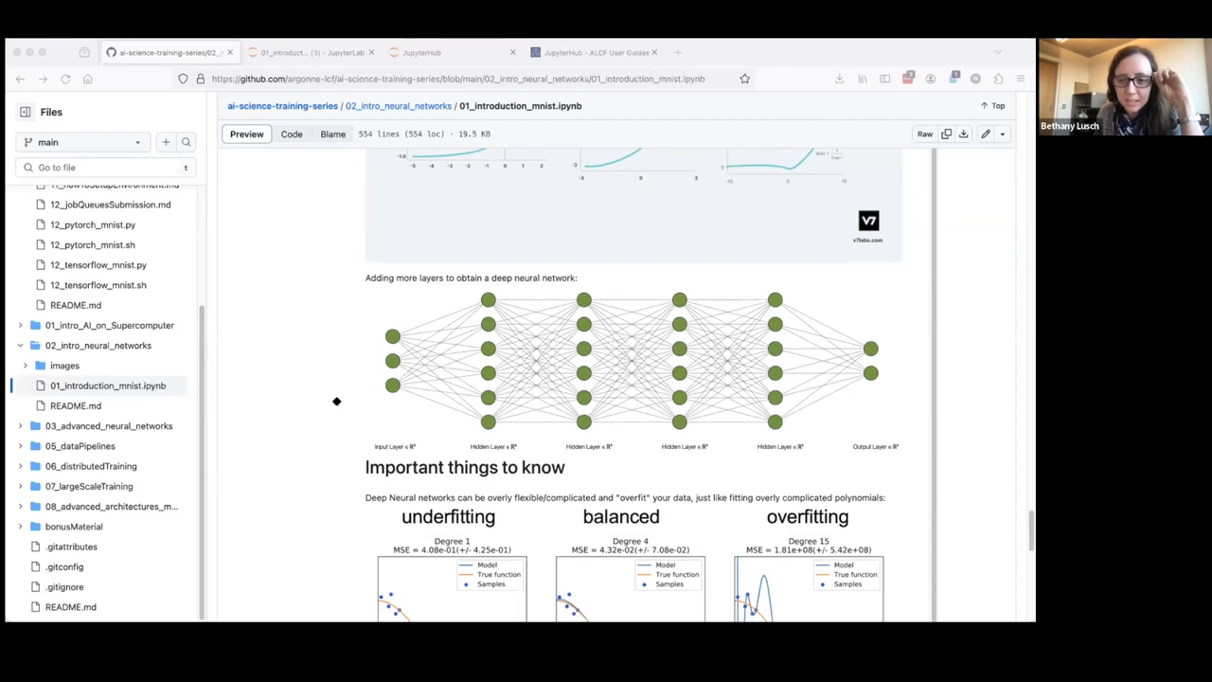
scroll("down", 3)
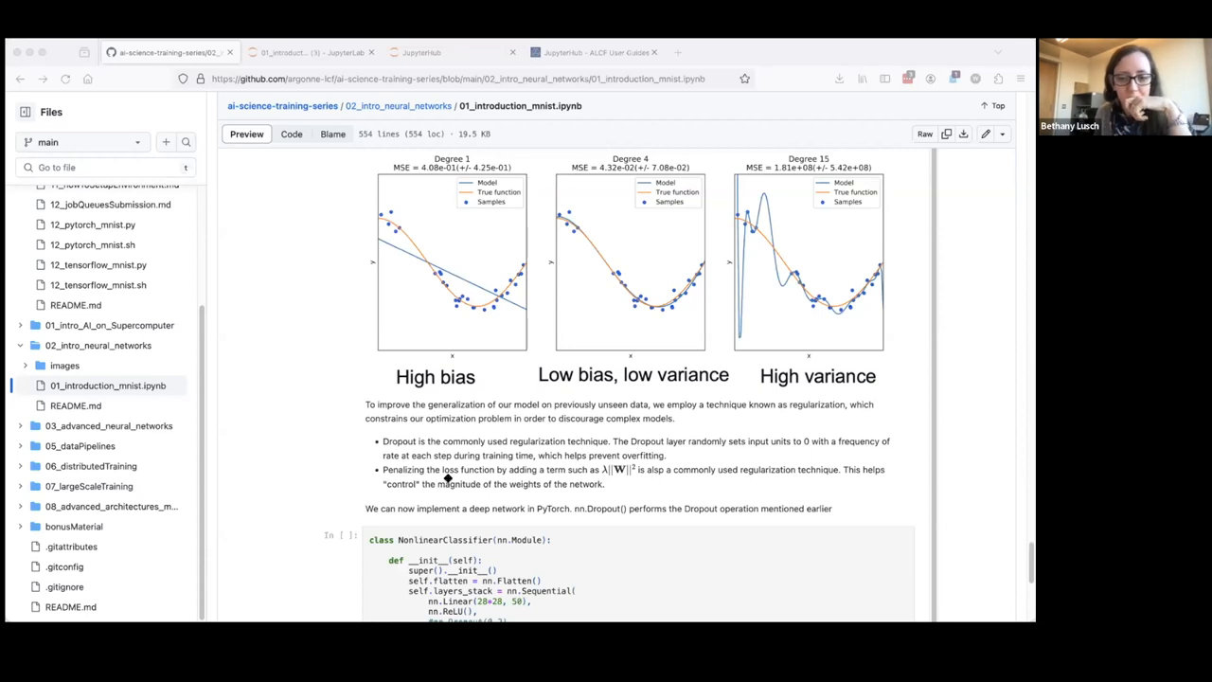
mouse_move(1016, 380)
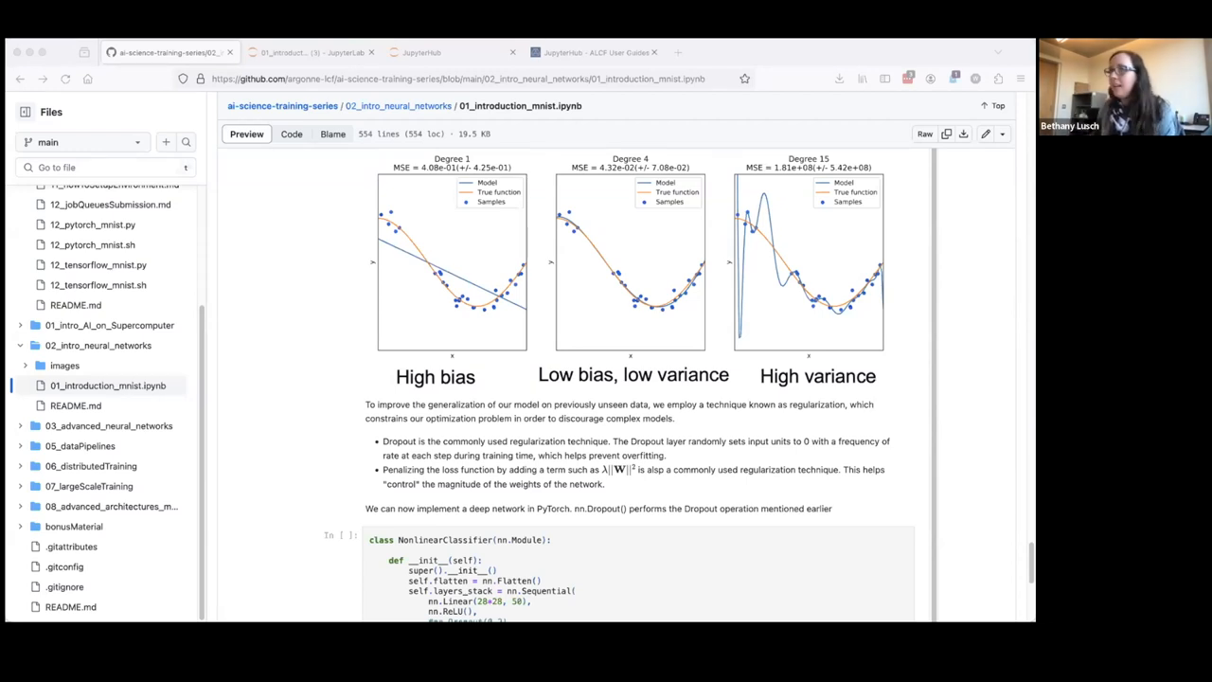
mouse_move(329, 446)
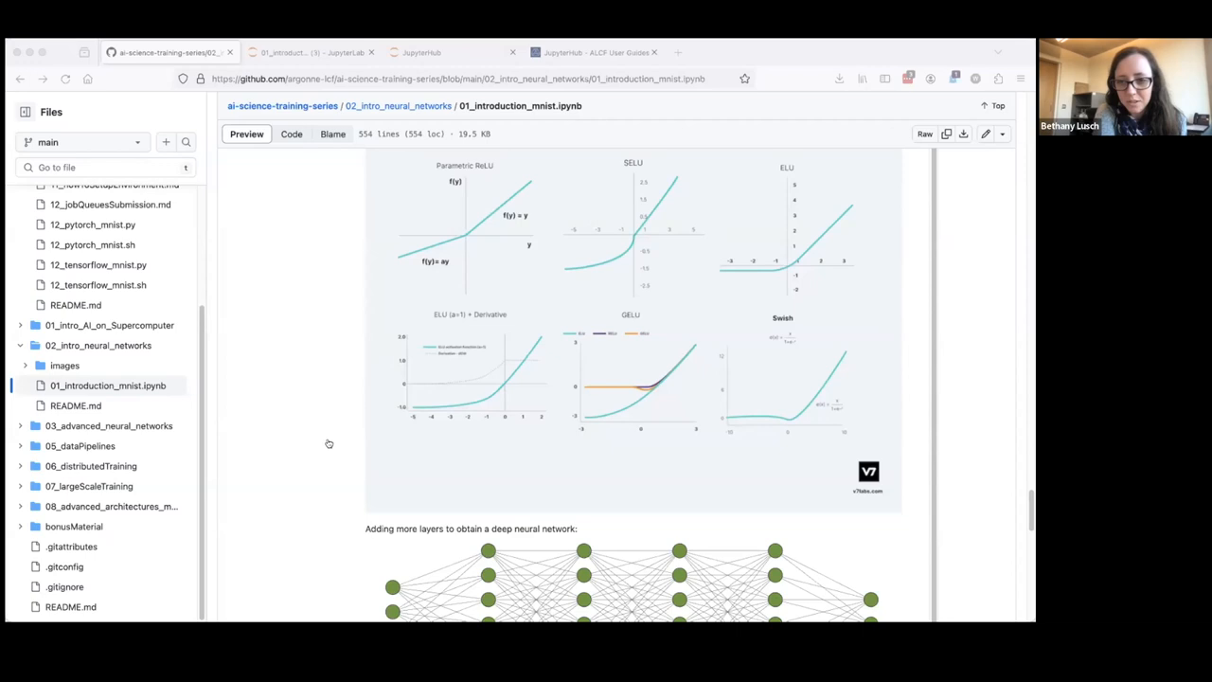
mouse_move(409, 425)
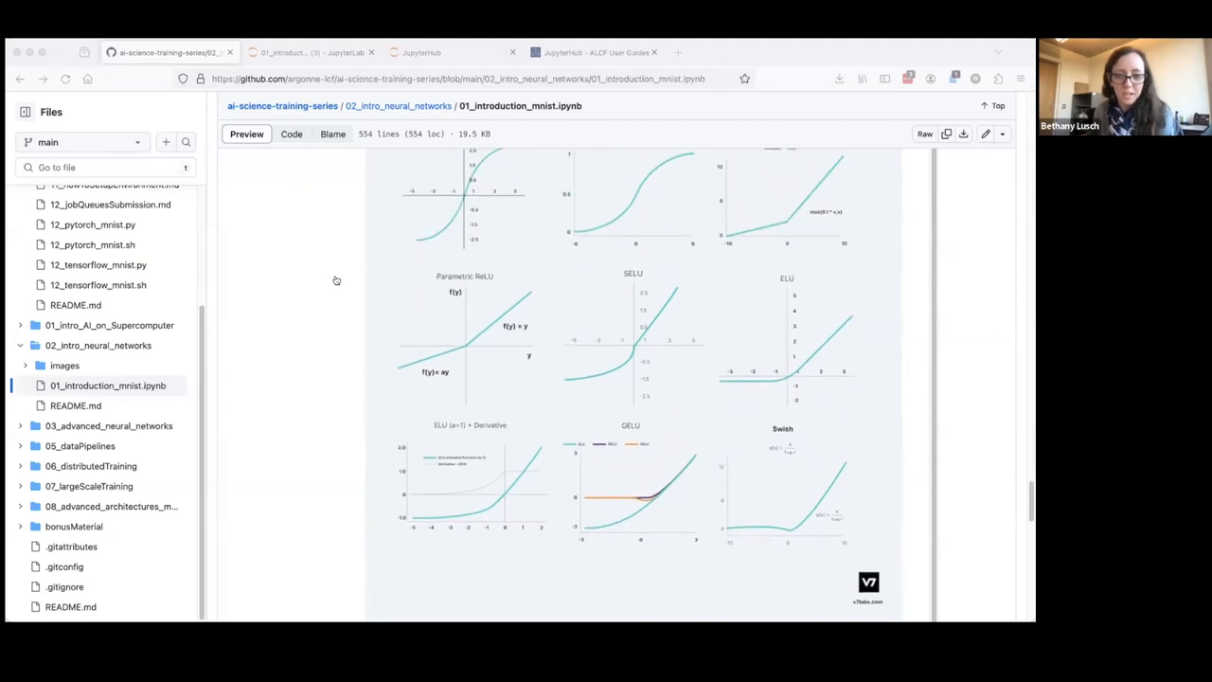
Scroll the notebook to the network output formula above the Neural Network Activation Functions chart
scroll("up", 3)
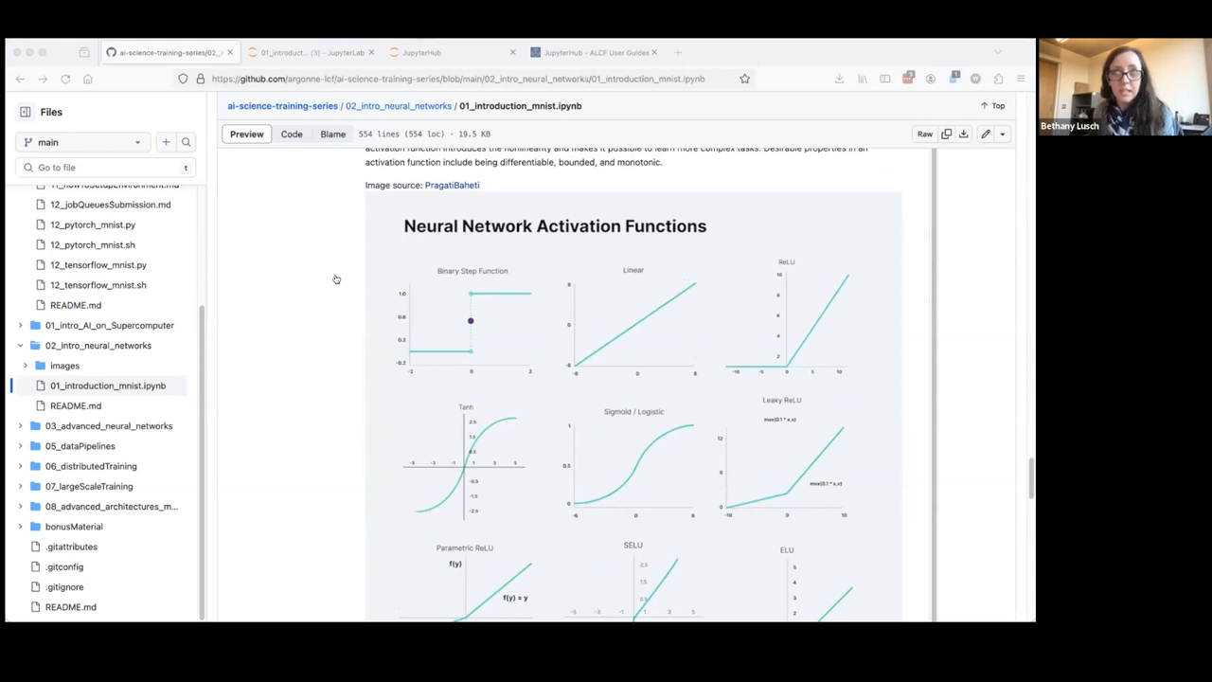
scroll("down", 3)
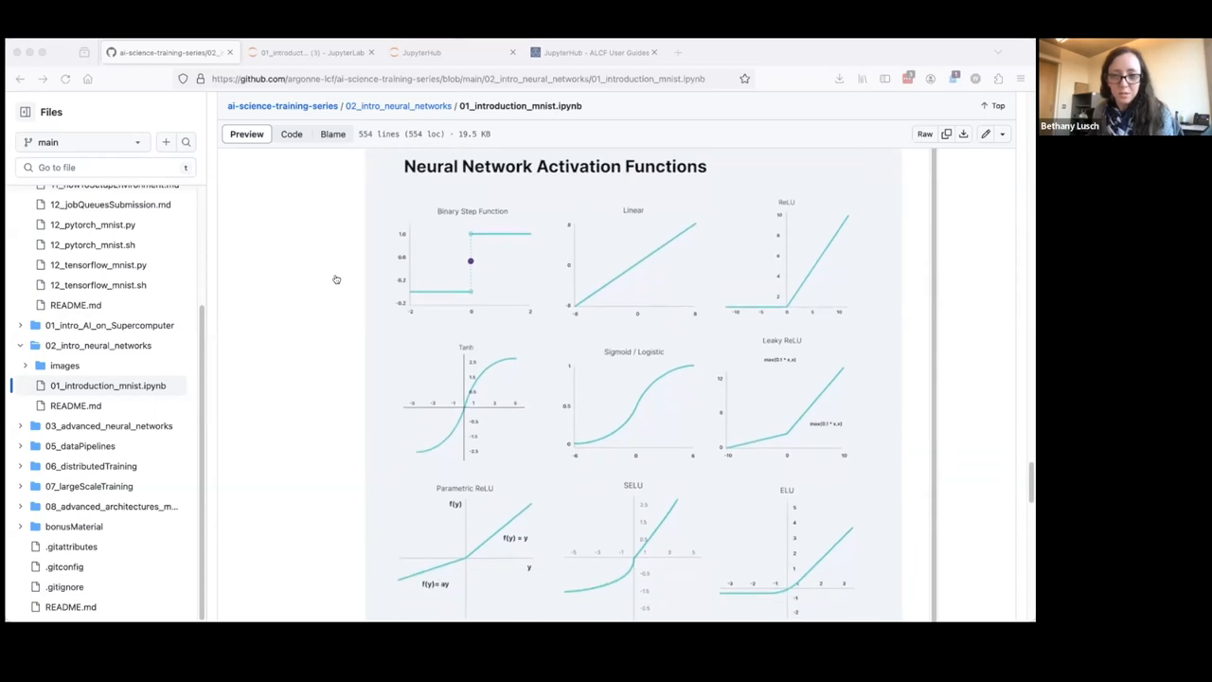
scroll("down", 3)
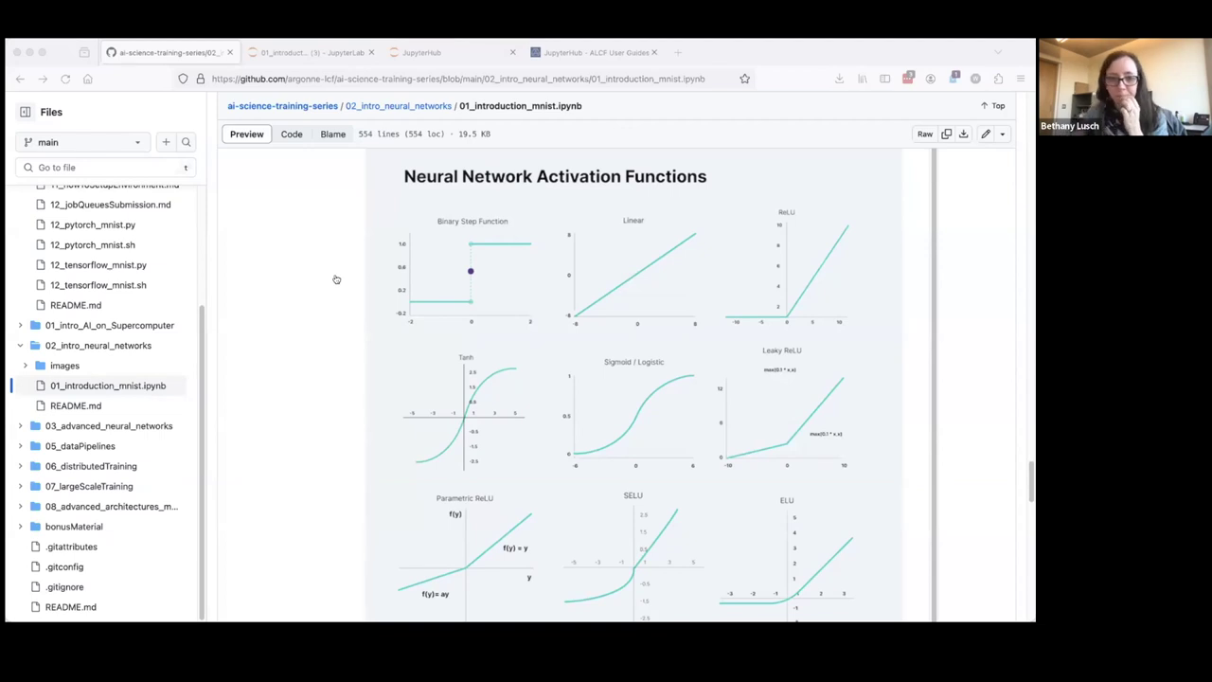
scroll("down", 3)
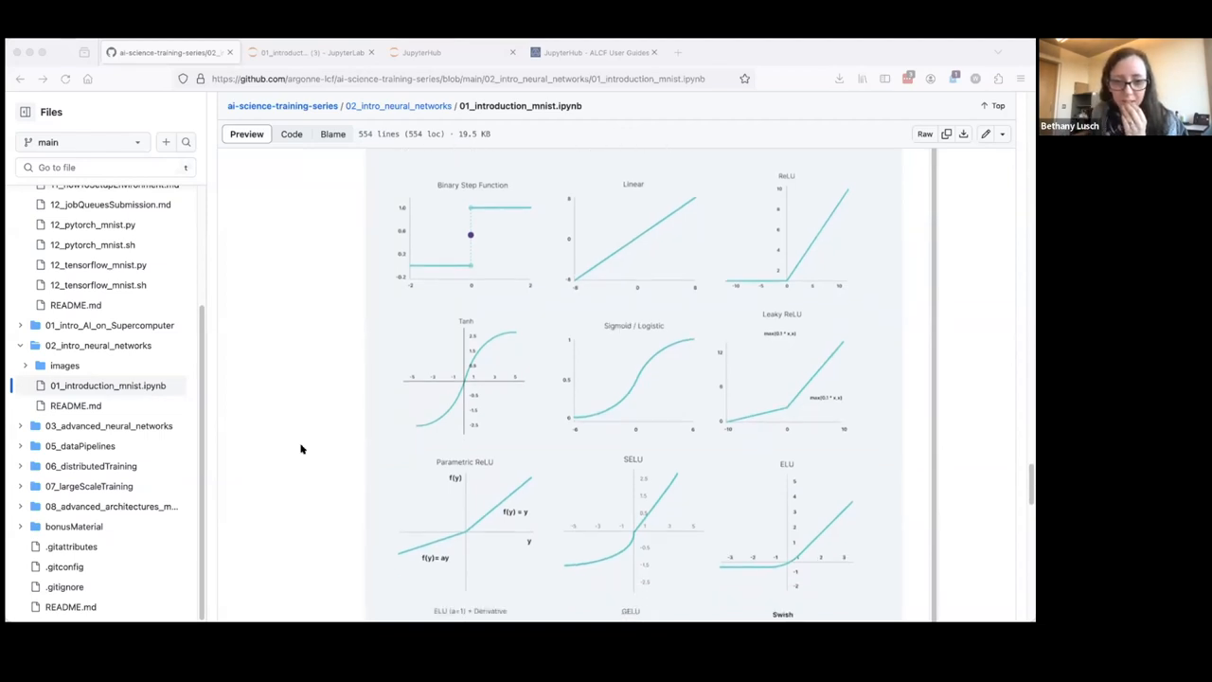
scroll("down", 3)
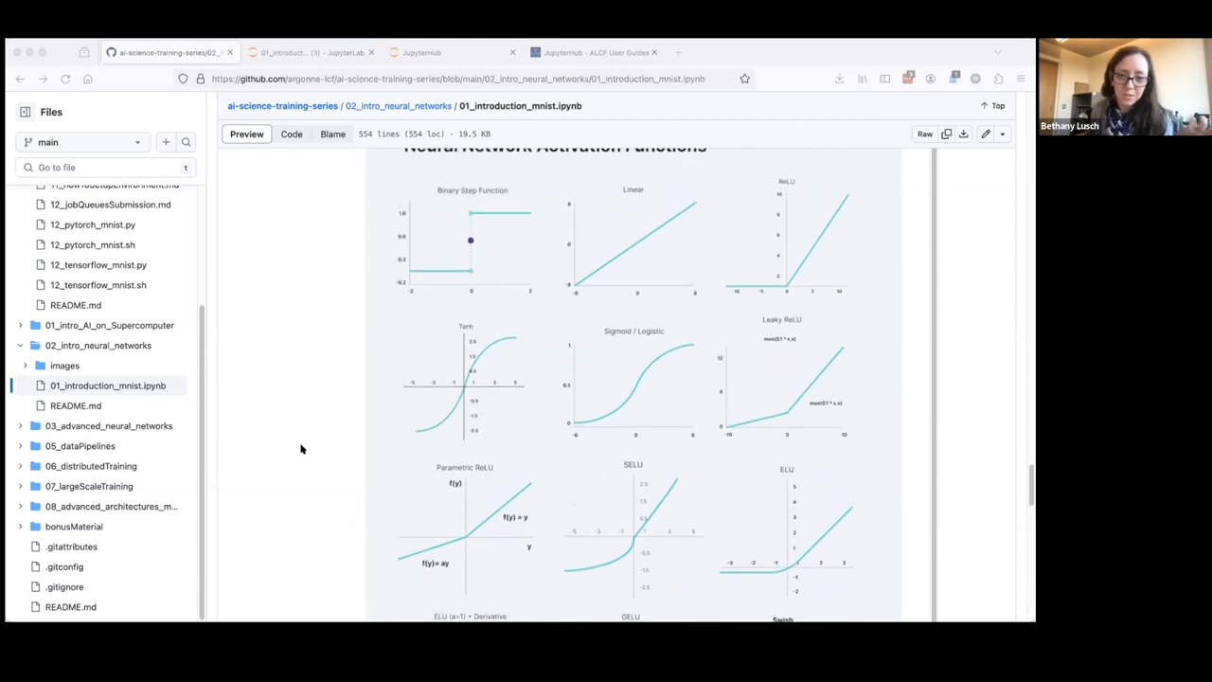
mouse_move(313, 453)
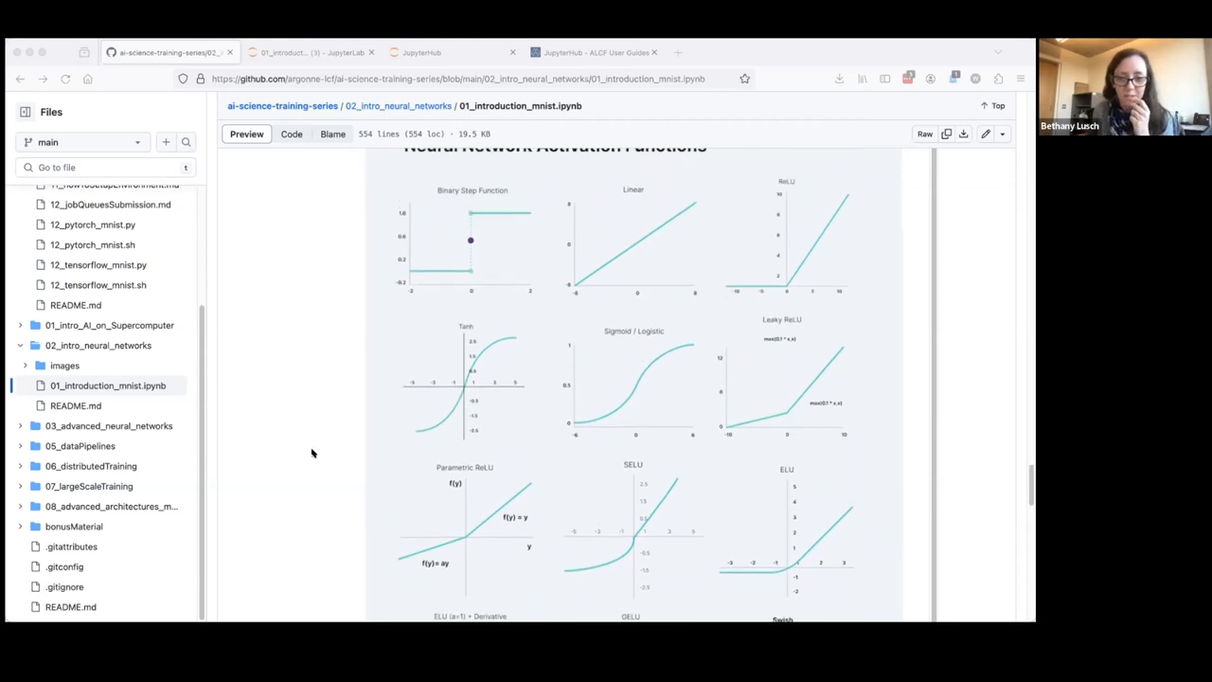
scroll("up", 3)
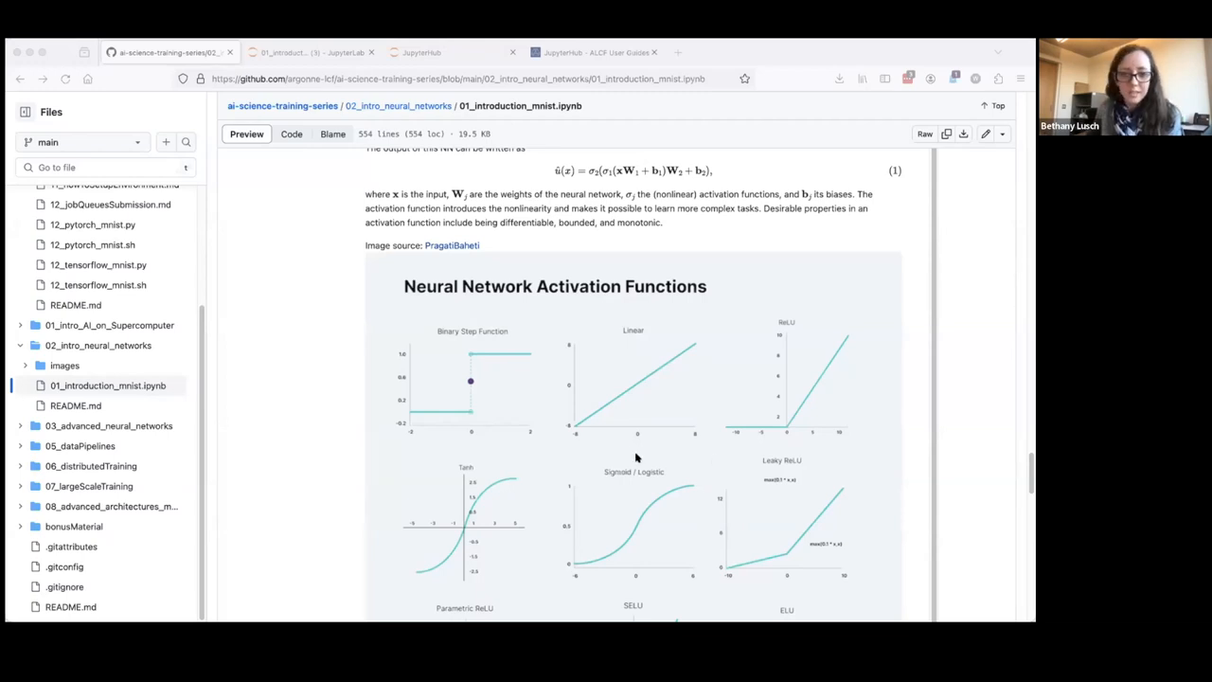
mouse_move(721, 319)
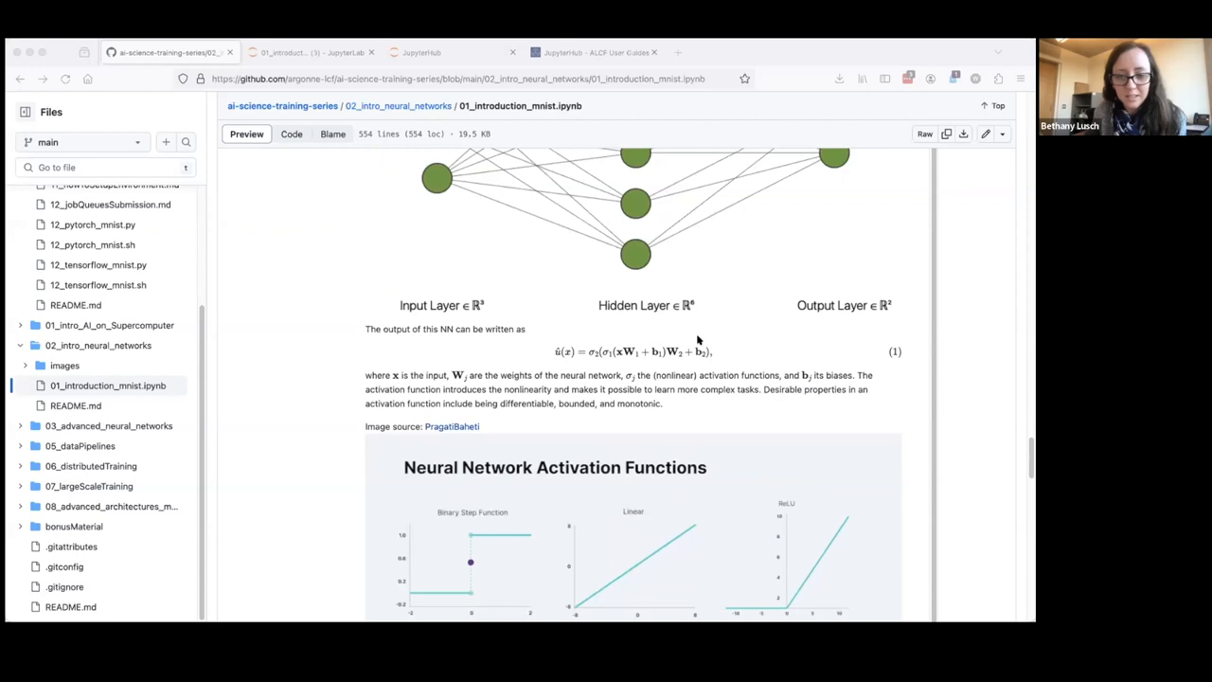
scroll("down", 3)
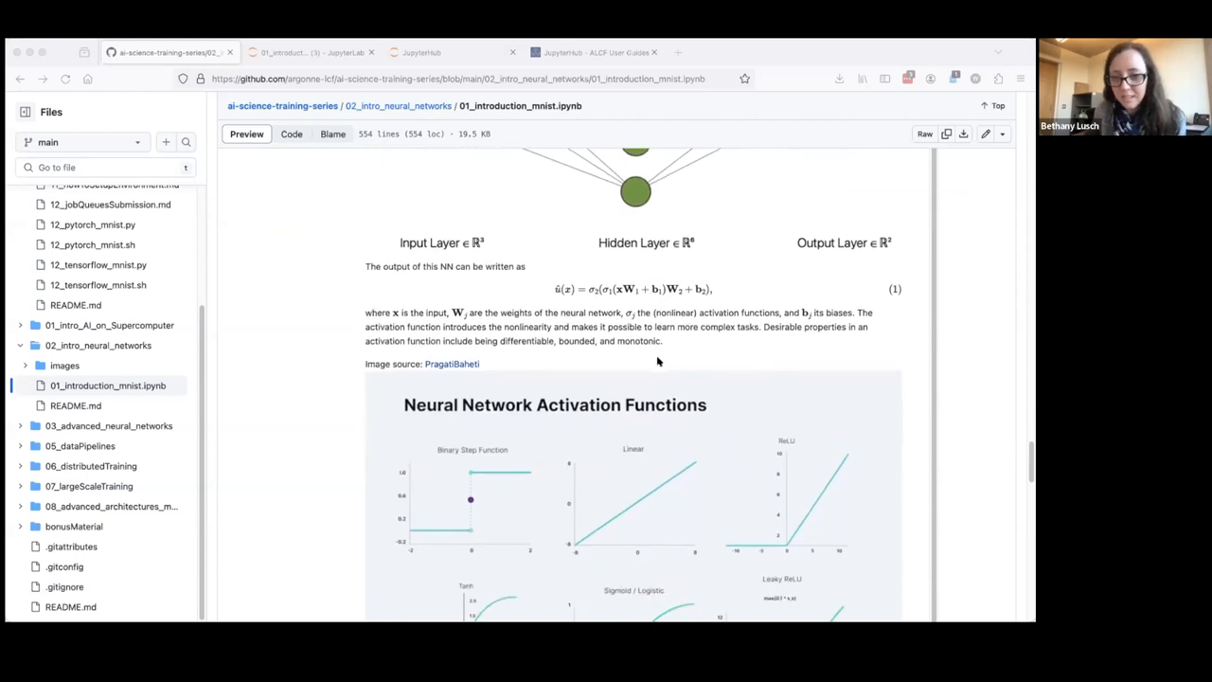
scroll("down", 3)
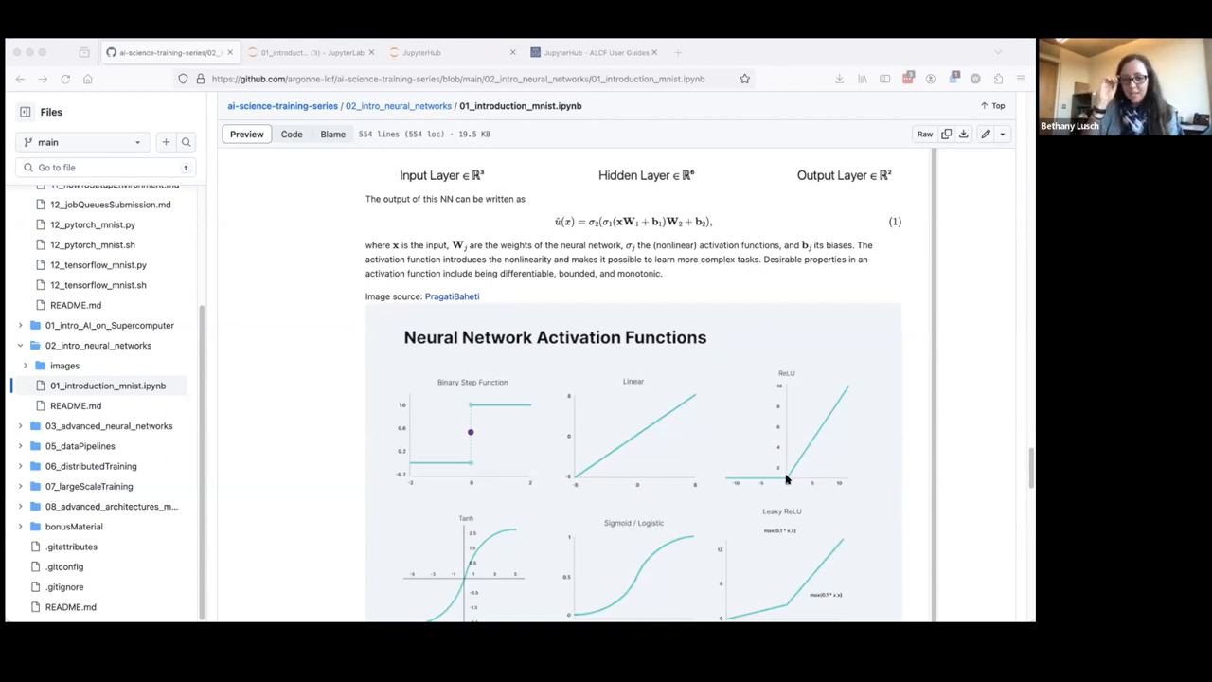
mouse_move(252, 603)
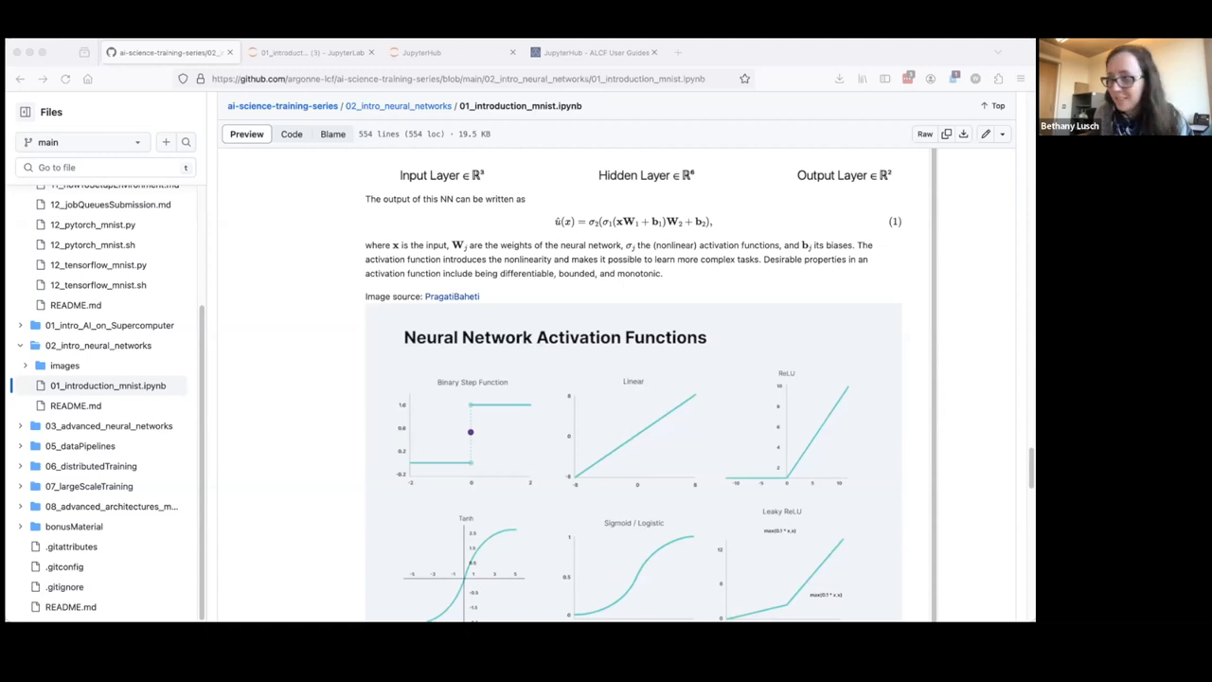
mouse_move(107, 604)
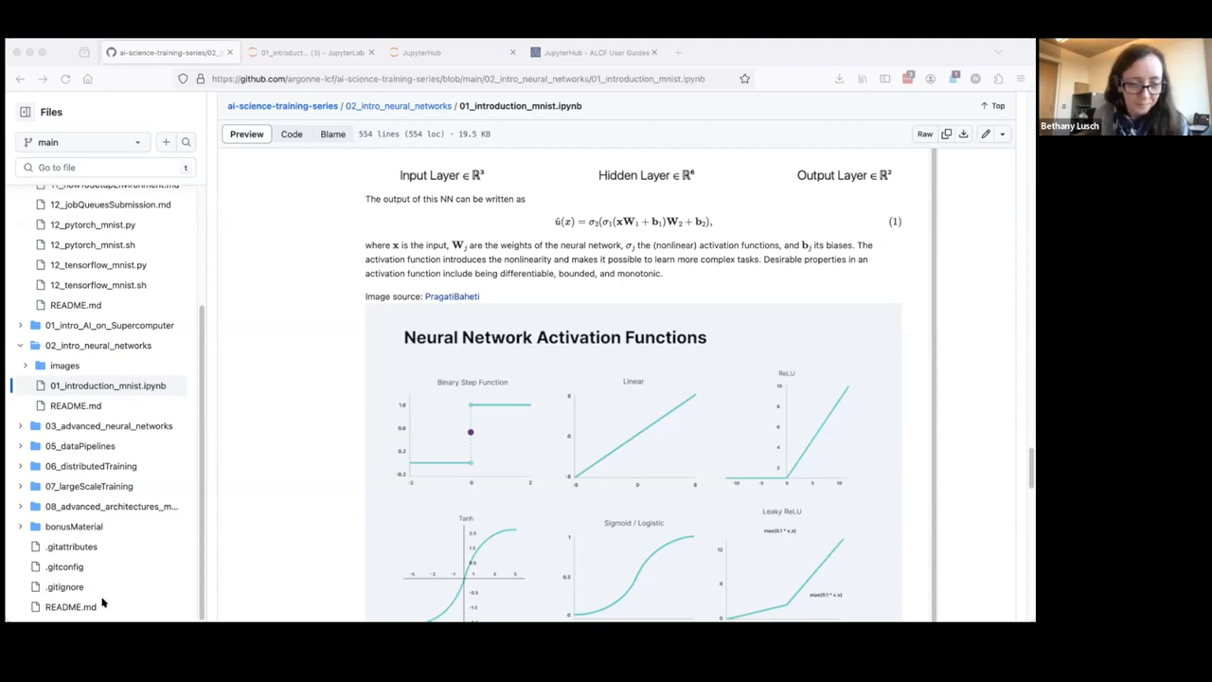
mouse_move(351, 382)
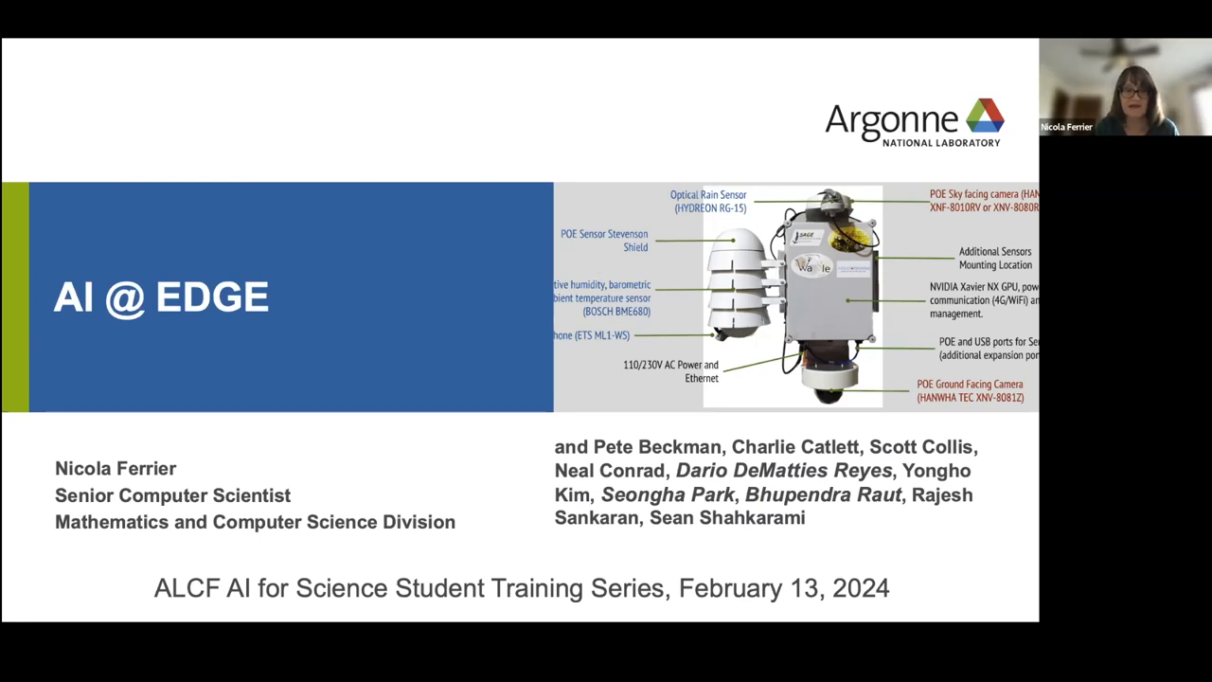
Advance the slideshow to slide 2, 'What is Waggle?', on the AI@Edge software stack
key("Right")
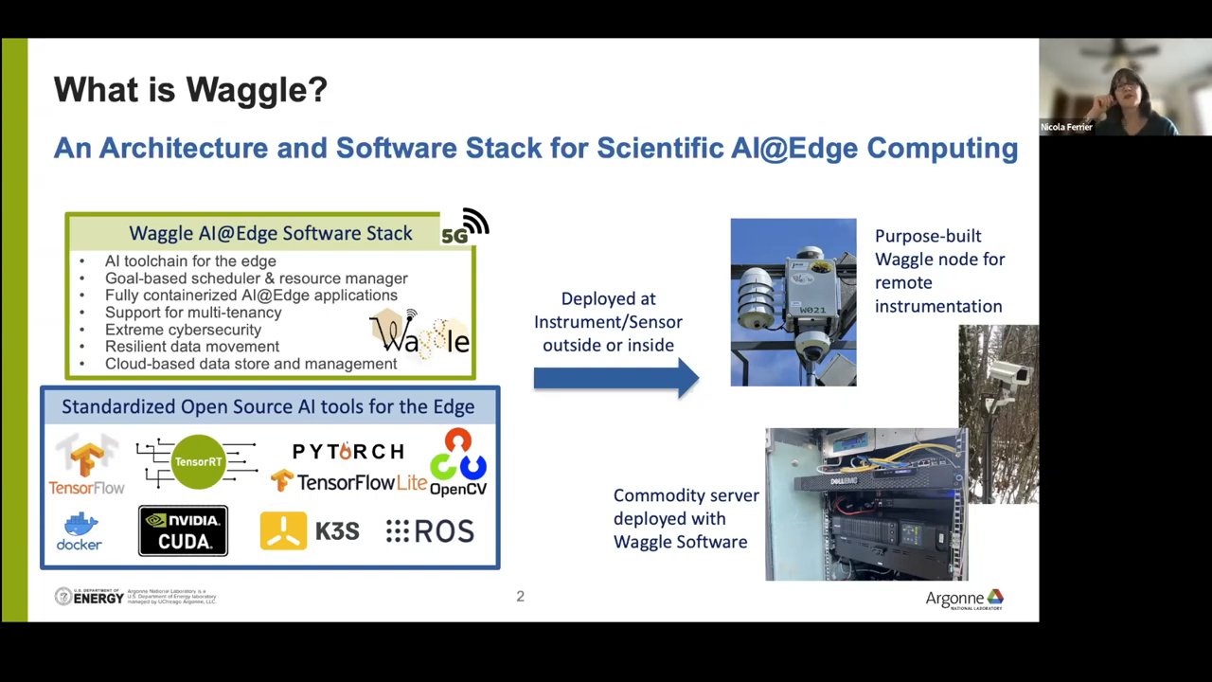
Advance to slide 4, Measuring Traffic State Using Vehicle Tracking at Chicago O'Hare
key("Right")
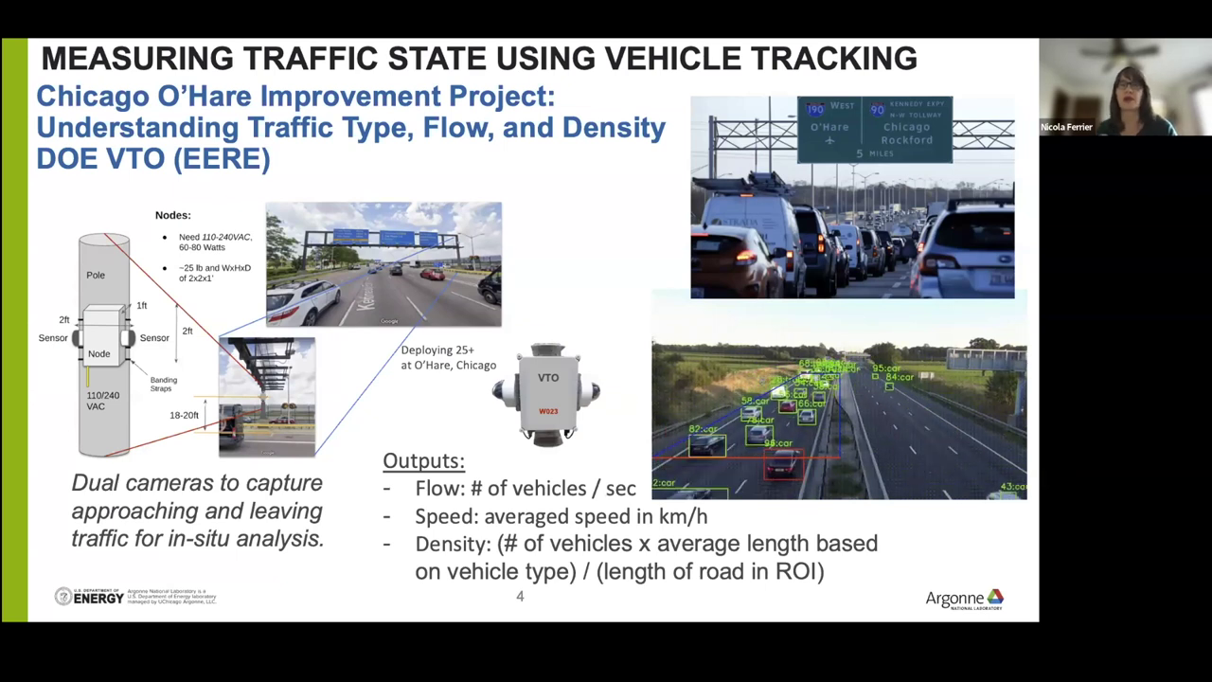
Advance to the Advanced Radiation Sensors for Safer Cities slide on DAWN and PANDA nodes
key("right")
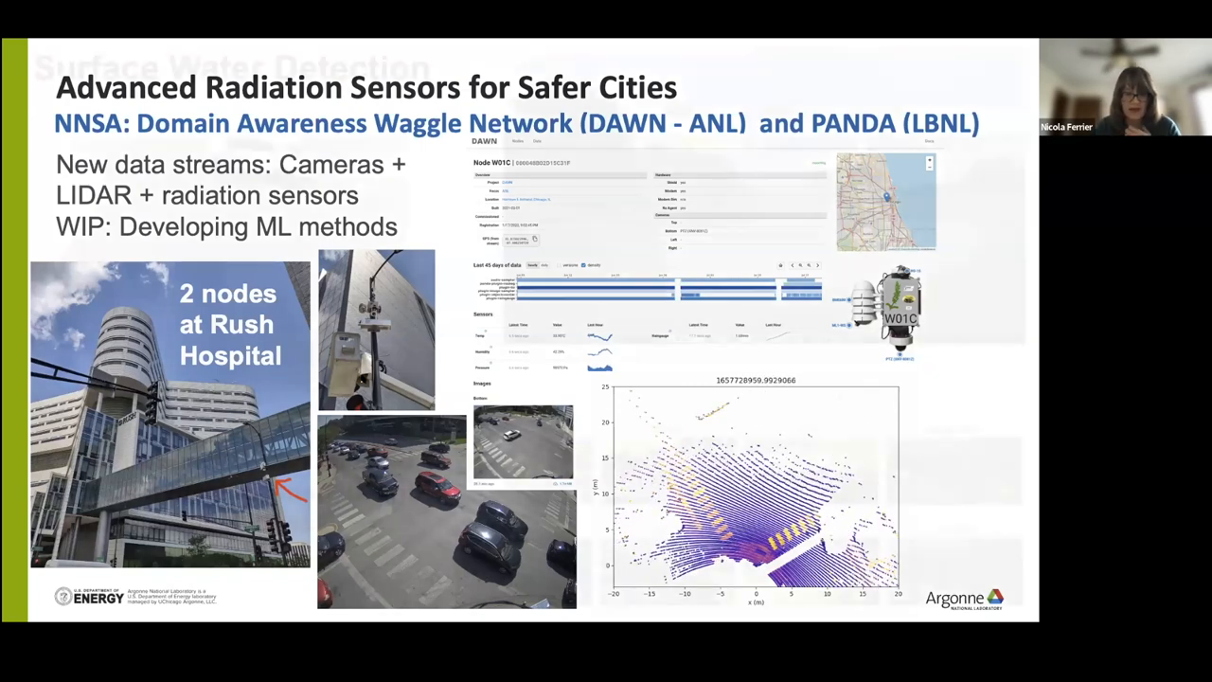
key("Right")
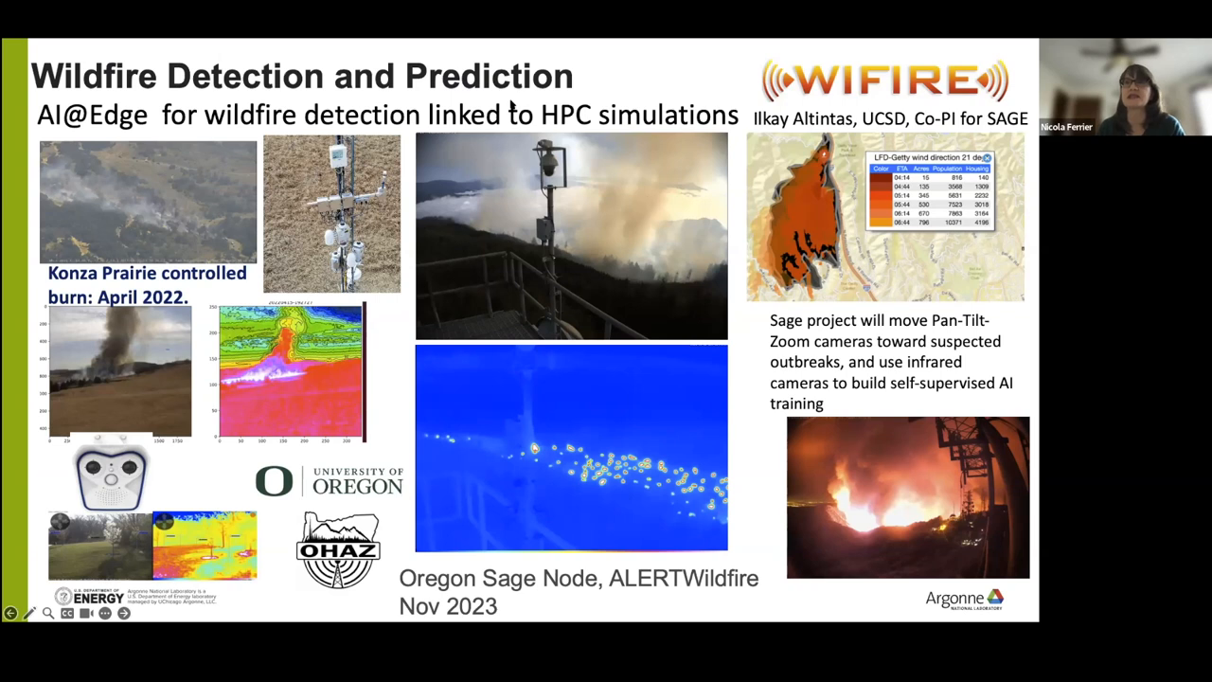
mouse_move(619, 511)
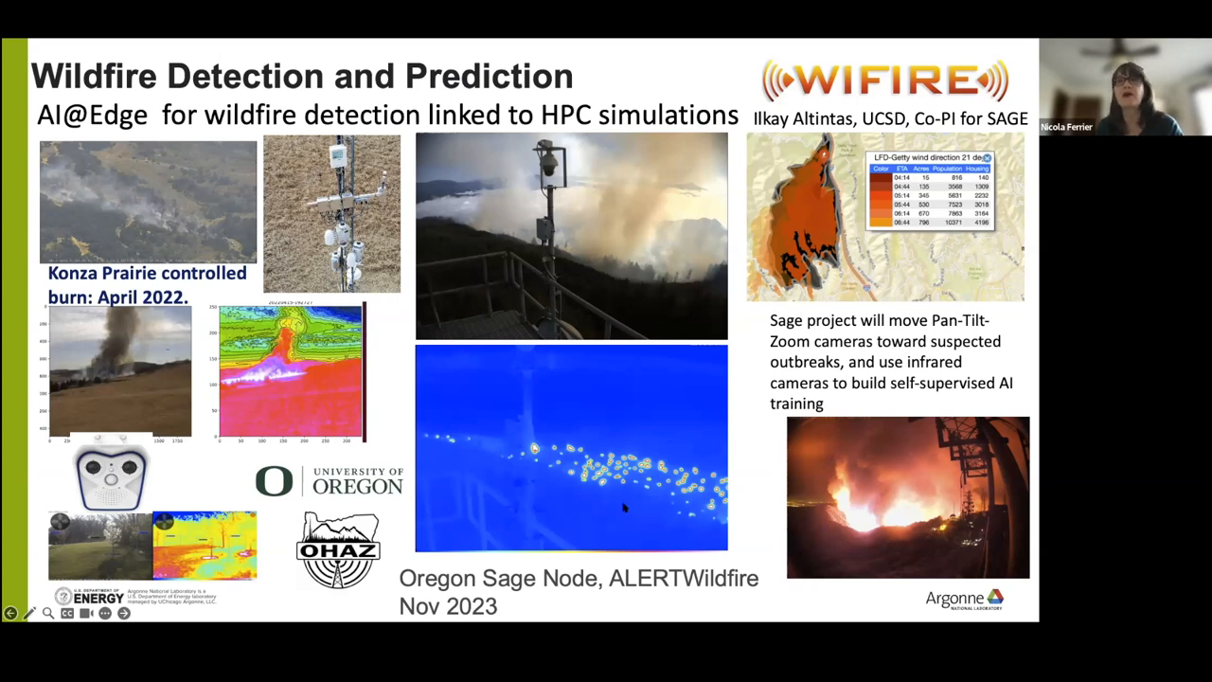
mouse_move(591, 486)
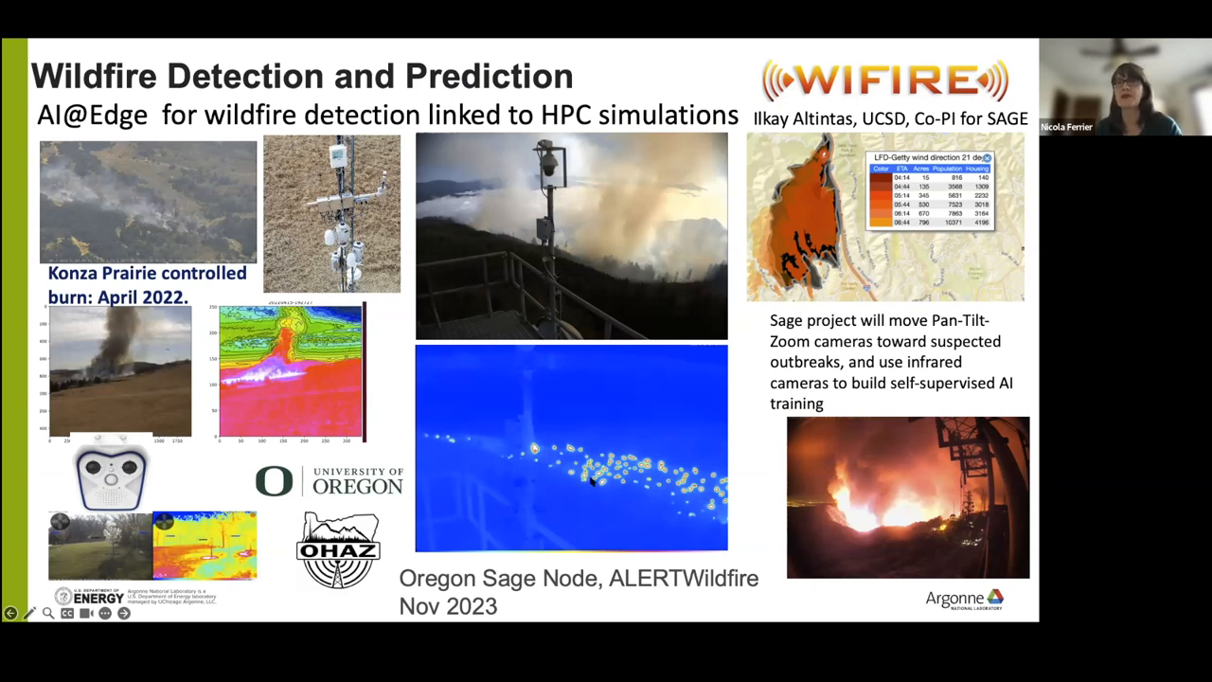
mouse_move(582, 226)
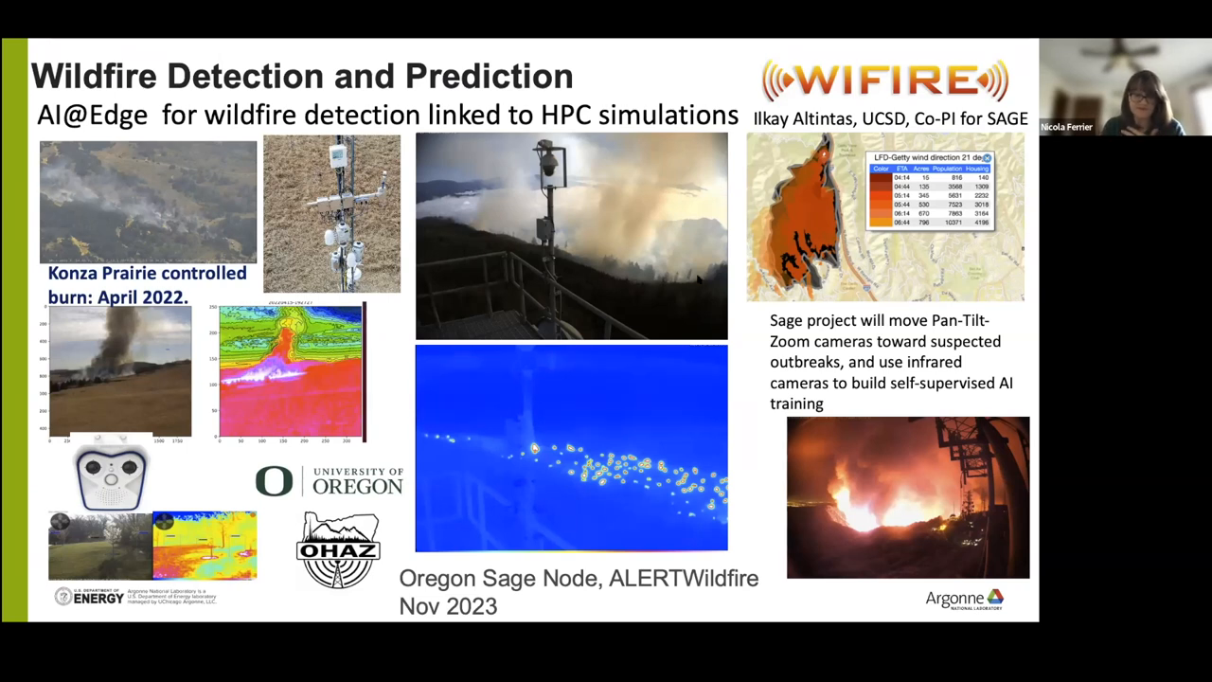
Advance the shared talk to the Exelon cloud-coverage slide comparing U-Net and other models
key("right")
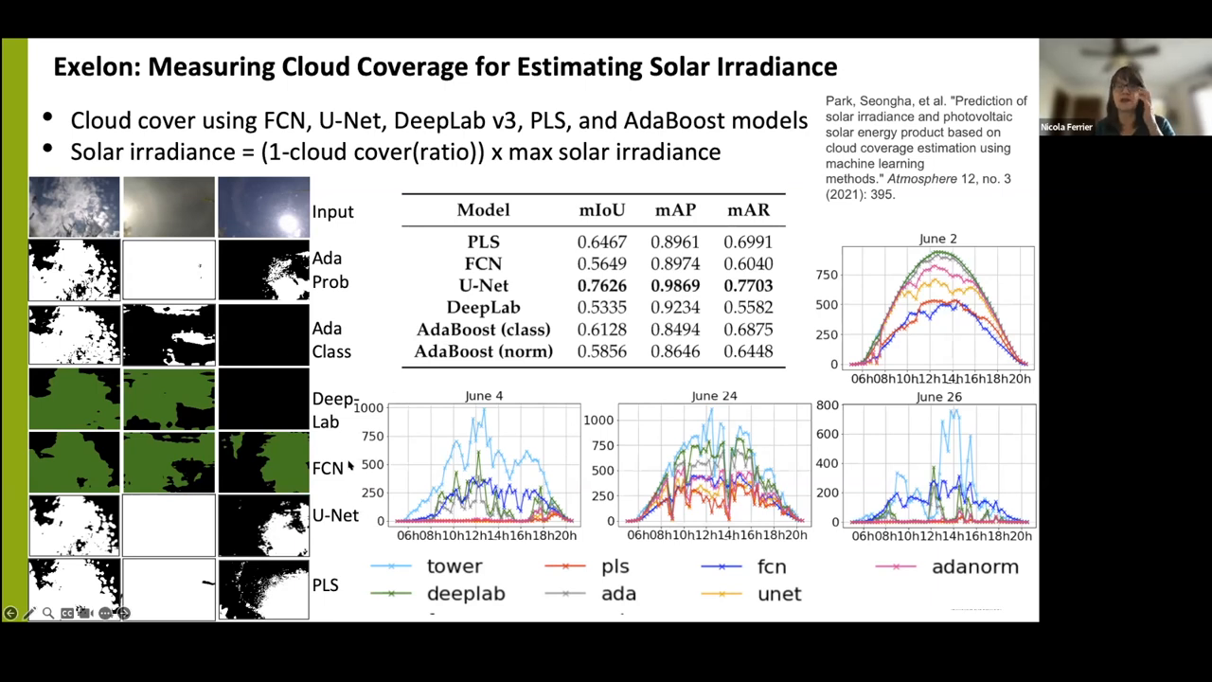
mouse_move(358, 443)
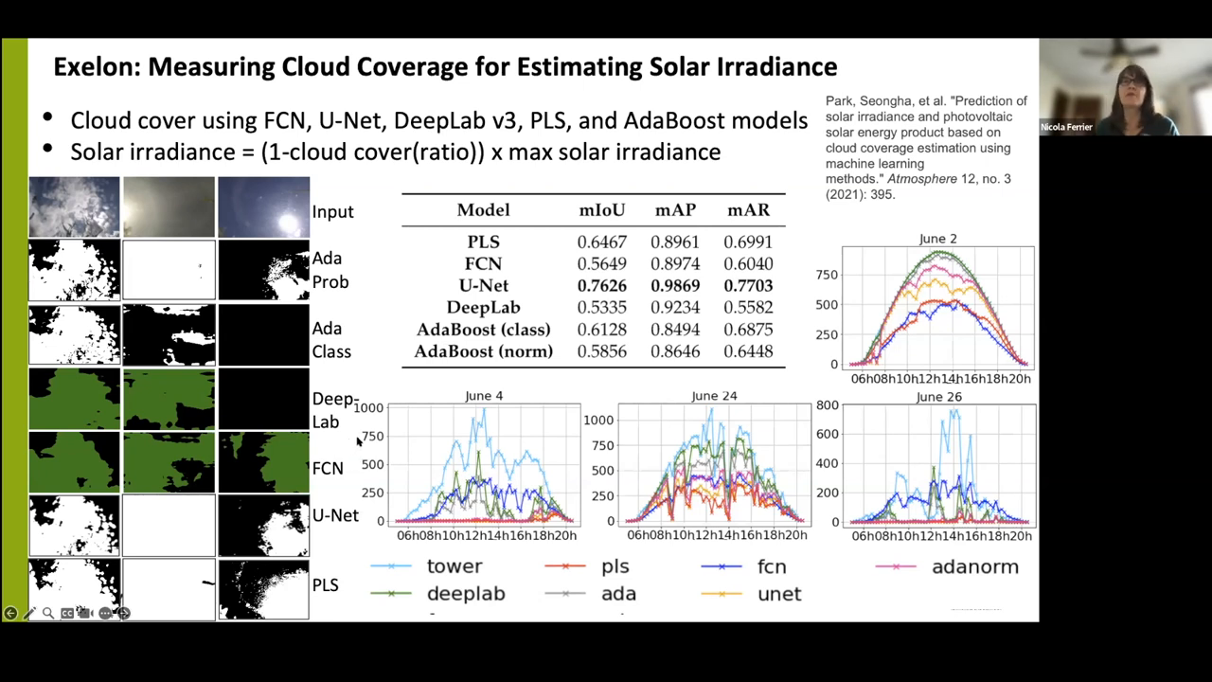
Advance to the 'Supervised learning to generate AI@Edge' cloud-segmentation pipeline slide
key("Right")
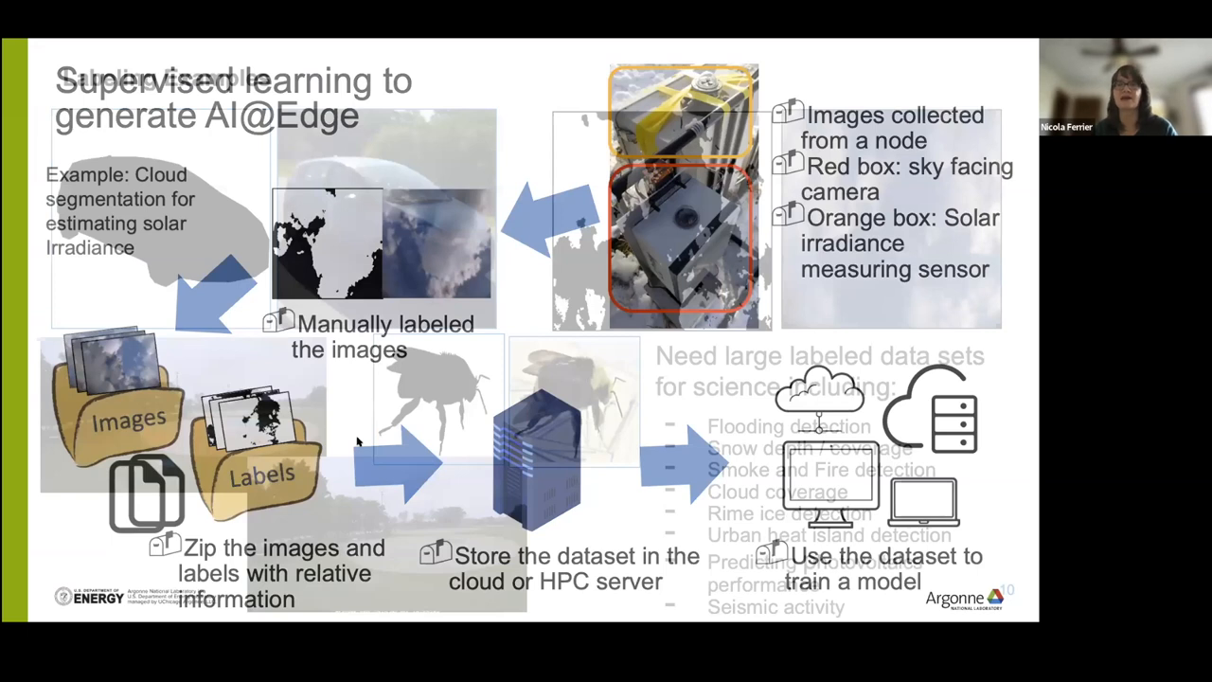
key("right")
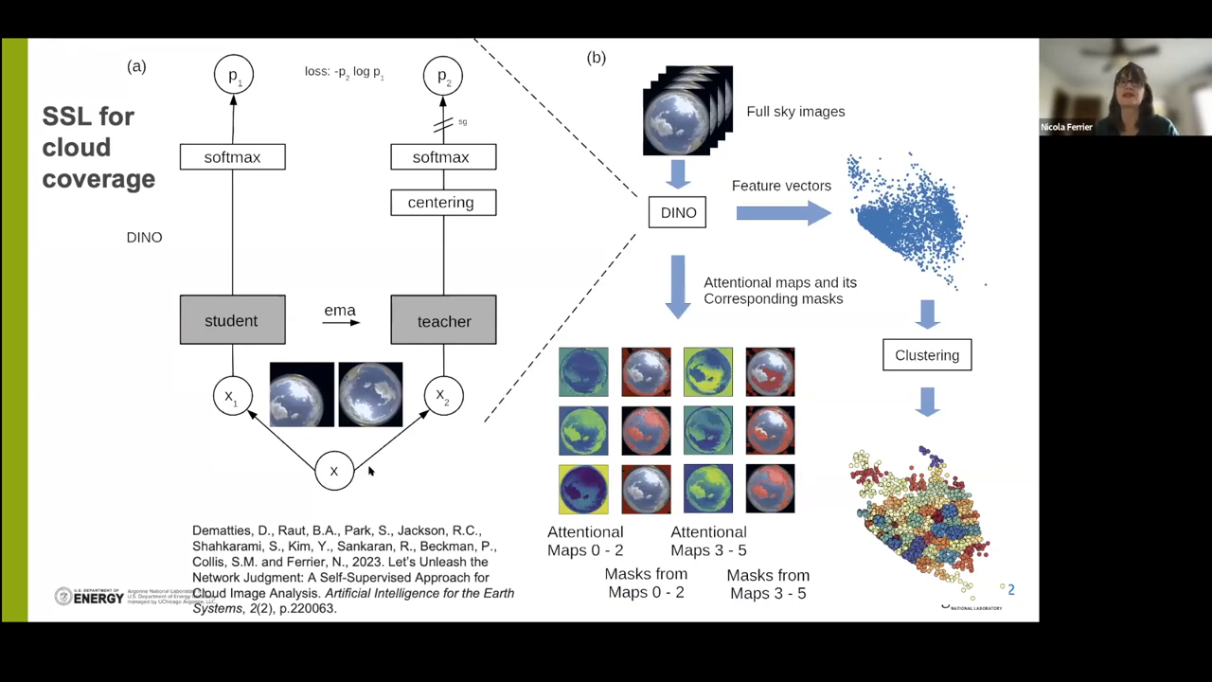
mouse_move(303, 487)
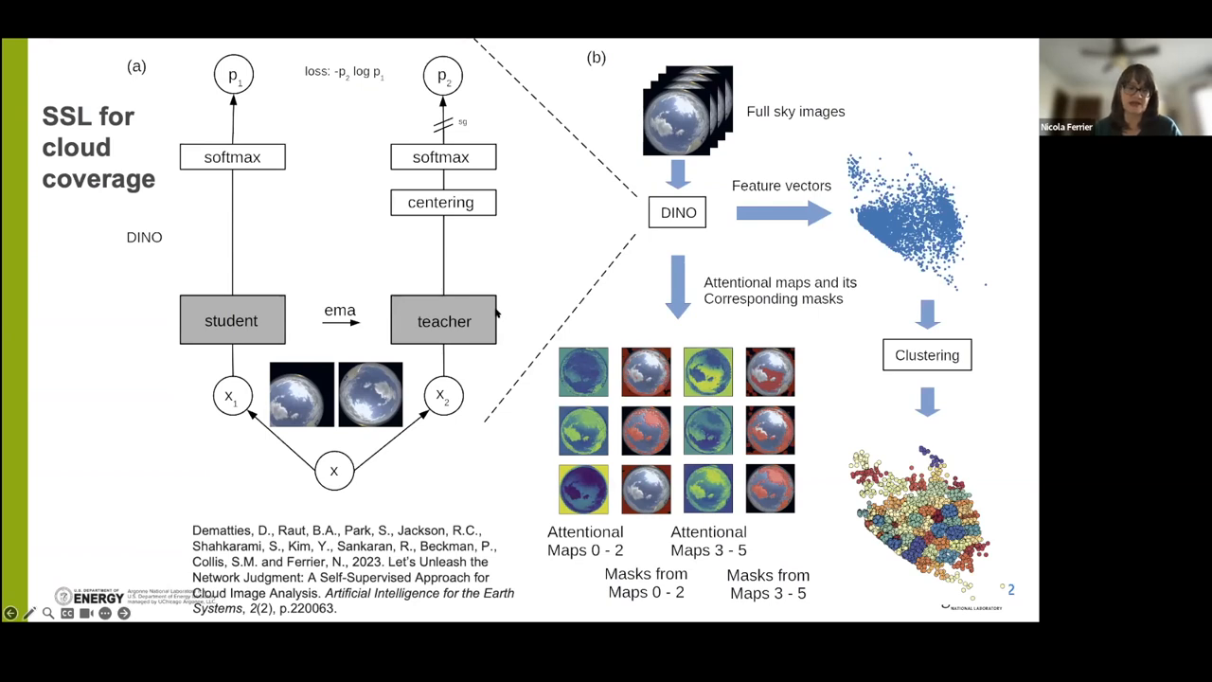
mouse_move(478, 312)
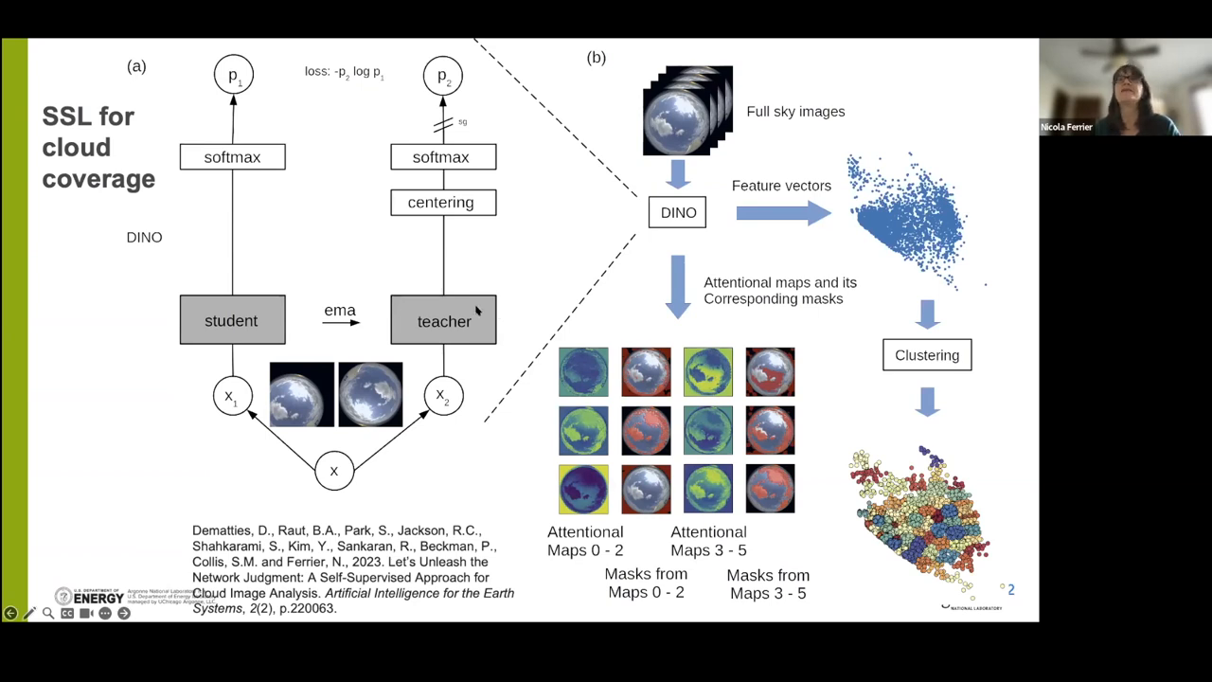
mouse_move(338, 258)
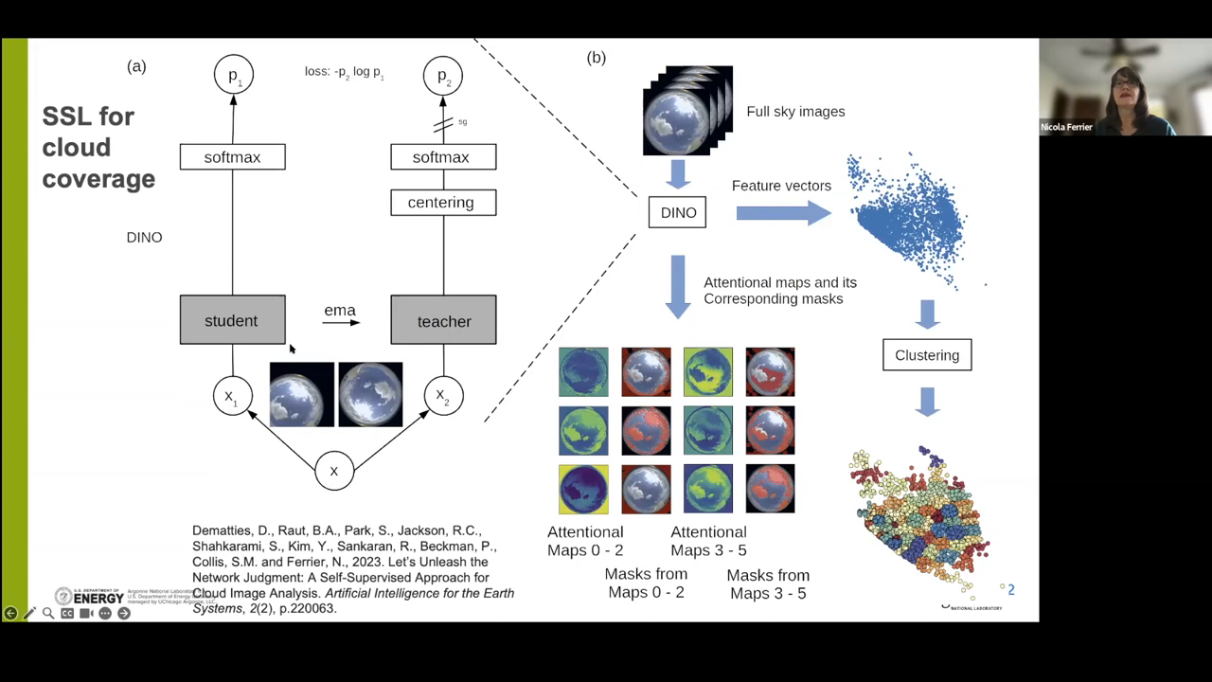
mouse_move(265, 352)
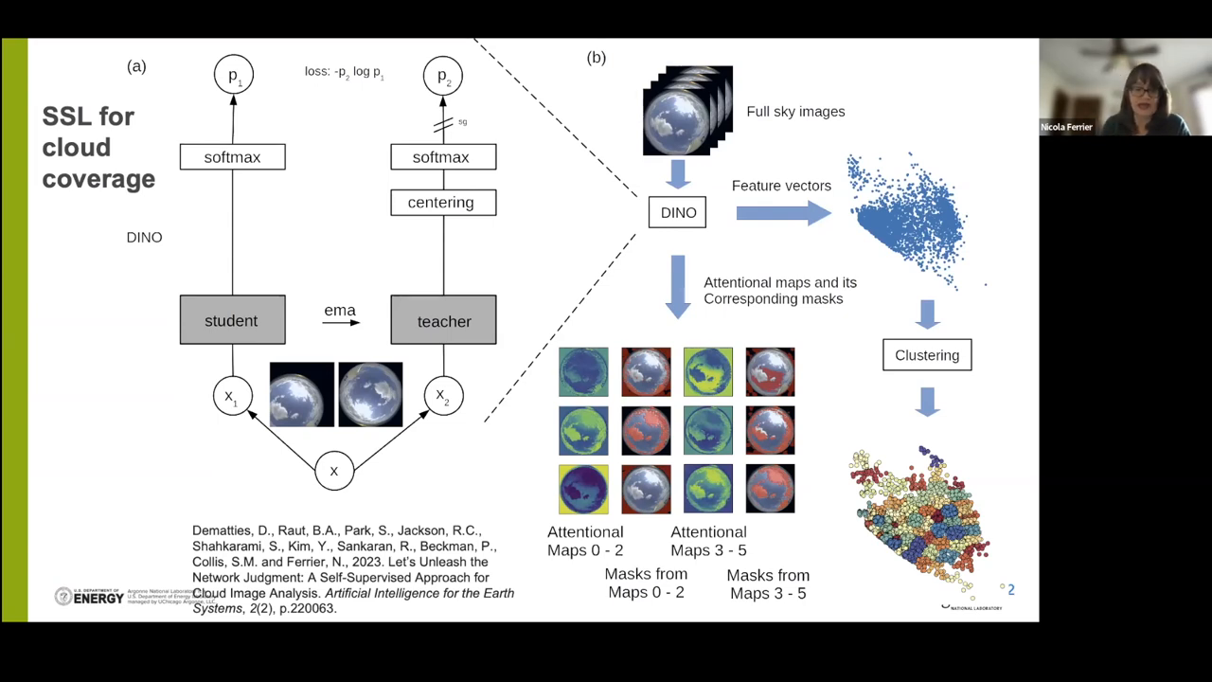
Advance to slide 14, Self-Supervised Avian Diversity Monitoring at The Morton Arboretum
key("Right")
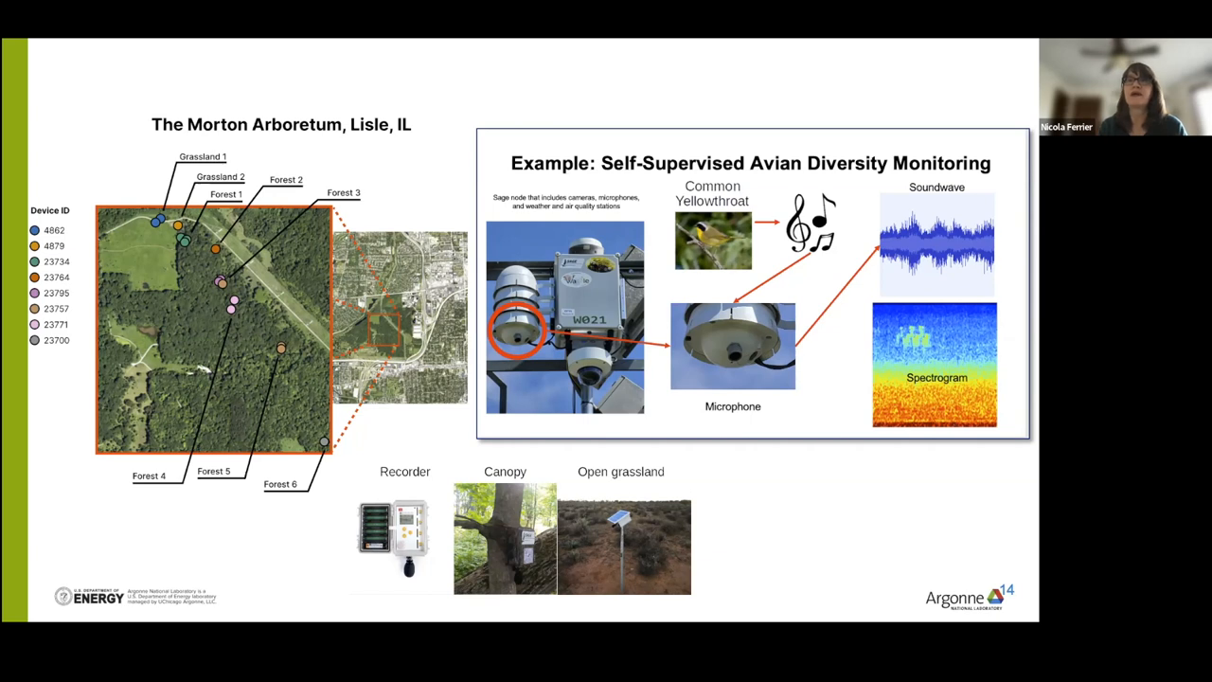
key("Right")
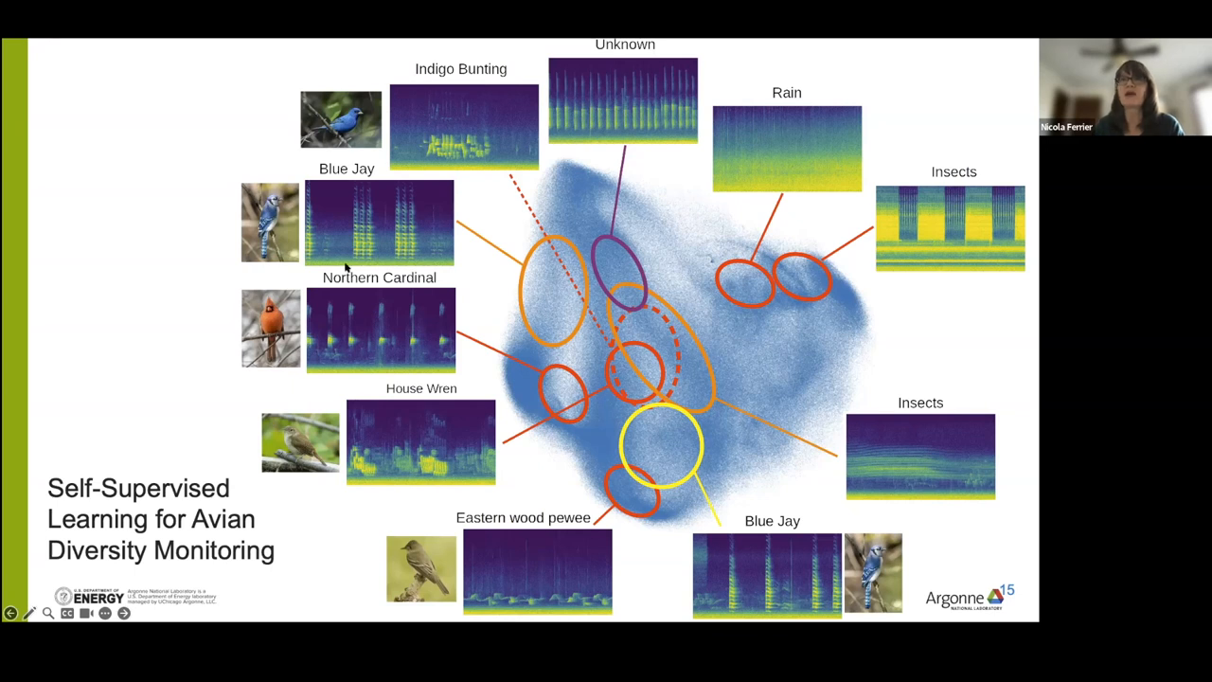
mouse_move(388, 254)
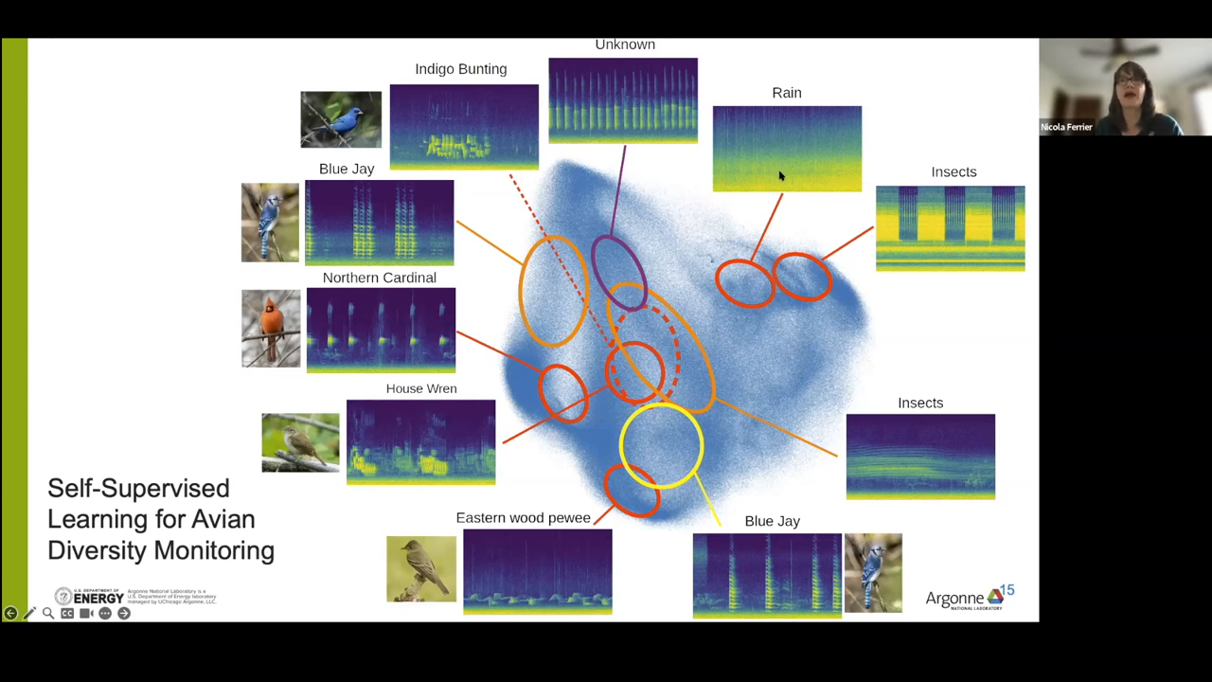
mouse_move(791, 186)
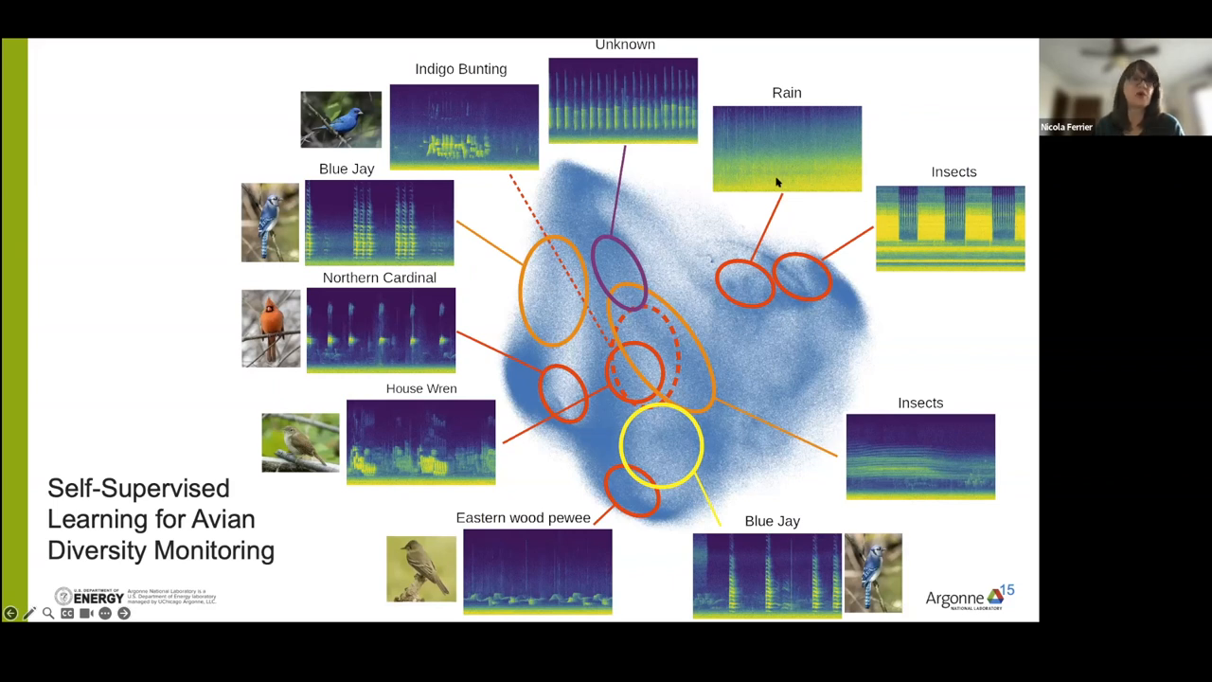
mouse_move(986, 215)
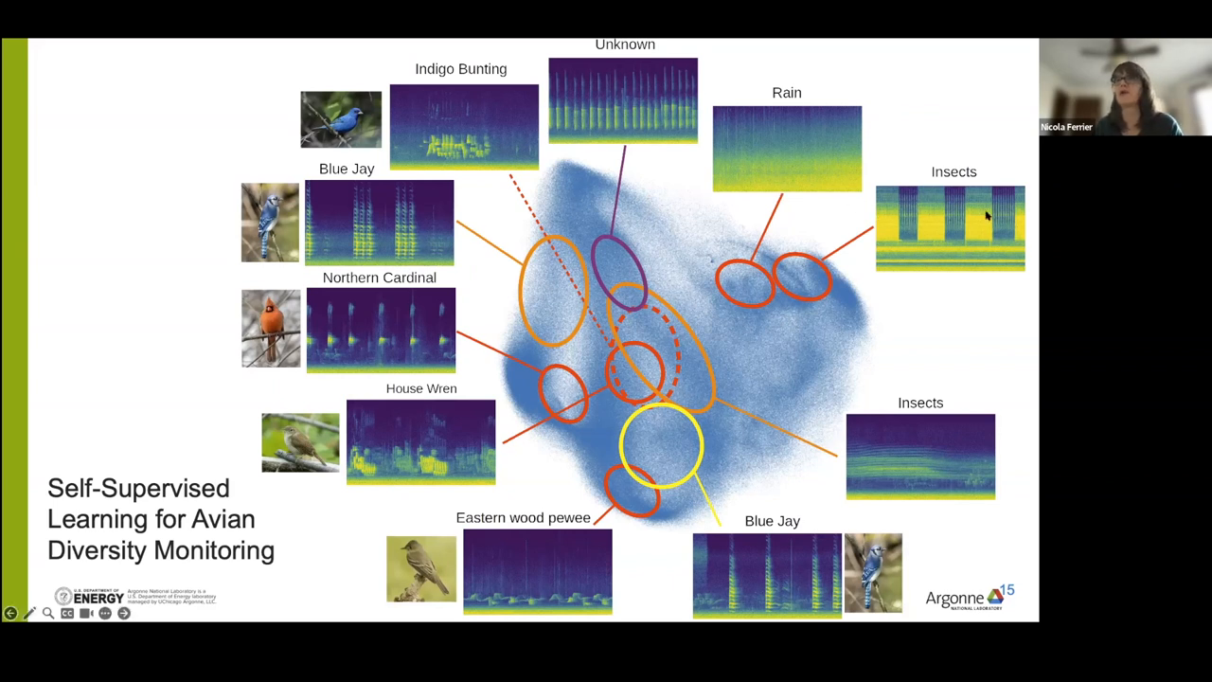
mouse_move(885, 329)
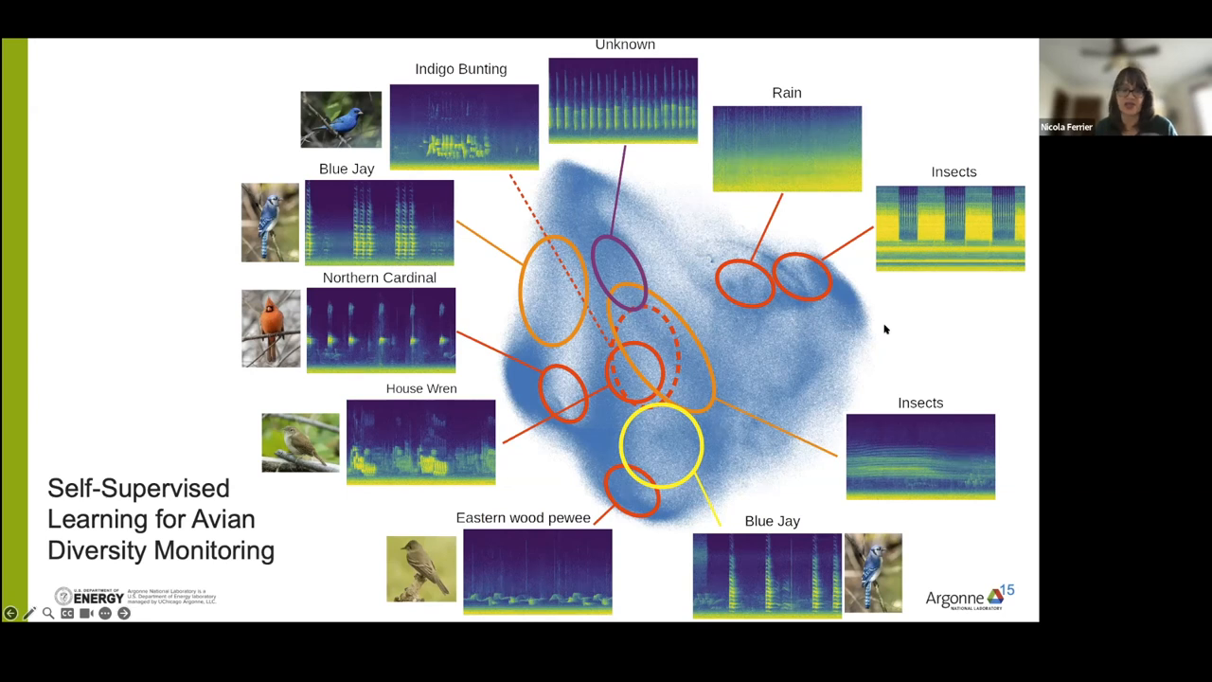